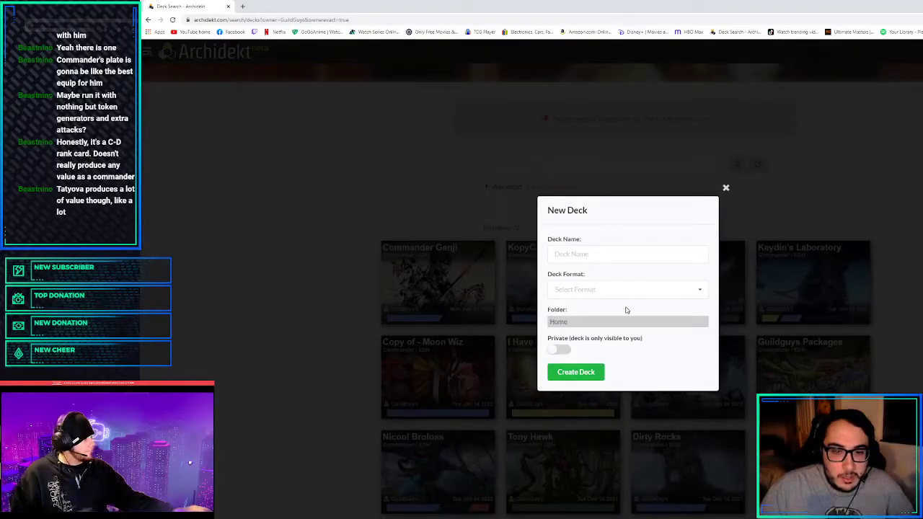
Create a Commander / EDH deck named 'ONE OF USSS, ONE OF USSS'
{"action": "left_click", "coordinate": [626, 288]}
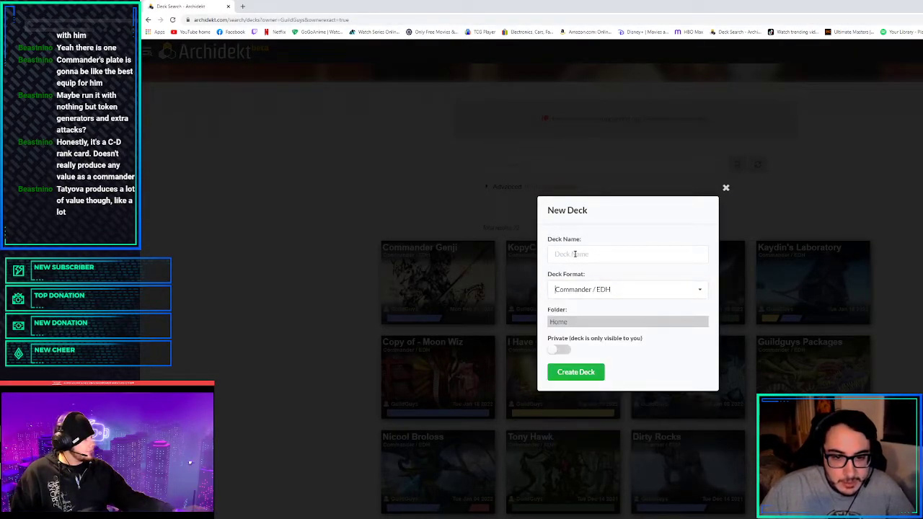
{"action": "left_click", "coordinate": [626, 254]}
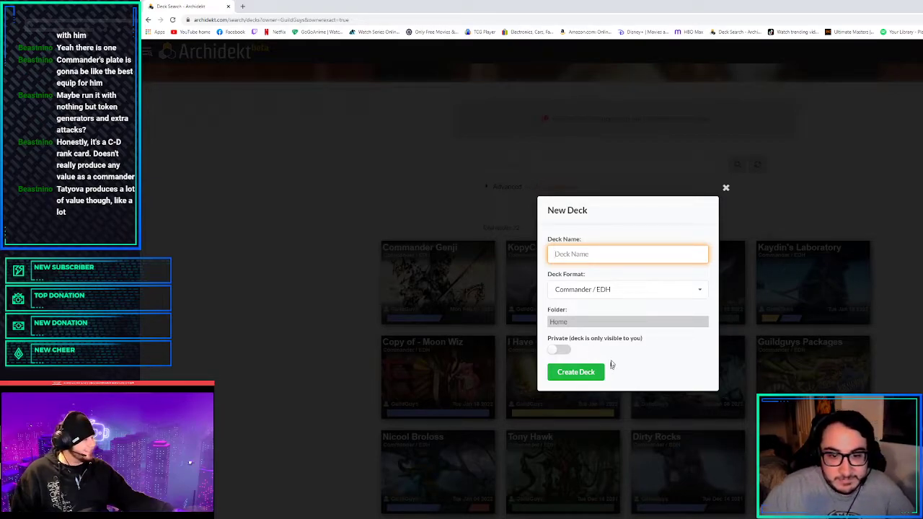
{"action": "type", "text": "One"}
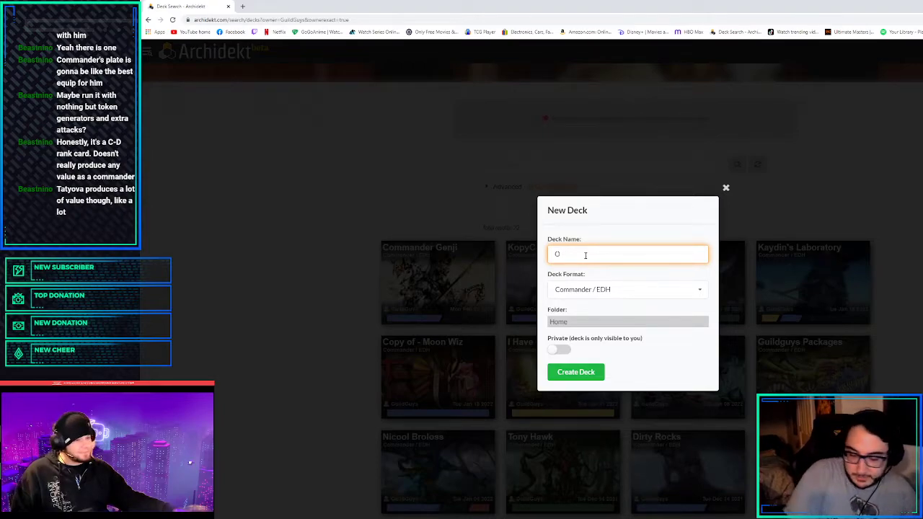
{"action": "type", "text": "NE"}
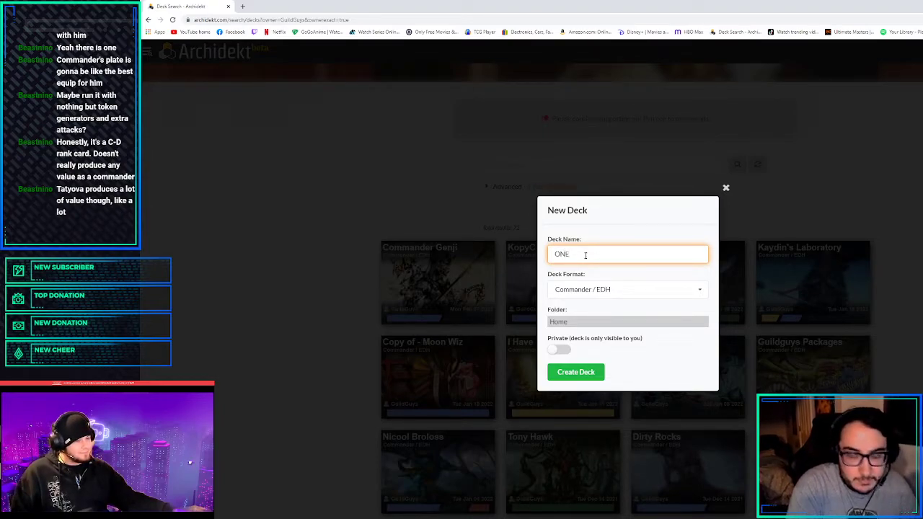
{"action": "type", "text": "OF"}
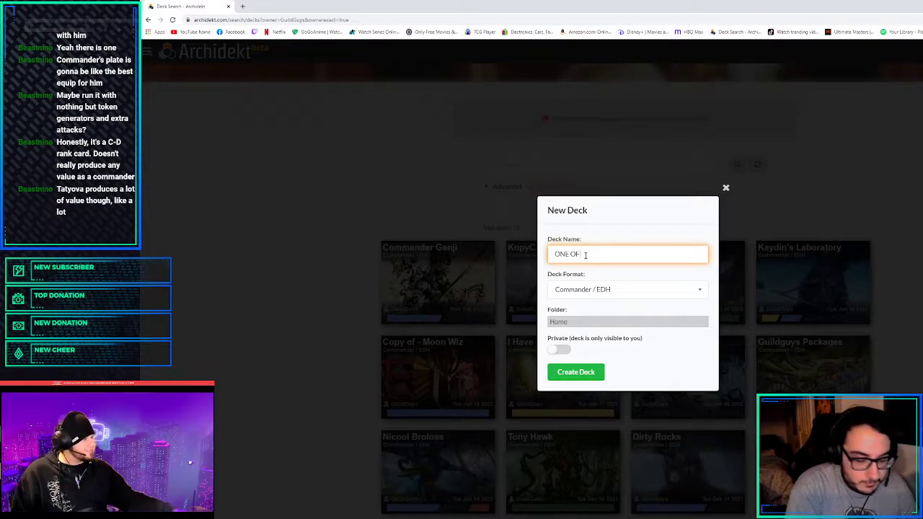
{"action": "type", "text": "USSS, ONE OF USSS"}
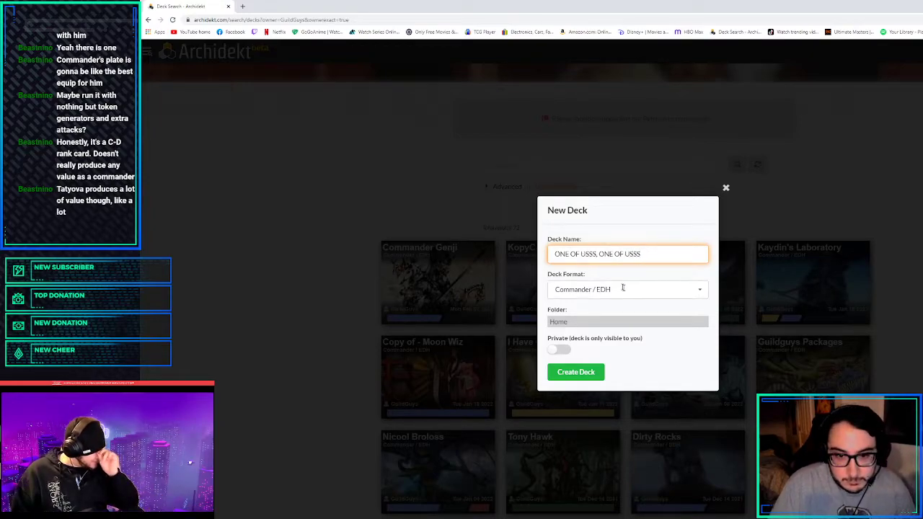
{"action": "left_click", "coordinate": [576, 372]}
{"action": "type", "text": "the ur"}
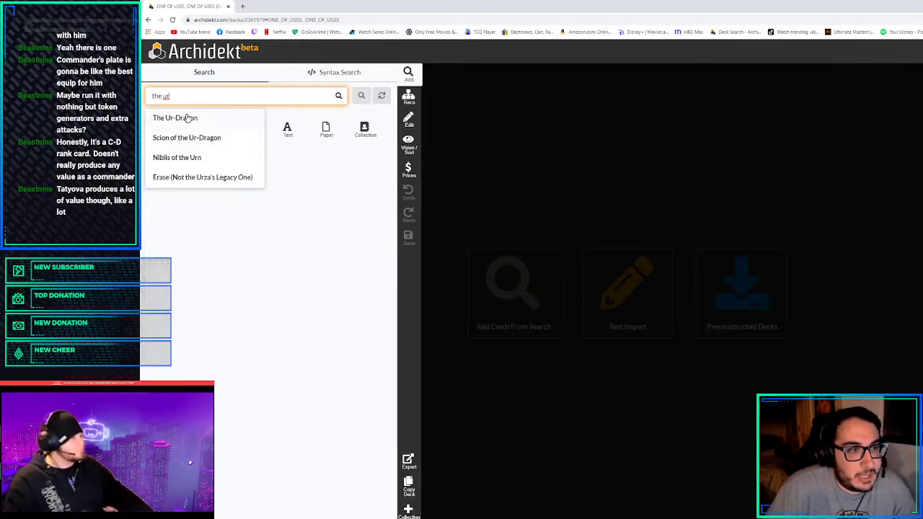
Add The Ur-Dragon from search and recategorize it from Creature to Commander
{"action": "left_click", "coordinate": [175, 118]}
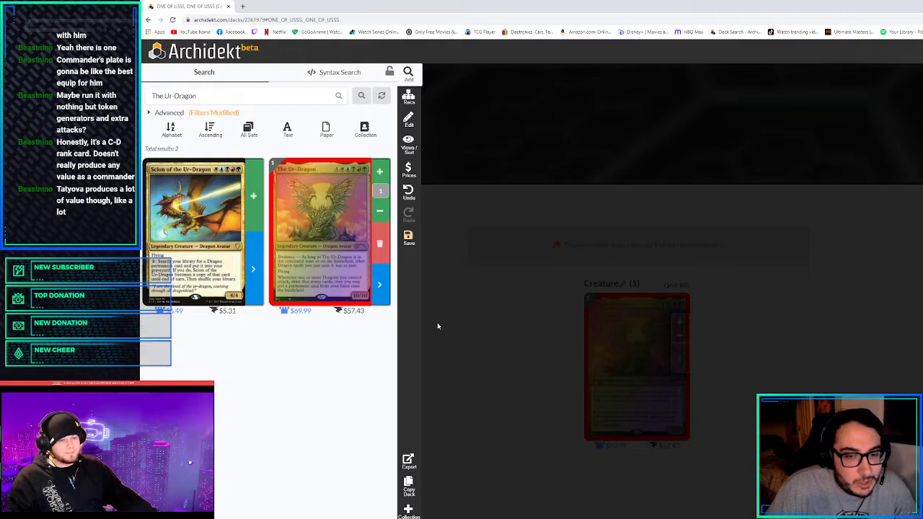
{"action": "left_click", "coordinate": [320, 210]}
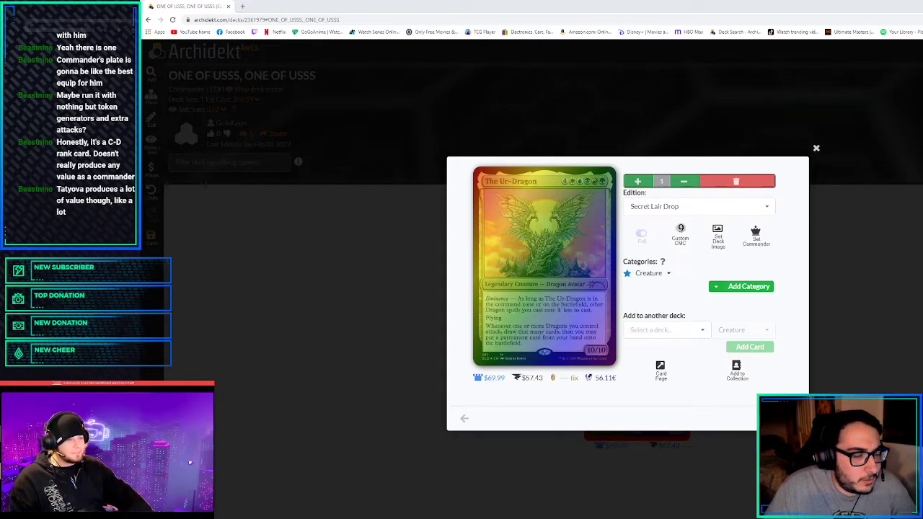
{"action": "left_click", "coordinate": [663, 329]}
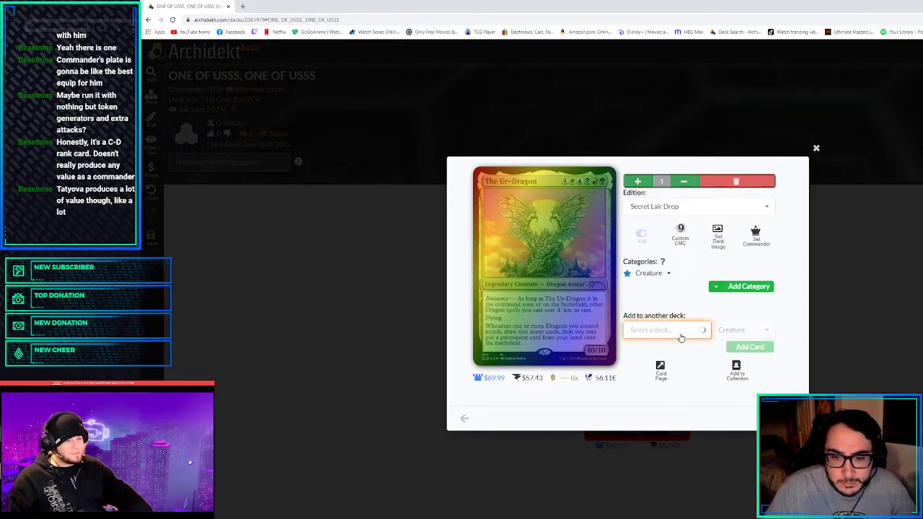
{"action": "left_click", "coordinate": [668, 274]}
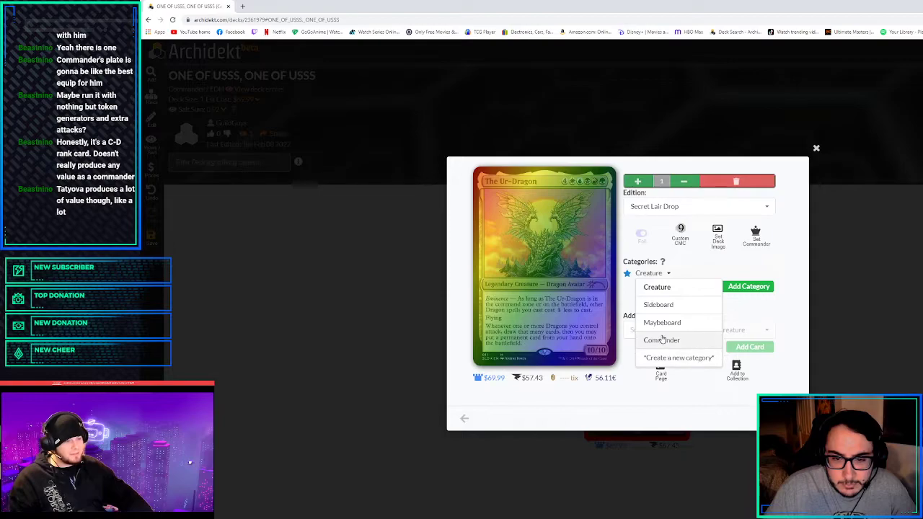
{"action": "left_click", "coordinate": [816, 147]}
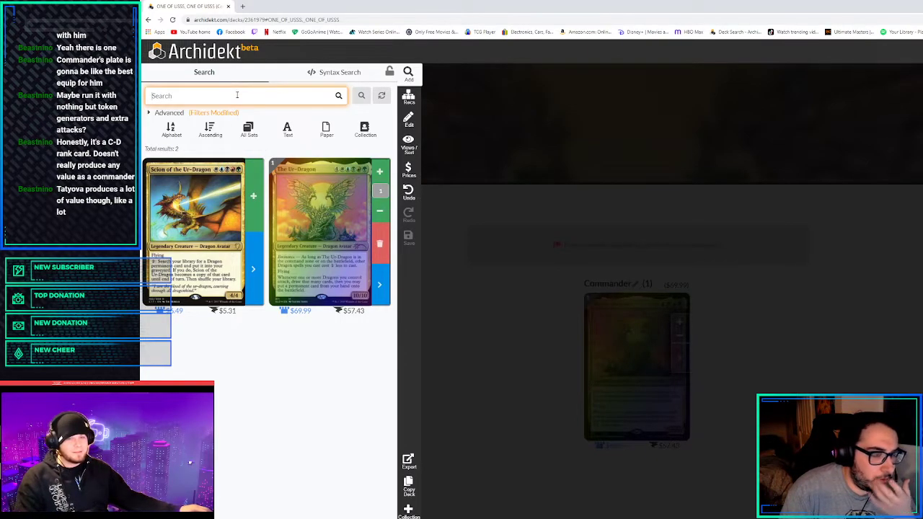
{"action": "type", "text": "morphon"}
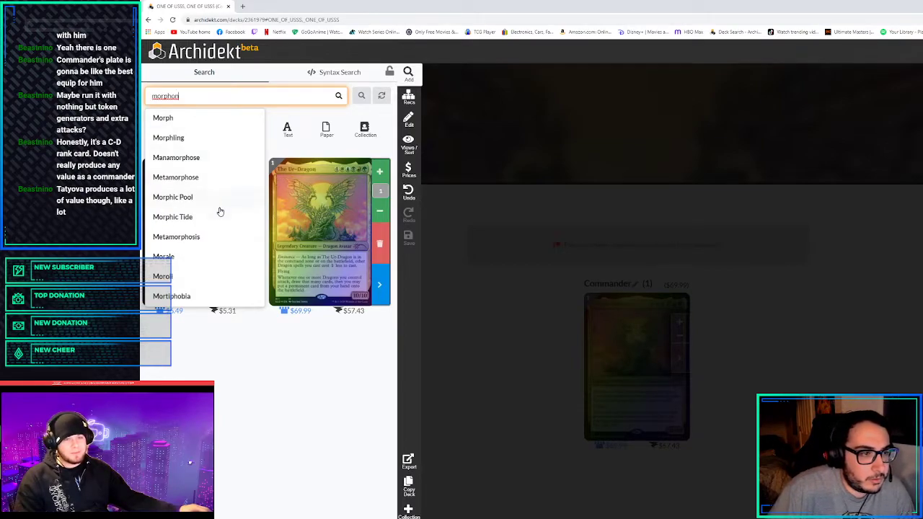
{"action": "key", "text": "BackSpace"}
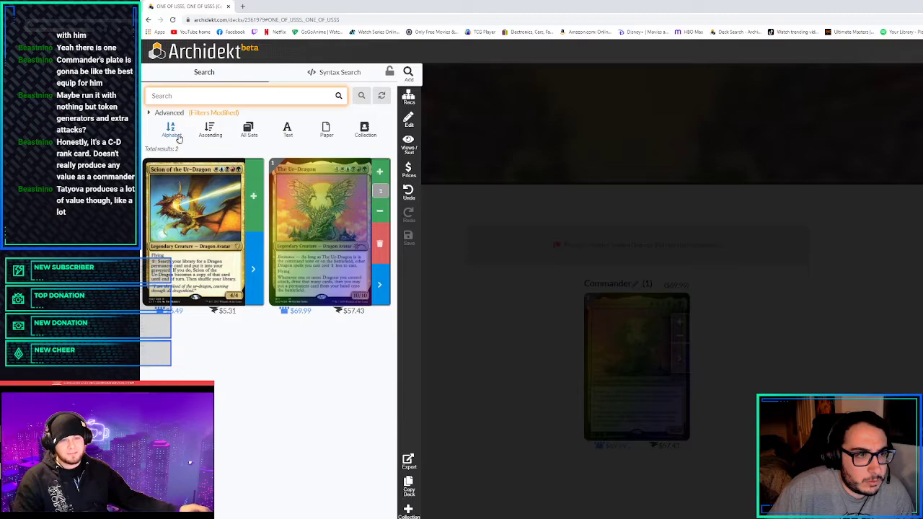
In Advanced search, try a Shapeshifter subtype filter and then remove it
{"action": "left_click", "coordinate": [169, 112]}
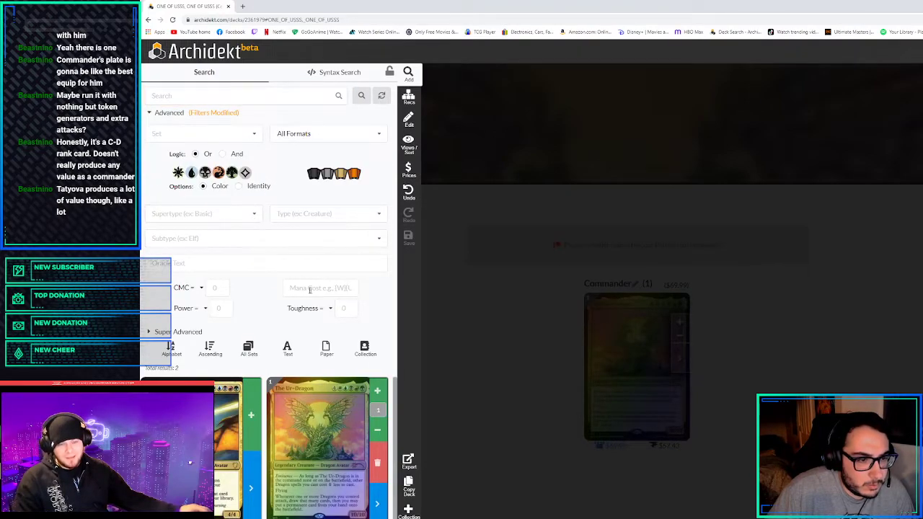
{"action": "left_click", "coordinate": [205, 214]}
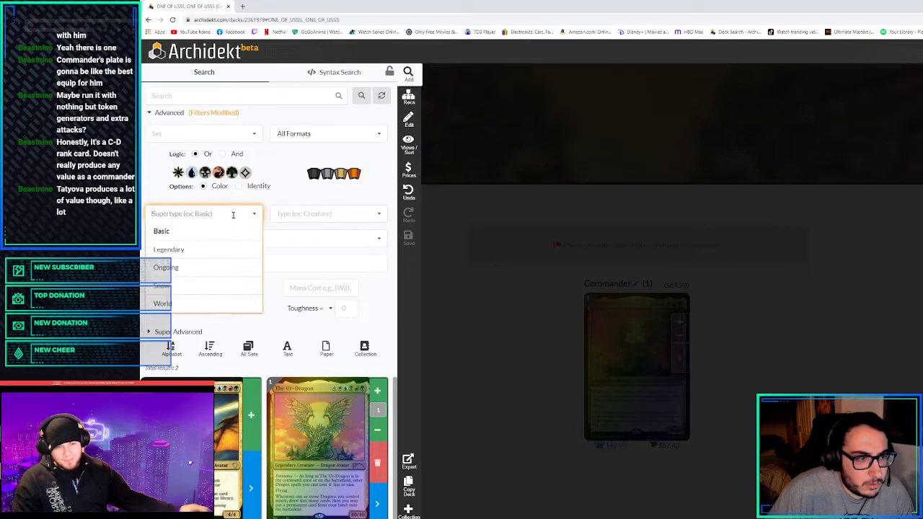
{"action": "left_click", "coordinate": [329, 214]}
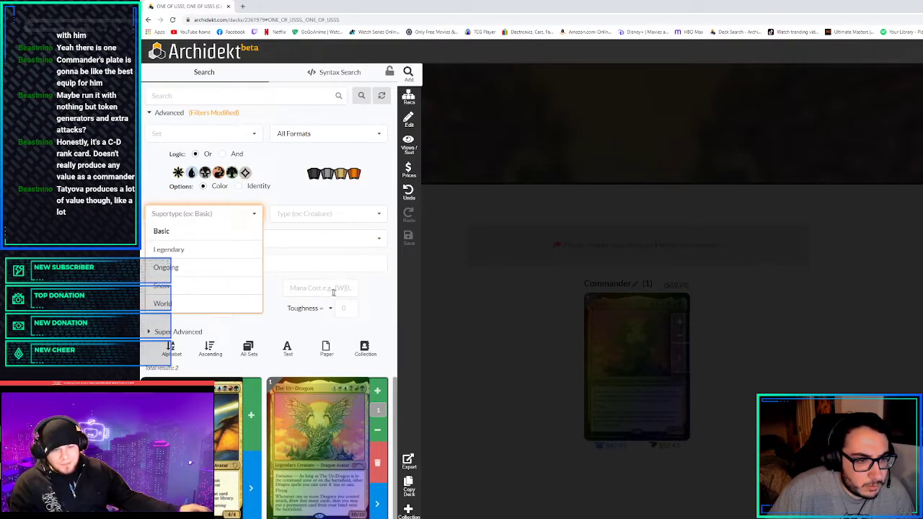
{"action": "left_click", "coordinate": [329, 213]}
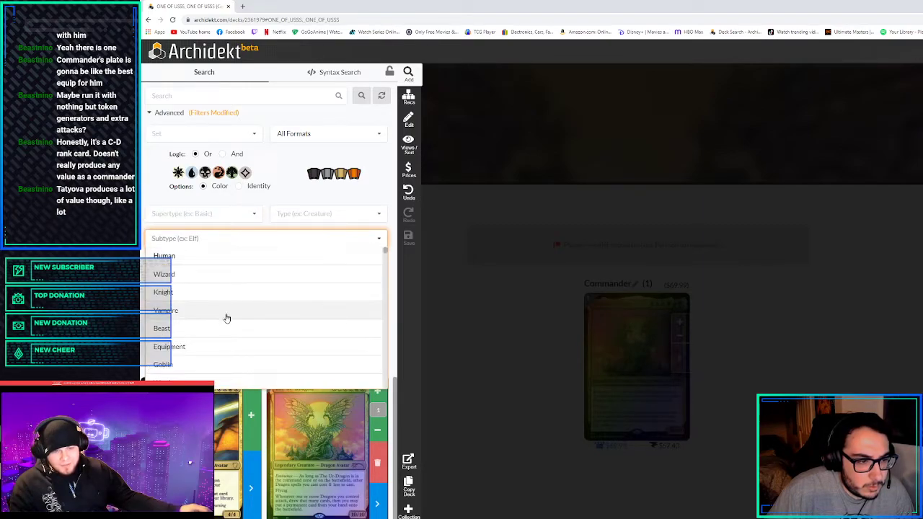
{"action": "scroll", "scroll_direction": "down", "scroll_amount": 3}
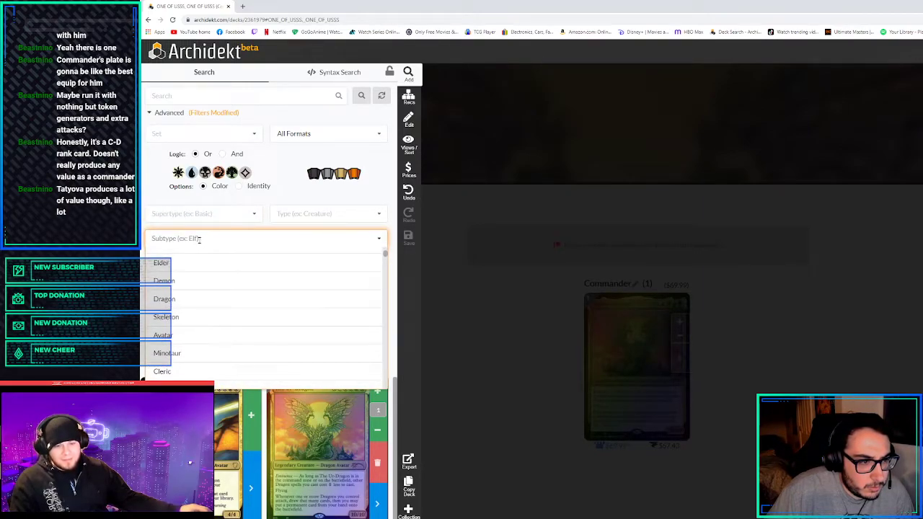
{"action": "type", "text": "chang"}
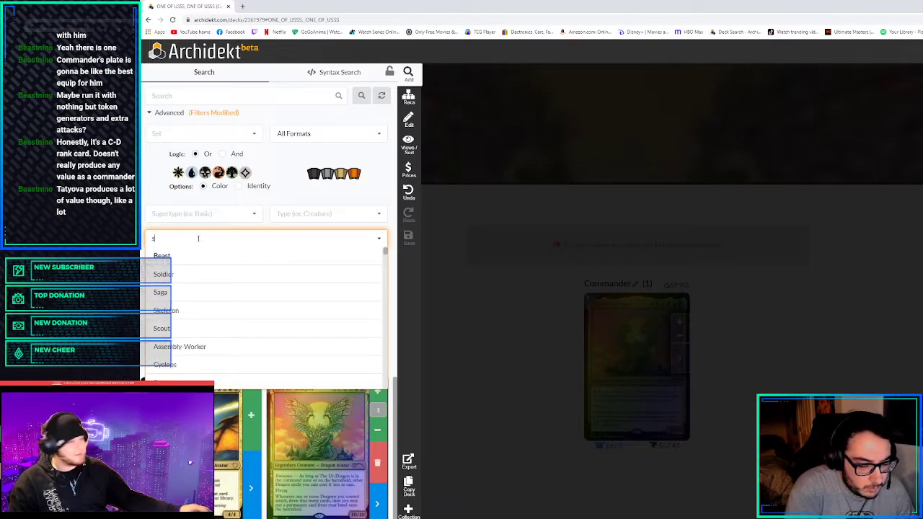
{"action": "type", "text": "hap"}
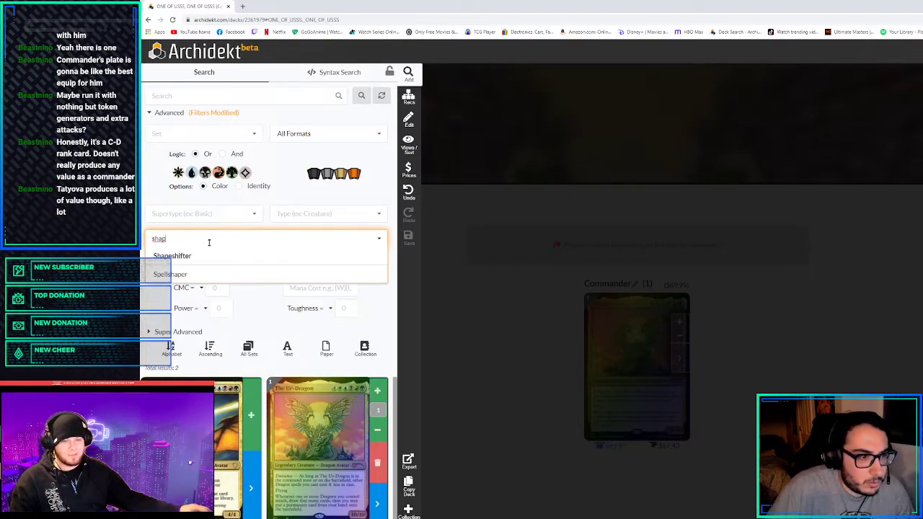
{"action": "left_click", "coordinate": [173, 256]}
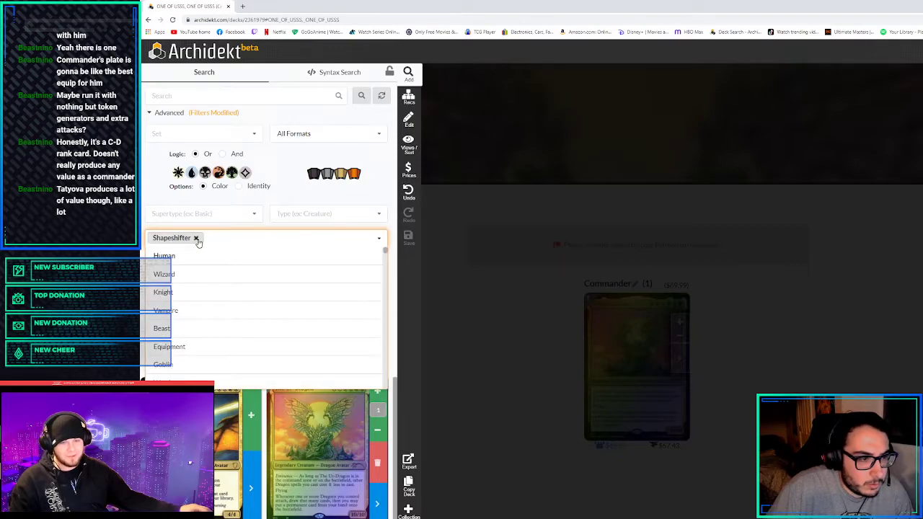
{"action": "left_click", "coordinate": [196, 238]}
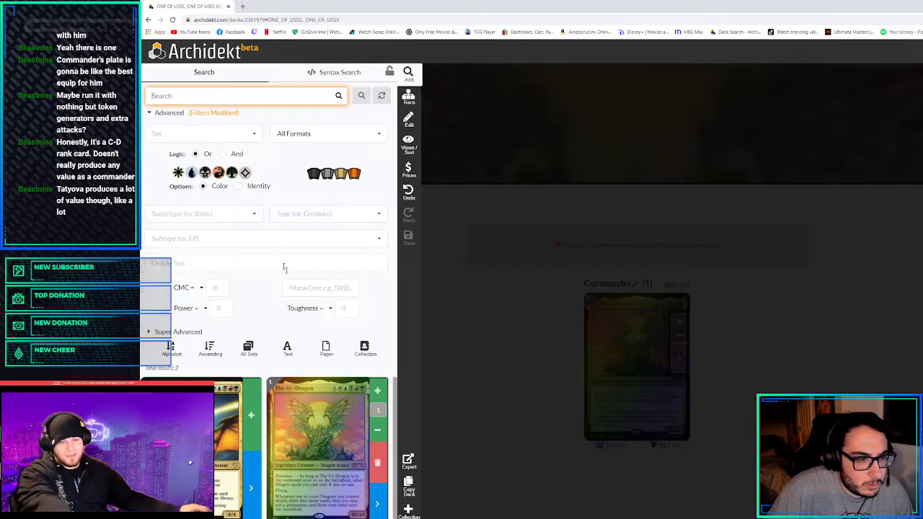
Filter the Oracle rules text for 'Change' to target changeling cards
{"action": "left_click", "coordinate": [267, 263]}
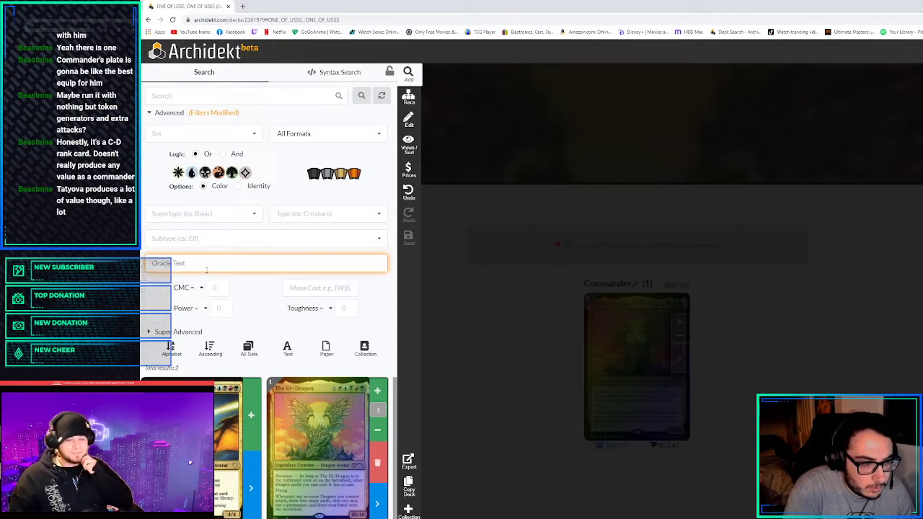
{"action": "type", "text": "Change"}
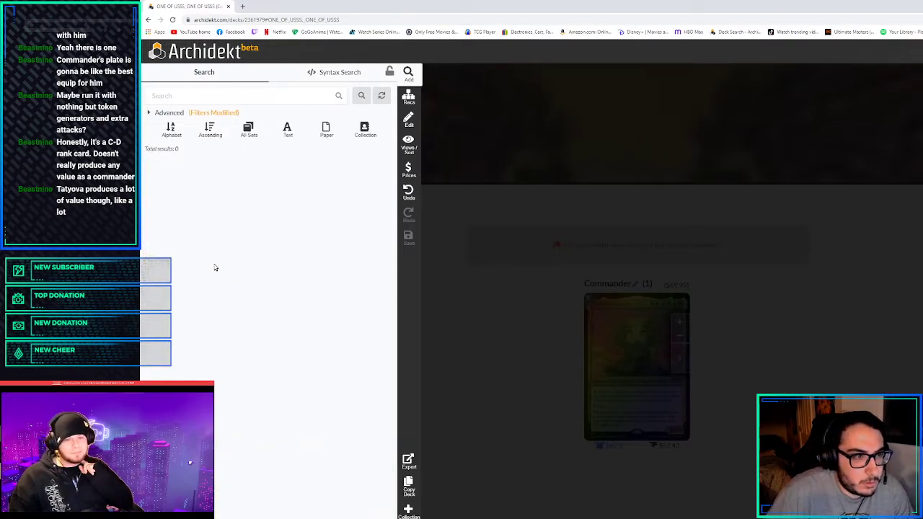
Run the changeling search and browse the results beside the Ur-Dragon deck
{"action": "left_click", "coordinate": [169, 112]}
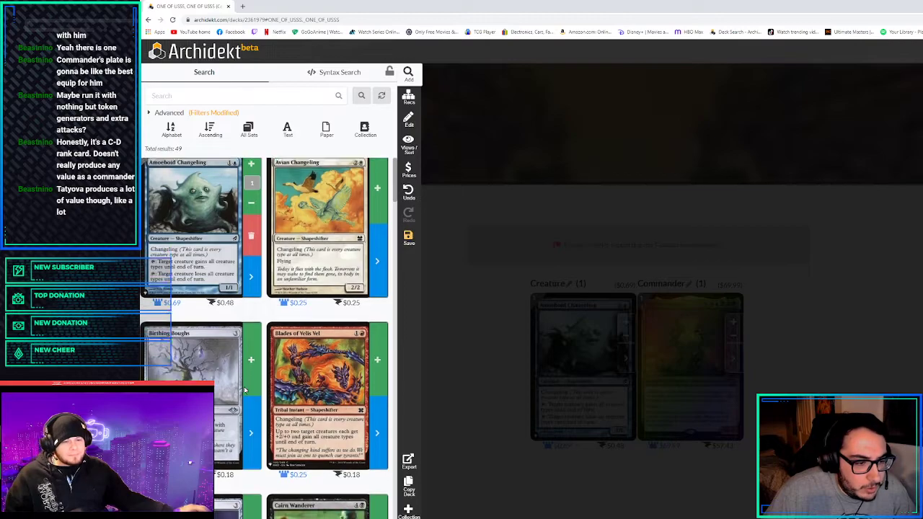
{"action": "scroll", "scroll_direction": "down", "scroll_amount": 3}
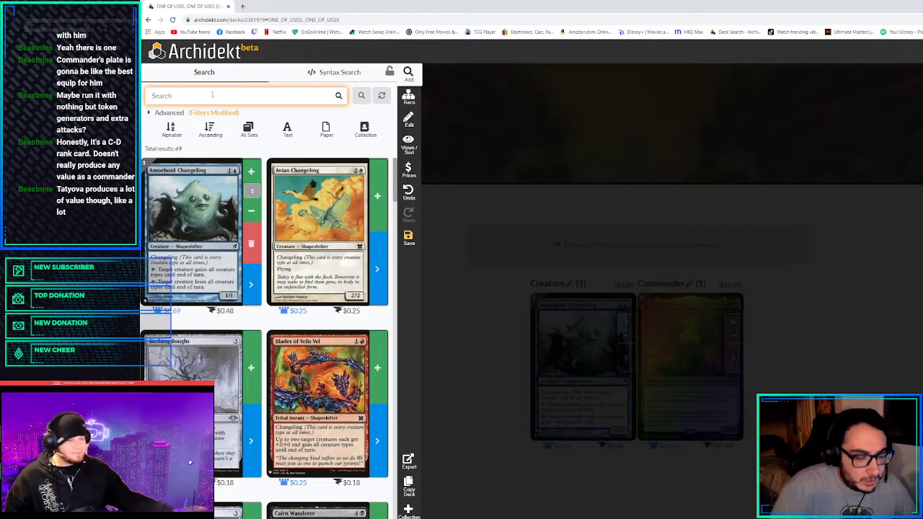
{"action": "scroll", "scroll_direction": "down", "scroll_amount": 3}
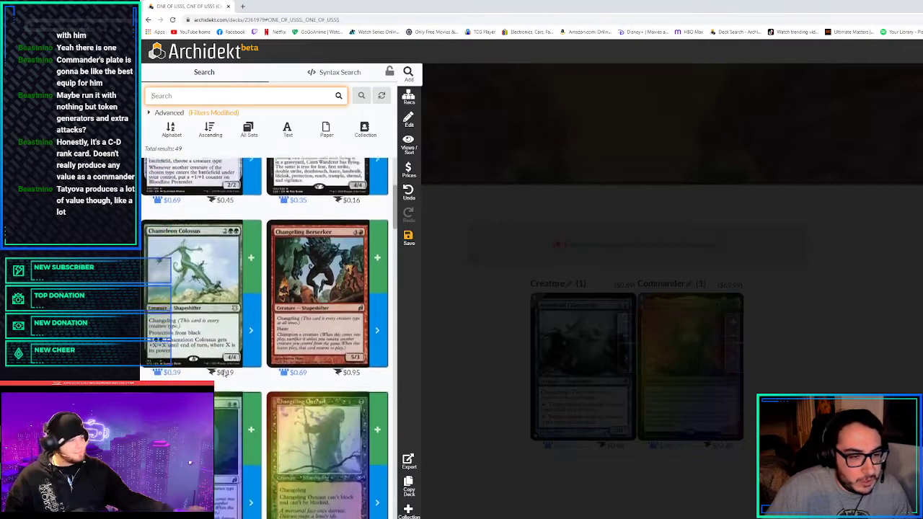
{"action": "scroll", "scroll_direction": "down", "scroll_amount": 3}
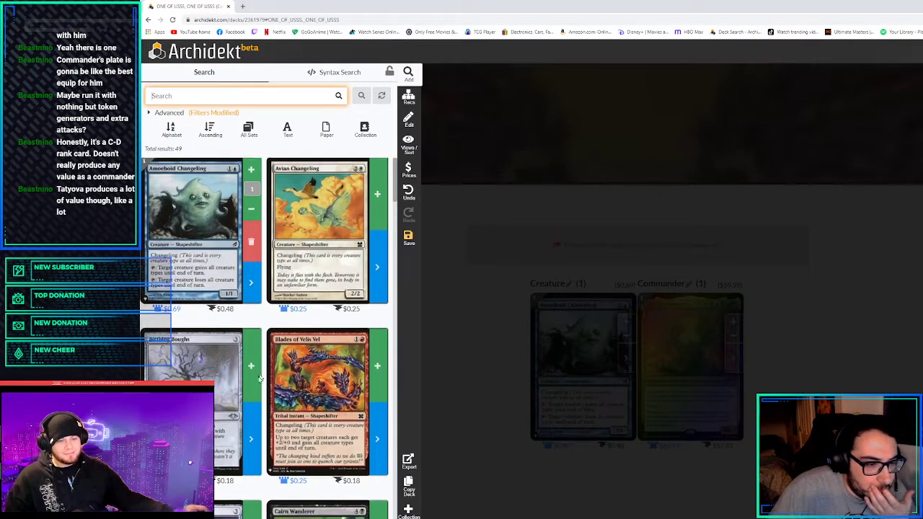
{"action": "scroll", "scroll_direction": "down", "scroll_amount": 3}
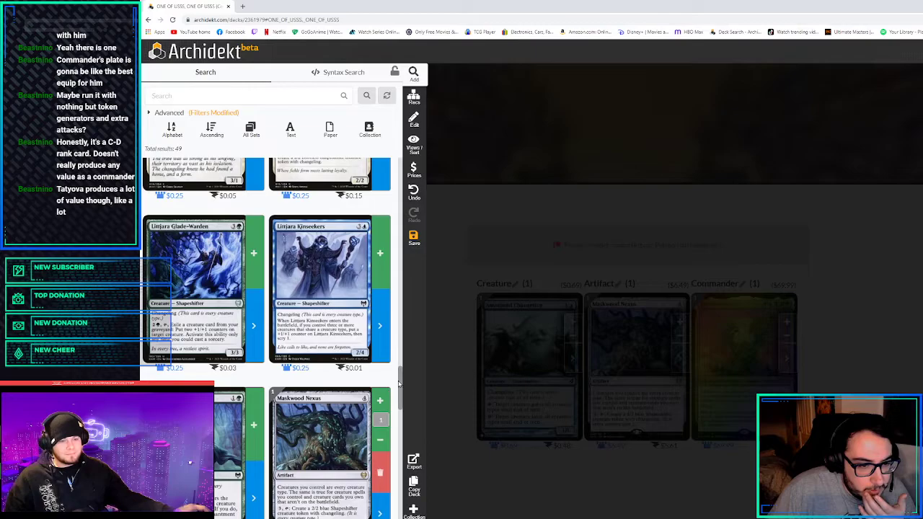
{"action": "scroll", "scroll_direction": "down", "scroll_amount": 3}
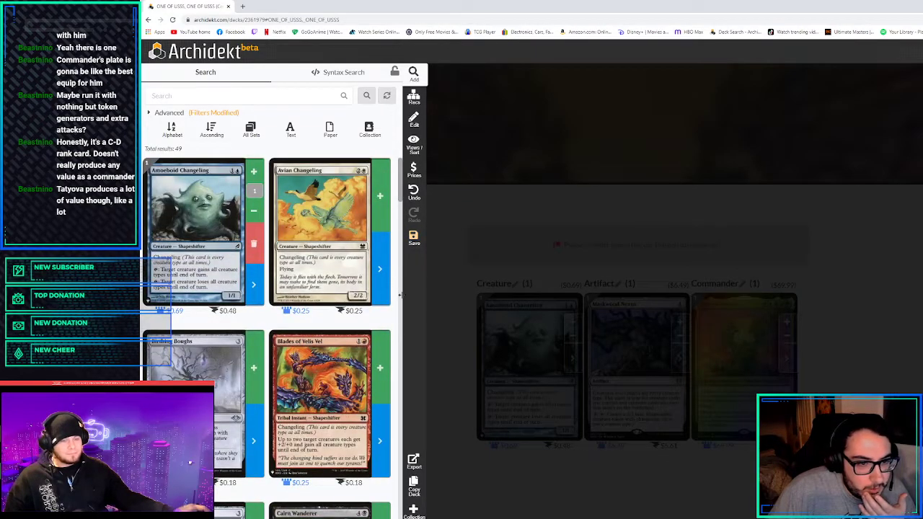
Scroll through the changeling results, adding chosen cards such as the instant Crib Swap
{"action": "scroll", "scroll_direction": "down", "scroll_amount": 3}
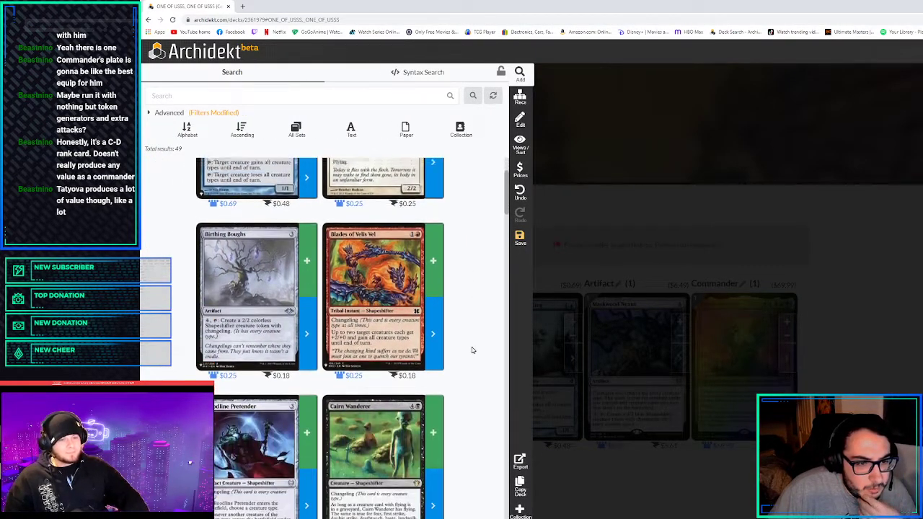
{"action": "scroll", "scroll_direction": "down", "scroll_amount": 3}
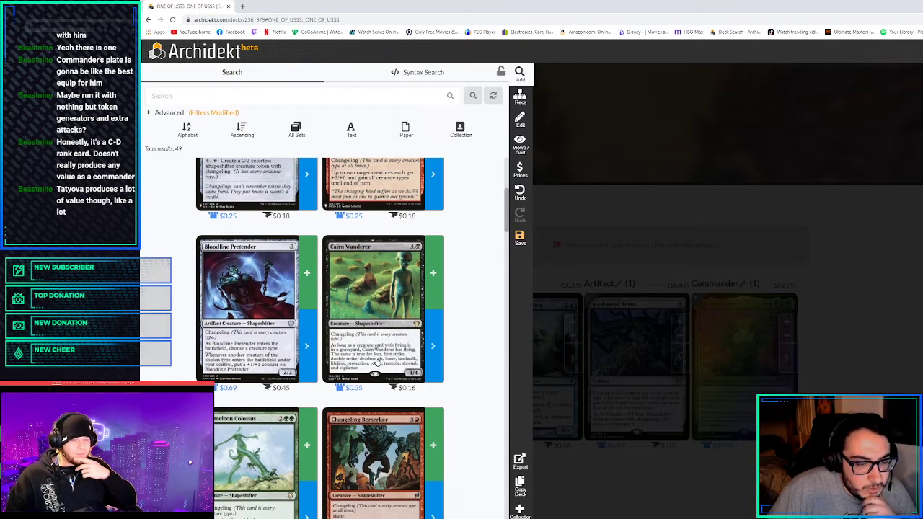
{"action": "scroll", "scroll_direction": "down", "scroll_amount": 3}
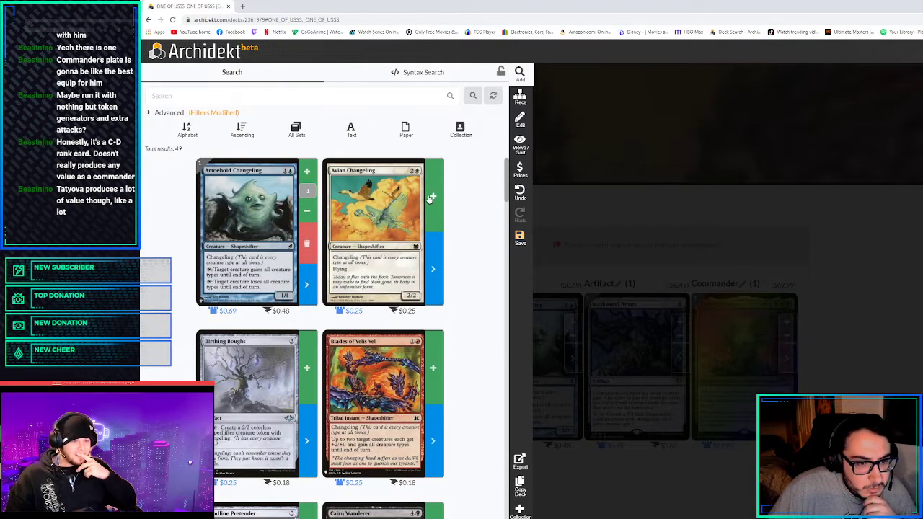
{"action": "scroll", "scroll_direction": "down", "scroll_amount": 3}
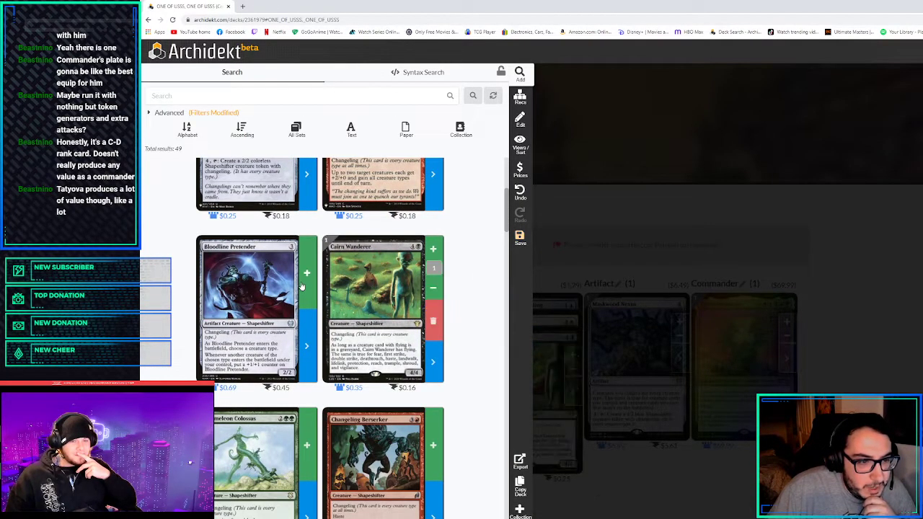
{"action": "scroll", "scroll_direction": "down", "scroll_amount": 3}
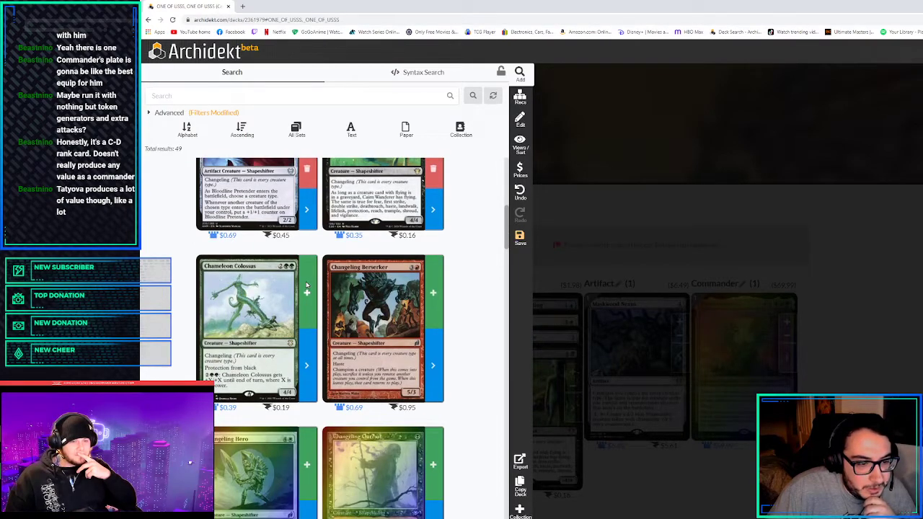
{"action": "scroll", "scroll_direction": "down", "scroll_amount": 3}
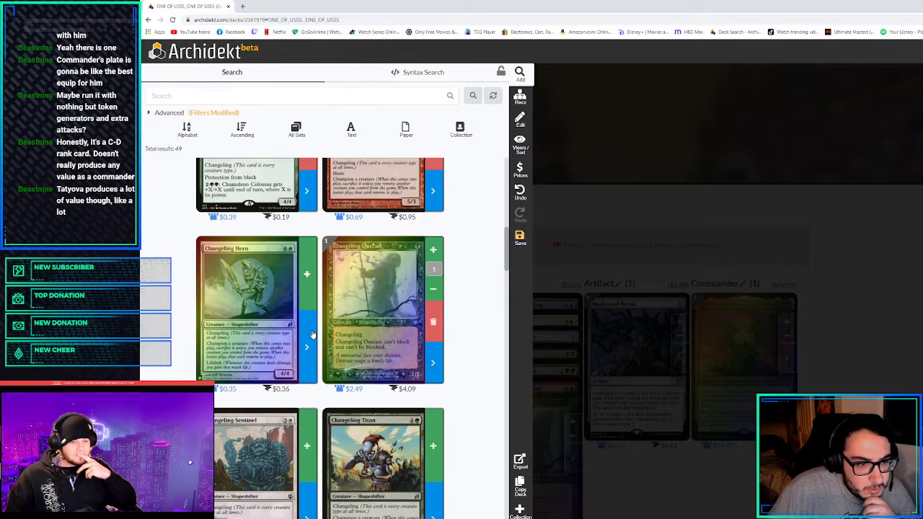
{"action": "scroll", "scroll_direction": "down", "scroll_amount": 3}
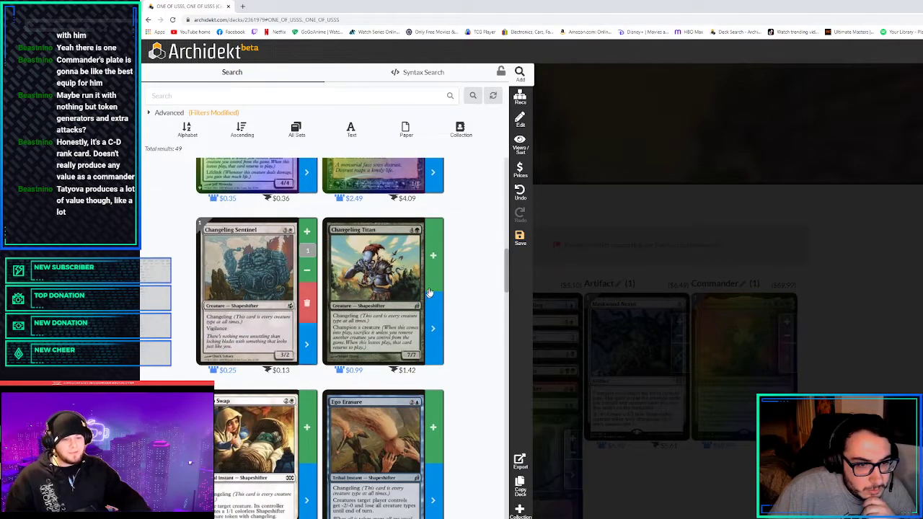
{"action": "scroll", "scroll_direction": "down", "scroll_amount": 3}
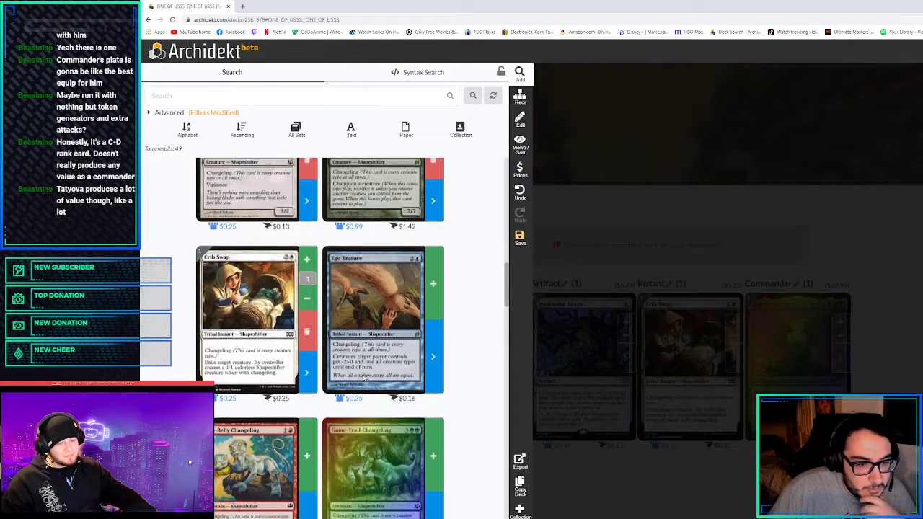
{"action": "scroll", "scroll_direction": "down", "scroll_amount": 3}
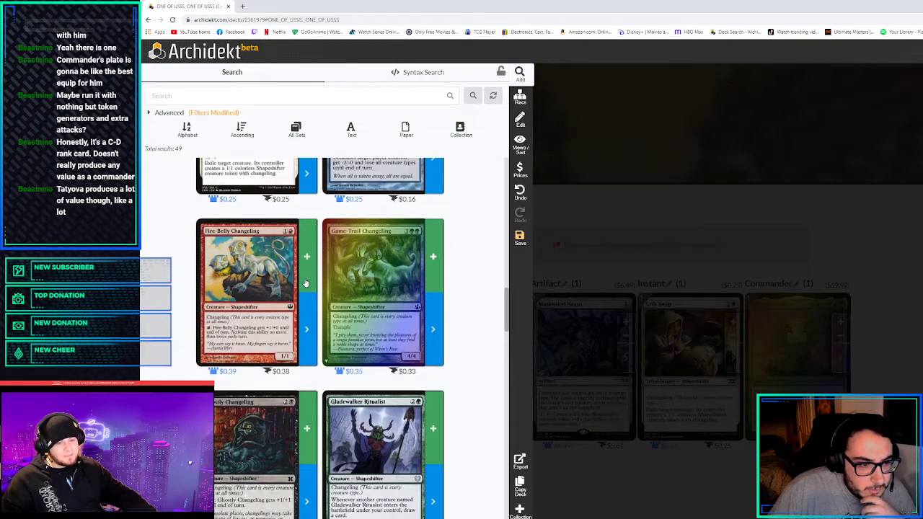
{"action": "scroll", "scroll_direction": "down", "scroll_amount": 3}
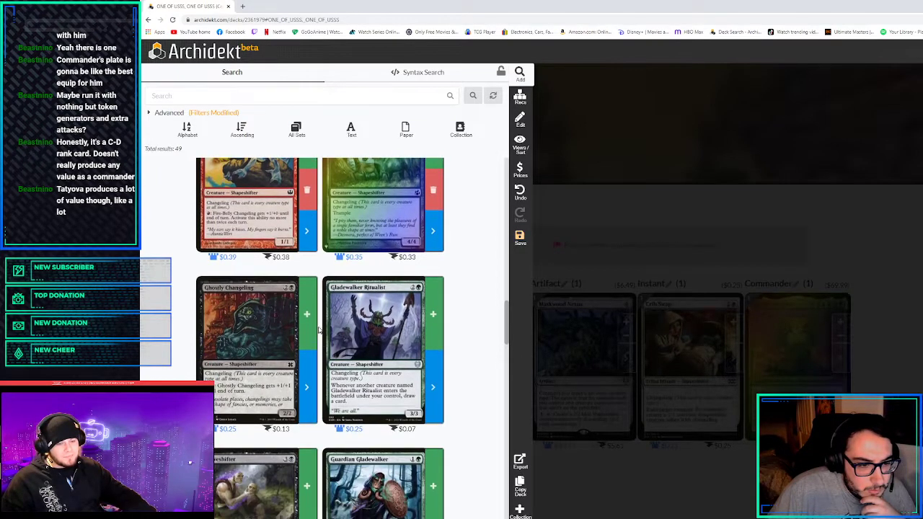
{"action": "scroll", "scroll_direction": "down", "scroll_amount": 3}
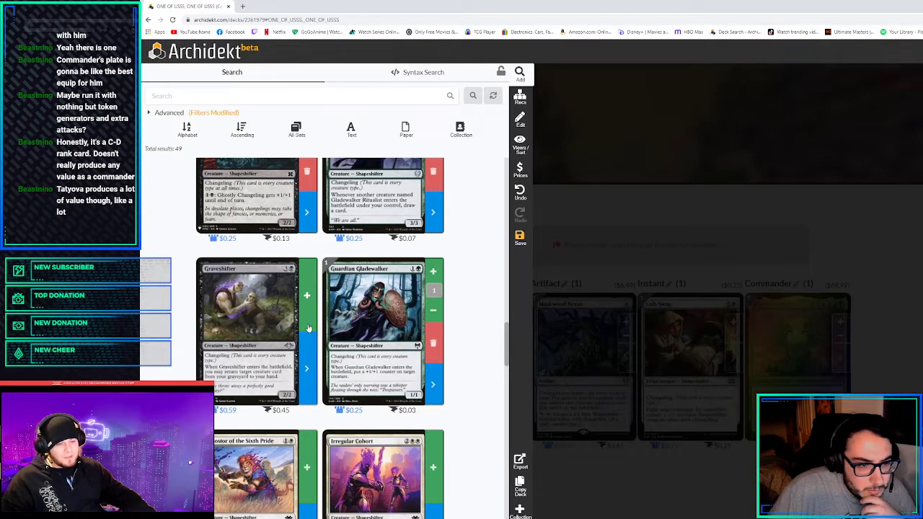
{"action": "scroll", "scroll_direction": "down", "scroll_amount": 3}
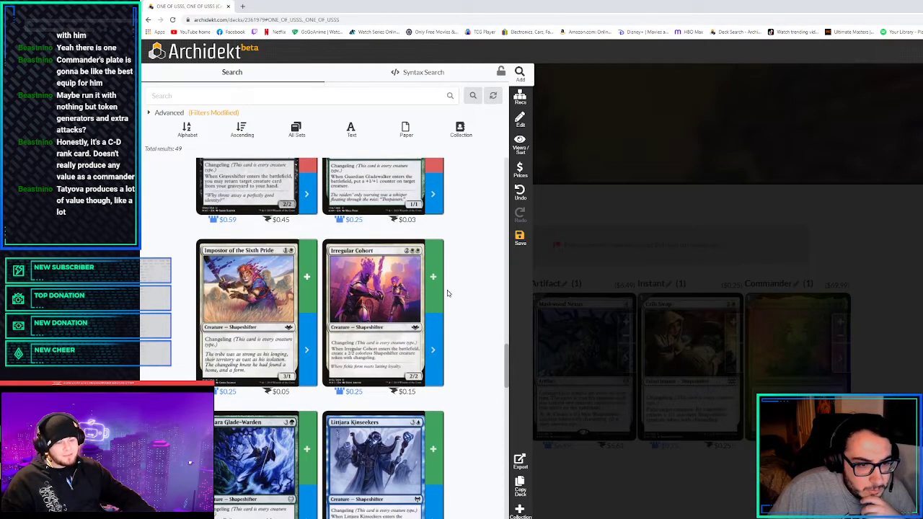
{"action": "scroll", "scroll_direction": "down", "scroll_amount": 3}
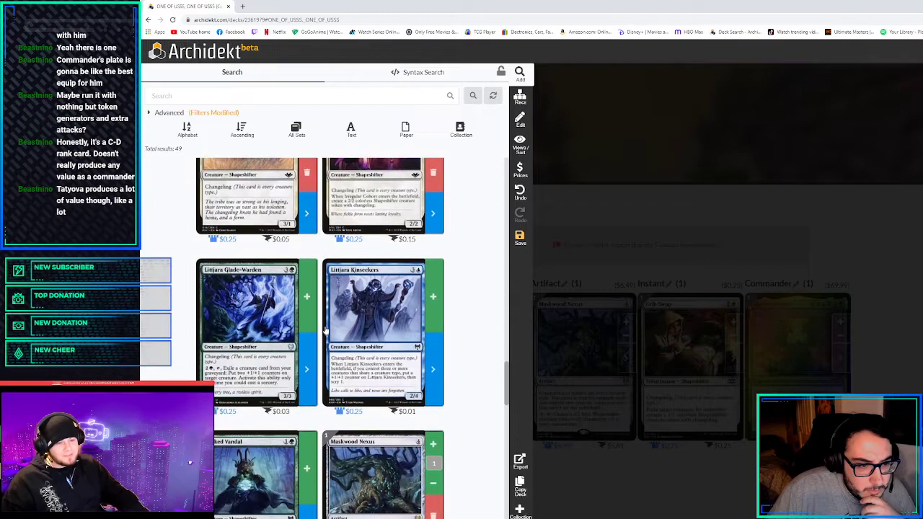
{"action": "scroll", "scroll_direction": "down", "scroll_amount": 3}
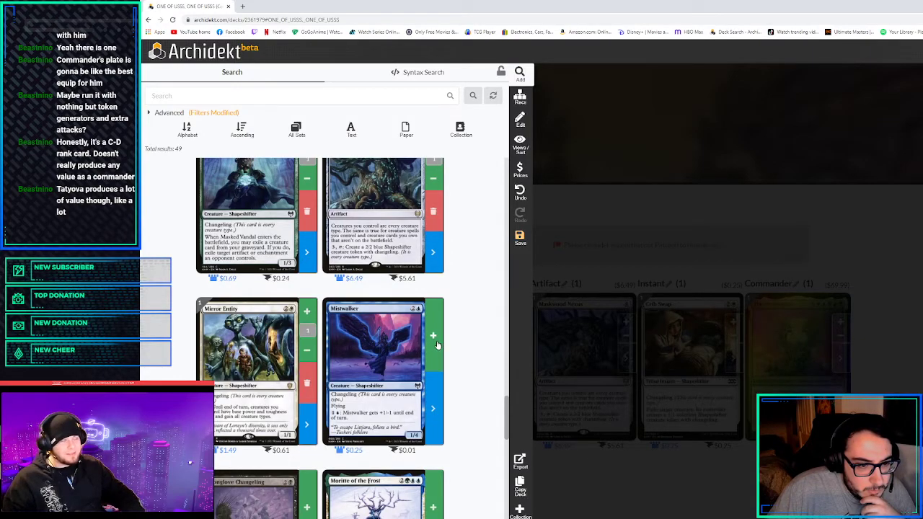
{"action": "scroll", "scroll_direction": "down", "scroll_amount": 3}
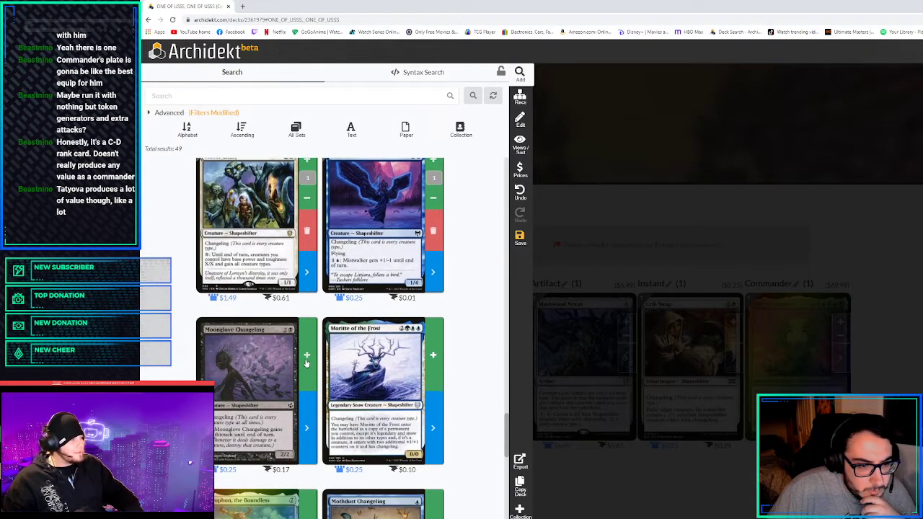
{"action": "scroll", "scroll_direction": "down", "scroll_amount": 3}
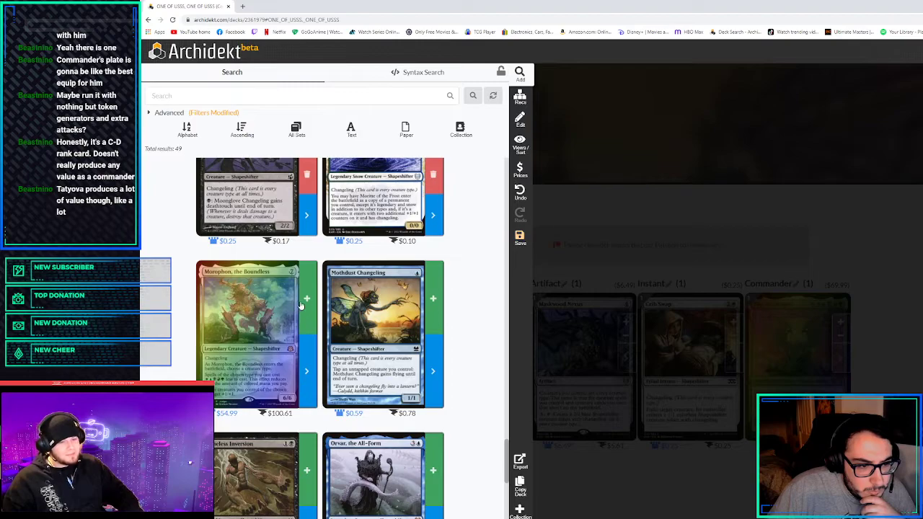
{"action": "scroll", "scroll_direction": "down", "scroll_amount": 3}
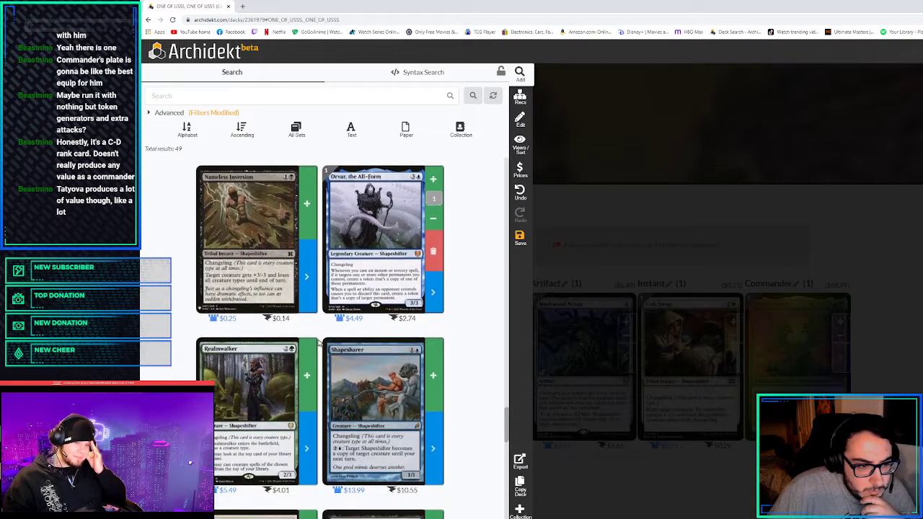
{"action": "scroll", "scroll_direction": "down", "scroll_amount": 3}
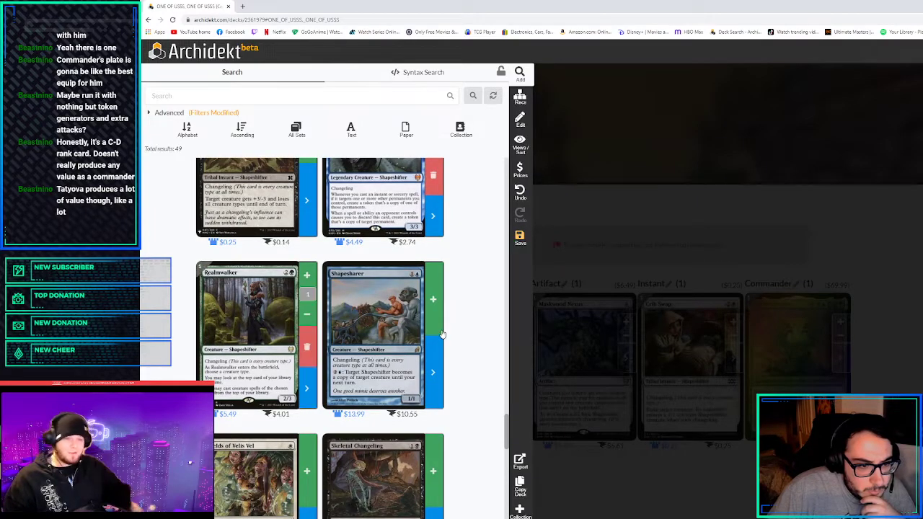
{"action": "scroll", "scroll_direction": "down", "scroll_amount": 3}
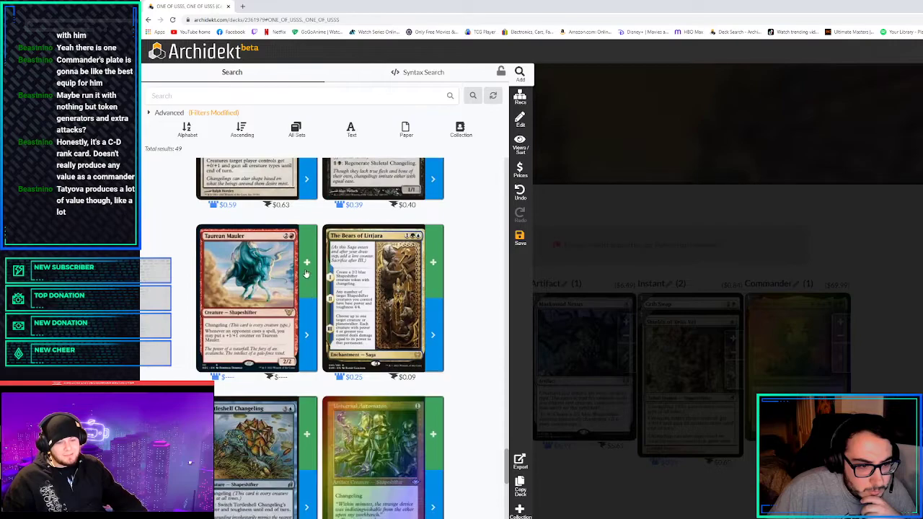
{"action": "scroll", "scroll_direction": "down", "scroll_amount": 3}
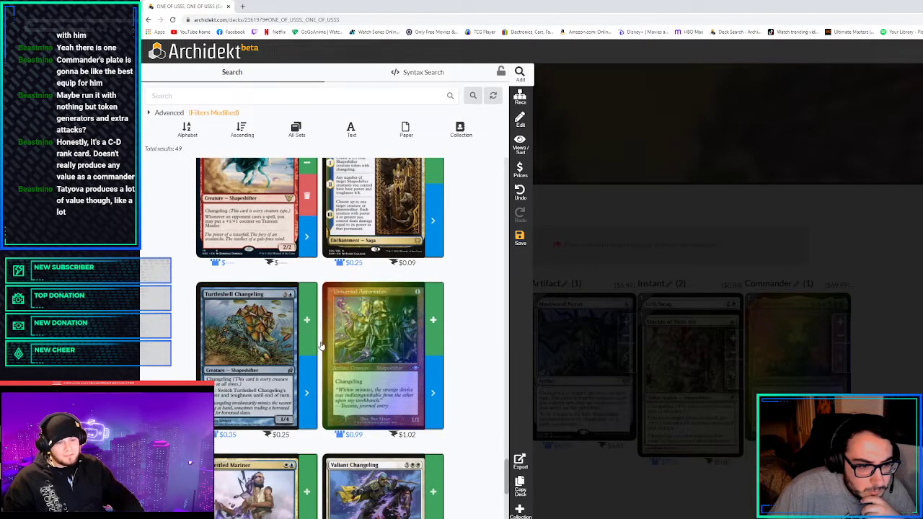
{"action": "scroll", "scroll_direction": "down", "scroll_amount": 3}
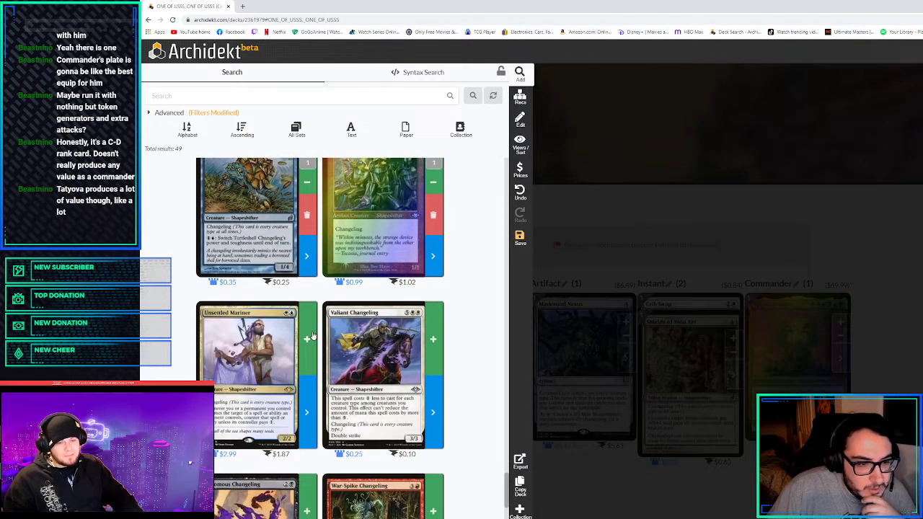
{"action": "scroll", "scroll_direction": "down", "scroll_amount": 3}
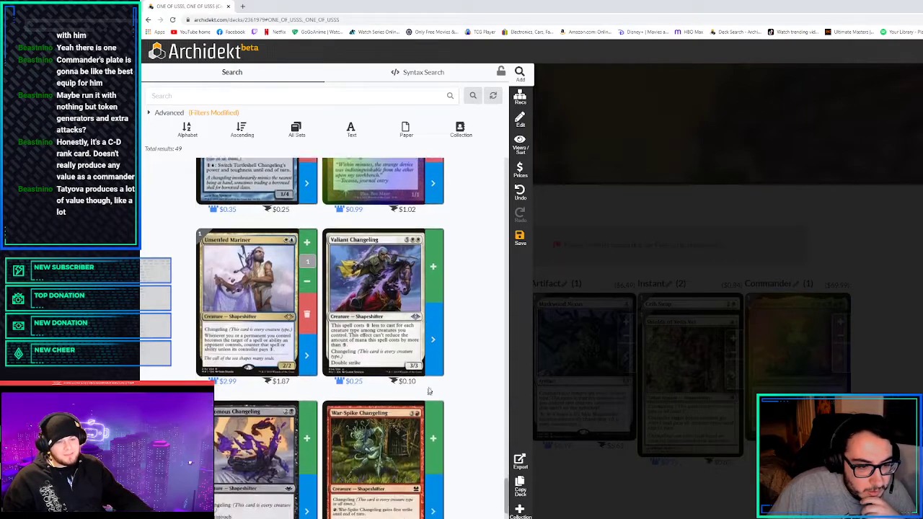
{"action": "scroll", "scroll_direction": "down", "scroll_amount": 3}
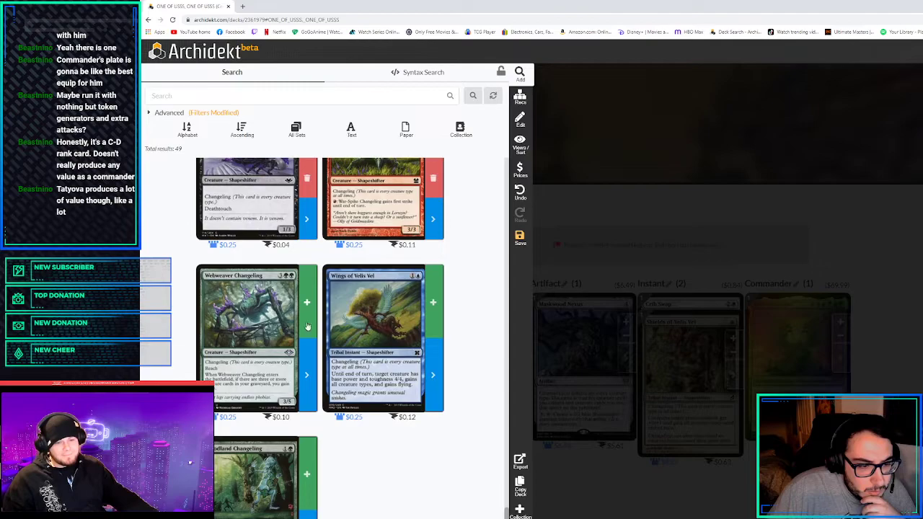
Close the search panel, review the deck columns, and begin a search for The World Tree
{"action": "left_click", "coordinate": [306, 303]}
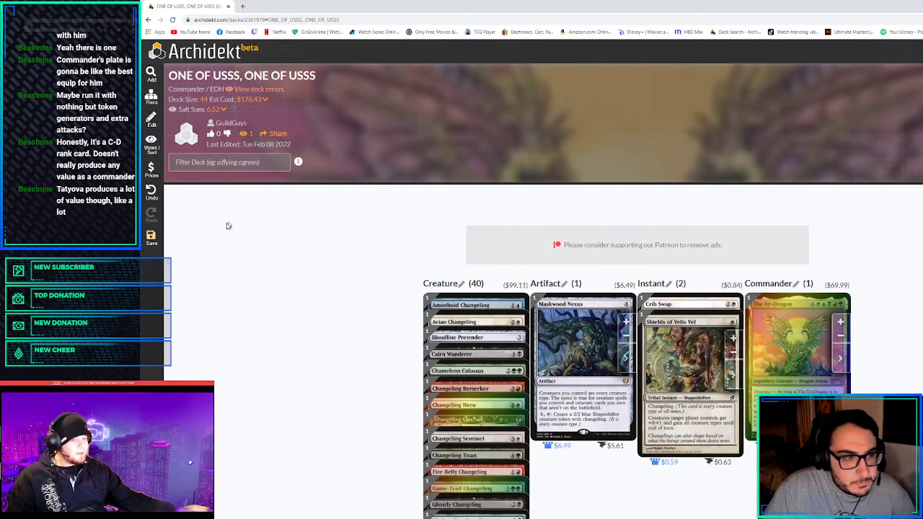
{"action": "scroll", "scroll_direction": "down", "scroll_amount": 3}
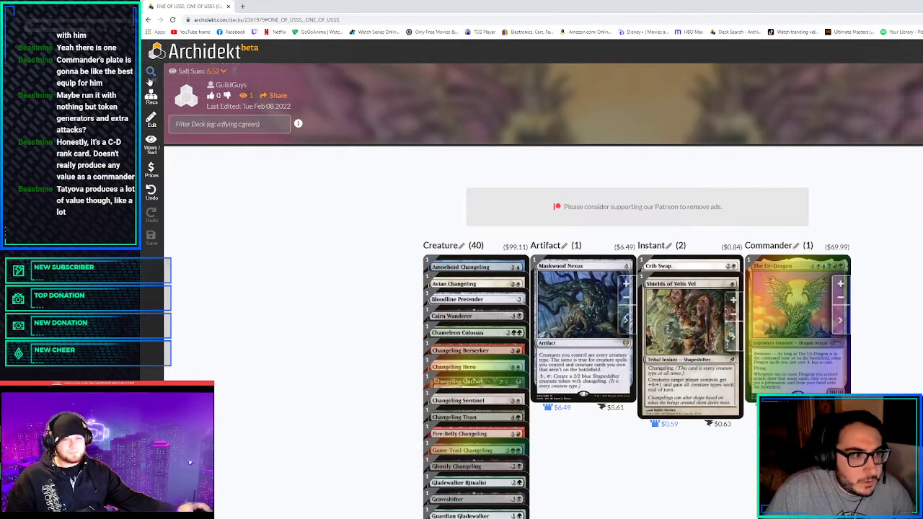
{"action": "type", "text": "the w"}
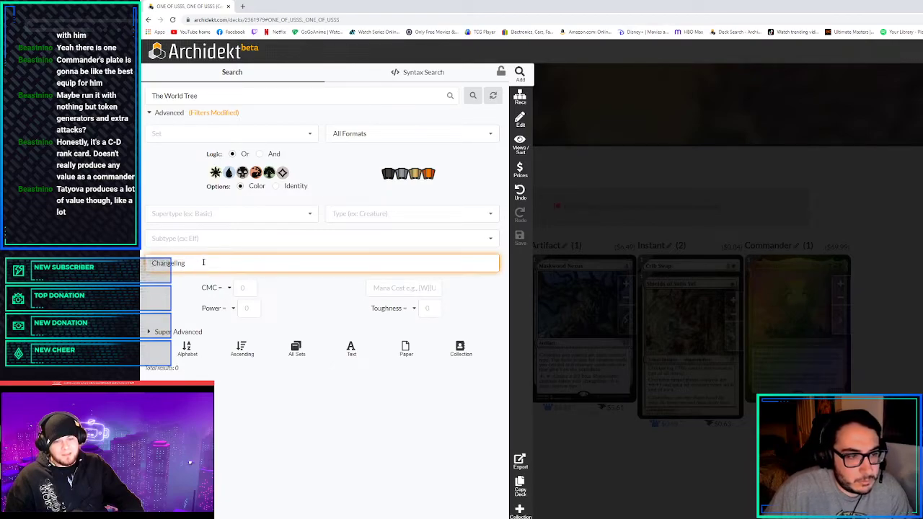
Add The World Tree and look up Reflections of Littjara for the deck
{"action": "left_click", "coordinate": [303, 96]}
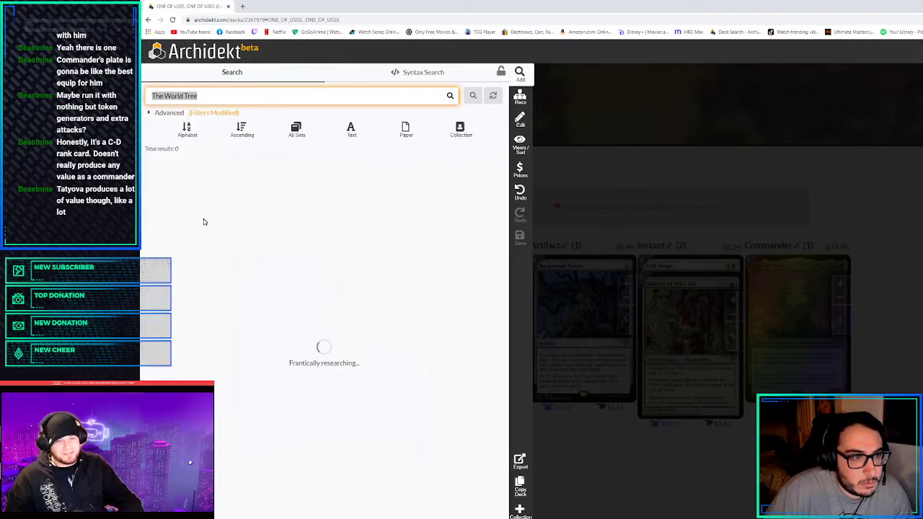
{"action": "left_click", "coordinate": [450, 96]}
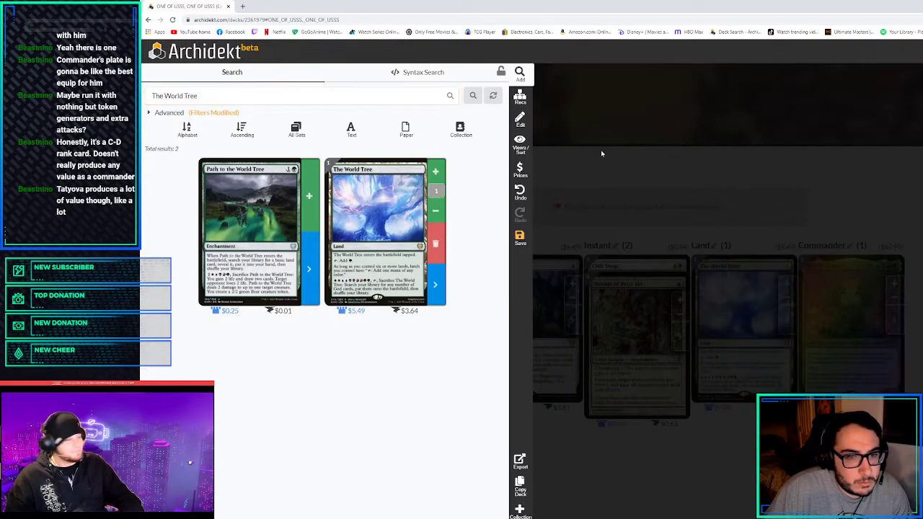
{"action": "left_click", "coordinate": [300, 95]}
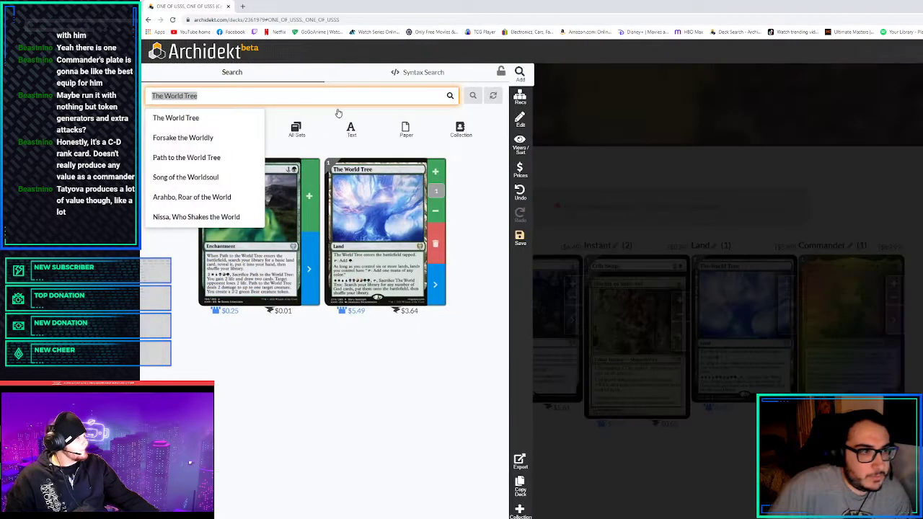
{"action": "type", "text": "reflection"}
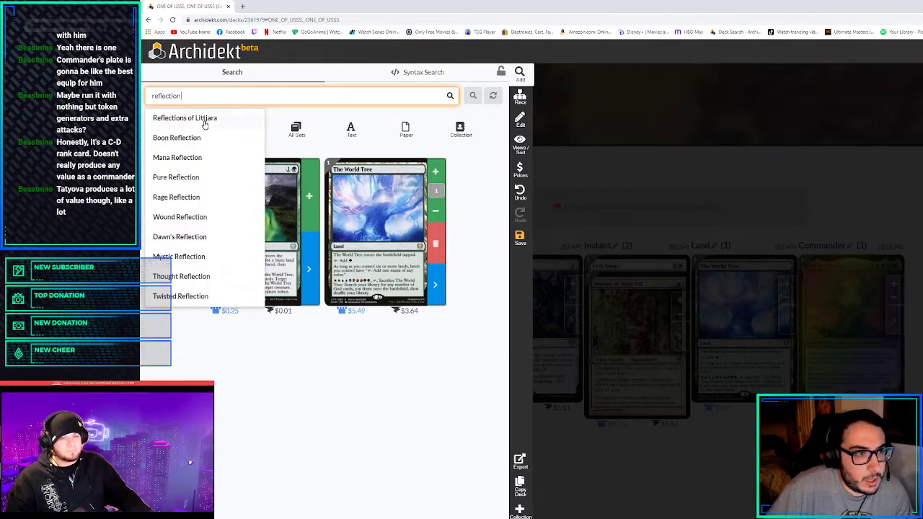
{"action": "left_click", "coordinate": [184, 118]}
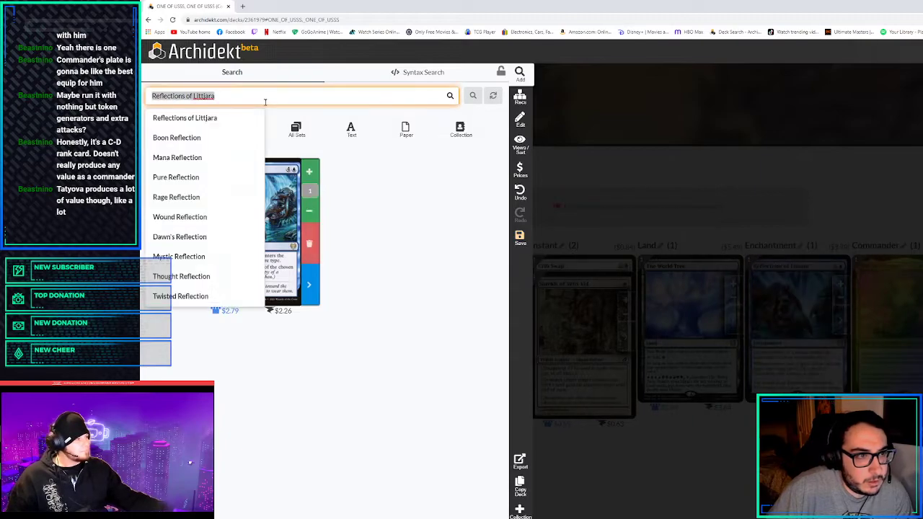
Search Kindred Discovery and Kindred Summons, then begin a Necroduality lookup
{"action": "type", "text": "dindred d"}
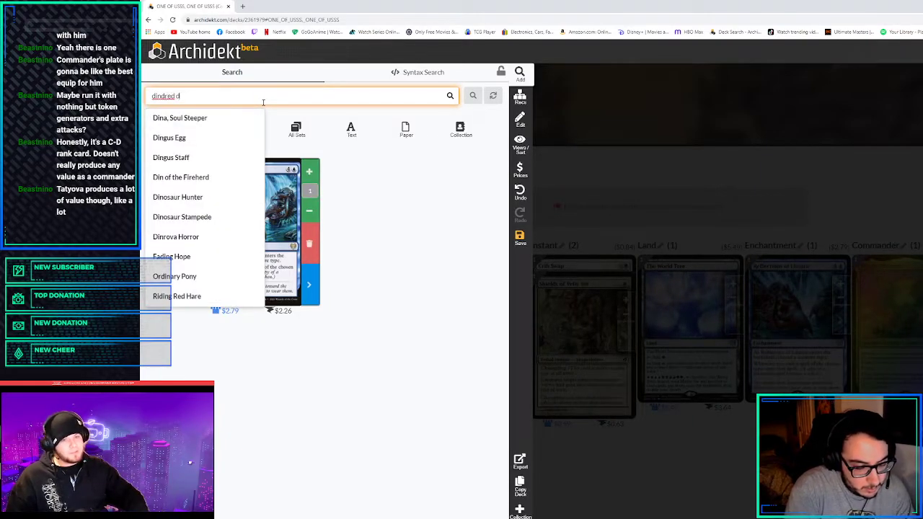
{"action": "type", "text": "Kindred Discovery"}
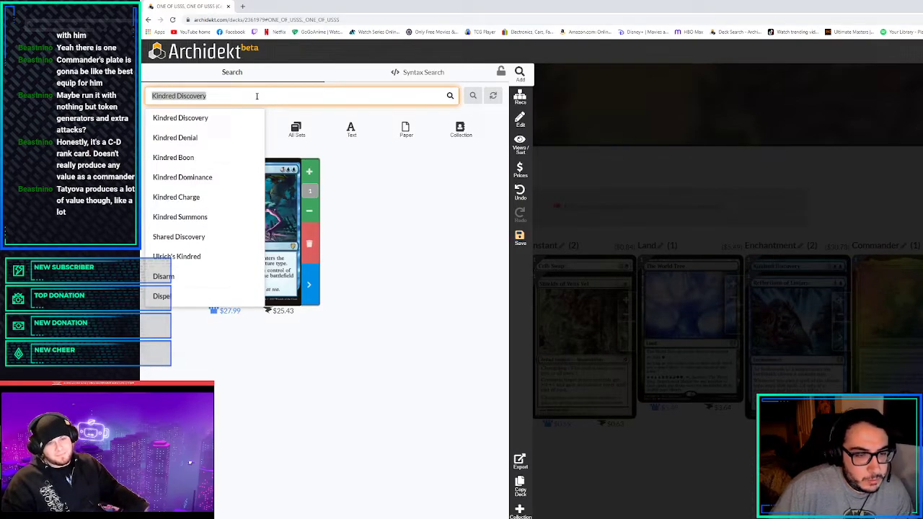
{"action": "type", "text": "kindre"}
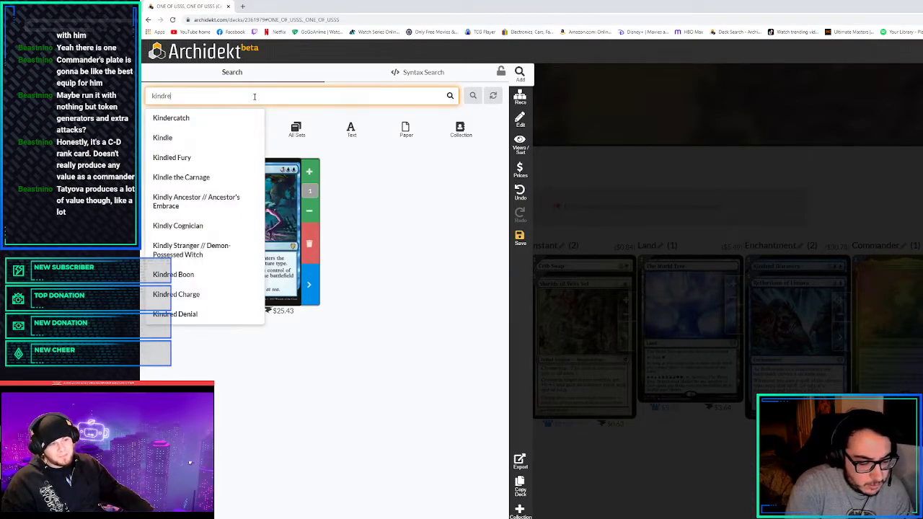
{"action": "type", "text": "Kindred Summons"}
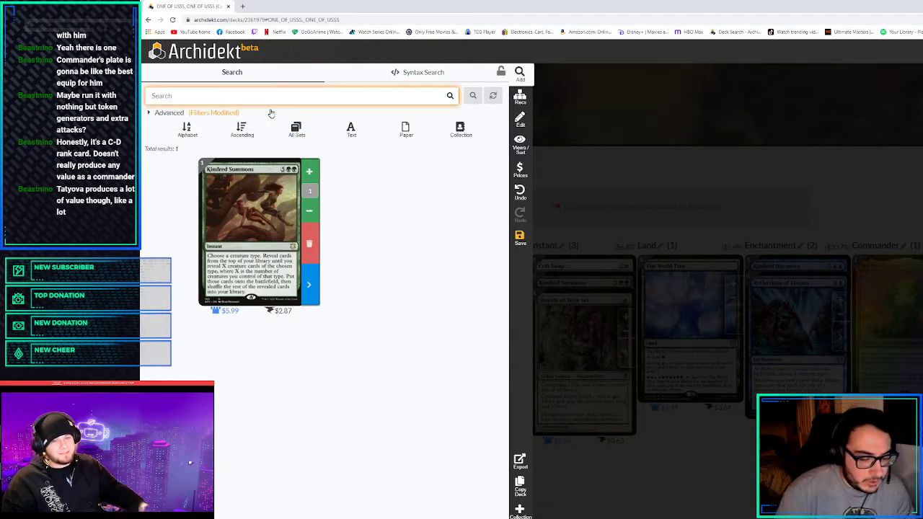
{"action": "type", "text": "necrodu"}
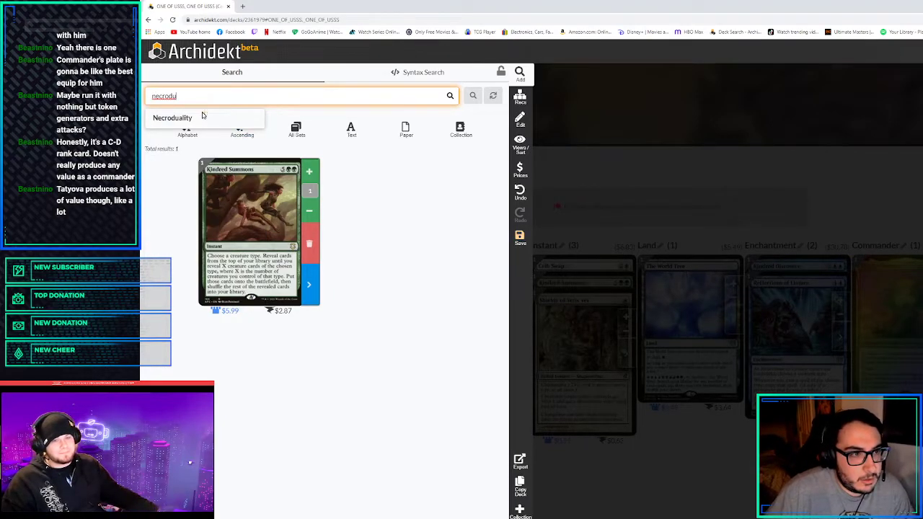
{"action": "left_click", "coordinate": [173, 119]}
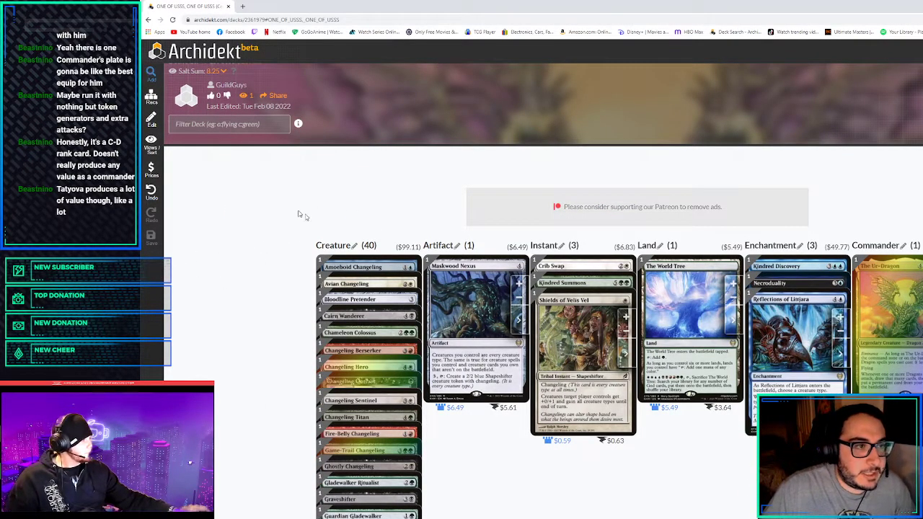
Search for Necroduality to bring it up as an enchantment result
{"action": "type", "text": "Necroduality"}
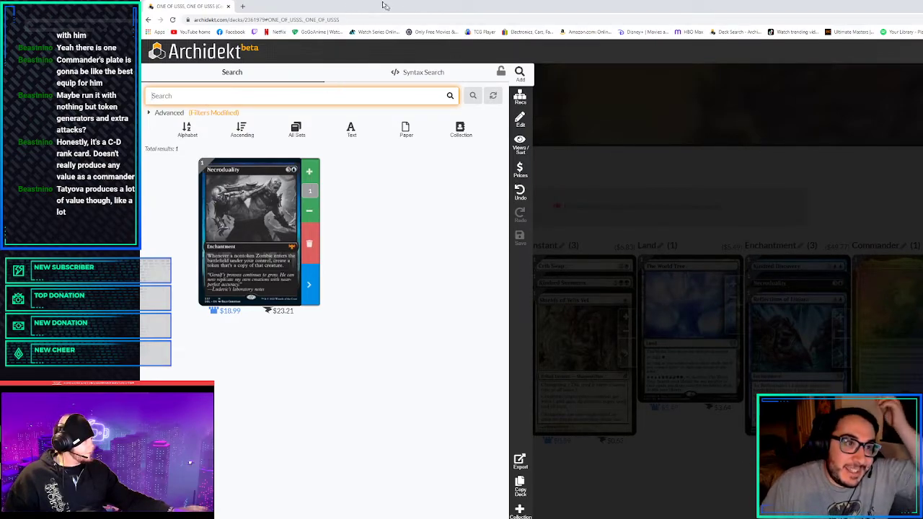
Google 'whenever you cast a druid claw mtg' in a new tab and browse the image results
{"action": "left_click", "coordinate": [333, 6]}
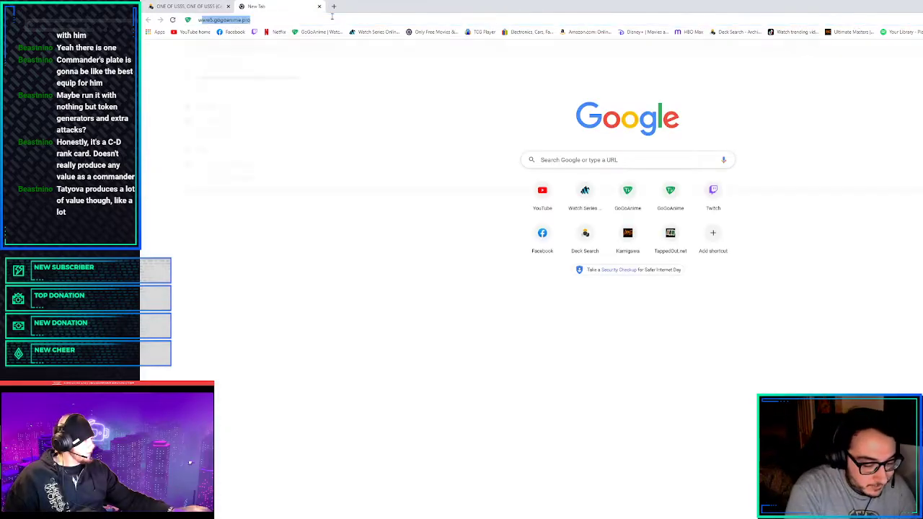
{"action": "type", "text": "whenever you call"}
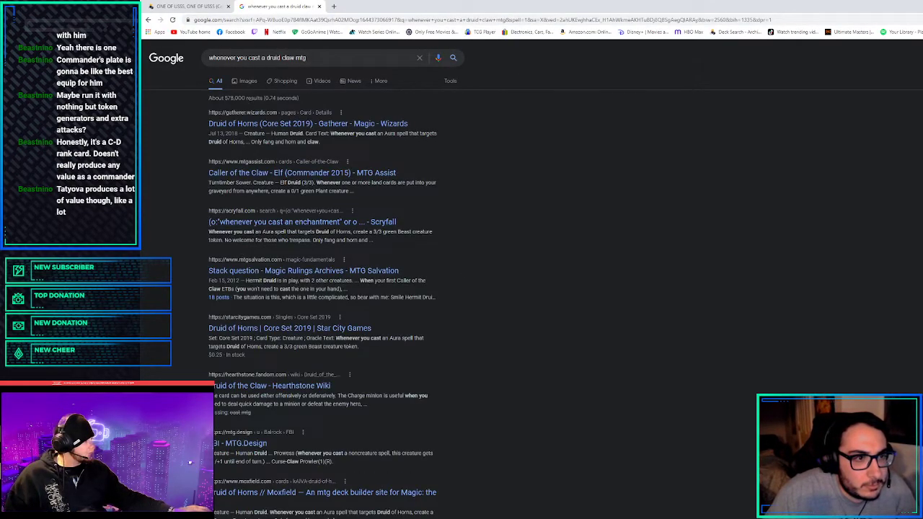
{"action": "left_click", "coordinate": [248, 81]}
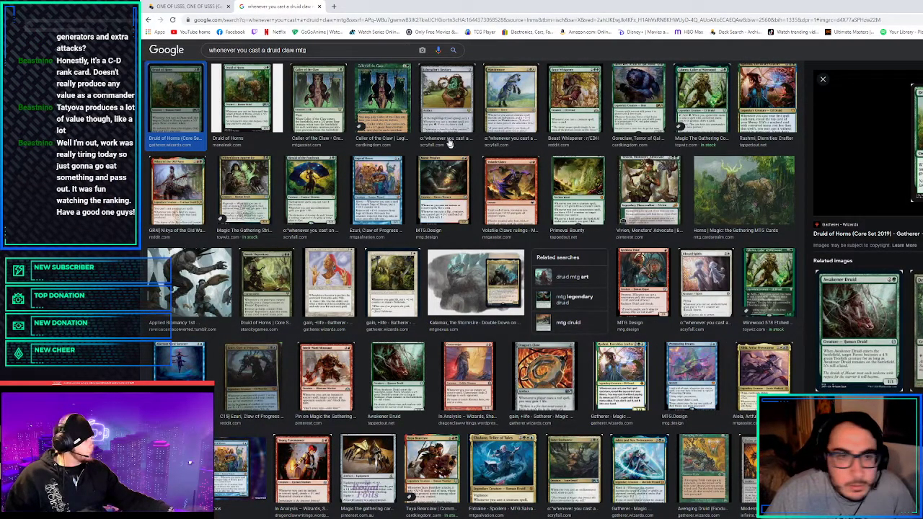
{"action": "mouse_move", "coordinate": [661, 234]}
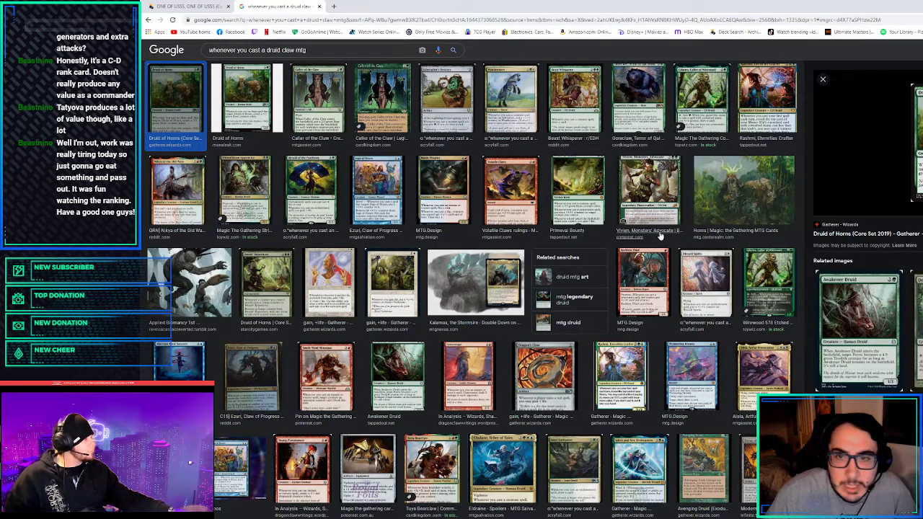
{"action": "scroll", "scroll_direction": "down", "scroll_amount": 3}
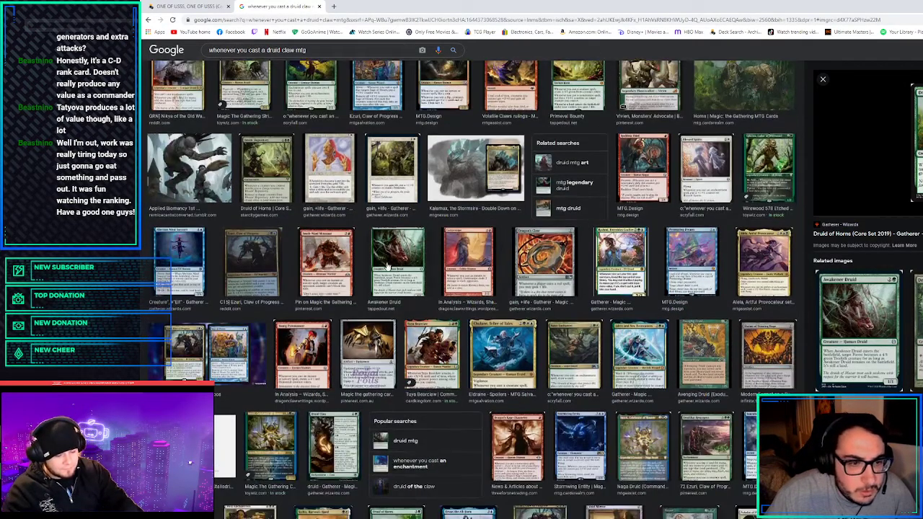
{"action": "scroll", "scroll_direction": "down", "scroll_amount": 3}
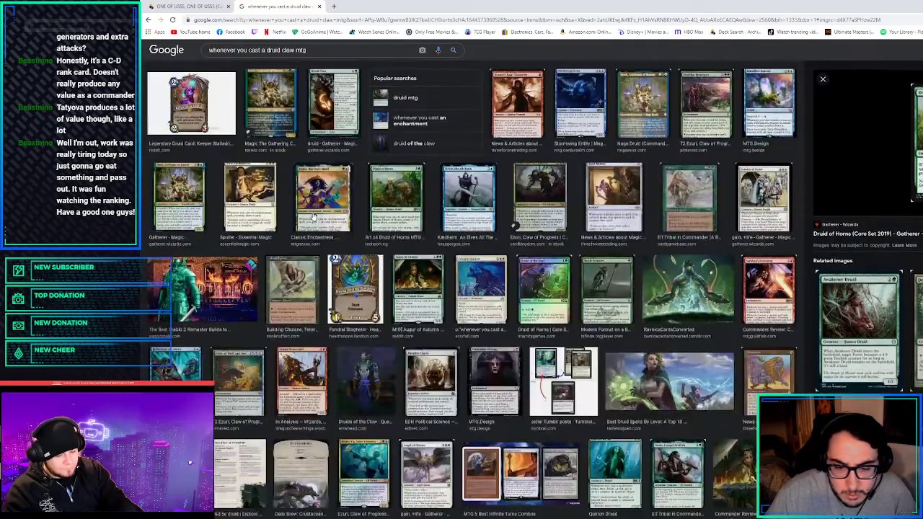
{"action": "scroll", "scroll_direction": "down", "scroll_amount": 3}
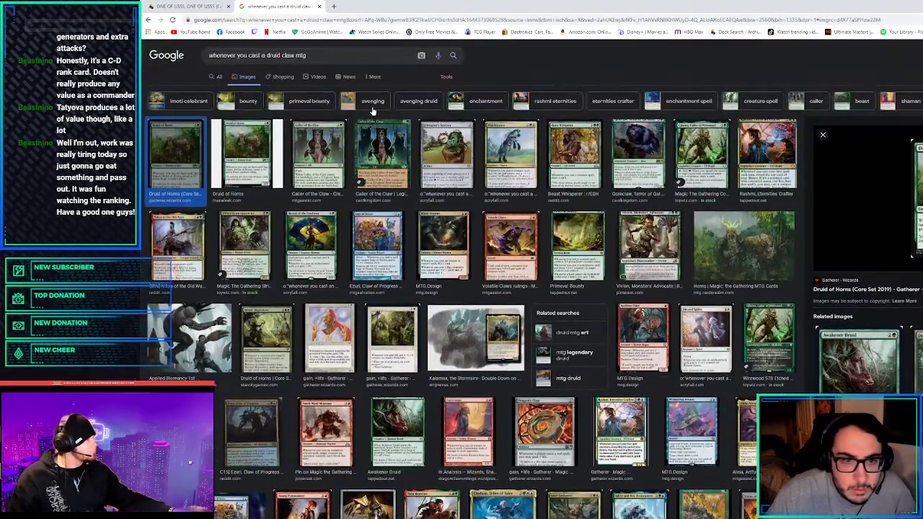
{"action": "triple_click", "coordinate": [257, 55]}
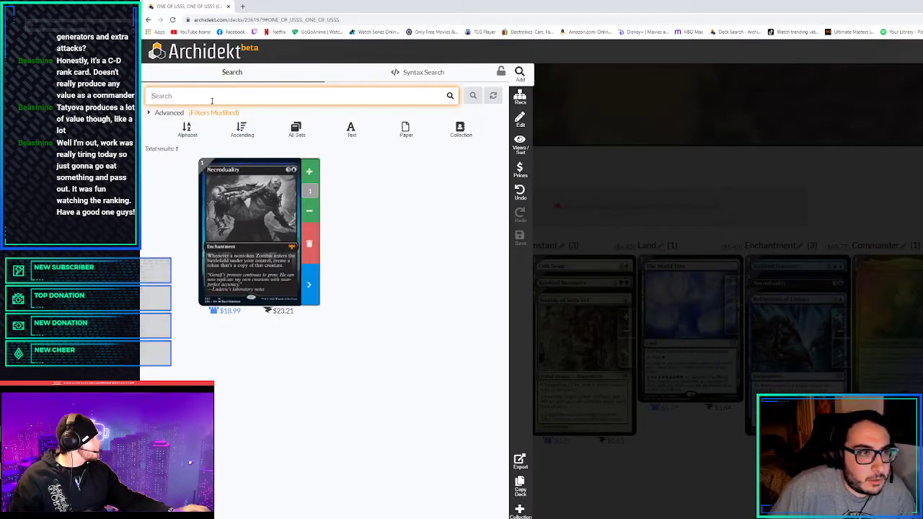
Search Guildfeeder from the suggestions, then type Gilt-Leaf Archdruid as the next lookup
{"action": "type", "text": "guildleak a"}
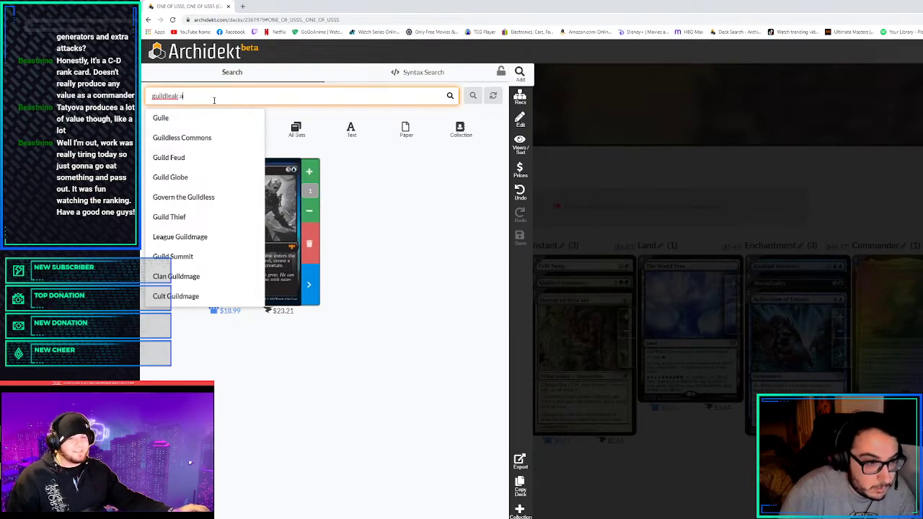
{"action": "type", "text": "r"}
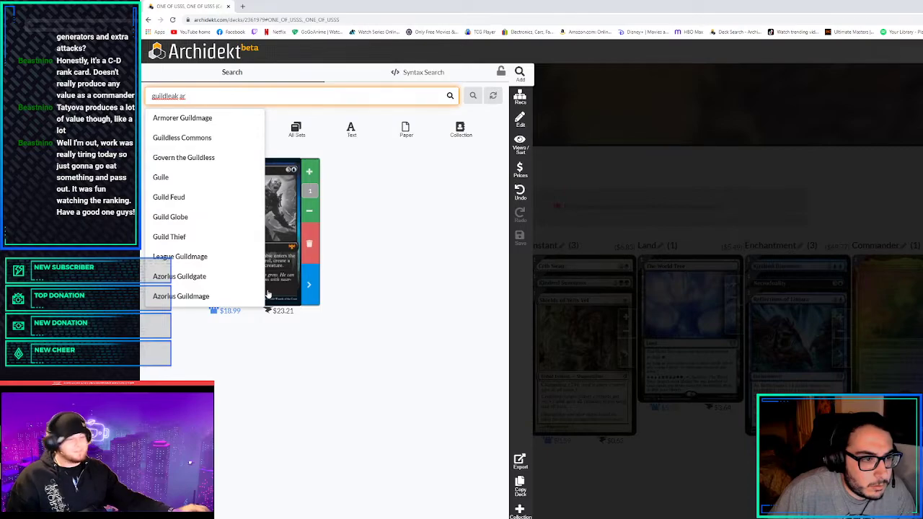
{"action": "left_click", "coordinate": [450, 96]}
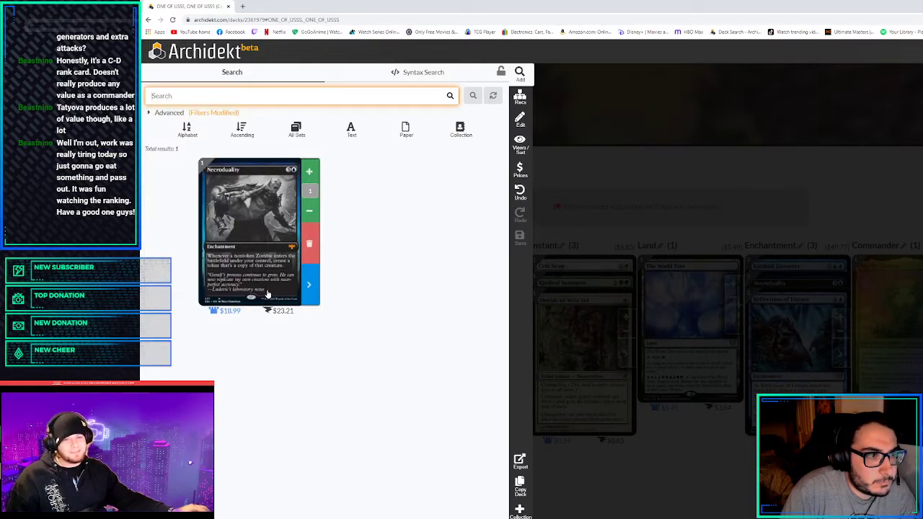
{"action": "type", "text": "guilt"}
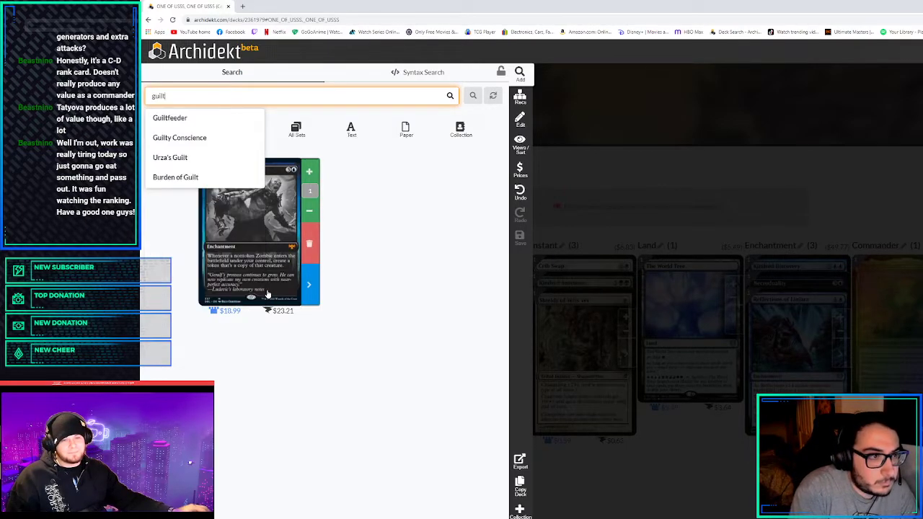
{"action": "mouse_move", "coordinate": [228, 225]}
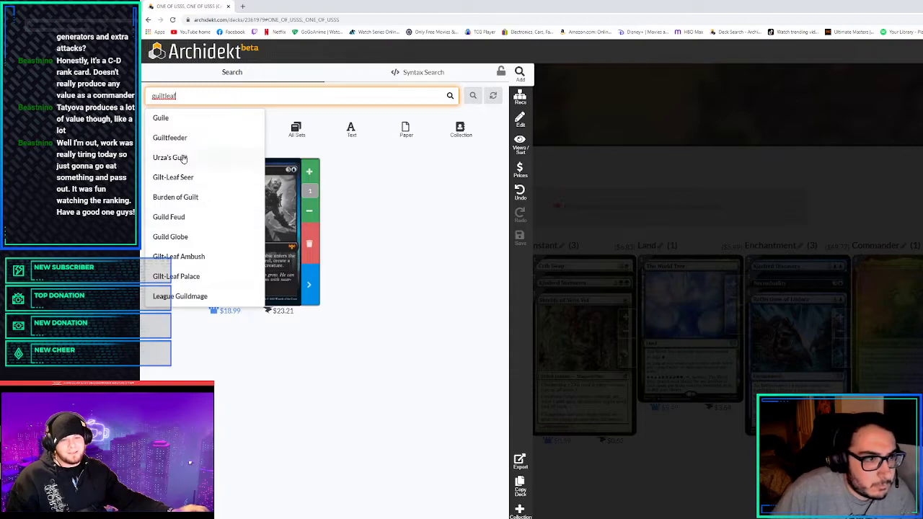
{"action": "left_click", "coordinate": [170, 139]}
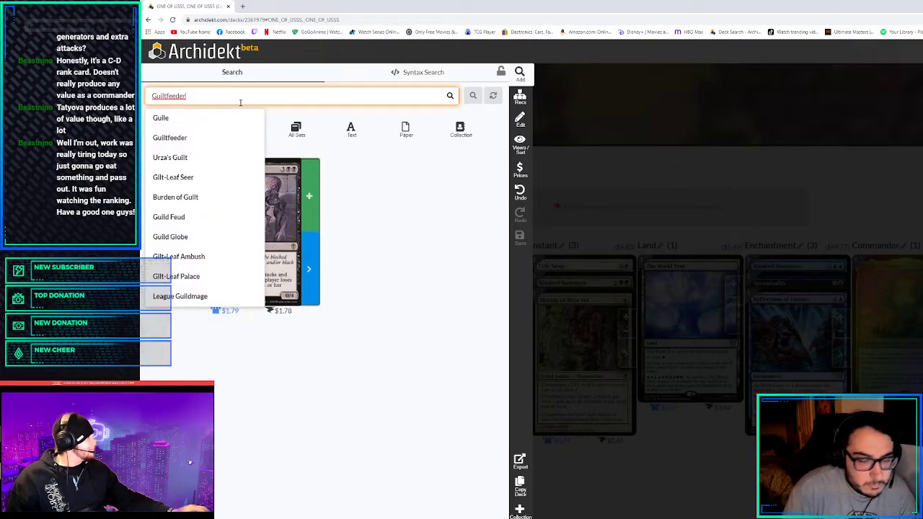
{"action": "key", "text": "BackSpace"}
{"action": "type", "text": "G"}
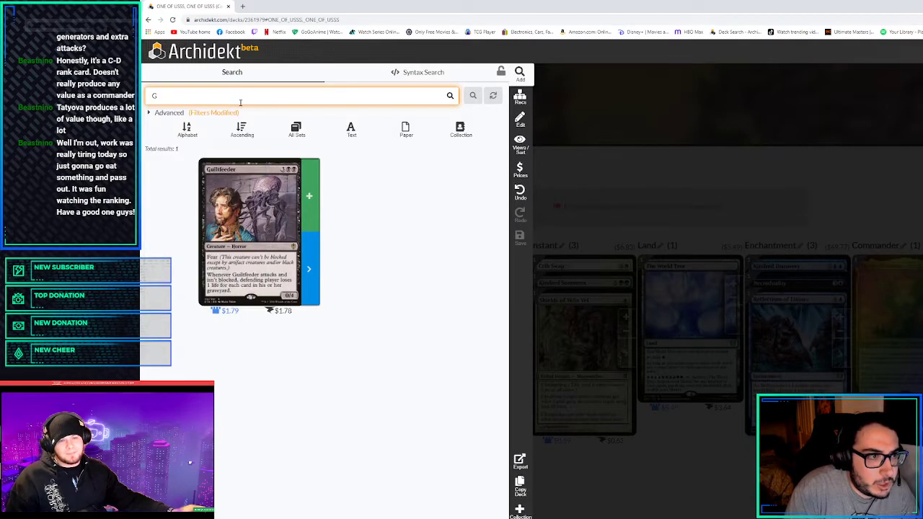
{"action": "type", "text": "ilt-Leaf Archdruid"}
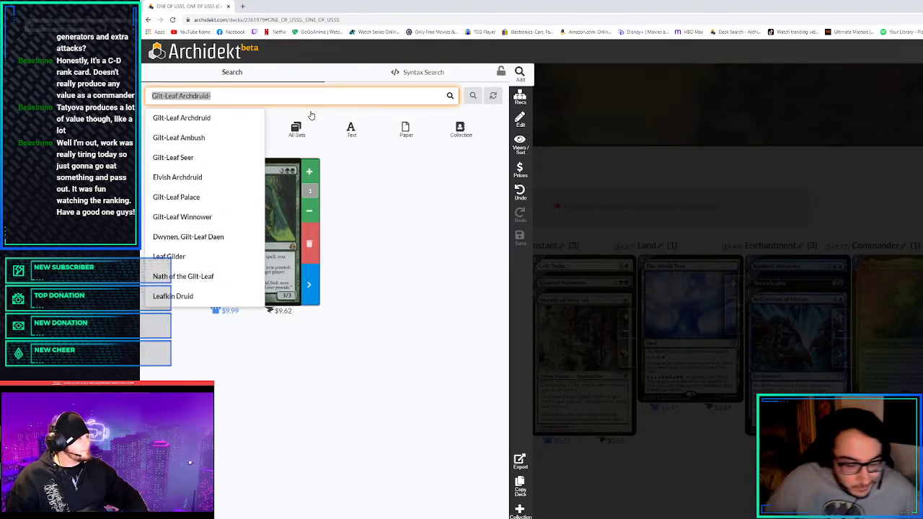
Look up Risen Reef, Utvara Hellkite, Dragon Tempest and Scourge of Valkas in the card search
{"action": "type", "text": "risen"}
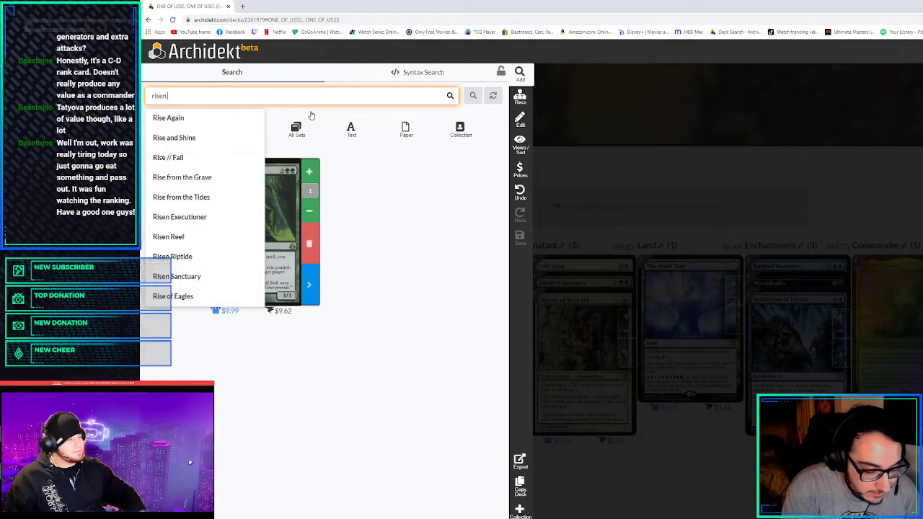
{"action": "left_click", "coordinate": [169, 237]}
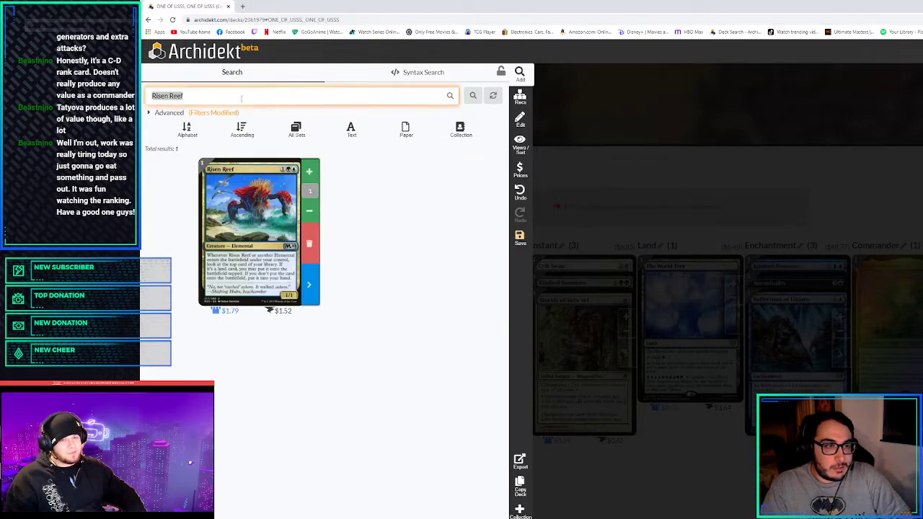
{"action": "type", "text": "udvara"}
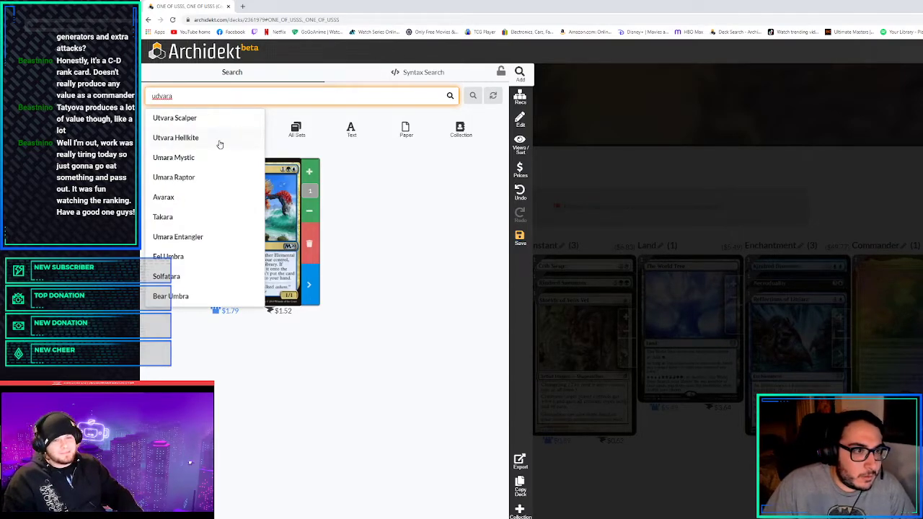
{"action": "left_click", "coordinate": [176, 137]}
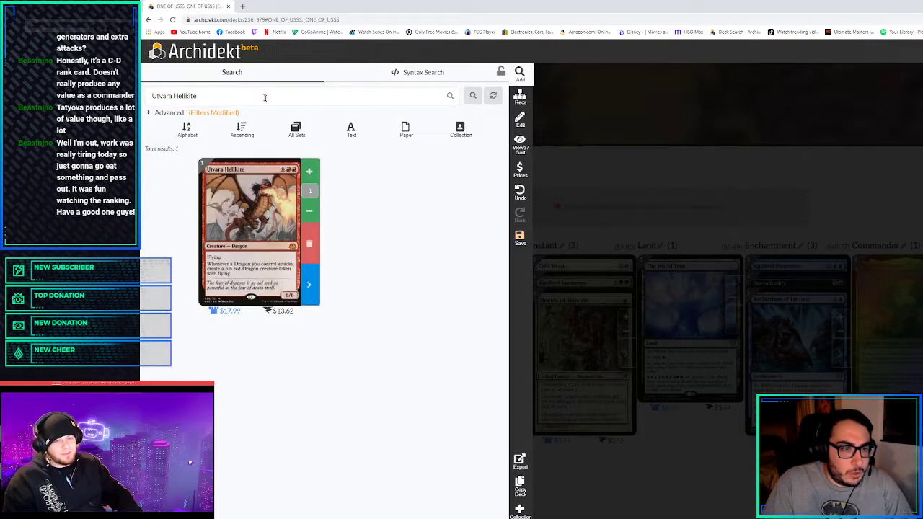
{"action": "type", "text": "dragon te"}
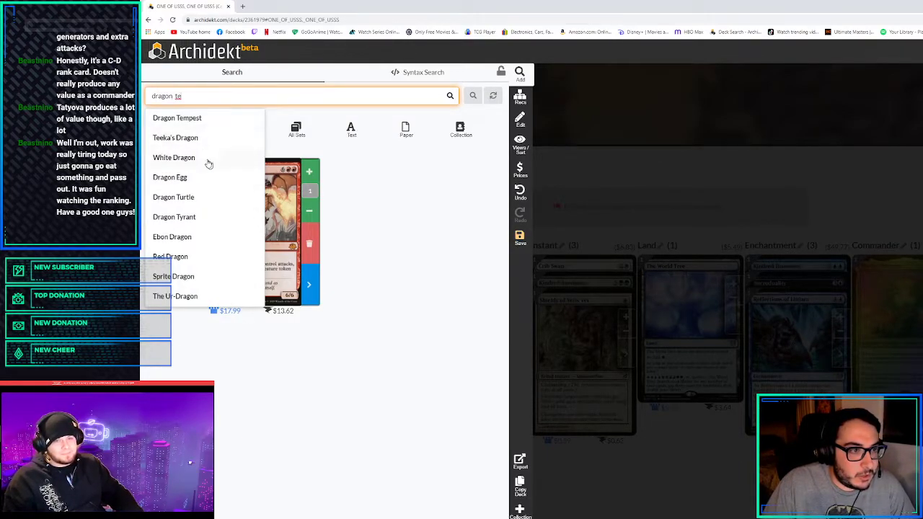
{"action": "left_click", "coordinate": [176, 118]}
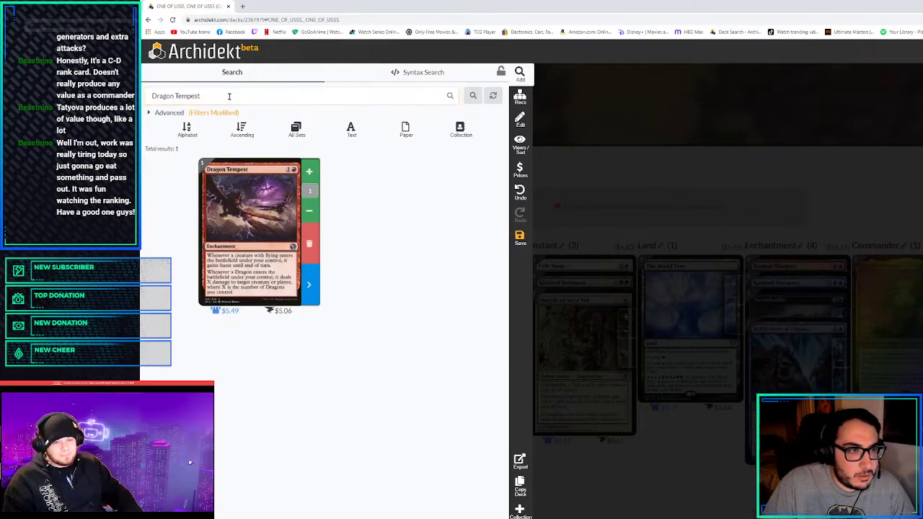
{"action": "type", "text": "scourge"}
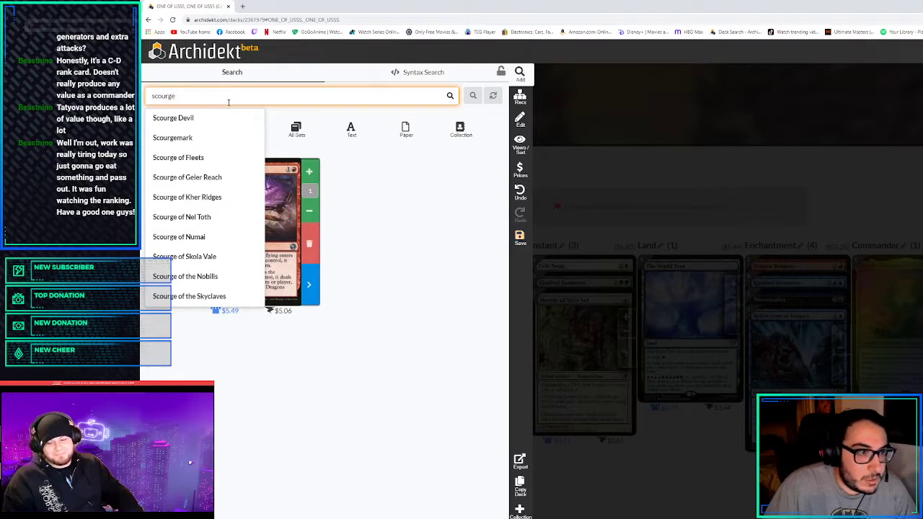
{"action": "mouse_move", "coordinate": [375, 311]}
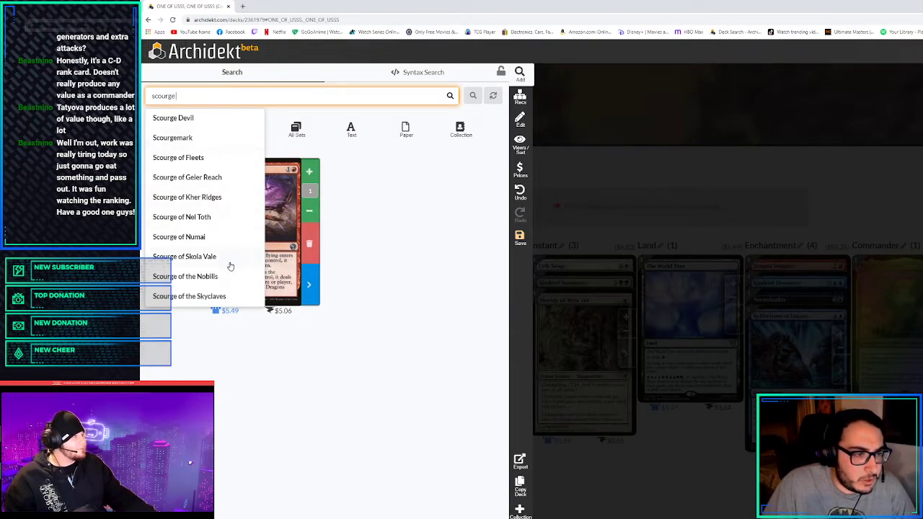
{"action": "mouse_move", "coordinate": [286, 228]}
{"action": "type", "text": " of va"}
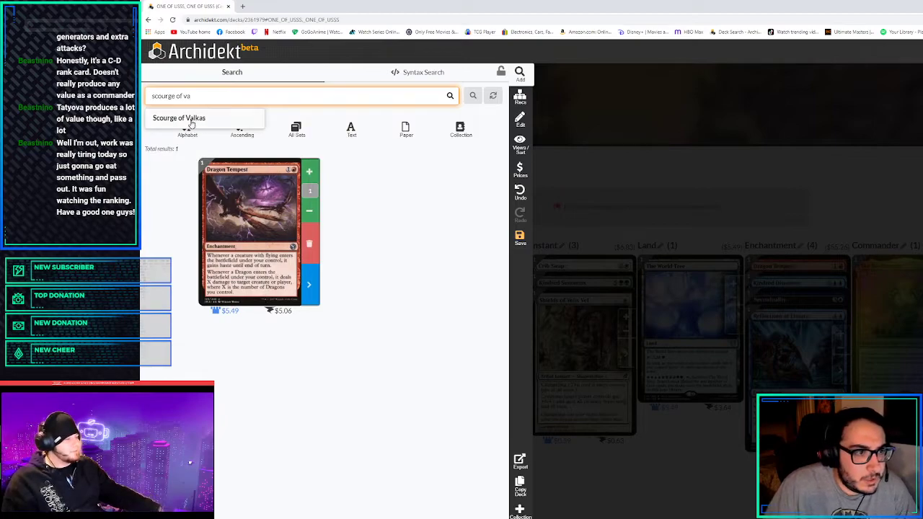
{"action": "left_click", "coordinate": [179, 118]}
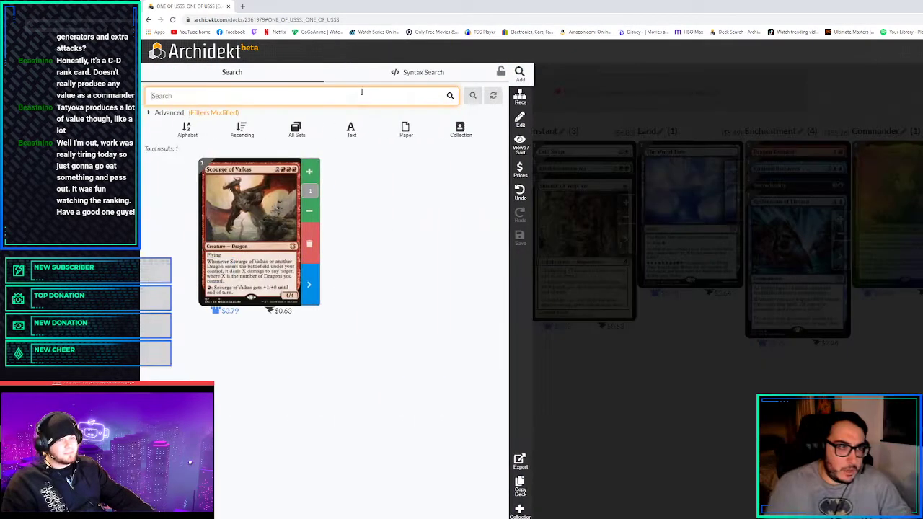
Look up Magda, Brazen Outlaw, then view Lord of the Unreal's card and return to its search result
{"action": "type", "text": "magda"}
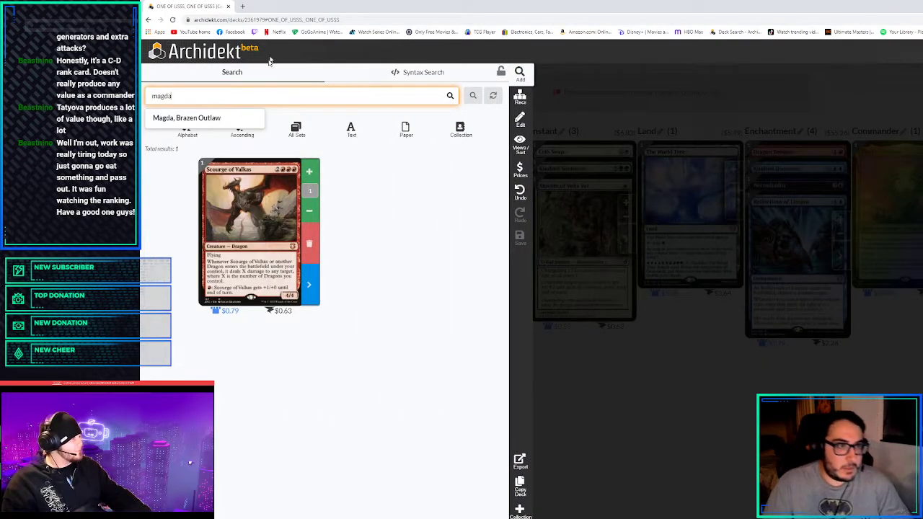
{"action": "left_click", "coordinate": [186, 119]}
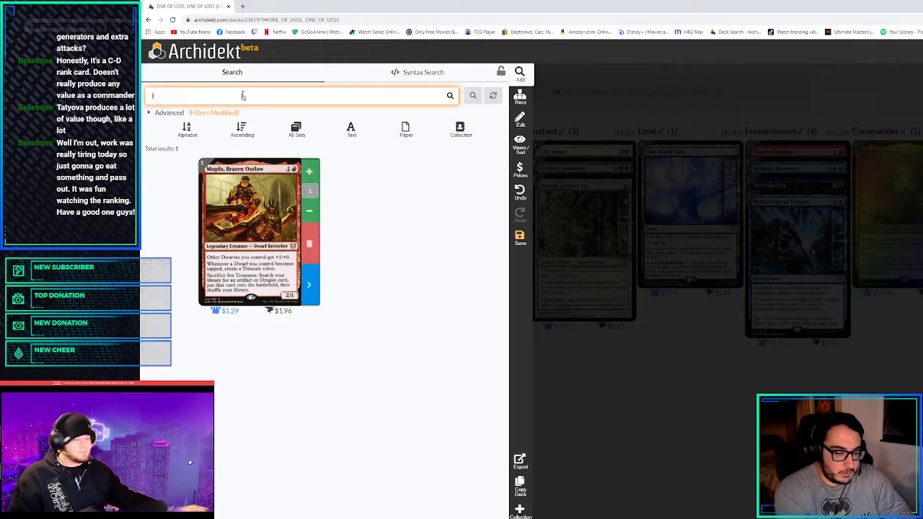
{"action": "type", "text": "lord of un"}
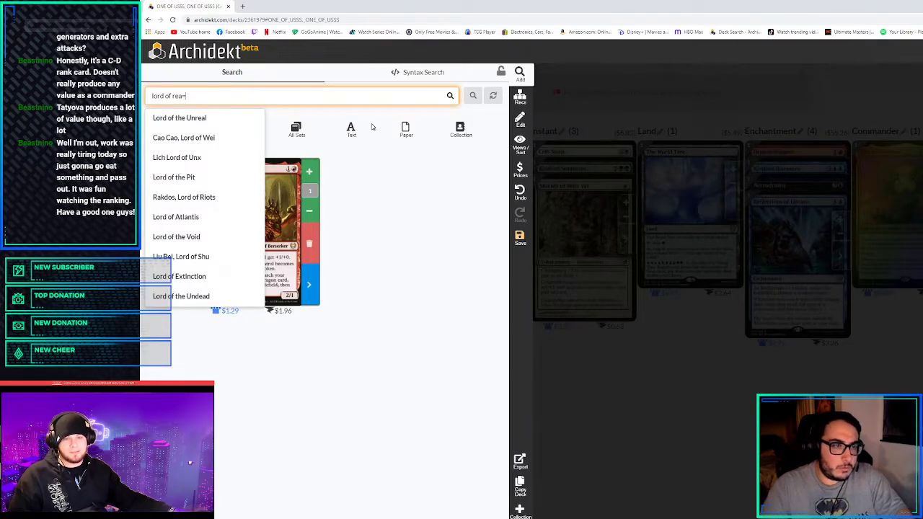
{"action": "left_click", "coordinate": [179, 119]}
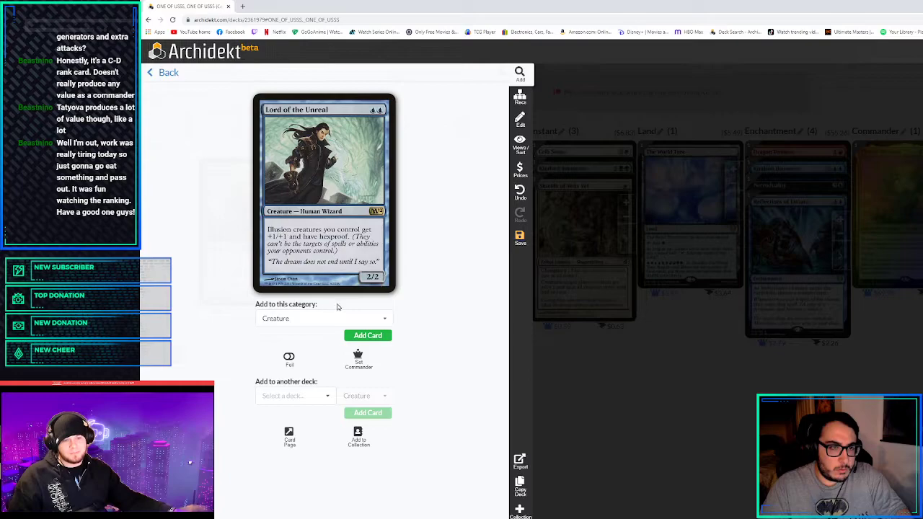
{"action": "left_click", "coordinate": [168, 72]}
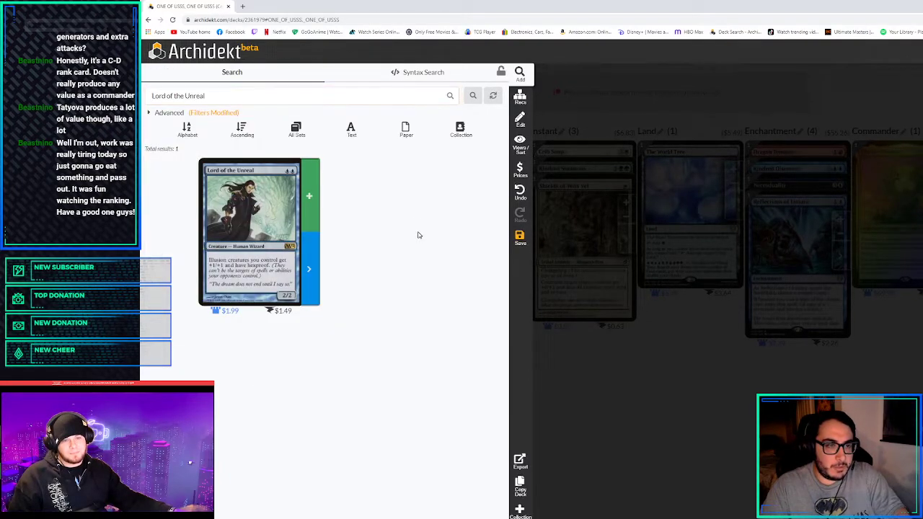
{"action": "mouse_move", "coordinate": [402, 252]}
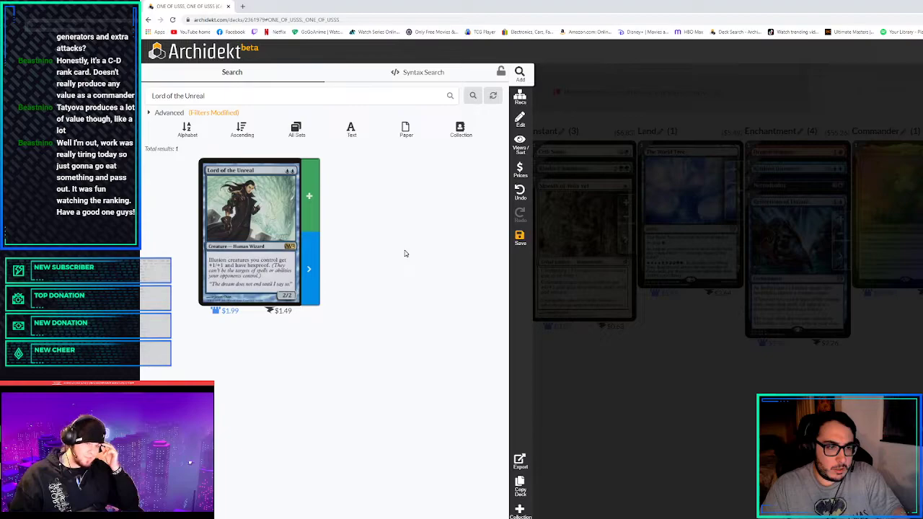
{"action": "mouse_move", "coordinate": [396, 266]}
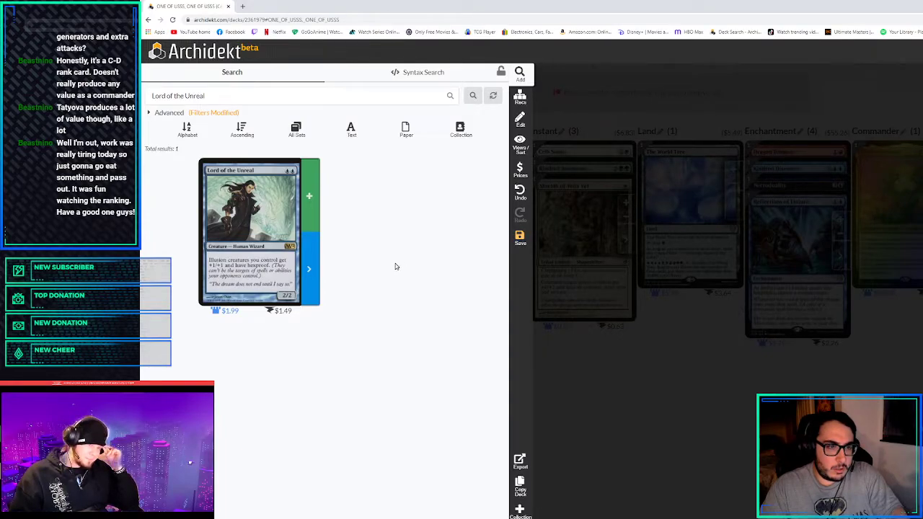
{"action": "mouse_move", "coordinate": [393, 257]}
{"action": "type", "text": "d"}
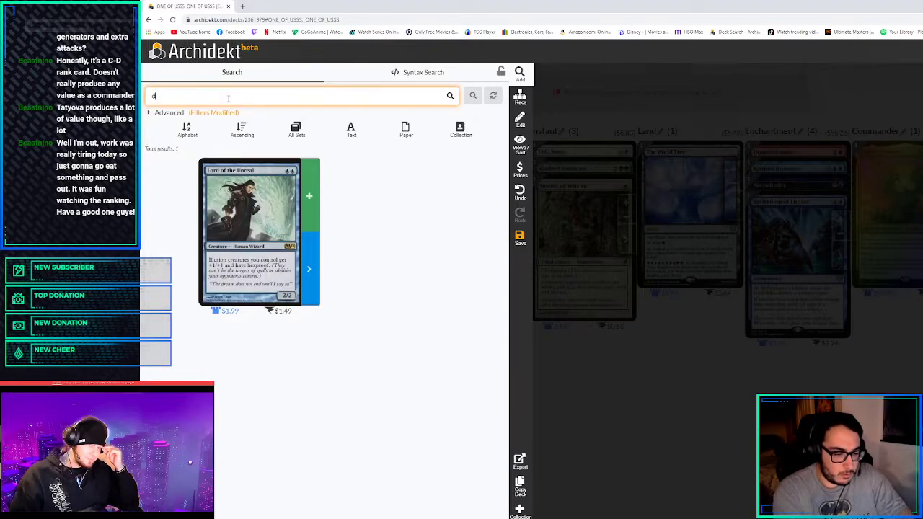
Search a captain name and bring up Drogskol Captain as the result
{"action": "type", "text": "ragskull c"}
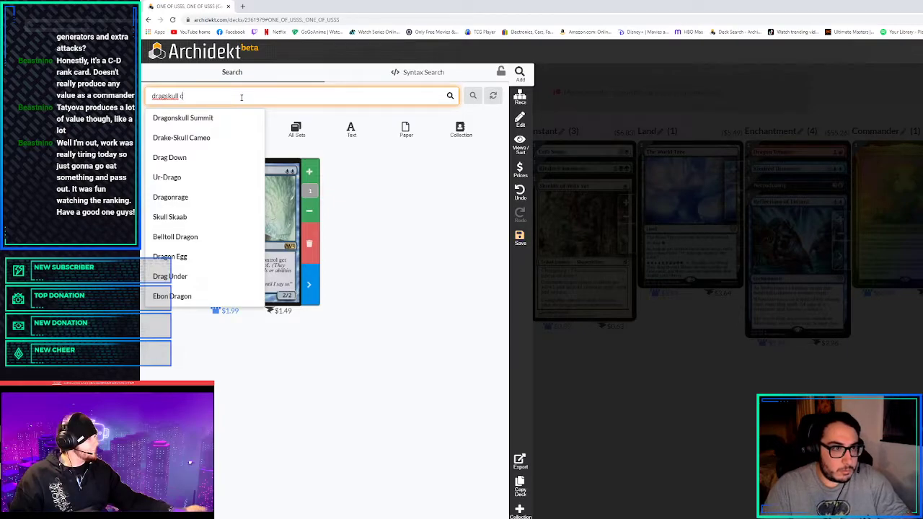
{"action": "type", "text": "apt"}
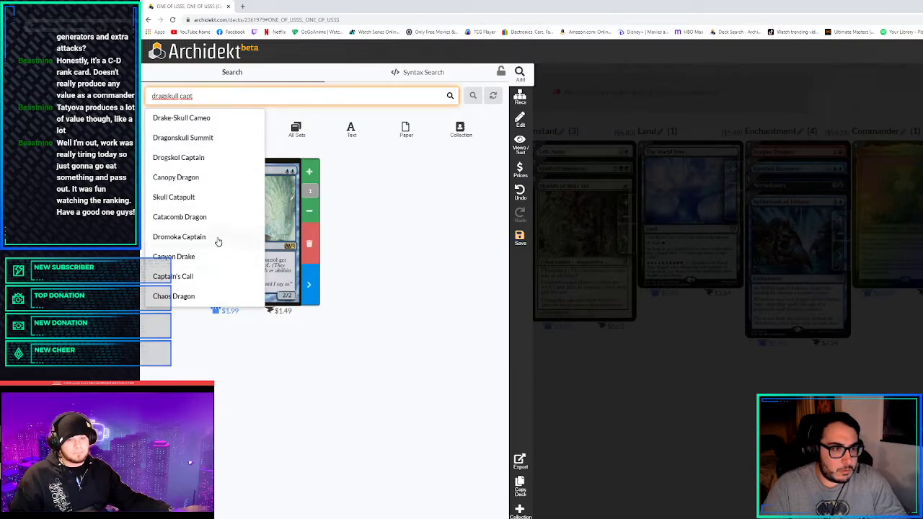
{"action": "mouse_move", "coordinate": [218, 119]}
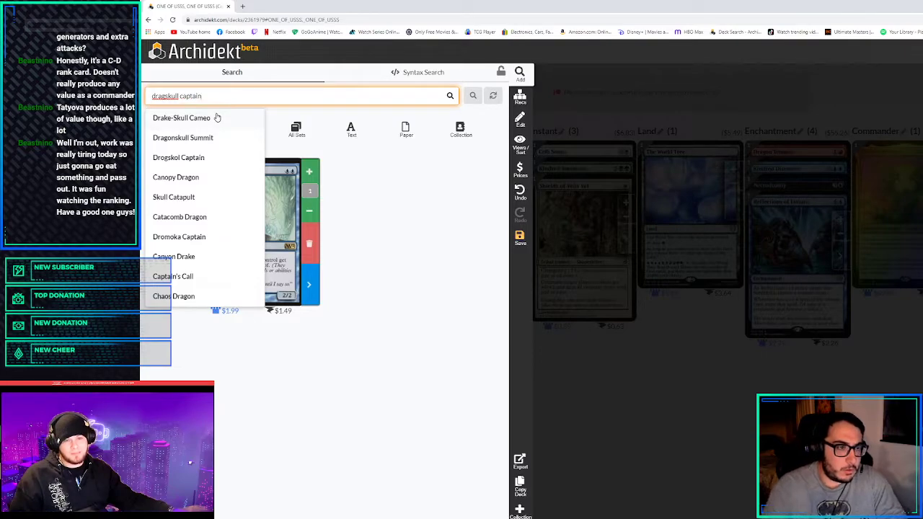
{"action": "left_click", "coordinate": [179, 157]}
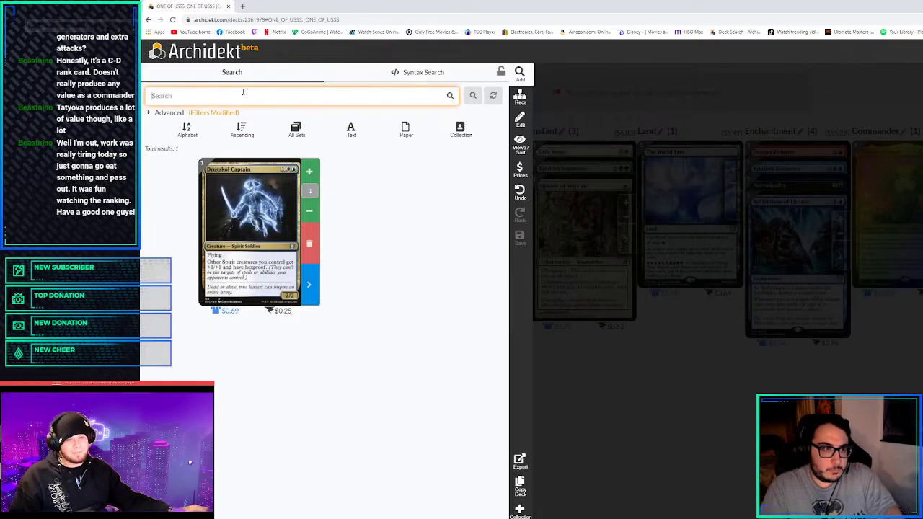
Look up Reaper King, Beast Whisperer and Guardian Project in turn
{"action": "type", "text": "reaper"}
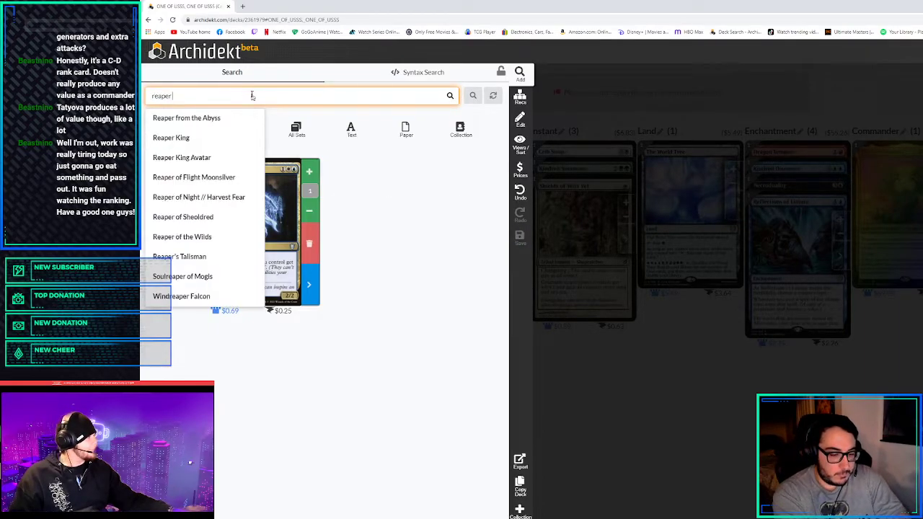
{"action": "left_click", "coordinate": [171, 138]}
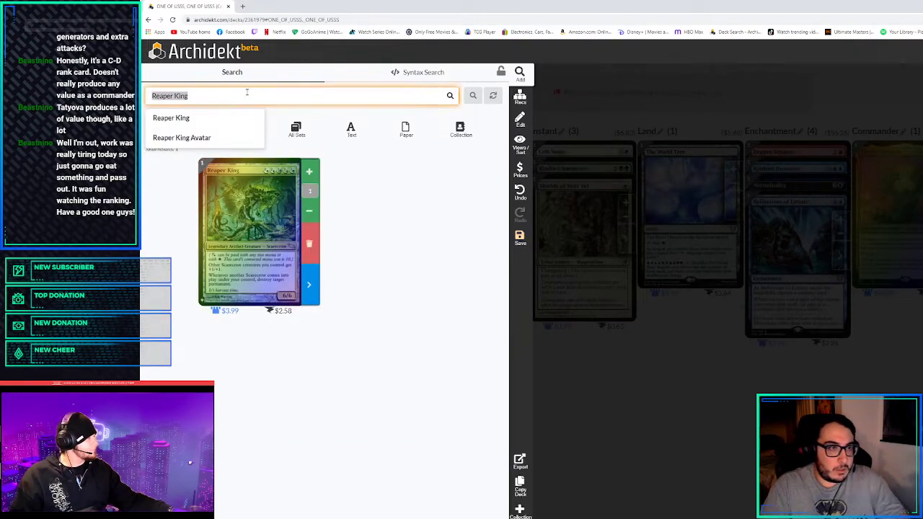
{"action": "type", "text": "beast wh"}
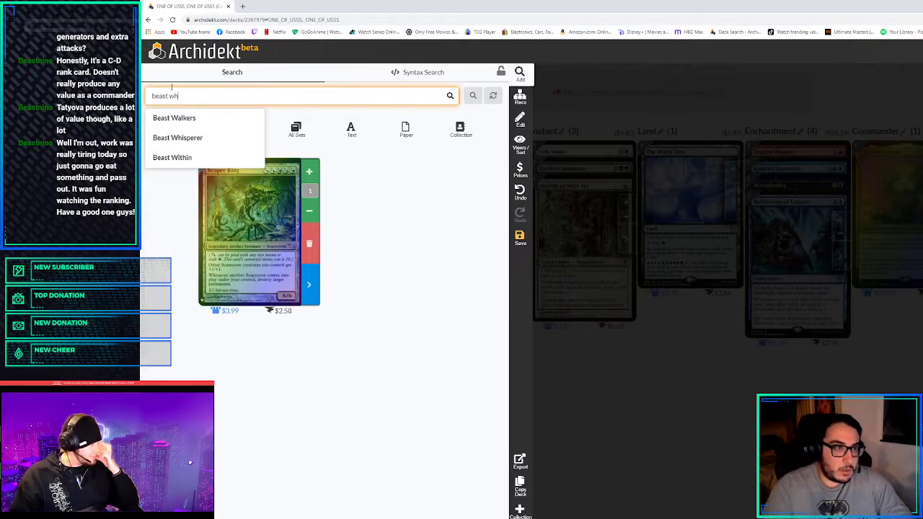
{"action": "left_click", "coordinate": [178, 137]}
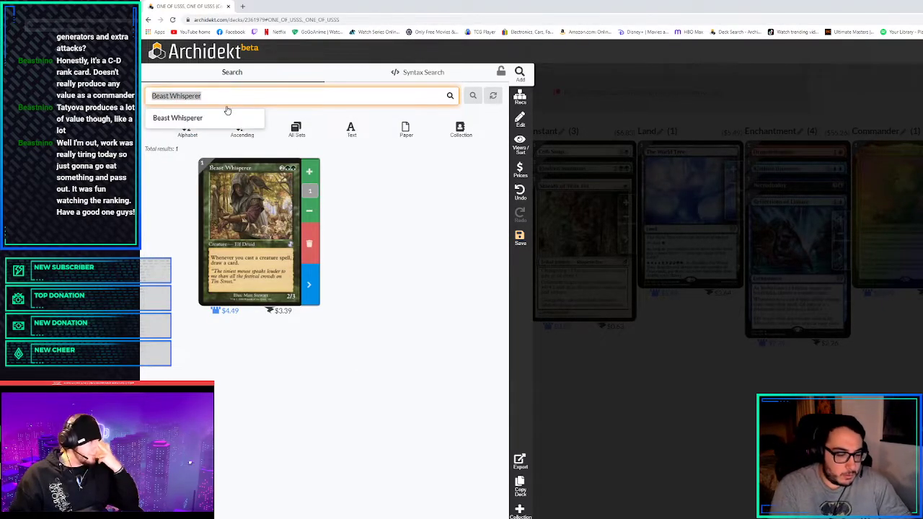
{"action": "type", "text": "guardian pro"}
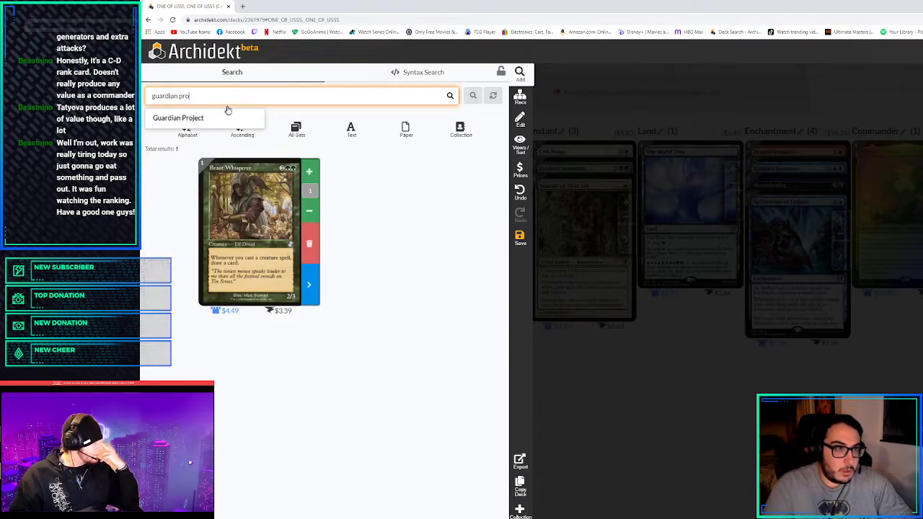
{"action": "left_click", "coordinate": [179, 118]}
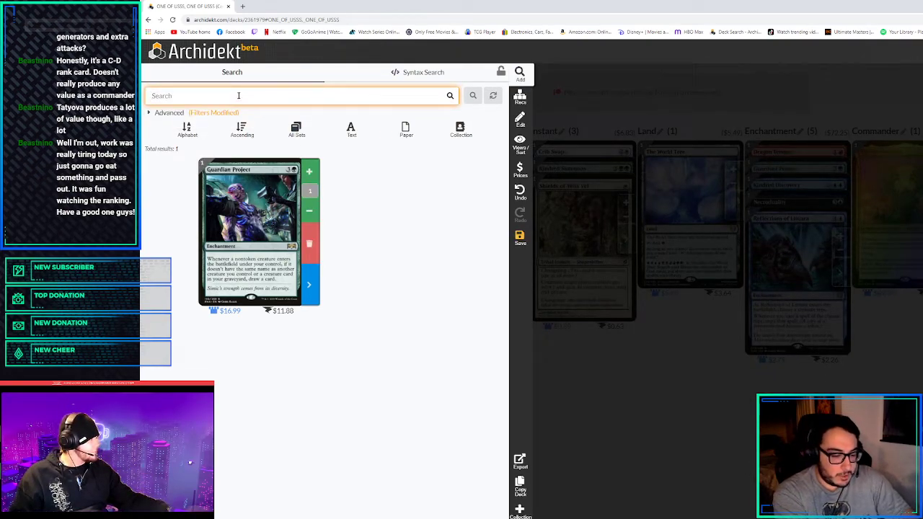
Search The Great Henge, then bring up Zendikar Resurgent and Dragon's Hoard
{"action": "type", "text": "great hen"}
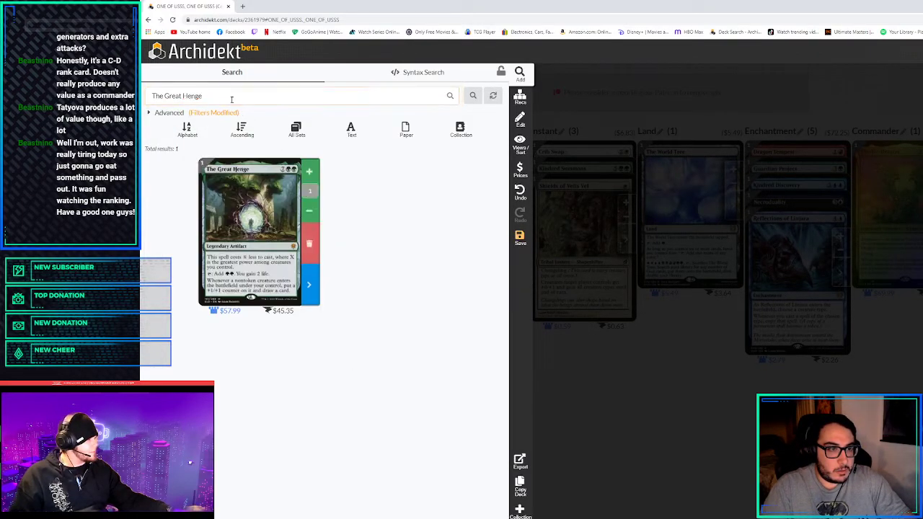
{"action": "type", "text": "z"}
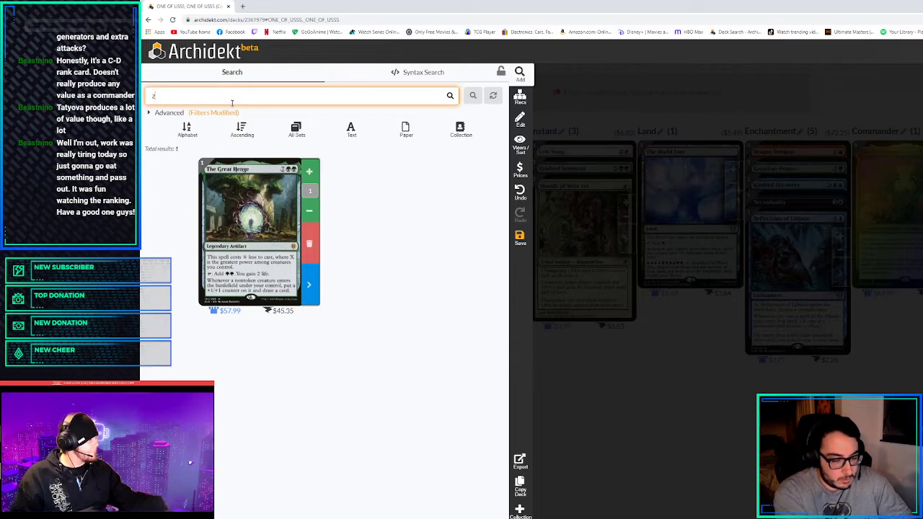
{"action": "type", "text": "endikar re"}
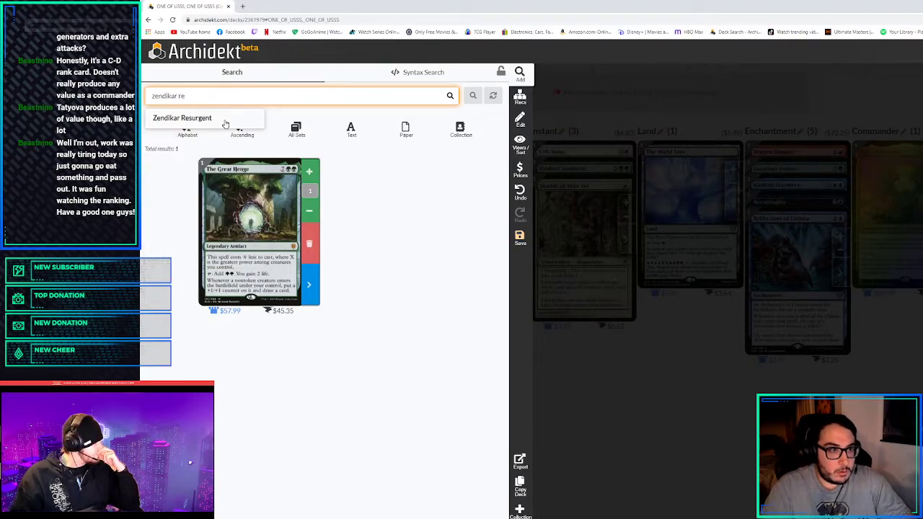
{"action": "left_click", "coordinate": [182, 118]}
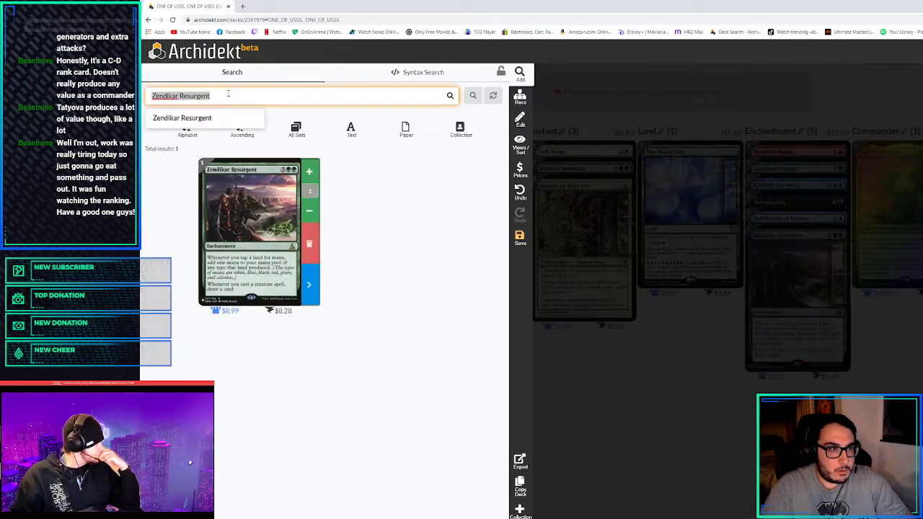
{"action": "type", "text": "dragon"}
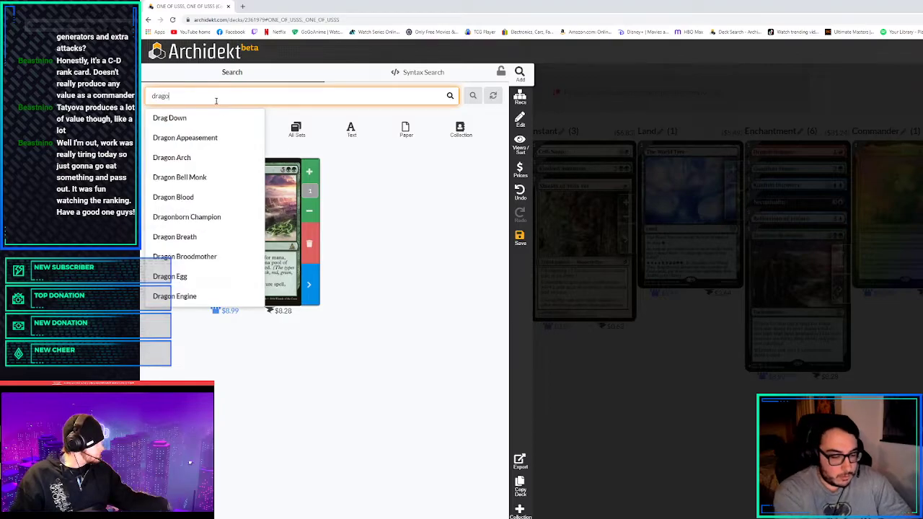
{"action": "type", "text": "dragons ho"}
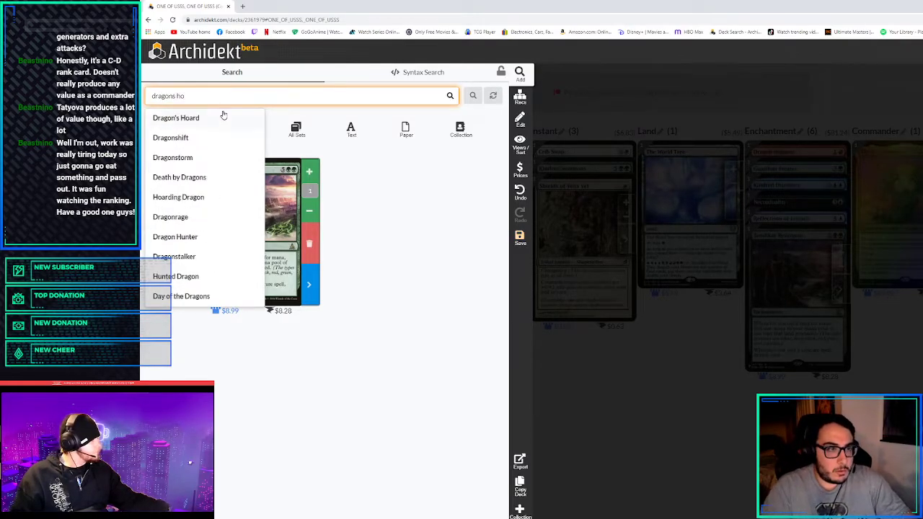
{"action": "left_click", "coordinate": [176, 118]}
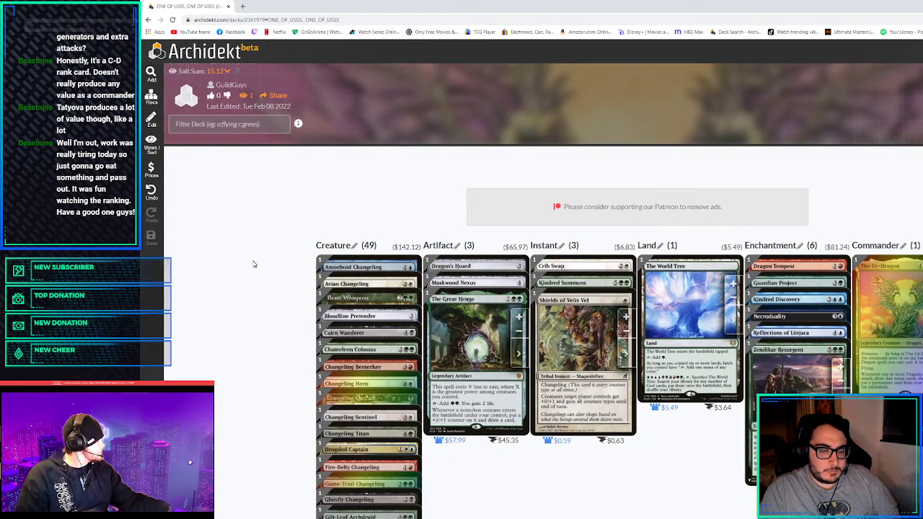
Scroll down the deck's Creature column and back to the top to review it
{"action": "scroll", "scroll_direction": "down", "scroll_amount": 3}
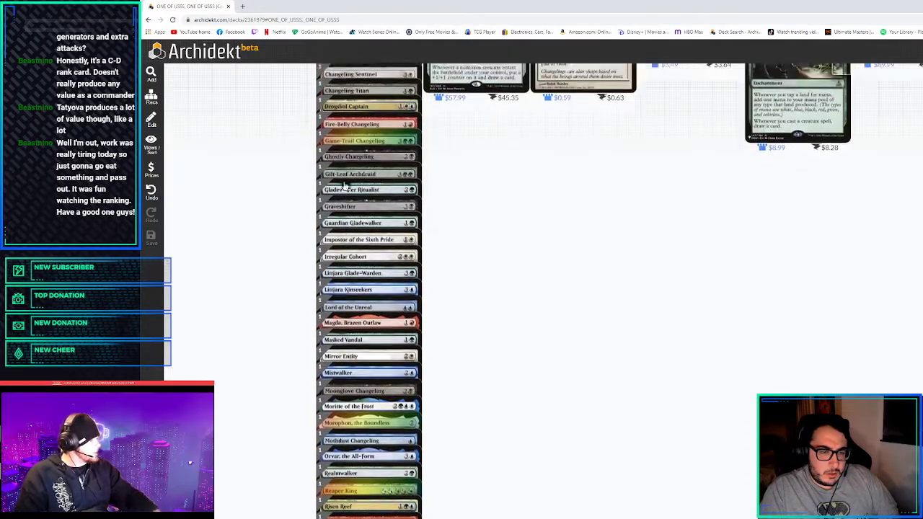
{"action": "scroll", "scroll_direction": "up", "scroll_amount": 3}
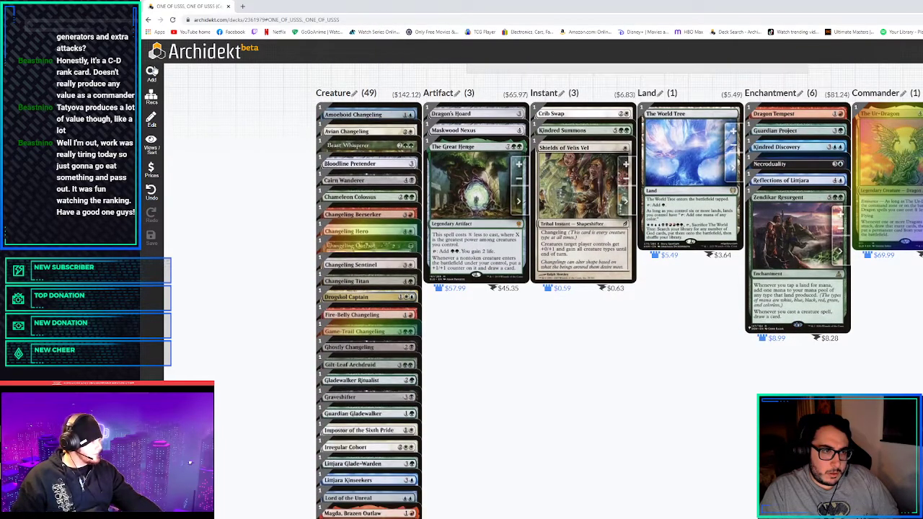
Search 'coveted' and bring up Coveted Prize for the deck
{"action": "type", "text": "cd"}
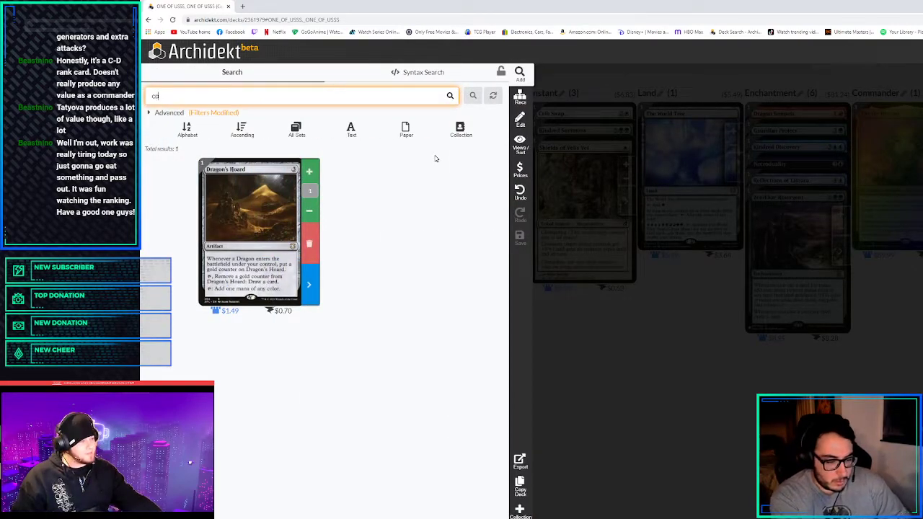
{"action": "type", "text": "coveted p"}
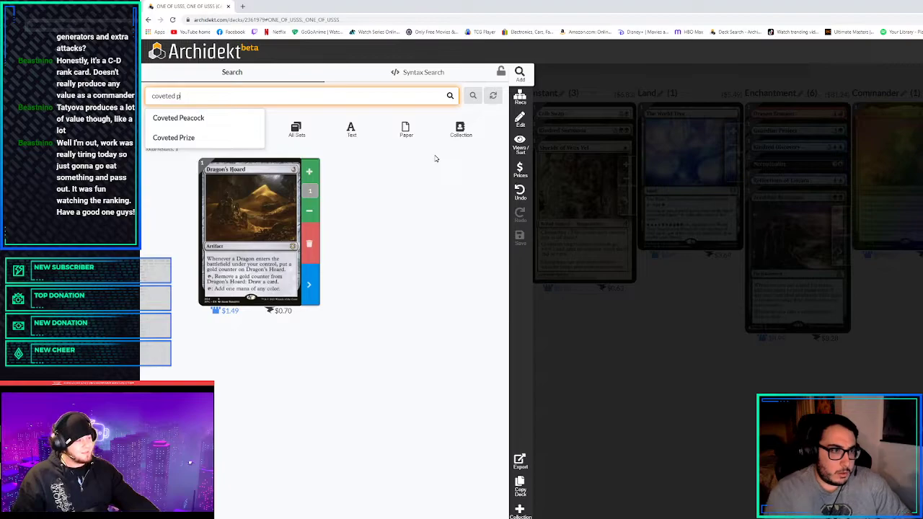
{"action": "left_click", "coordinate": [174, 137]}
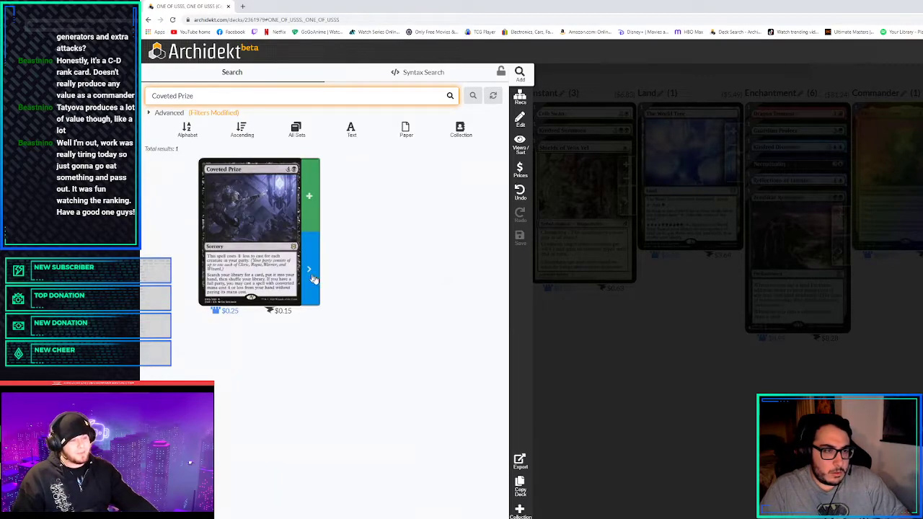
{"action": "mouse_move", "coordinate": [302, 172]}
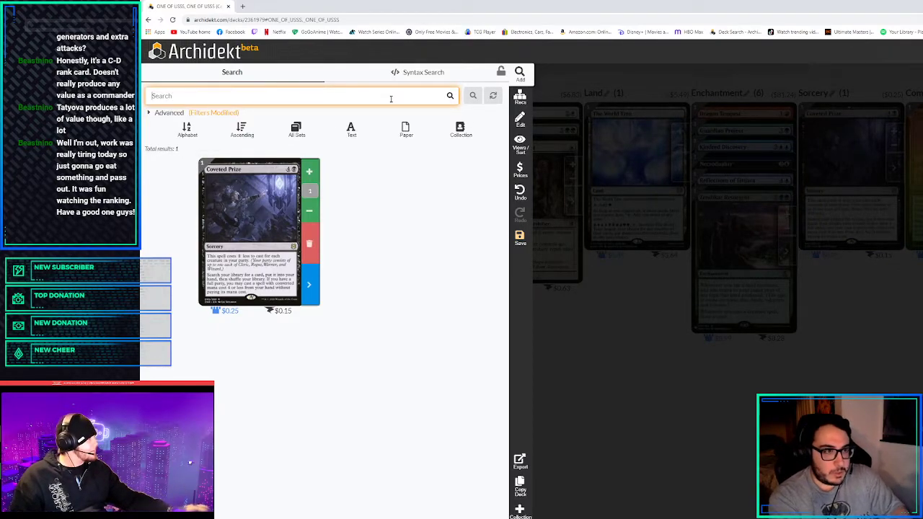
Browse the 'sliver' search results, scrolling past Manaweft Sliver and narrowing the query
{"action": "type", "text": "sliver"}
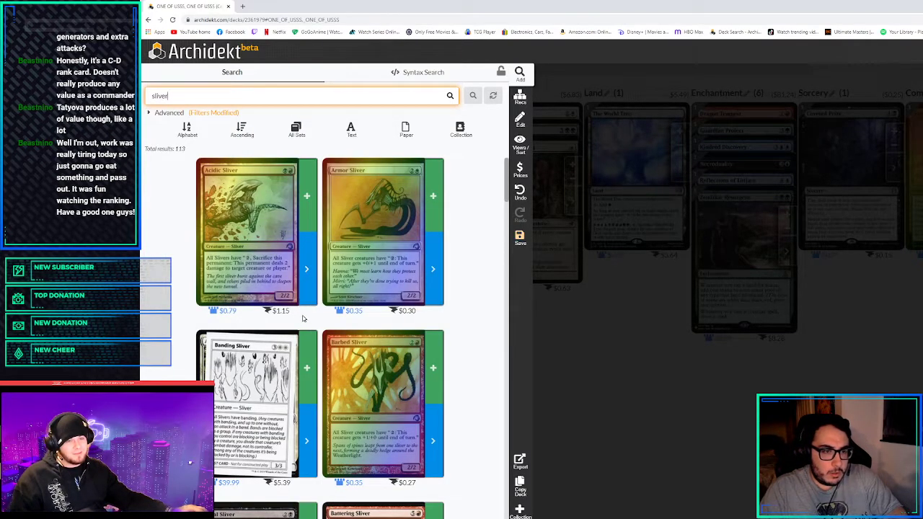
{"action": "scroll", "scroll_direction": "down", "scroll_amount": 3}
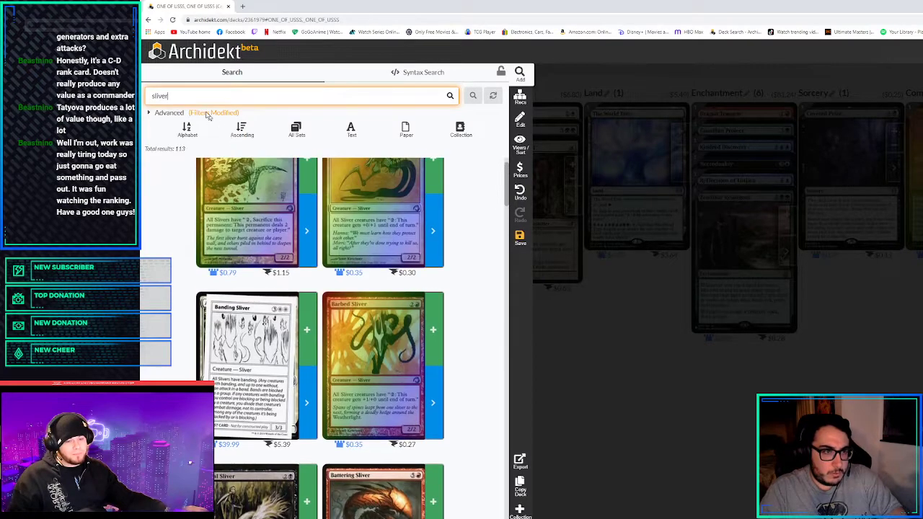
{"action": "type", "text": "mana"}
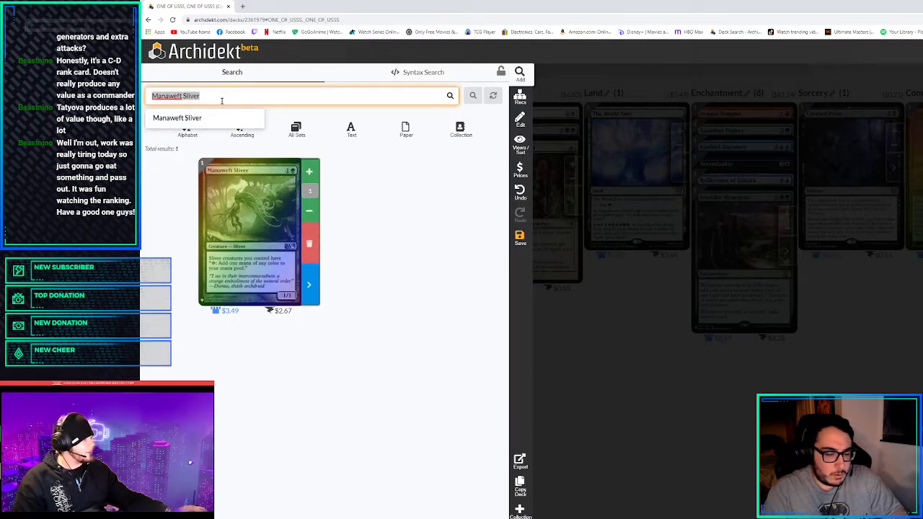
{"action": "type", "text": "coulshredd"}
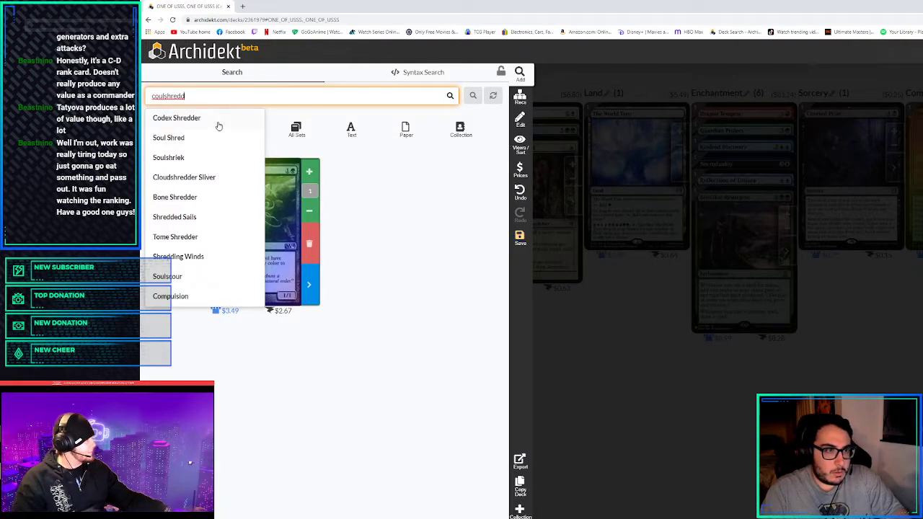
Back out of Codex Shredder and add Cloudshredder Sliver to the deck
{"action": "left_click", "coordinate": [176, 118]}
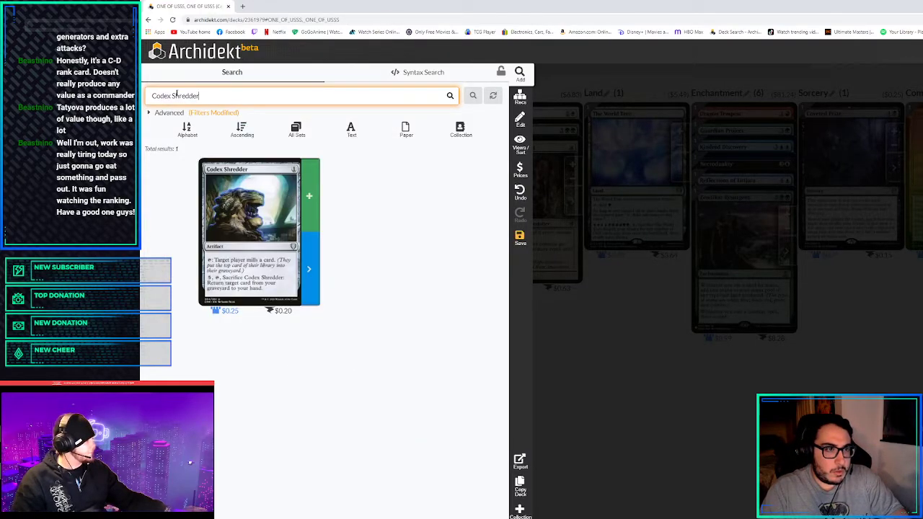
{"action": "left_click", "coordinate": [296, 95]}
{"action": "type", "text": "cloudshred"}
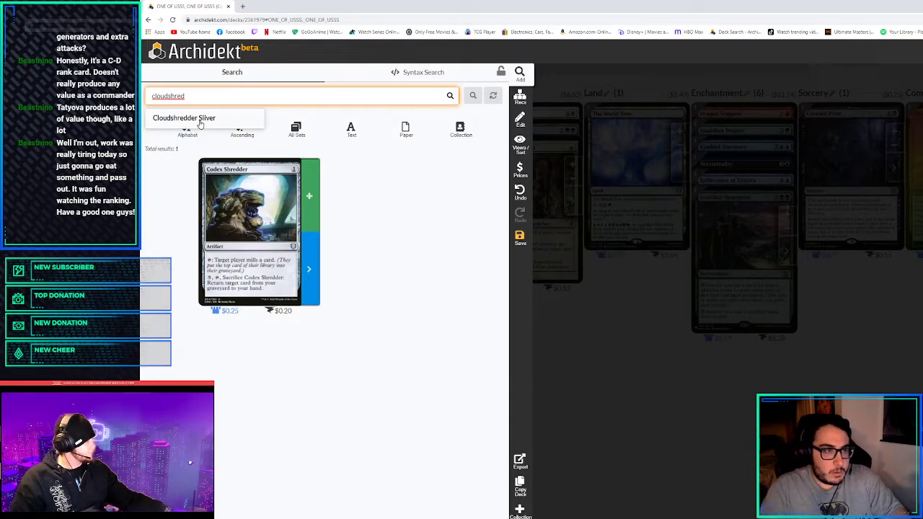
{"action": "left_click", "coordinate": [185, 118]}
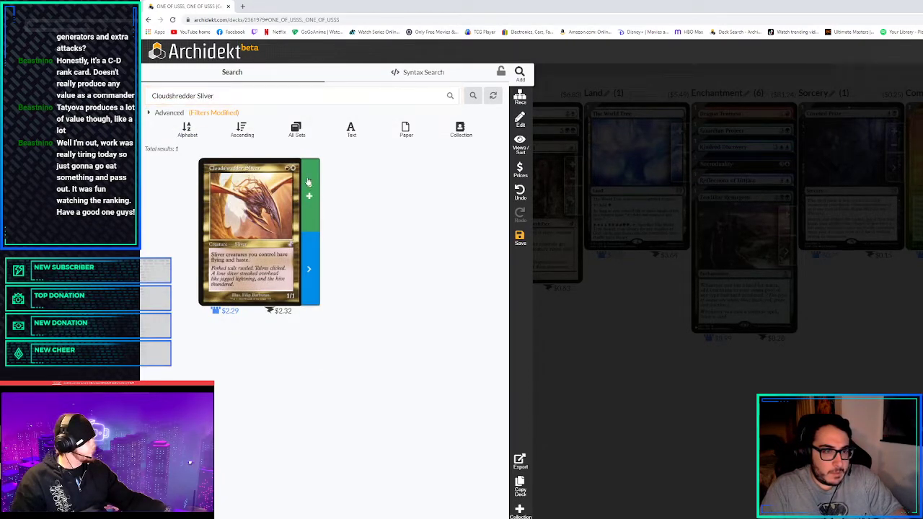
{"action": "left_click", "coordinate": [309, 183]}
{"action": "type", "text": "y"}
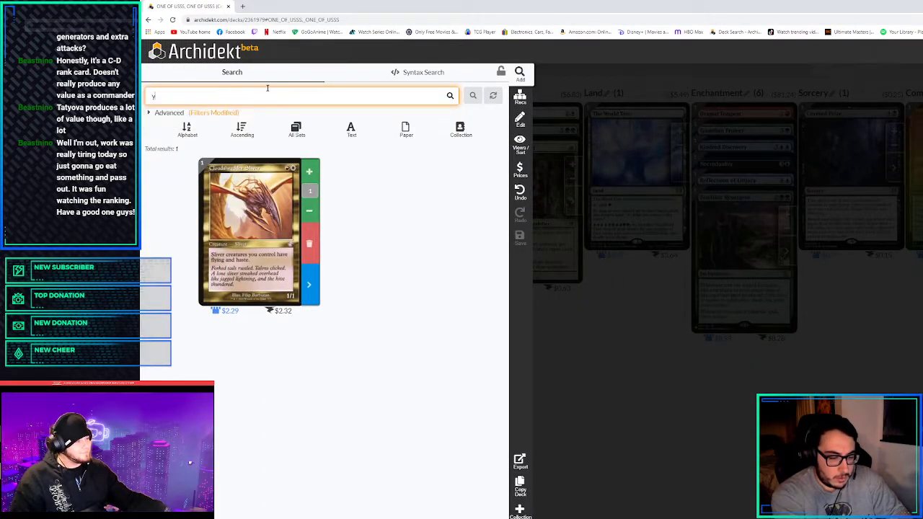
Bring up Yuriko, the Tiger's Shadow and review the deck's creature column
{"action": "type", "text": "uriko\\"}
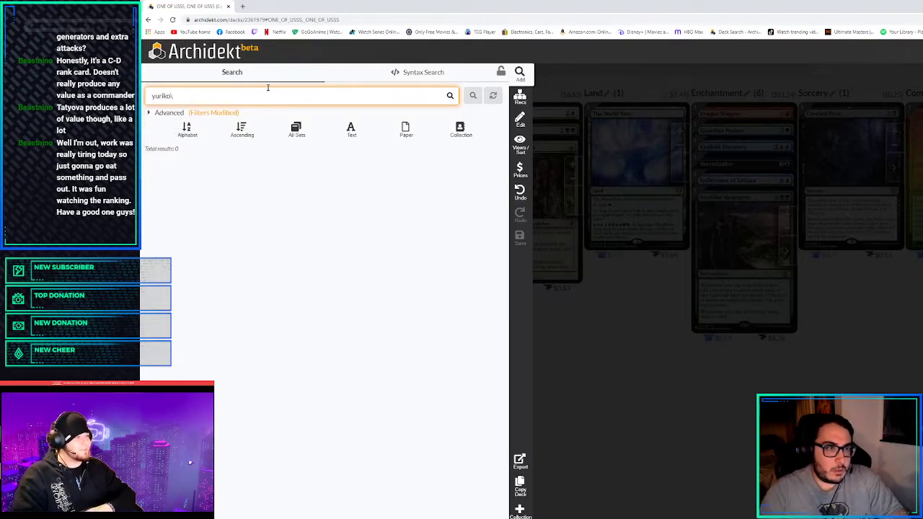
{"action": "type", "text": "yuriko"}
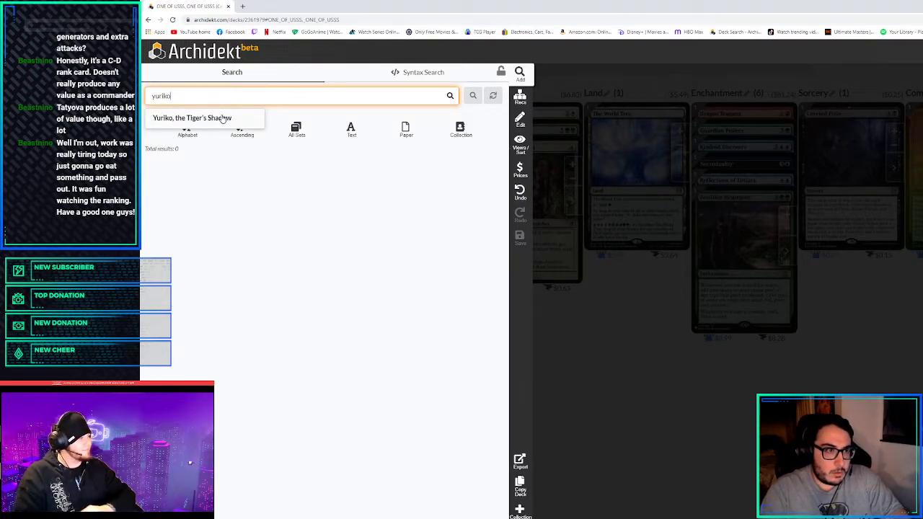
{"action": "left_click", "coordinate": [193, 118]}
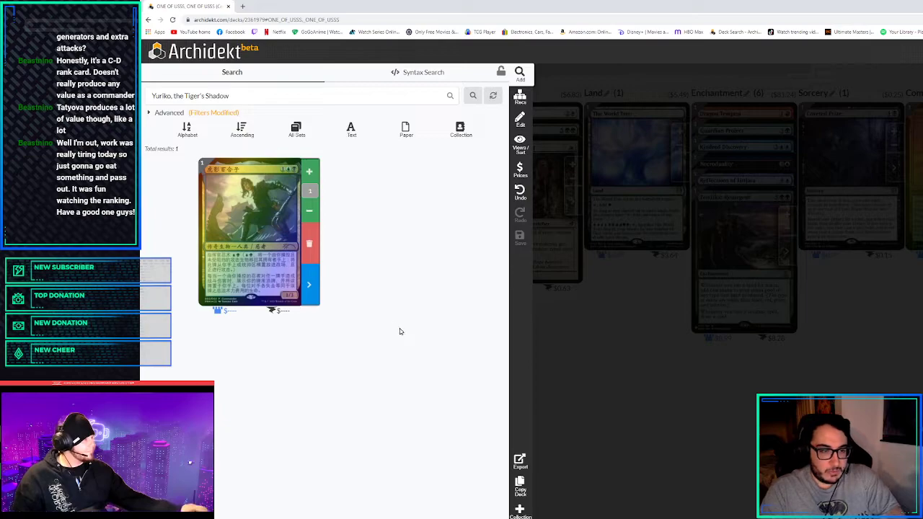
{"action": "mouse_move", "coordinate": [387, 329]}
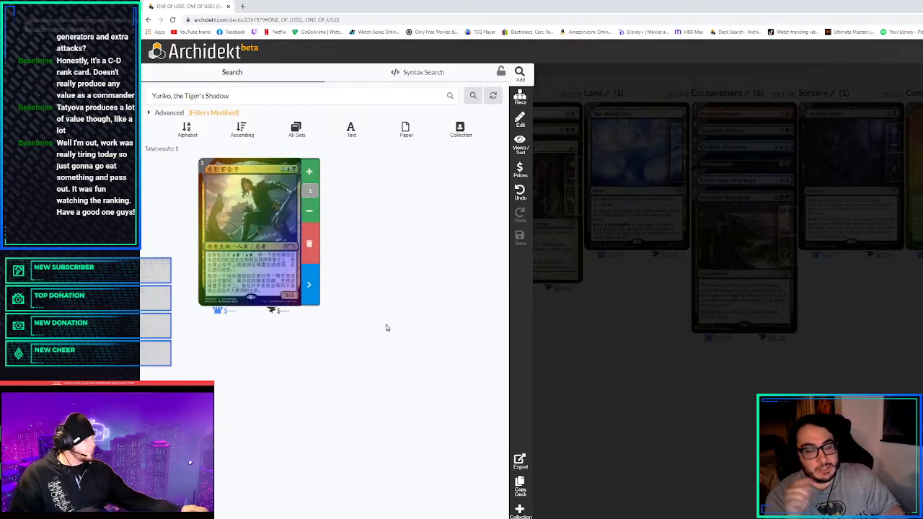
{"action": "mouse_move", "coordinate": [412, 312]}
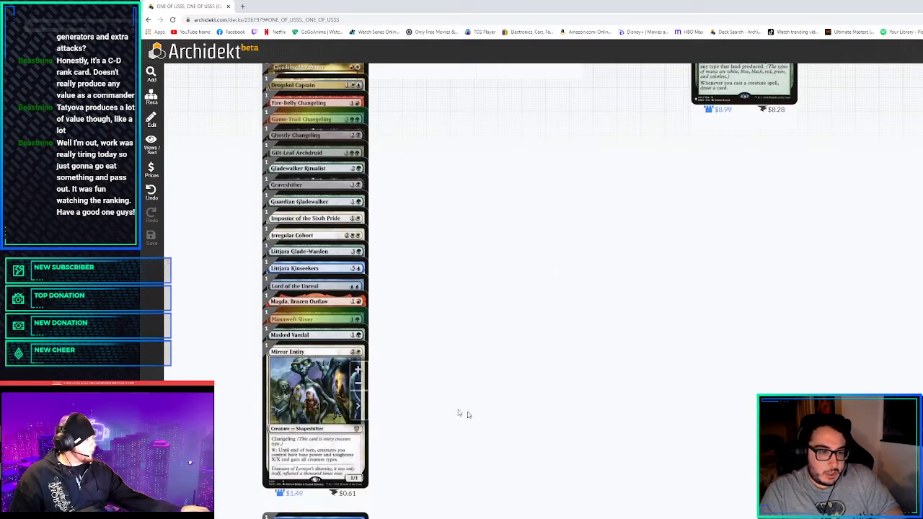
{"action": "scroll", "scroll_direction": "down", "scroll_amount": 3}
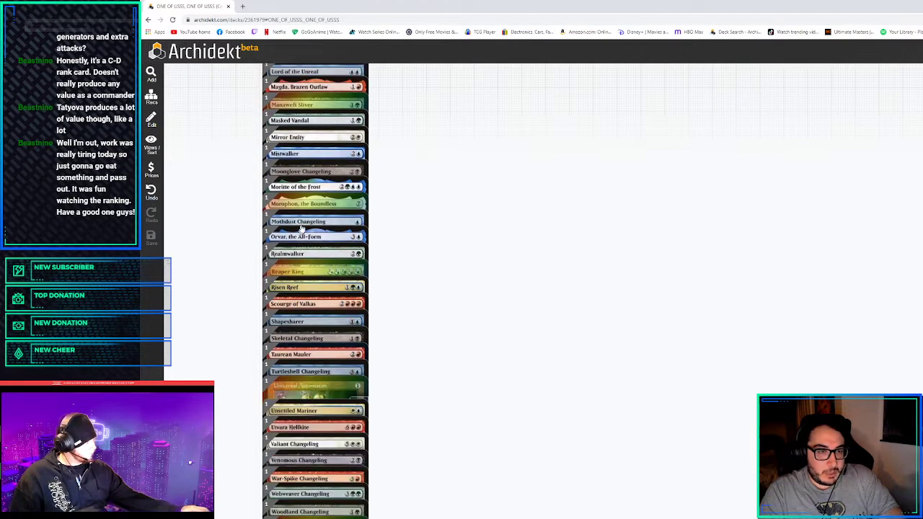
{"action": "left_click", "coordinate": [152, 148]}
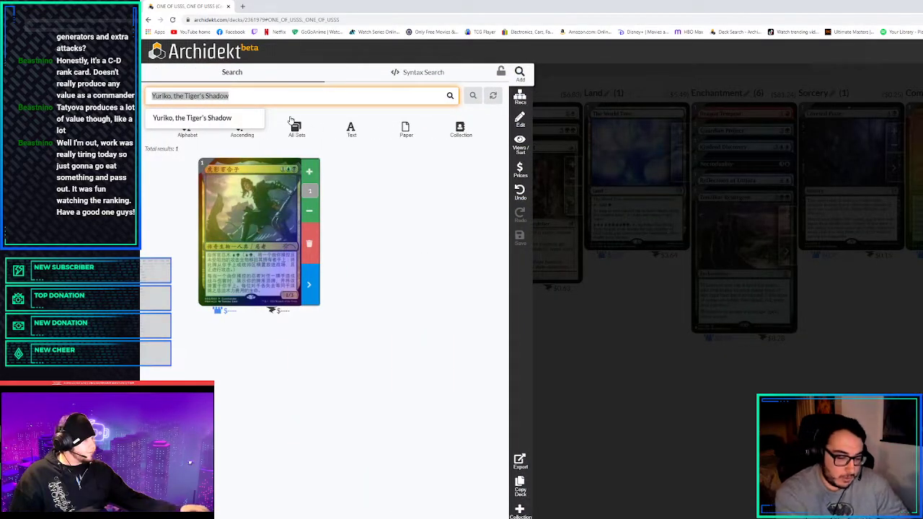
Check Ohran Frostfang, then search 'crux of fate' for the sorceries
{"action": "type", "text": "ohran"}
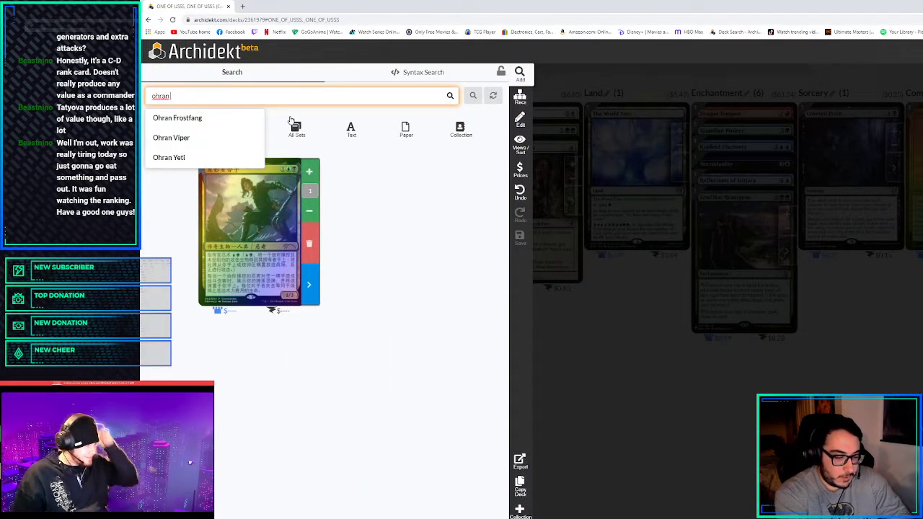
{"action": "left_click", "coordinate": [177, 119]}
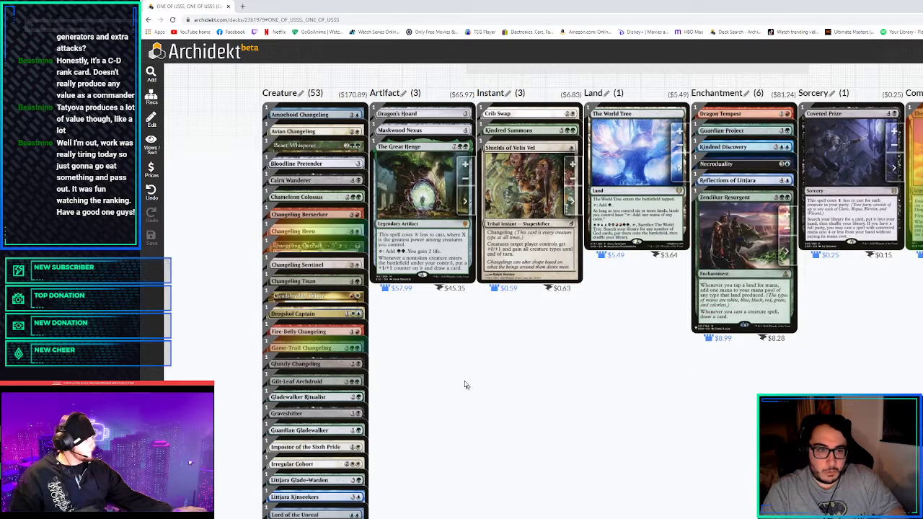
{"action": "scroll", "scroll_direction": "down", "scroll_amount": 3}
{"action": "type", "text": "k"}
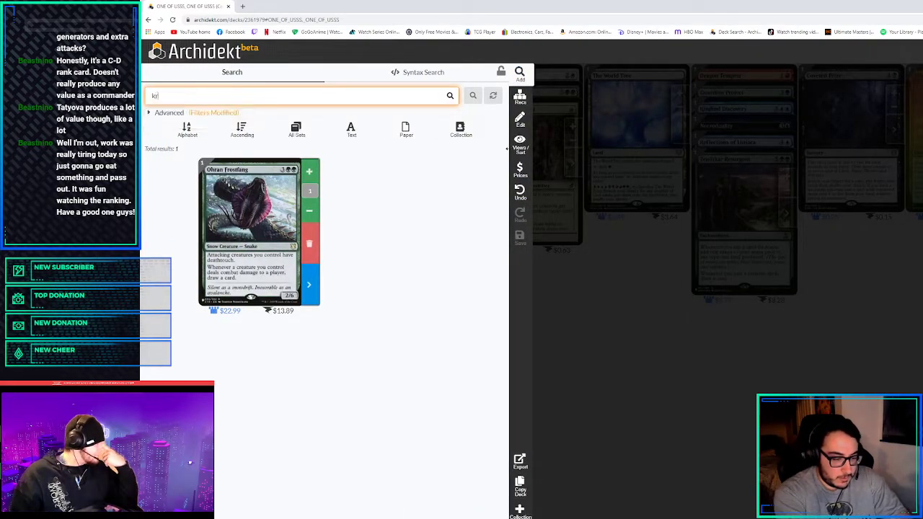
{"action": "type", "text": "rux of fat"}
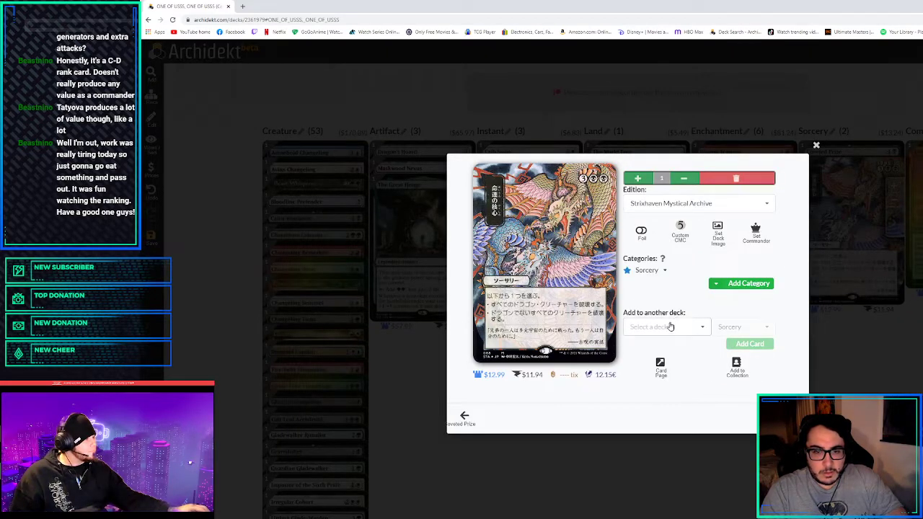
Switch Crux of Fate to its English printing and close its details back to the deck
{"action": "left_click", "coordinate": [664, 326]}
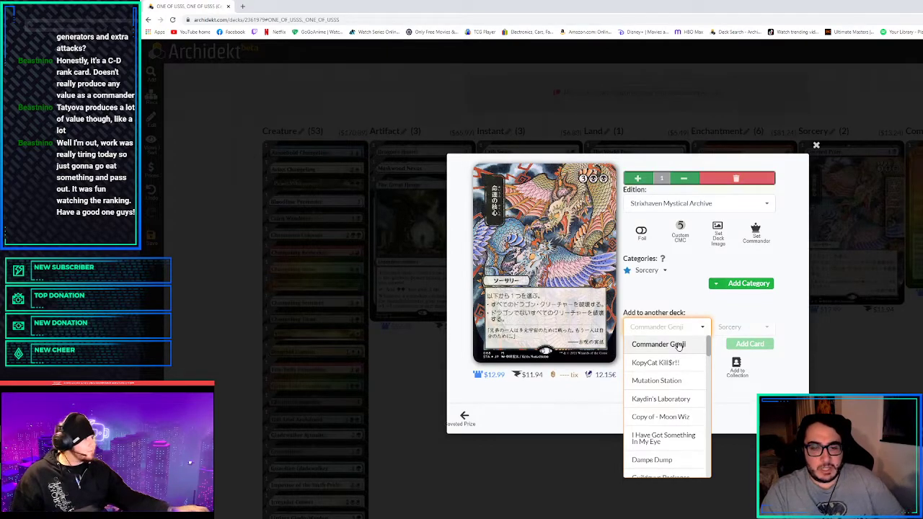
{"action": "left_click", "coordinate": [816, 144]}
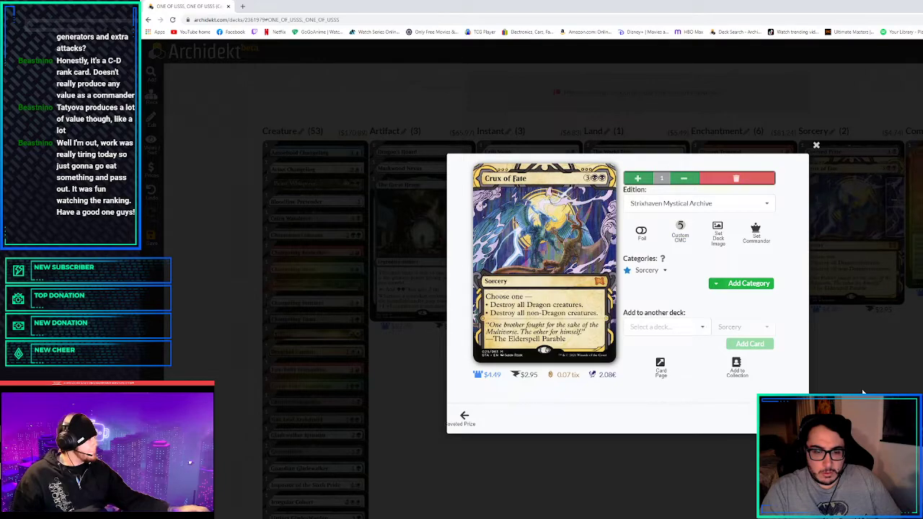
{"action": "left_click", "coordinate": [817, 144]}
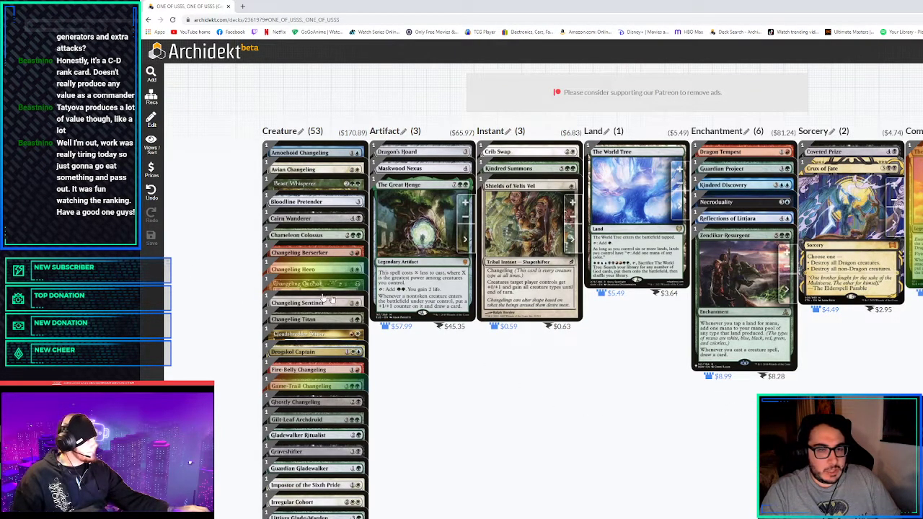
{"action": "mouse_move", "coordinate": [863, 312]}
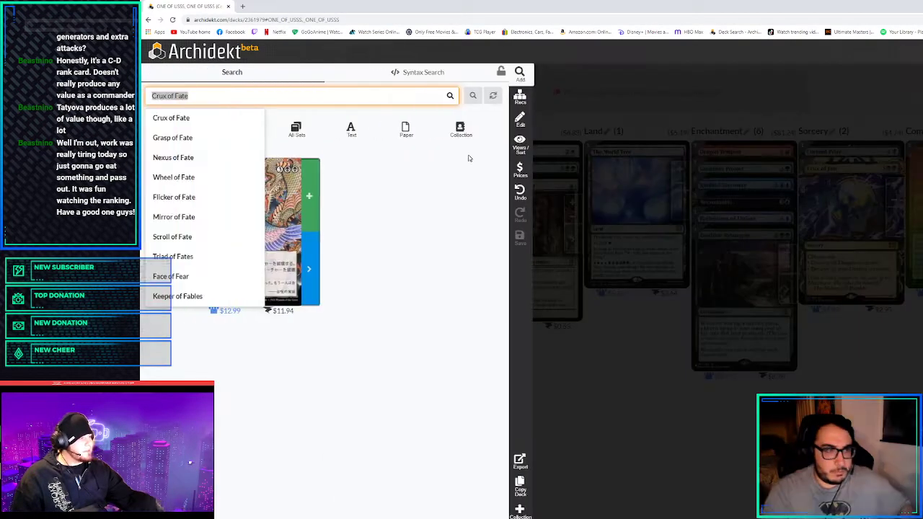
Look up Planar Cleansing in the card search and scroll the deck
{"action": "type", "text": "planar"}
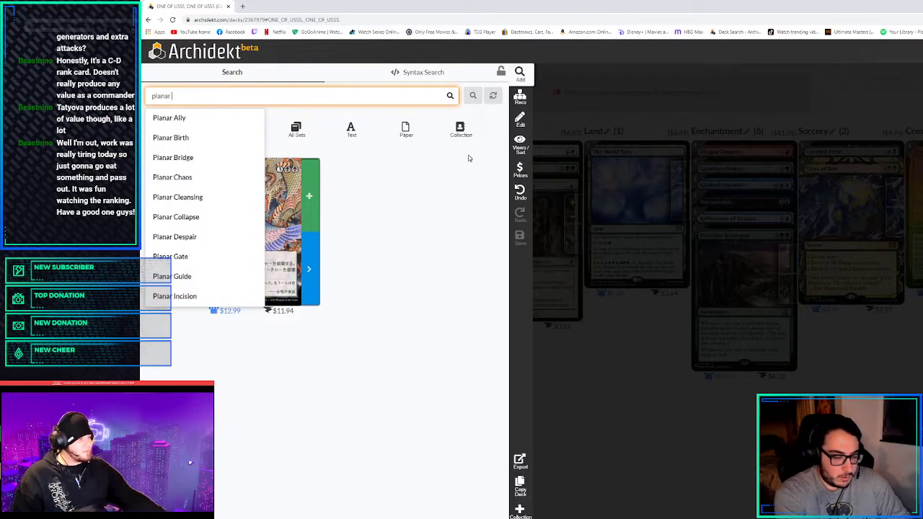
{"action": "left_click", "coordinate": [177, 196]}
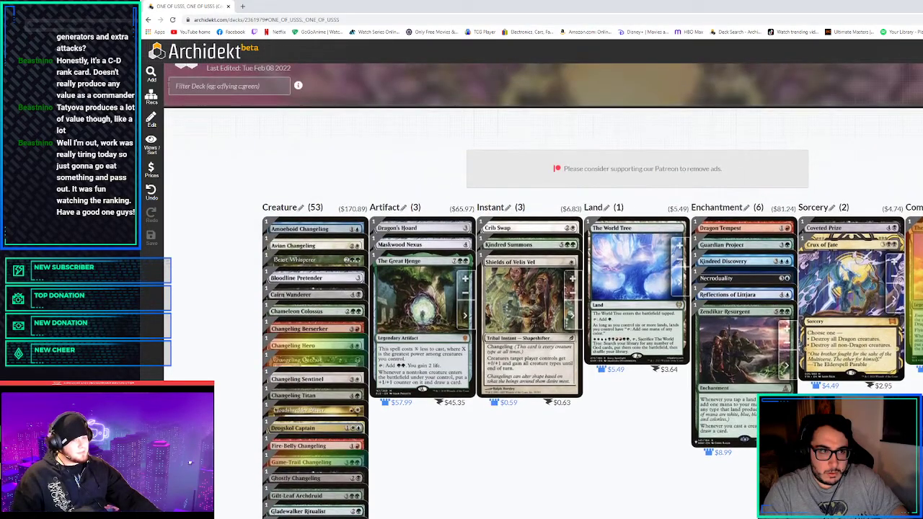
{"action": "scroll", "scroll_direction": "down", "scroll_amount": 3}
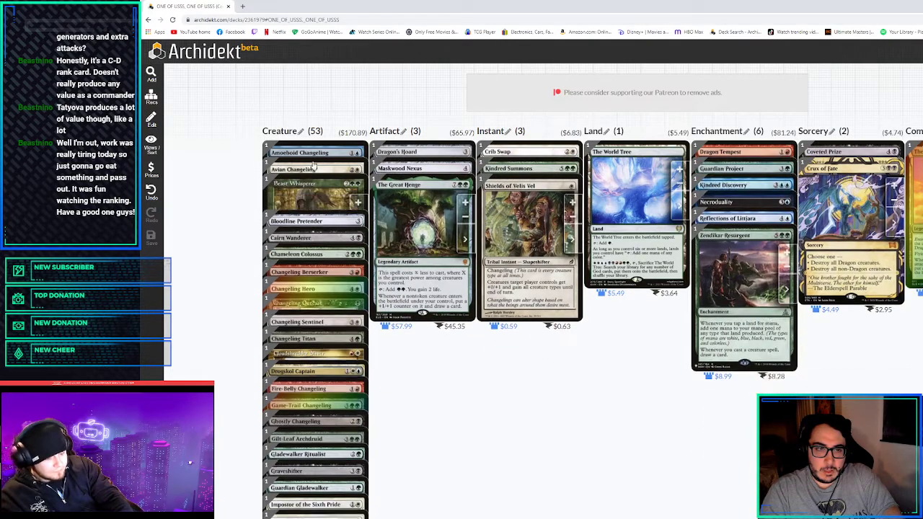
Search again and pick Ruinous Ultimatum from the suggestions
{"action": "type", "text": "Planar Cleansing"}
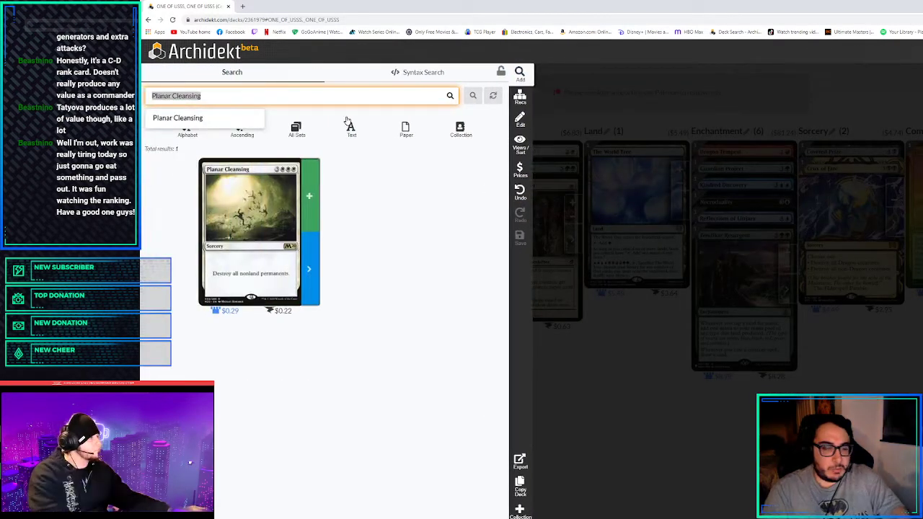
{"action": "type", "text": "ruineous ul"}
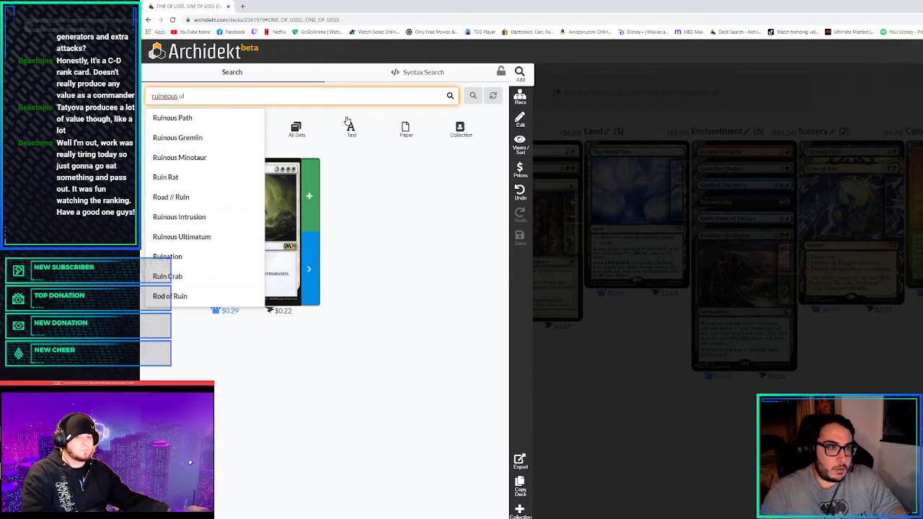
{"action": "left_click", "coordinate": [182, 237]}
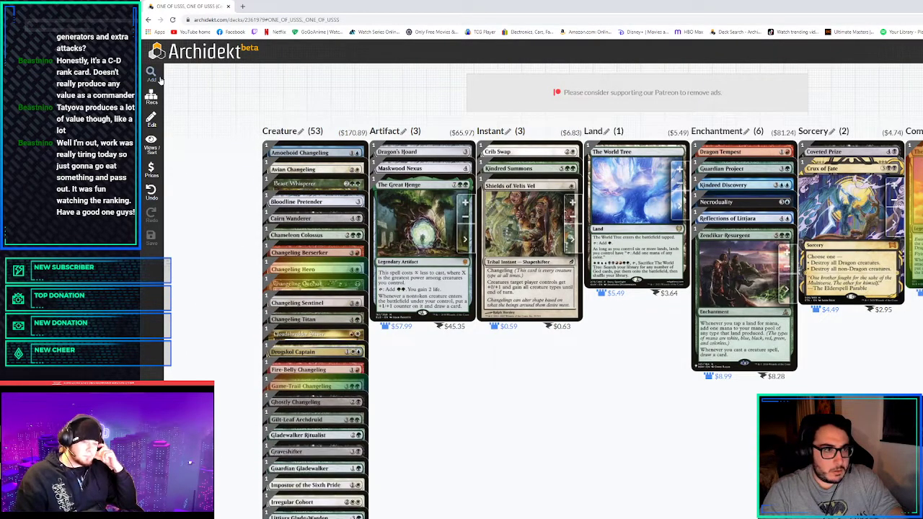
Search 'ultima' and choose Eerie Ultimatum for the deck
{"action": "left_click", "coordinate": [151, 75]}
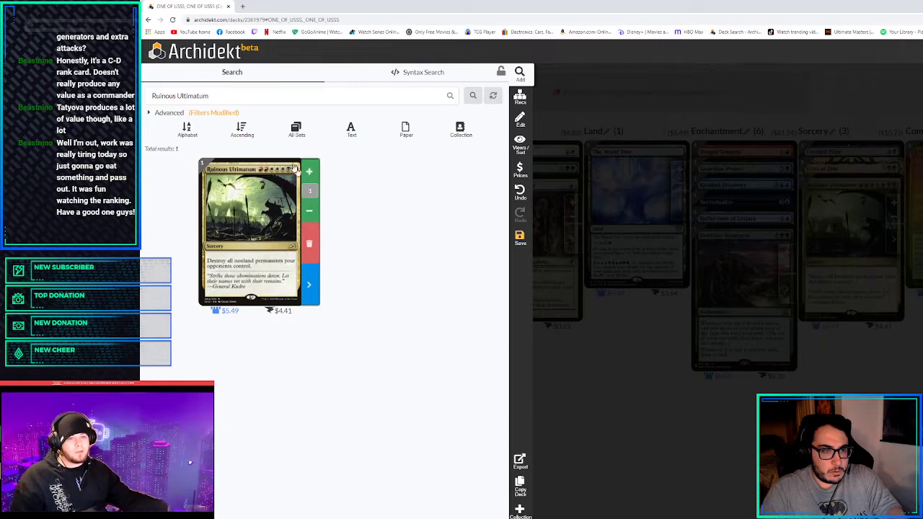
{"action": "left_click", "coordinate": [289, 95]}
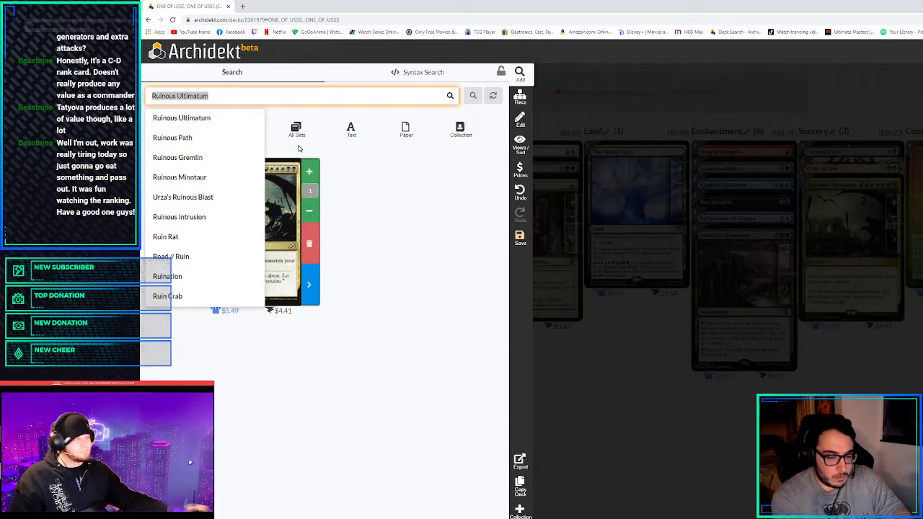
{"action": "type", "text": "ultima"}
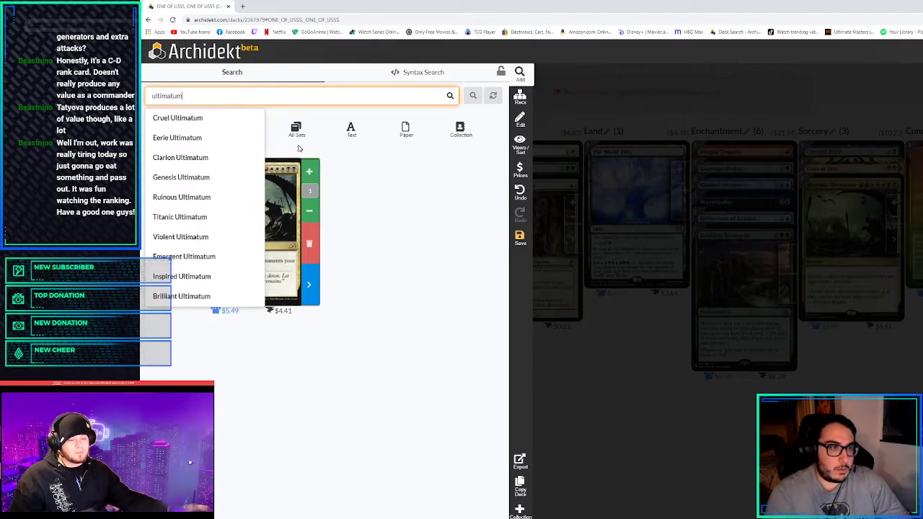
{"action": "left_click", "coordinate": [178, 138]}
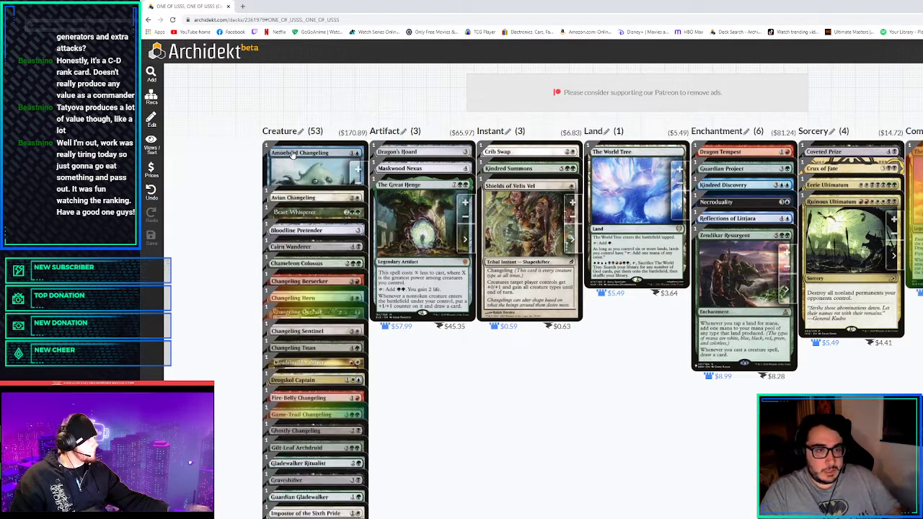
{"action": "scroll", "scroll_direction": "down", "scroll_amount": 3}
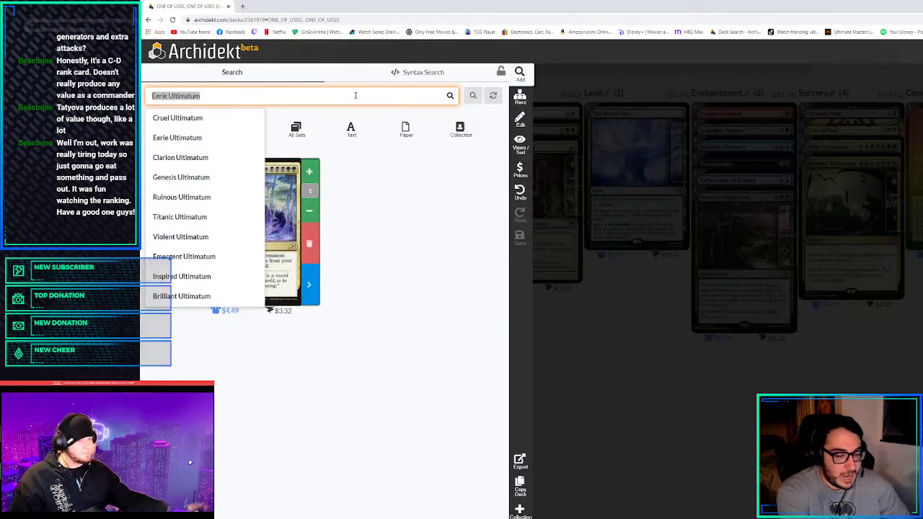
Look up Unesh, Criosphinx Sovereign and add it to the deck's creatures
{"action": "type", "text": "unesh"}
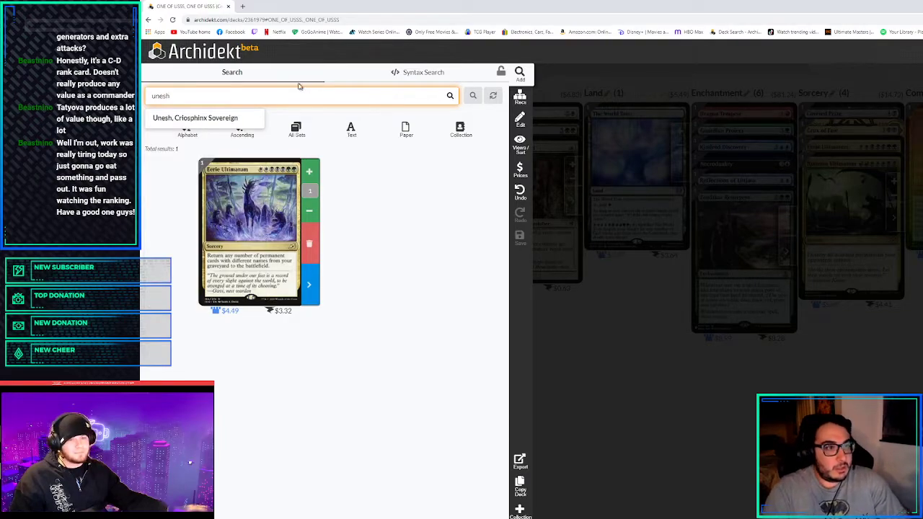
{"action": "left_click", "coordinate": [196, 119]}
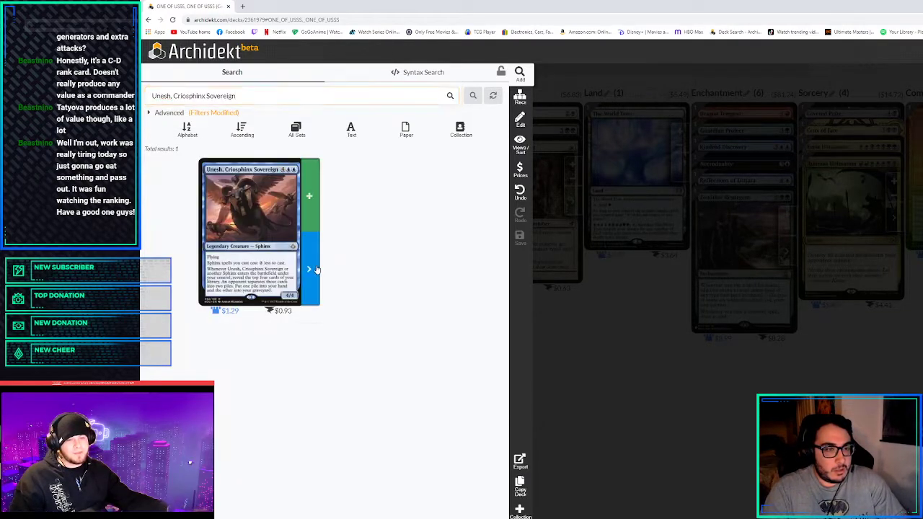
{"action": "left_click", "coordinate": [251, 231]}
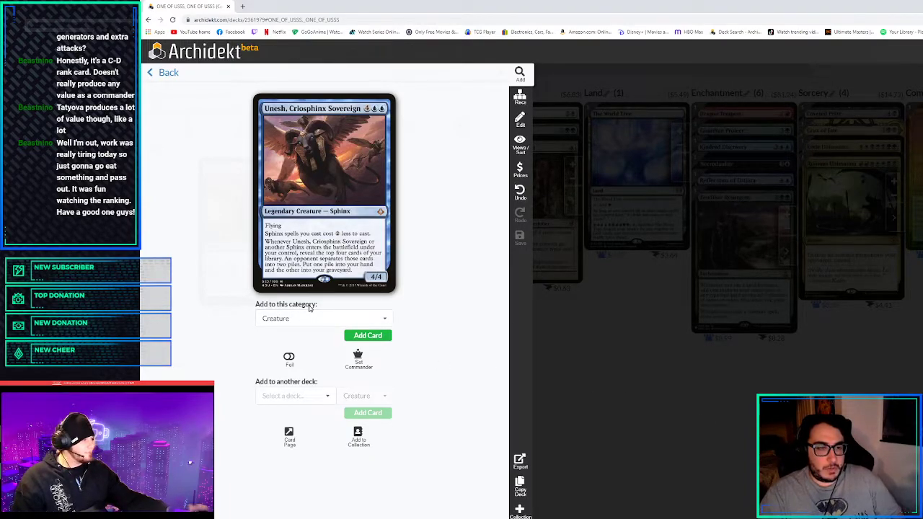
{"action": "mouse_move", "coordinate": [249, 233]}
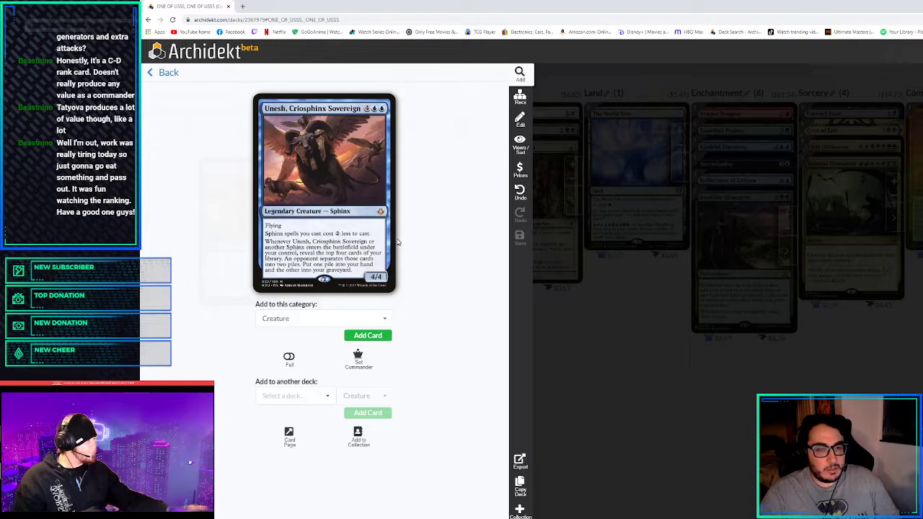
{"action": "left_click", "coordinate": [164, 72]}
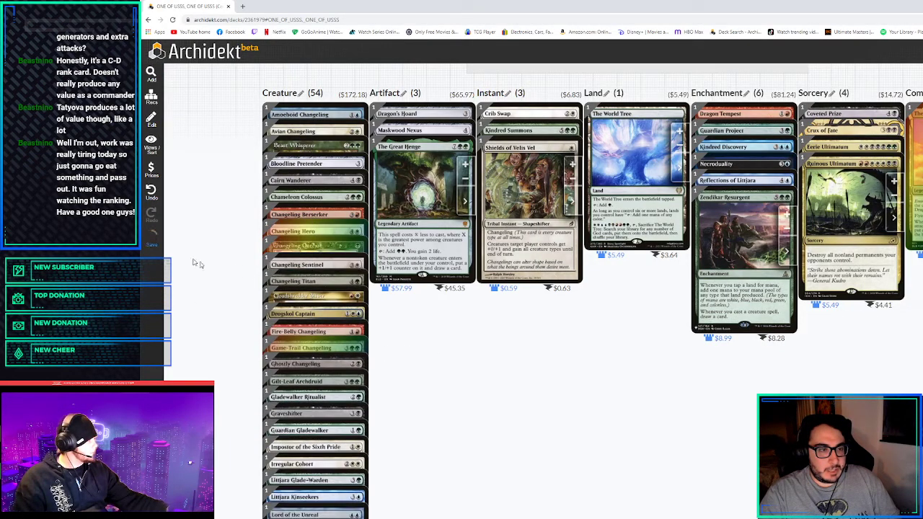
Scroll through the deck's card columns to review the 54 creatures
{"action": "scroll", "scroll_direction": "down", "scroll_amount": 3}
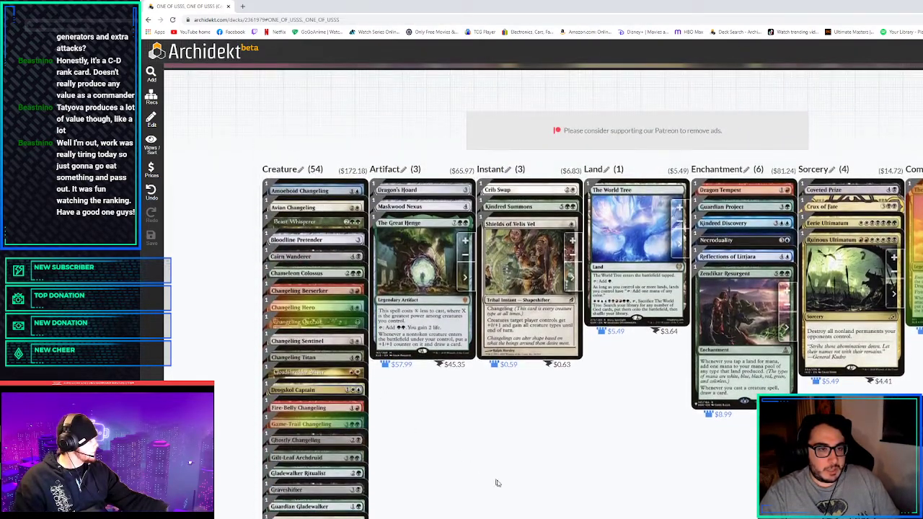
{"action": "scroll", "scroll_direction": "down", "scroll_amount": 3}
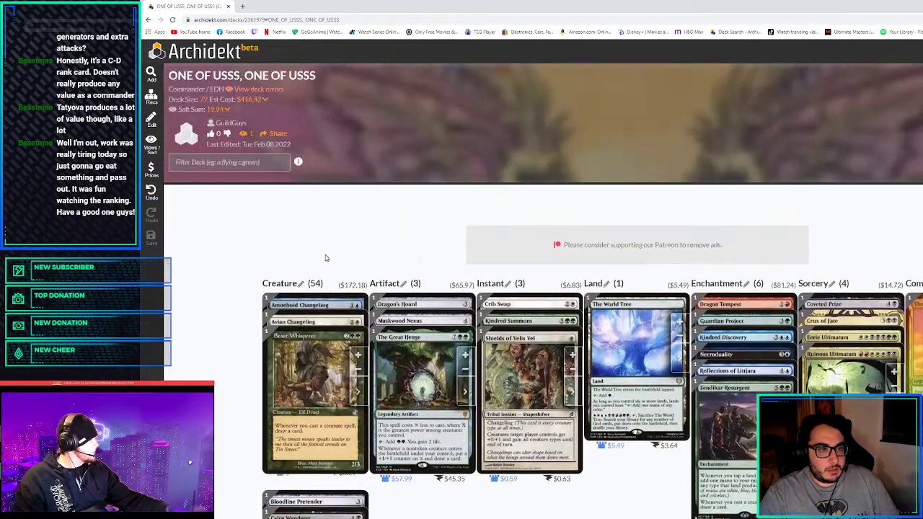
{"action": "scroll", "scroll_direction": "down", "scroll_amount": 3}
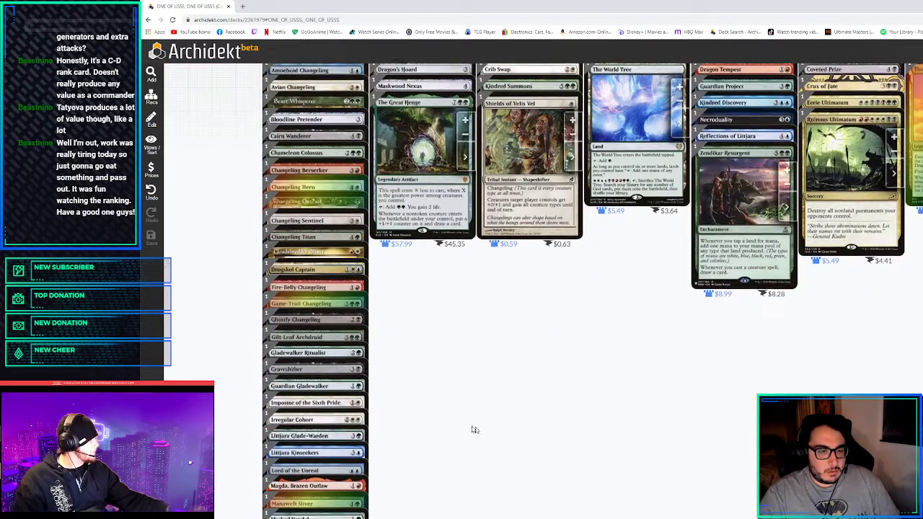
{"action": "scroll", "scroll_direction": "down", "scroll_amount": 3}
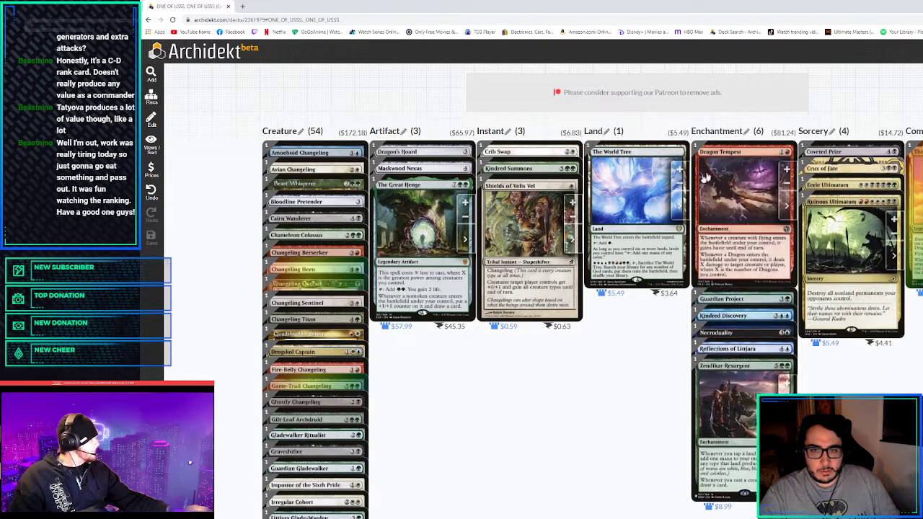
{"action": "scroll", "scroll_direction": "down", "scroll_amount": 3}
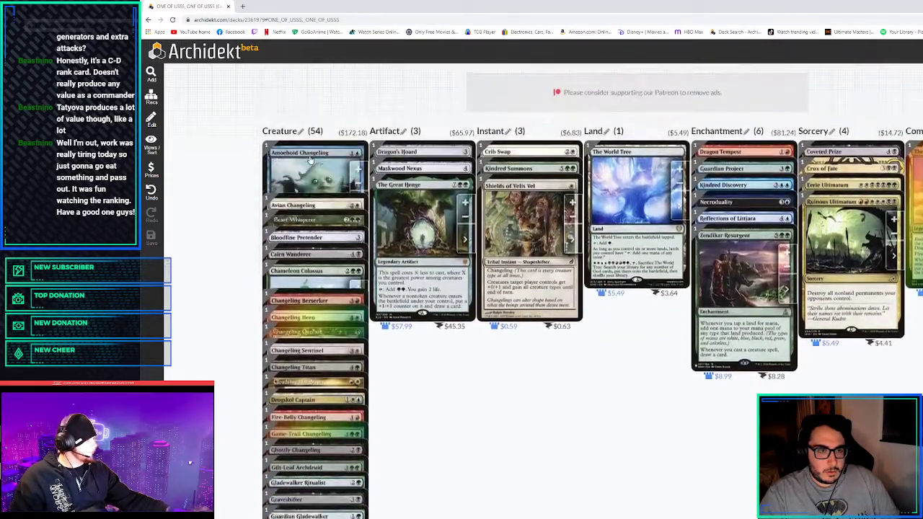
{"action": "scroll", "scroll_direction": "down", "scroll_amount": 3}
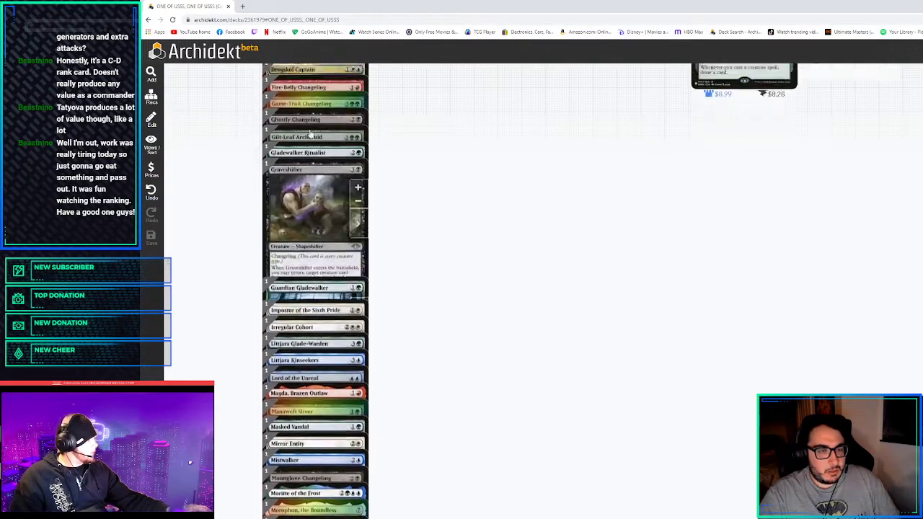
{"action": "scroll", "scroll_direction": "up", "scroll_amount": 3}
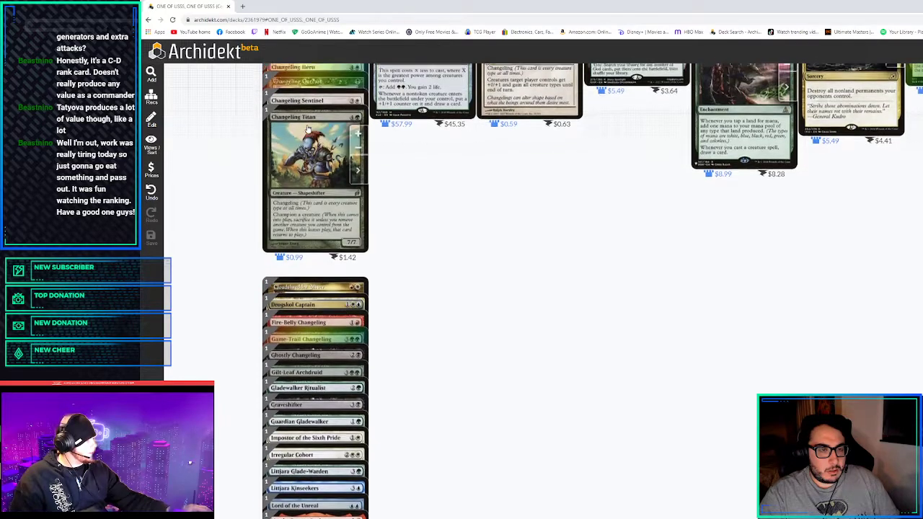
{"action": "scroll", "scroll_direction": "down", "scroll_amount": 3}
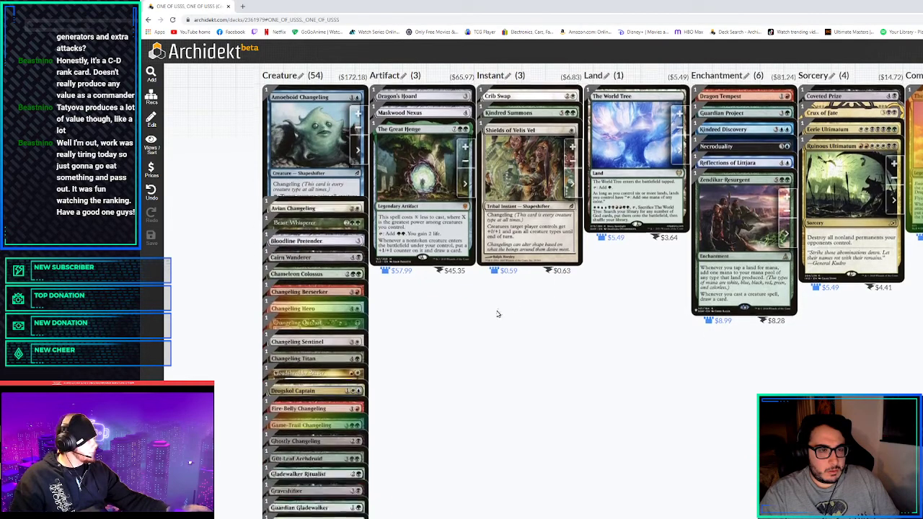
{"action": "scroll", "scroll_direction": "down", "scroll_amount": 3}
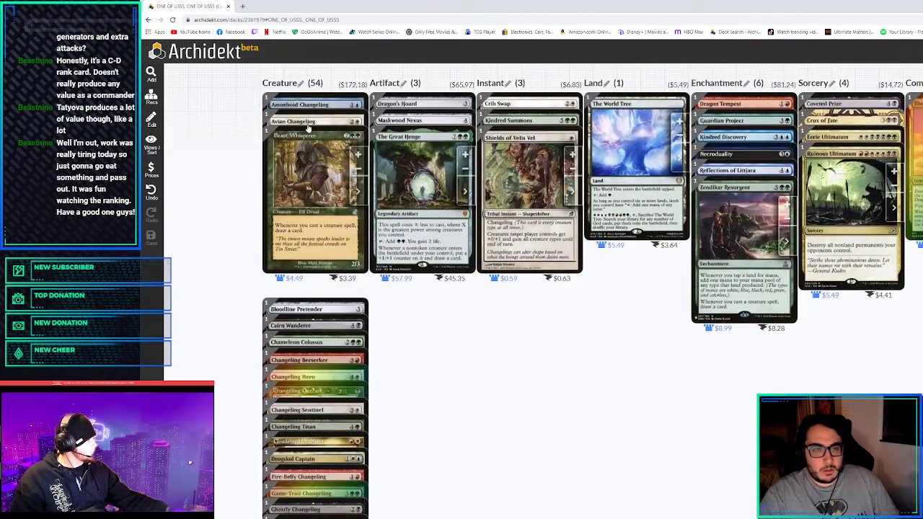
{"action": "scroll", "scroll_direction": "down", "scroll_amount": 3}
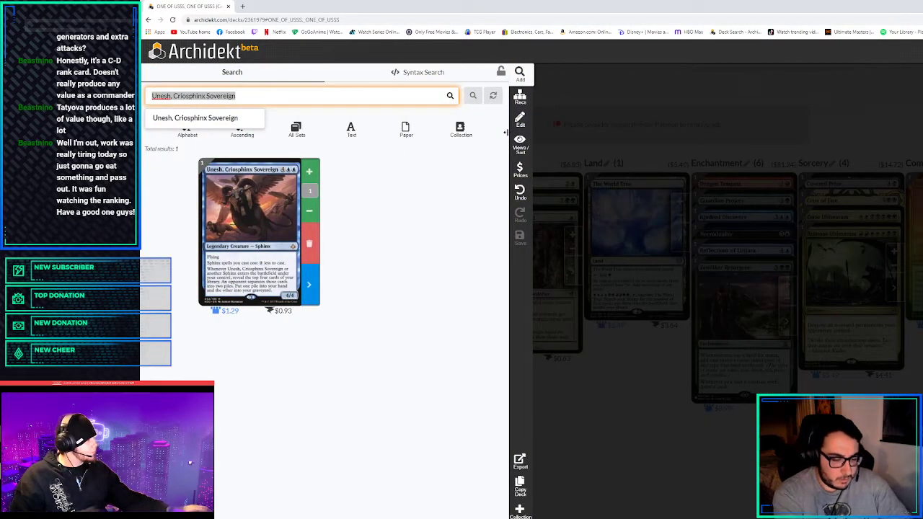
Search Priest of Titania and Harabaz Druid, then show Bloom Tender in the results
{"action": "type", "text": "priest of t"}
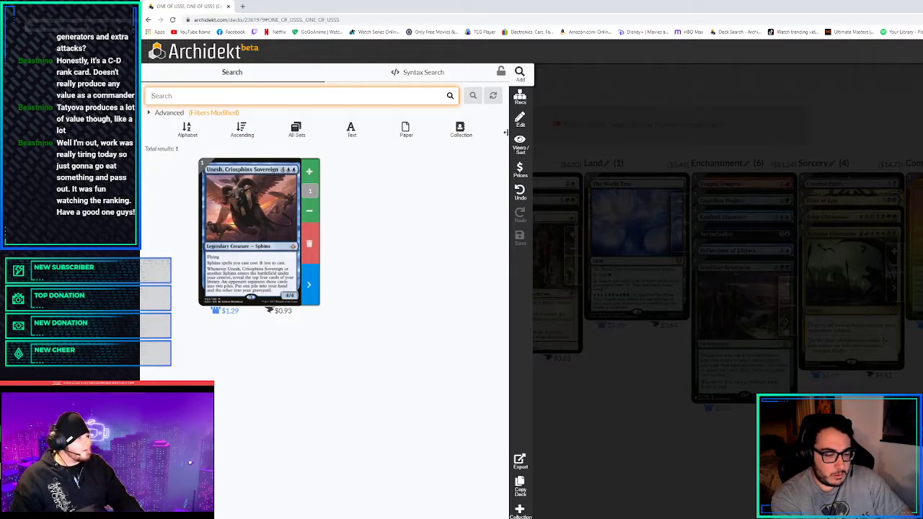
{"action": "type", "text": "herr"}
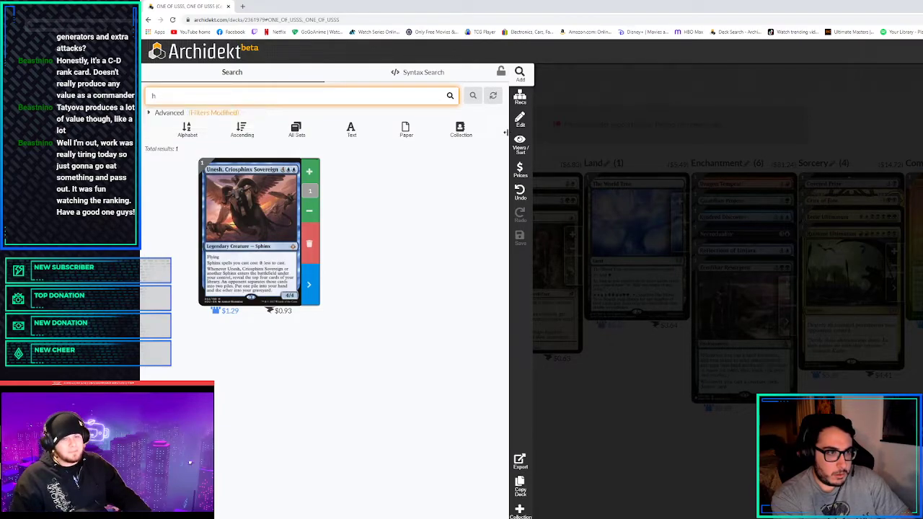
{"action": "type", "text": "ara"}
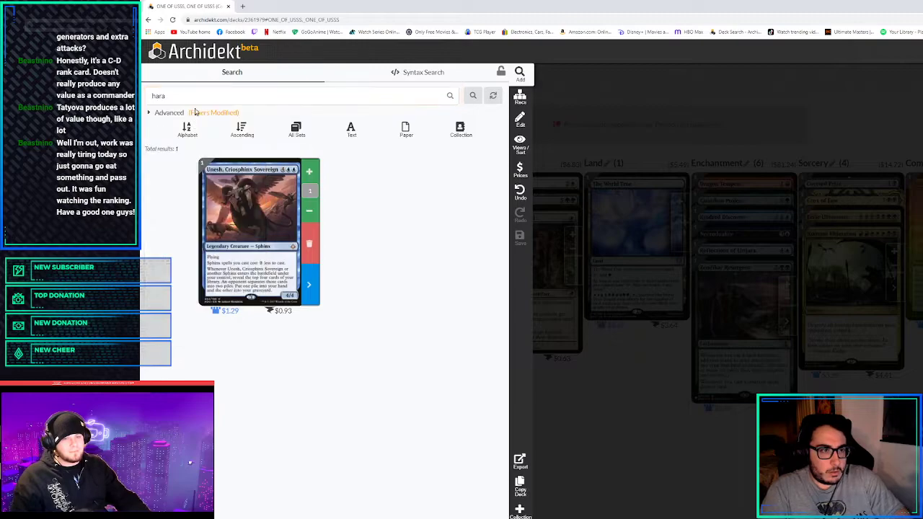
{"action": "type", "text": "Harabaz Druid"}
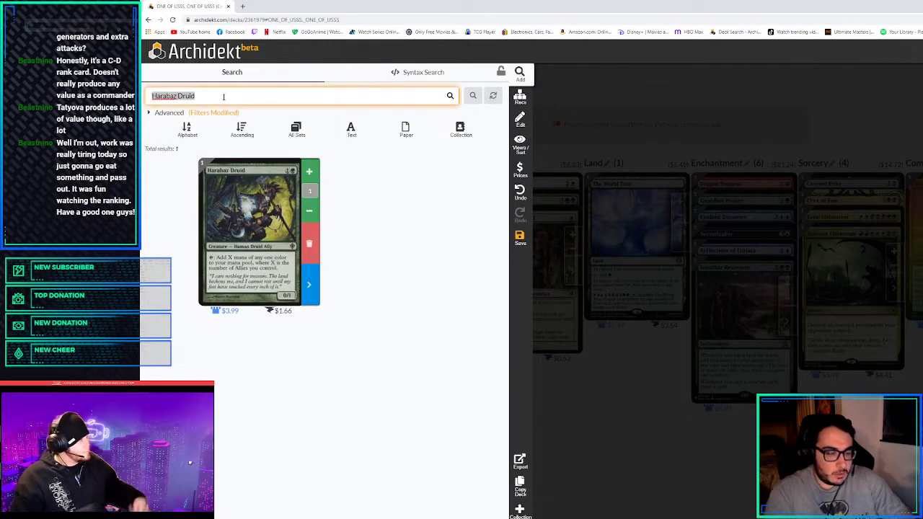
{"action": "type", "text": "b"}
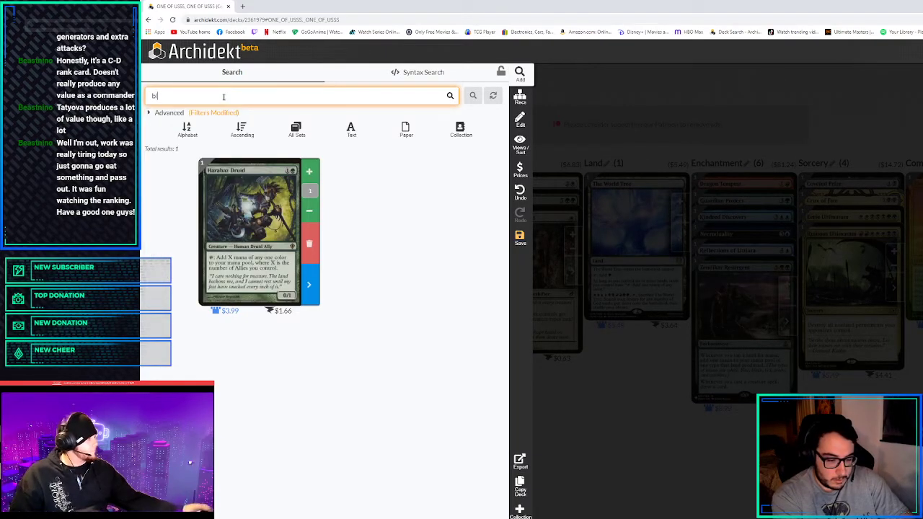
{"action": "type", "text": "loom tend"}
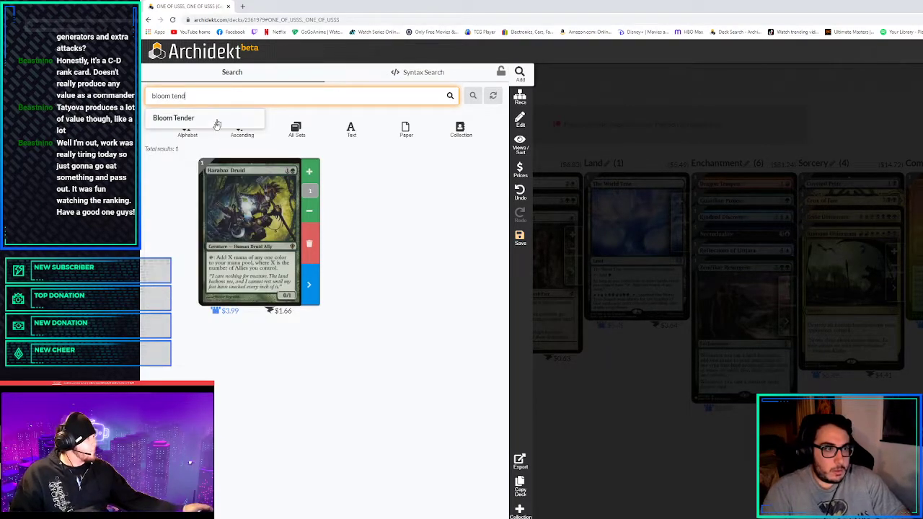
{"action": "left_click", "coordinate": [174, 119]}
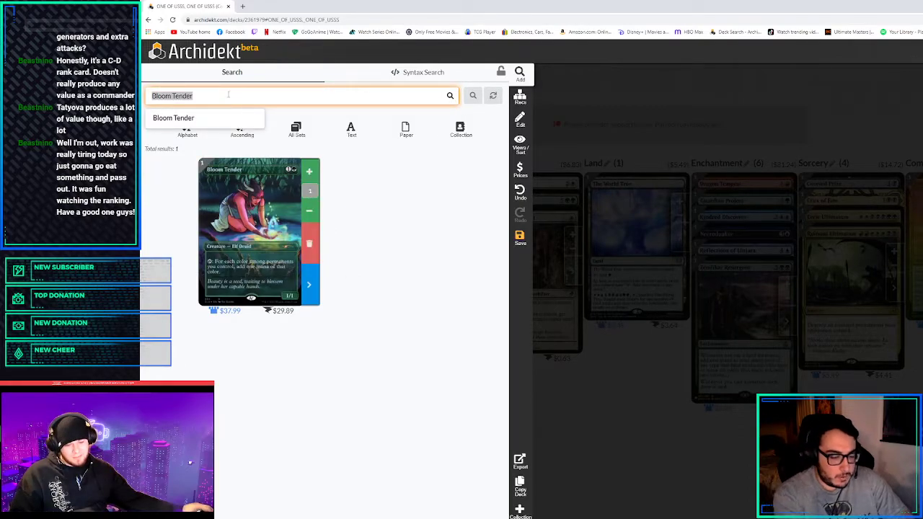
Look up Birds of Paradise, add Chromatic Orrery, and start a Chromatic Lantern search
{"action": "type", "text": "birds of"}
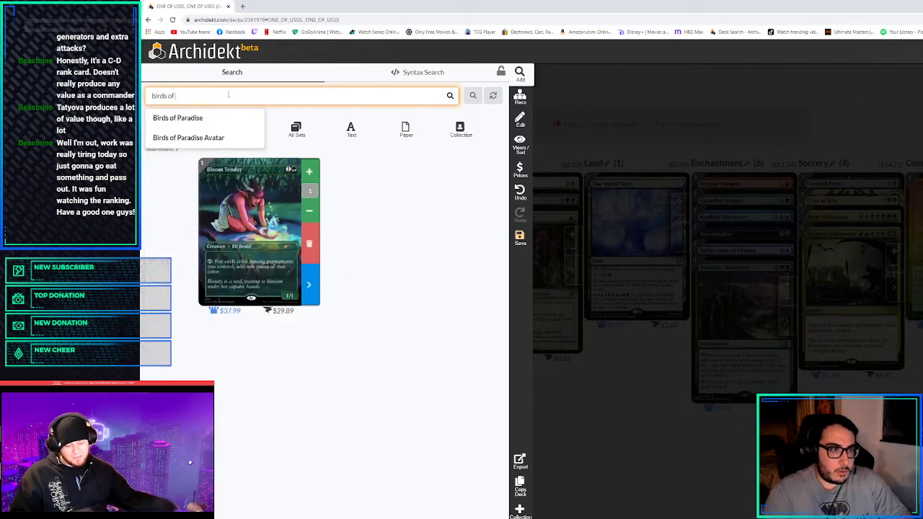
{"action": "left_click", "coordinate": [177, 118]}
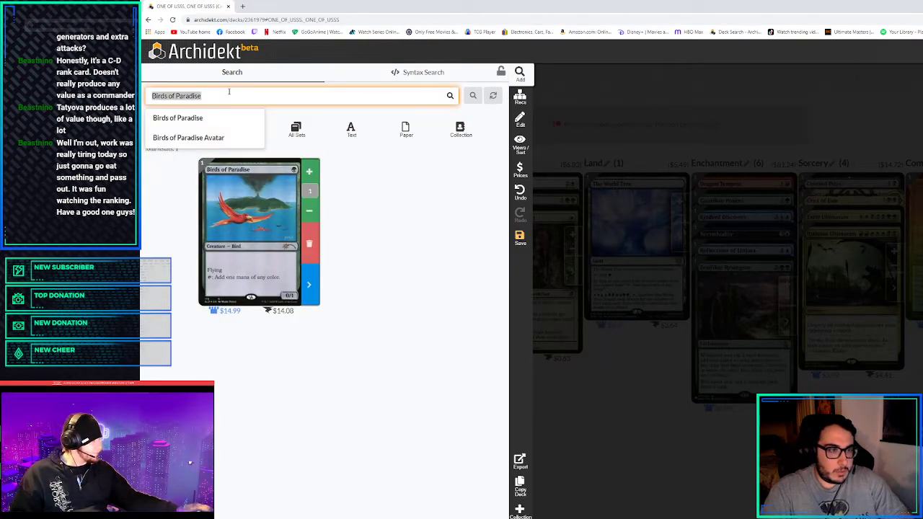
{"action": "type", "text": "chromatic or"}
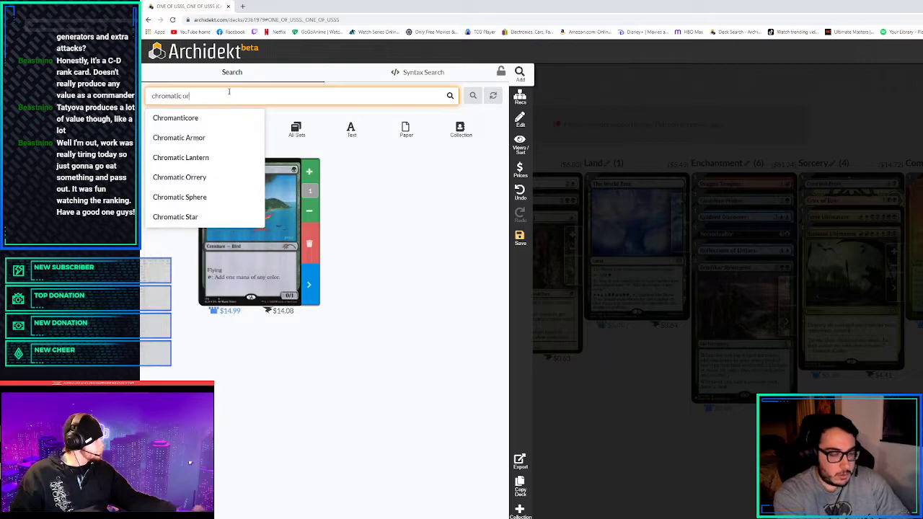
{"action": "left_click", "coordinate": [179, 176]}
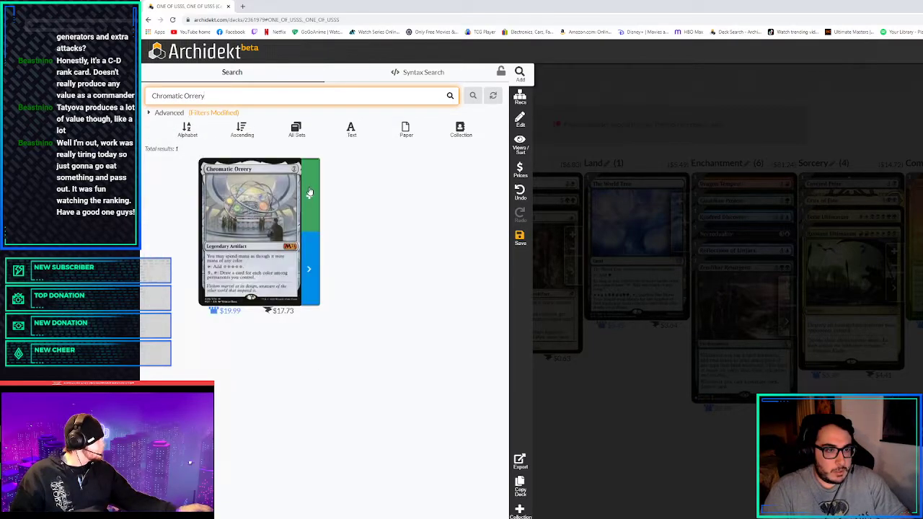
{"action": "type", "text": "ch"}
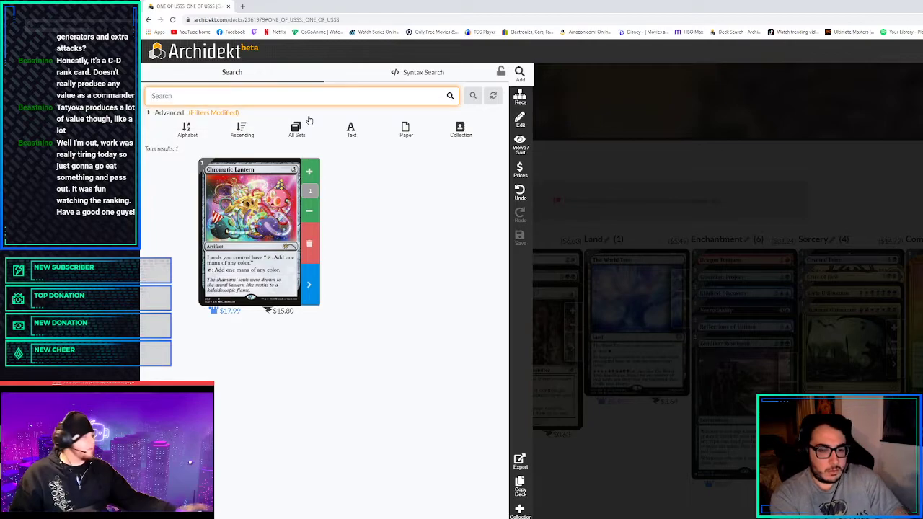
Search 'fae' and pick Faeburrow Elder for the deck's creatures
{"action": "type", "text": "fae"}
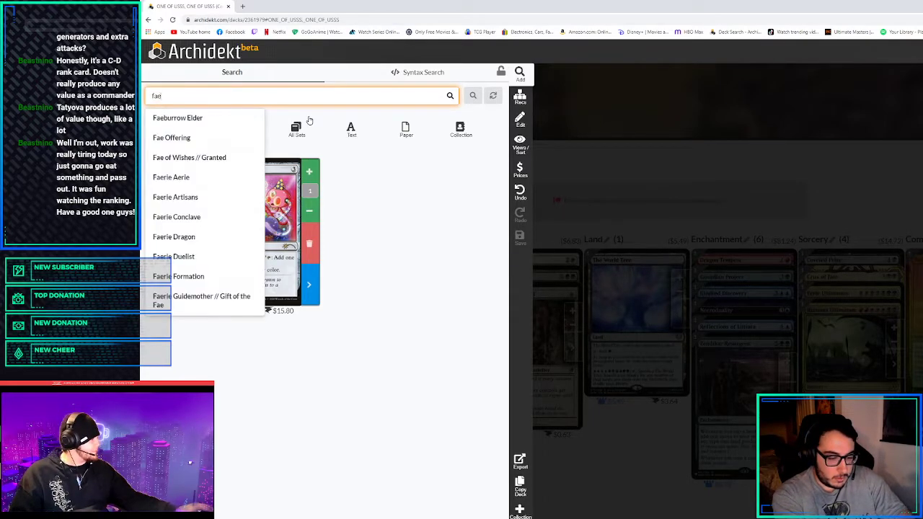
{"action": "left_click", "coordinate": [178, 118]}
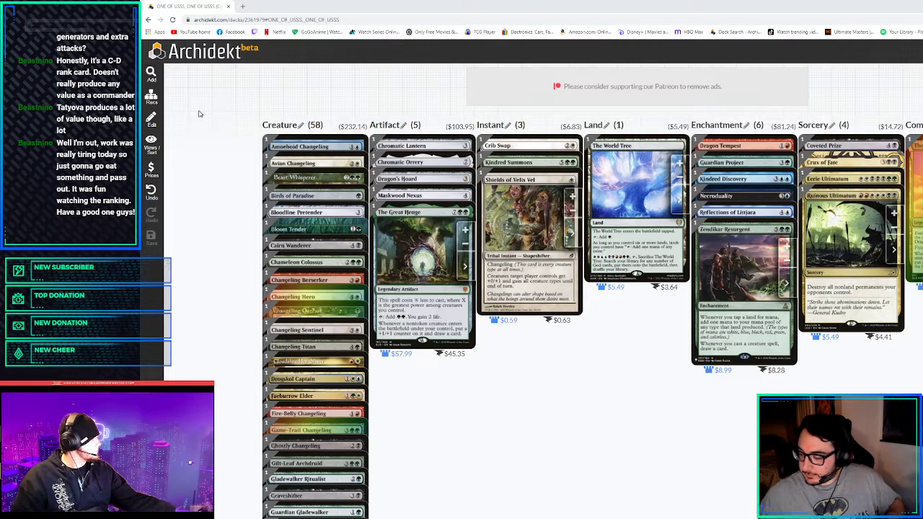
Scroll through the Creature column to review the 58 creatures
{"action": "scroll", "scroll_direction": "down", "scroll_amount": 3}
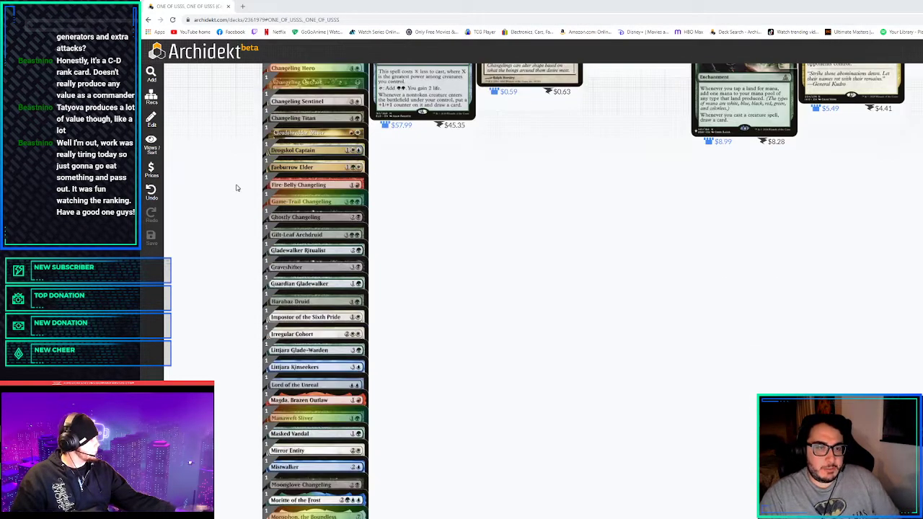
{"action": "scroll", "scroll_direction": "down", "scroll_amount": 3}
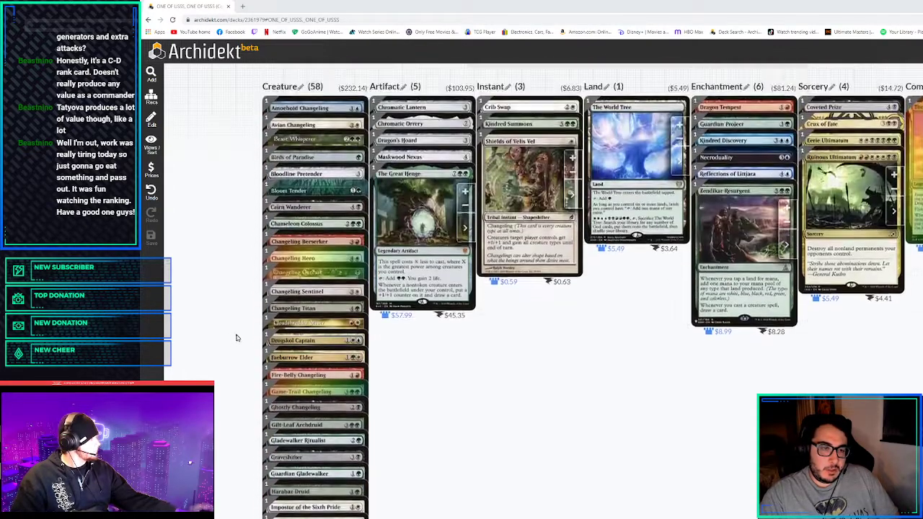
{"action": "scroll", "scroll_direction": "down", "scroll_amount": 3}
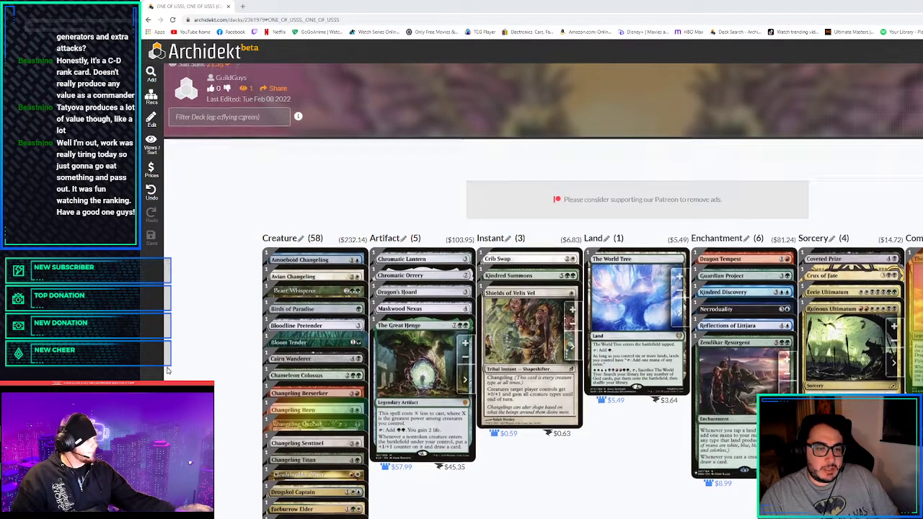
{"action": "scroll", "scroll_direction": "down", "scroll_amount": 3}
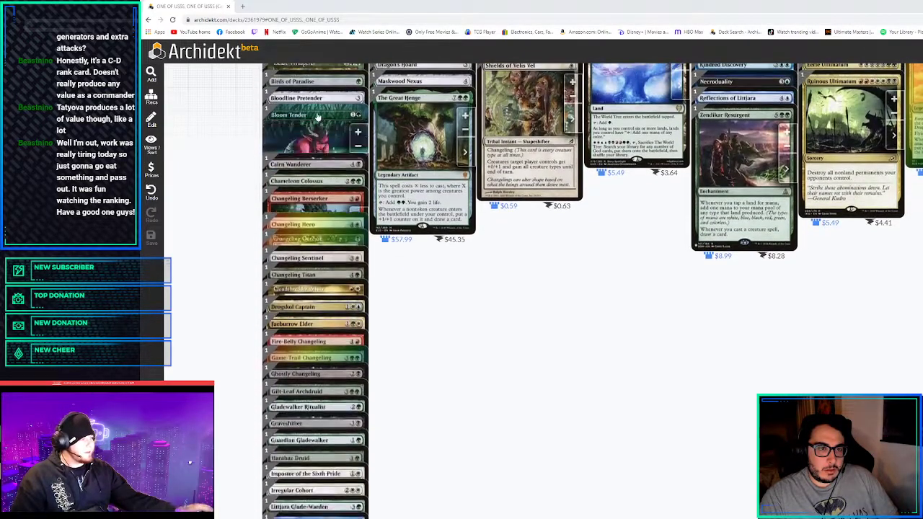
{"action": "scroll", "scroll_direction": "down", "scroll_amount": 3}
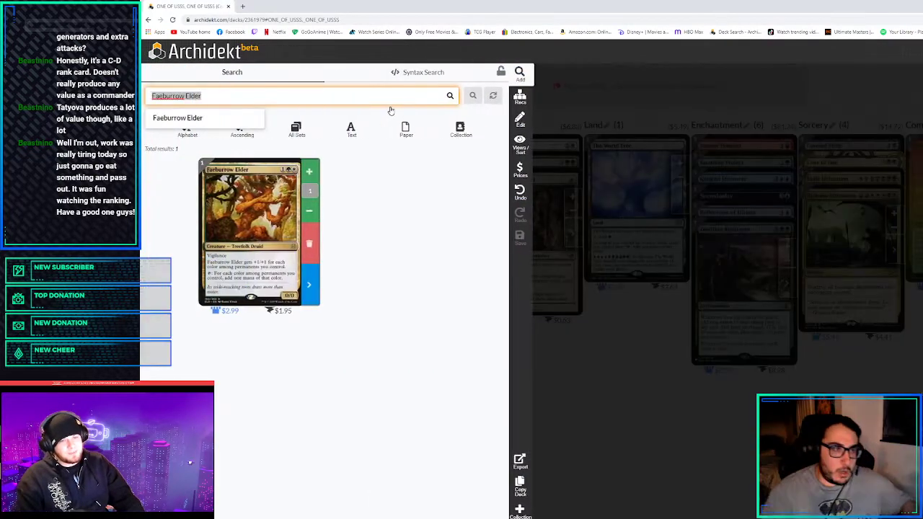
Search 'azami' and pick Azami, Lady of Scrolls, raising creatures to 59
{"action": "type", "text": "2"}
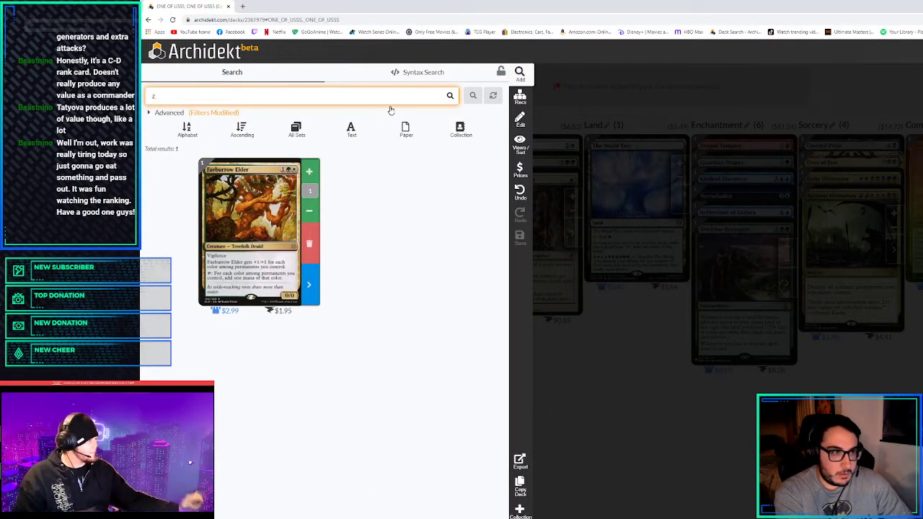
{"action": "type", "text": "azami"}
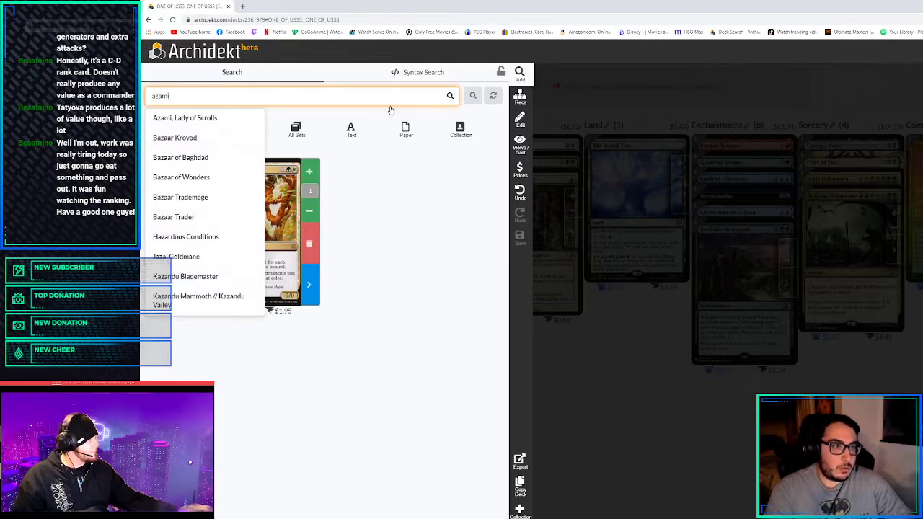
{"action": "left_click", "coordinate": [185, 119]}
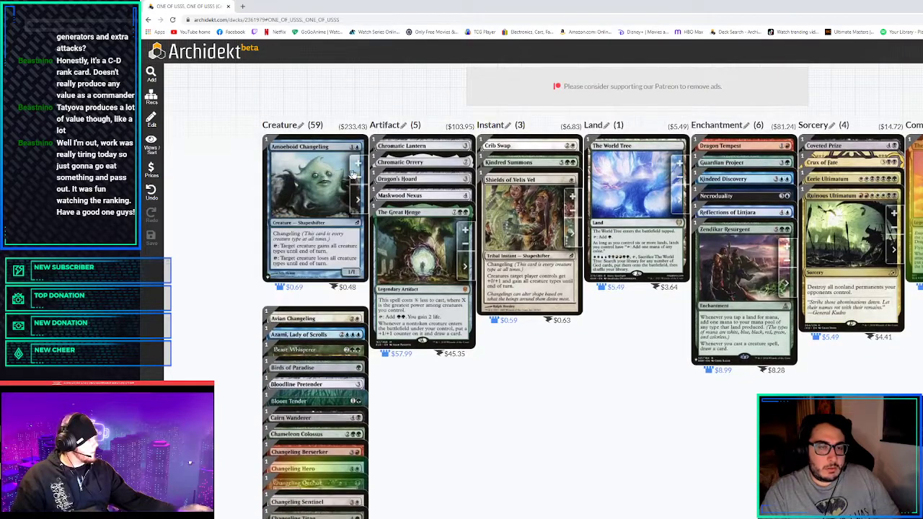
Scroll the deck to check Azami, Lady of Scrolls sits in the Creature column
{"action": "scroll", "scroll_direction": "down", "scroll_amount": 3}
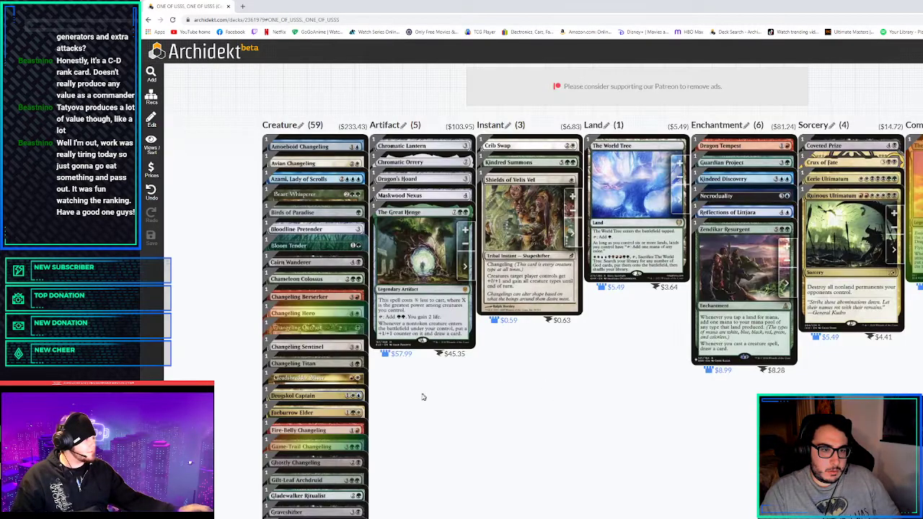
{"action": "scroll", "scroll_direction": "down", "scroll_amount": 3}
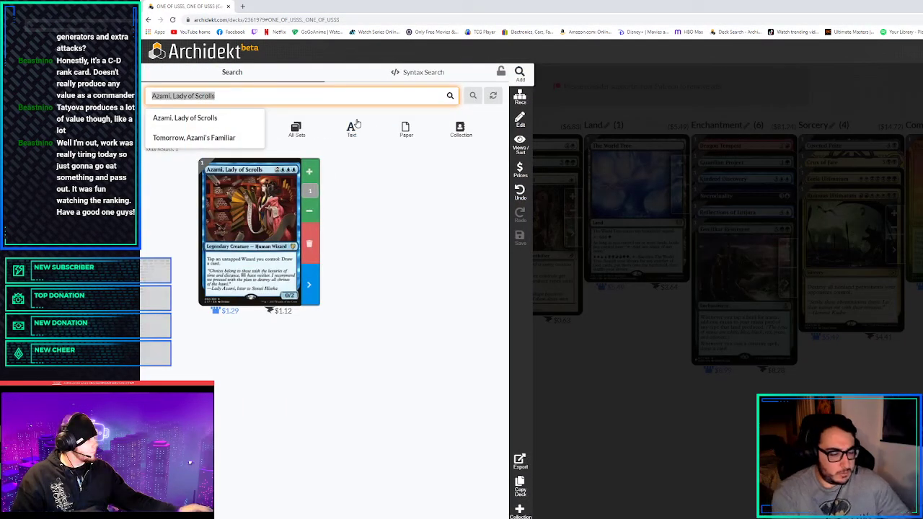
Search 'dryad' and add Dryad of the Ilysian Grove, bringing creatures to 60
{"action": "type", "text": "dryad of the Ilysian Grove"}
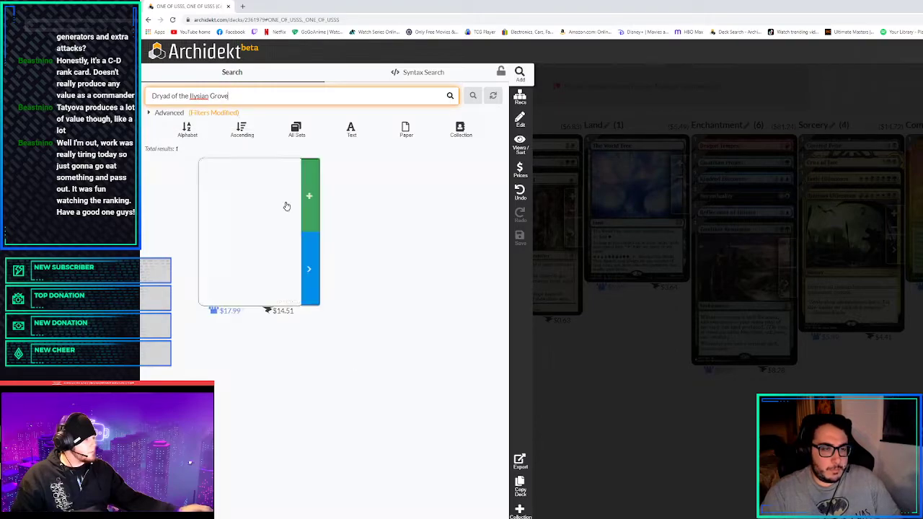
{"action": "left_click", "coordinate": [309, 196]}
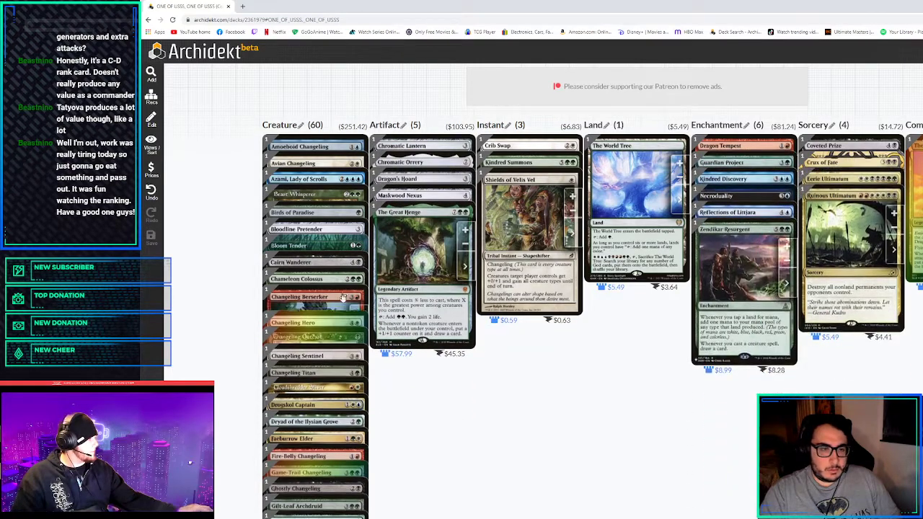
{"action": "scroll", "scroll_direction": "down", "scroll_amount": 3}
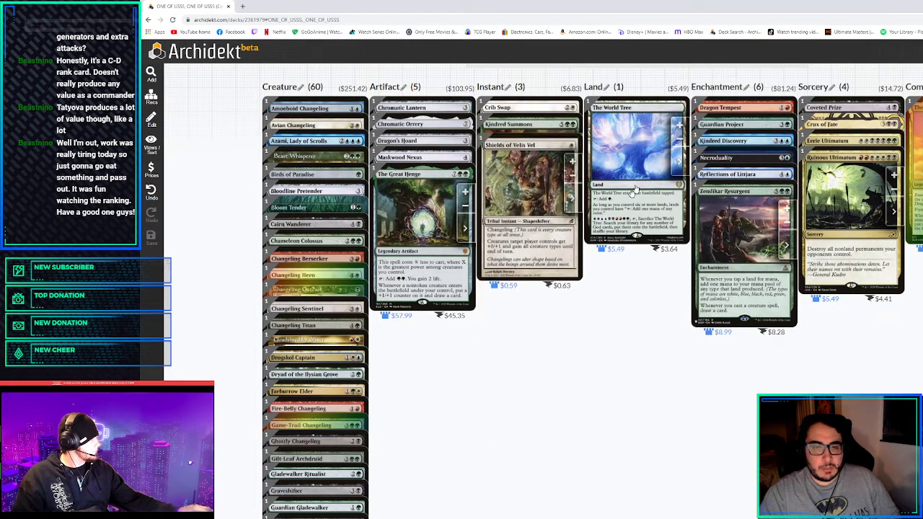
{"action": "scroll", "scroll_direction": "down", "scroll_amount": 3}
{"action": "type", "text": "shamaic rev"}
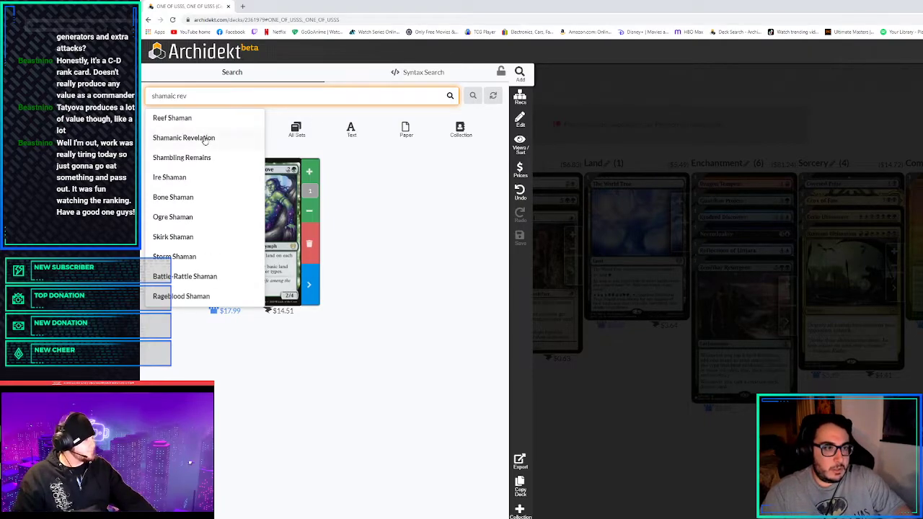
Add Shamanic Revelation to the sorceries and search for Demonic Tutor
{"action": "left_click", "coordinate": [184, 139]}
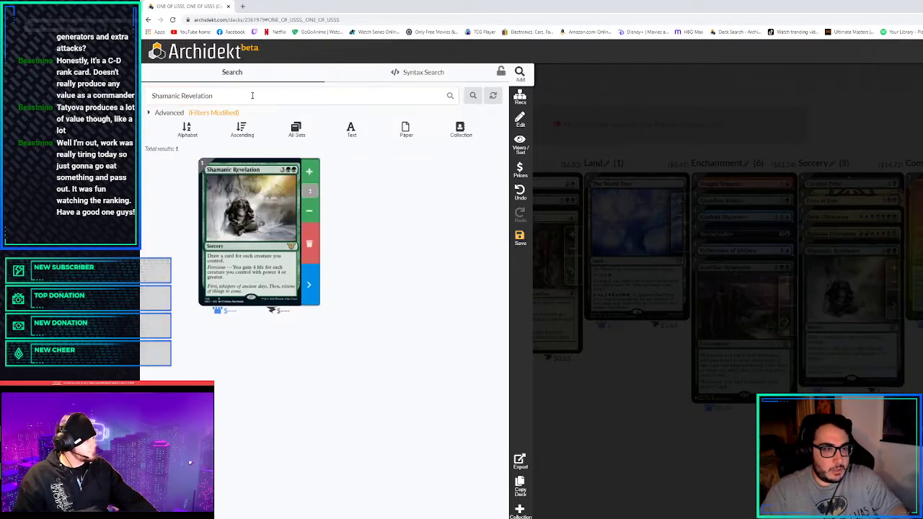
{"action": "type", "text": "demmo"}
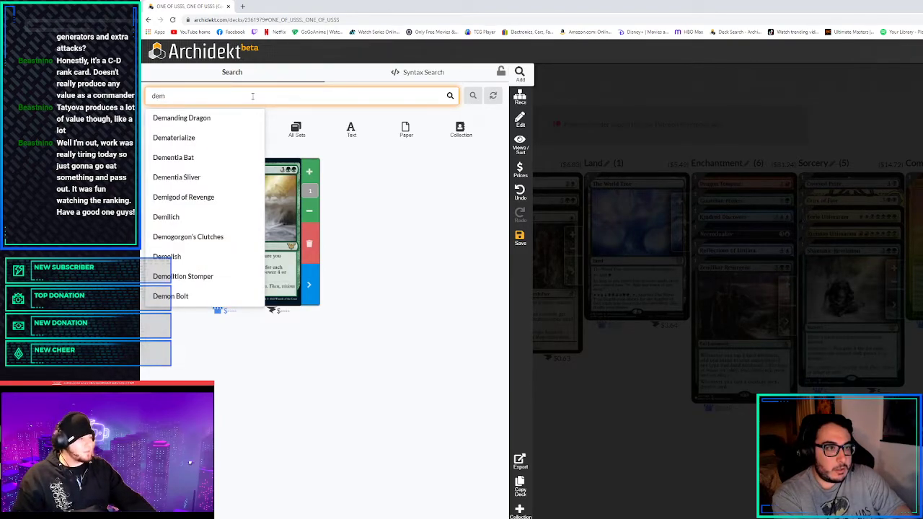
{"action": "type", "text": "demonic tut"}
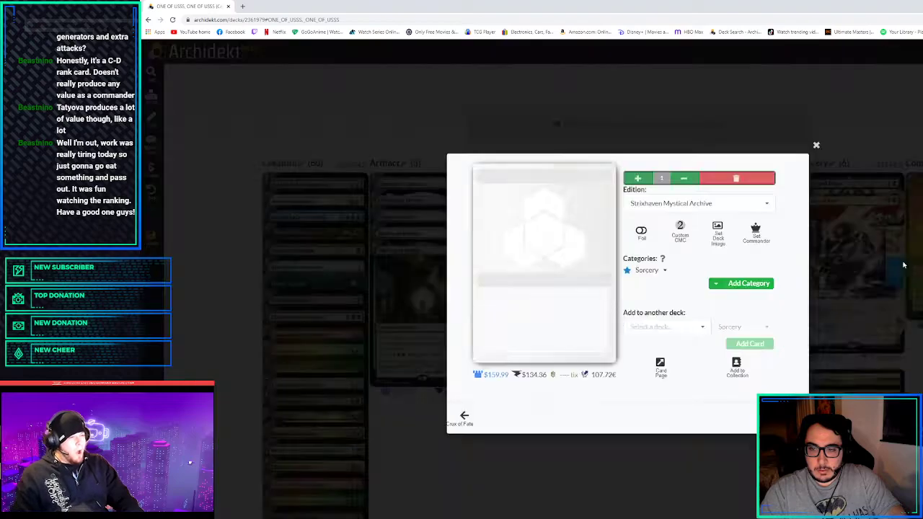
Add Demonic Tutor set to its The List printing and return to the deck
{"action": "left_click", "coordinate": [695, 202]}
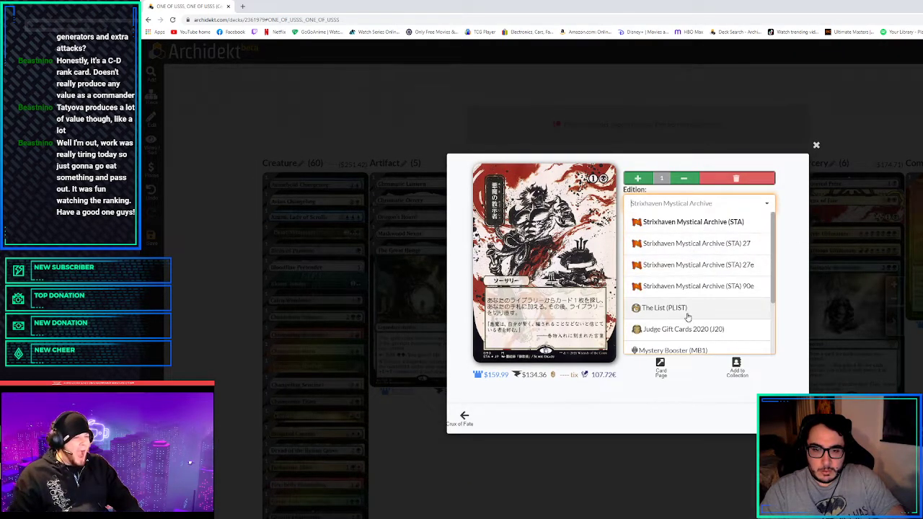
{"action": "left_click", "coordinate": [664, 309]}
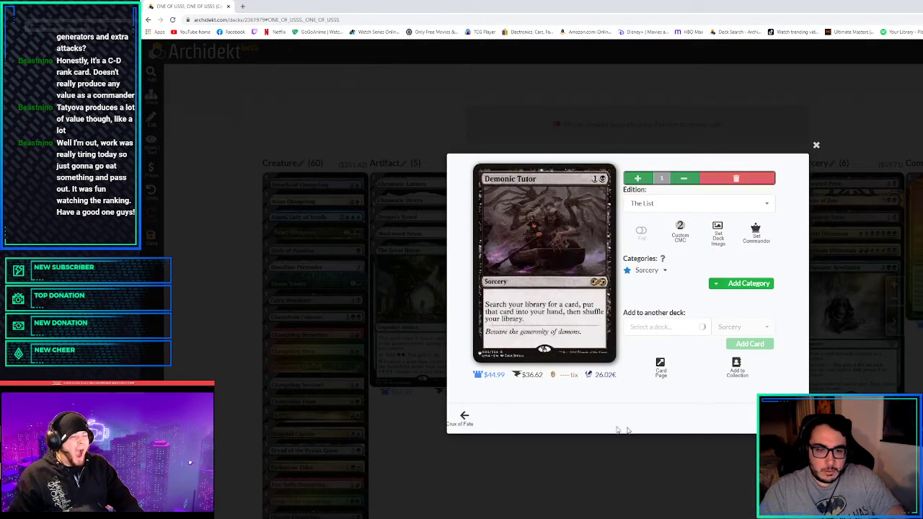
{"action": "left_click", "coordinate": [817, 145]}
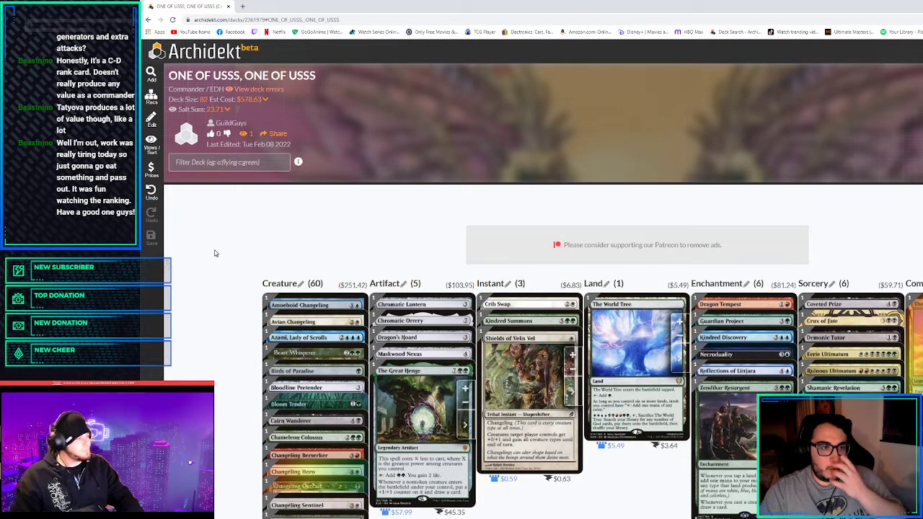
{"action": "scroll", "scroll_direction": "down", "scroll_amount": 3}
{"action": "type", "text": "cavern of sou"}
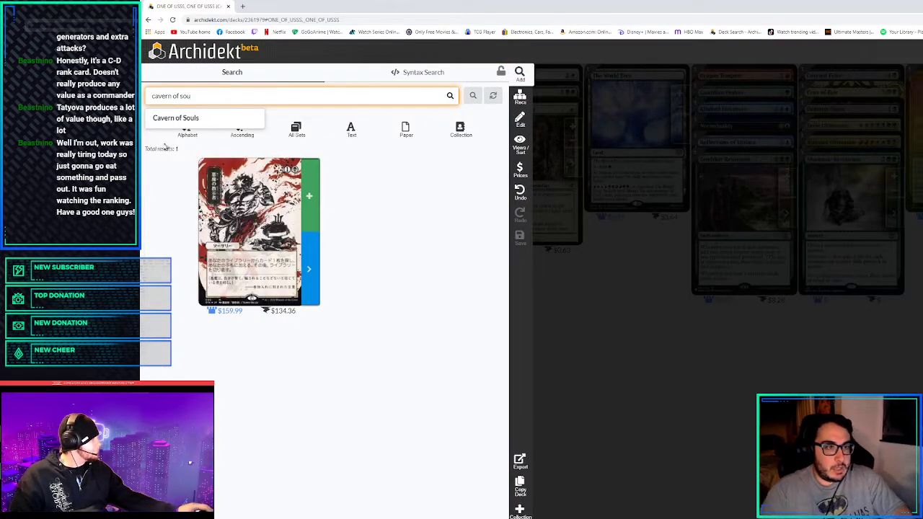
Add Cavern of Souls to the lands, then look up Unclaimed Territory
{"action": "left_click", "coordinate": [176, 119]}
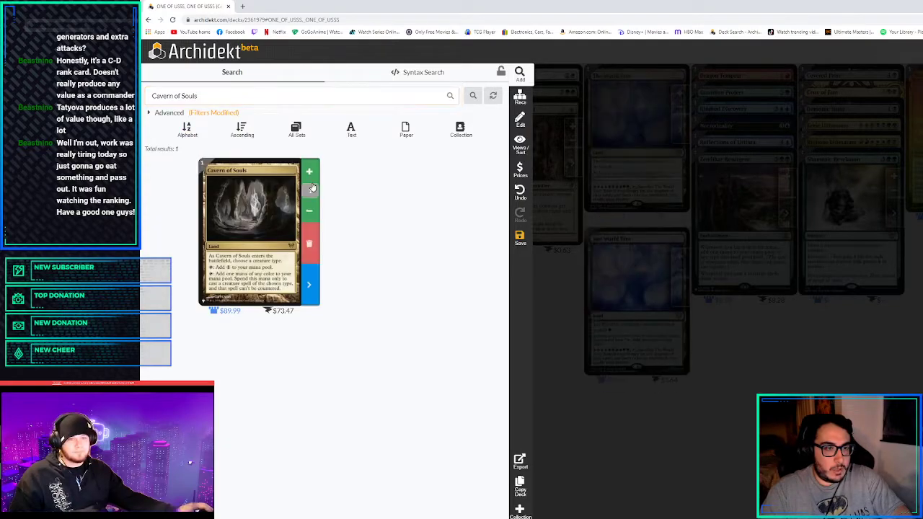
{"action": "left_click", "coordinate": [170, 112]}
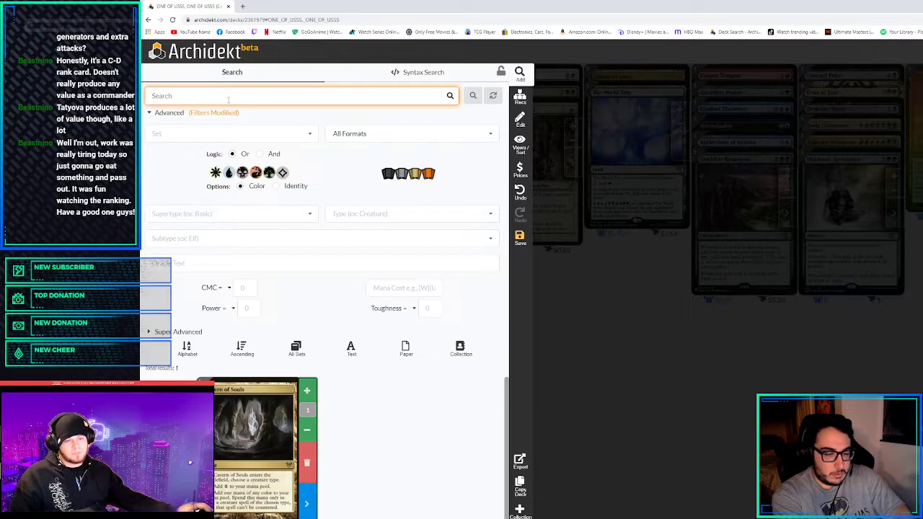
{"action": "type", "text": "unclaimed terr"}
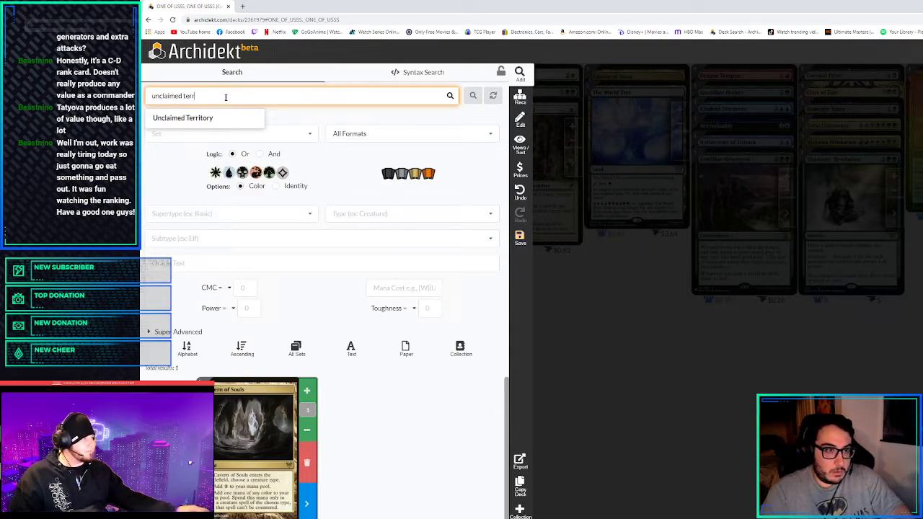
{"action": "left_click", "coordinate": [182, 119]}
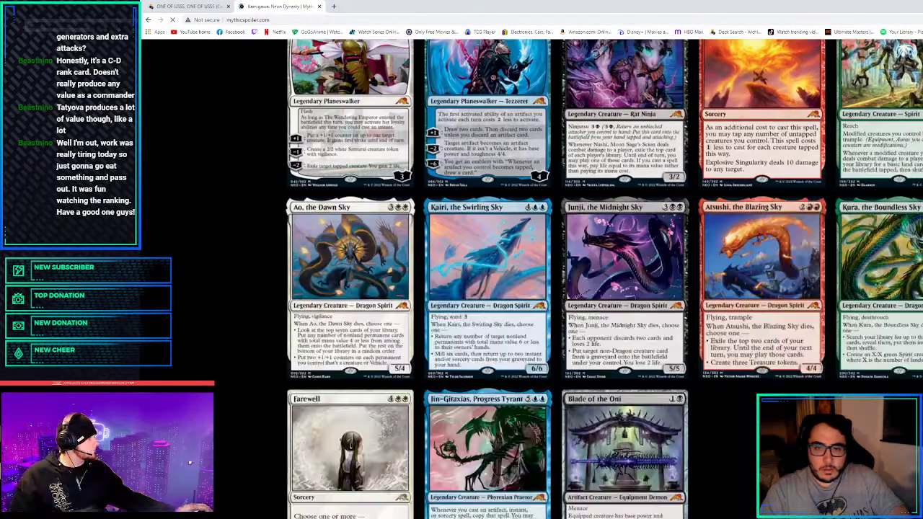
{"action": "scroll", "scroll_direction": "down", "scroll_amount": 3}
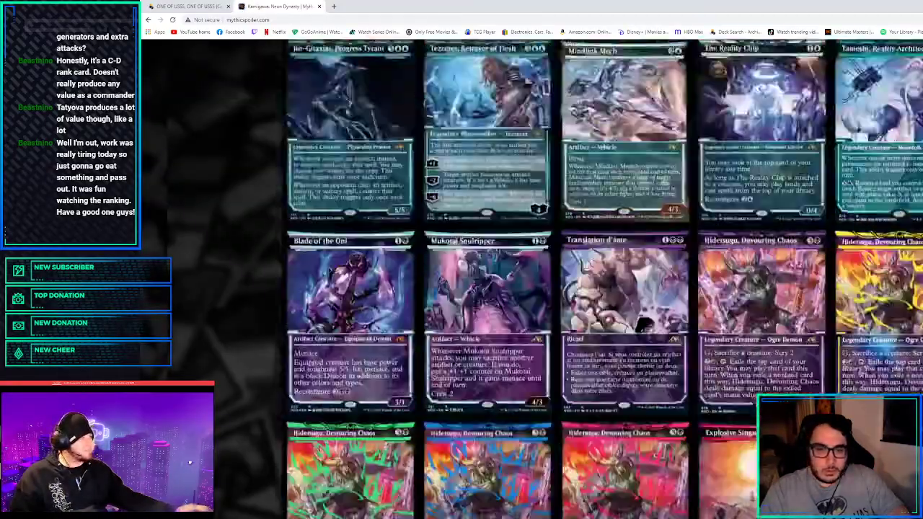
{"action": "scroll", "scroll_direction": "down", "scroll_amount": 3}
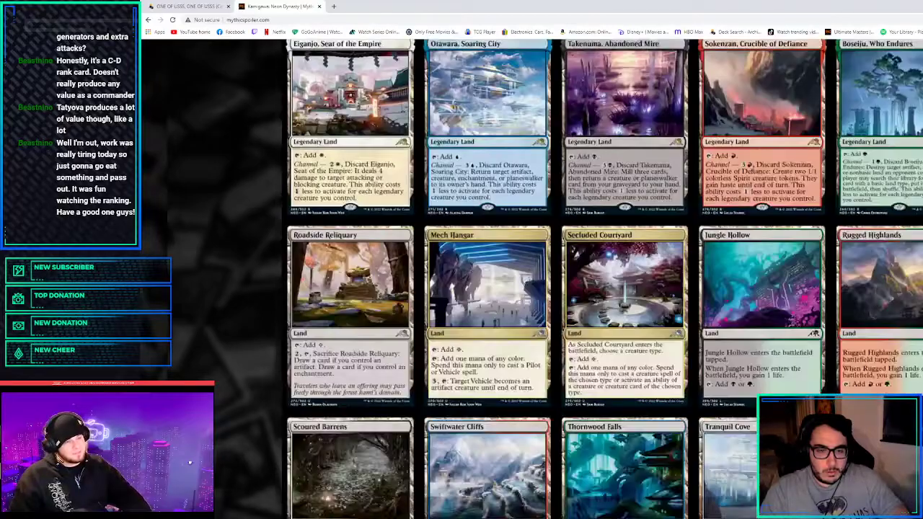
{"action": "scroll", "scroll_direction": "down", "scroll_amount": 3}
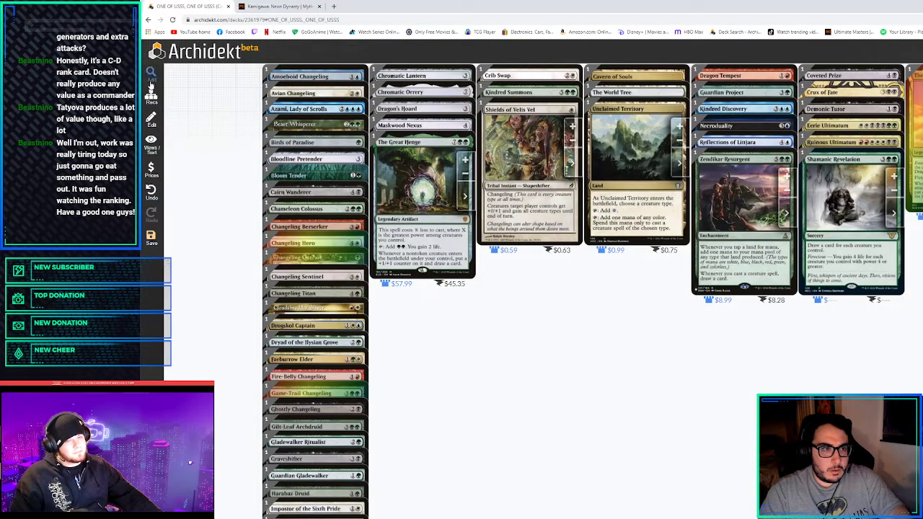
Look up Secluded Courtyard in the card search
{"action": "type", "text": "secluded"}
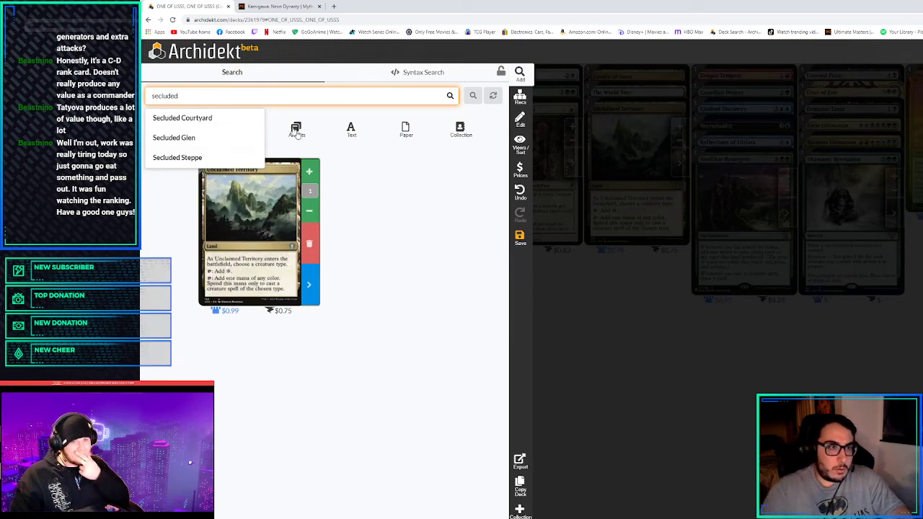
{"action": "left_click", "coordinate": [181, 118]}
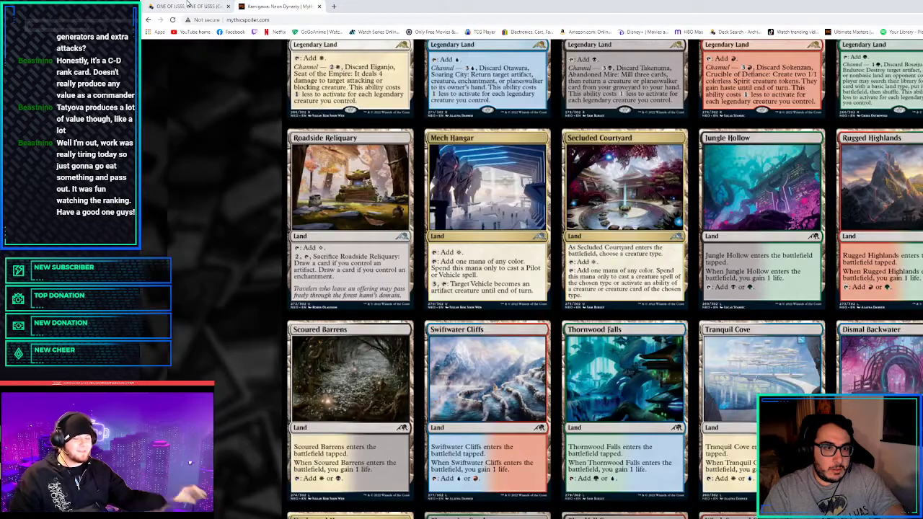
Return to the ONE OF USSS deck and scroll through its 60-creature column
{"action": "left_click", "coordinate": [189, 6]}
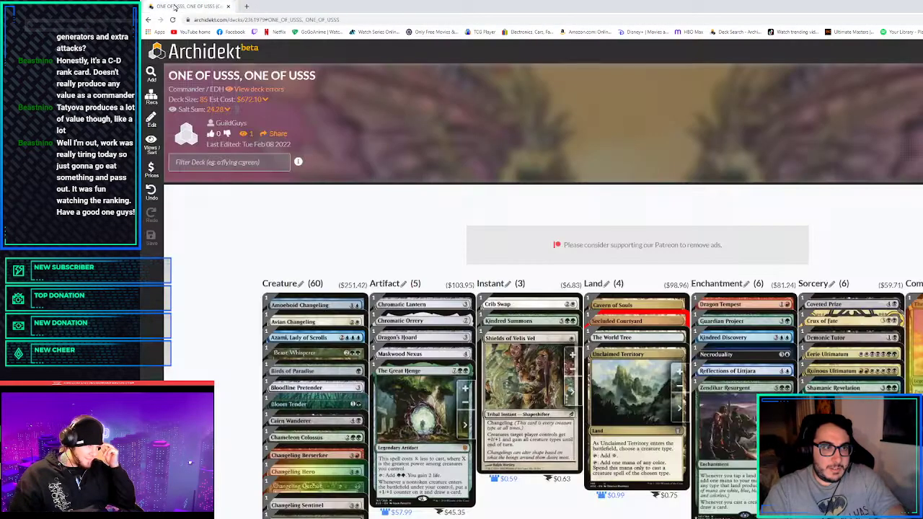
{"action": "scroll", "scroll_direction": "down", "scroll_amount": 3}
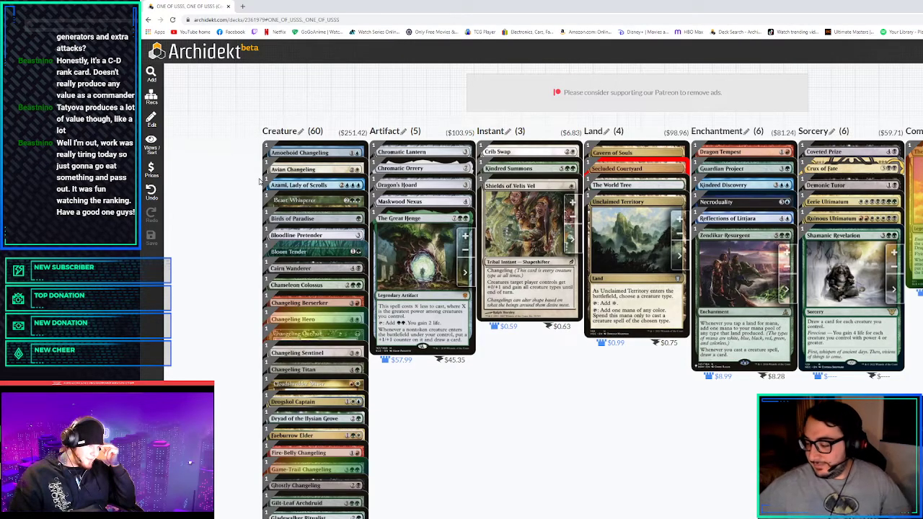
{"action": "scroll", "scroll_direction": "down", "scroll_amount": 3}
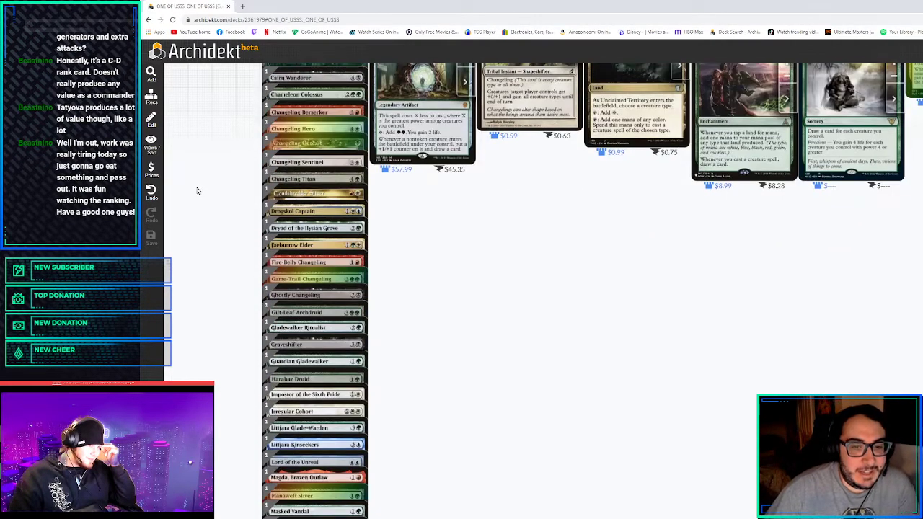
{"action": "scroll", "scroll_direction": "down", "scroll_amount": 3}
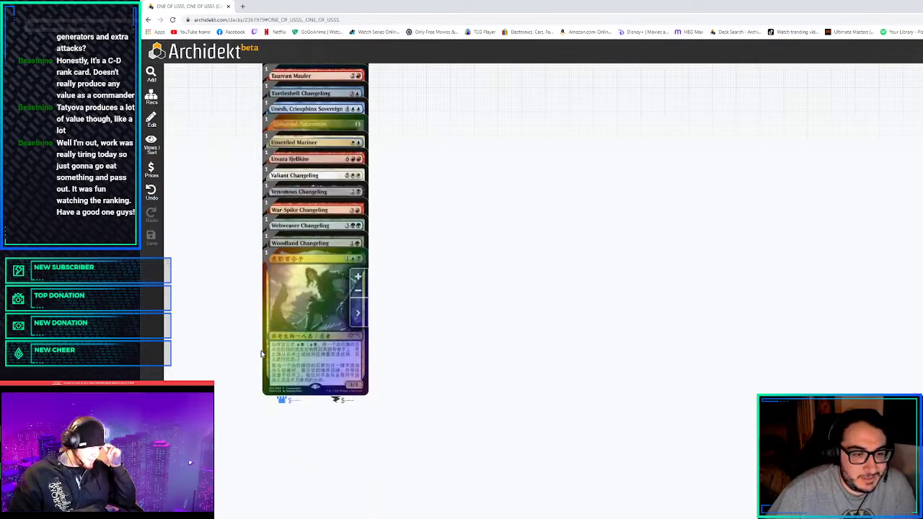
{"action": "scroll", "scroll_direction": "up", "scroll_amount": 3}
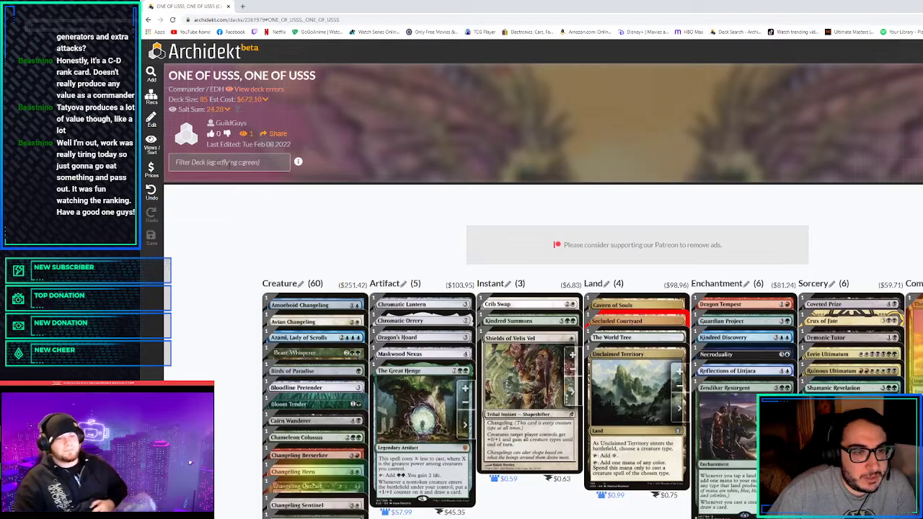
{"action": "scroll", "scroll_direction": "down", "scroll_amount": 3}
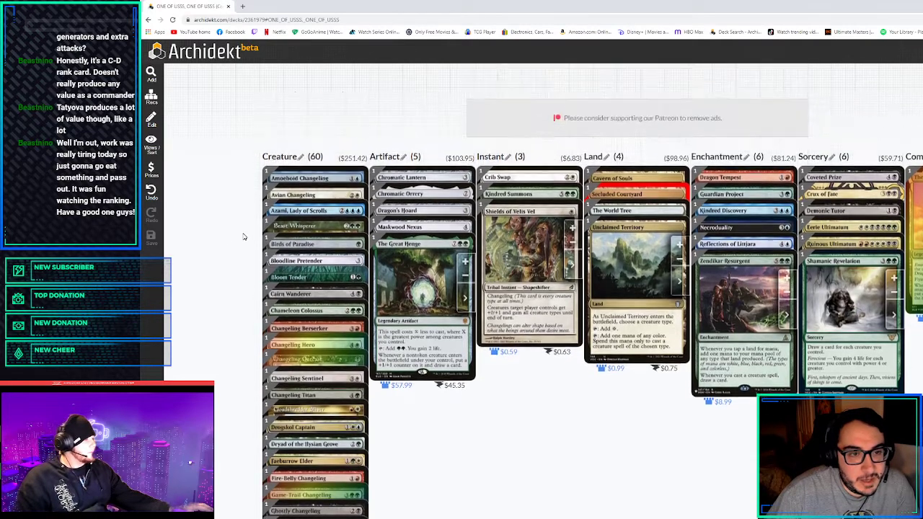
{"action": "scroll", "scroll_direction": "down", "scroll_amount": 3}
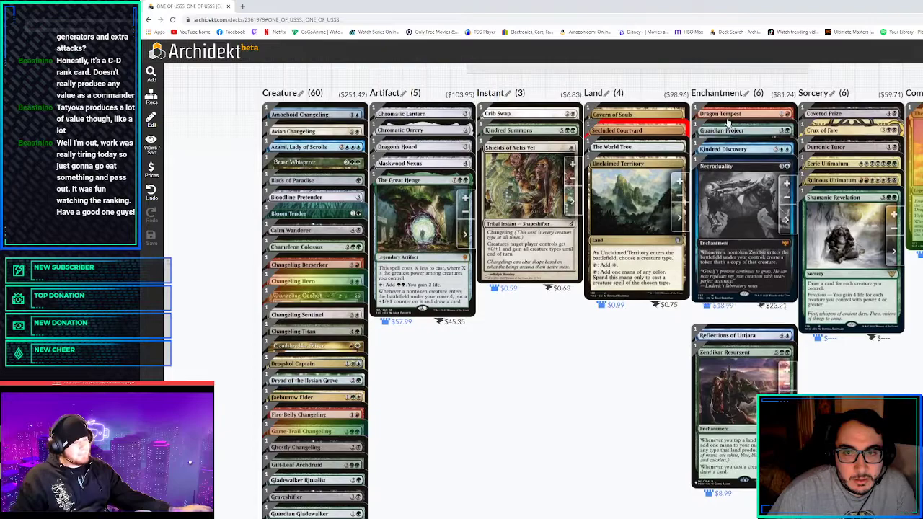
{"action": "scroll", "scroll_direction": "down", "scroll_amount": 3}
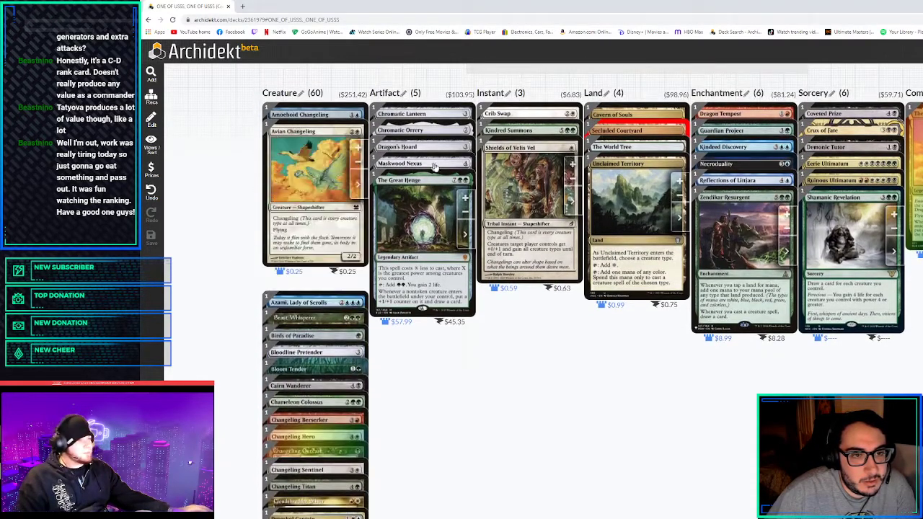
{"action": "scroll", "scroll_direction": "down", "scroll_amount": 3}
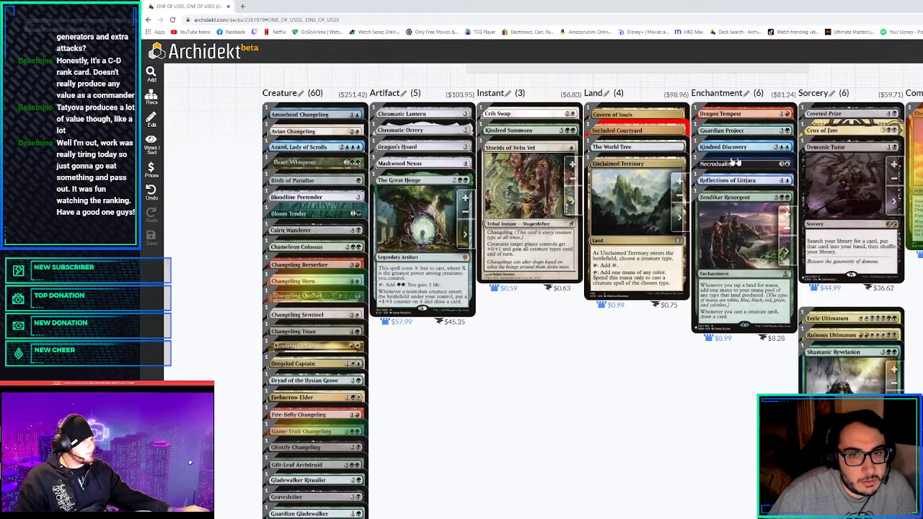
{"action": "scroll", "scroll_direction": "down", "scroll_amount": 3}
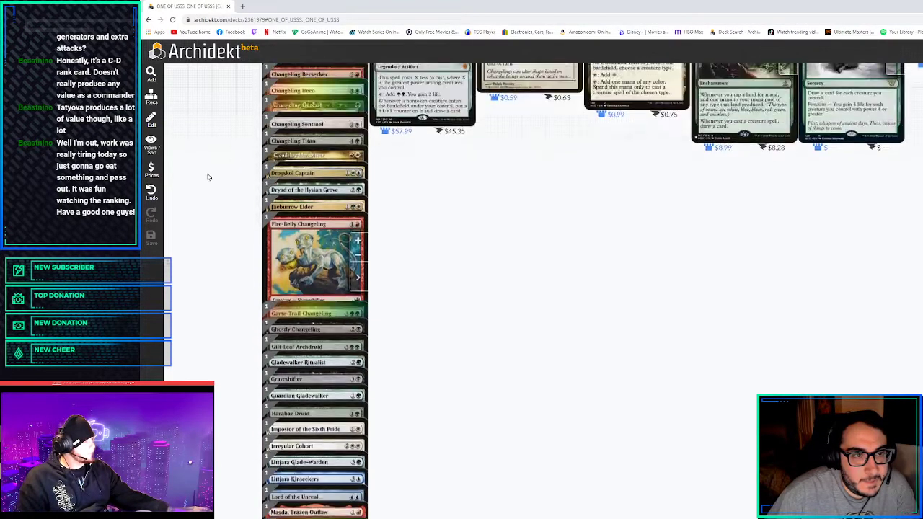
Search 'slivers' and browse the first part of the 113 sliver results
{"action": "type", "text": "Secluded Courtyard"}
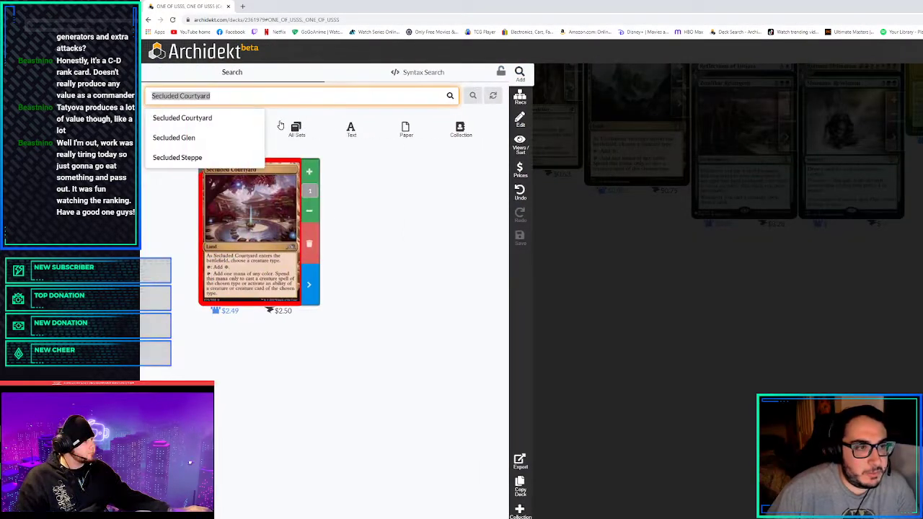
{"action": "type", "text": "sliver"}
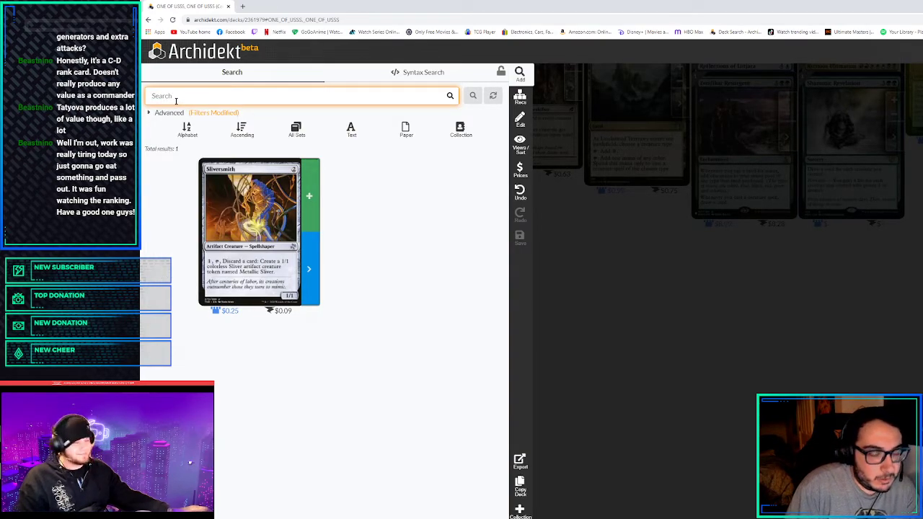
{"action": "type", "text": "slivers"}
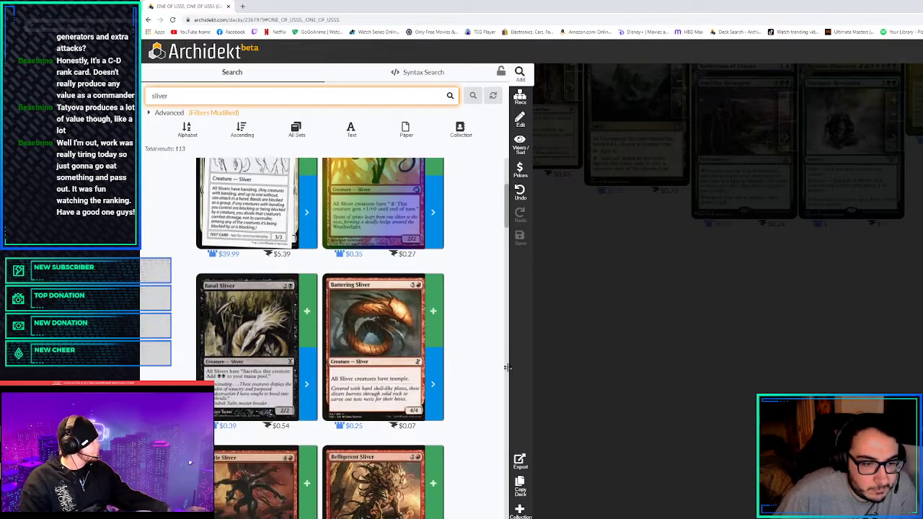
{"action": "scroll", "scroll_direction": "down", "scroll_amount": 3}
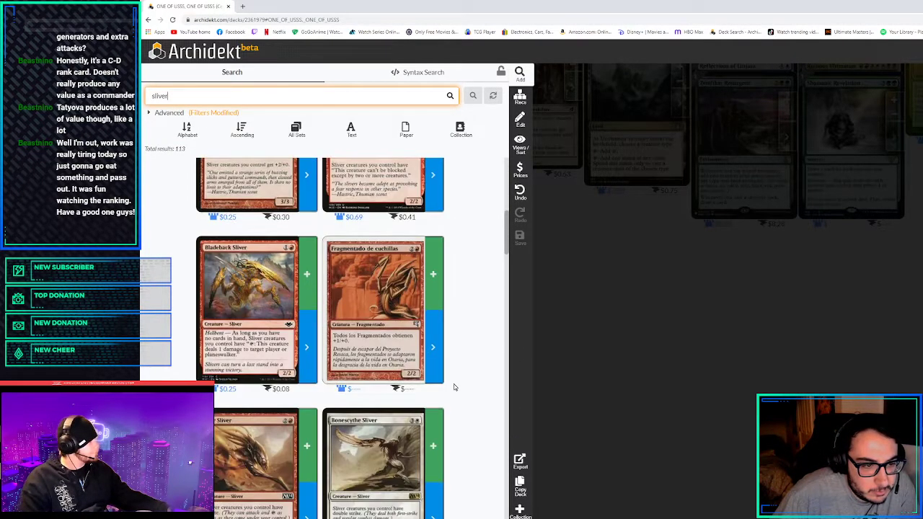
{"action": "scroll", "scroll_direction": "down", "scroll_amount": 3}
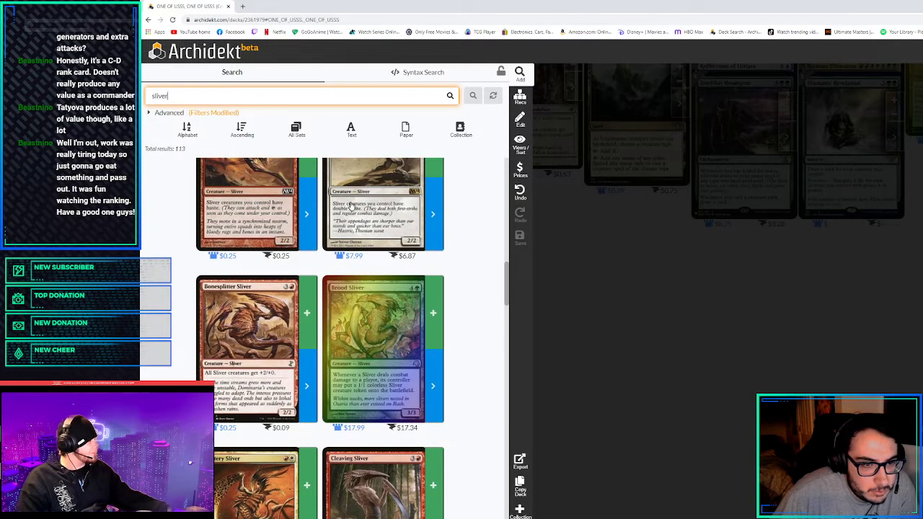
{"action": "scroll", "scroll_direction": "down", "scroll_amount": 3}
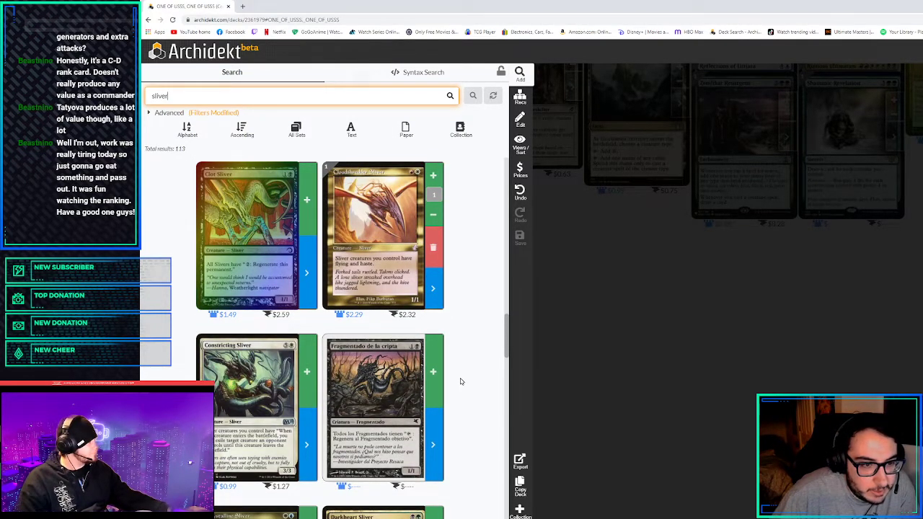
{"action": "scroll", "scroll_direction": "down", "scroll_amount": 3}
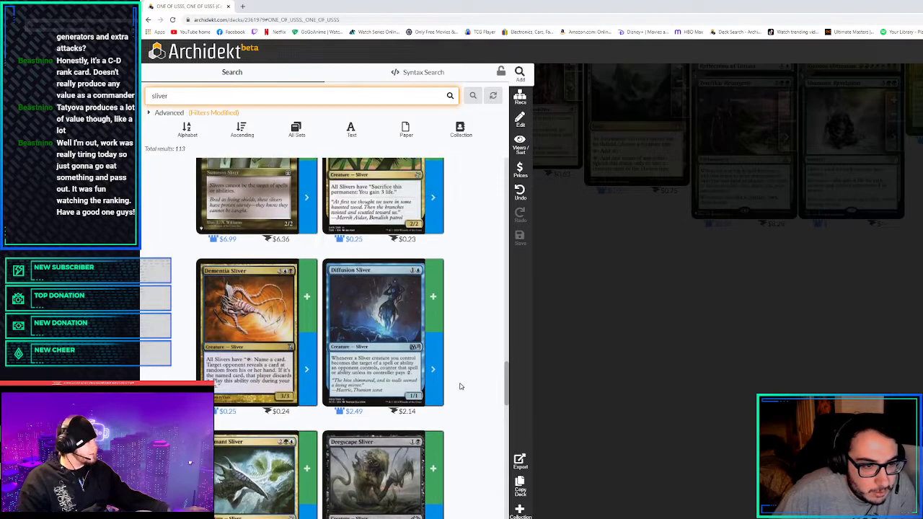
{"action": "scroll", "scroll_direction": "down", "scroll_amount": 3}
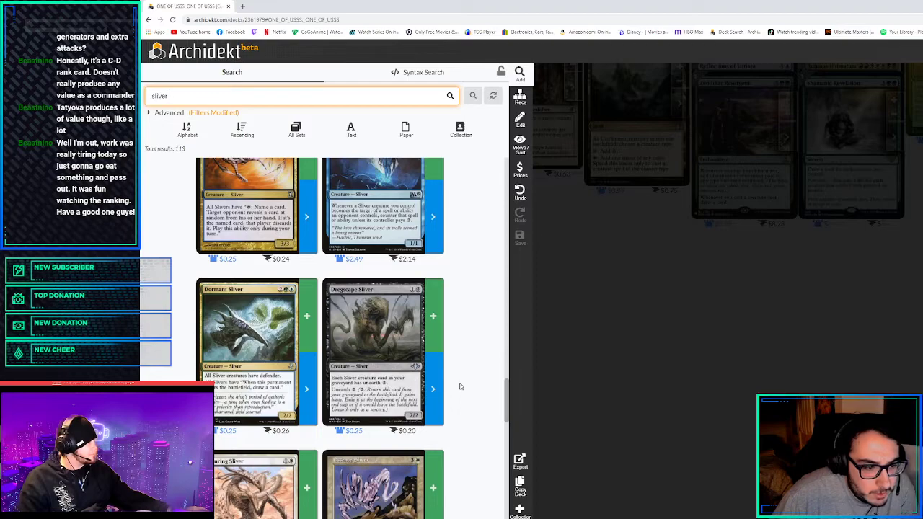
{"action": "scroll", "scroll_direction": "down", "scroll_amount": 3}
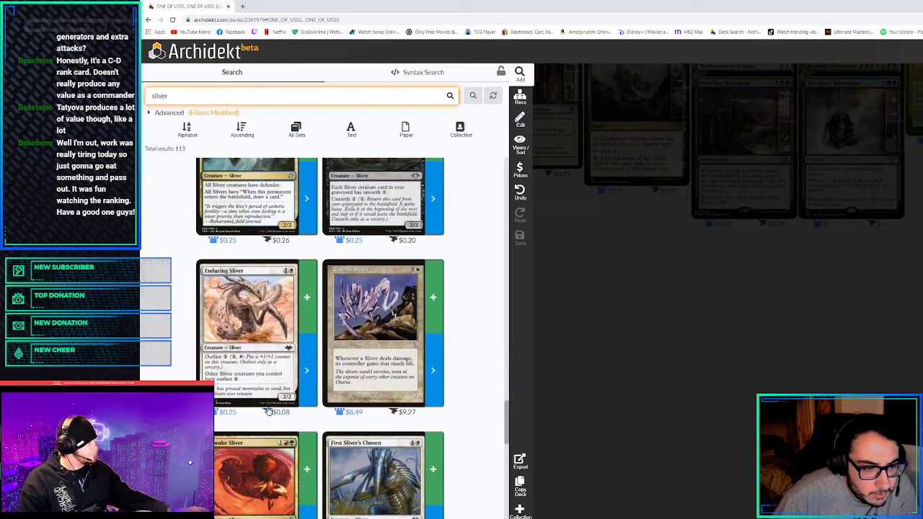
{"action": "scroll", "scroll_direction": "down", "scroll_amount": 3}
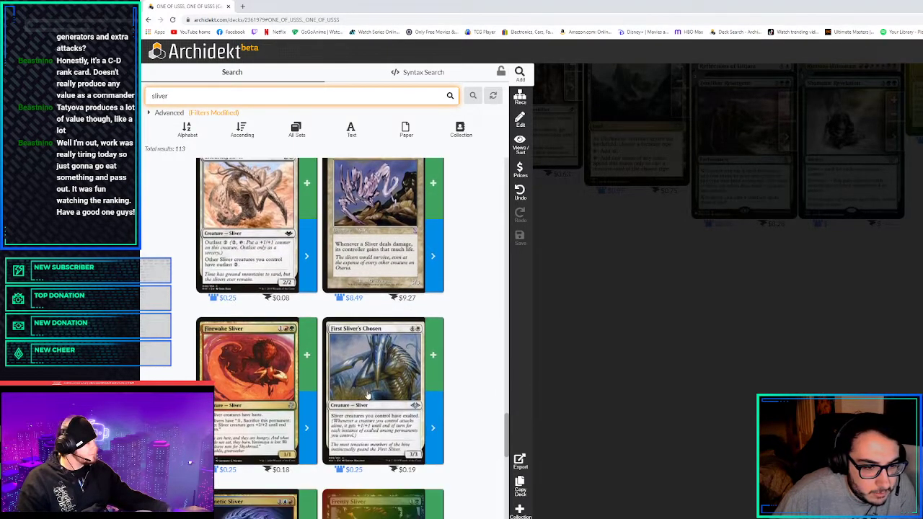
{"action": "scroll", "scroll_direction": "down", "scroll_amount": 3}
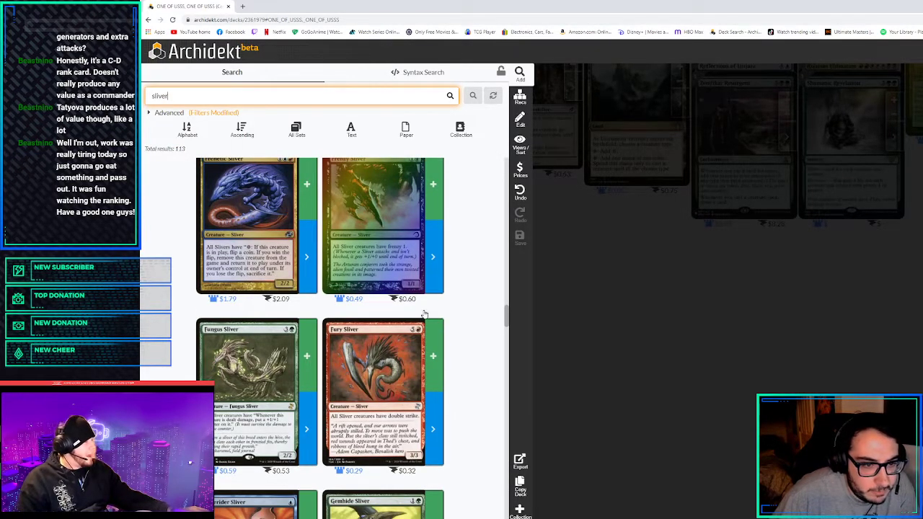
{"action": "scroll", "scroll_direction": "down", "scroll_amount": 3}
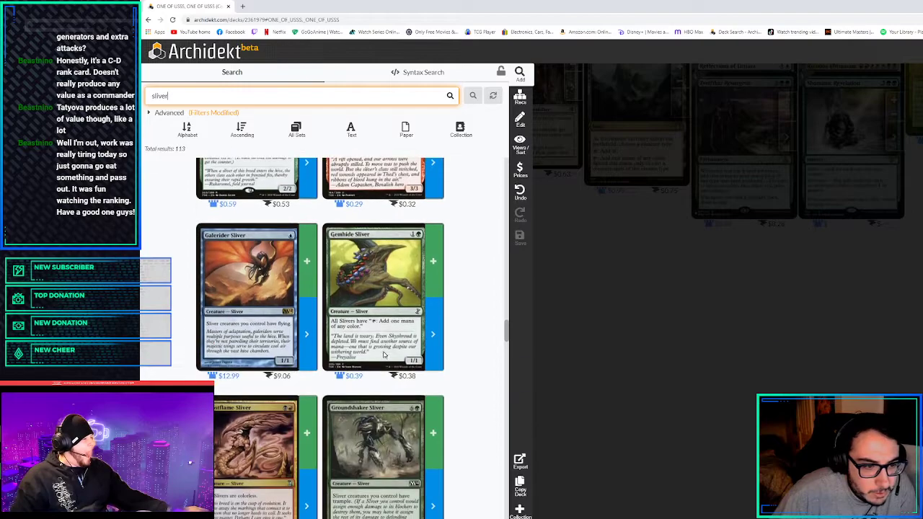
{"action": "scroll", "scroll_direction": "down", "scroll_amount": 3}
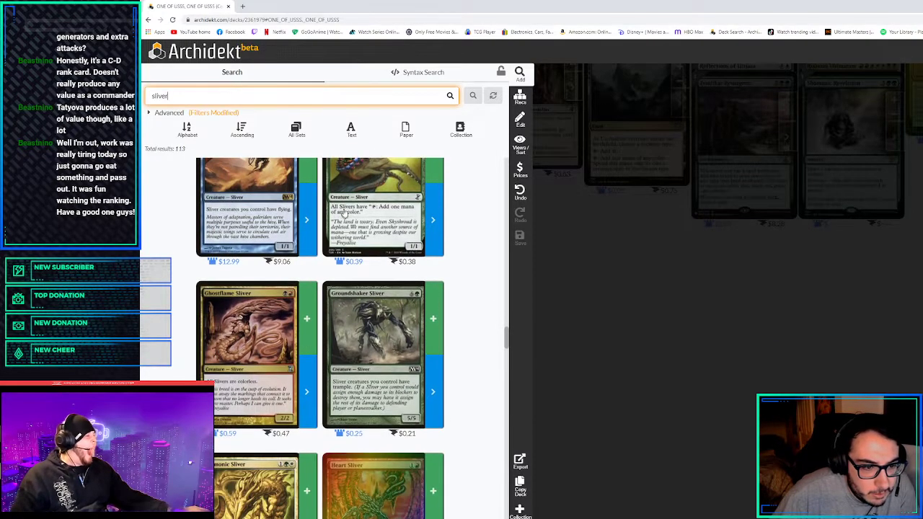
{"action": "scroll", "scroll_direction": "down", "scroll_amount": 3}
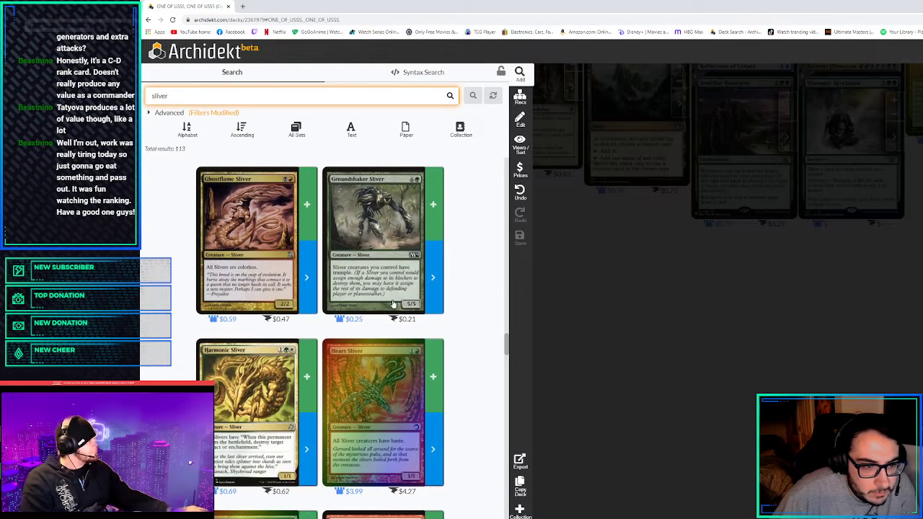
{"action": "scroll", "scroll_direction": "down", "scroll_amount": 3}
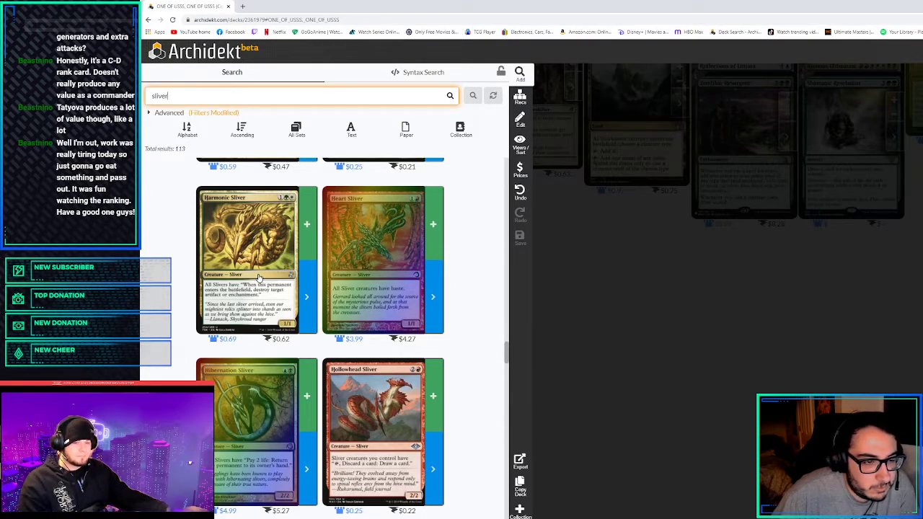
{"action": "mouse_move", "coordinate": [280, 275]}
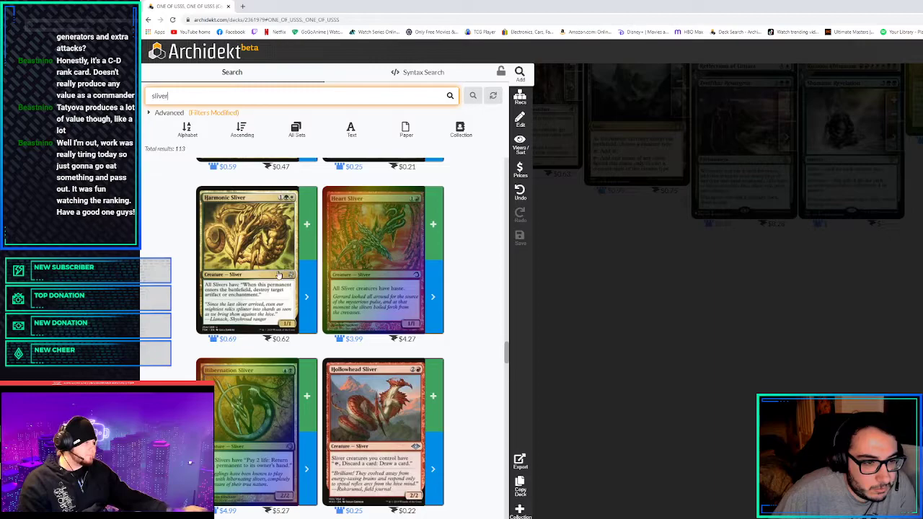
Continue scrolling through the remaining sliver results for candidates
{"action": "scroll", "scroll_direction": "down", "scroll_amount": 3}
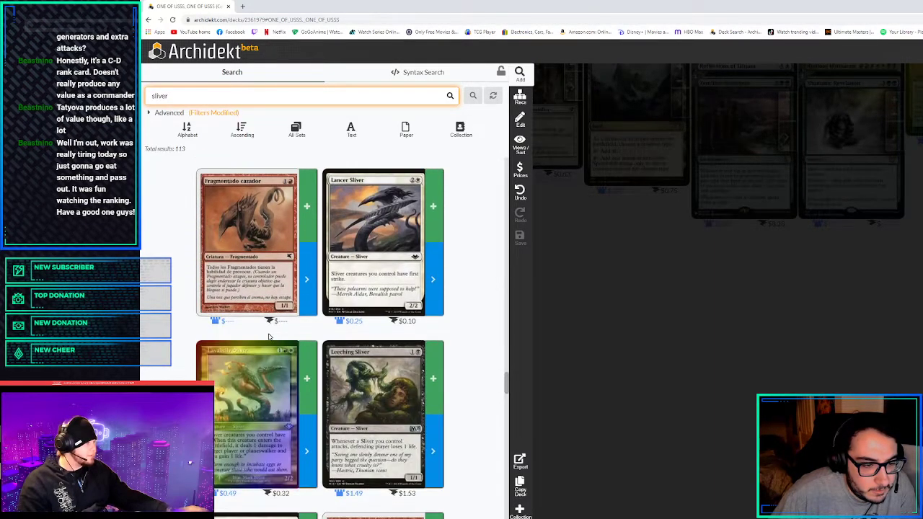
{"action": "scroll", "scroll_direction": "down", "scroll_amount": 3}
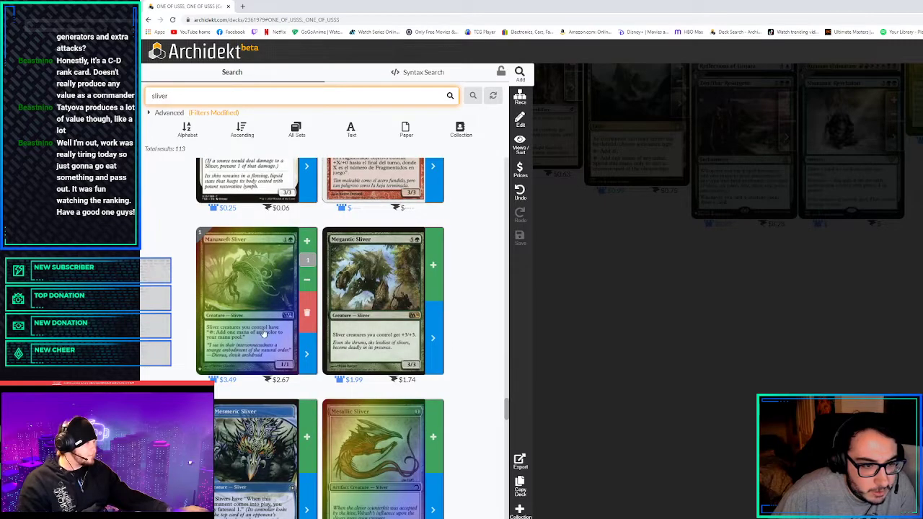
{"action": "scroll", "scroll_direction": "down", "scroll_amount": 3}
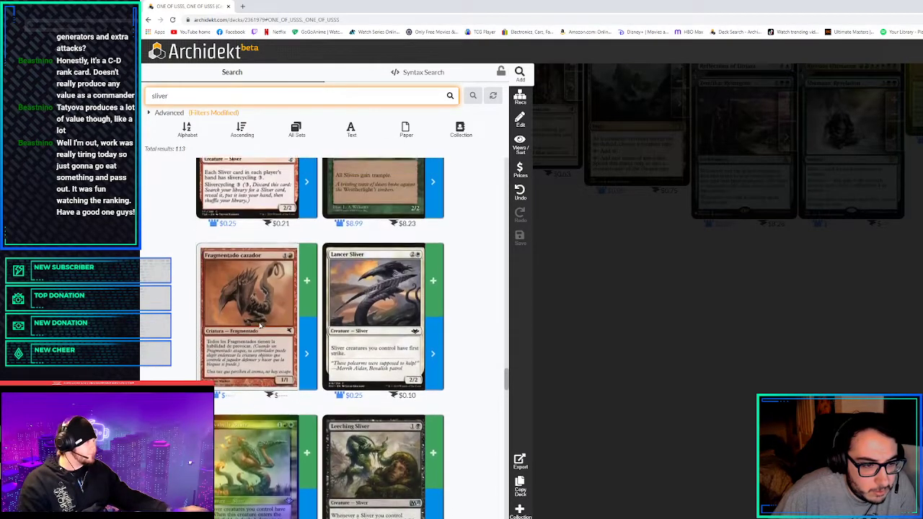
{"action": "scroll", "scroll_direction": "down", "scroll_amount": 3}
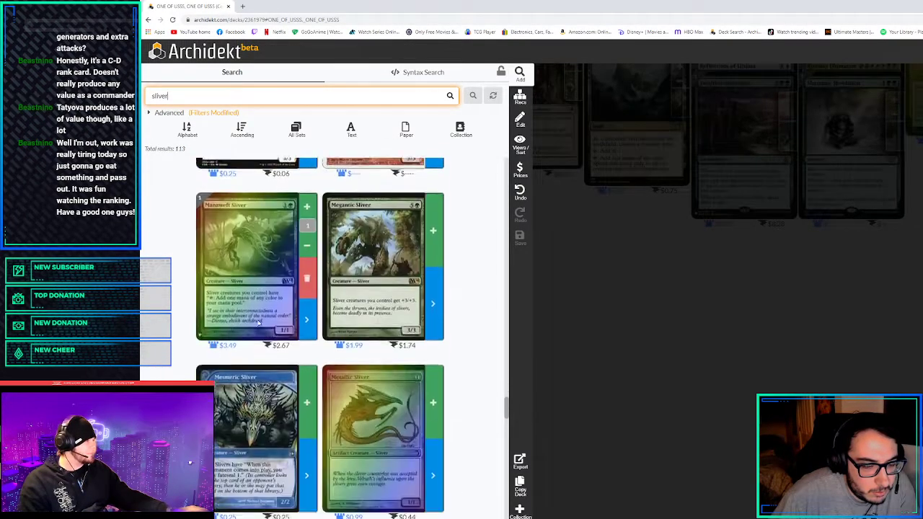
{"action": "scroll", "scroll_direction": "down", "scroll_amount": 3}
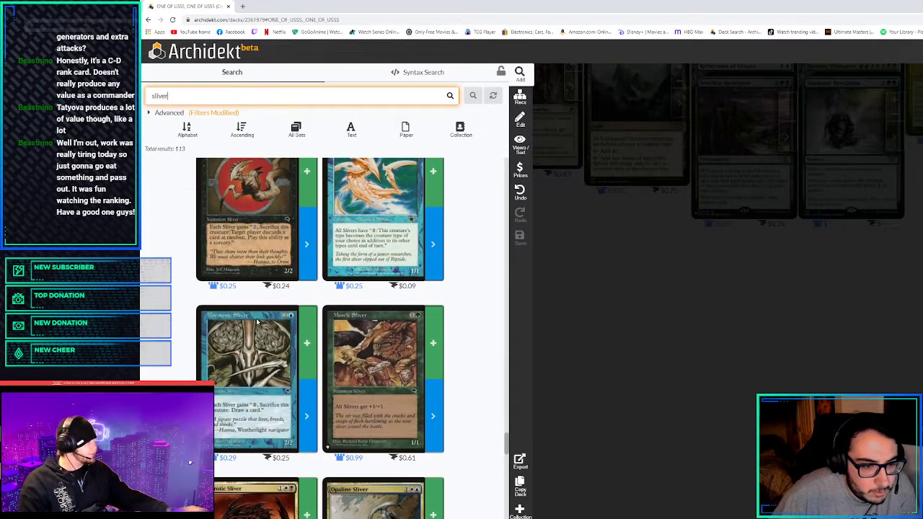
{"action": "scroll", "scroll_direction": "down", "scroll_amount": 3}
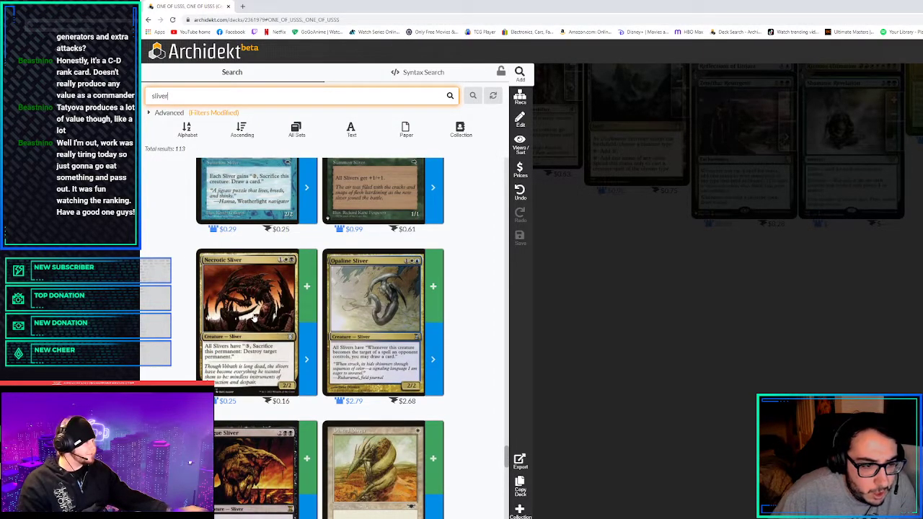
{"action": "scroll", "scroll_direction": "down", "scroll_amount": 3}
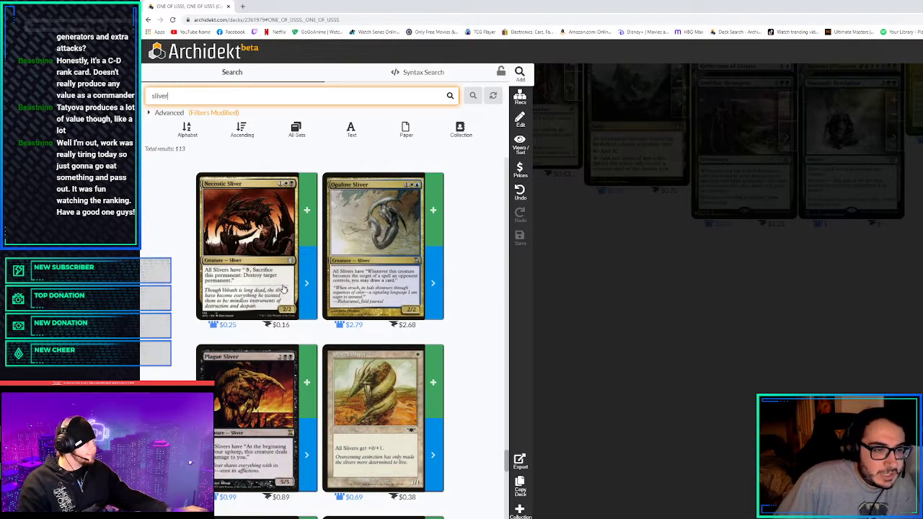
{"action": "scroll", "scroll_direction": "down", "scroll_amount": 3}
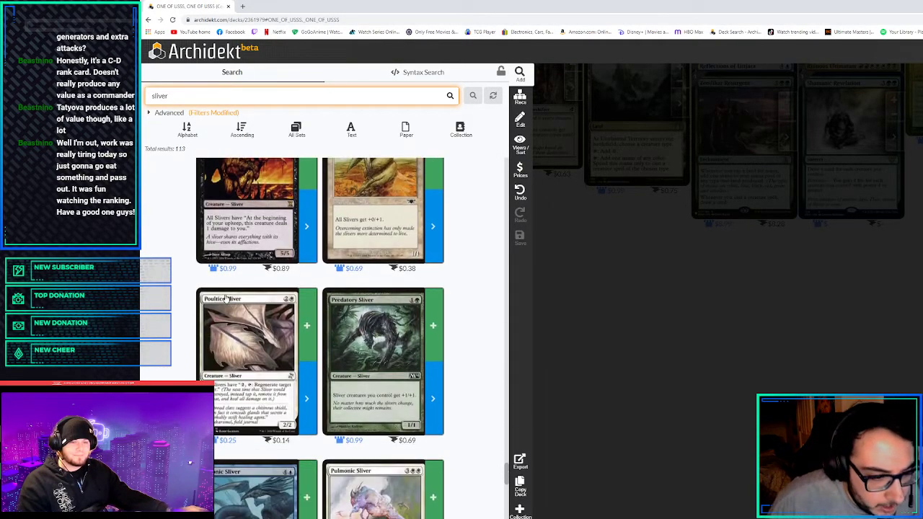
{"action": "scroll", "scroll_direction": "down", "scroll_amount": 3}
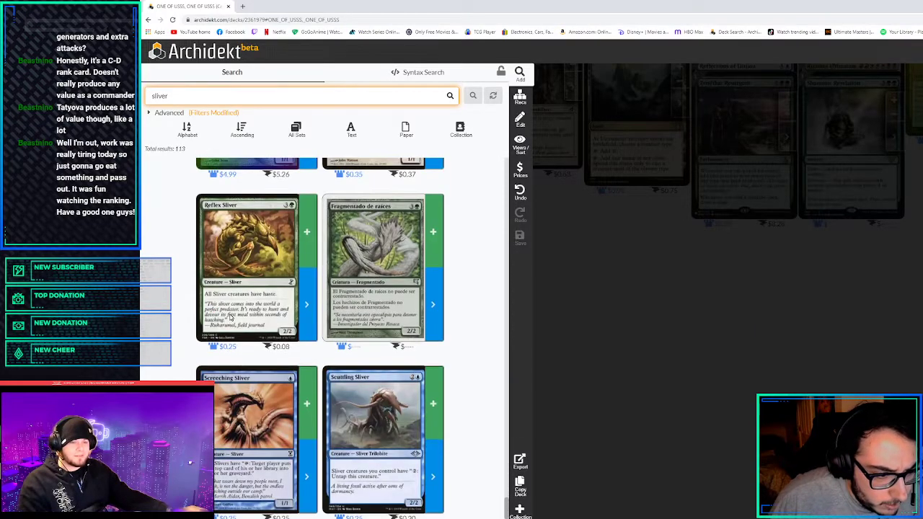
{"action": "scroll", "scroll_direction": "down", "scroll_amount": 3}
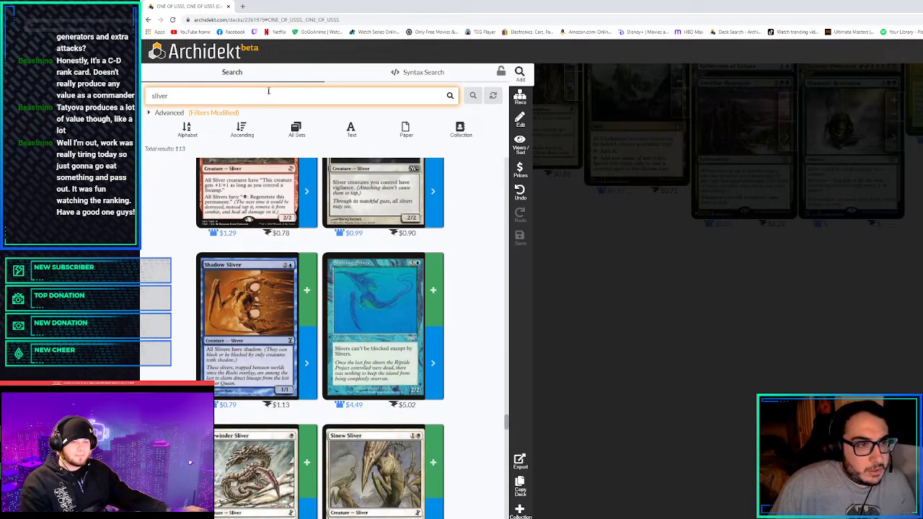
Add Swarmyard to the lands and check Griffin Canyon's card details
{"action": "type", "text": "swarmhard"}
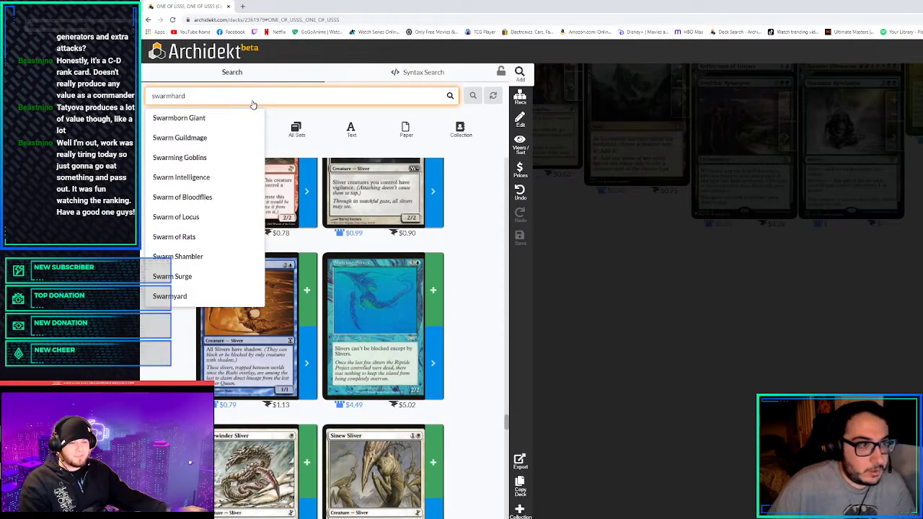
{"action": "left_click", "coordinate": [171, 296]}
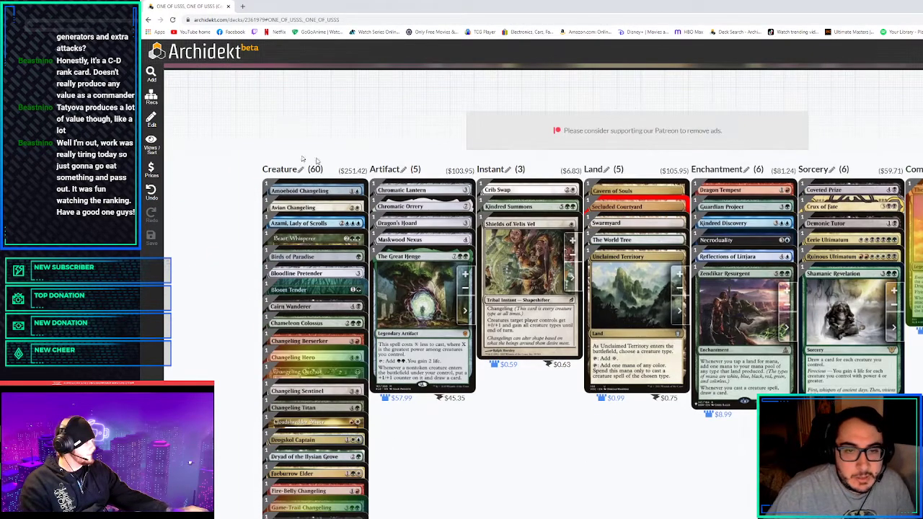
{"action": "left_click", "coordinate": [151, 75]}
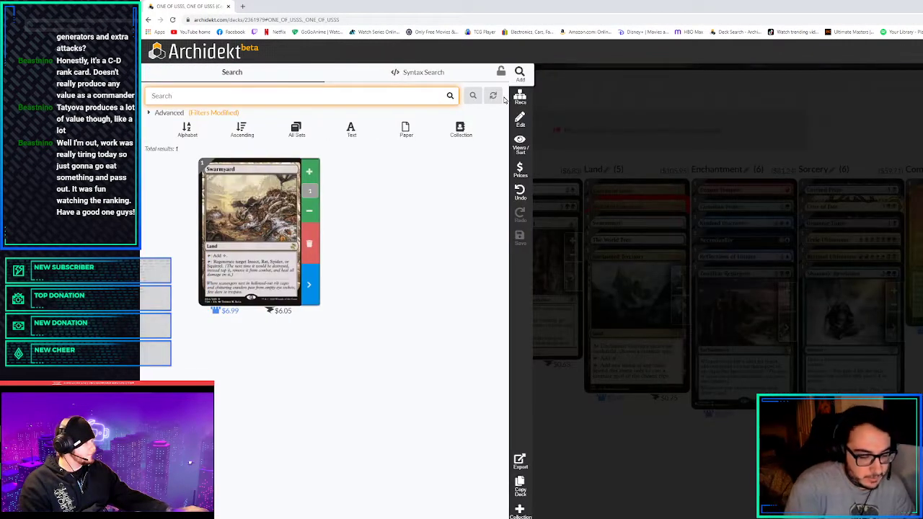
{"action": "type", "text": "griffins"}
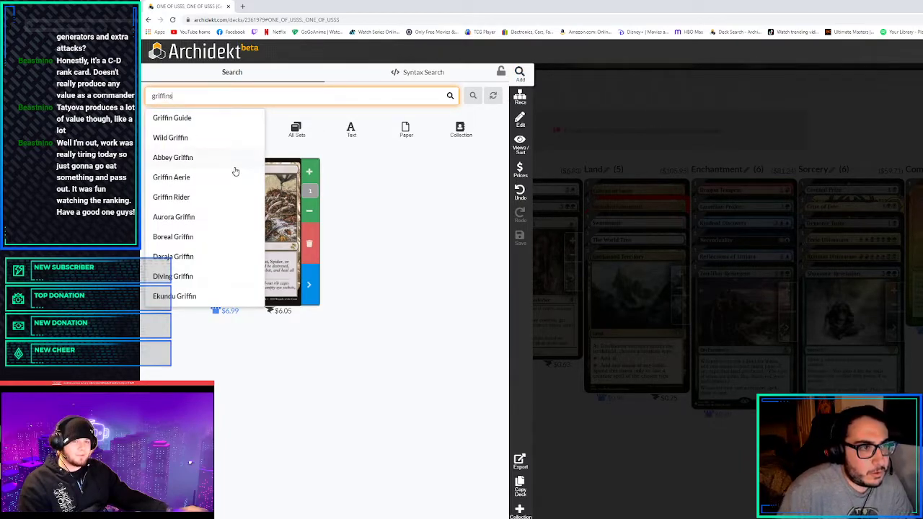
{"action": "key", "text": "Backspace"}
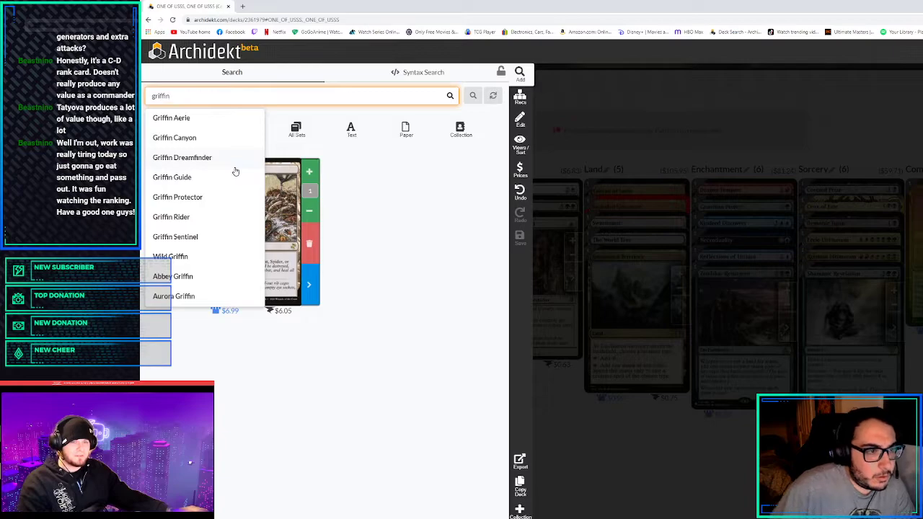
{"action": "left_click", "coordinate": [174, 137]}
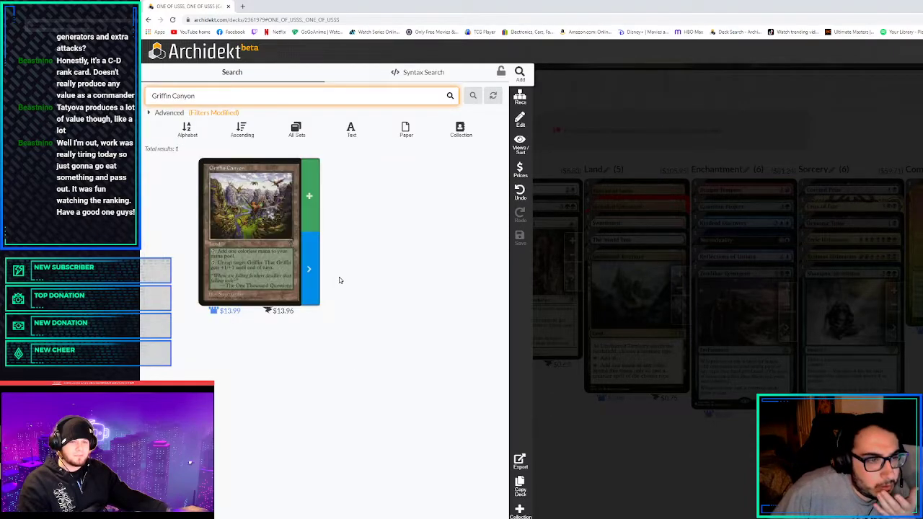
{"action": "left_click", "coordinate": [251, 231]}
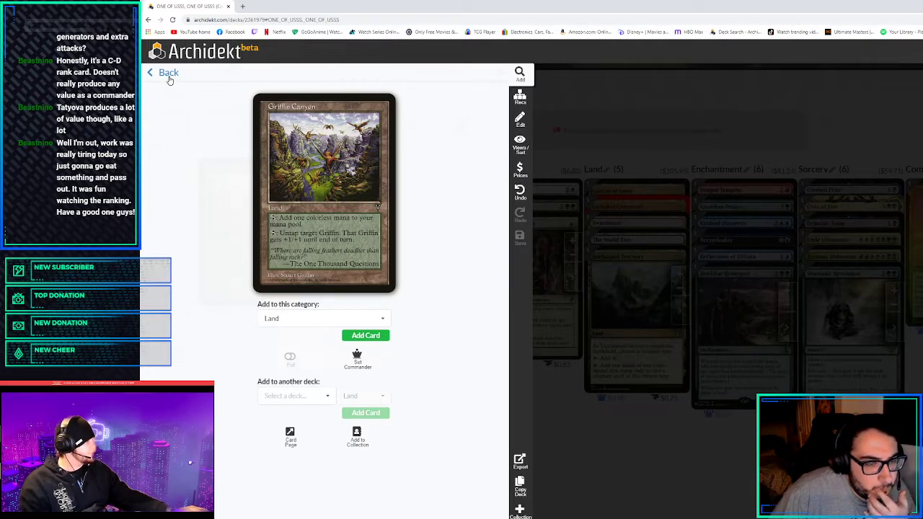
{"action": "left_click", "coordinate": [164, 72]}
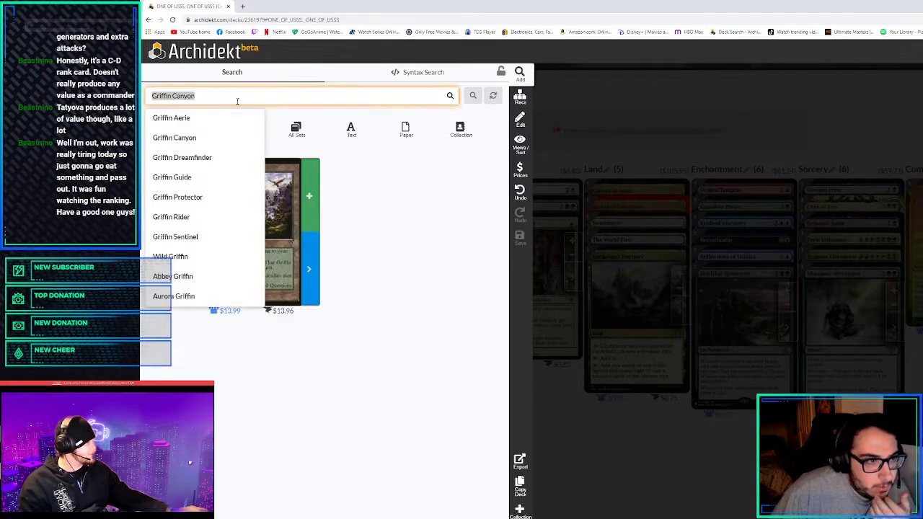
Add Animal Sanctuary, search 'yavimaya h', and return to the full deck view
{"action": "type", "text": "animal canc"}
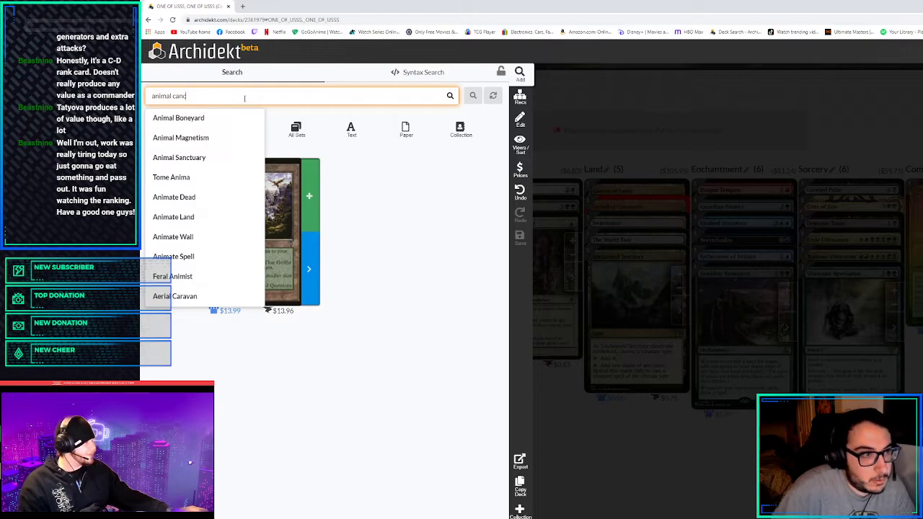
{"action": "left_click", "coordinate": [179, 157]}
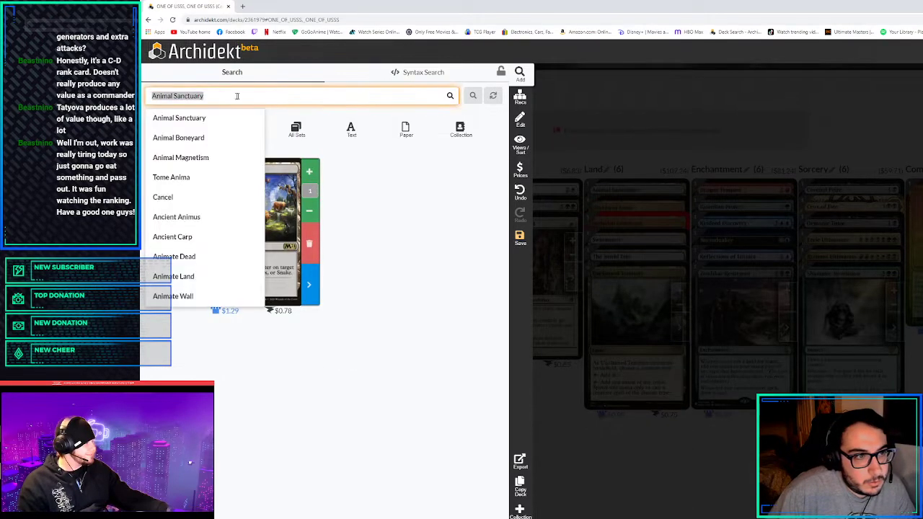
{"action": "left_click", "coordinate": [178, 118]}
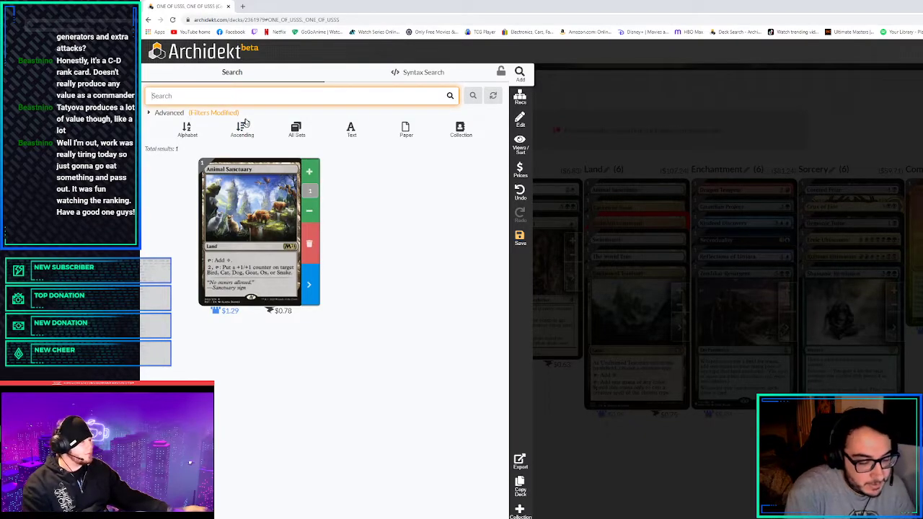
{"action": "type", "text": "yavimaya h"}
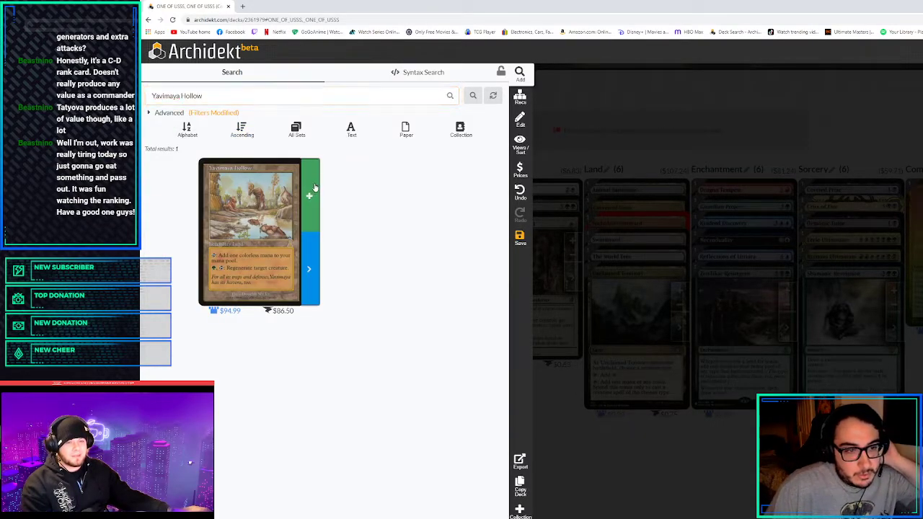
{"action": "left_click", "coordinate": [309, 179]}
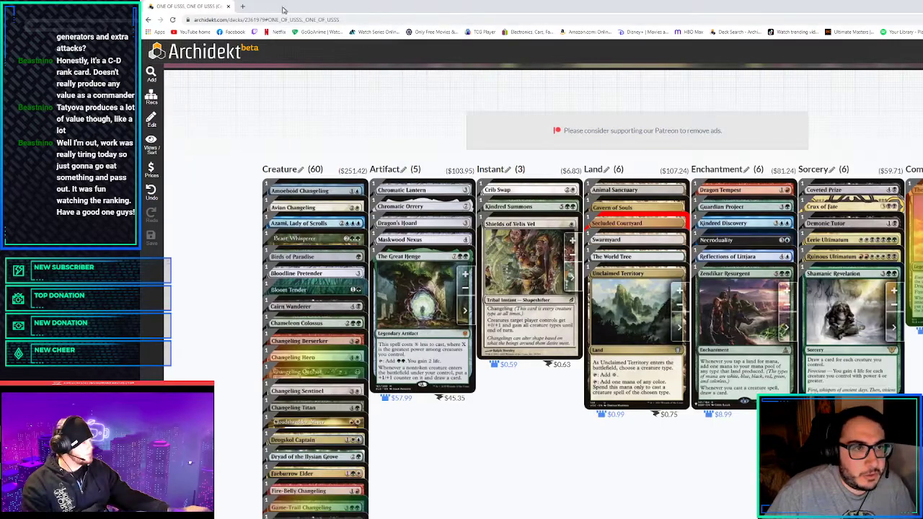
Google image results for 'regenerate a beast land mtg', then return to the deck tab
{"action": "type", "text": "regenta"}
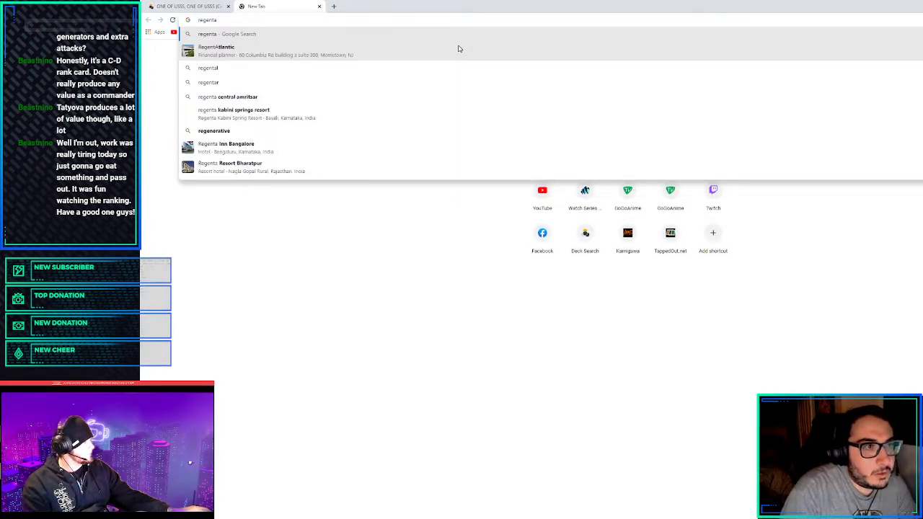
{"action": "key", "text": "BackSpace"}
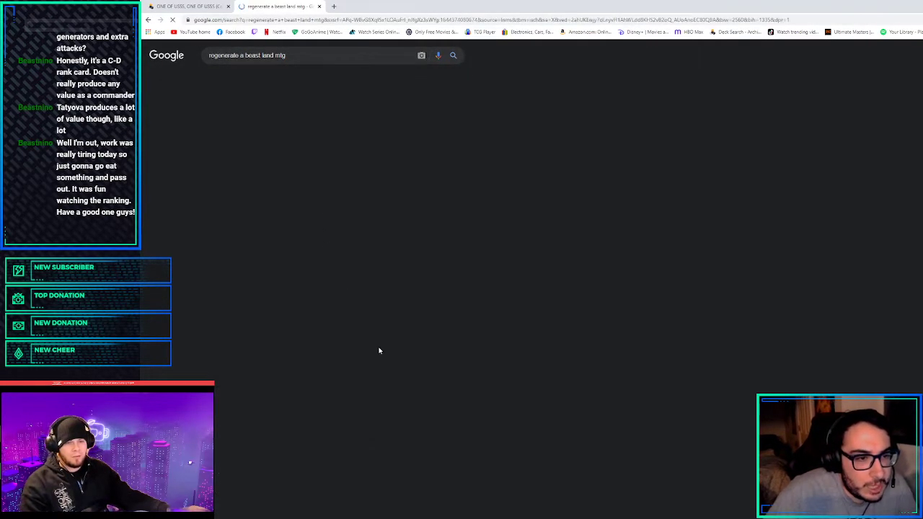
{"action": "left_click", "coordinate": [285, 77]}
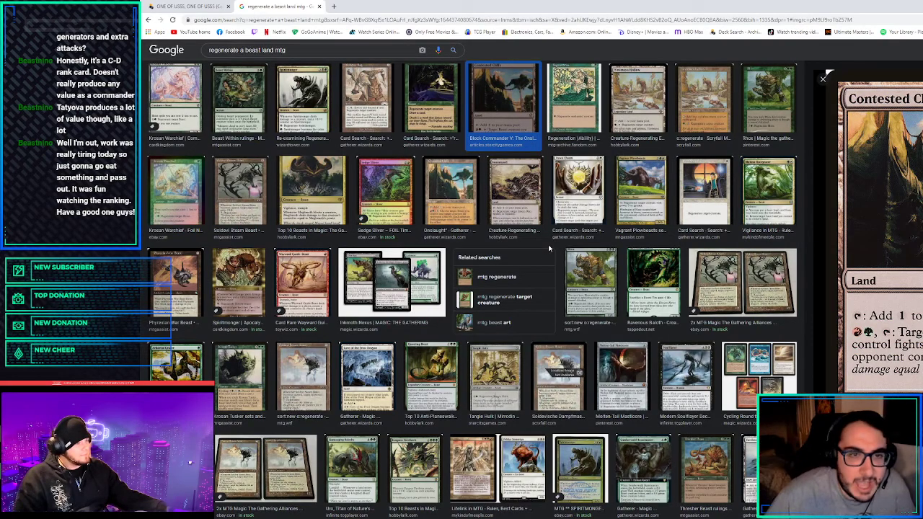
{"action": "left_click", "coordinate": [450, 190]}
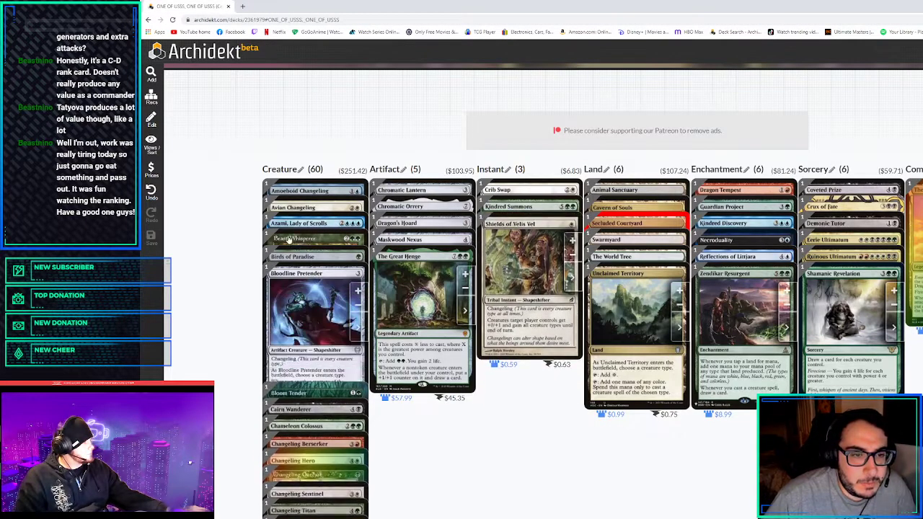
Add Shared Animosity to the deck and search for Archetype of Imagination
{"action": "scroll", "scroll_direction": "down", "scroll_amount": 3}
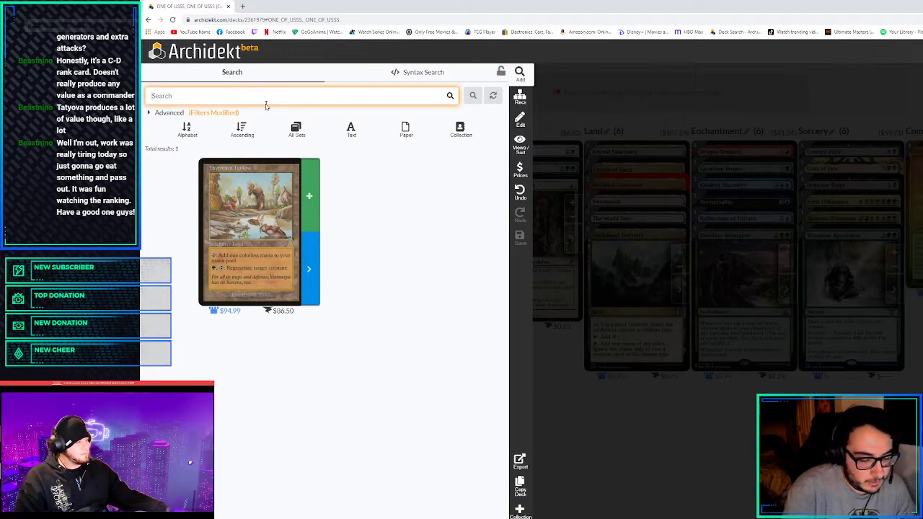
{"action": "type", "text": "shared ani"}
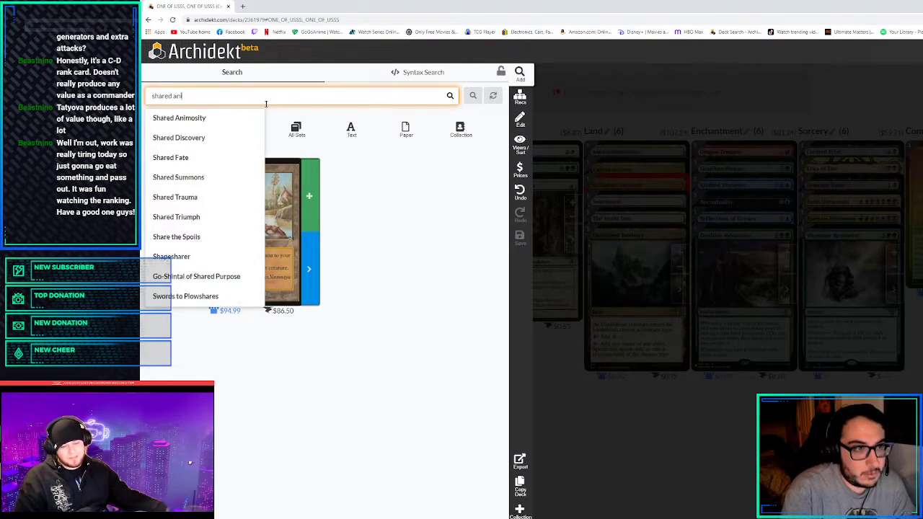
{"action": "left_click", "coordinate": [179, 118]}
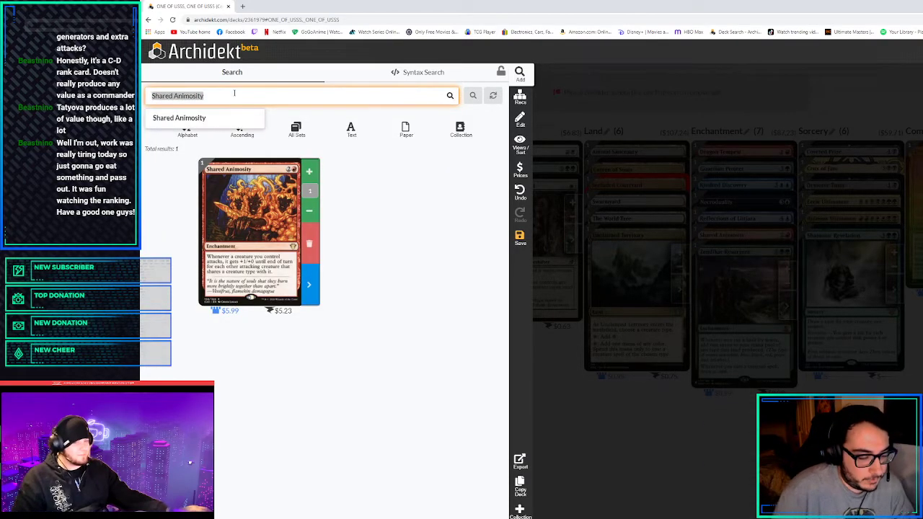
{"action": "type", "text": "archtype"}
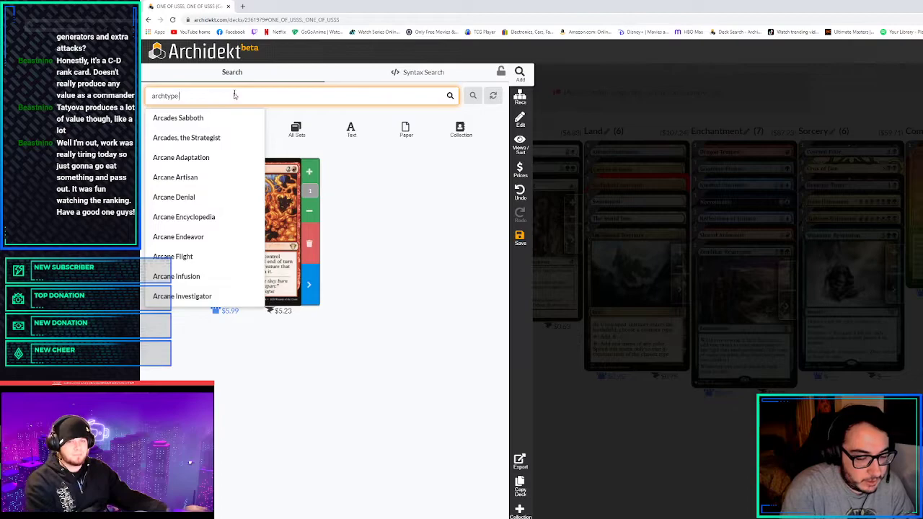
{"action": "type", "text": "of im"}
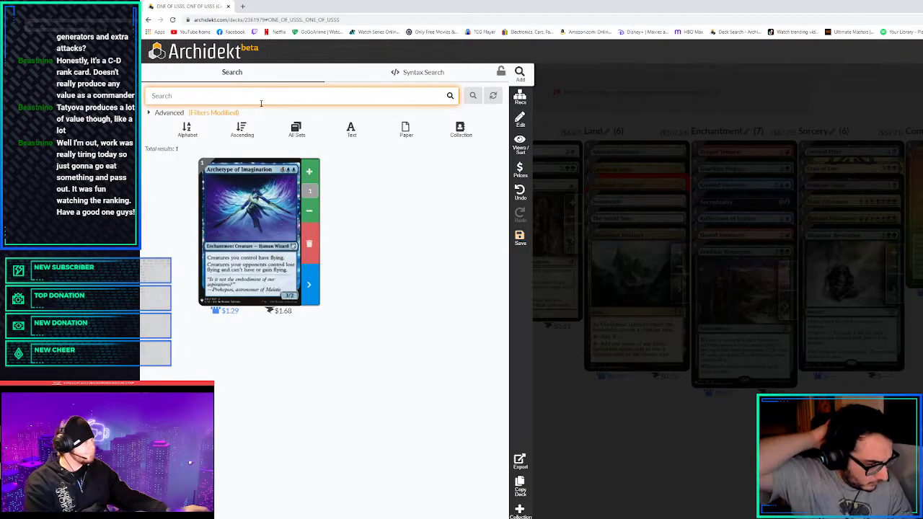
Add Finale of Devastation and Craterhoof Behemoth to the deck
{"action": "type", "text": "finalew"}
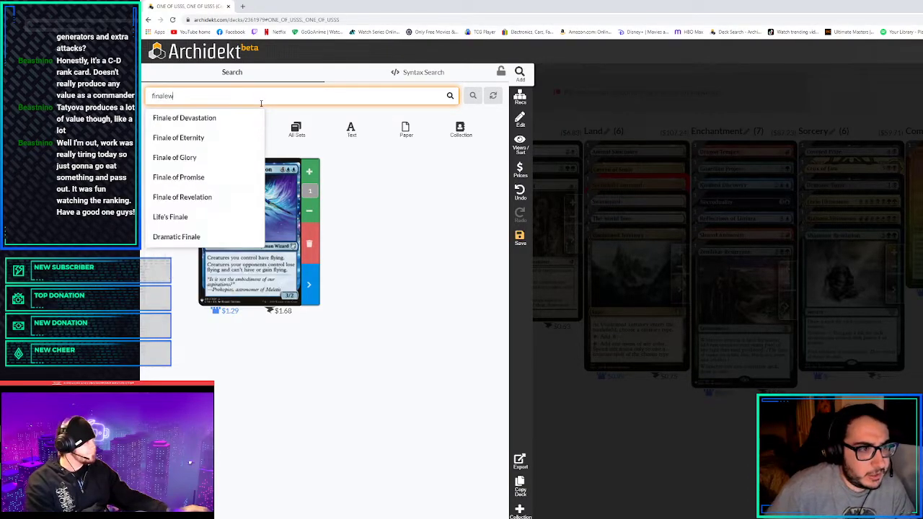
{"action": "left_click", "coordinate": [170, 217]}
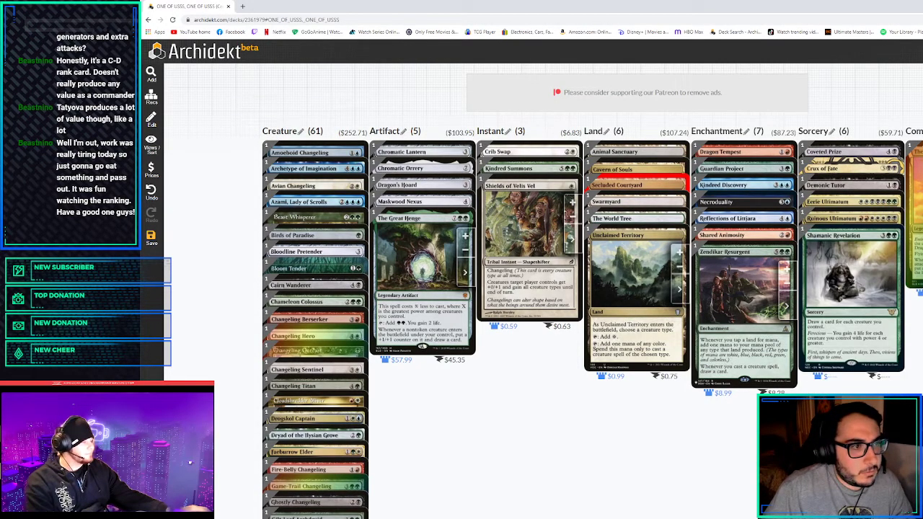
{"action": "type", "text": "Life's Finale"}
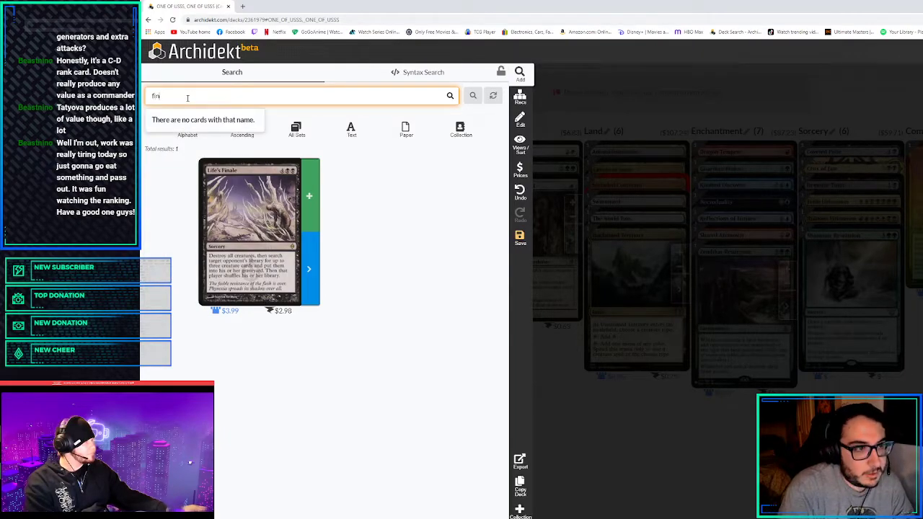
{"action": "type", "text": "Finale of Devastation"}
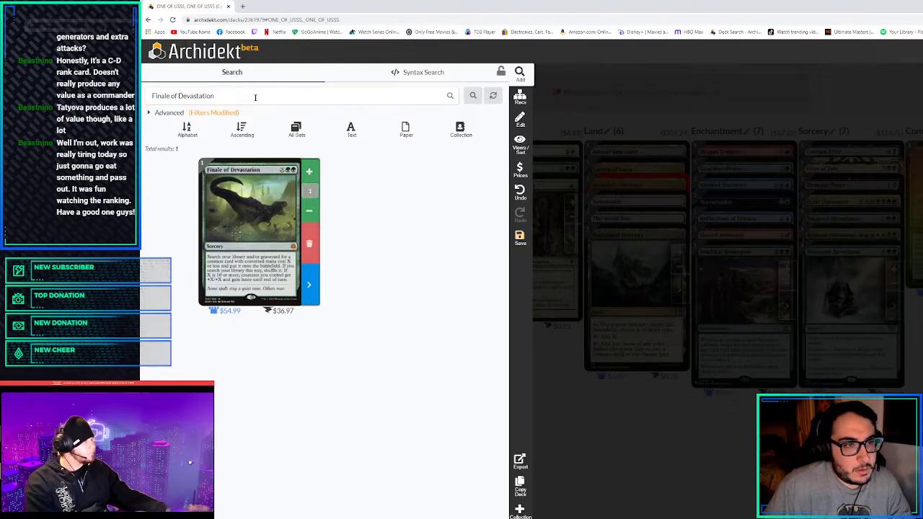
{"action": "type", "text": "crate"}
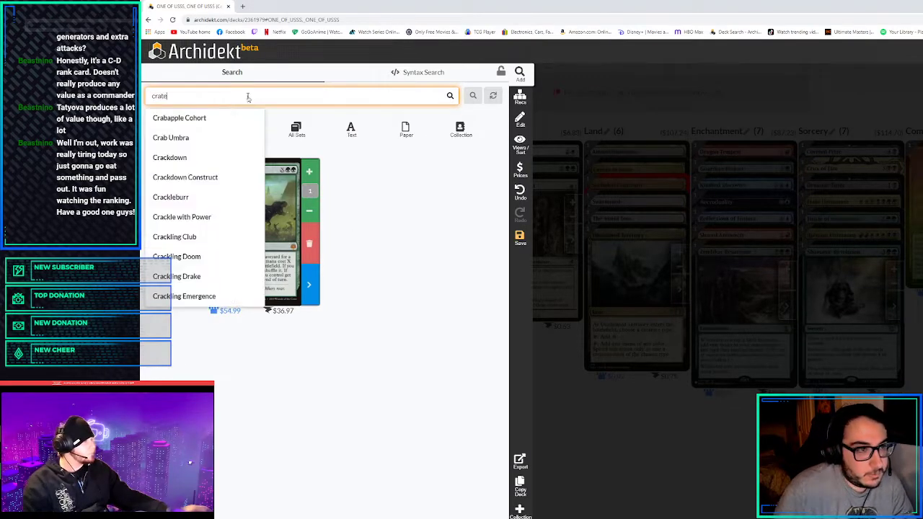
{"action": "type", "text": "Craterhoof Behemoth"}
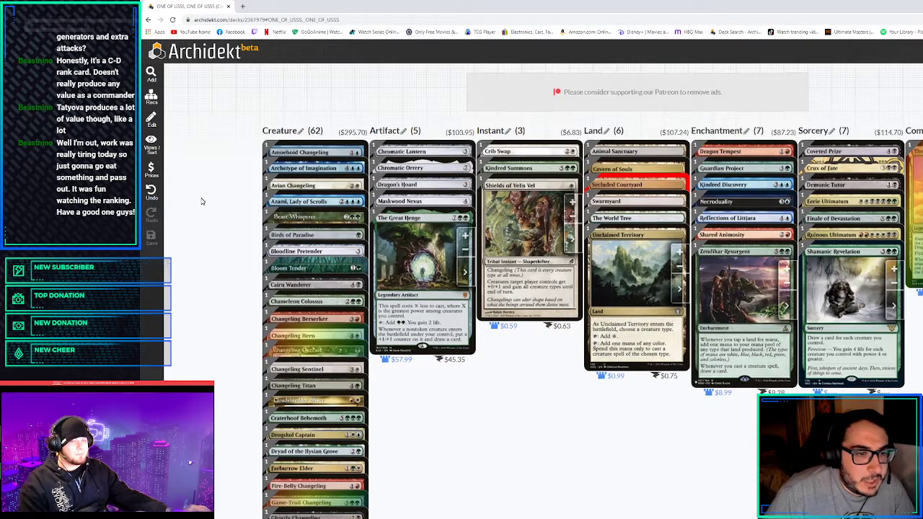
{"action": "scroll", "scroll_direction": "down", "scroll_amount": 3}
{"action": "type", "text": "sliver leg"}
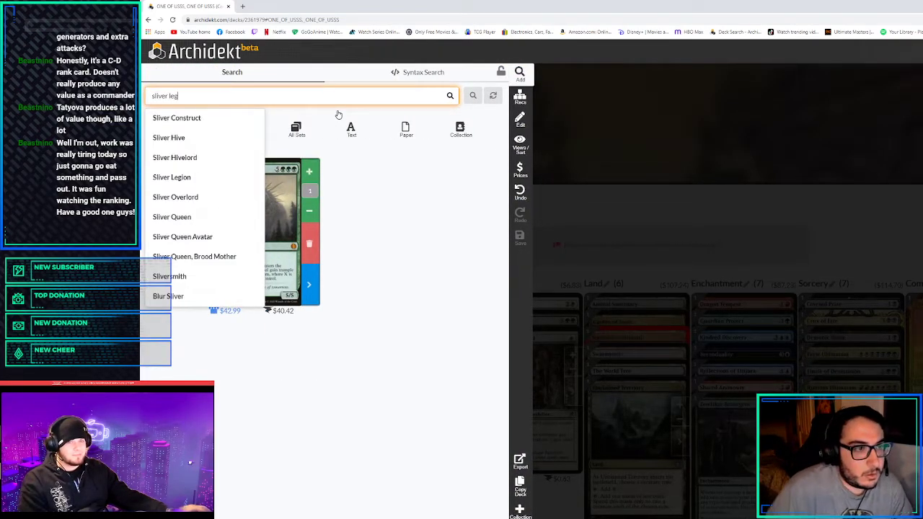
{"action": "left_click", "coordinate": [172, 176]}
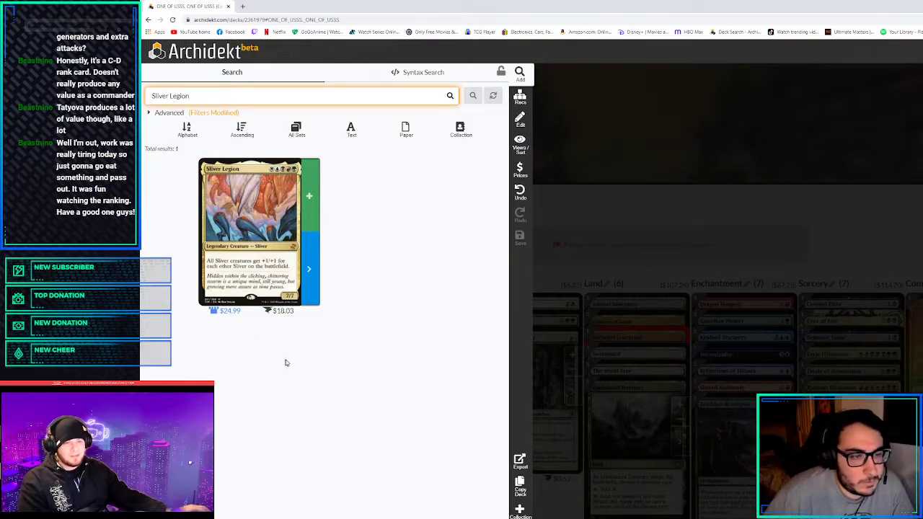
{"action": "mouse_move", "coordinate": [249, 321]}
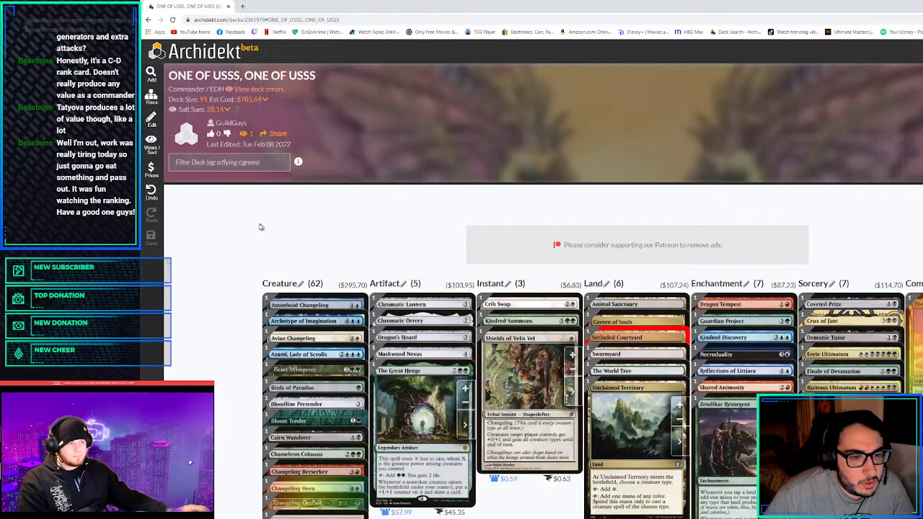
{"action": "scroll", "scroll_direction": "down", "scroll_amount": 3}
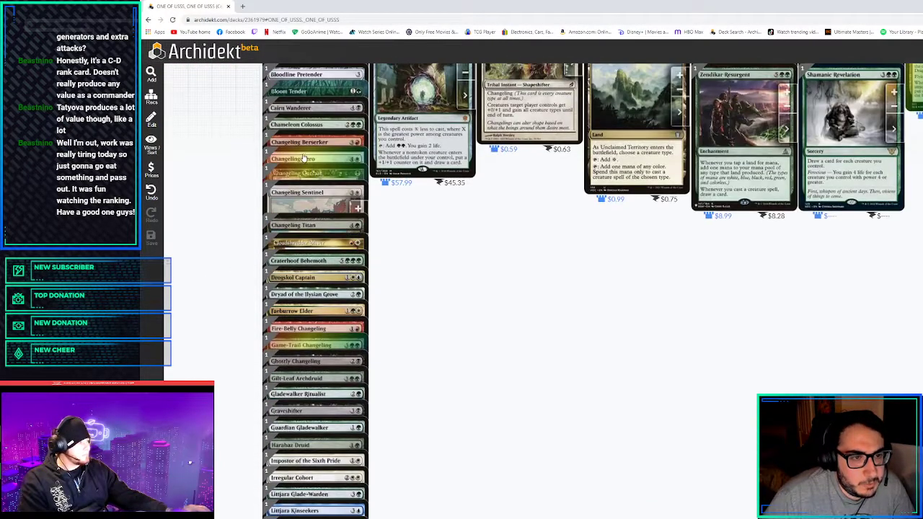
{"action": "scroll", "scroll_direction": "down", "scroll_amount": 3}
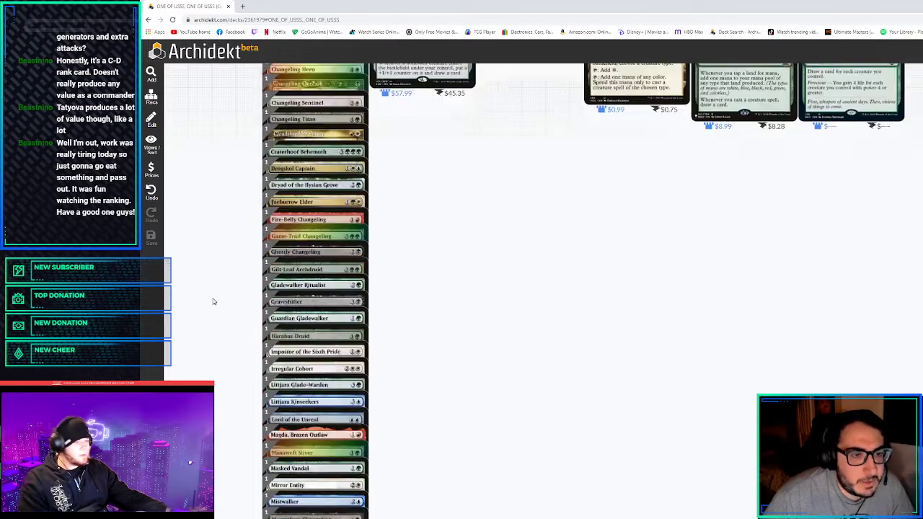
{"action": "scroll", "scroll_direction": "down", "scroll_amount": 3}
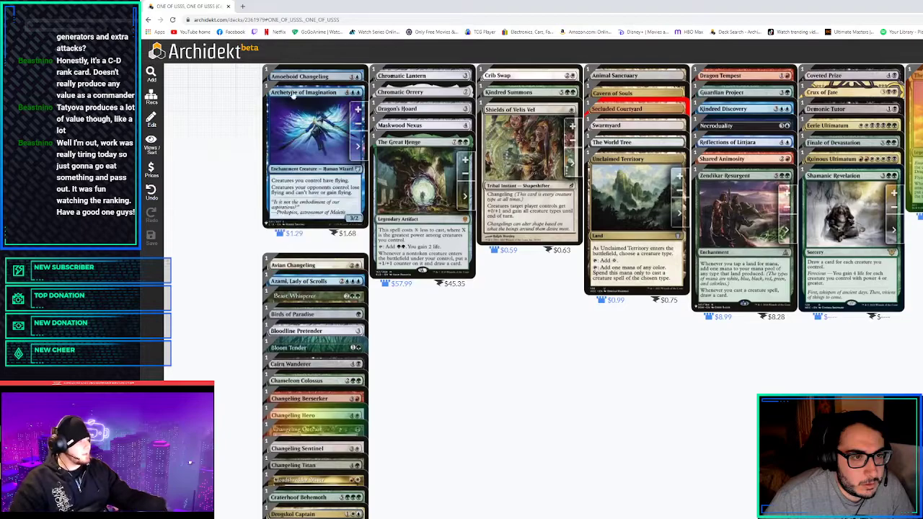
{"action": "scroll", "scroll_direction": "down", "scroll_amount": 3}
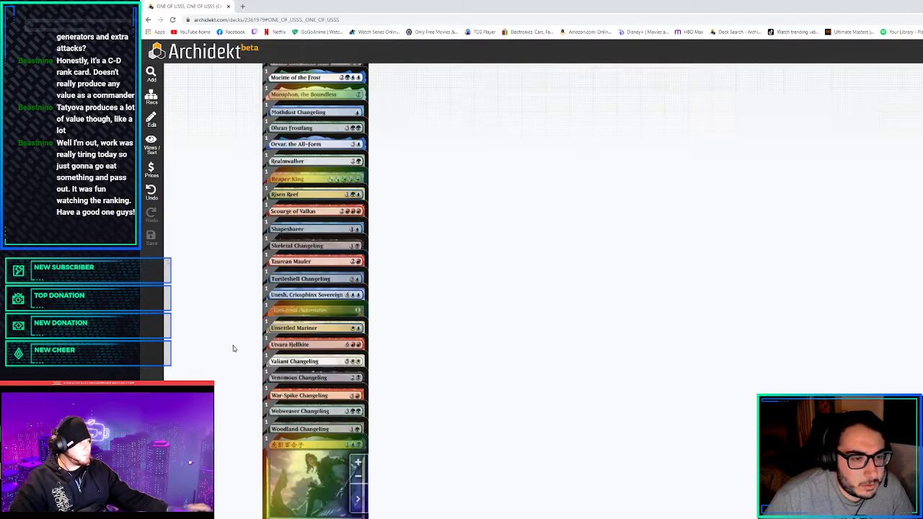
{"action": "scroll", "scroll_direction": "down", "scroll_amount": 3}
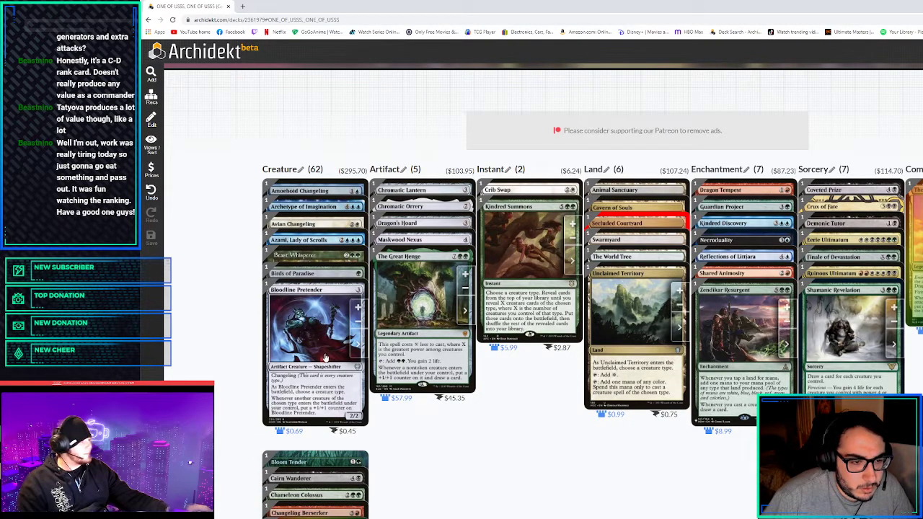
Scroll the creature column and cut Cairn Wanderer, dropping creatures to 61
{"action": "scroll", "scroll_direction": "down", "scroll_amount": 3}
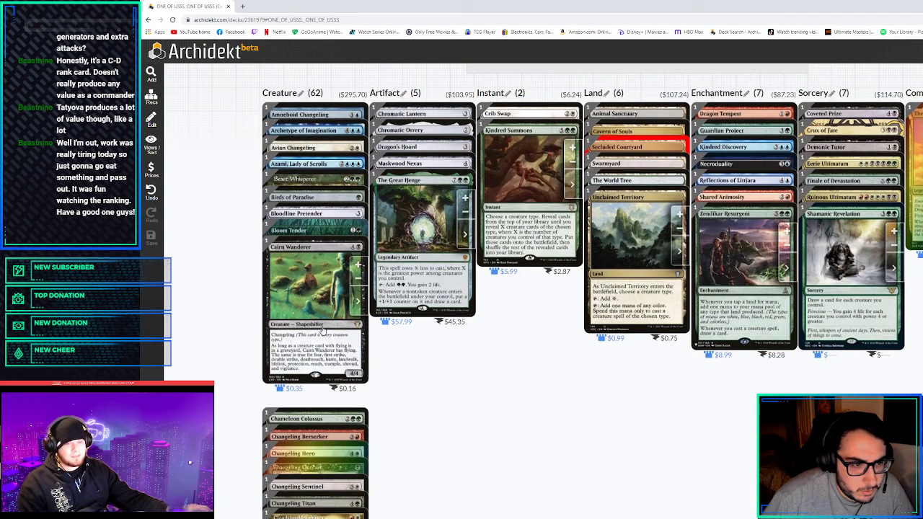
{"action": "scroll", "scroll_direction": "down", "scroll_amount": 3}
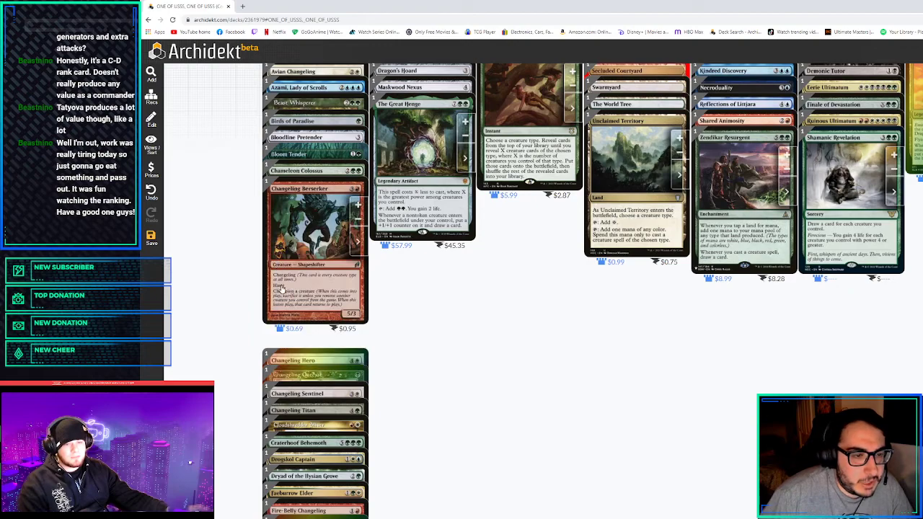
{"action": "scroll", "scroll_direction": "down", "scroll_amount": 3}
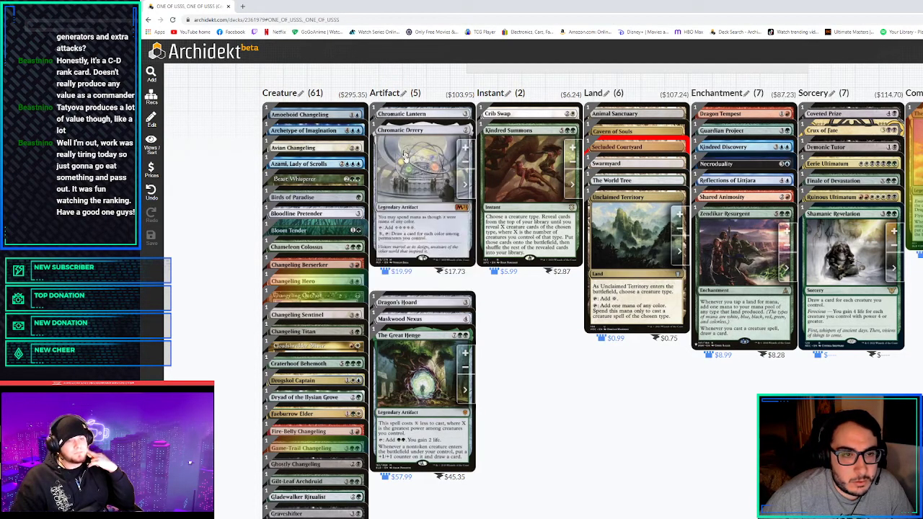
{"action": "scroll", "scroll_direction": "down", "scroll_amount": 3}
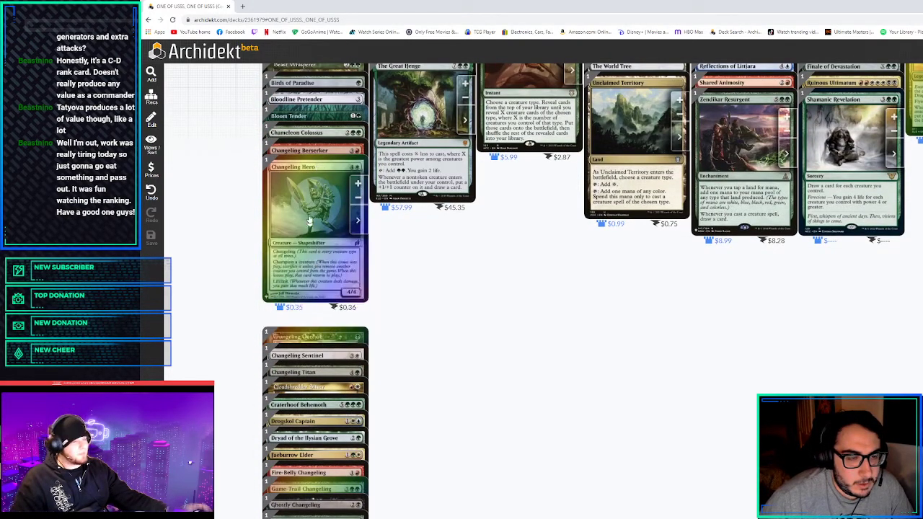
{"action": "mouse_move", "coordinate": [373, 307]}
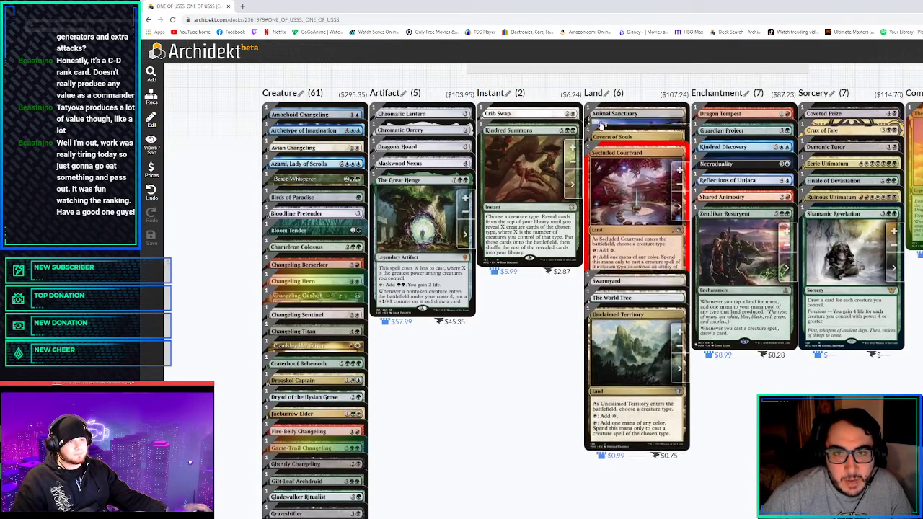
Scroll the creatures cutting Changeling Sentinel, Fire-Belly, Game-Trail, Ghostly Changeling and Gladewalker Ritualist
{"action": "scroll", "scroll_direction": "down", "scroll_amount": 3}
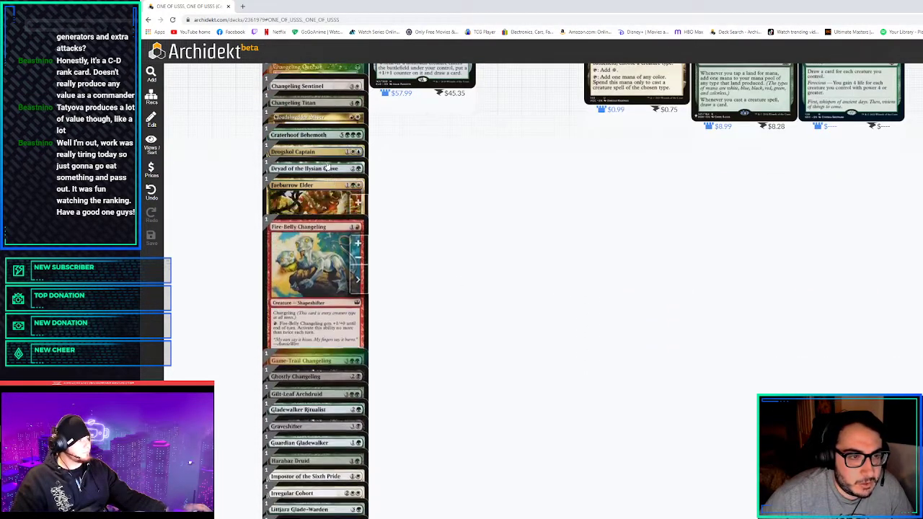
{"action": "scroll", "scroll_direction": "down", "scroll_amount": 3}
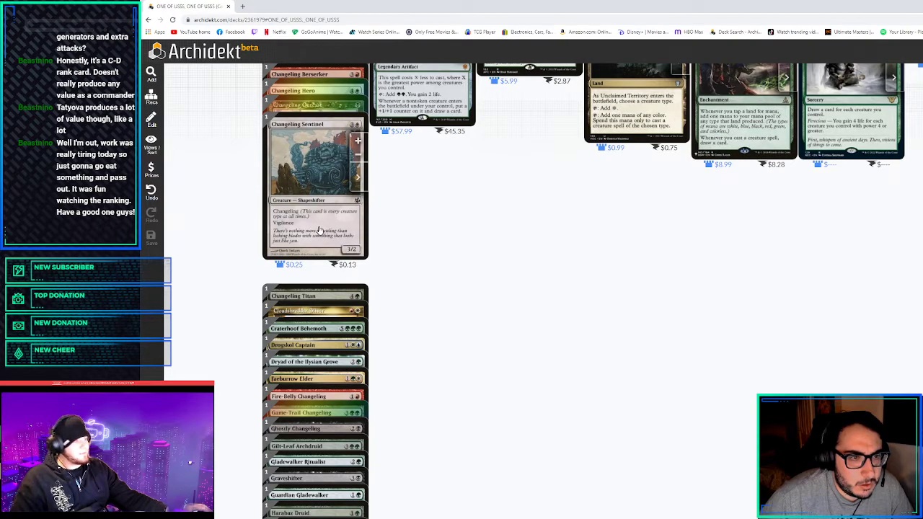
{"action": "scroll", "scroll_direction": "down", "scroll_amount": 3}
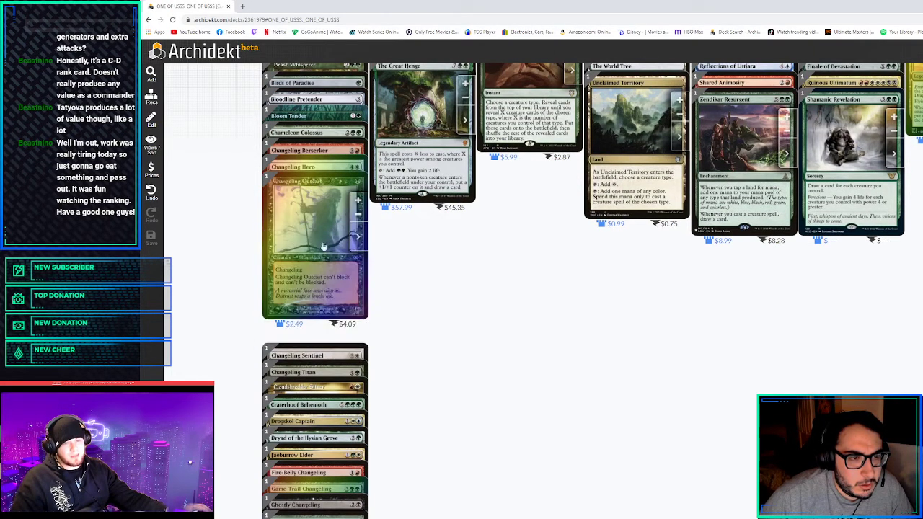
{"action": "mouse_move", "coordinate": [313, 211]}
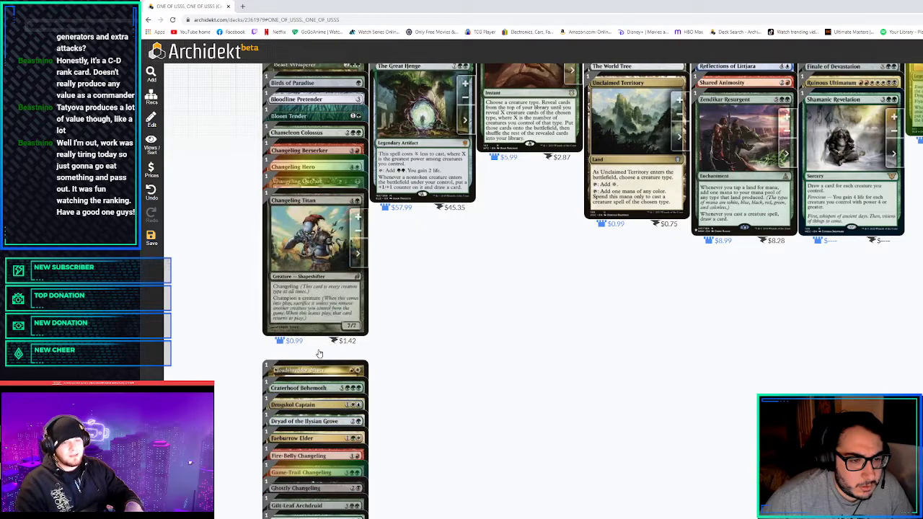
{"action": "mouse_move", "coordinate": [331, 291]}
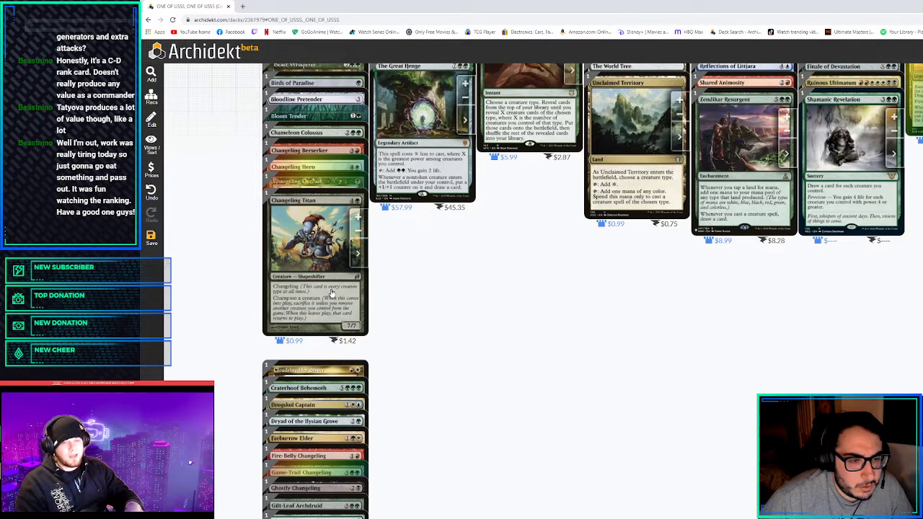
{"action": "mouse_move", "coordinate": [323, 294]}
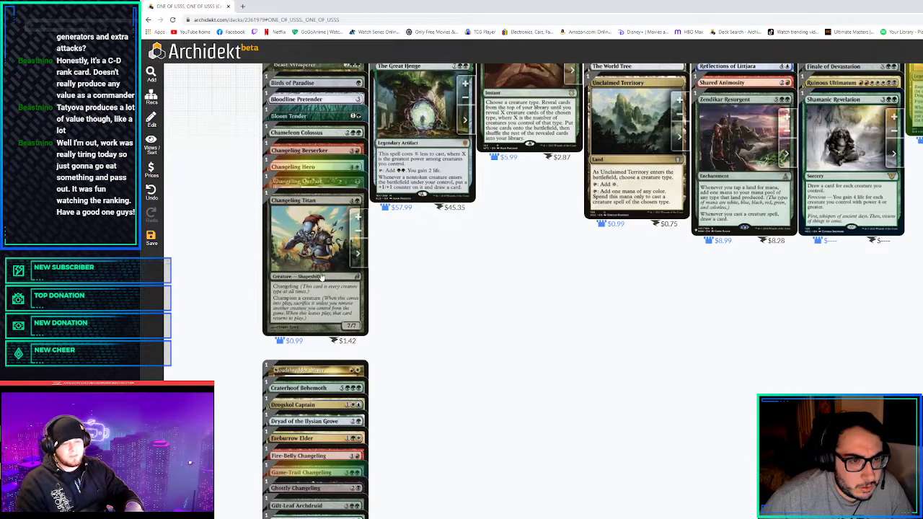
{"action": "scroll", "scroll_direction": "down", "scroll_amount": 3}
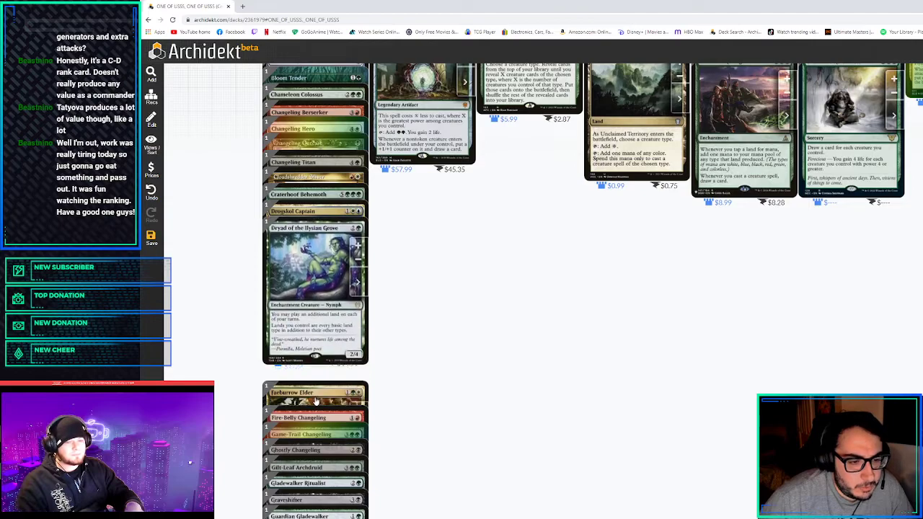
{"action": "scroll", "scroll_direction": "down", "scroll_amount": 3}
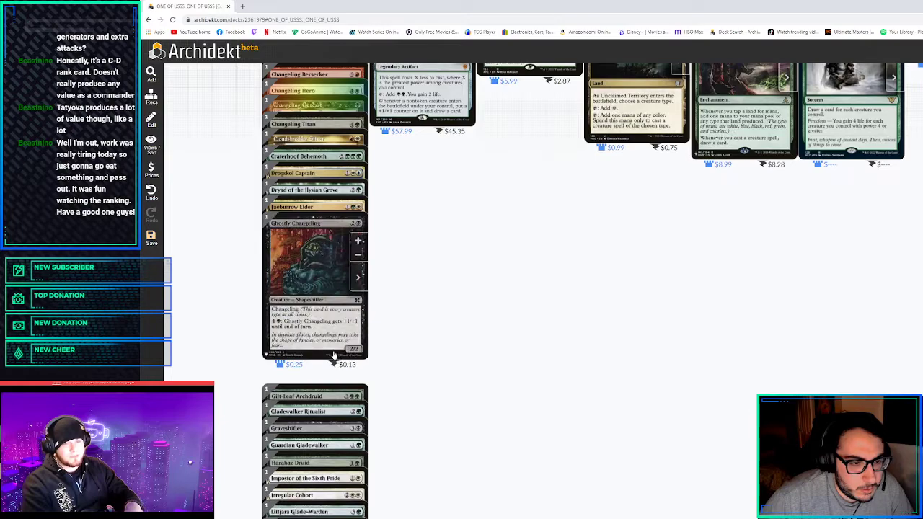
{"action": "mouse_move", "coordinate": [326, 345]}
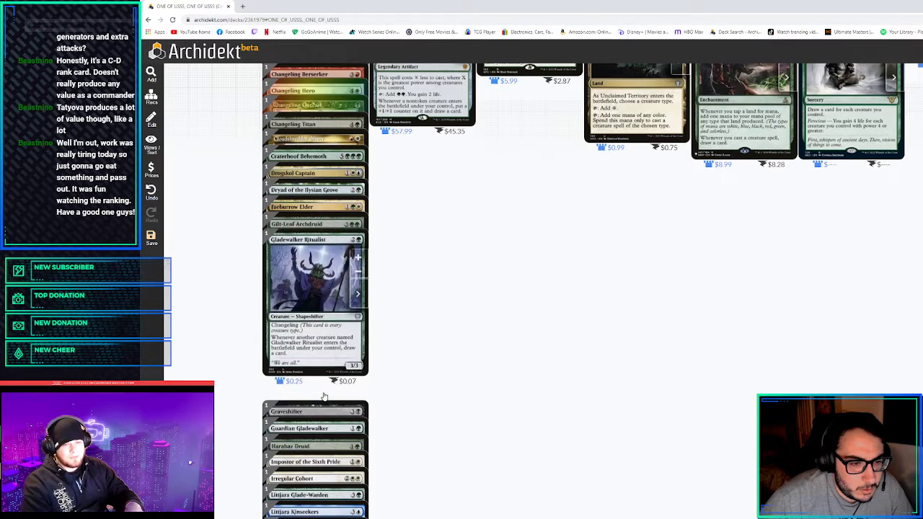
{"action": "mouse_move", "coordinate": [315, 361]}
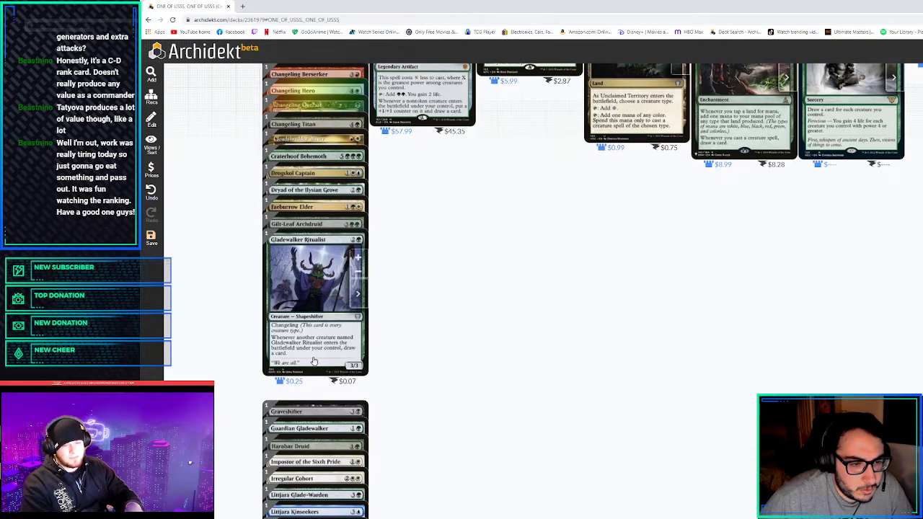
{"action": "scroll", "scroll_direction": "down", "scroll_amount": 3}
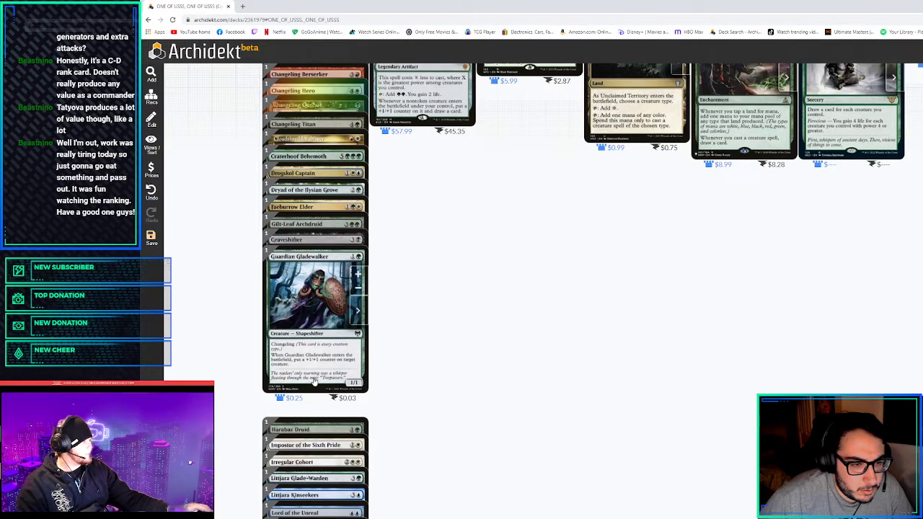
{"action": "mouse_move", "coordinate": [333, 337]}
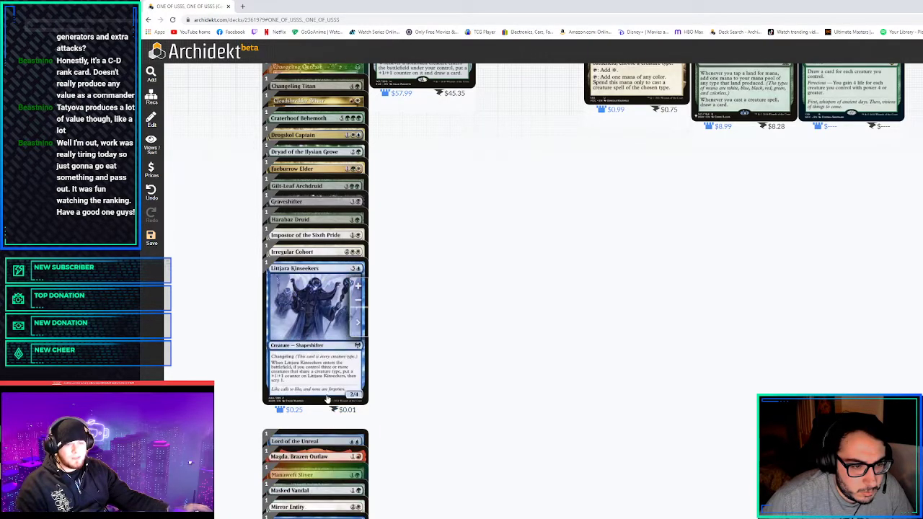
{"action": "mouse_move", "coordinate": [337, 376]}
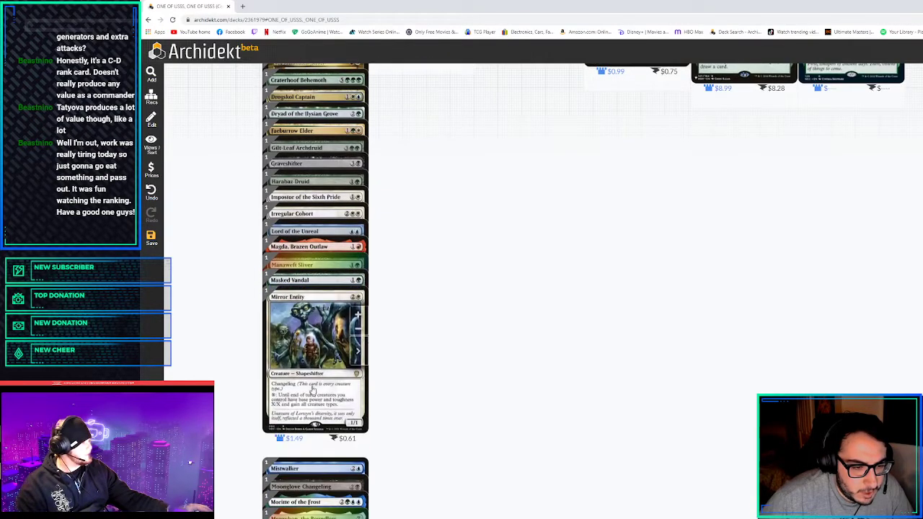
{"action": "scroll", "scroll_direction": "down", "scroll_amount": 3}
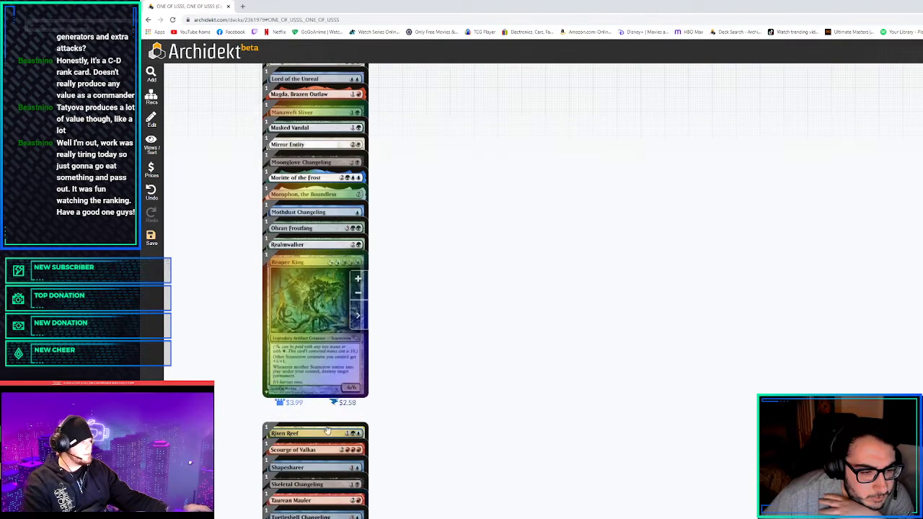
{"action": "scroll", "scroll_direction": "down", "scroll_amount": 3}
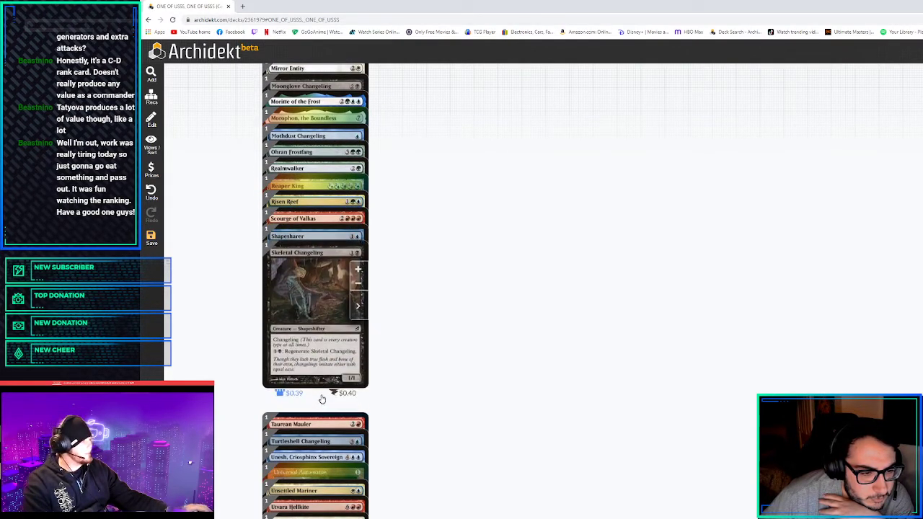
{"action": "scroll", "scroll_direction": "down", "scroll_amount": 3}
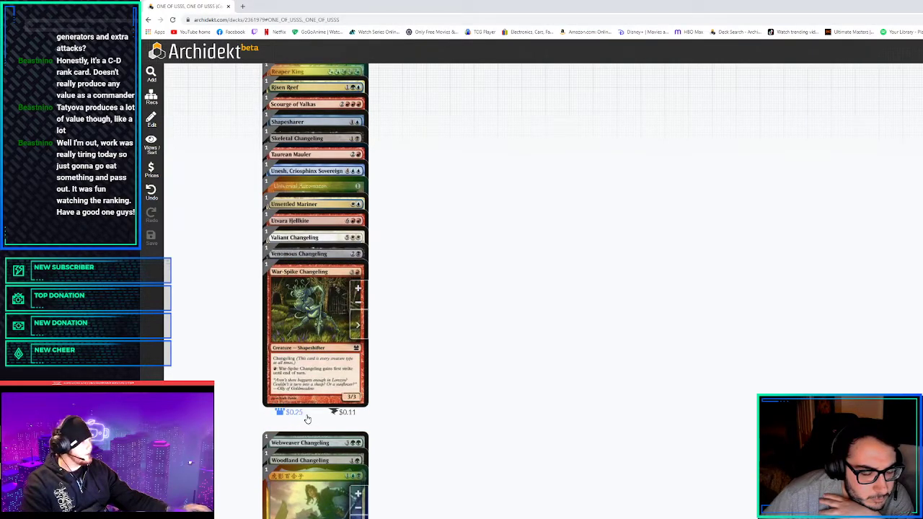
{"action": "mouse_move", "coordinate": [344, 329]}
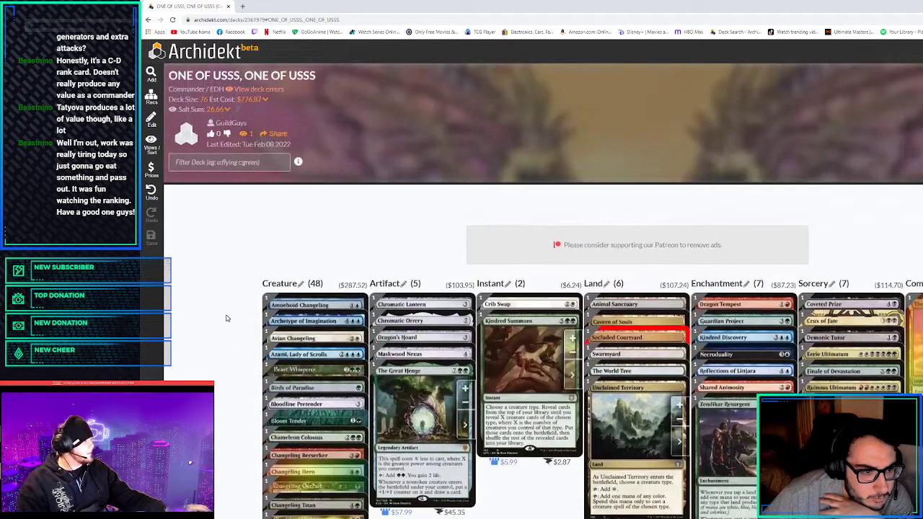
Scroll the Creature column and cut one creature, dropping the count from 48 to 47
{"action": "scroll", "scroll_direction": "down", "scroll_amount": 3}
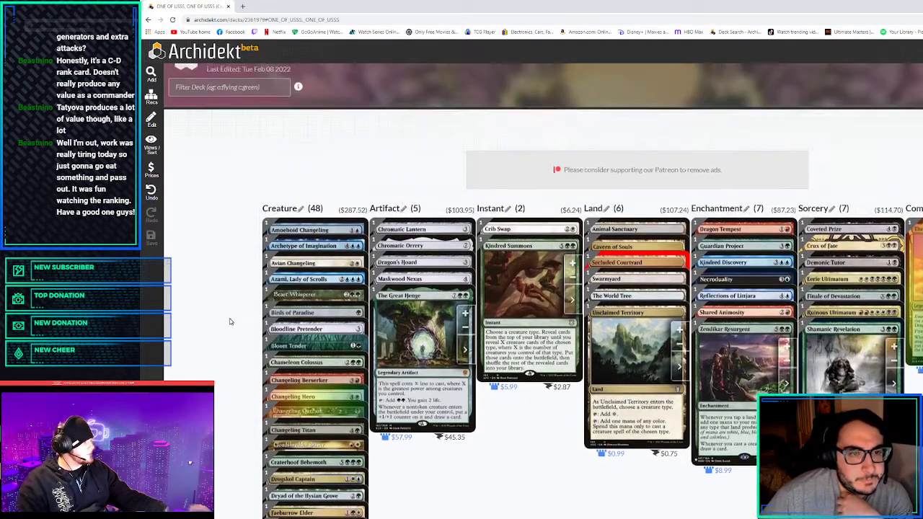
{"action": "scroll", "scroll_direction": "down", "scroll_amount": 3}
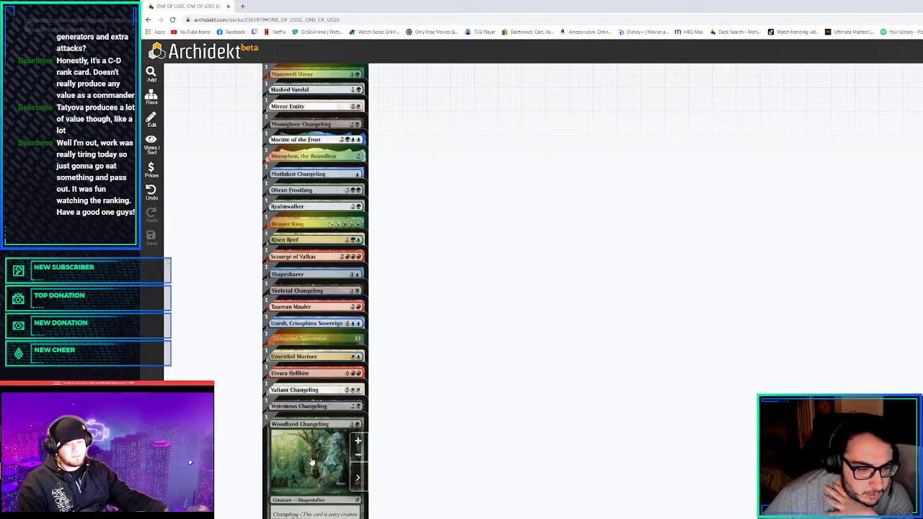
{"action": "scroll", "scroll_direction": "down", "scroll_amount": 3}
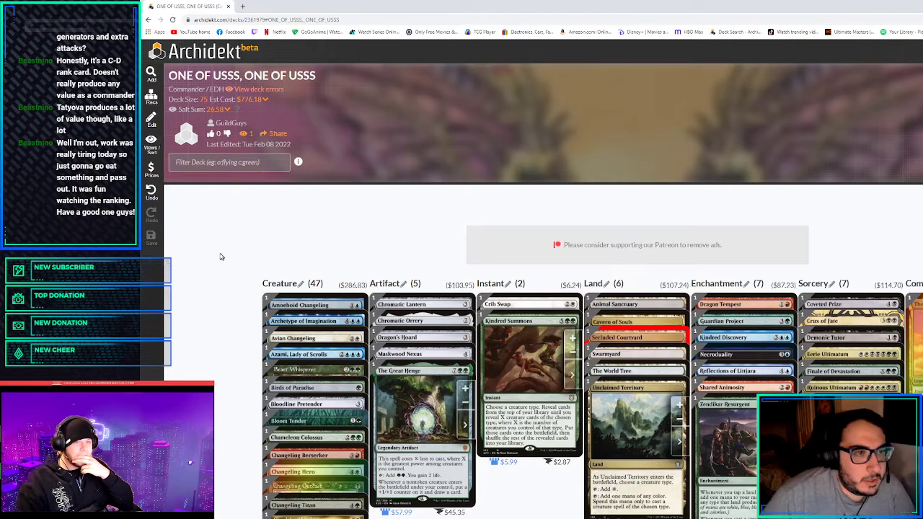
{"action": "scroll", "scroll_direction": "down", "scroll_amount": 3}
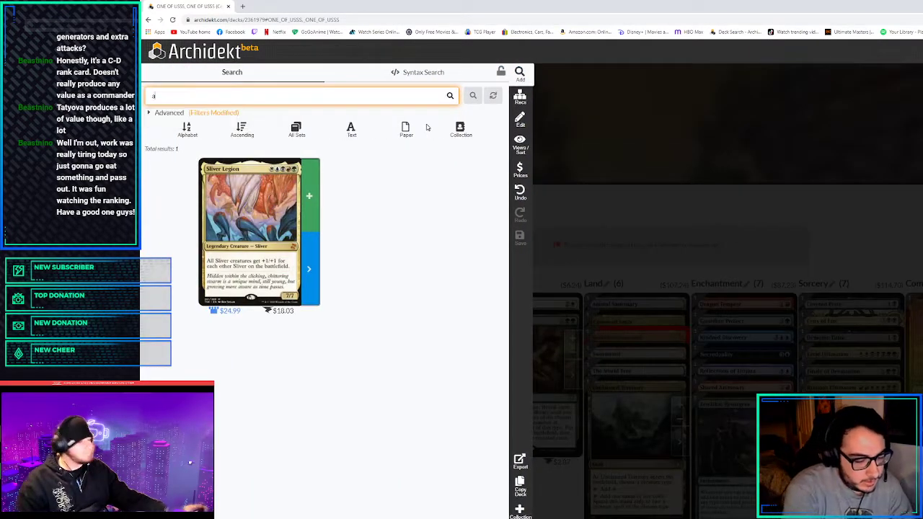
Search and add Arcane Signet, Sol Ring and Mirari's Wake to the deck
{"action": "type", "text": "arcane signet"}
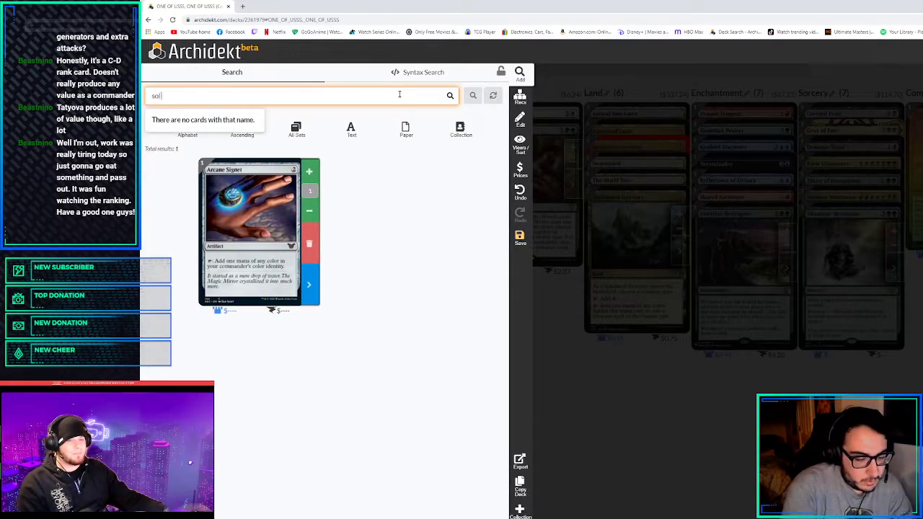
{"action": "type", "text": "Sol Ring"}
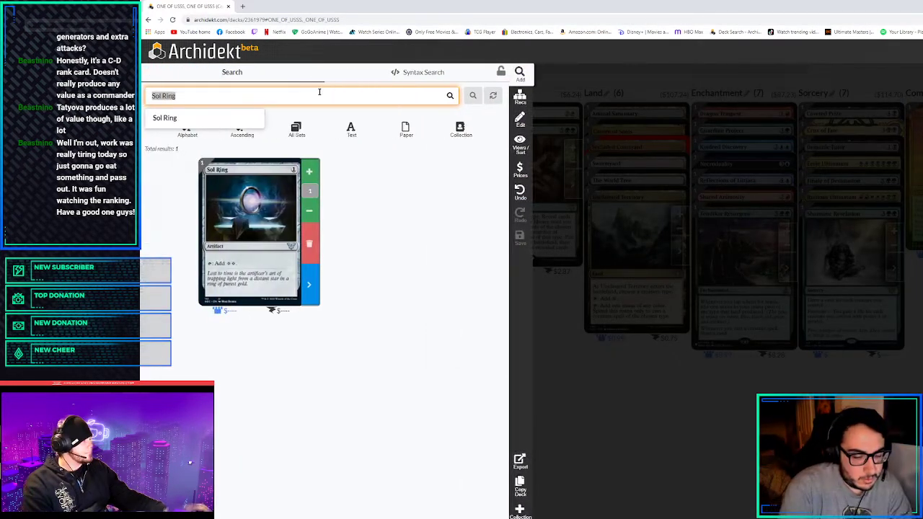
{"action": "type", "text": "mia"}
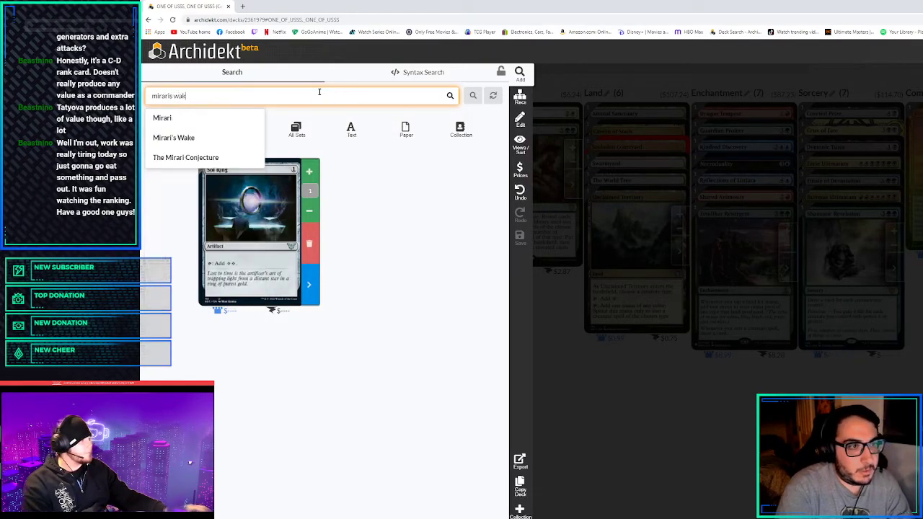
{"action": "left_click", "coordinate": [173, 138]}
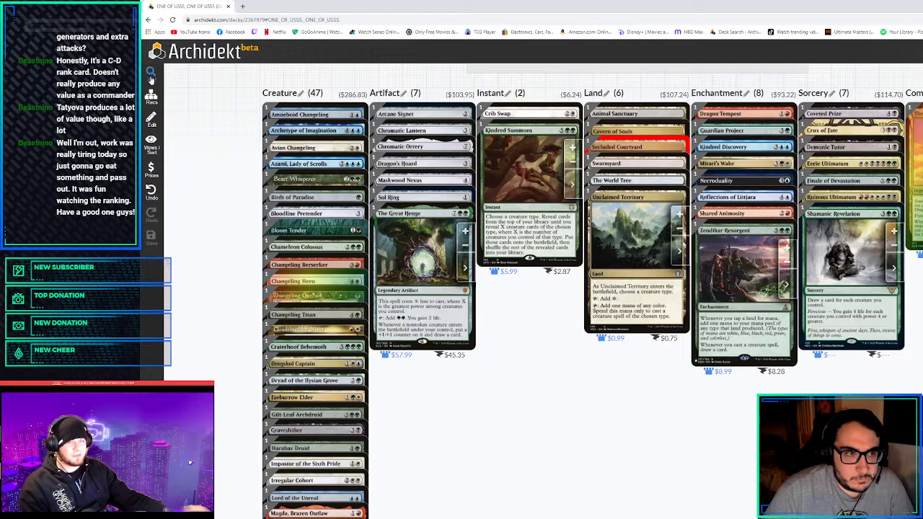
Search Crucible of Fire and add it to the deck
{"action": "type", "text": "Mirari's Wake"}
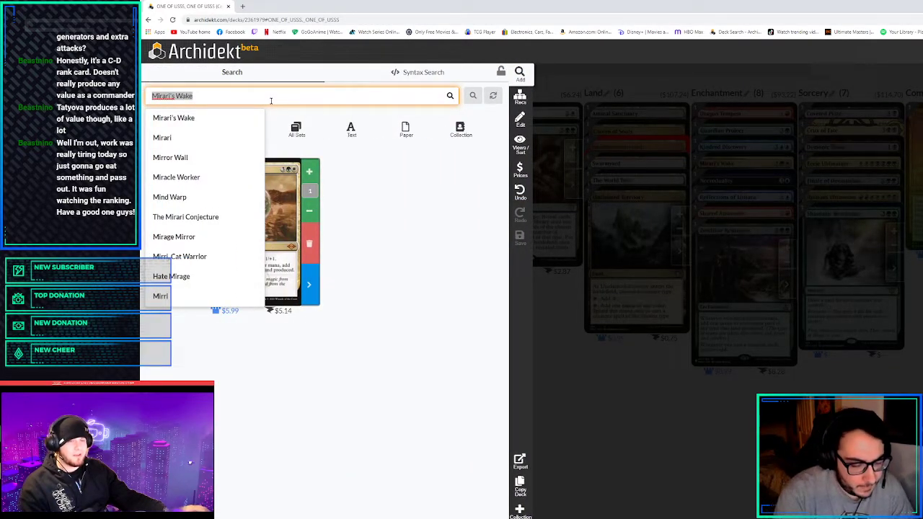
{"action": "type", "text": "cru"}
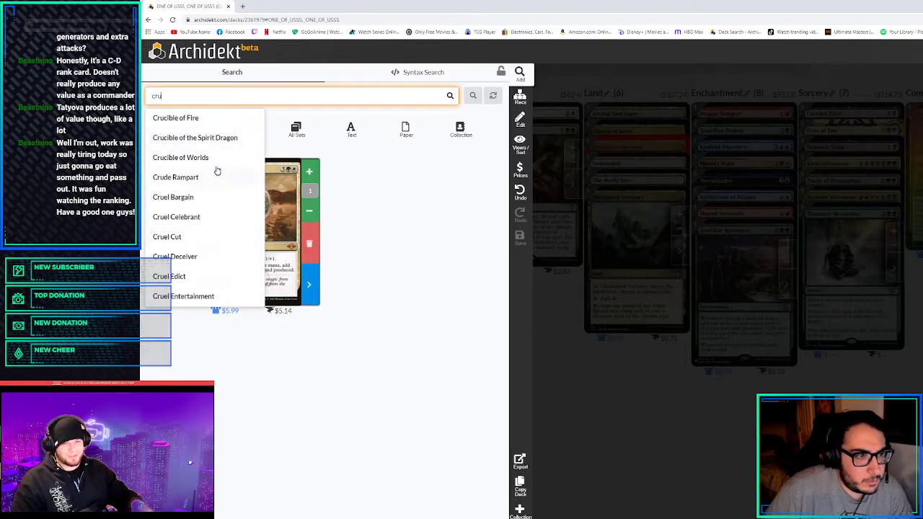
{"action": "left_click", "coordinate": [176, 118]}
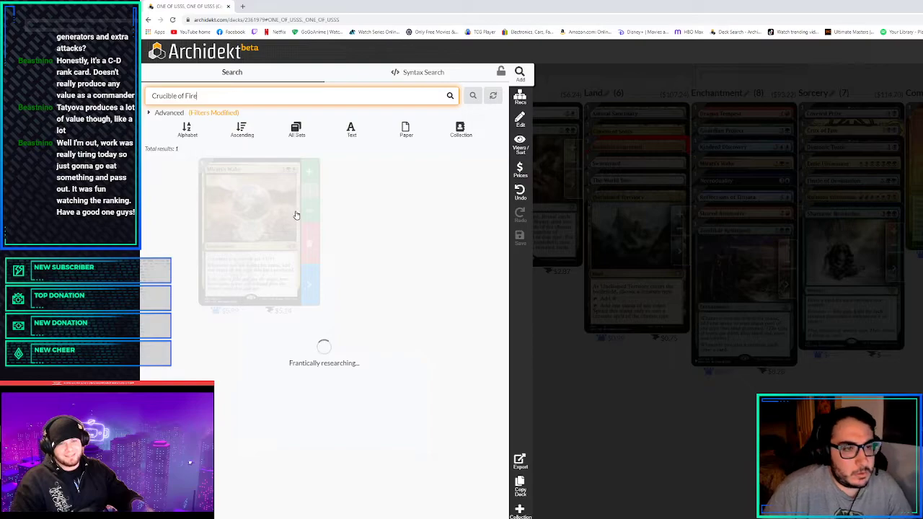
{"action": "left_click", "coordinate": [309, 171]}
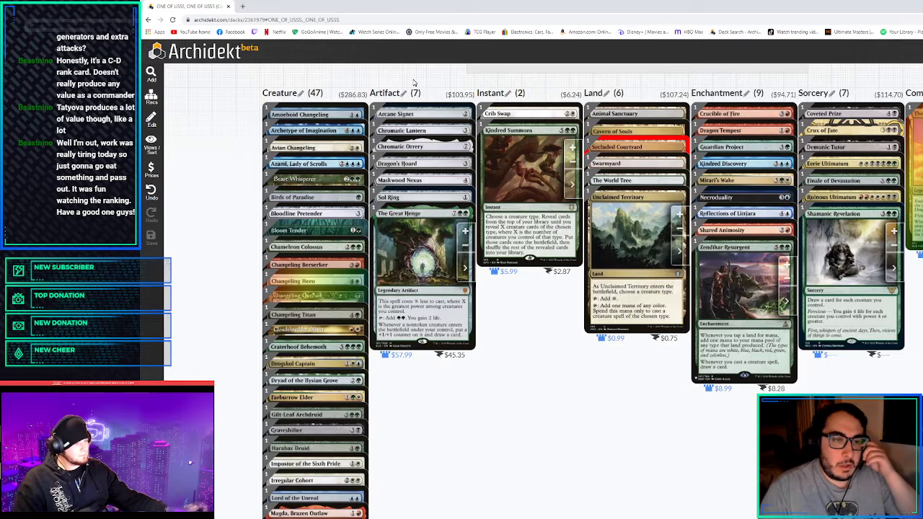
Search Sliver Legion and add it, bringing creatures back to 48
{"action": "scroll", "scroll_direction": "down", "scroll_amount": 3}
{"action": "type", "text": "slive"}
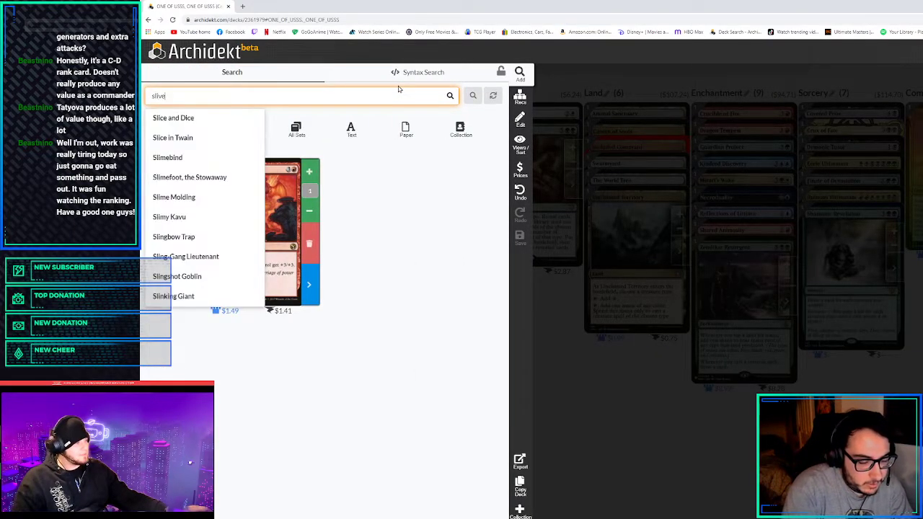
{"action": "type", "text": "Sliver Legion"}
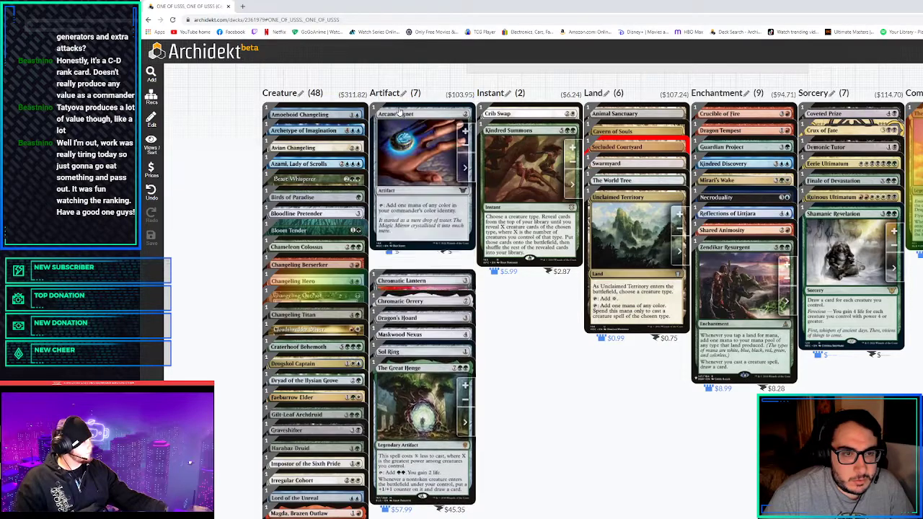
{"action": "scroll", "scroll_direction": "down", "scroll_amount": 3}
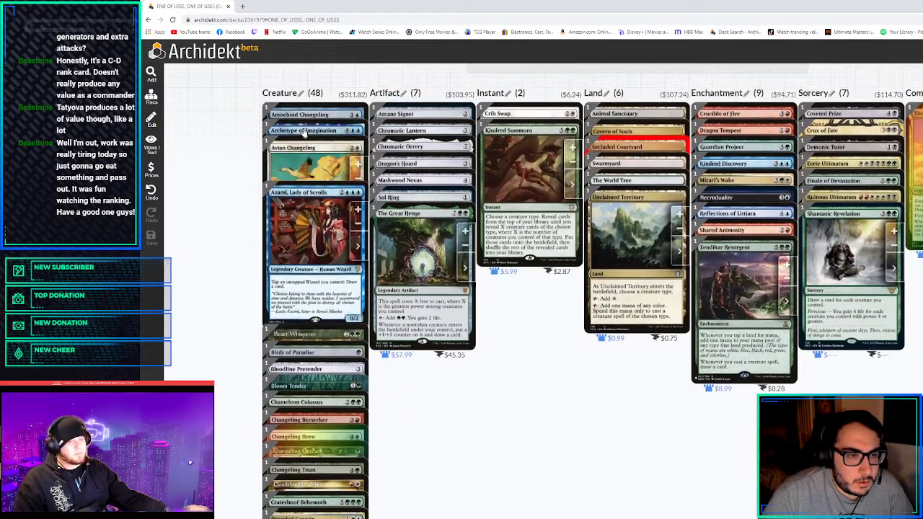
{"action": "scroll", "scroll_direction": "down", "scroll_amount": 3}
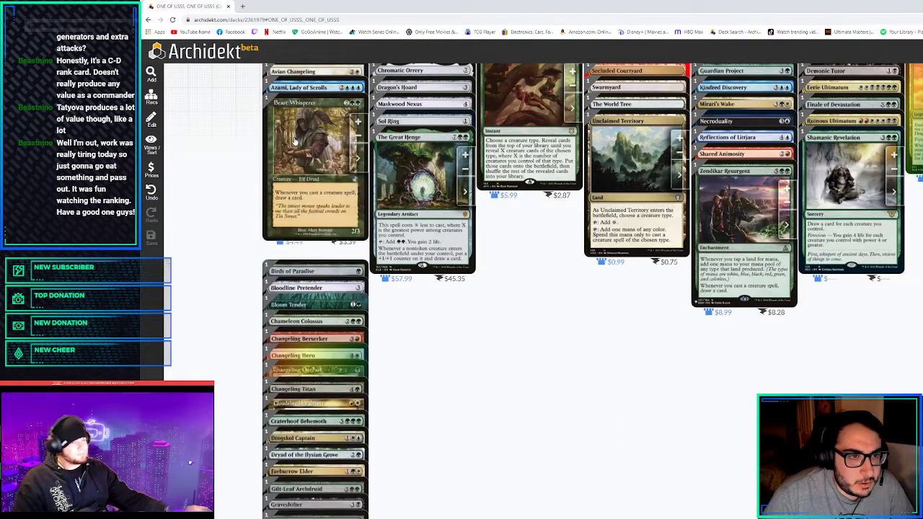
{"action": "scroll", "scroll_direction": "down", "scroll_amount": 3}
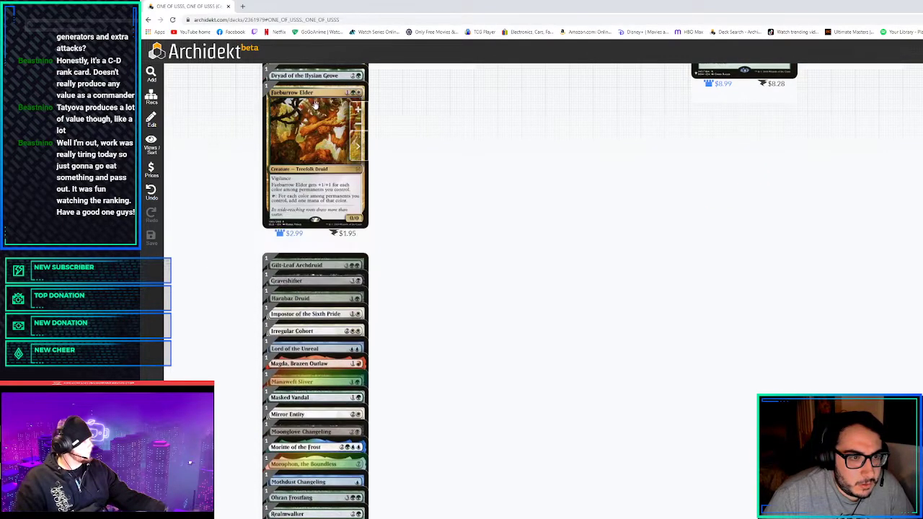
{"action": "scroll", "scroll_direction": "down", "scroll_amount": 3}
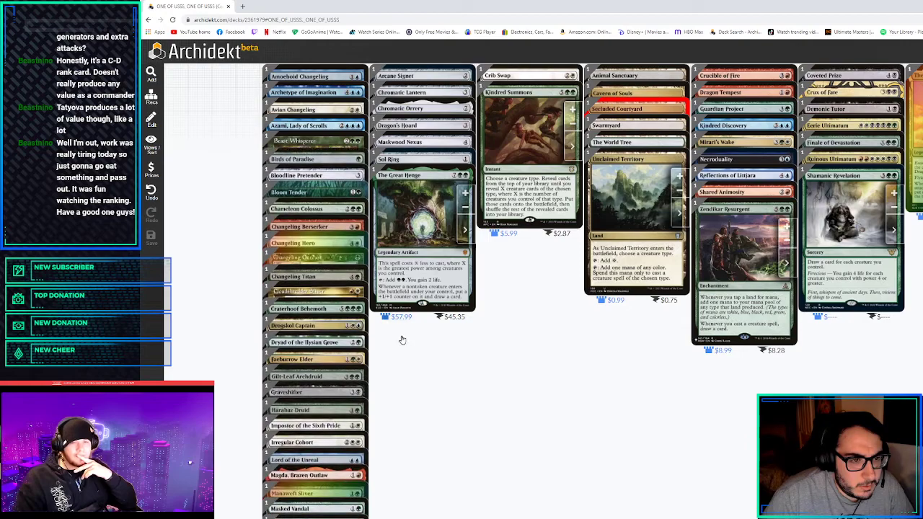
{"action": "scroll", "scroll_direction": "down", "scroll_amount": 3}
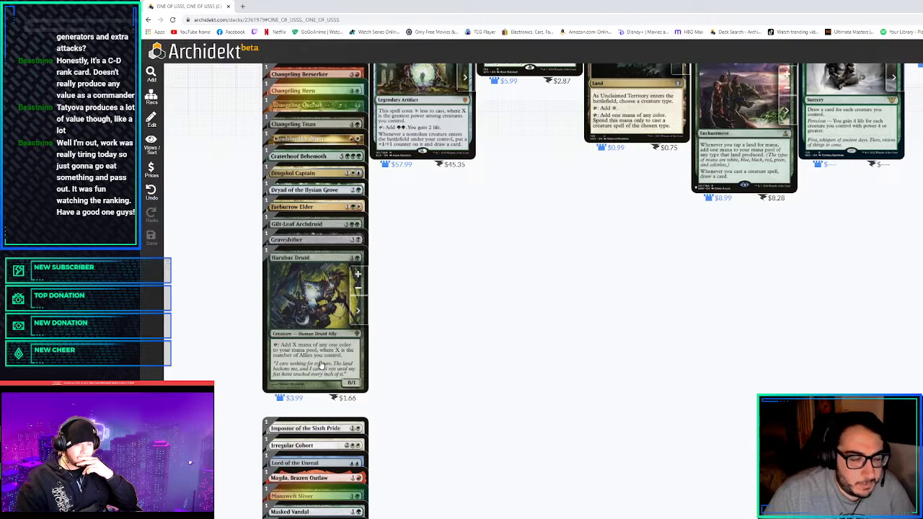
{"action": "scroll", "scroll_direction": "down", "scroll_amount": 3}
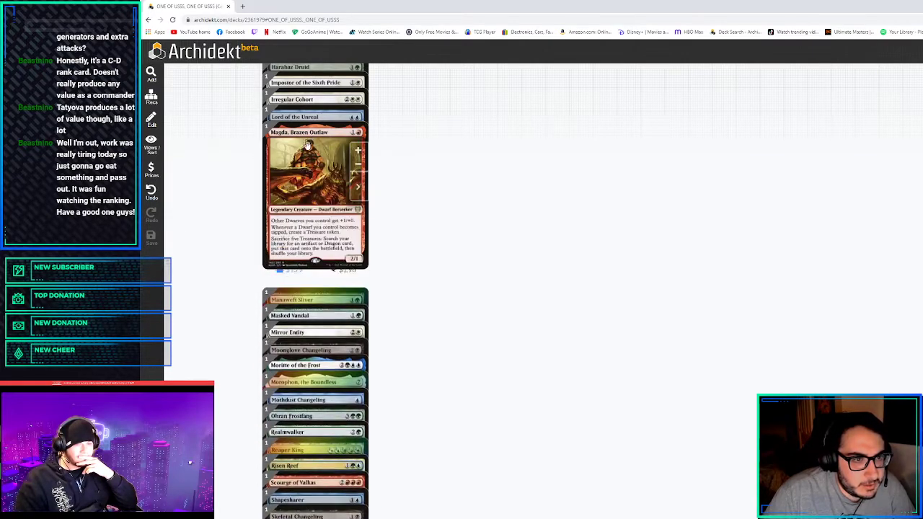
{"action": "scroll", "scroll_direction": "down", "scroll_amount": 3}
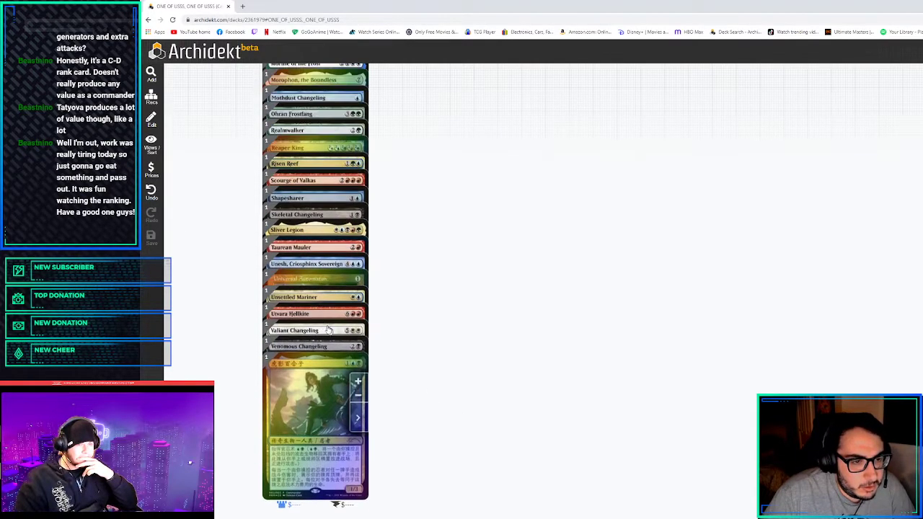
{"action": "scroll", "scroll_direction": "down", "scroll_amount": 3}
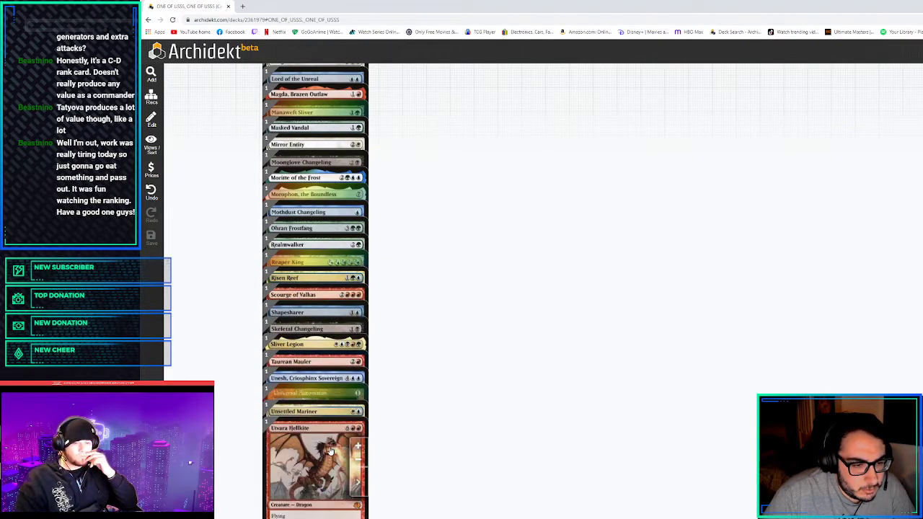
{"action": "scroll", "scroll_direction": "down", "scroll_amount": 3}
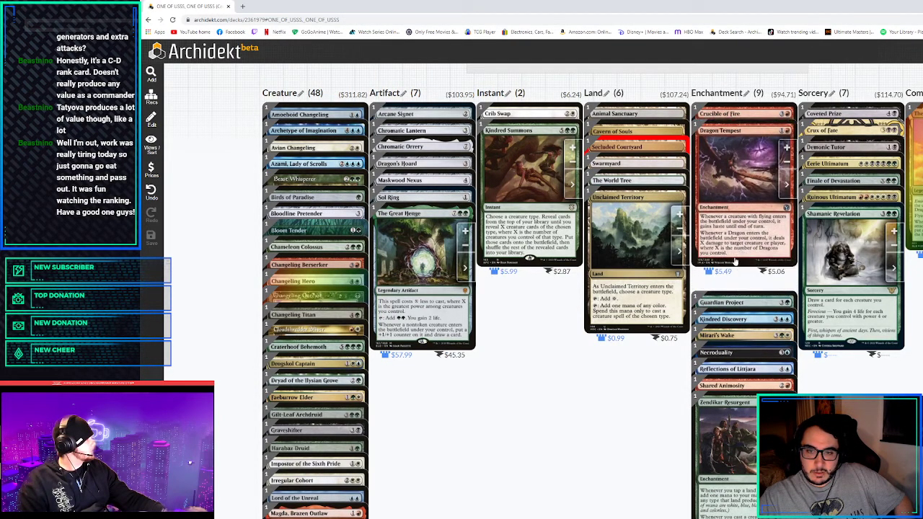
{"action": "mouse_move", "coordinate": [710, 236]}
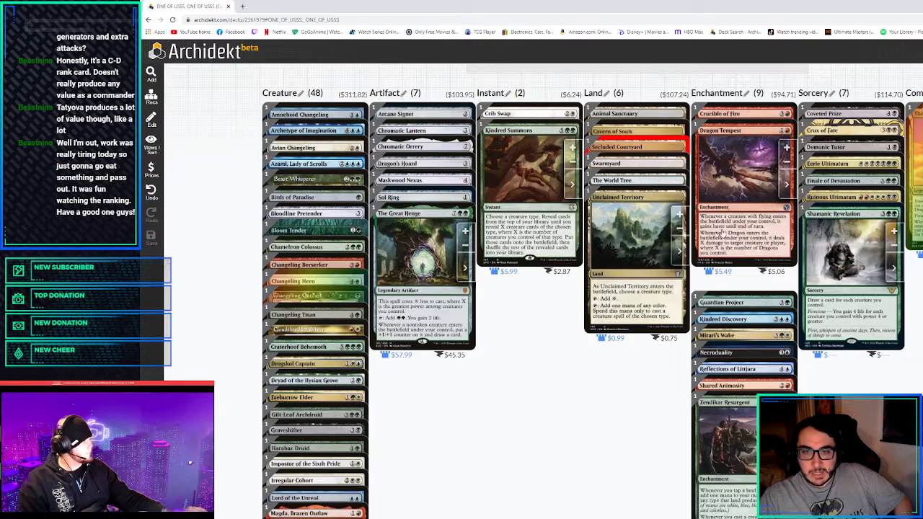
{"action": "scroll", "scroll_direction": "down", "scroll_amount": 3}
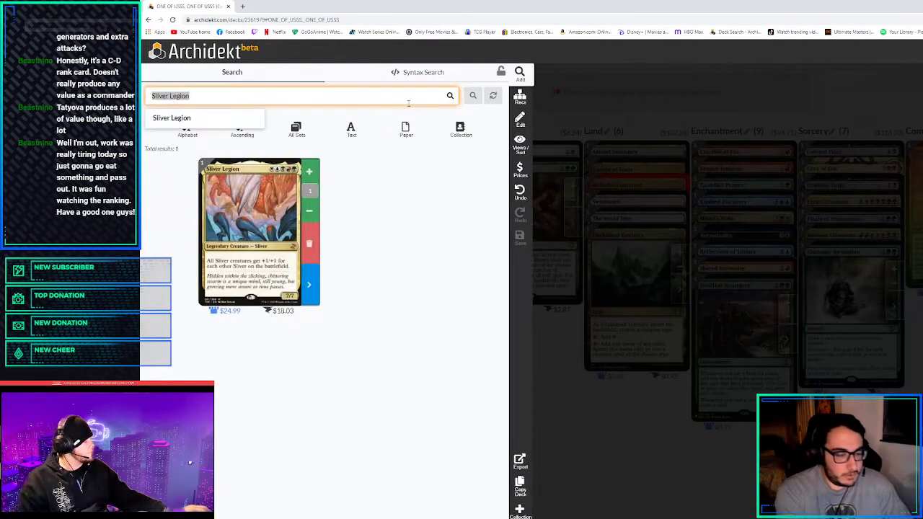
Look up Disallow, Sublime Epiphany, Counterspell and Mana Drain in card search
{"action": "type", "text": "dissalow"}
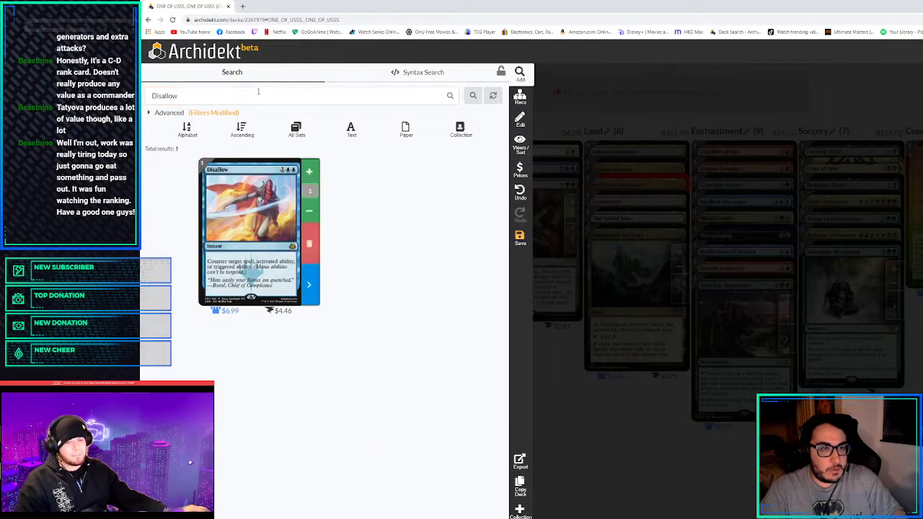
{"action": "type", "text": "sublime ep"}
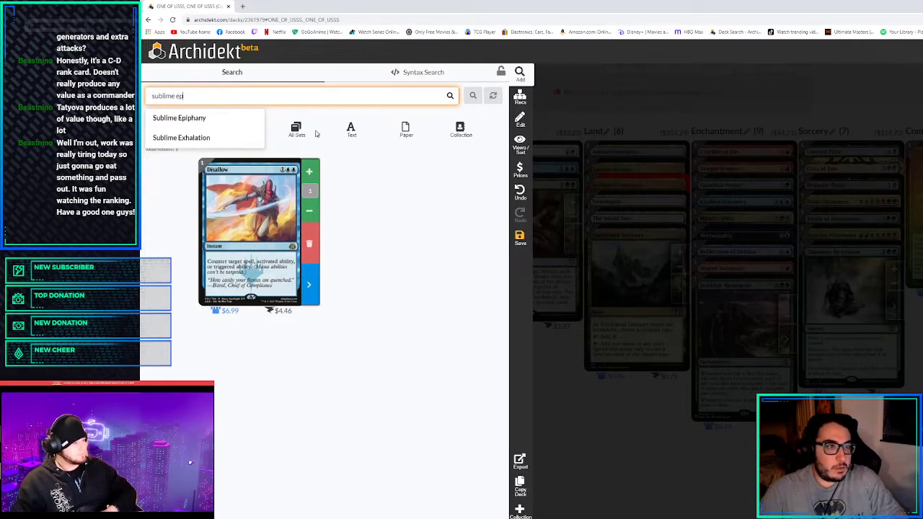
{"action": "left_click", "coordinate": [179, 118]}
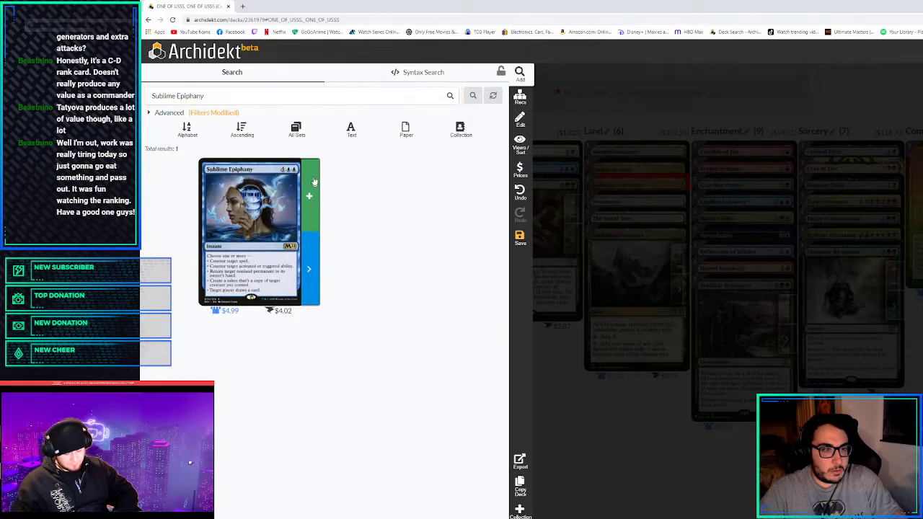
{"action": "type", "text": "cour"}
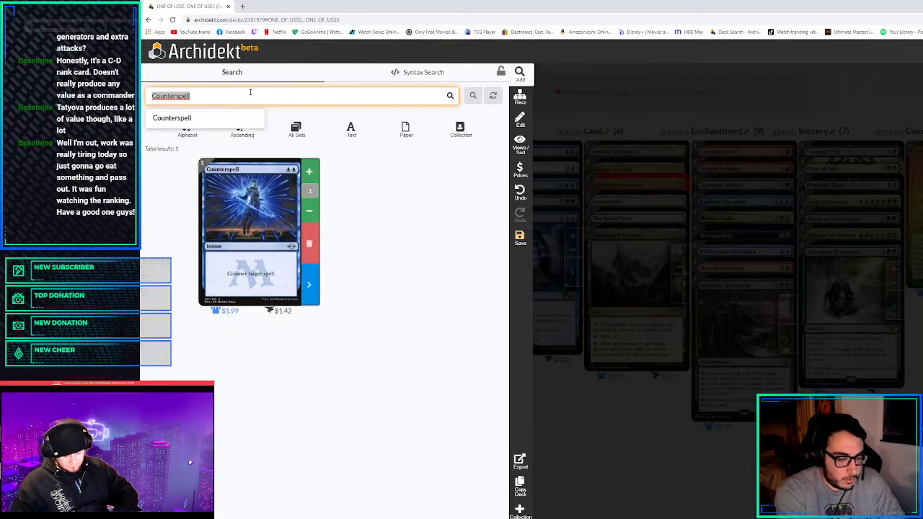
{"action": "type", "text": "Mana Drain"}
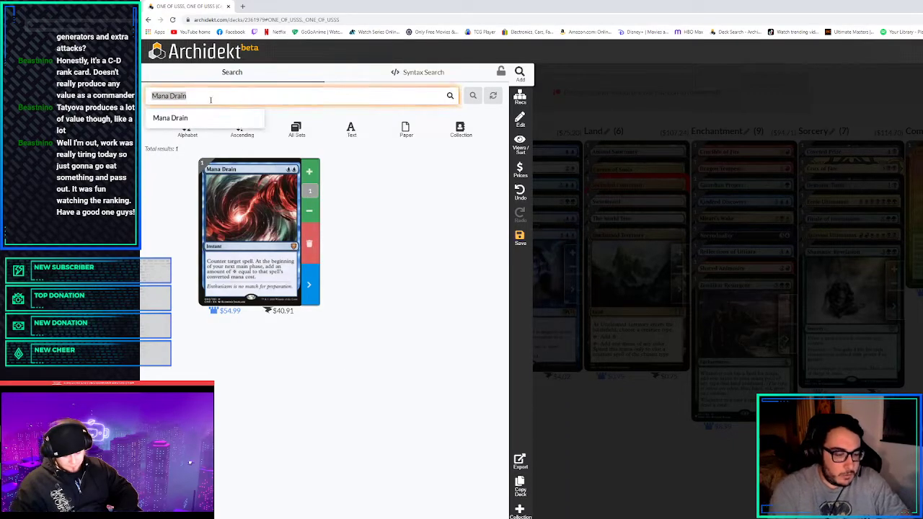
Look up Dovin's Veto and then Teferi's Protection from the suggestions
{"action": "type", "text": "dovin ve"}
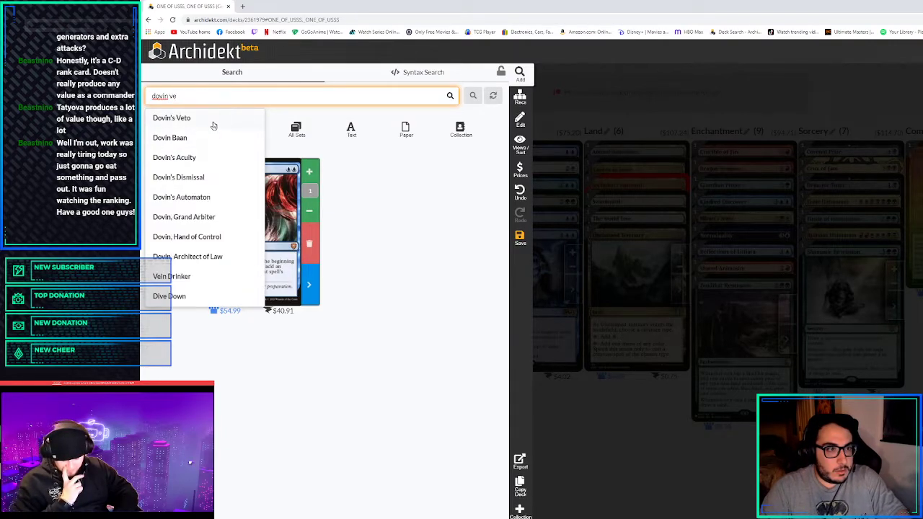
{"action": "left_click", "coordinate": [172, 119]}
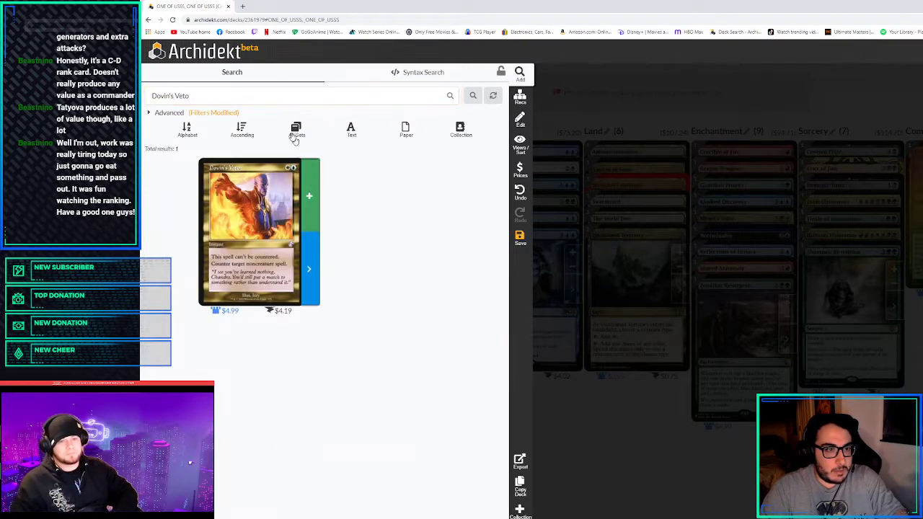
{"action": "type", "text": "tefer p"}
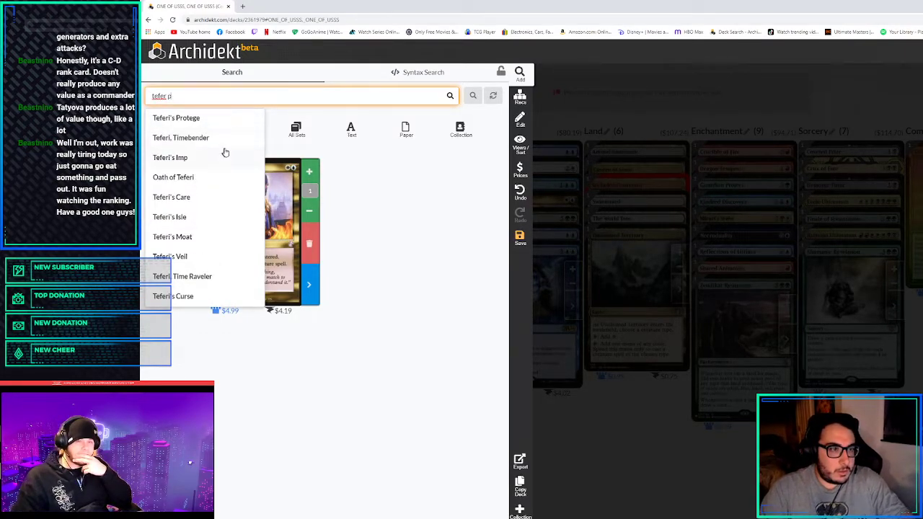
{"action": "key", "text": "backspace"}
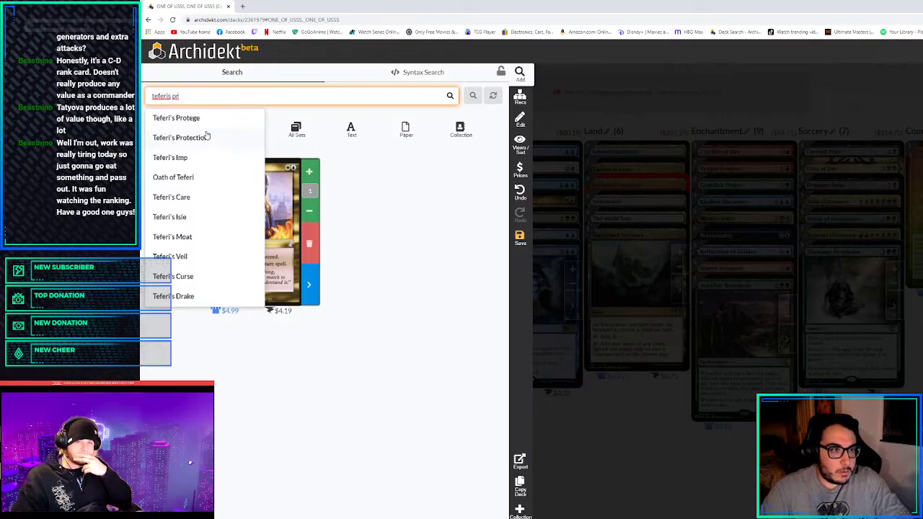
{"action": "left_click", "coordinate": [181, 137]}
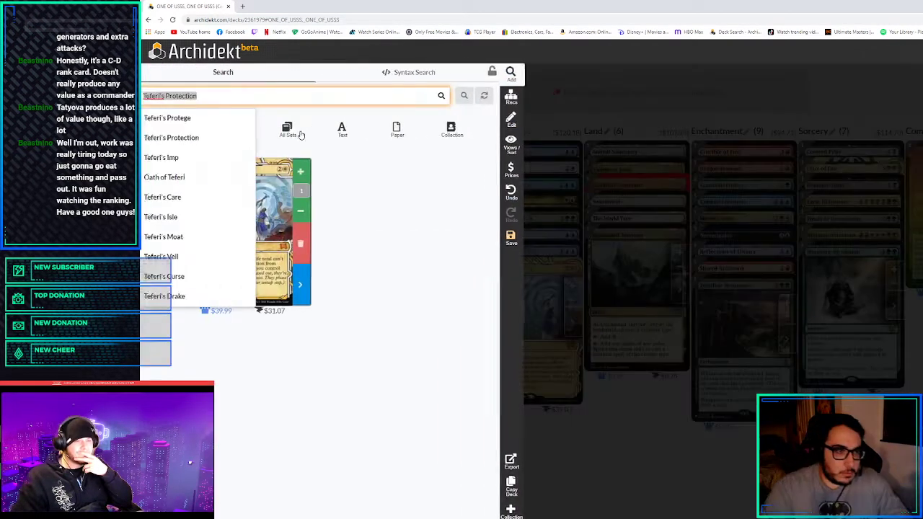
Look up Arcane Denial, Anguished Unmaking and Voidslime in card search
{"action": "type", "text": "arcane de"}
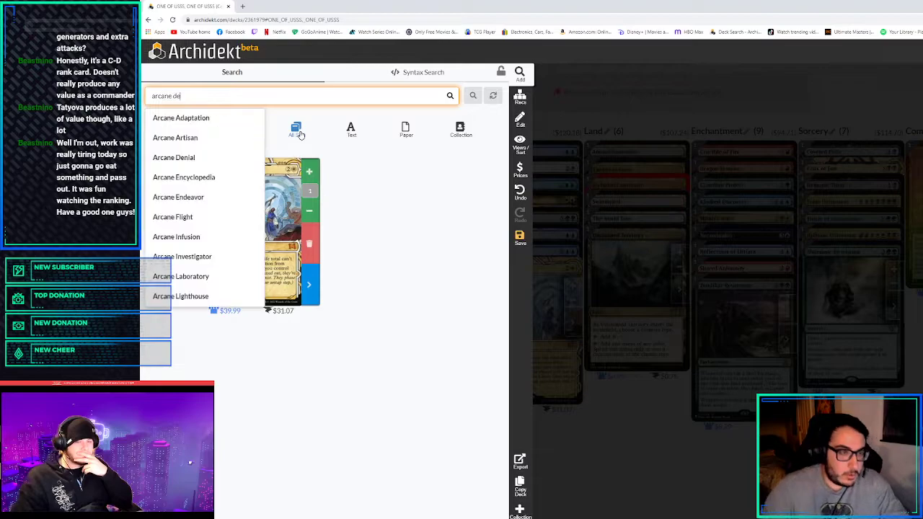
{"action": "left_click", "coordinate": [173, 158]}
{"action": "type", "text": "a"}
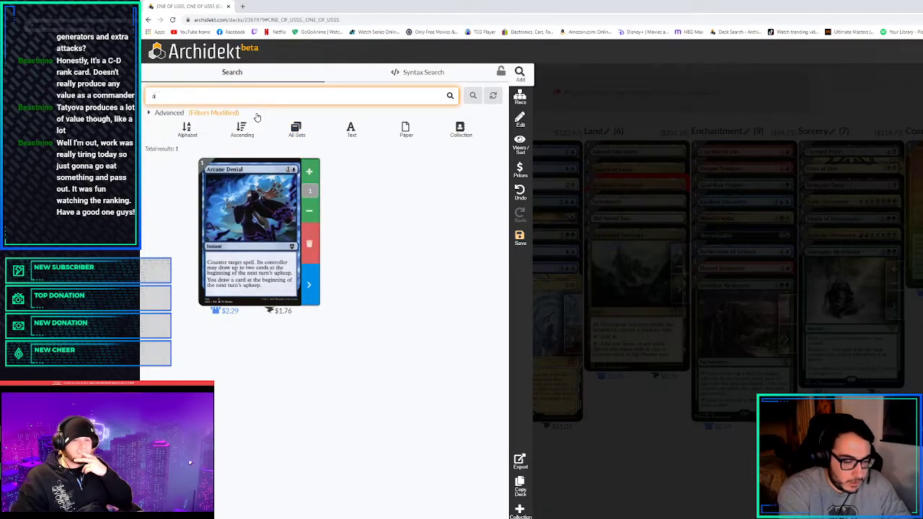
{"action": "type", "text": "ngi"}
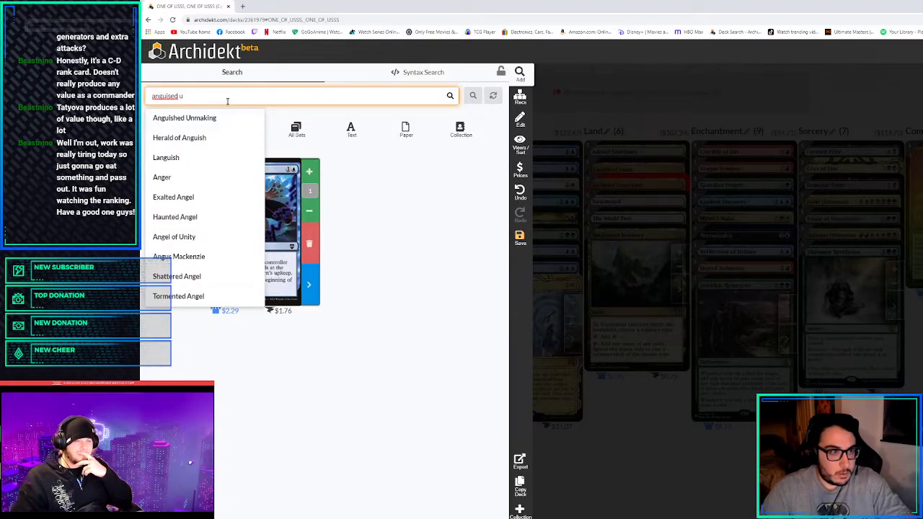
{"action": "left_click", "coordinate": [185, 118]}
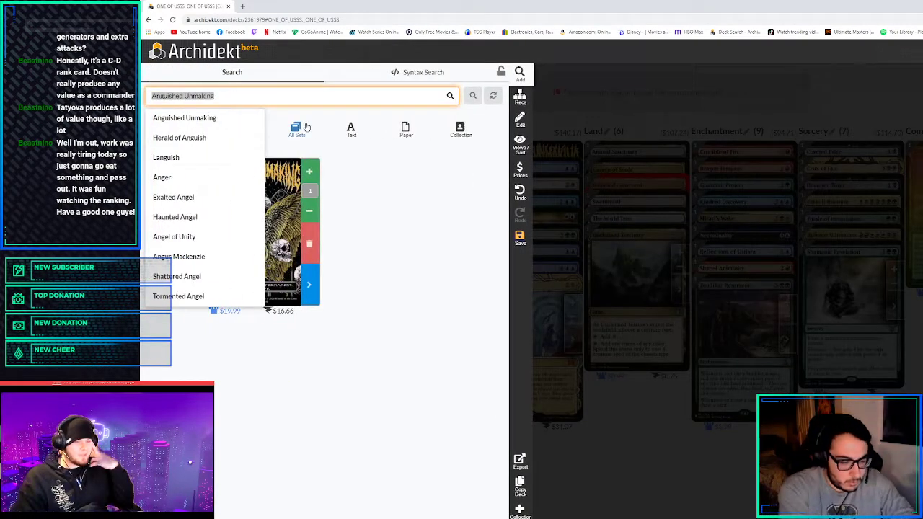
{"action": "type", "text": "void slim"}
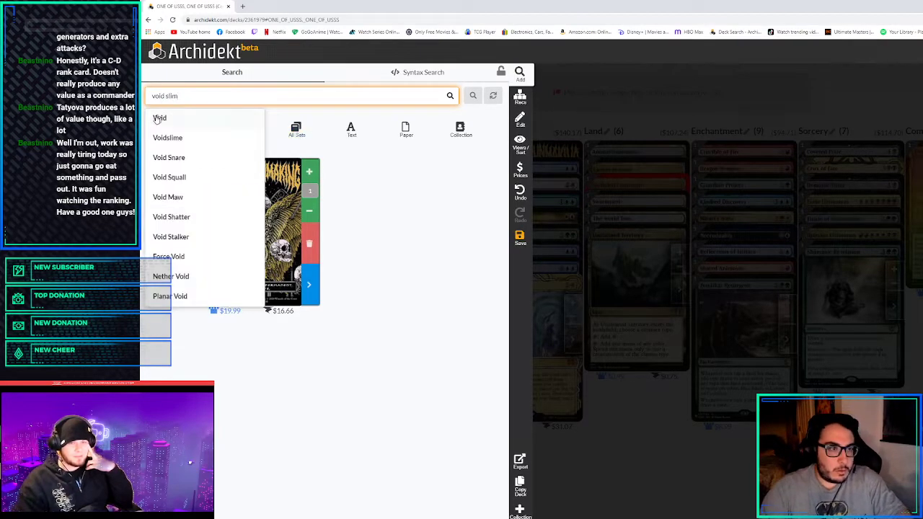
{"action": "left_click", "coordinate": [168, 137]}
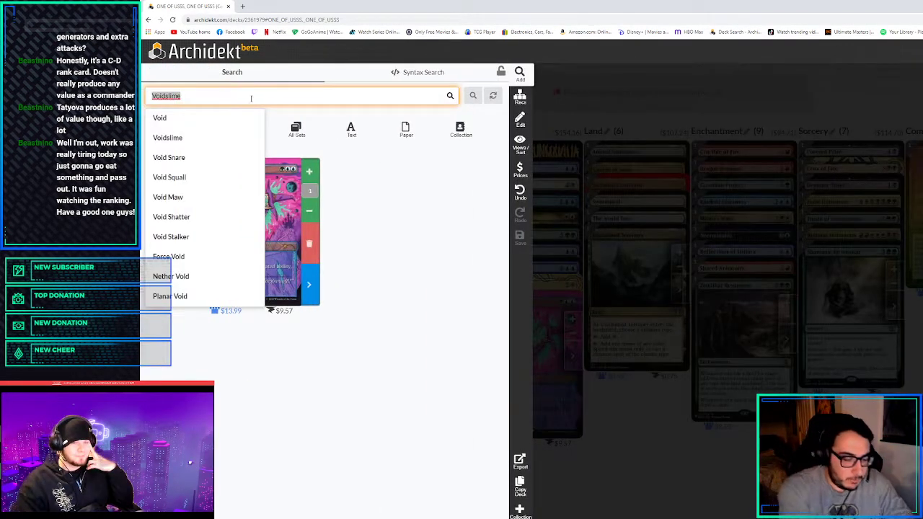
Look up Beast Within and then Generous Gift
{"action": "type", "text": "beast"}
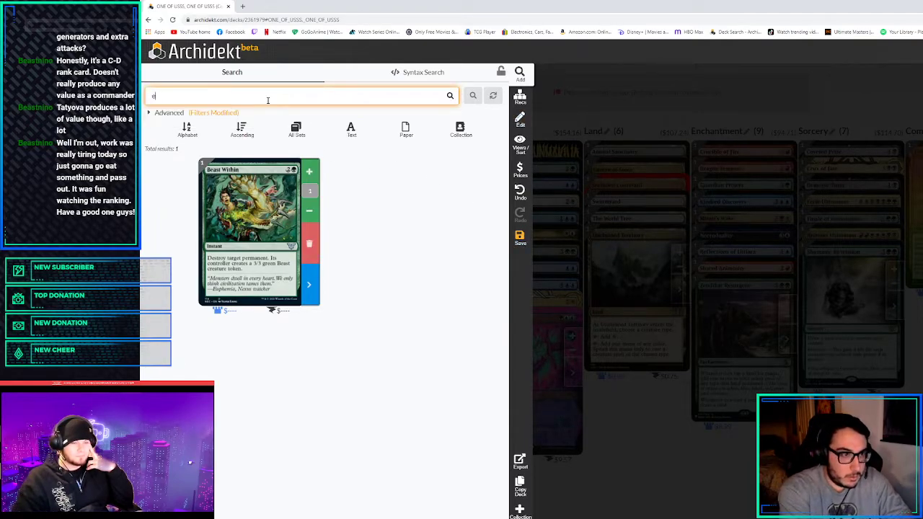
{"action": "type", "text": "generous"}
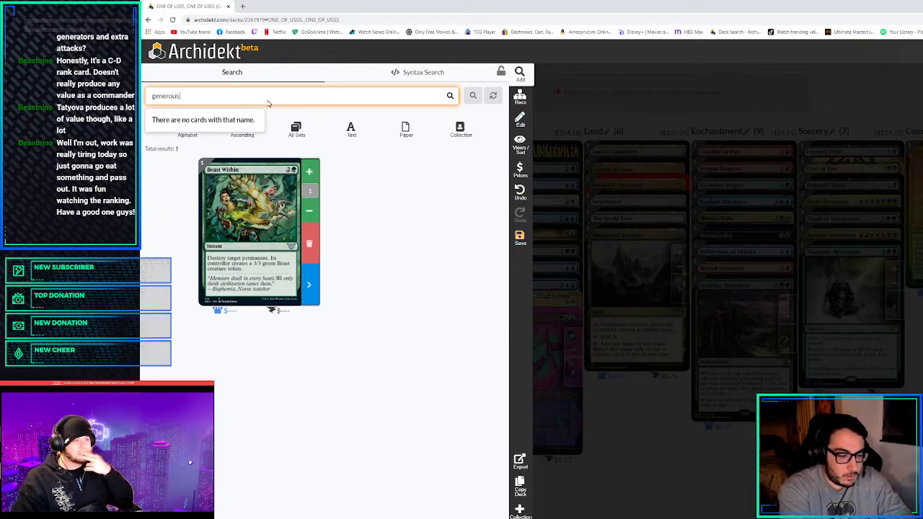
{"action": "type", "text": "Generous Gift"}
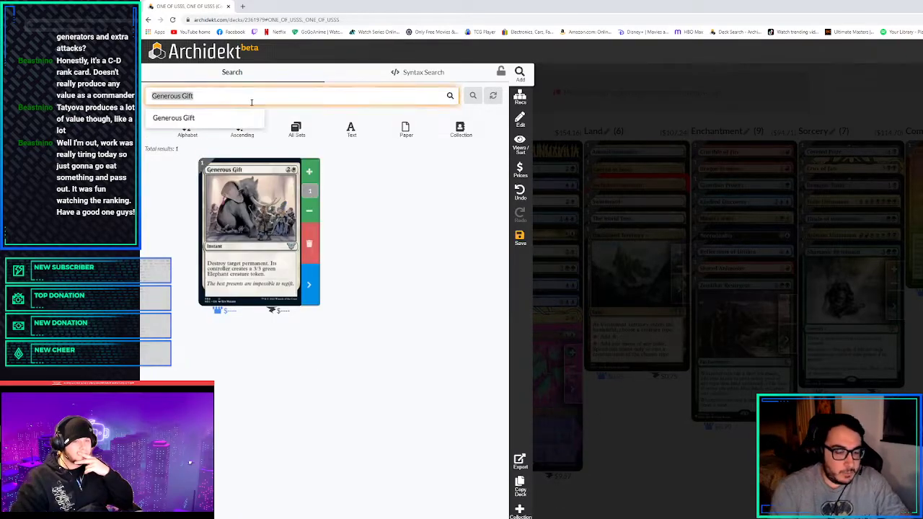
Look up Glasspool Mimic and Bala Ged Recovery in card search
{"action": "type", "text": "glasspoll mim"}
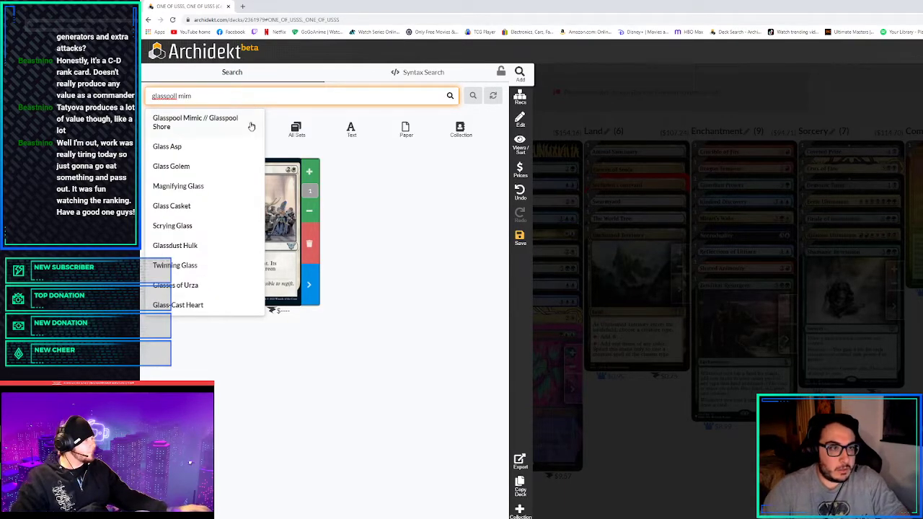
{"action": "left_click", "coordinate": [196, 121]}
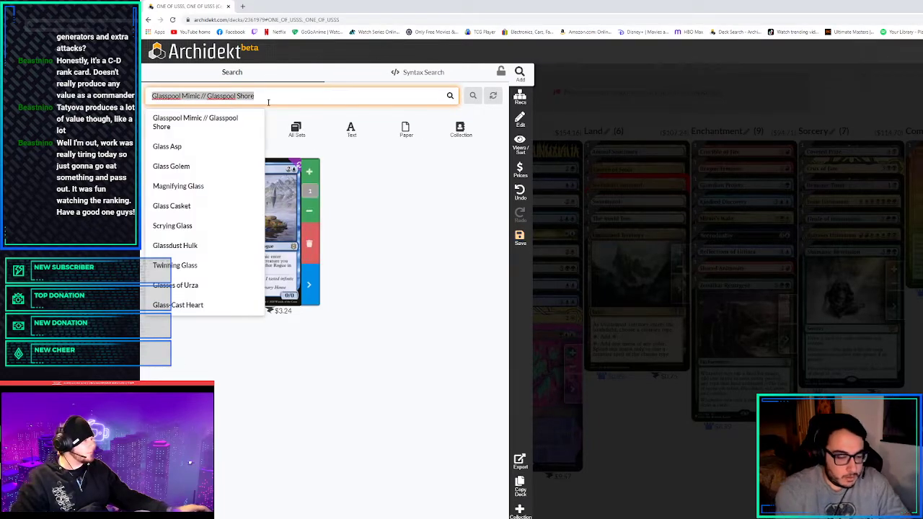
{"action": "type", "text": "bal"}
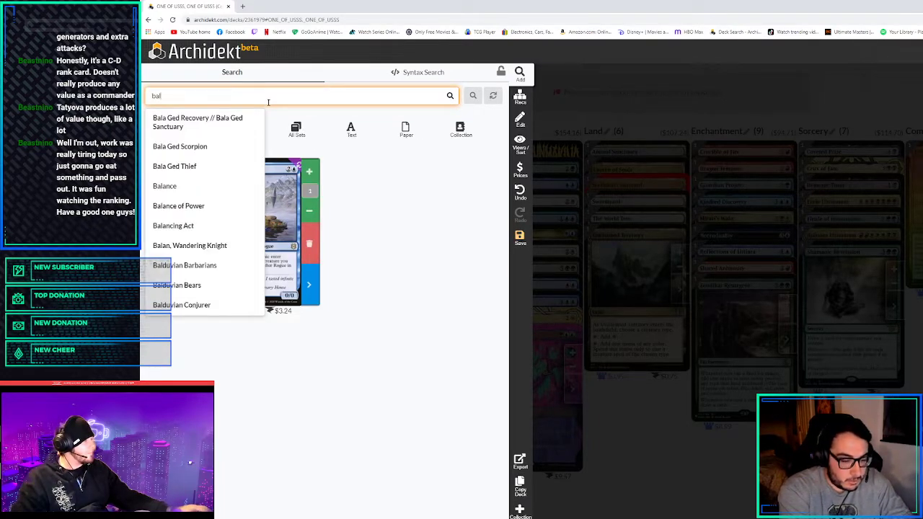
{"action": "left_click", "coordinate": [198, 121]}
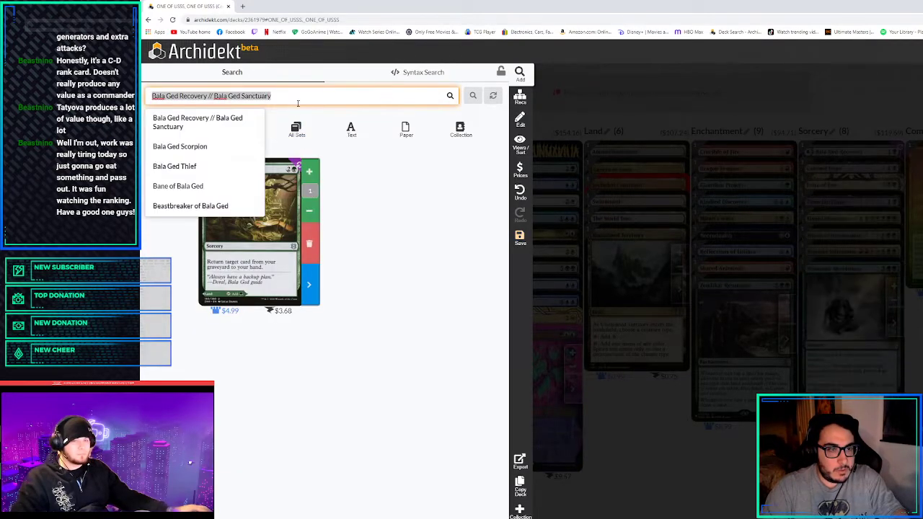
Look up Agadeem's Awakening and Sea Gate Restoration, then return to the full deck view
{"action": "type", "text": "aga"}
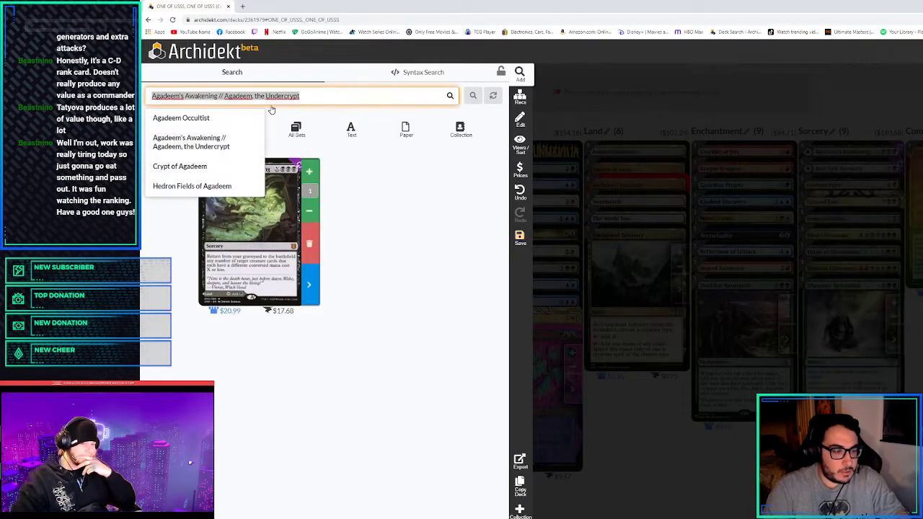
{"action": "type", "text": "sea gate r"}
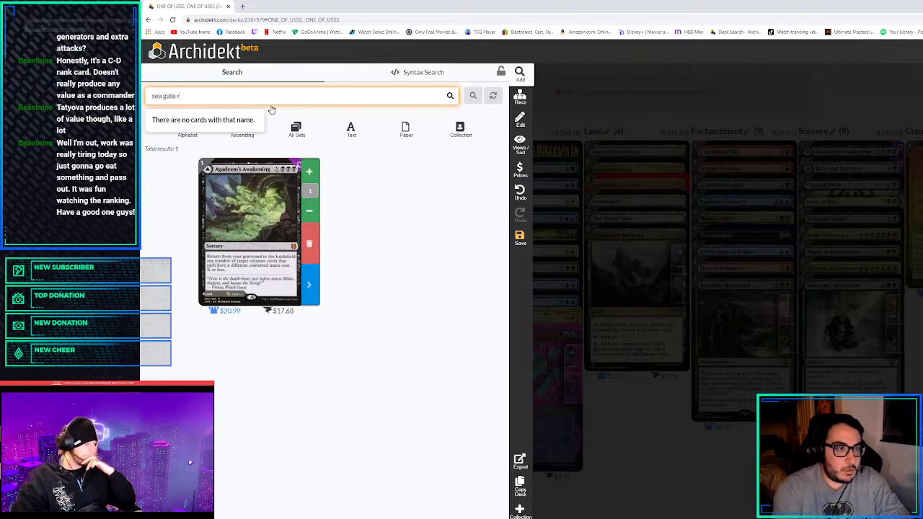
{"action": "type", "text": "Sea Gate Restoration // Sea Gate. Reborn"}
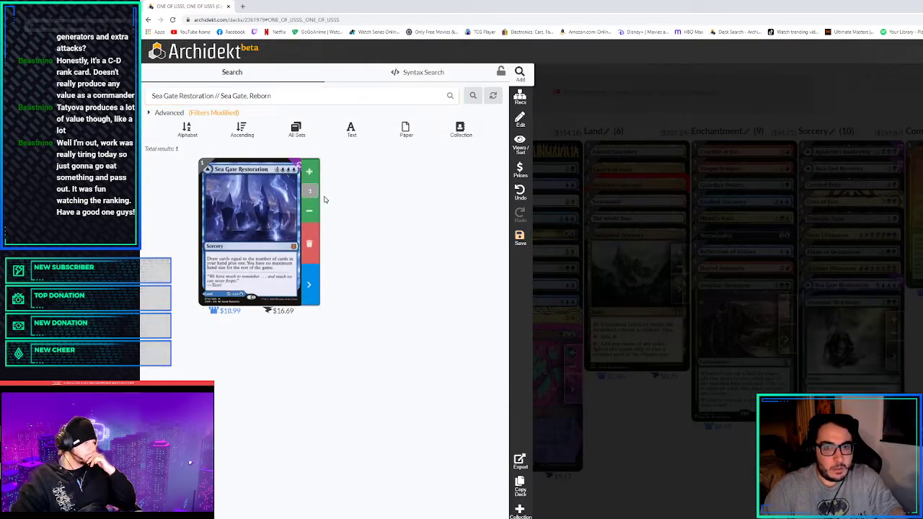
{"action": "left_click", "coordinate": [301, 95]}
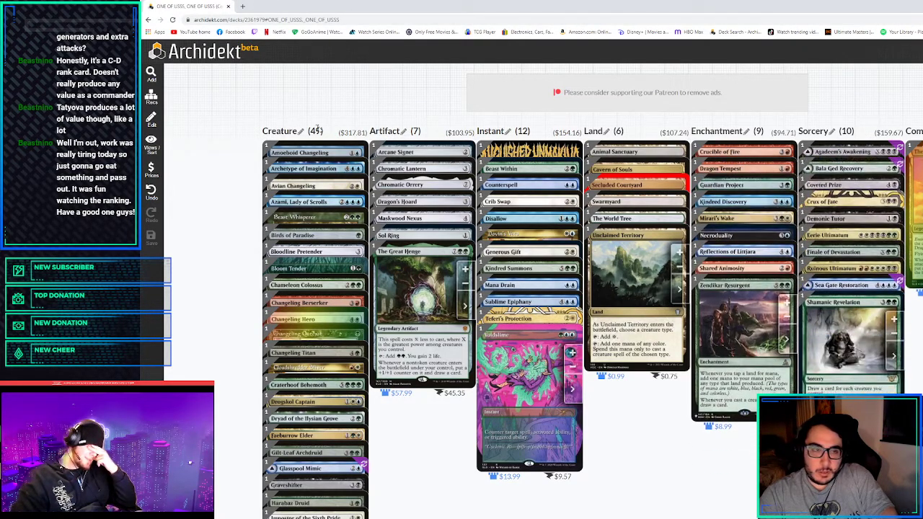
Scroll the deck before reopening card search for Fellwar Stone
{"action": "scroll", "scroll_direction": "down", "scroll_amount": 3}
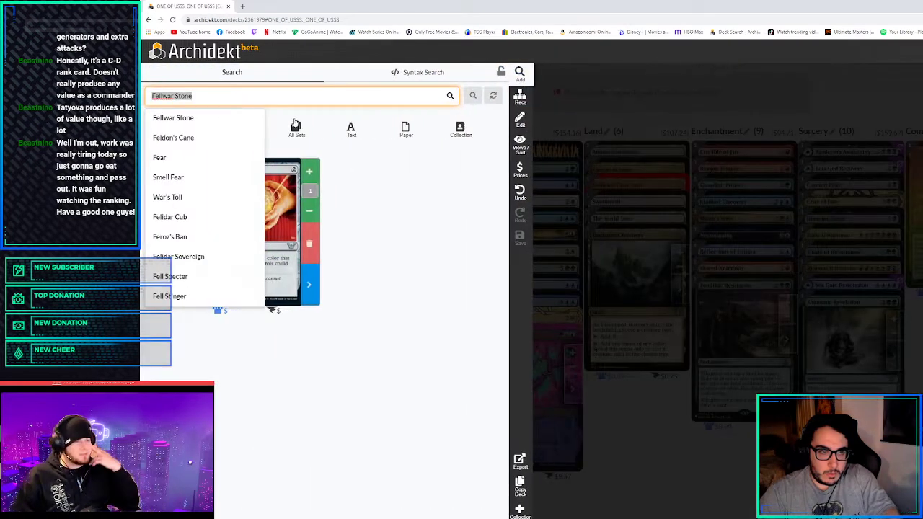
Look up Cultivate and Kodama's Reach in card search
{"action": "type", "text": "cult"}
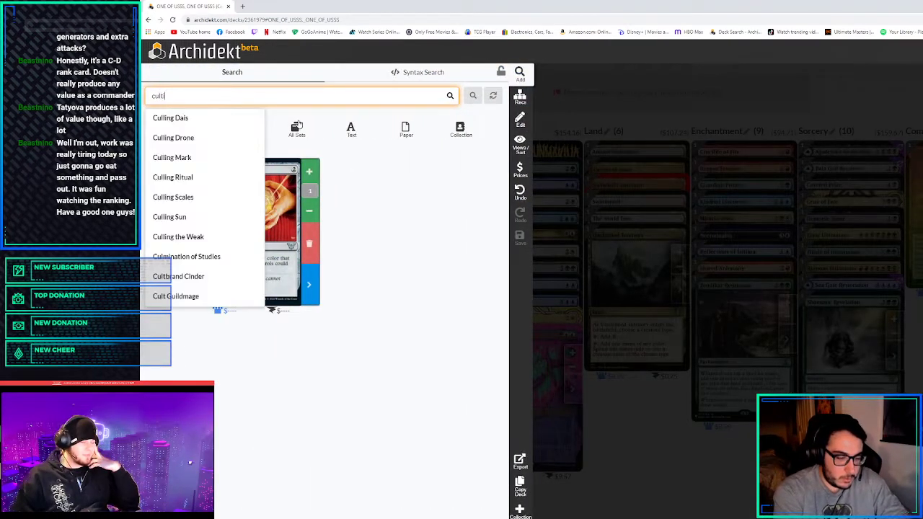
{"action": "type", "text": "Cultivate"}
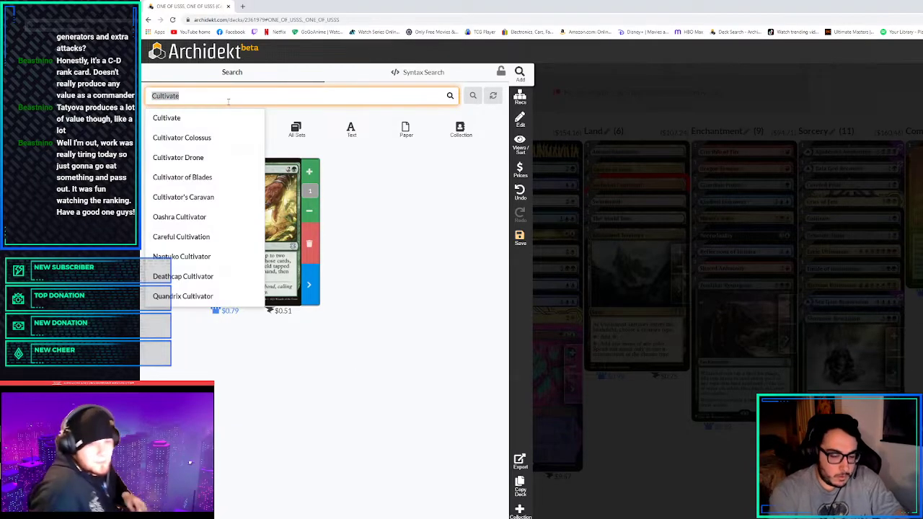
{"action": "type", "text": "kodama"}
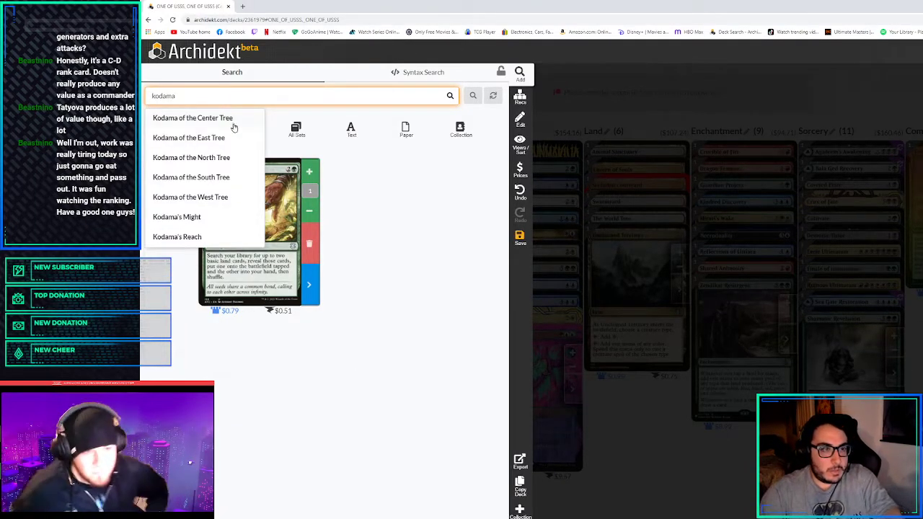
{"action": "left_click", "coordinate": [176, 236]}
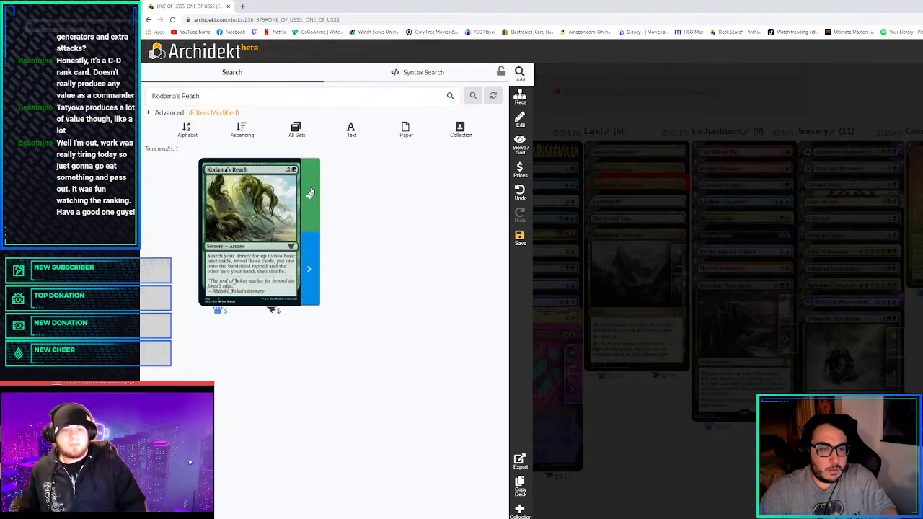
{"action": "left_click", "coordinate": [309, 170]}
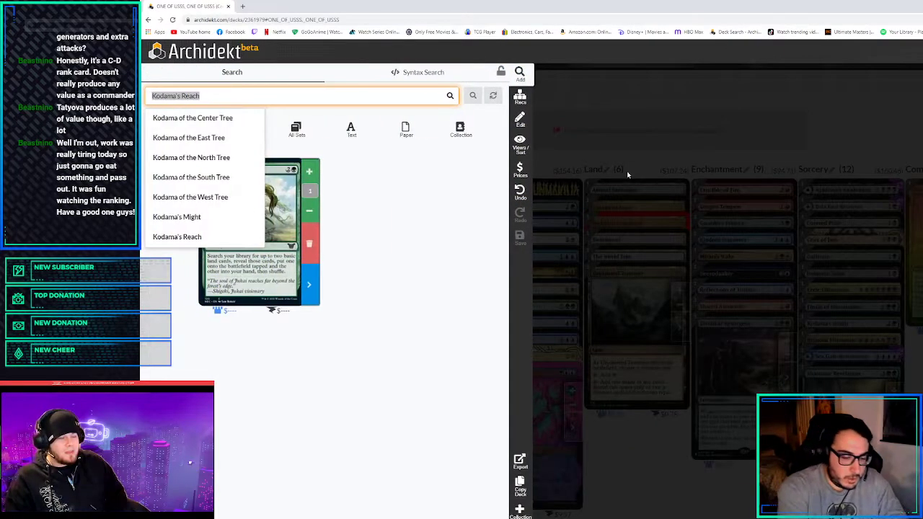
Look up Nature's Lore, Farseek and Three Visits from the suggestions
{"action": "type", "text": "naturer"}
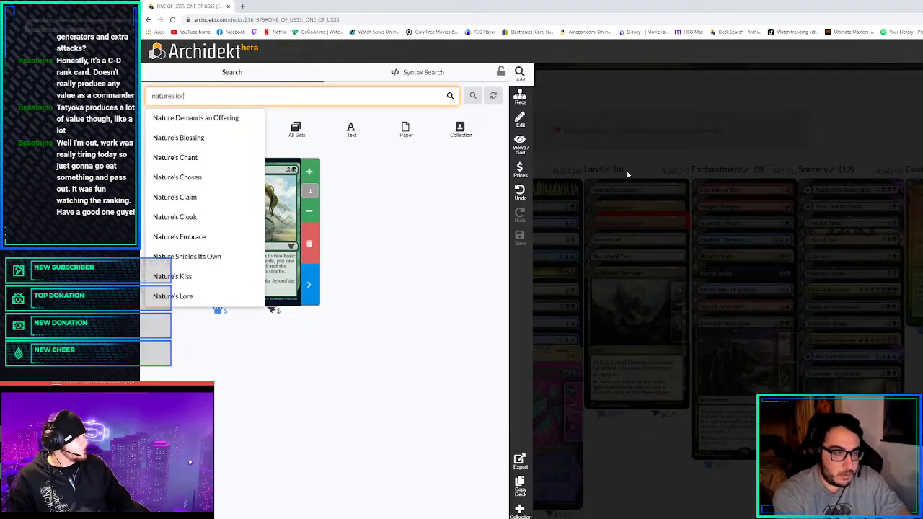
{"action": "left_click", "coordinate": [173, 295]}
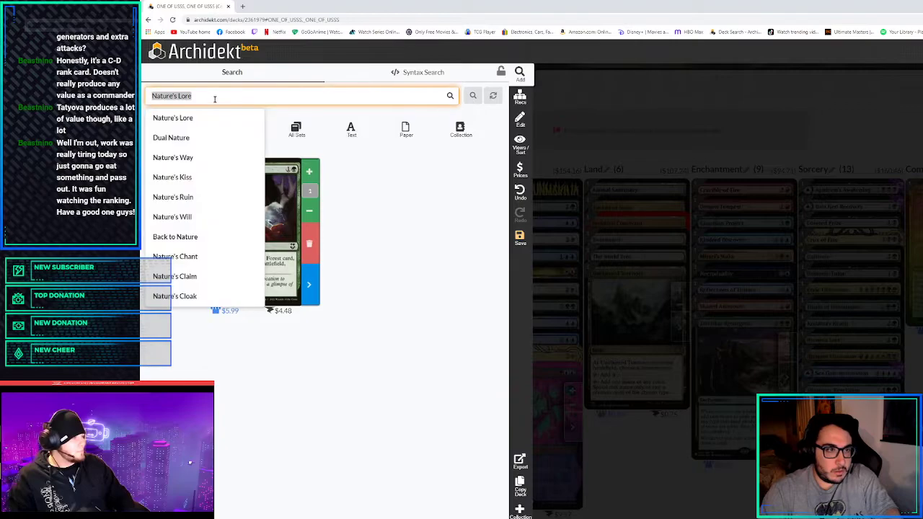
{"action": "type", "text": "farseek"}
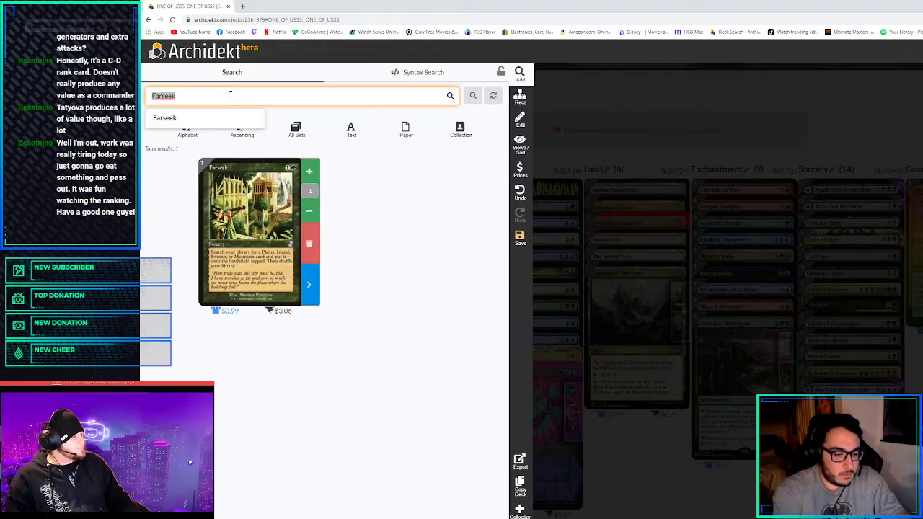
{"action": "type", "text": "three vis"}
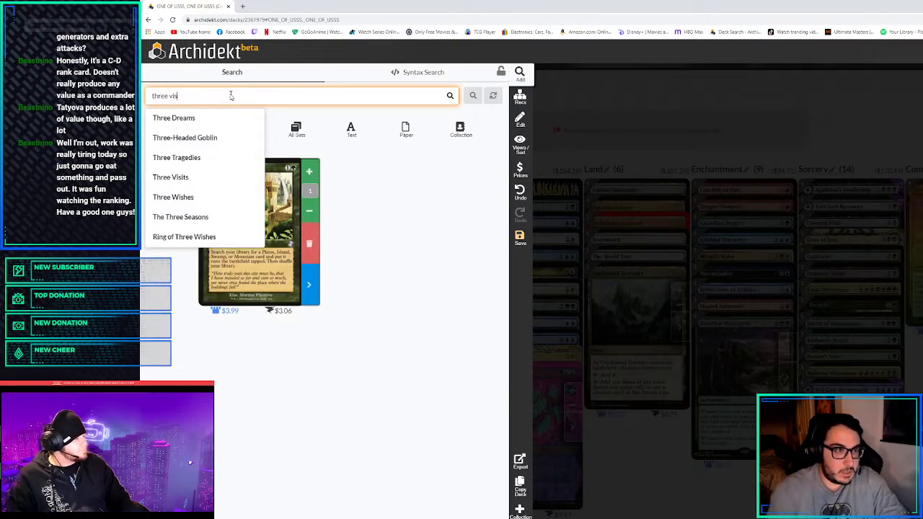
{"action": "left_click", "coordinate": [170, 176]}
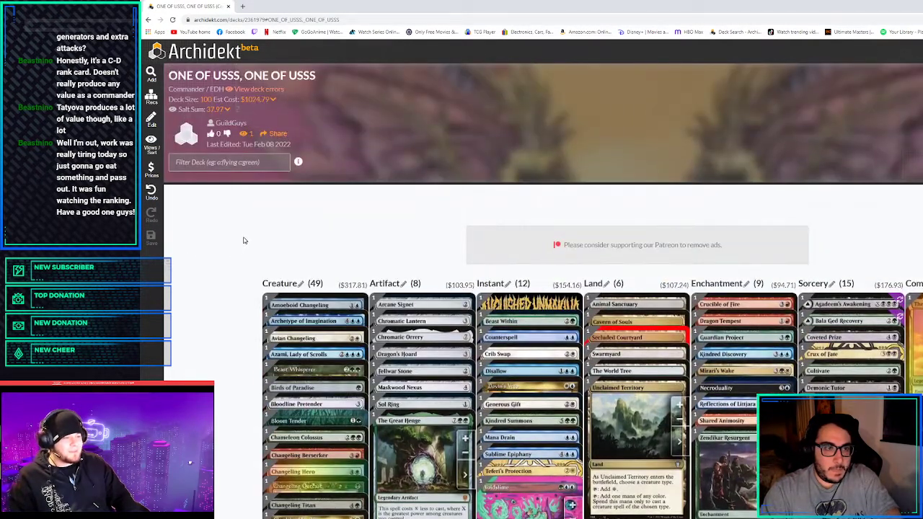
{"action": "scroll", "scroll_direction": "down", "scroll_amount": 3}
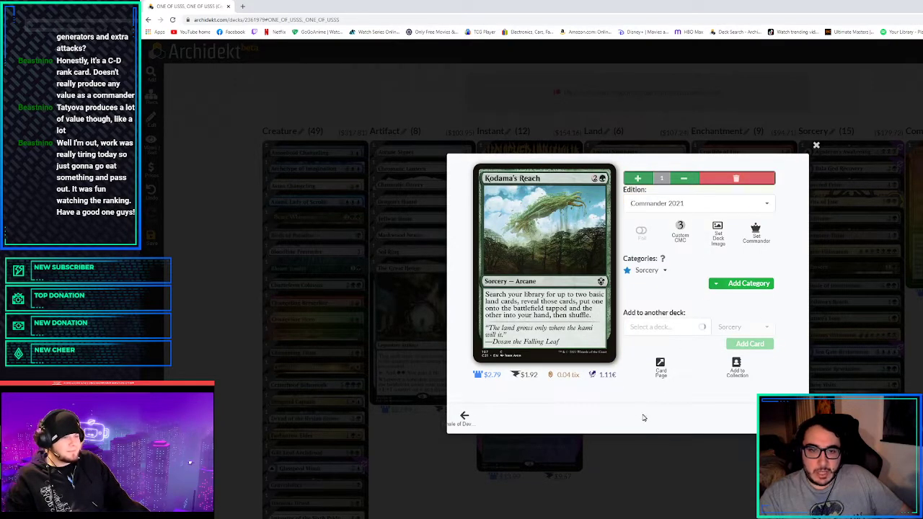
{"action": "left_click", "coordinate": [695, 202]}
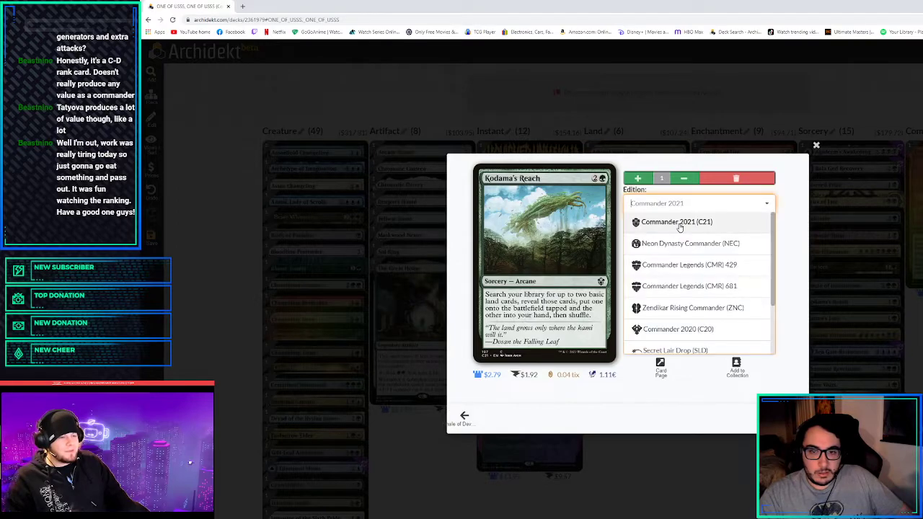
{"action": "left_click", "coordinate": [676, 222]}
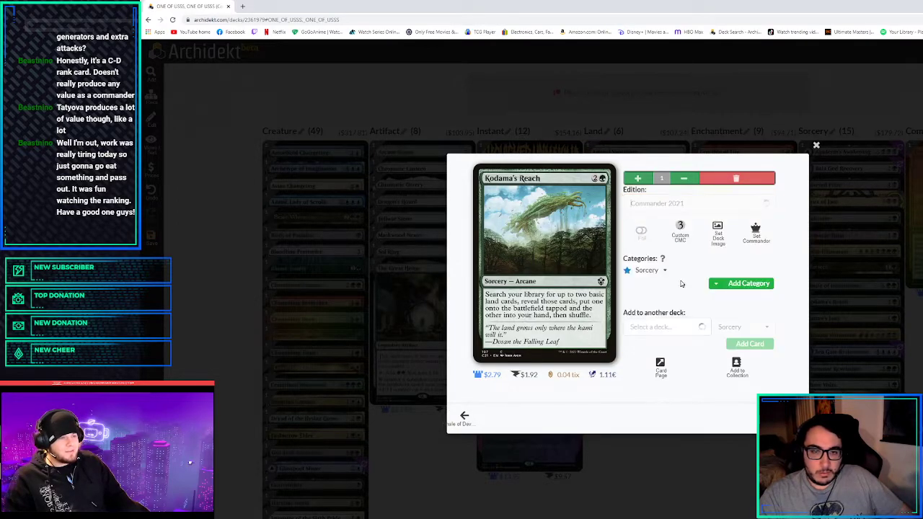
{"action": "left_click", "coordinate": [696, 202]}
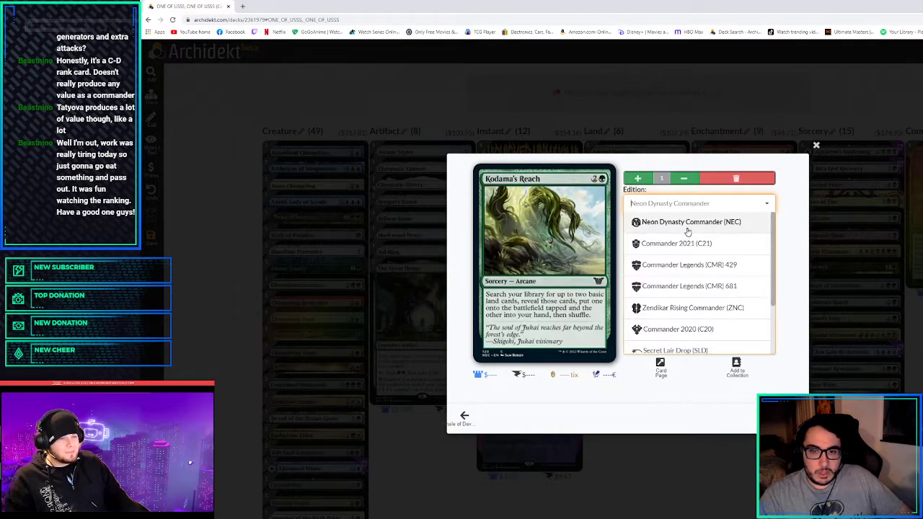
{"action": "left_click", "coordinate": [675, 242]}
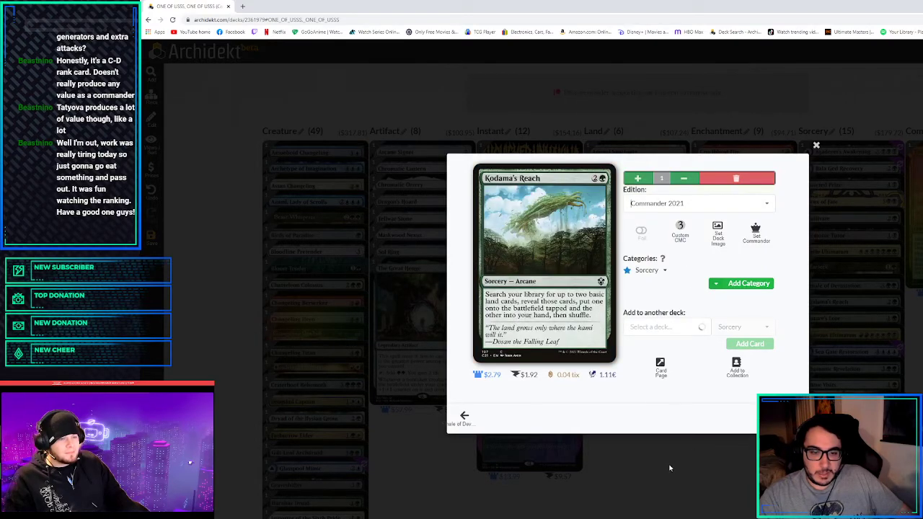
{"action": "left_click", "coordinate": [816, 144]}
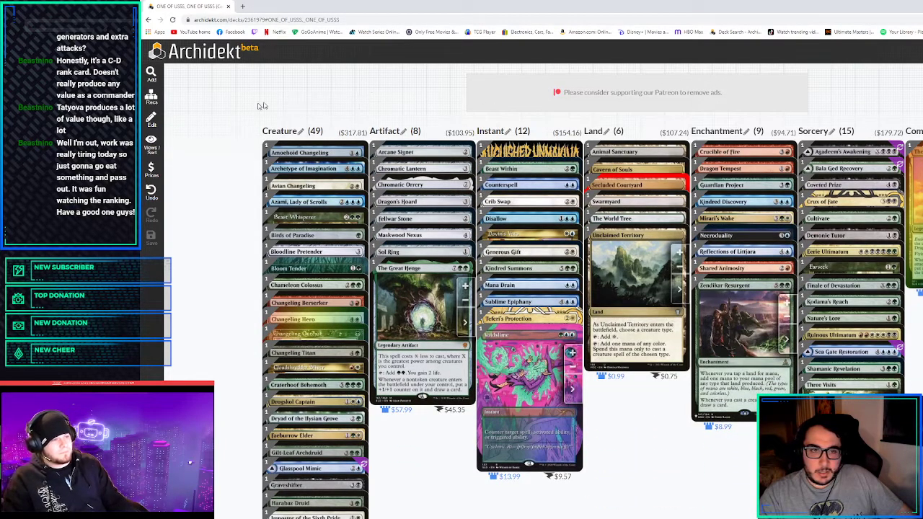
Scroll through the deck columns reviewing the 49 creatures and 12 instants
{"action": "scroll", "scroll_direction": "down", "scroll_amount": 3}
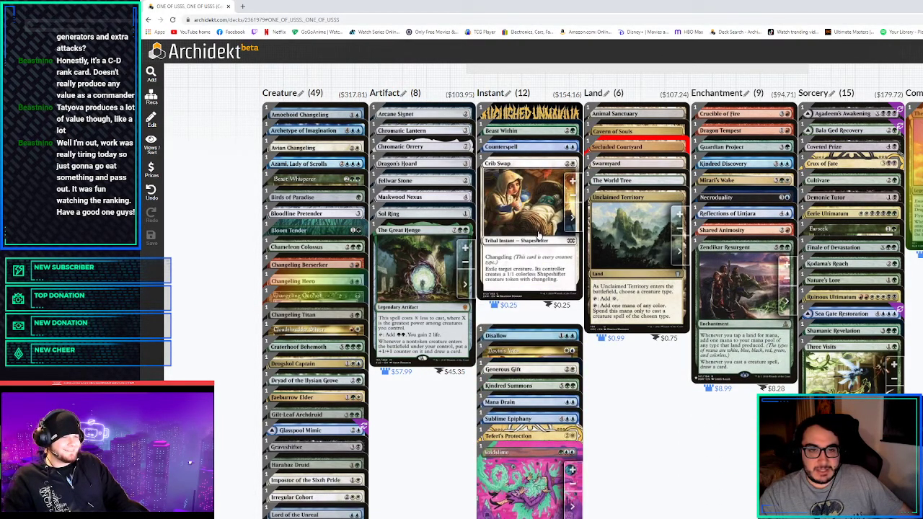
{"action": "mouse_move", "coordinate": [546, 231]}
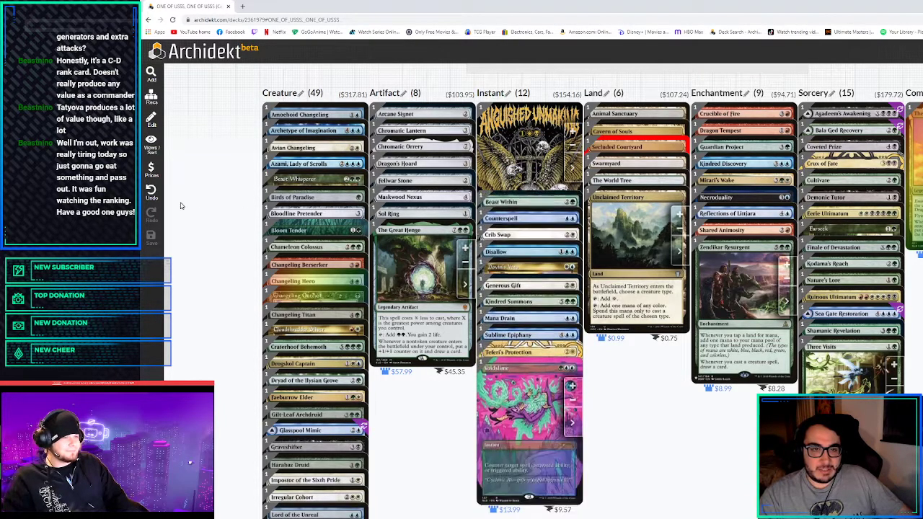
{"action": "scroll", "scroll_direction": "down", "scroll_amount": 3}
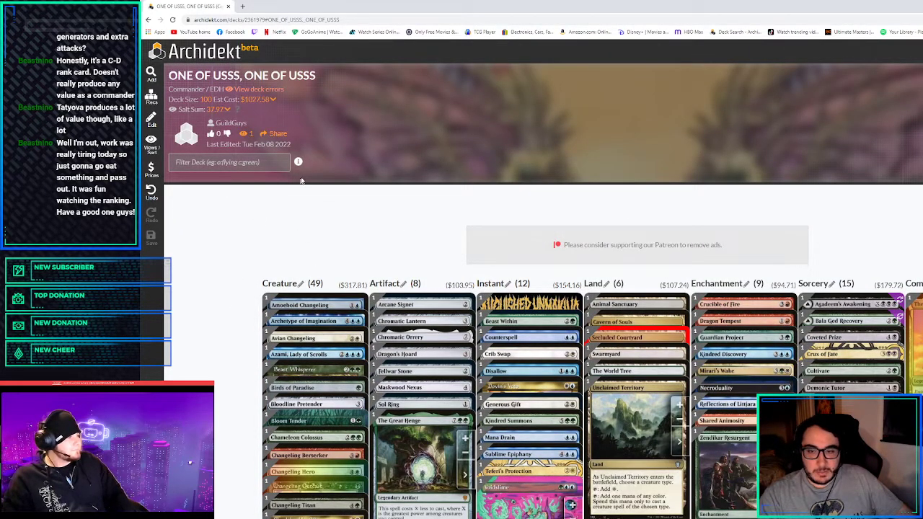
{"action": "mouse_move", "coordinate": [219, 205]}
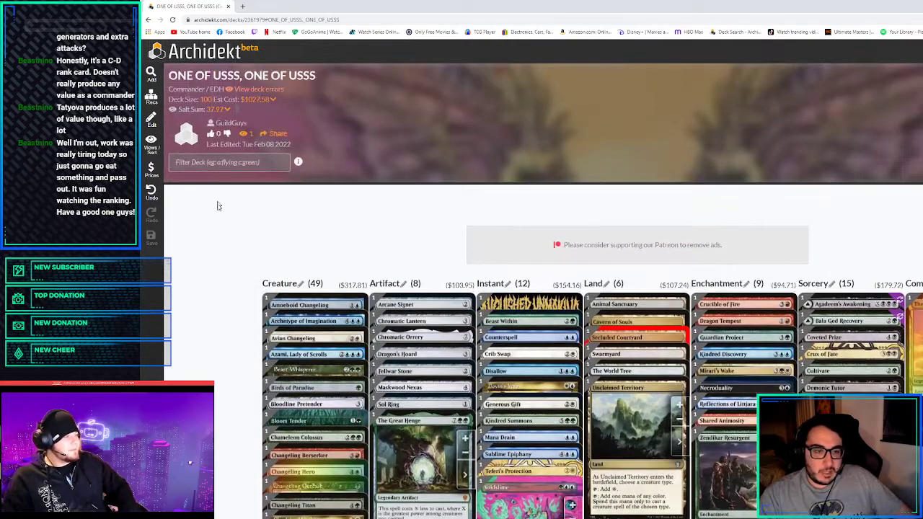
{"action": "scroll", "scroll_direction": "down", "scroll_amount": 3}
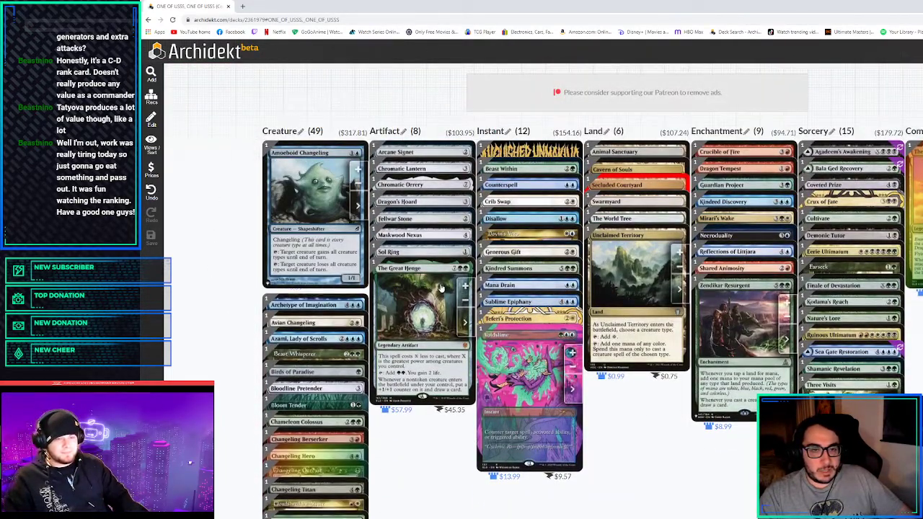
{"action": "scroll", "scroll_direction": "down", "scroll_amount": 3}
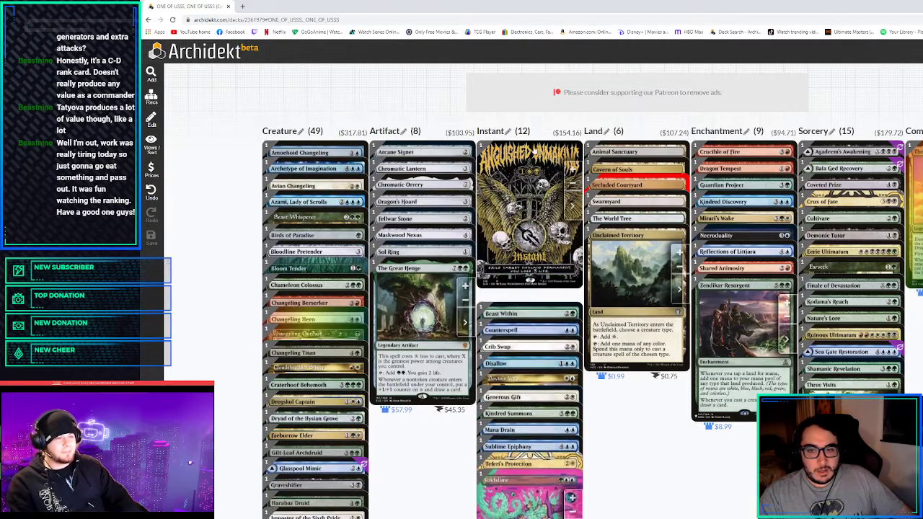
{"action": "scroll", "scroll_direction": "down", "scroll_amount": 3}
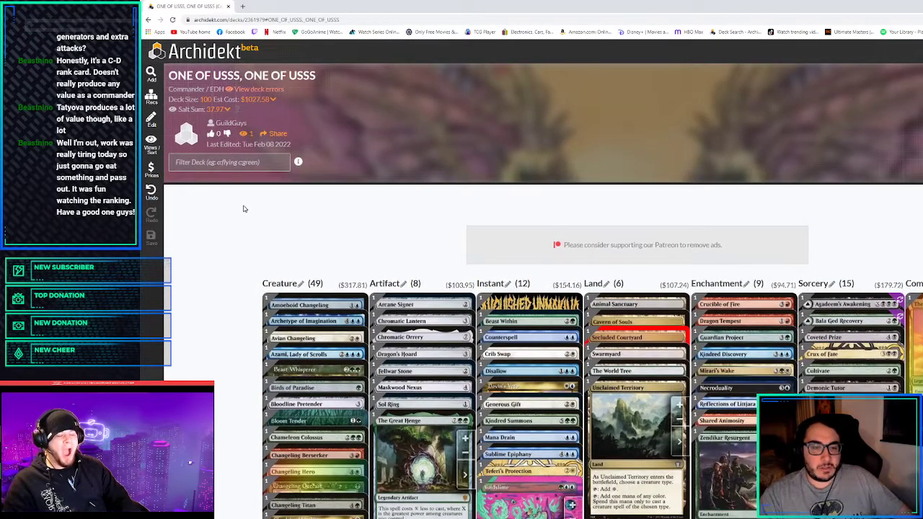
{"action": "scroll", "scroll_direction": "down", "scroll_amount": 3}
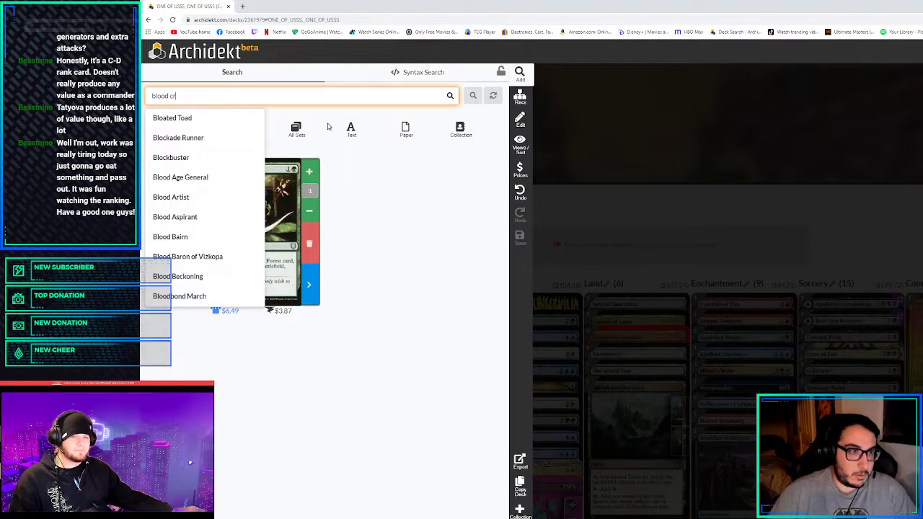
Look up the lands Blood Crypt, Breeding Pool and Deathcap Glade in card search
{"action": "type", "text": "Blood Crypt"}
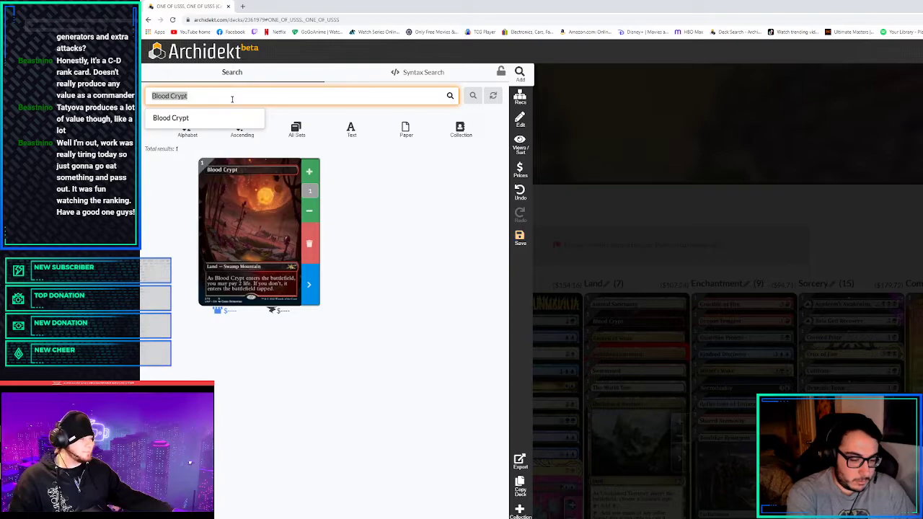
{"action": "type", "text": "breeding Pool"}
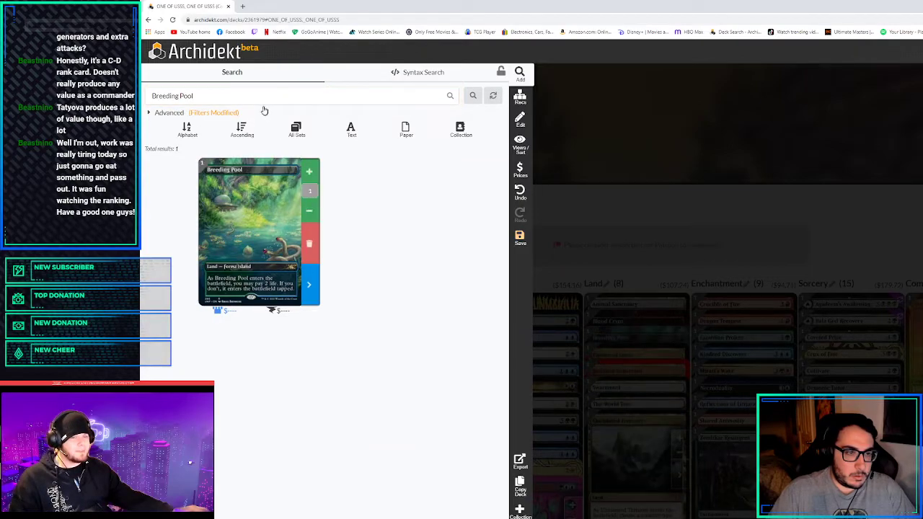
{"action": "type", "text": "deathcap"}
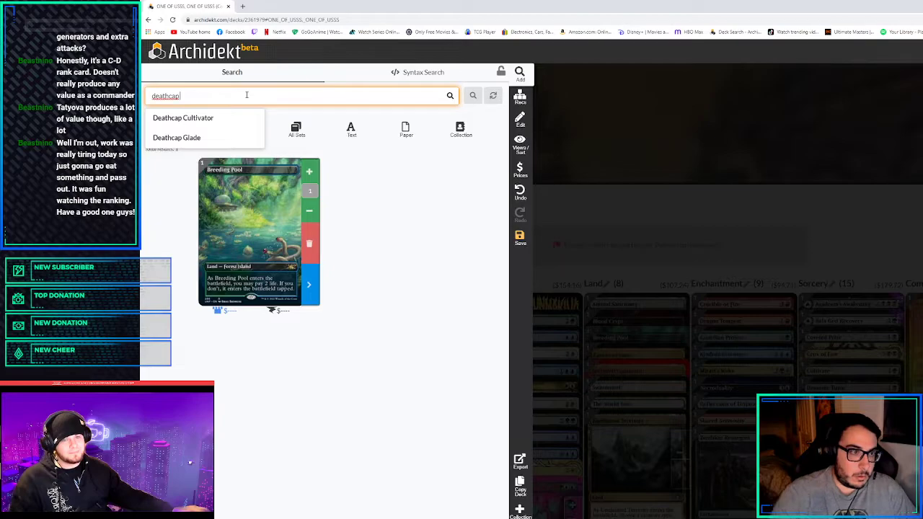
{"action": "left_click", "coordinate": [176, 139]}
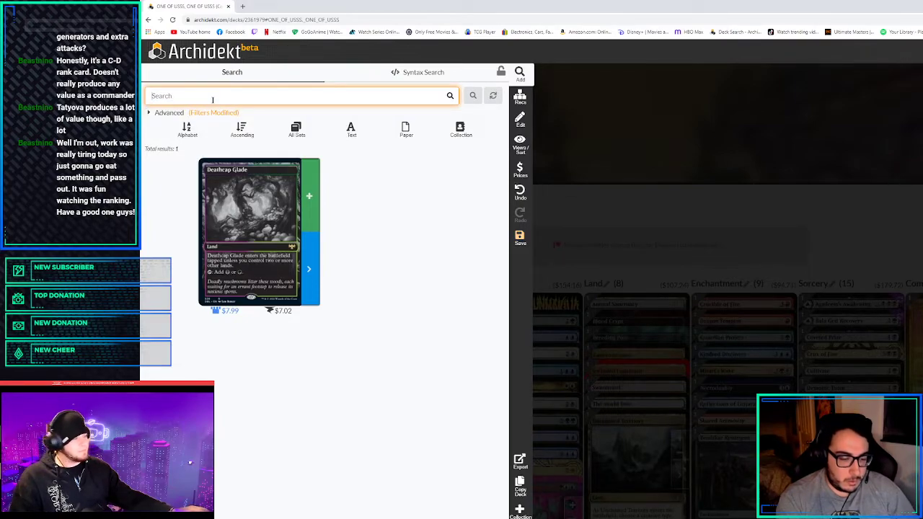
Look up Exotic Orchard, Command Tower and Path of Ancestry for the deck's lands
{"action": "type", "text": "exotic or"}
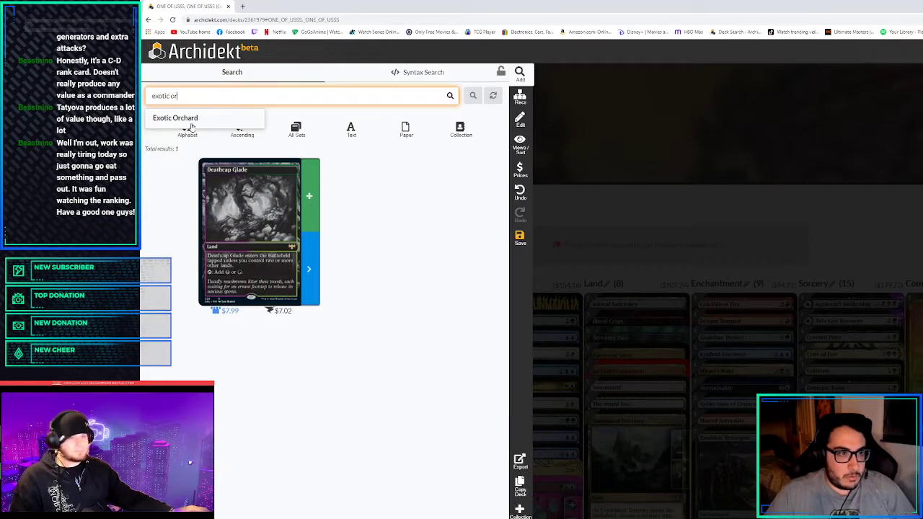
{"action": "left_click", "coordinate": [176, 118]}
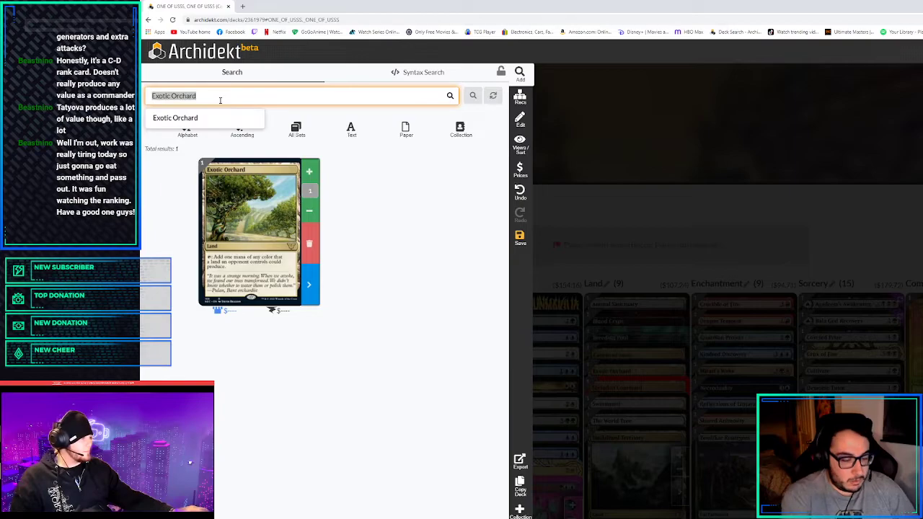
{"action": "type", "text": "command tower"}
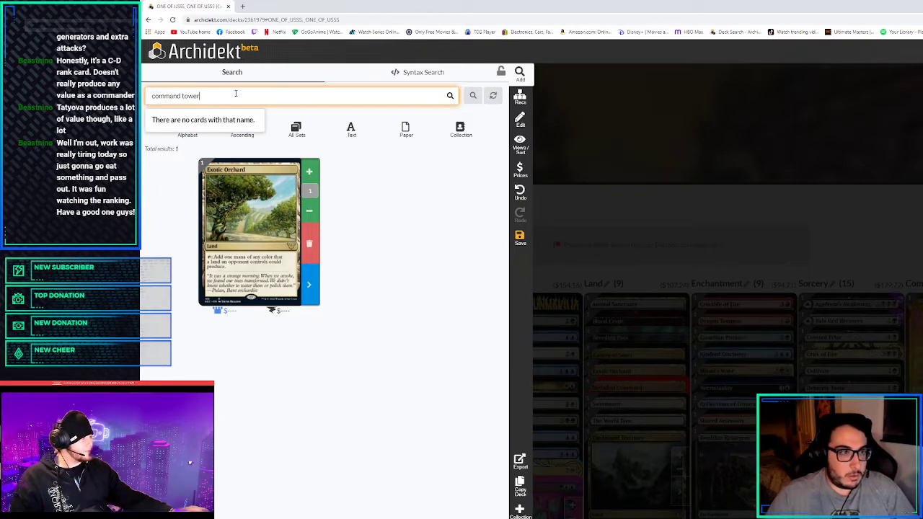
{"action": "type", "text": "Command Tower"}
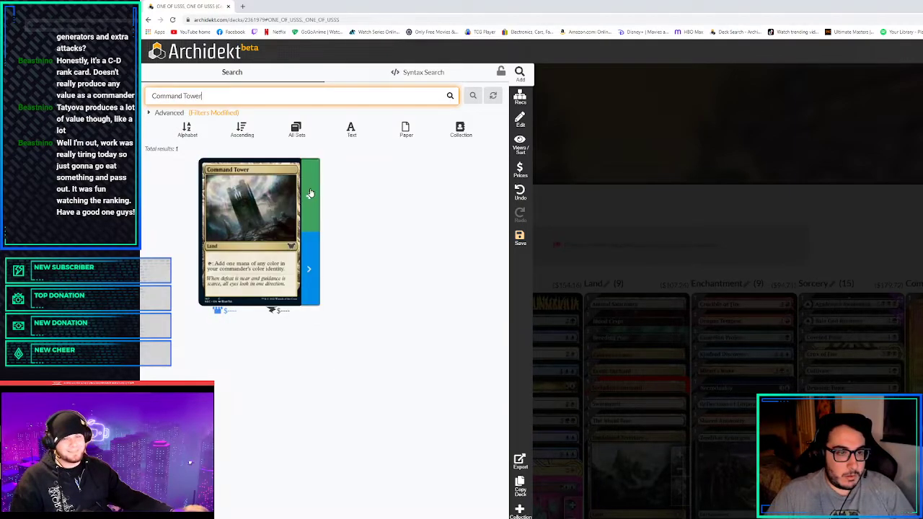
{"action": "left_click", "coordinate": [309, 199]}
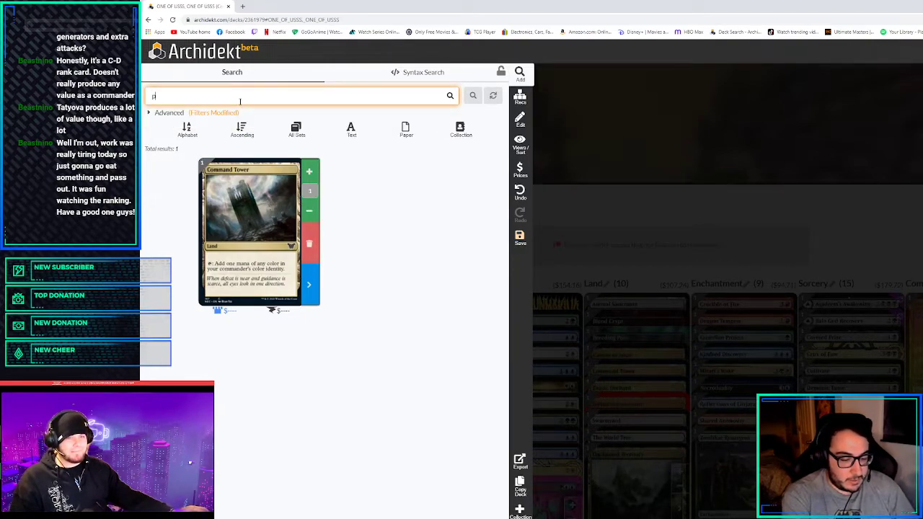
{"action": "type", "text": "Path of Ancestry"}
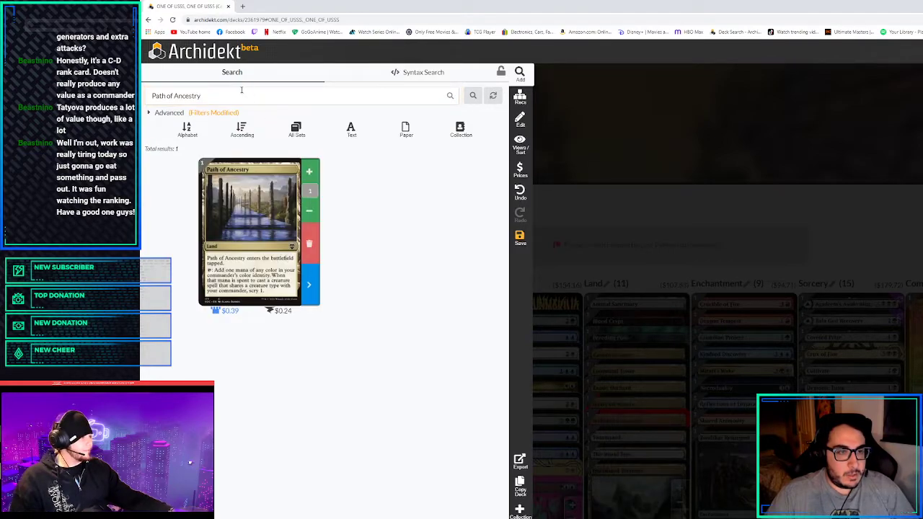
{"action": "left_click", "coordinate": [296, 95]}
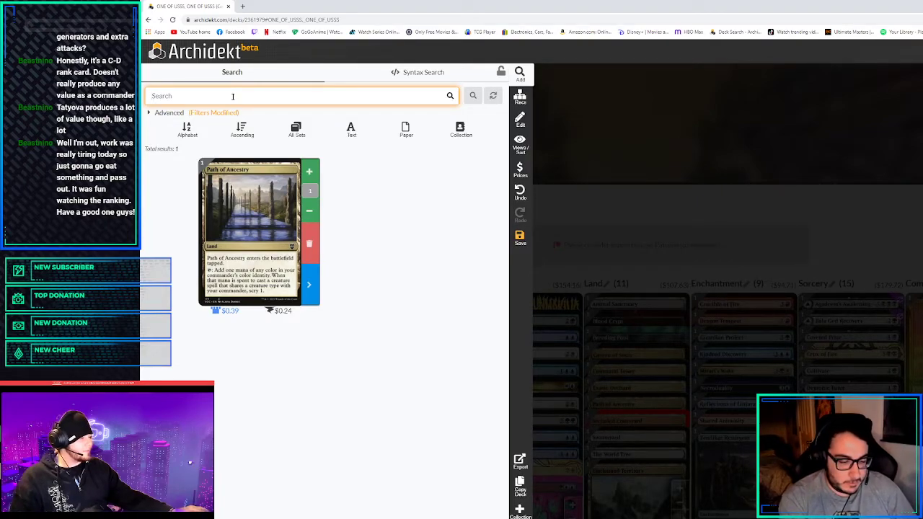
Look up Godless Shrine and then Hallowed Fountain from the search suggestions
{"action": "type", "text": "godless"}
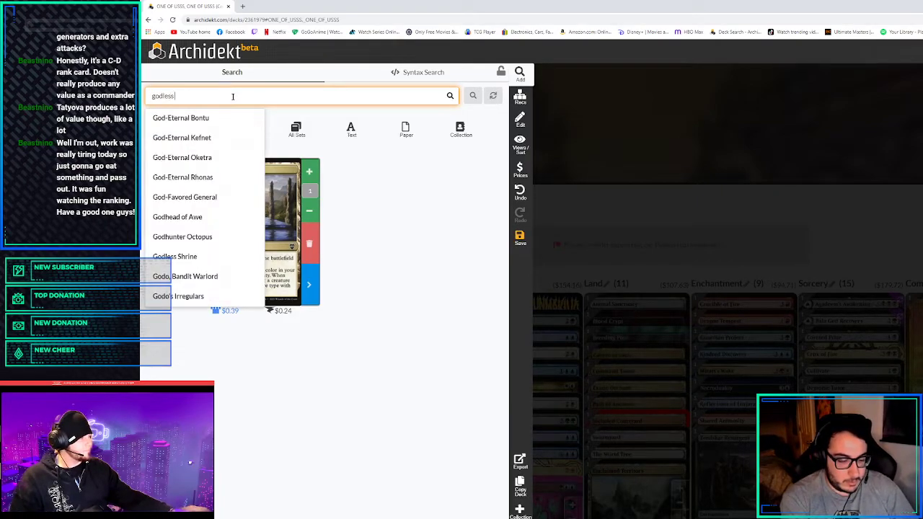
{"action": "left_click", "coordinate": [174, 257]}
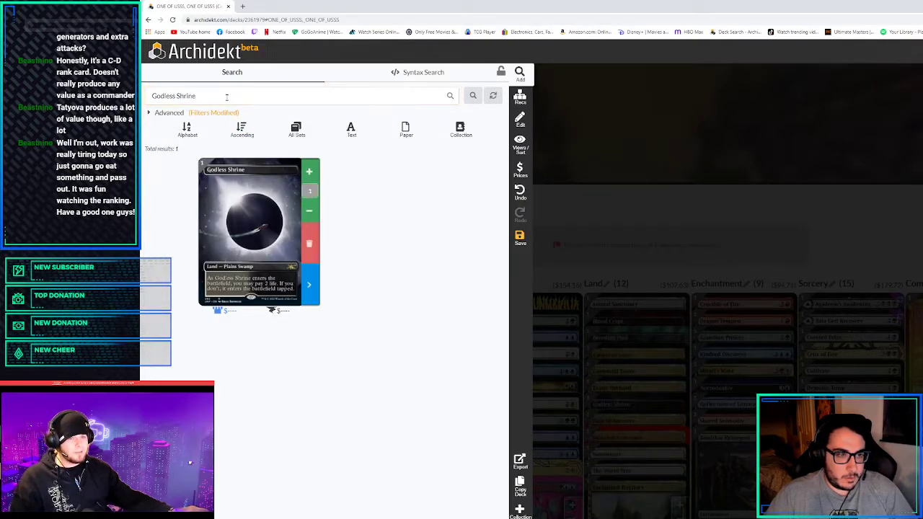
{"action": "type", "text": "hallowed fo"}
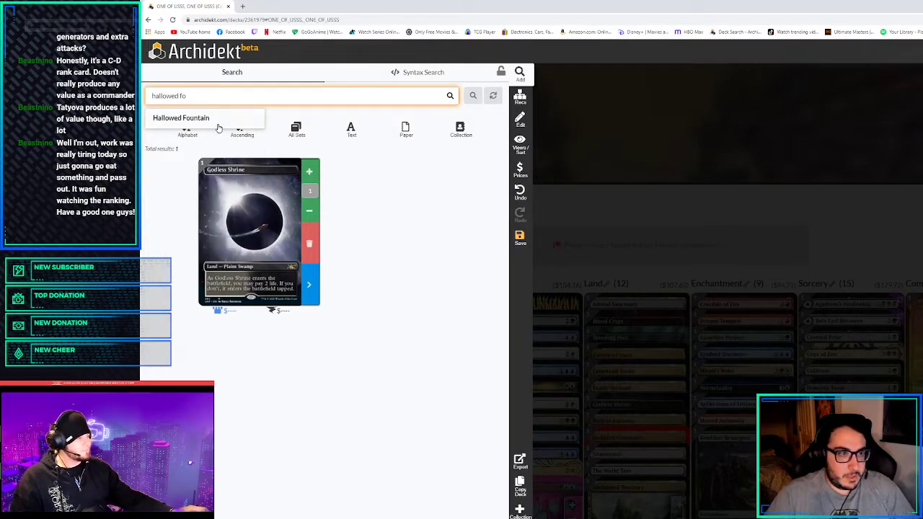
{"action": "left_click", "coordinate": [182, 118]}
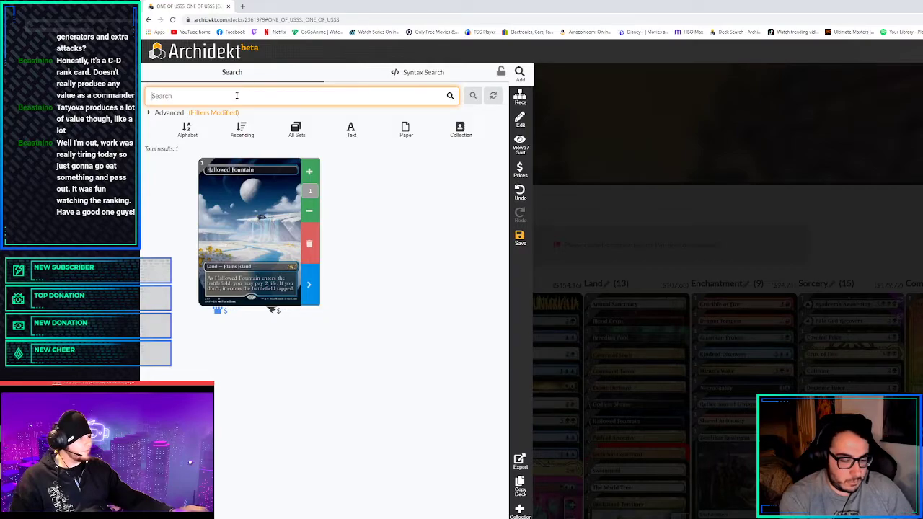
Search Indatha Triome, Ketria Triome, Overgrown Tomb and Raugrin Triome for the lands
{"action": "type", "text": "ind"}
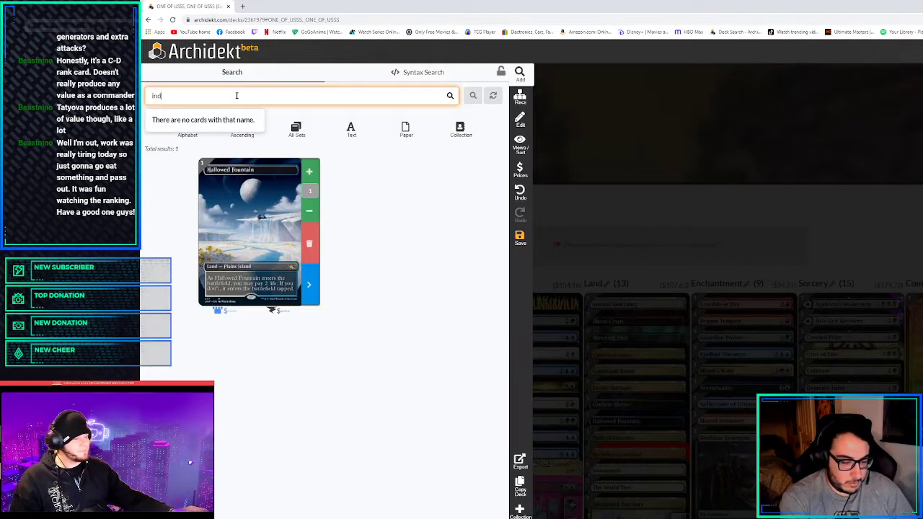
{"action": "type", "text": "Indatha Triome"}
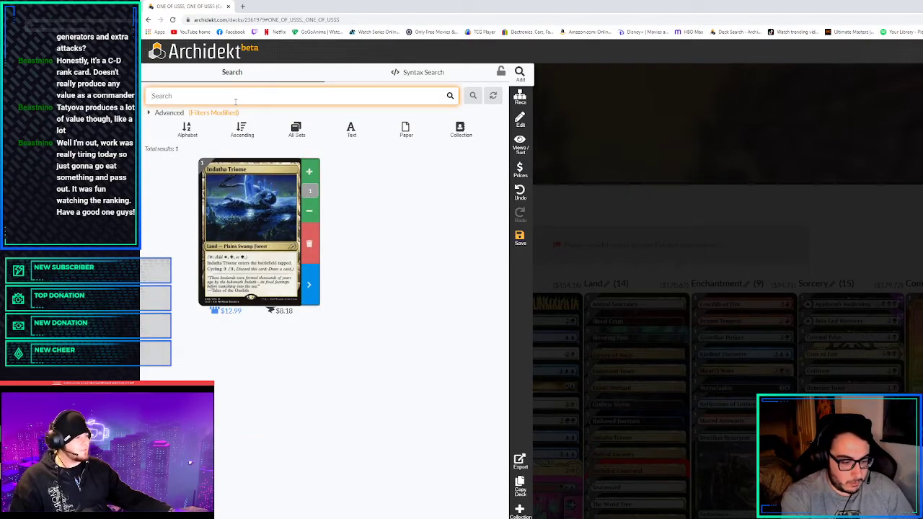
{"action": "type", "text": "ketria"}
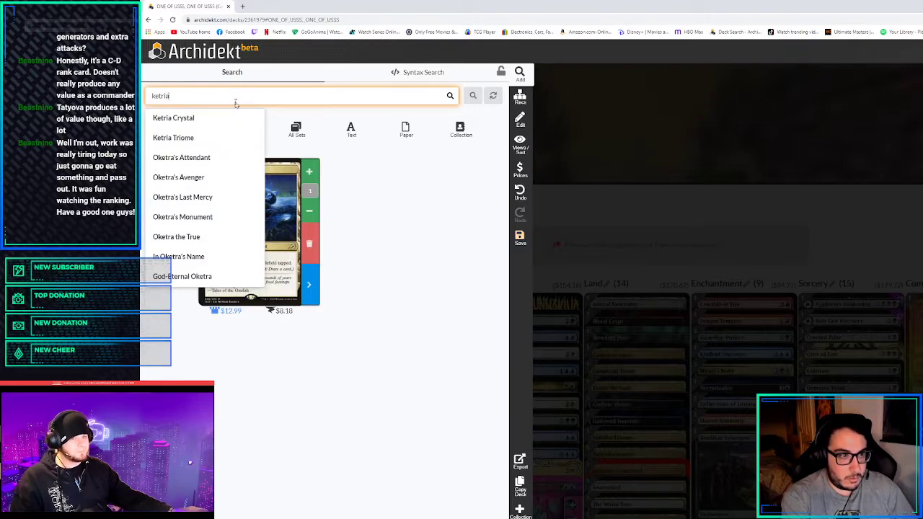
{"action": "left_click", "coordinate": [173, 137]}
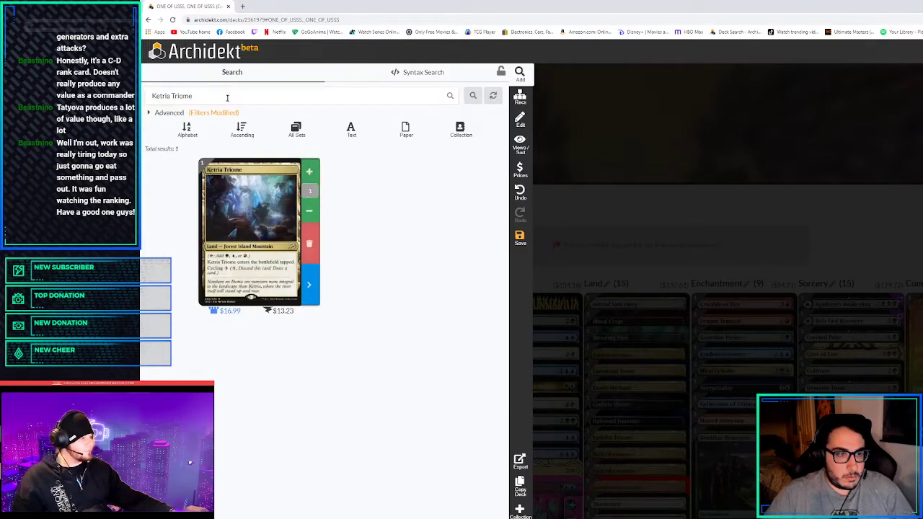
{"action": "type", "text": "ove"}
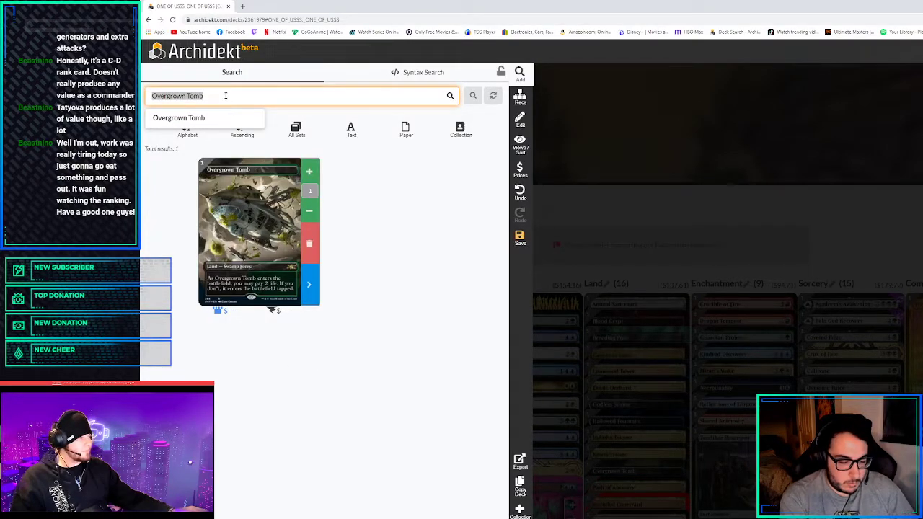
{"action": "type", "text": "raguran tri"}
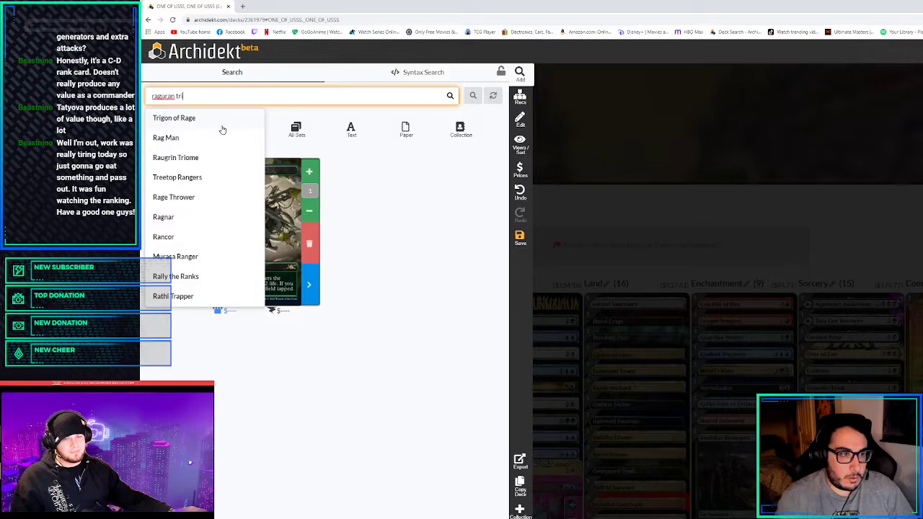
{"action": "left_click", "coordinate": [176, 158]}
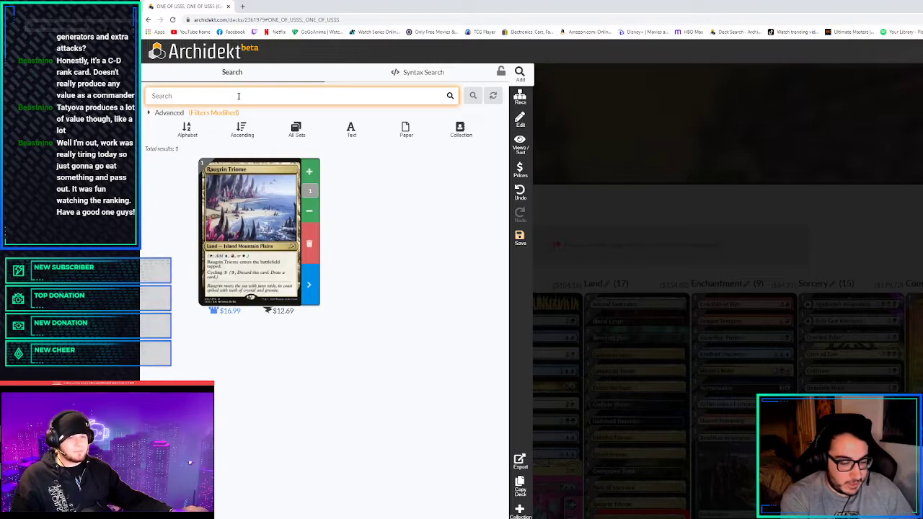
Bring up Sacred Foundry, Savai Triome and Steam Vents from the search suggestions
{"action": "type", "text": "sacred fo"}
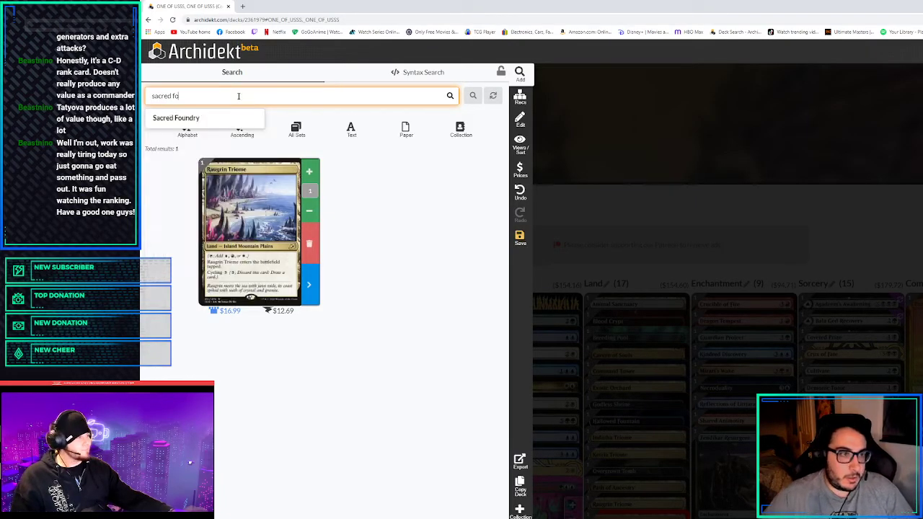
{"action": "left_click", "coordinate": [176, 119]}
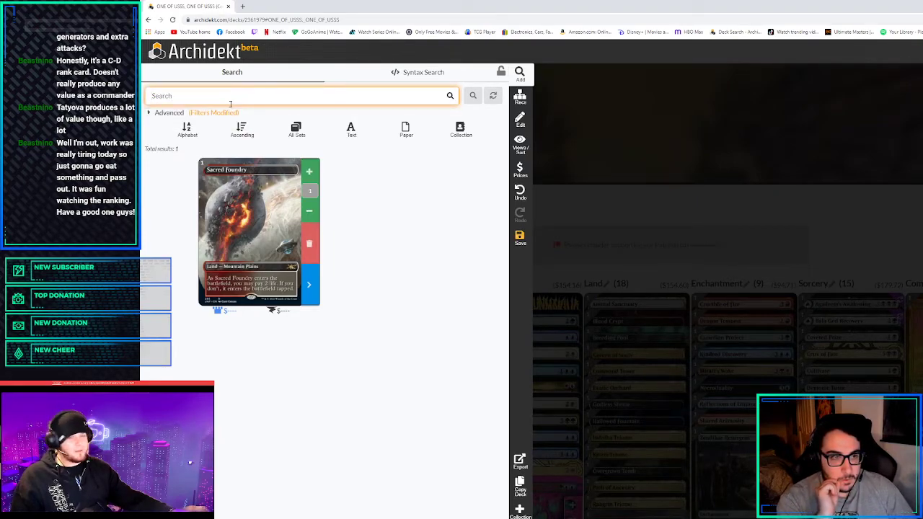
{"action": "type", "text": "savai tri"}
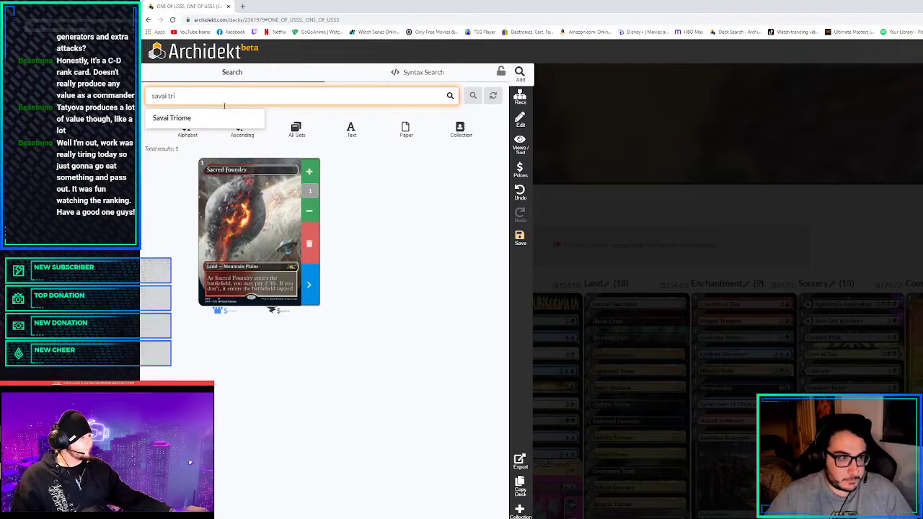
{"action": "left_click", "coordinate": [172, 119]}
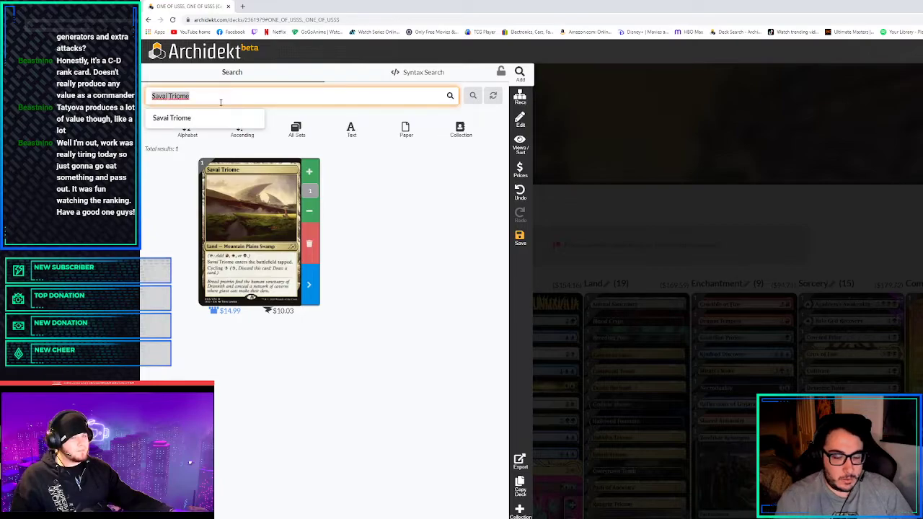
{"action": "type", "text": "steam ve"}
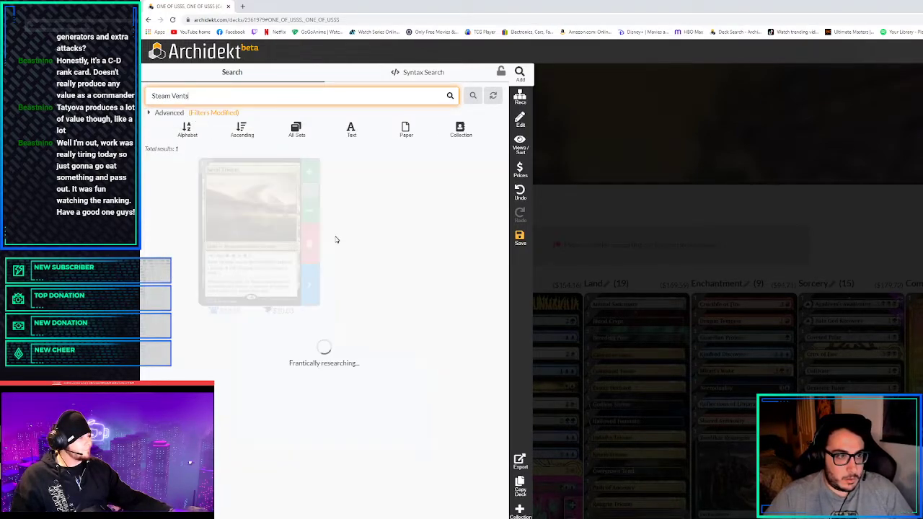
{"action": "left_click", "coordinate": [309, 172]}
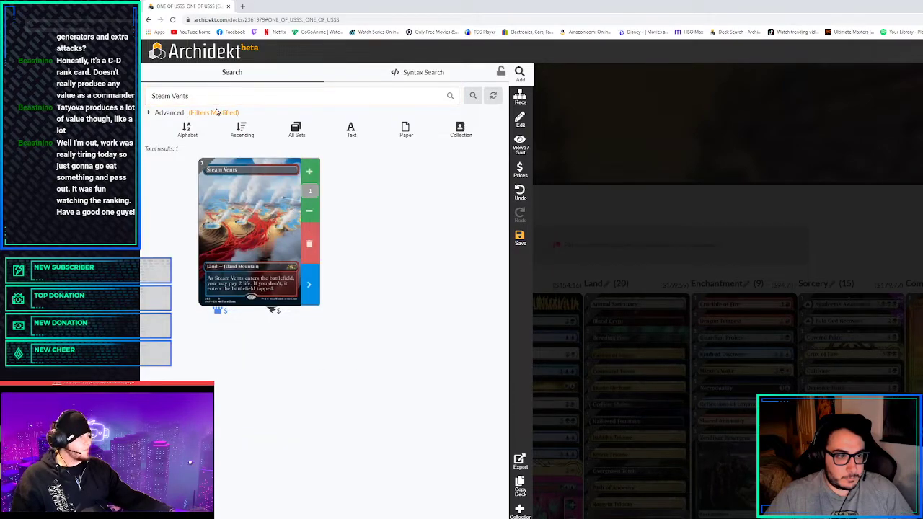
Bring up Stomping Ground, Temple Garden, Watery Grave and Zagoth Triome
{"action": "type", "text": "stomping gr"}
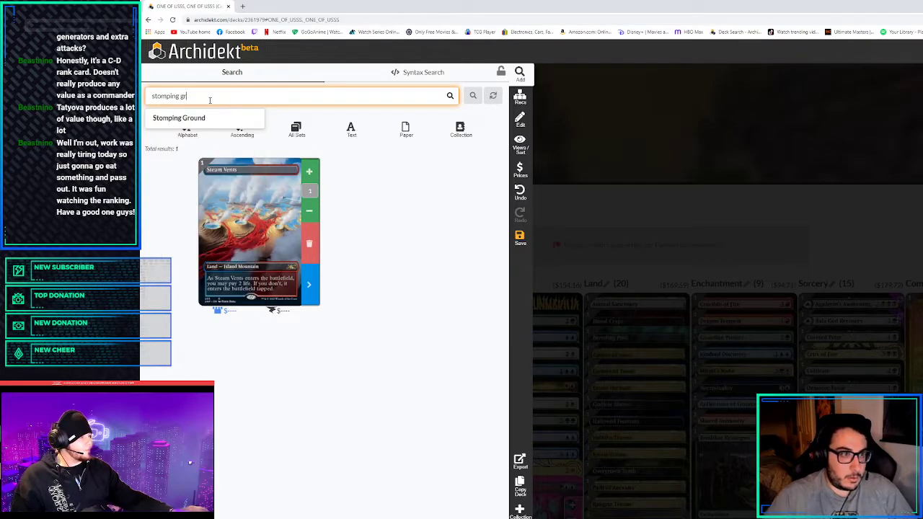
{"action": "left_click", "coordinate": [179, 119]}
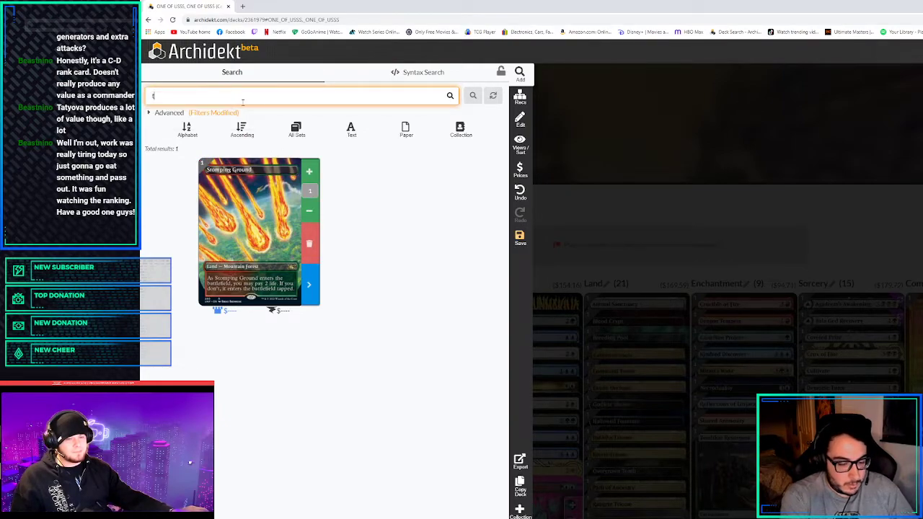
{"action": "type", "text": "temple gar"}
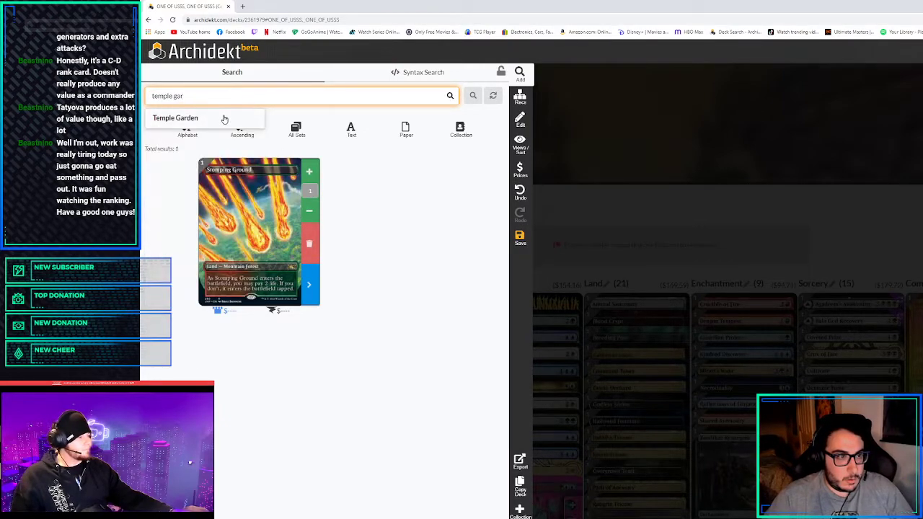
{"action": "left_click", "coordinate": [176, 118]}
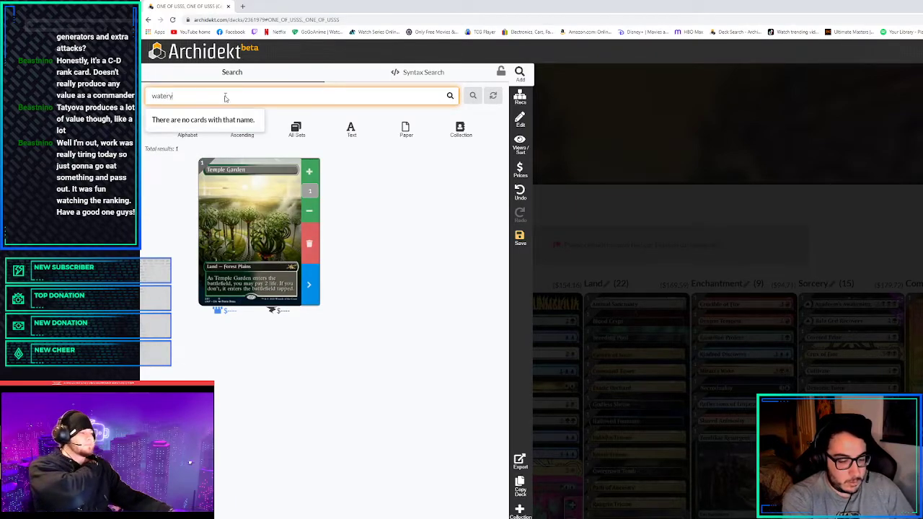
{"action": "type", "text": "Watery Grave"}
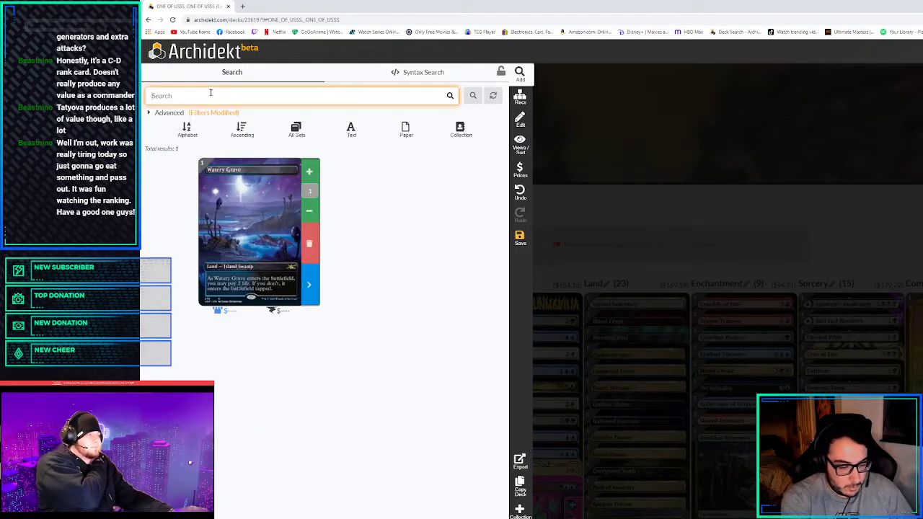
{"action": "type", "text": "zagoth tri"}
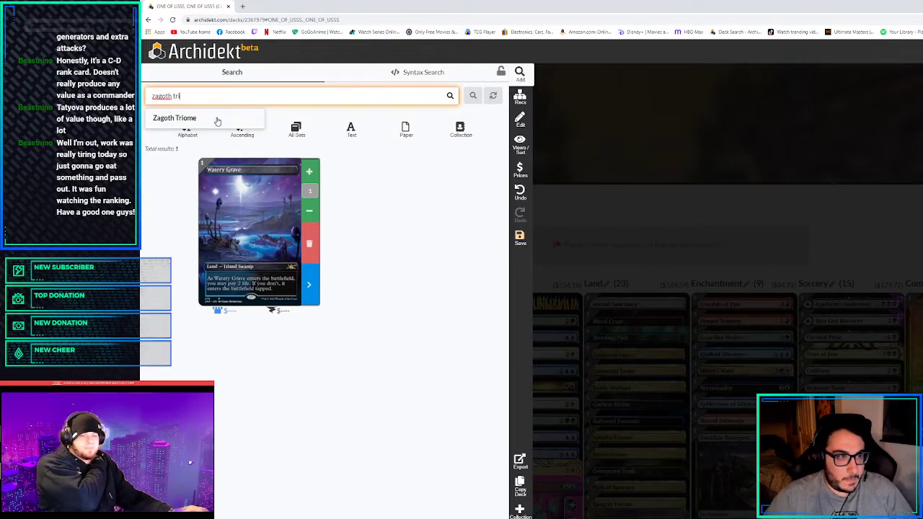
{"action": "left_click", "coordinate": [175, 118]}
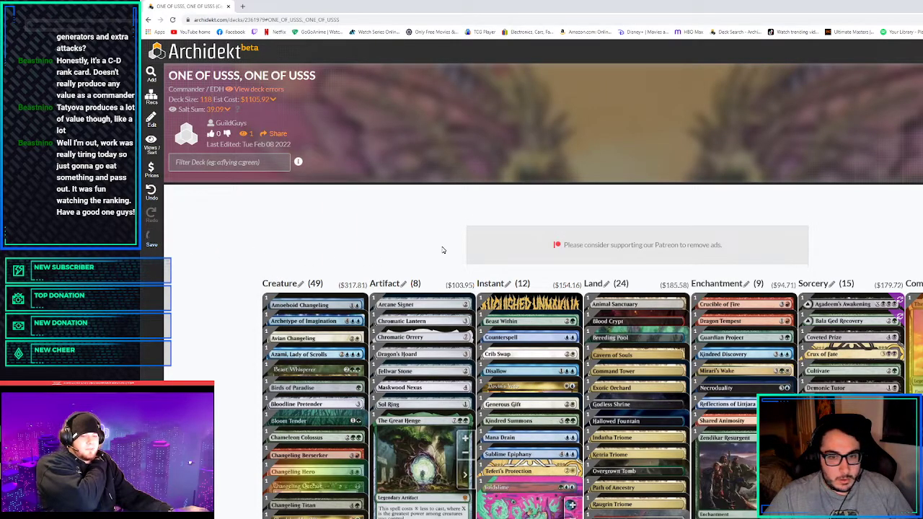
Scroll down the deck view to check the Land column's 24 cards
{"action": "scroll", "scroll_direction": "down", "scroll_amount": 3}
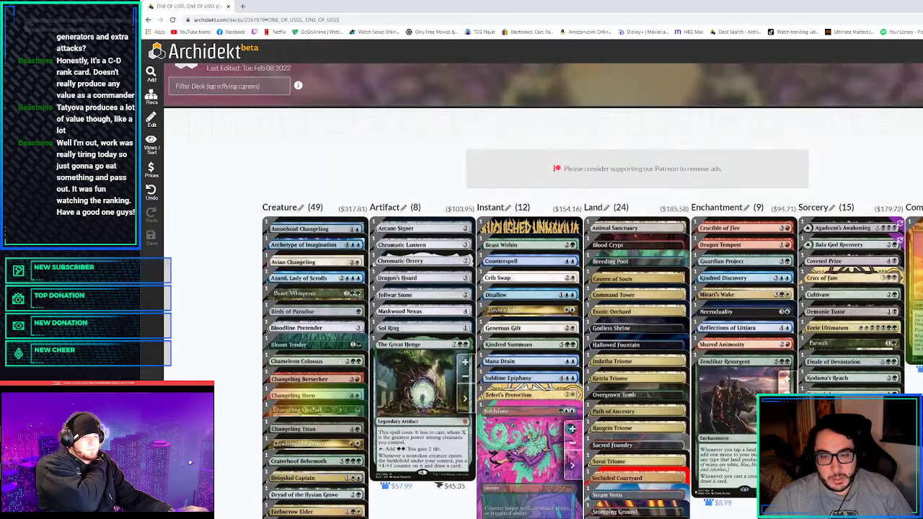
{"action": "scroll", "scroll_direction": "down", "scroll_amount": 3}
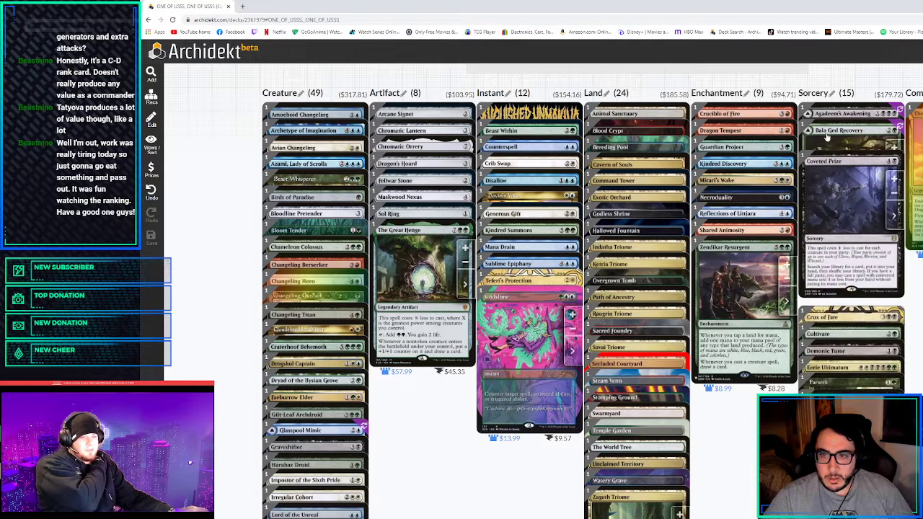
{"action": "scroll", "scroll_direction": "down", "scroll_amount": 3}
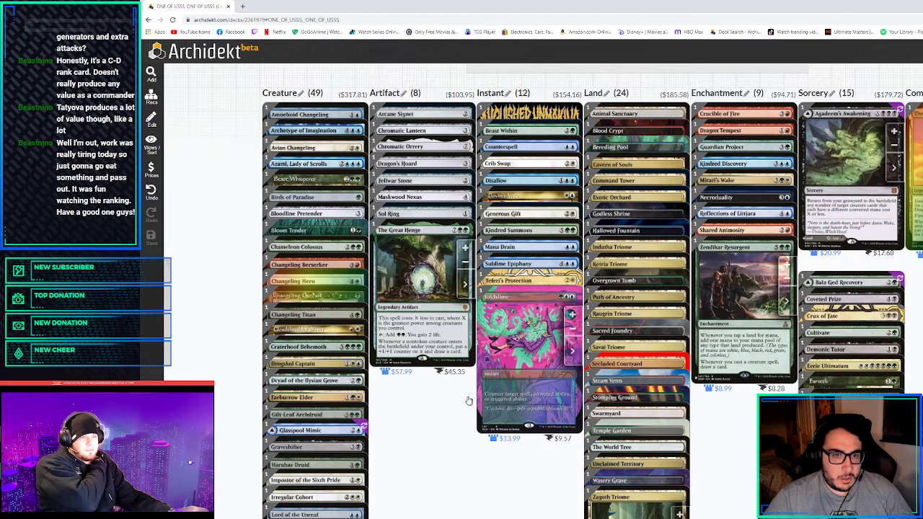
{"action": "scroll", "scroll_direction": "down", "scroll_amount": 3}
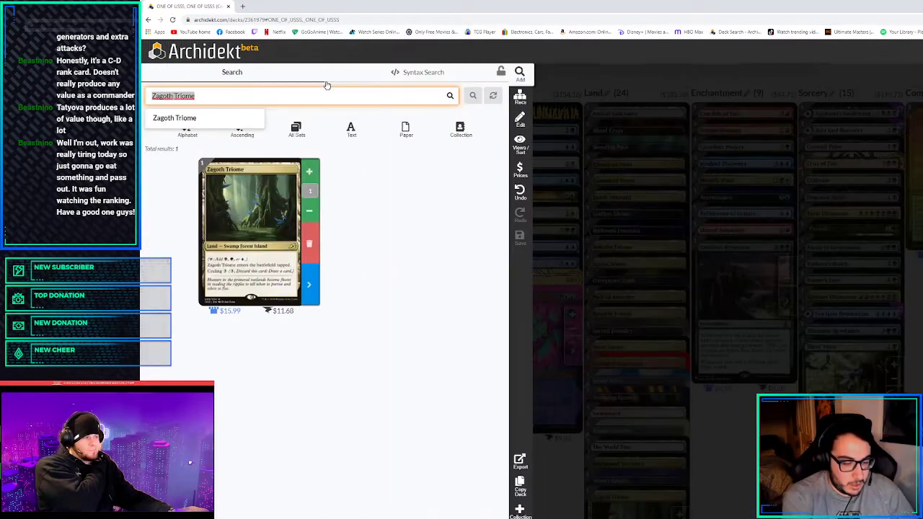
Search the basic lands Island, Swamp, Mountain, Plains and Forest in turn
{"action": "type", "text": "island"}
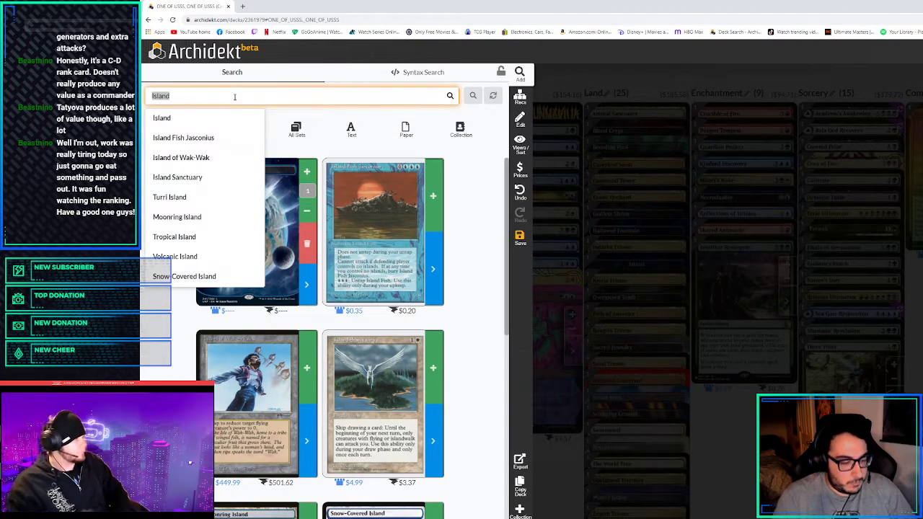
{"action": "type", "text": "swamp"}
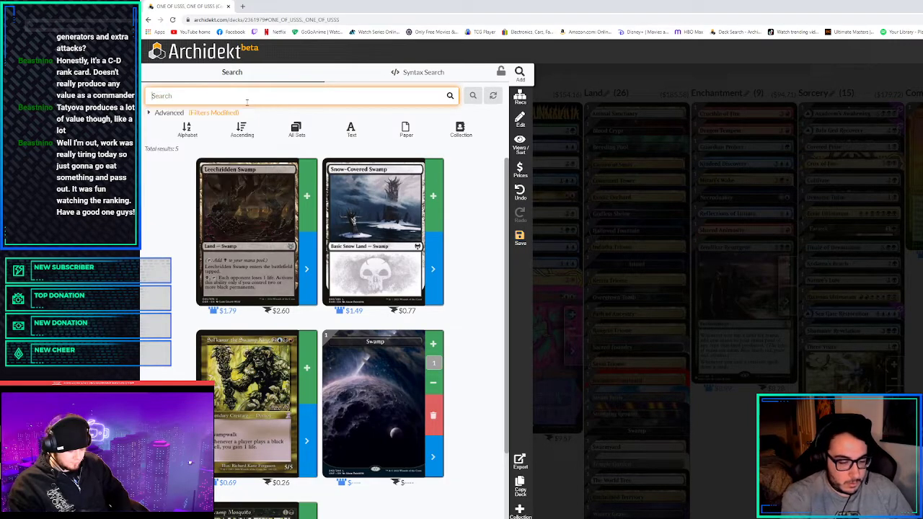
{"action": "type", "text": "mounta"}
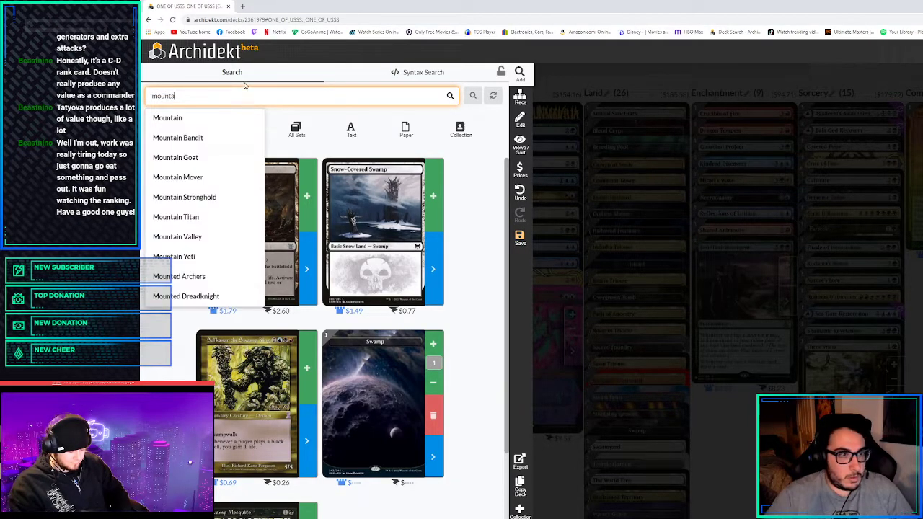
{"action": "left_click", "coordinate": [167, 118]}
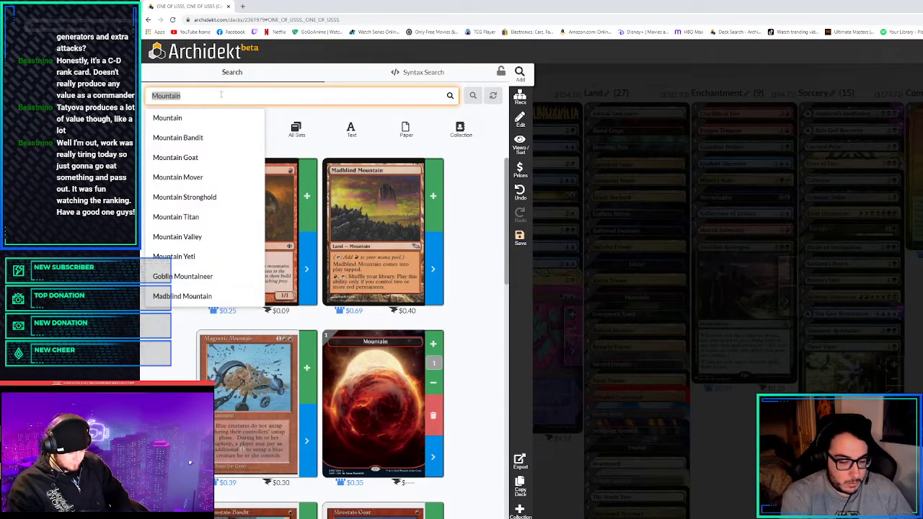
{"action": "type", "text": "Plains"}
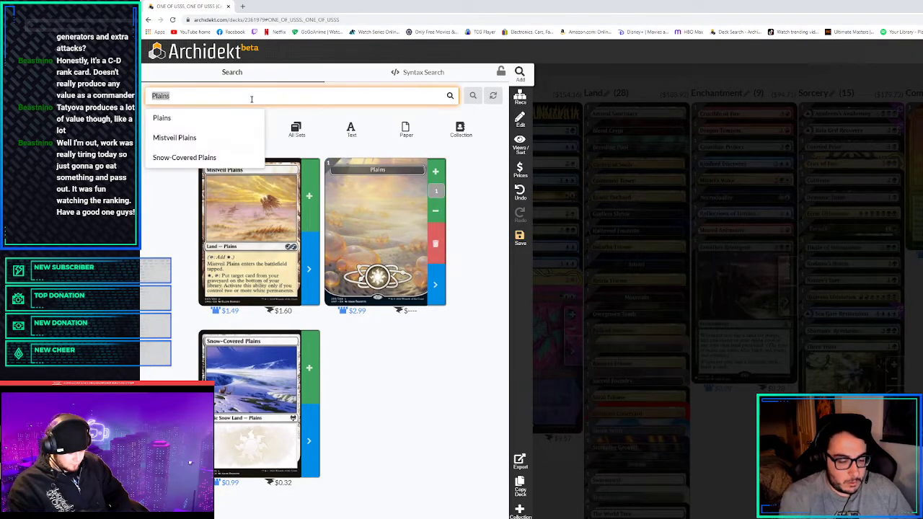
{"action": "type", "text": "forest"}
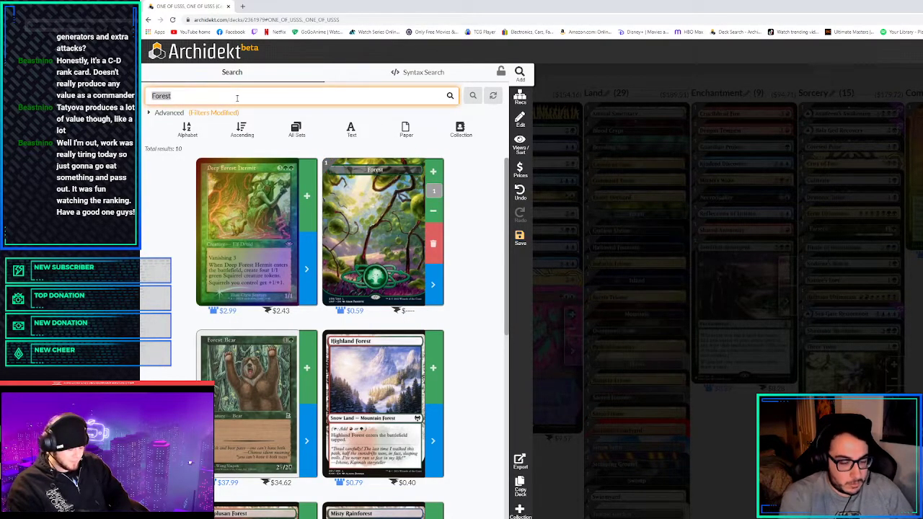
Search Urborg, Tomb of Yawgmoth and pick Yavimaya, Cradle of Growth for the lands
{"action": "type", "text": "urborg"}
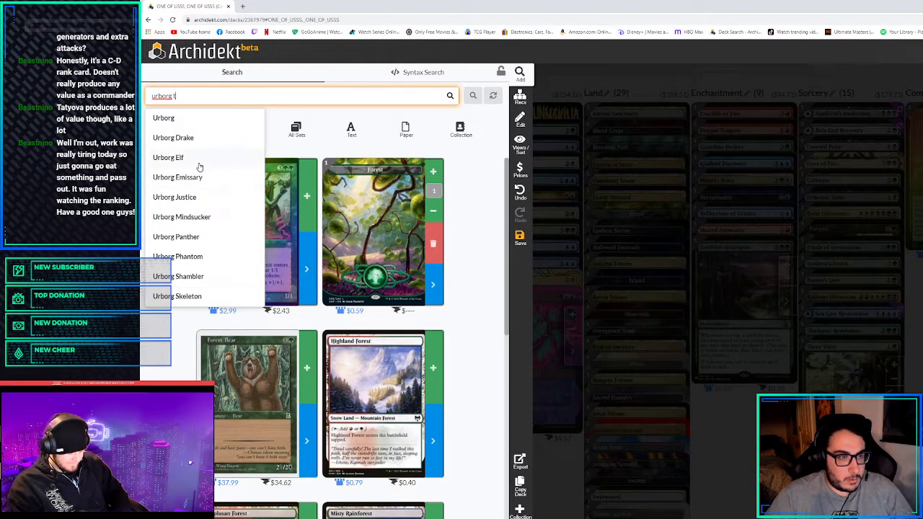
{"action": "type", "text": "omb of ya"}
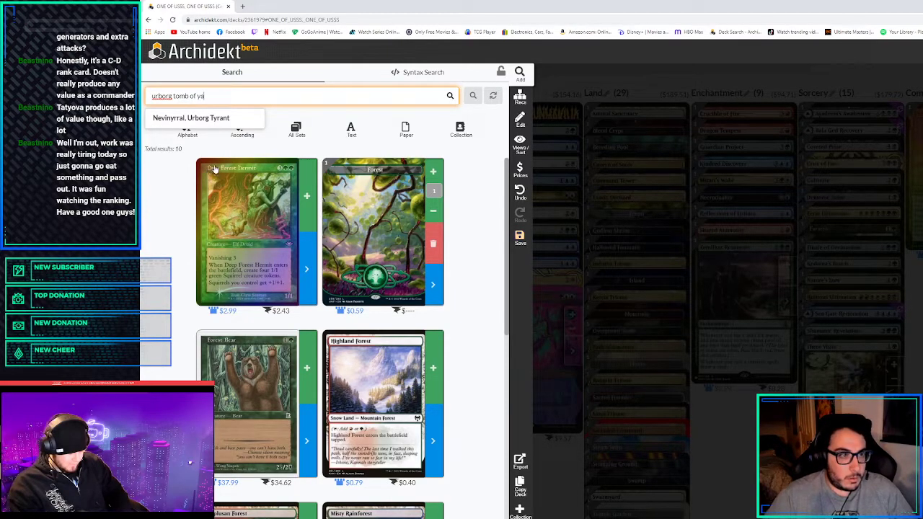
{"action": "left_click", "coordinate": [190, 118]}
{"action": "type", "text": "yavimaya"}
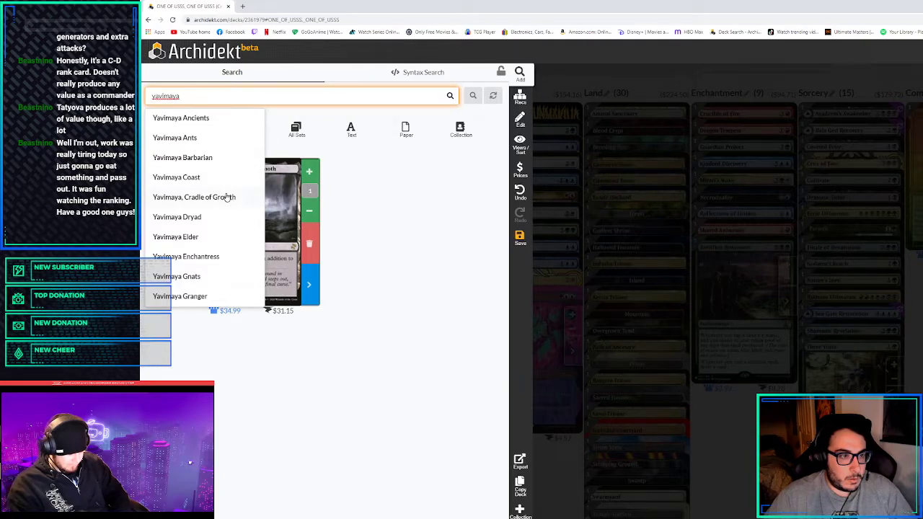
{"action": "left_click", "coordinate": [193, 196]}
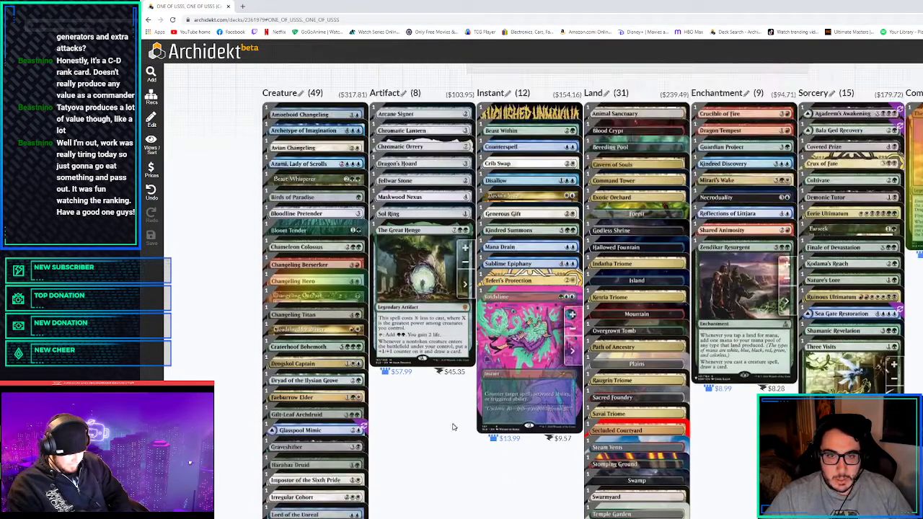
{"action": "scroll", "scroll_direction": "down", "scroll_amount": 3}
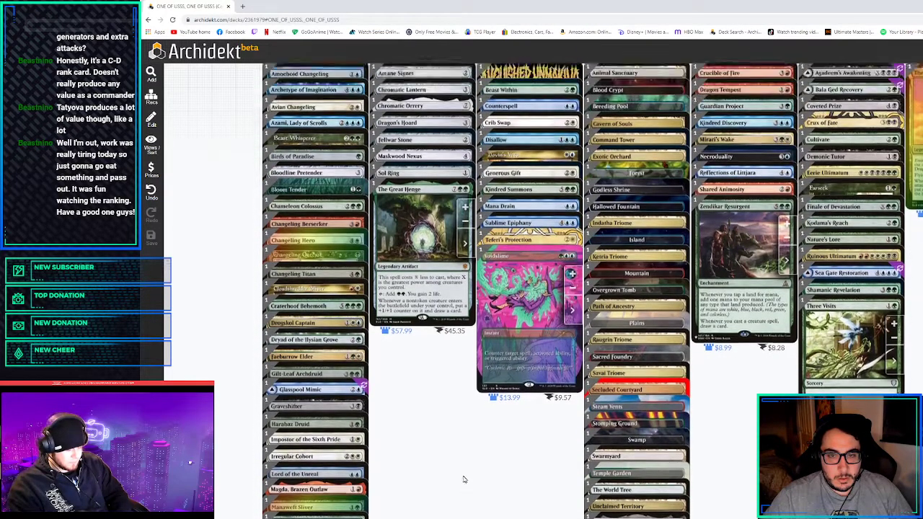
{"action": "scroll", "scroll_direction": "down", "scroll_amount": 3}
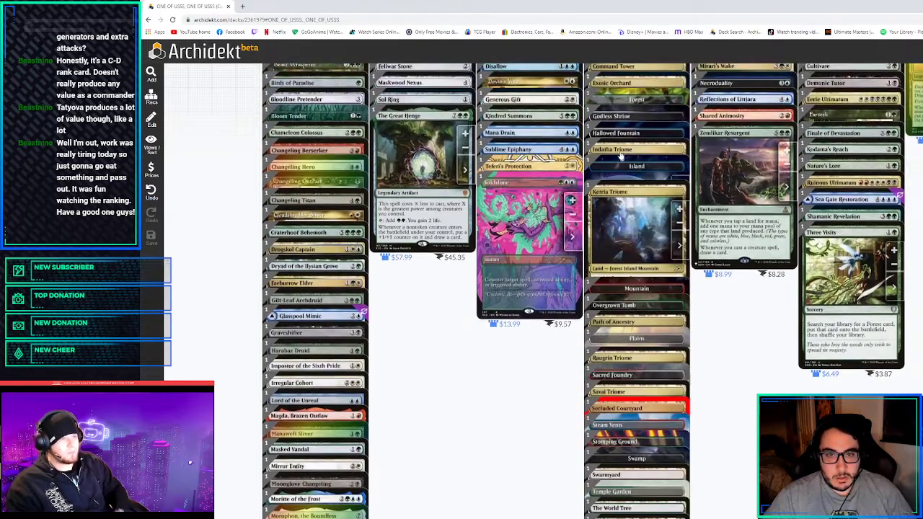
{"action": "scroll", "scroll_direction": "down", "scroll_amount": 3}
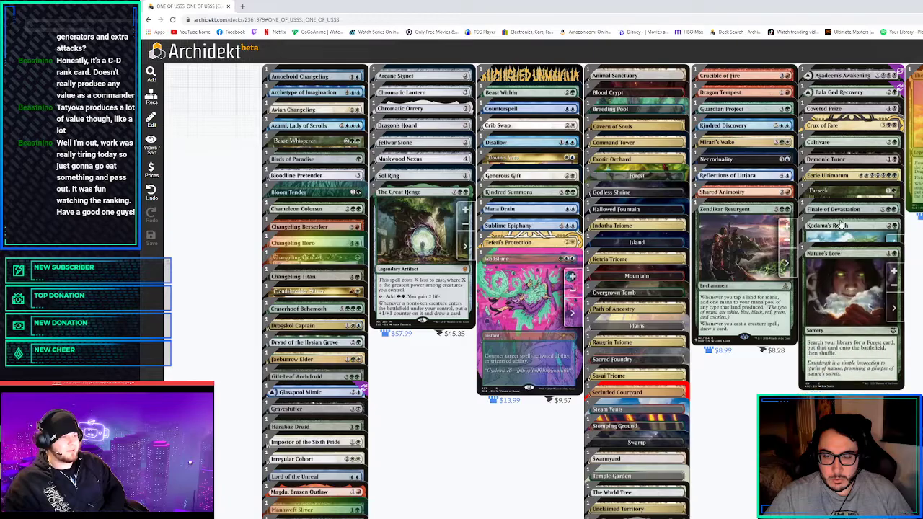
{"action": "scroll", "scroll_direction": "down", "scroll_amount": 3}
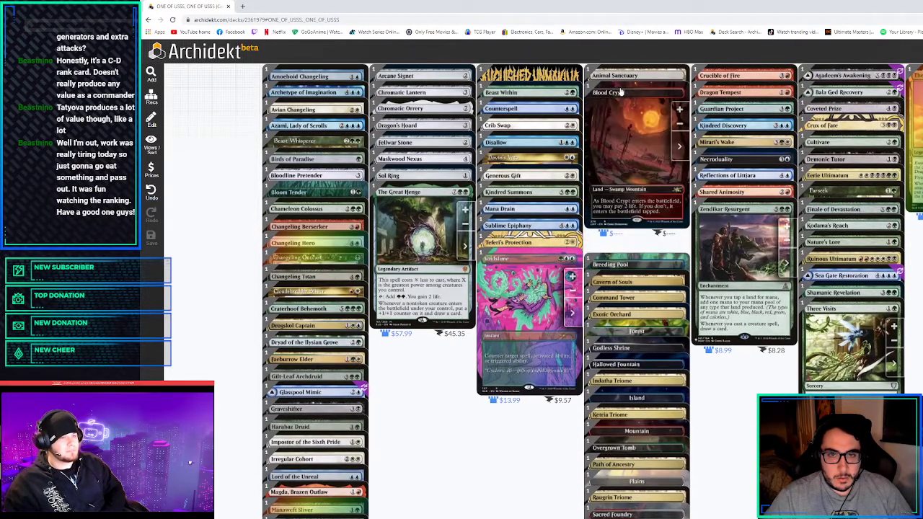
{"action": "scroll", "scroll_direction": "down", "scroll_amount": 3}
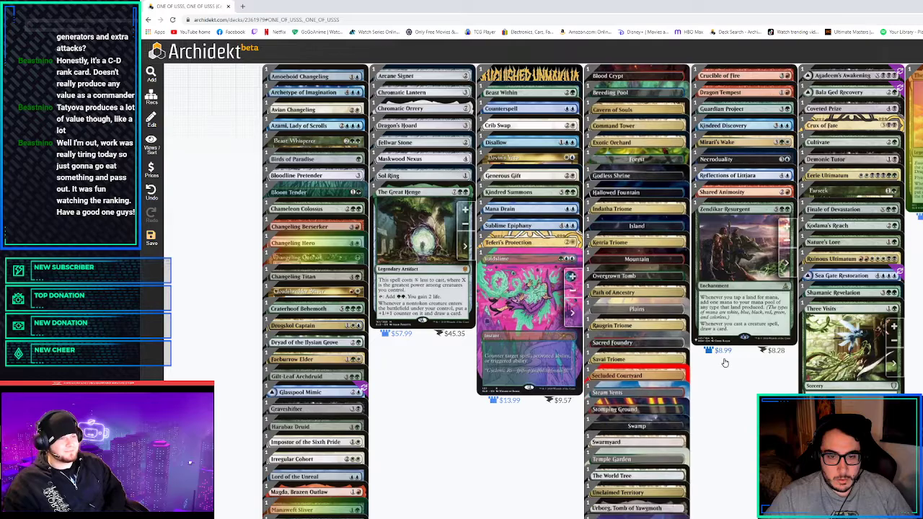
{"action": "scroll", "scroll_direction": "down", "scroll_amount": 3}
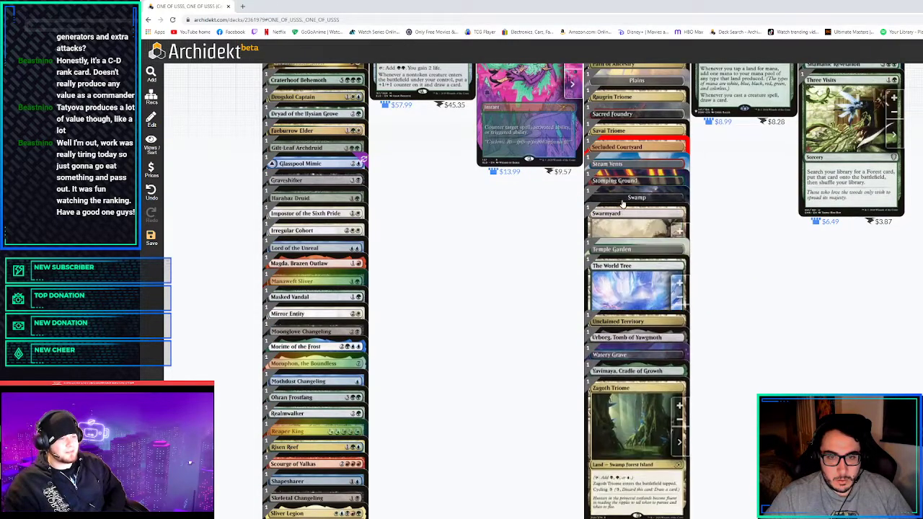
{"action": "scroll", "scroll_direction": "down", "scroll_amount": 3}
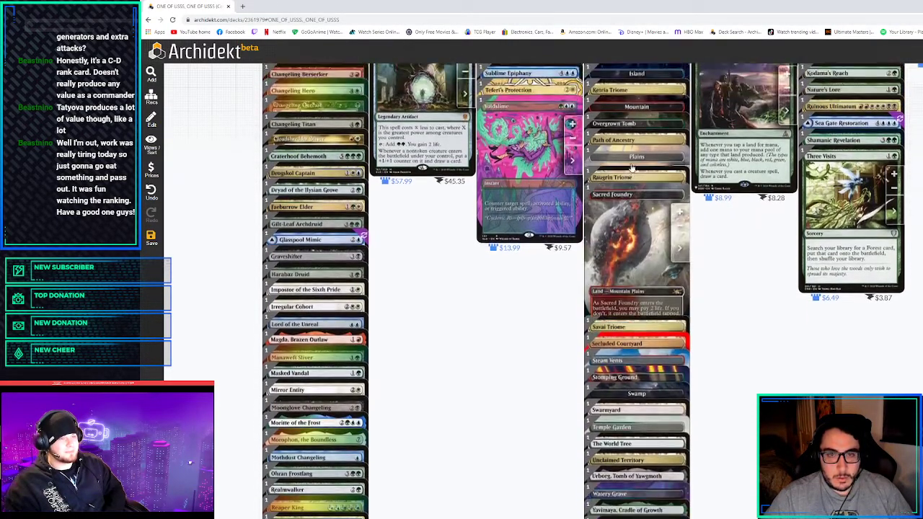
{"action": "scroll", "scroll_direction": "down", "scroll_amount": 3}
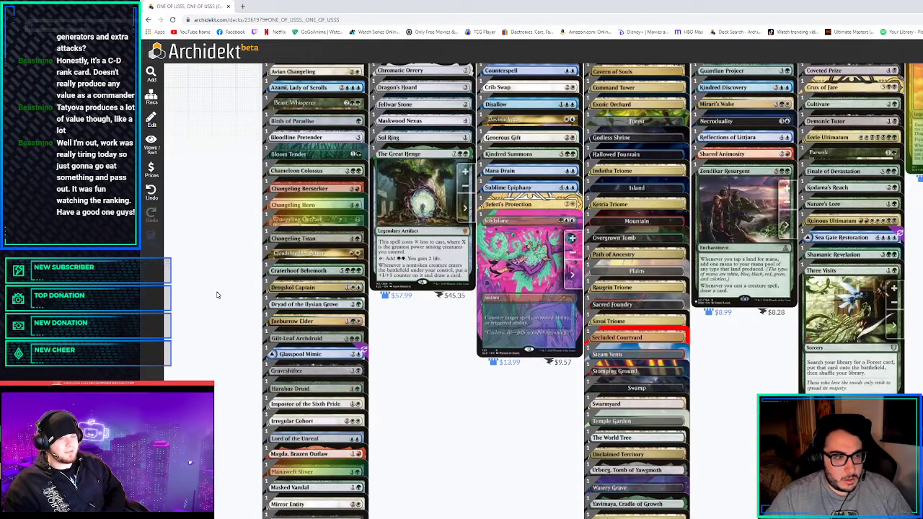
{"action": "scroll", "scroll_direction": "down", "scroll_amount": 3}
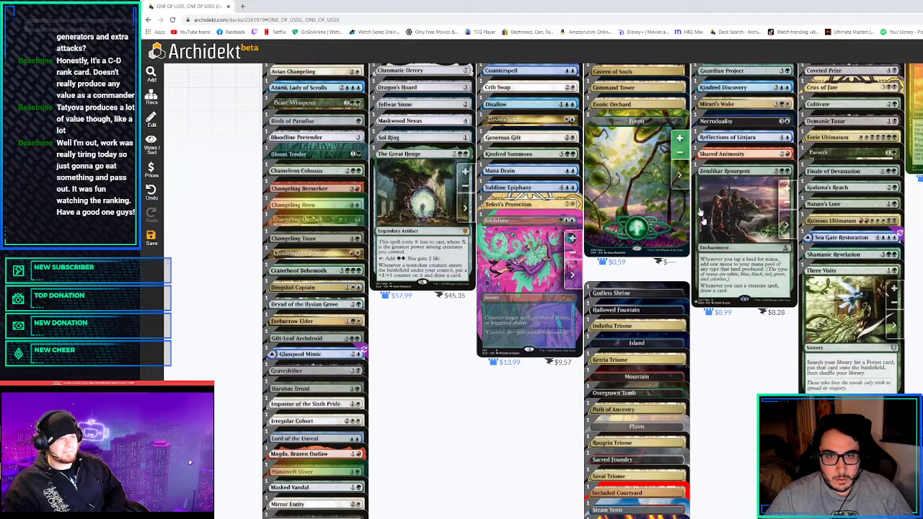
{"action": "scroll", "scroll_direction": "down", "scroll_amount": 3}
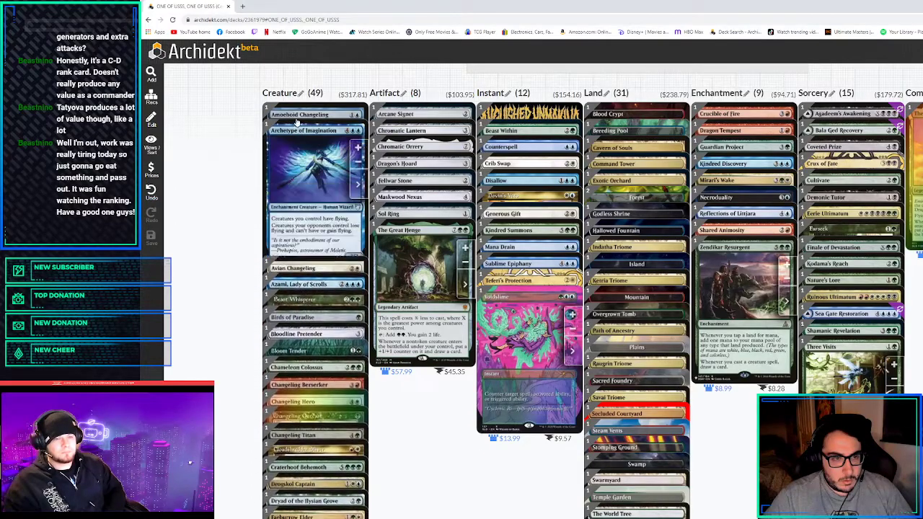
Scroll through the deck view between the header and the Instant column
{"action": "scroll", "scroll_direction": "down", "scroll_amount": 3}
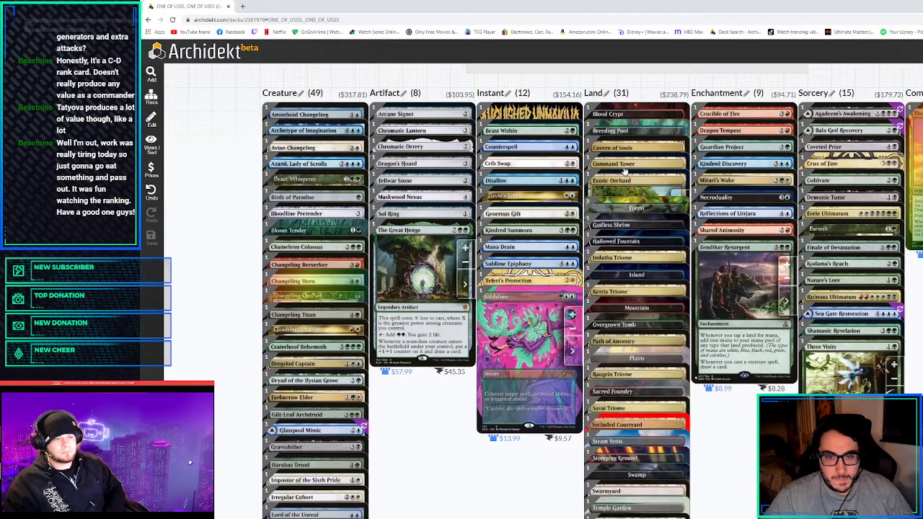
{"action": "scroll", "scroll_direction": "down", "scroll_amount": 3}
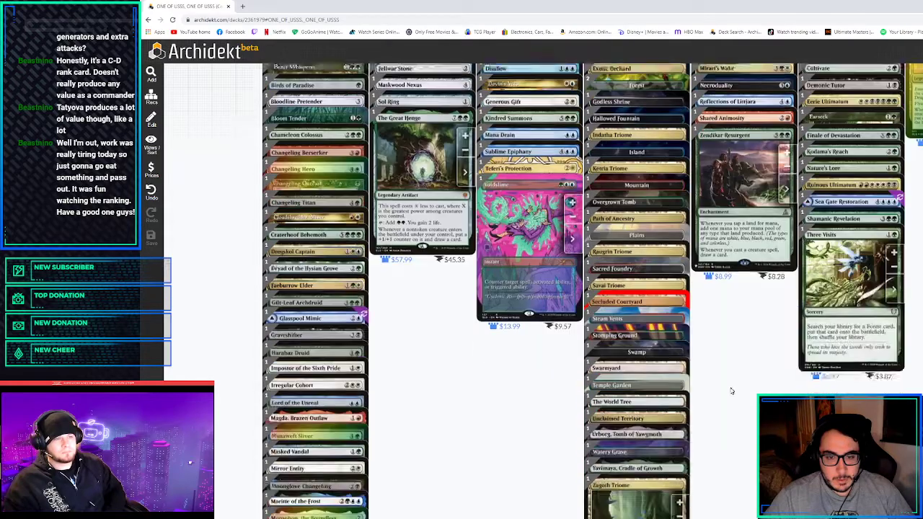
{"action": "scroll", "scroll_direction": "down", "scroll_amount": 3}
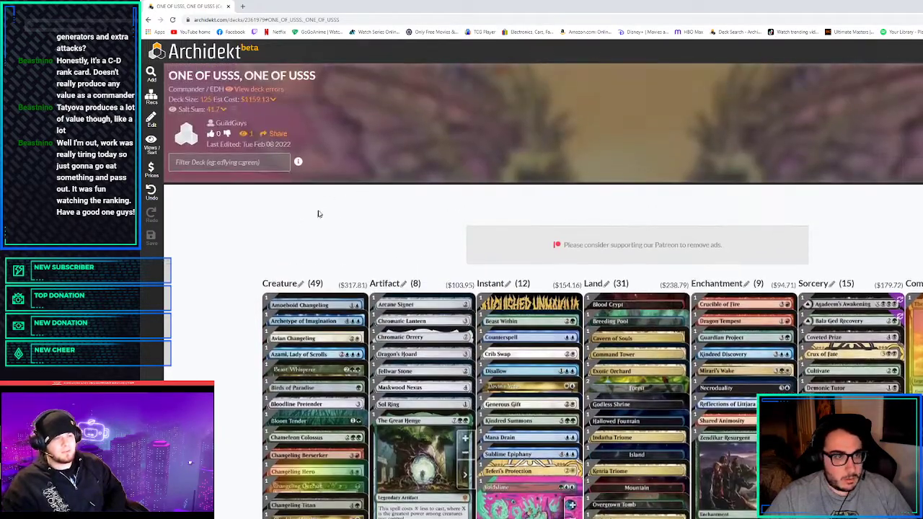
{"action": "scroll", "scroll_direction": "down", "scroll_amount": 3}
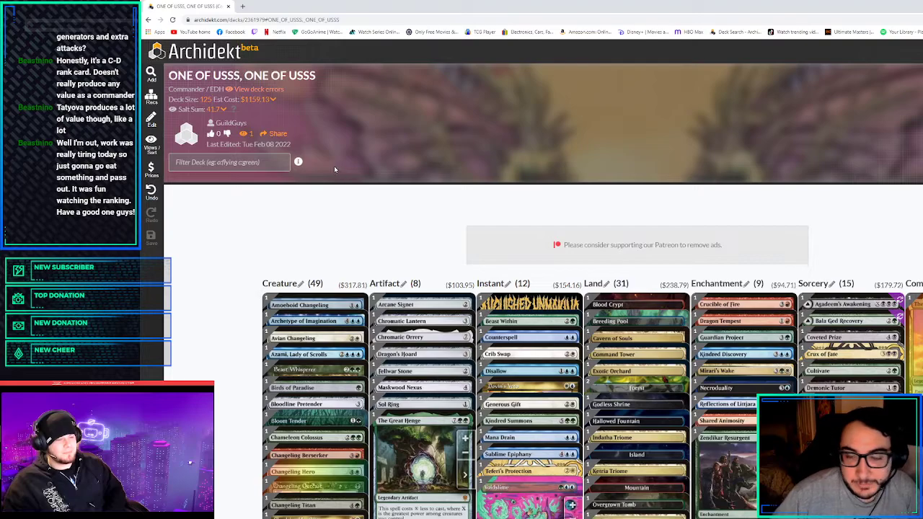
{"action": "scroll", "scroll_direction": "down", "scroll_amount": 3}
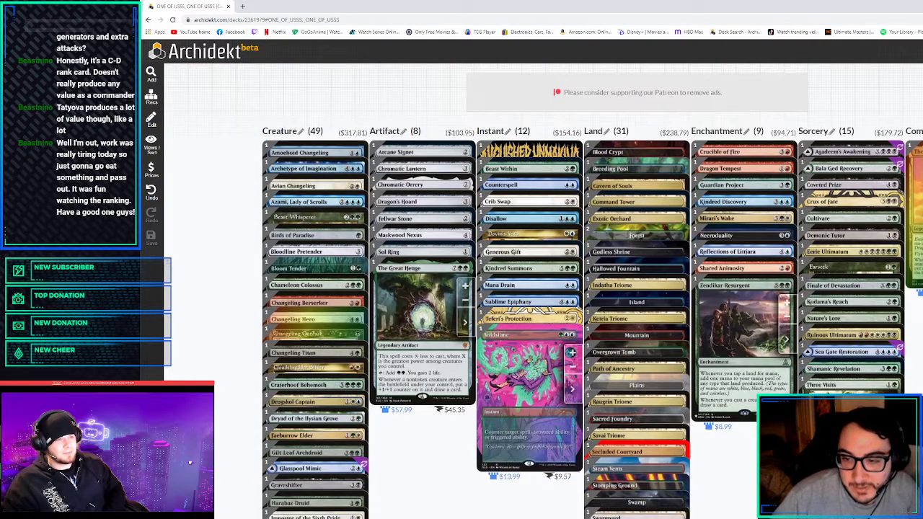
{"action": "scroll", "scroll_direction": "down", "scroll_amount": 3}
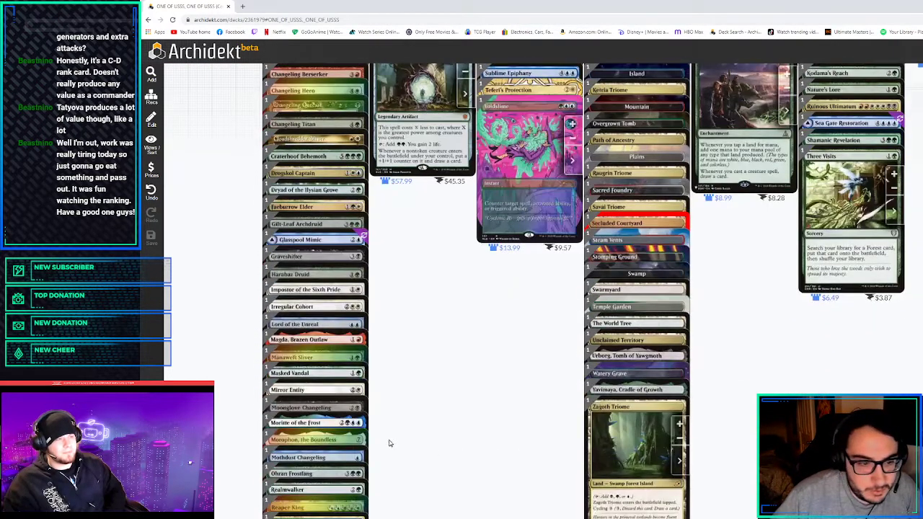
{"action": "scroll", "scroll_direction": "down", "scroll_amount": 3}
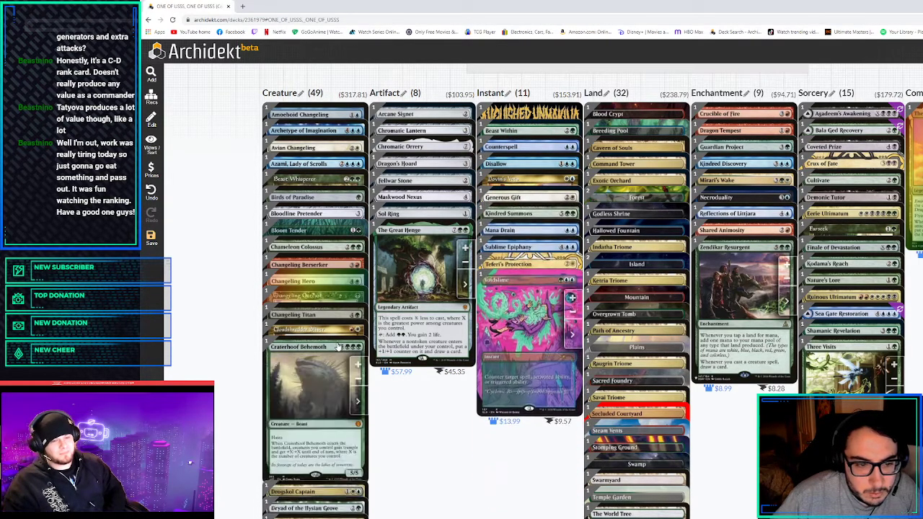
Scroll down the Creature and Land columns toward the Instant column
{"action": "scroll", "scroll_direction": "down", "scroll_amount": 3}
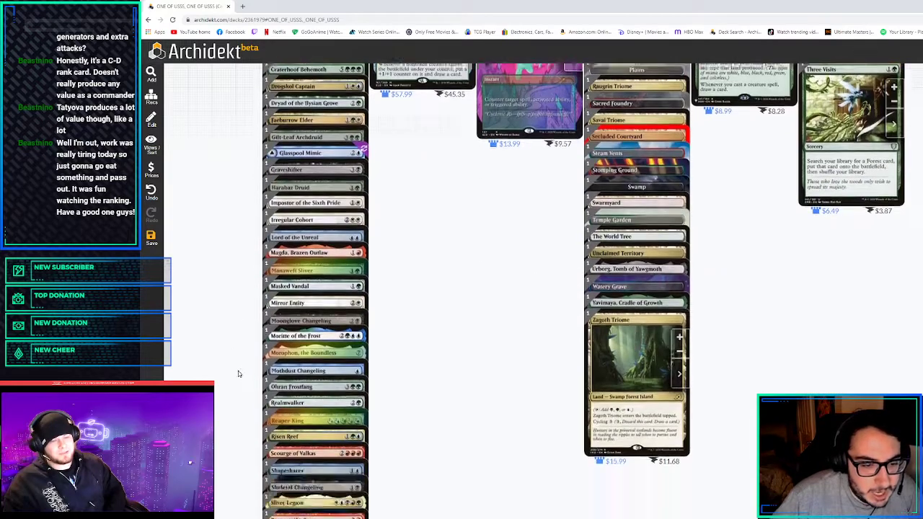
{"action": "scroll", "scroll_direction": "down", "scroll_amount": 3}
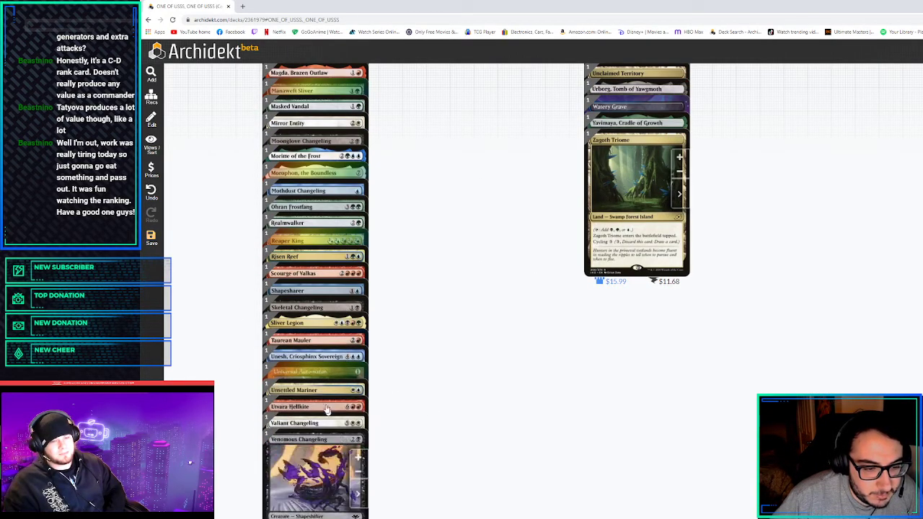
{"action": "scroll", "scroll_direction": "down", "scroll_amount": 3}
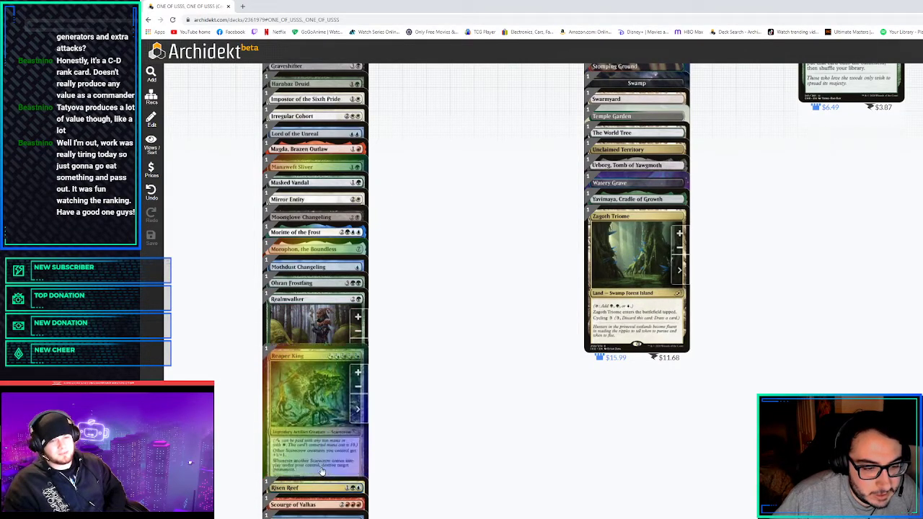
{"action": "scroll", "scroll_direction": "down", "scroll_amount": 3}
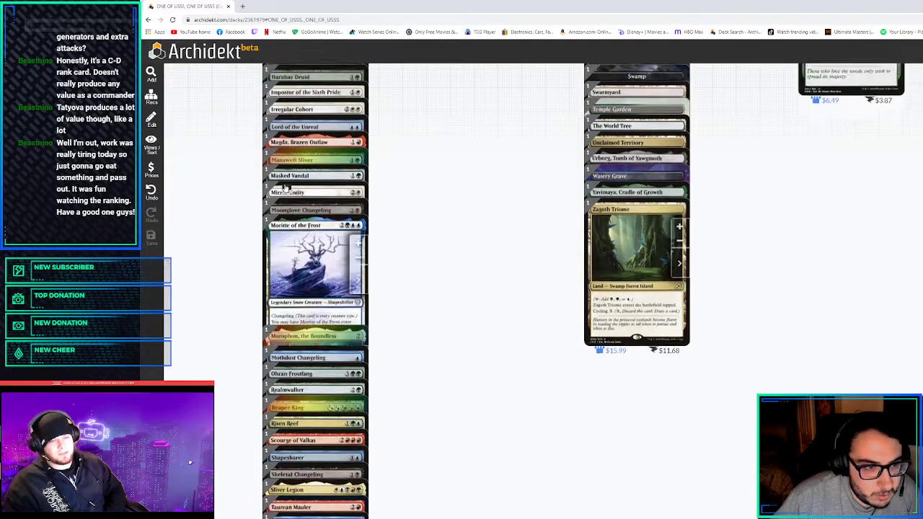
{"action": "scroll", "scroll_direction": "down", "scroll_amount": 3}
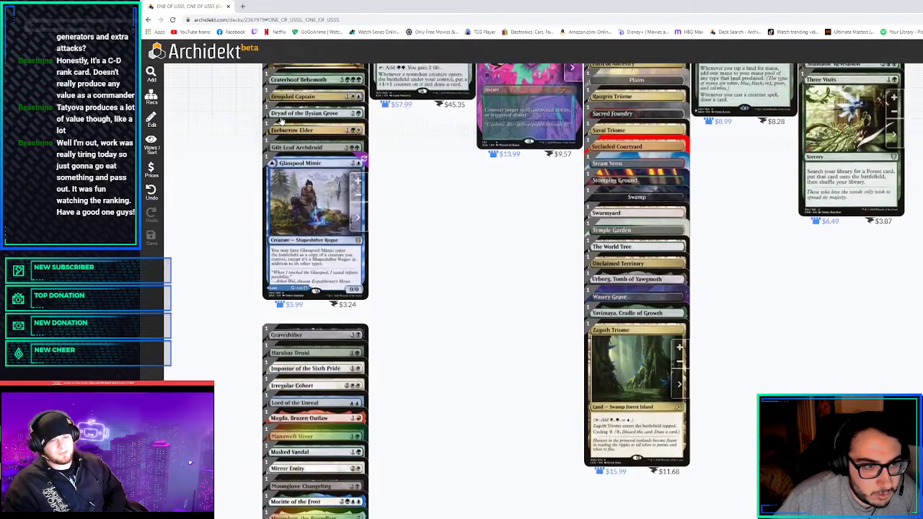
{"action": "scroll", "scroll_direction": "down", "scroll_amount": 3}
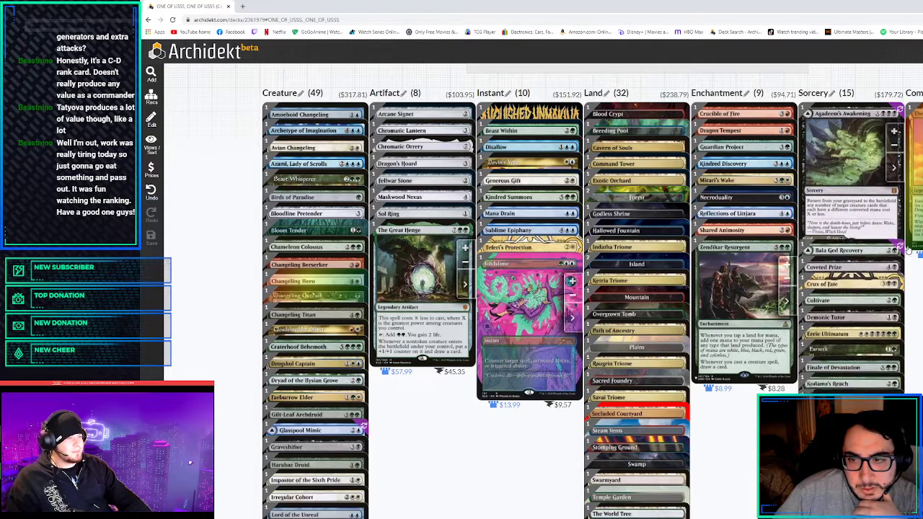
{"action": "scroll", "scroll_direction": "down", "scroll_amount": 3}
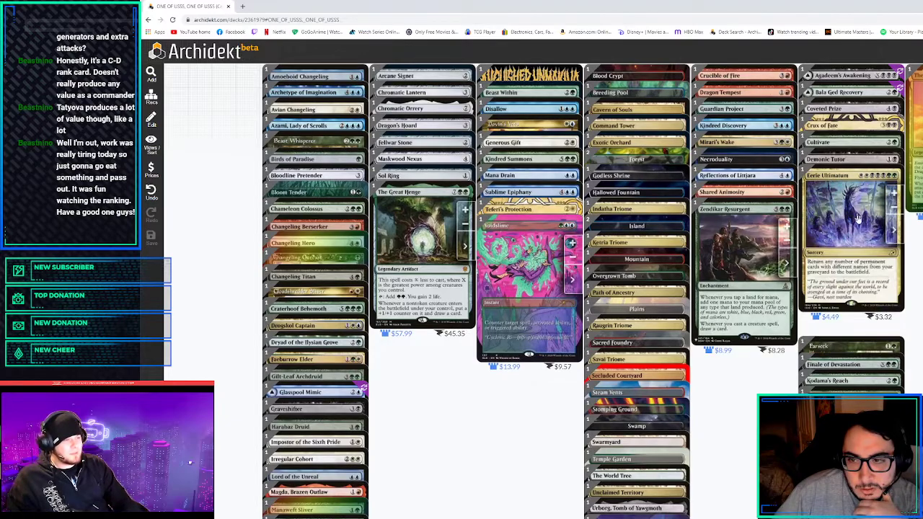
{"action": "mouse_move", "coordinate": [862, 277]}
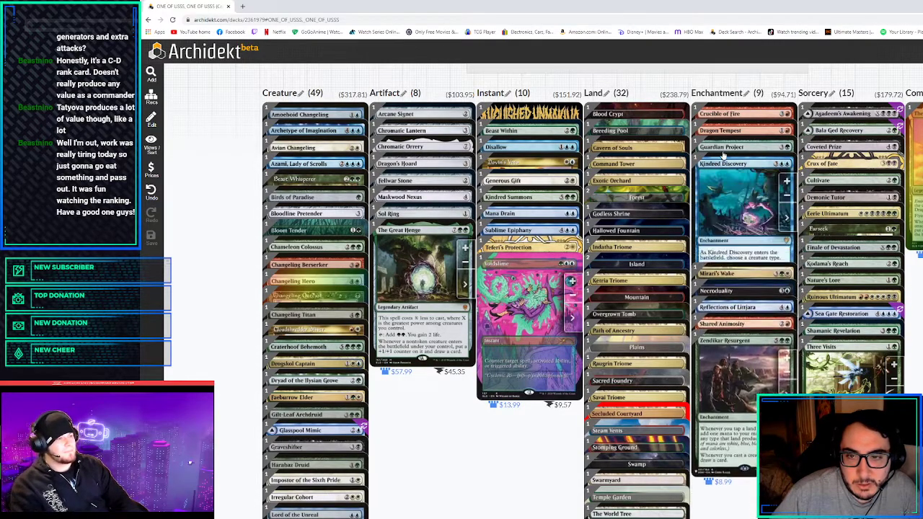
{"action": "scroll", "scroll_direction": "down", "scroll_amount": 3}
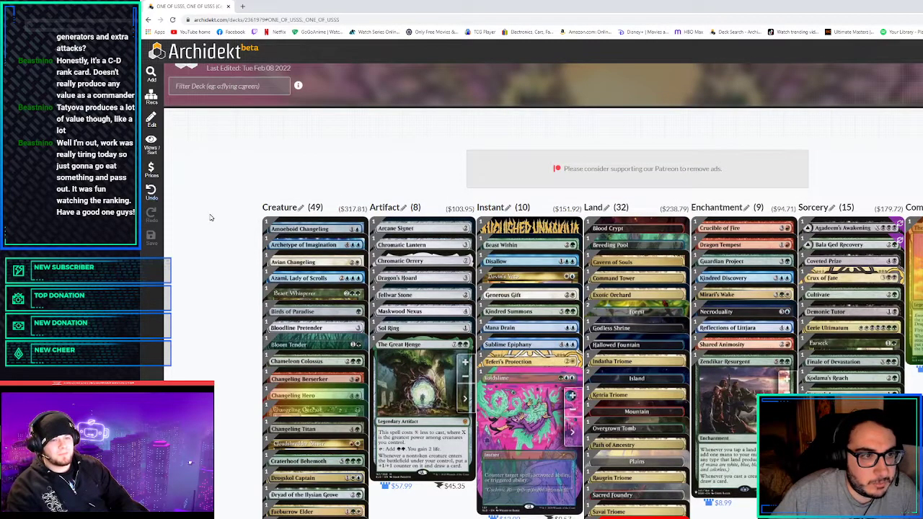
Scroll through the 49-card Creature column looking for cuts
{"action": "scroll", "scroll_direction": "down", "scroll_amount": 3}
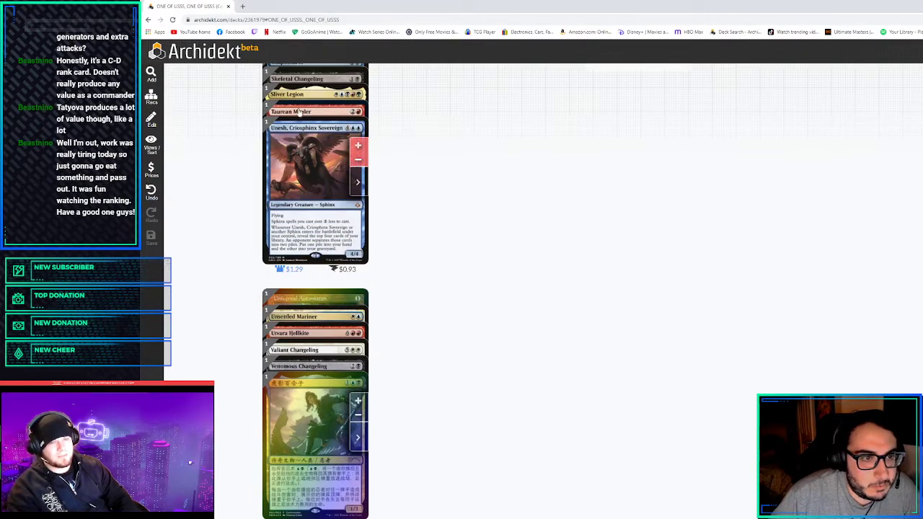
{"action": "scroll", "scroll_direction": "down", "scroll_amount": 3}
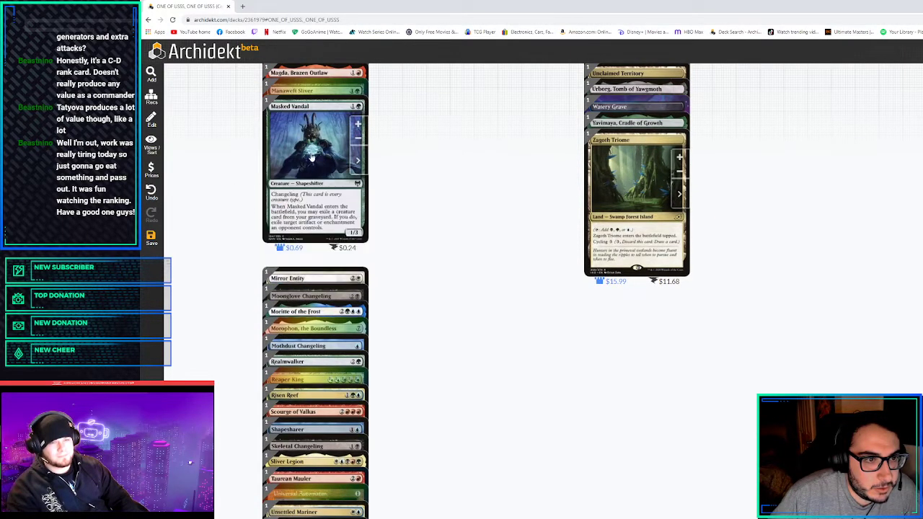
{"action": "scroll", "scroll_direction": "down", "scroll_amount": 3}
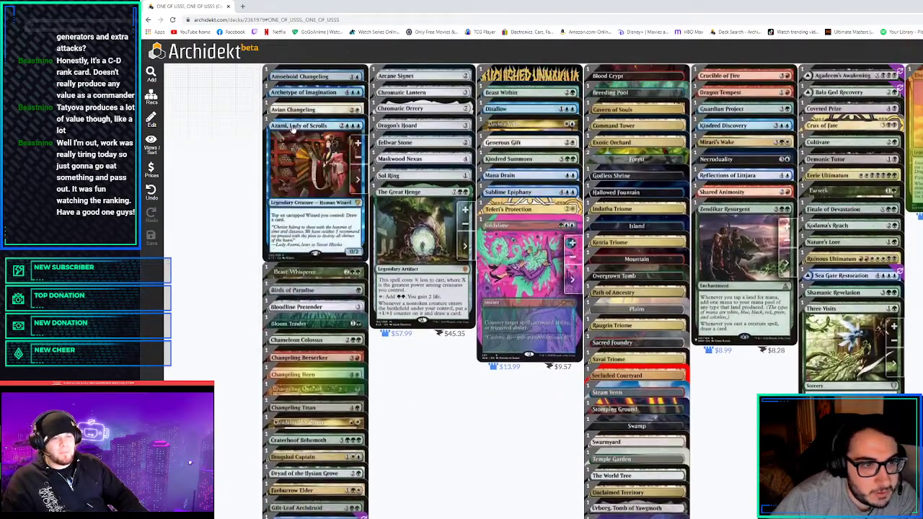
Scroll down the Creature column toward Lord of the Unreal
{"action": "scroll", "scroll_direction": "down", "scroll_amount": 3}
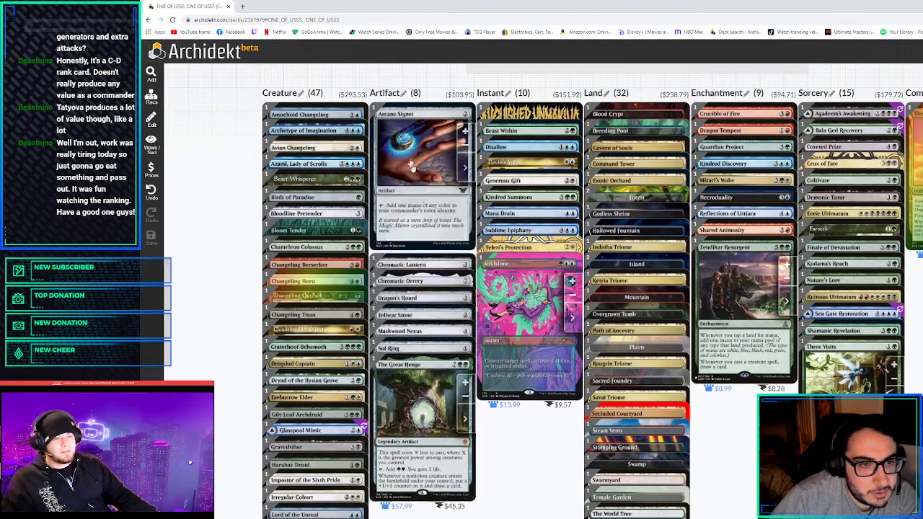
{"action": "scroll", "scroll_direction": "down", "scroll_amount": 3}
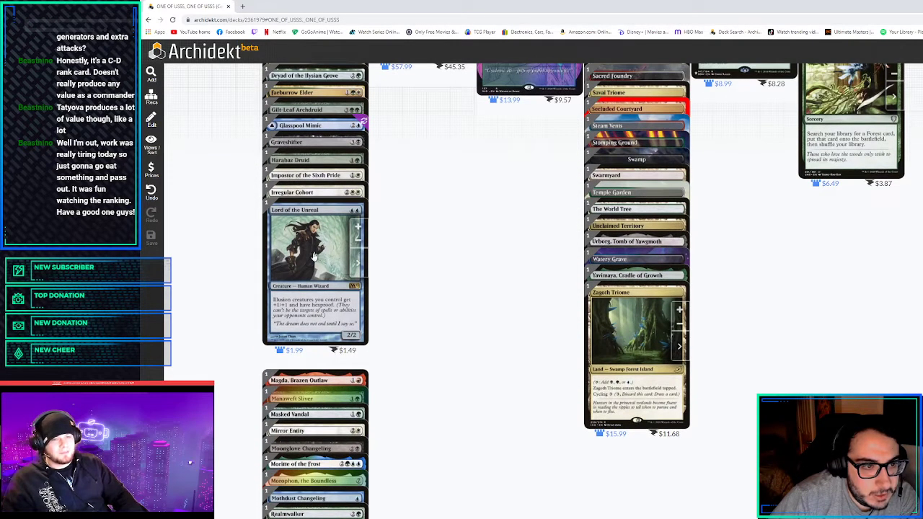
{"action": "scroll", "scroll_direction": "down", "scroll_amount": 3}
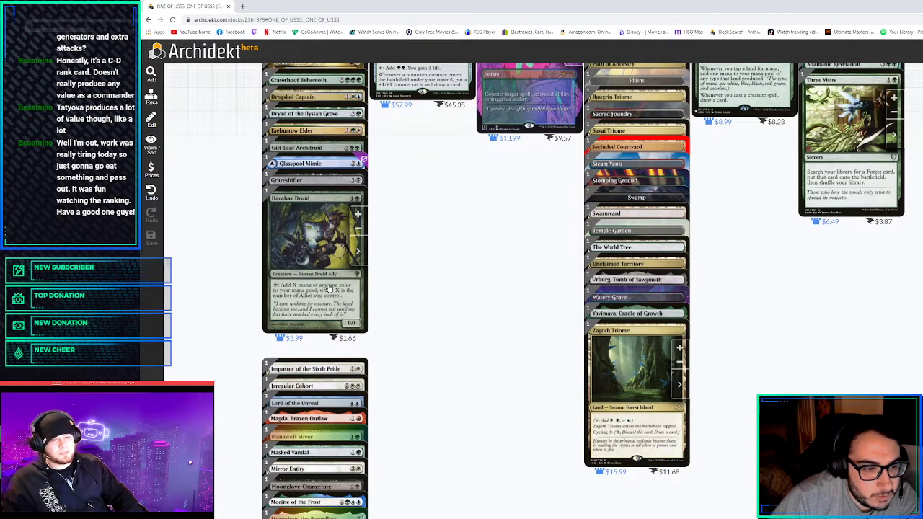
{"action": "scroll", "scroll_direction": "down", "scroll_amount": 3}
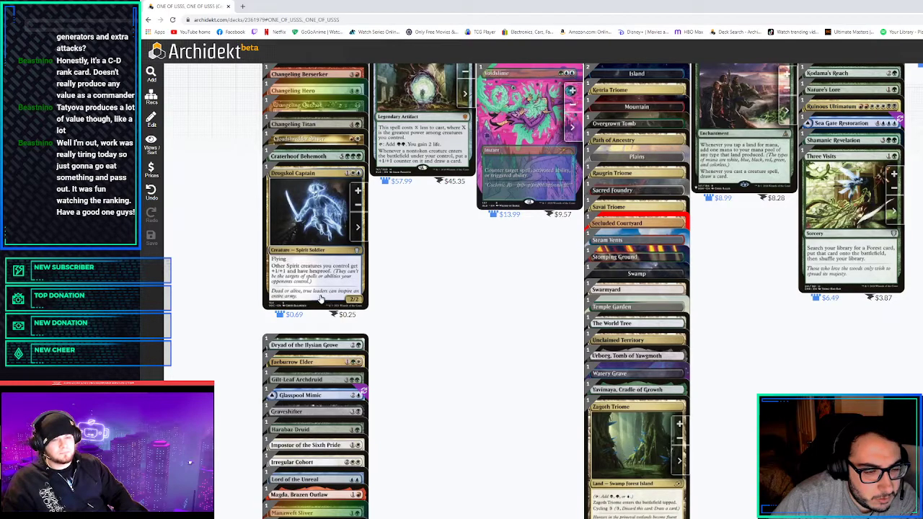
{"action": "scroll", "scroll_direction": "down", "scroll_amount": 3}
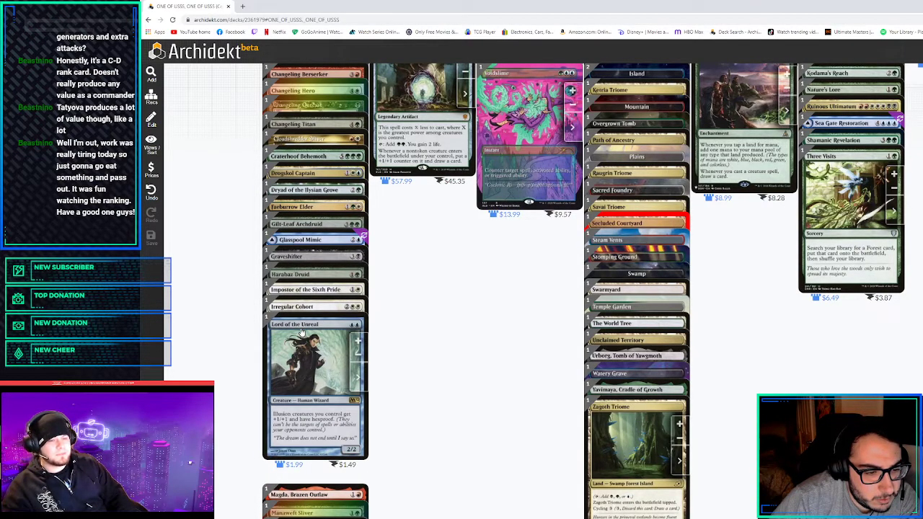
{"action": "mouse_move", "coordinate": [349, 358]}
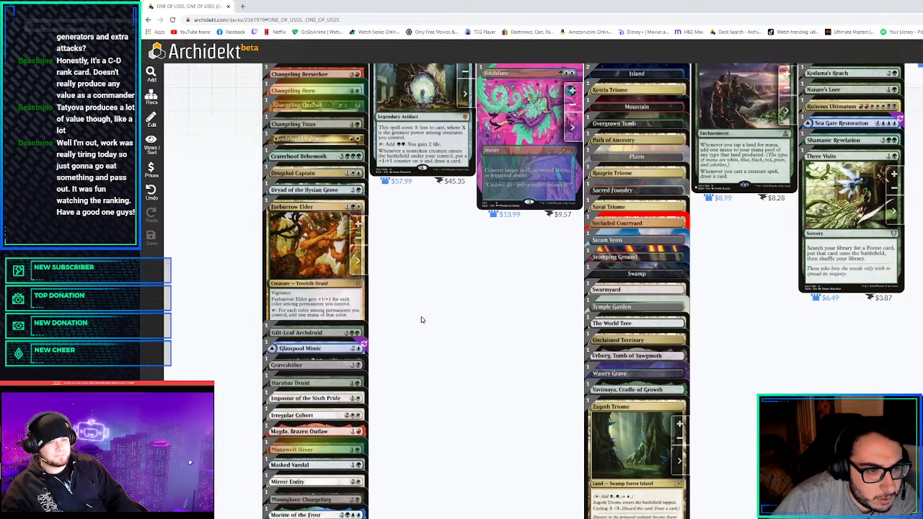
{"action": "scroll", "scroll_direction": "down", "scroll_amount": 3}
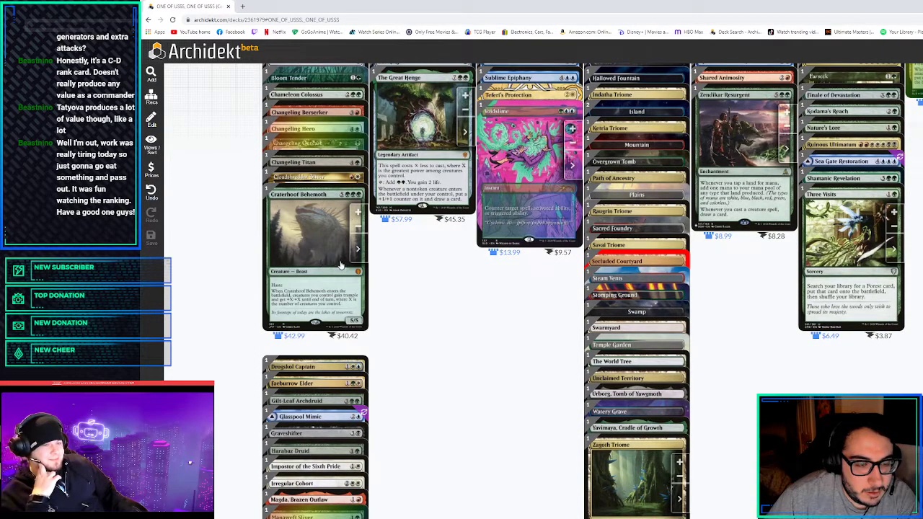
Scroll the Creature column past Bloodline Pretender and Glasspool Mimic toward Changeling Titan, cutting creatures to 42
{"action": "scroll", "scroll_direction": "up", "scroll_amount": 3}
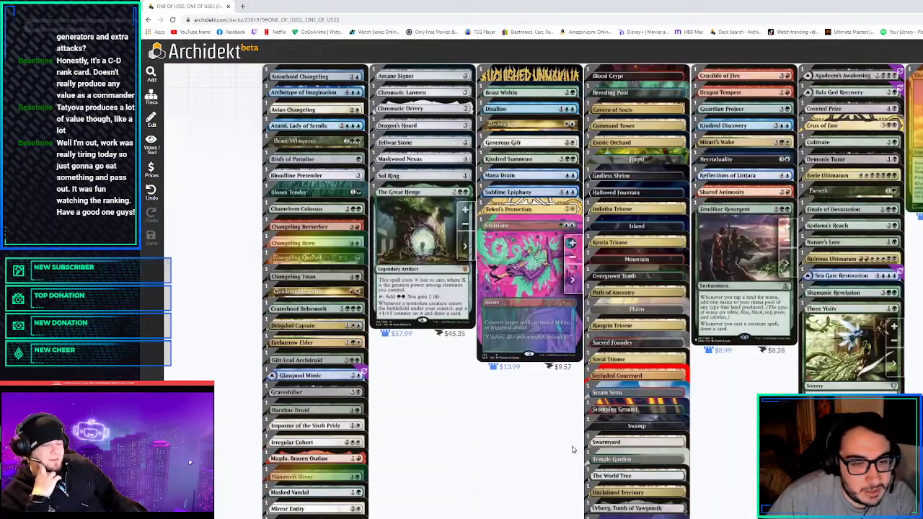
{"action": "scroll", "scroll_direction": "down", "scroll_amount": 3}
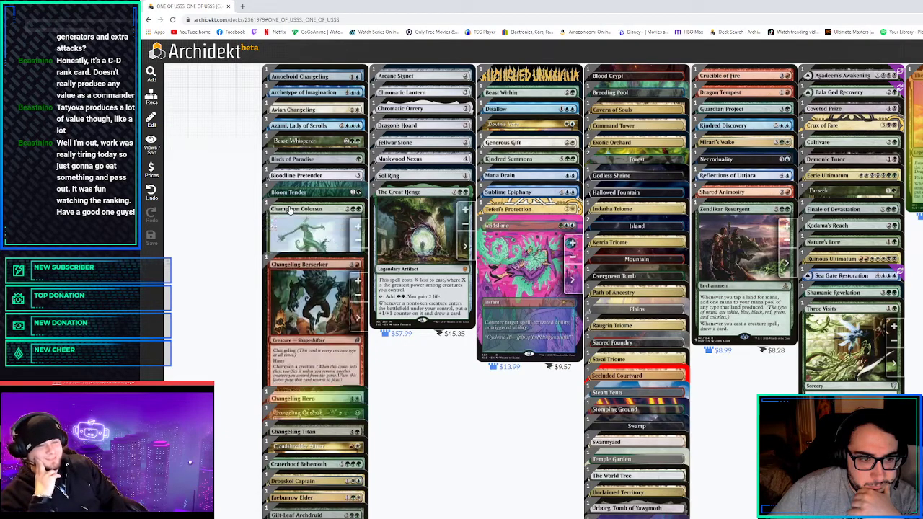
{"action": "scroll", "scroll_direction": "down", "scroll_amount": 3}
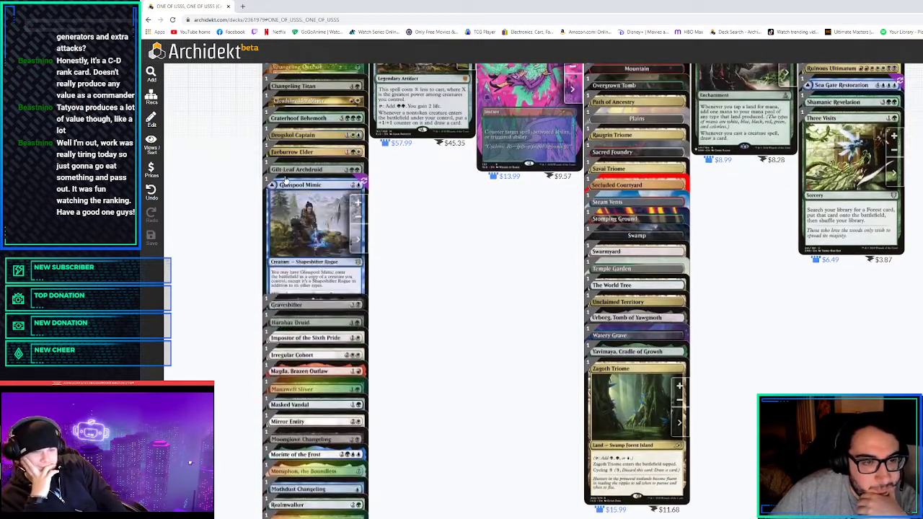
{"action": "scroll", "scroll_direction": "down", "scroll_amount": 3}
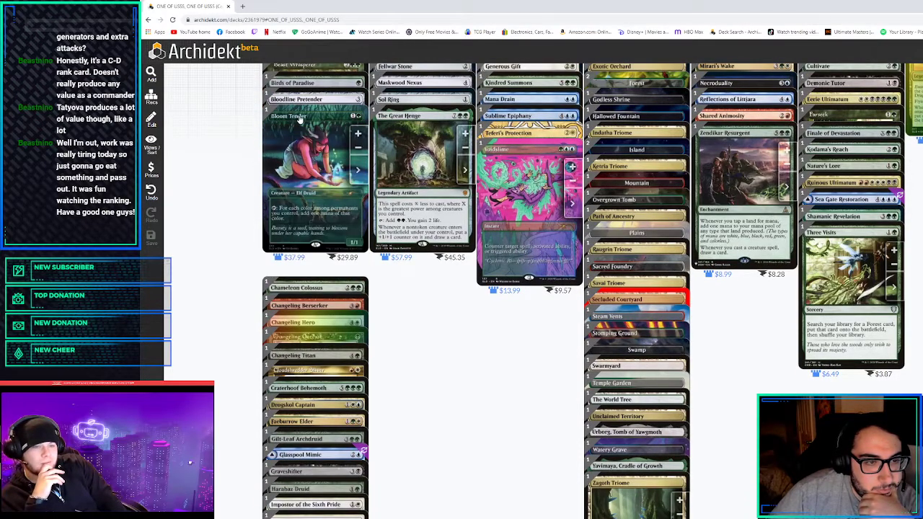
{"action": "scroll", "scroll_direction": "down", "scroll_amount": 3}
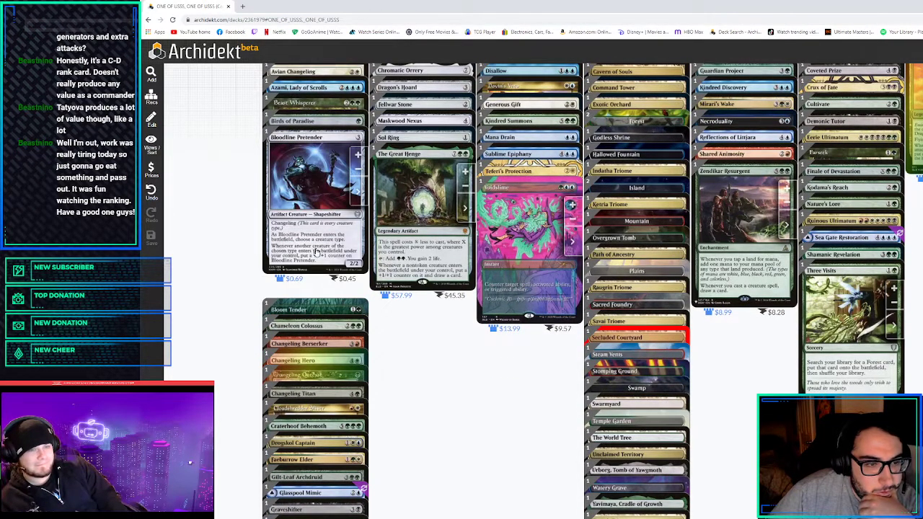
{"action": "scroll", "scroll_direction": "down", "scroll_amount": 3}
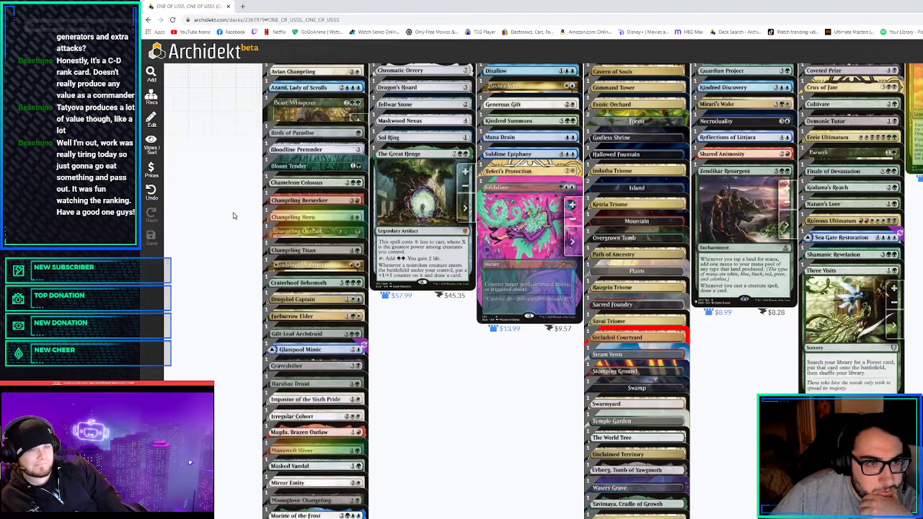
{"action": "scroll", "scroll_direction": "down", "scroll_amount": 3}
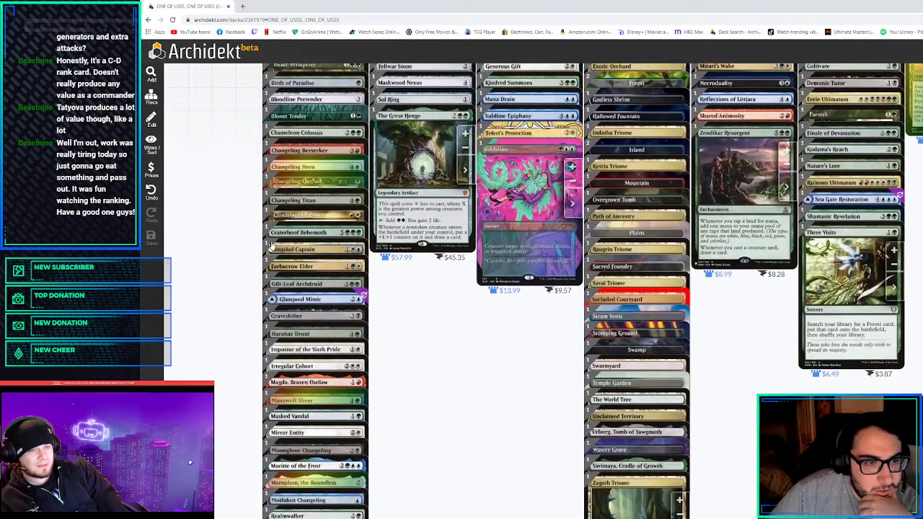
{"action": "scroll", "scroll_direction": "down", "scroll_amount": 3}
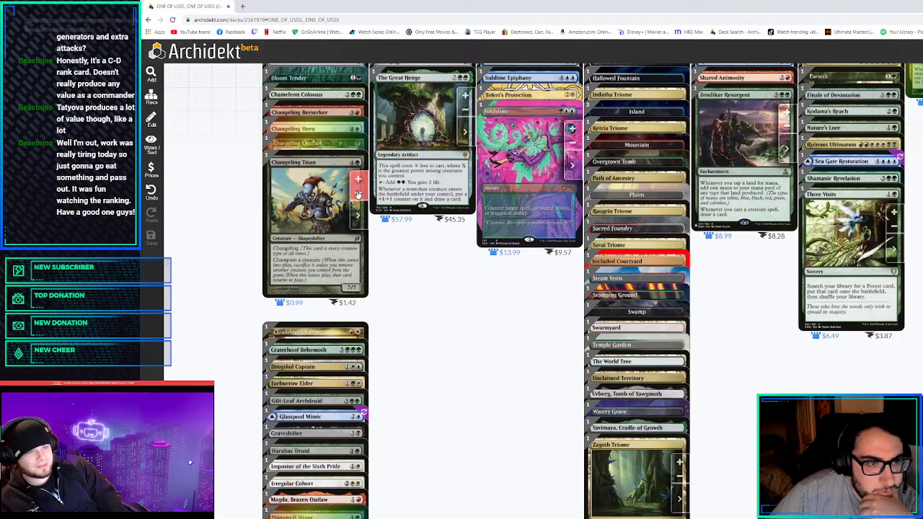
{"action": "mouse_move", "coordinate": [321, 130]}
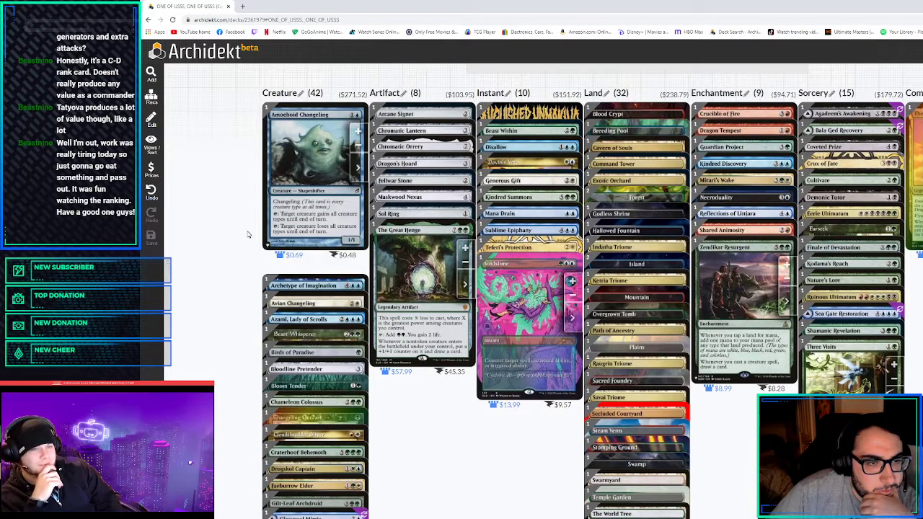
{"action": "scroll", "scroll_direction": "down", "scroll_amount": 3}
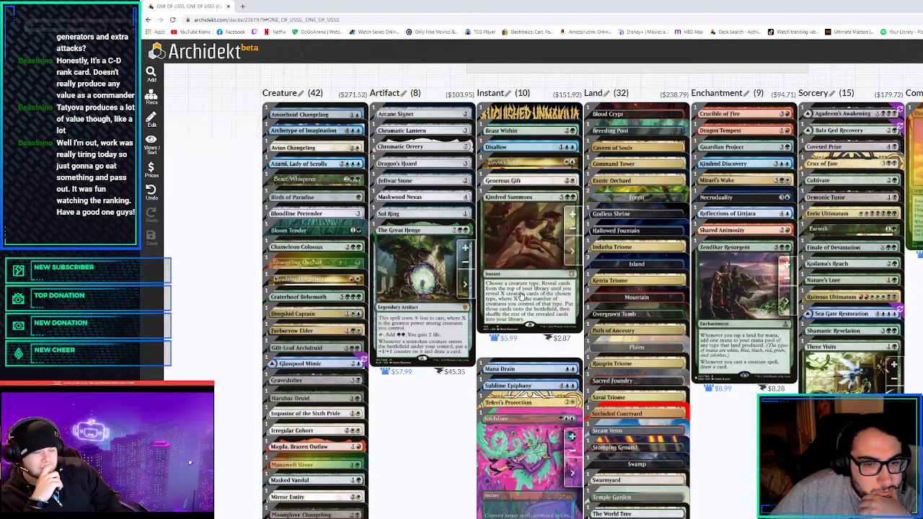
{"action": "mouse_move", "coordinate": [522, 295]}
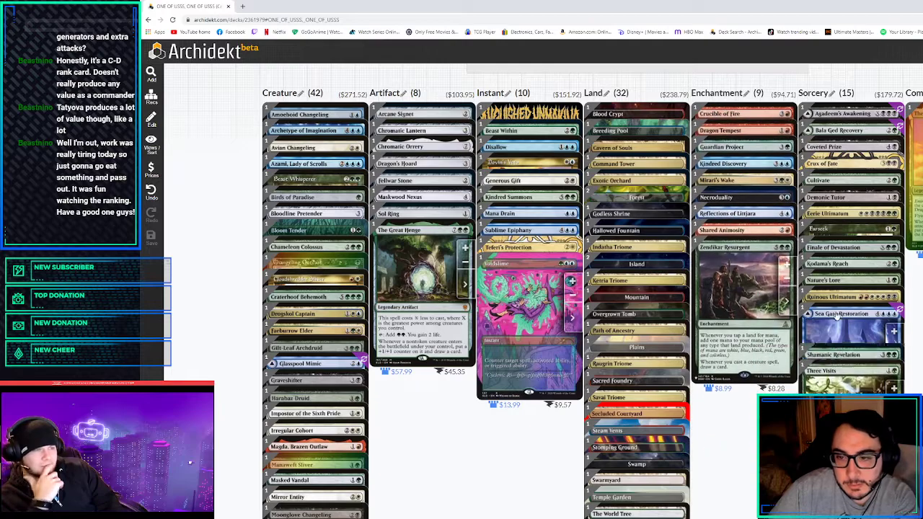
{"action": "mouse_move", "coordinate": [464, 320]}
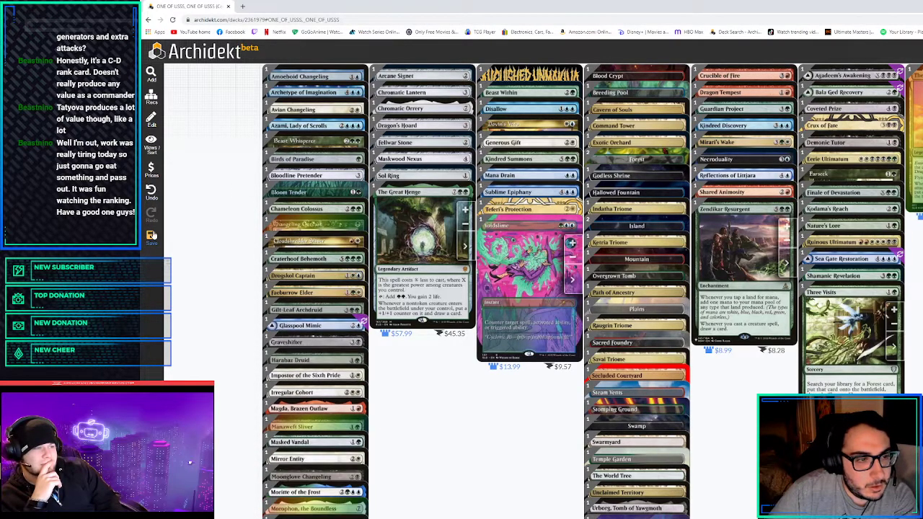
{"action": "scroll", "scroll_direction": "down", "scroll_amount": 3}
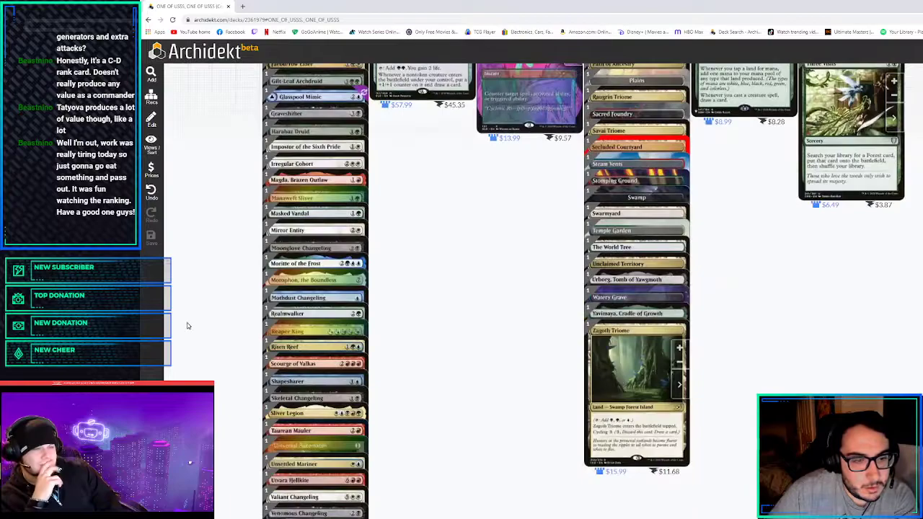
{"action": "scroll", "scroll_direction": "down", "scroll_amount": 3}
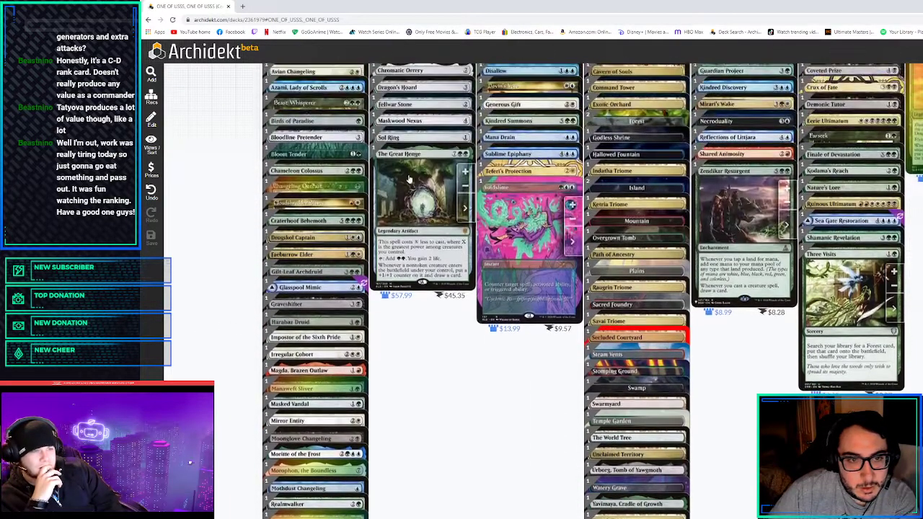
{"action": "scroll", "scroll_direction": "down", "scroll_amount": 3}
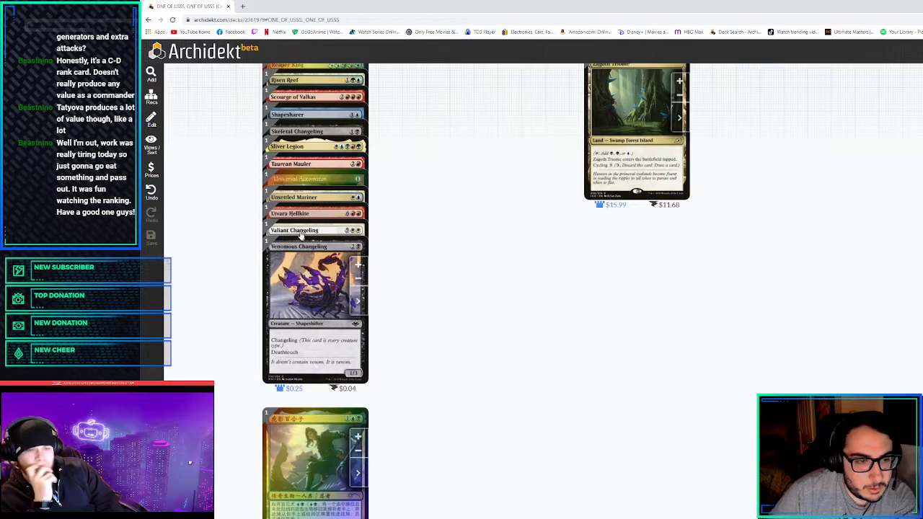
{"action": "scroll", "scroll_direction": "down", "scroll_amount": 3}
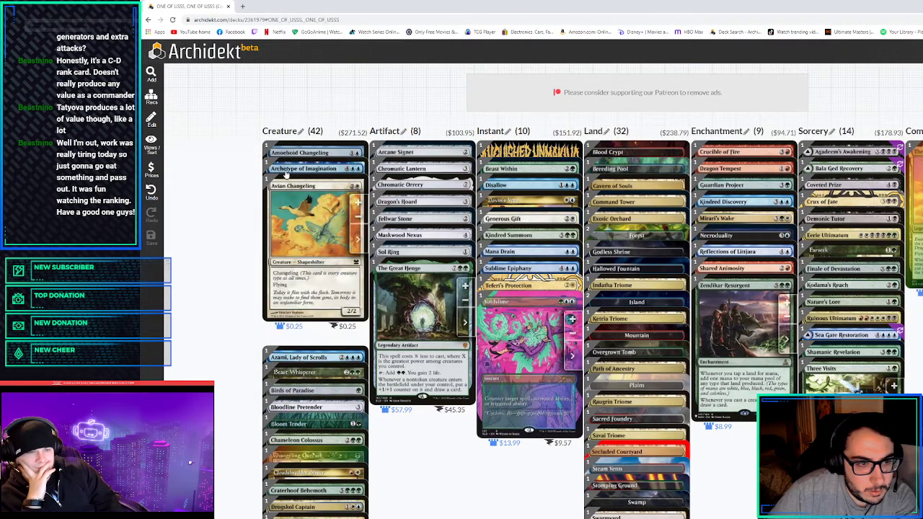
{"action": "scroll", "scroll_direction": "down", "scroll_amount": 3}
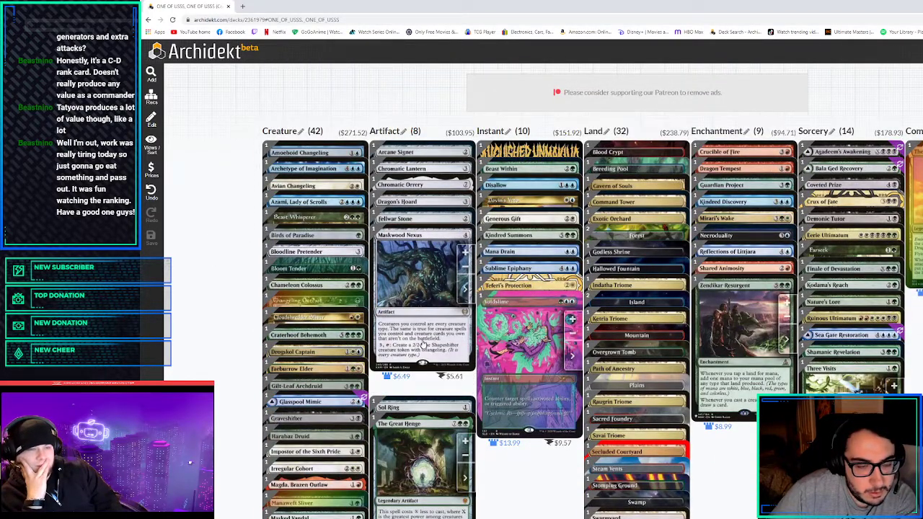
{"action": "scroll", "scroll_direction": "down", "scroll_amount": 3}
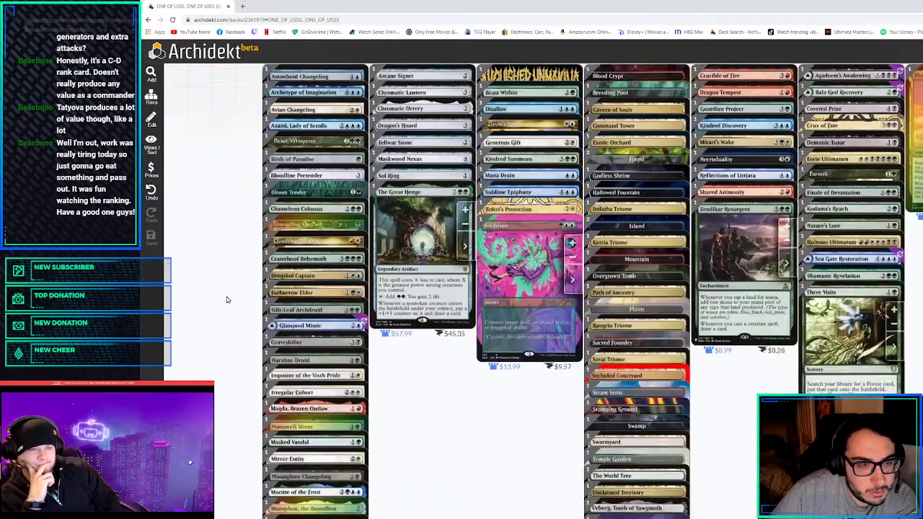
{"action": "scroll", "scroll_direction": "down", "scroll_amount": 3}
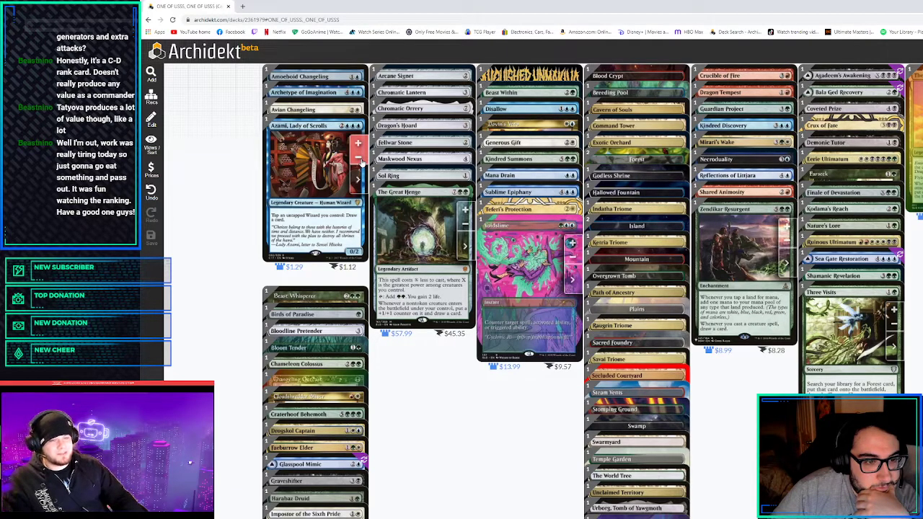
{"action": "scroll", "scroll_direction": "down", "scroll_amount": 3}
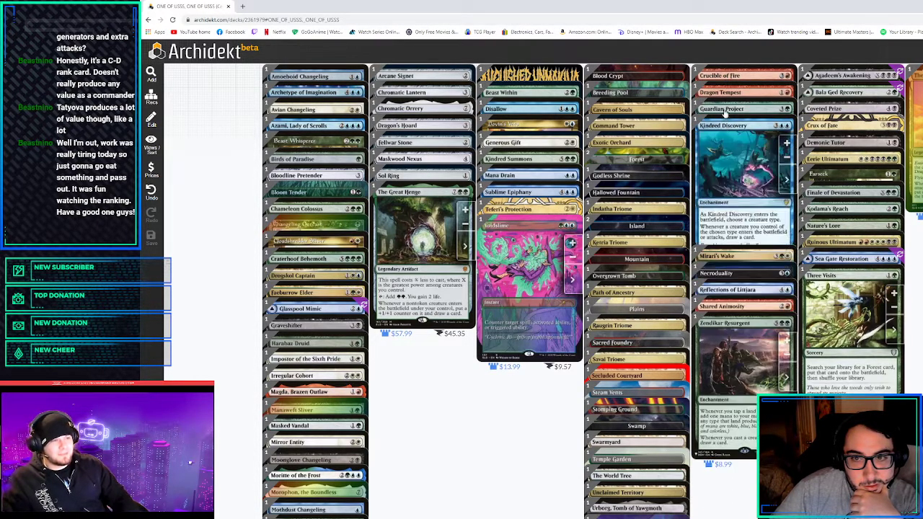
{"action": "scroll", "scroll_direction": "down", "scroll_amount": 3}
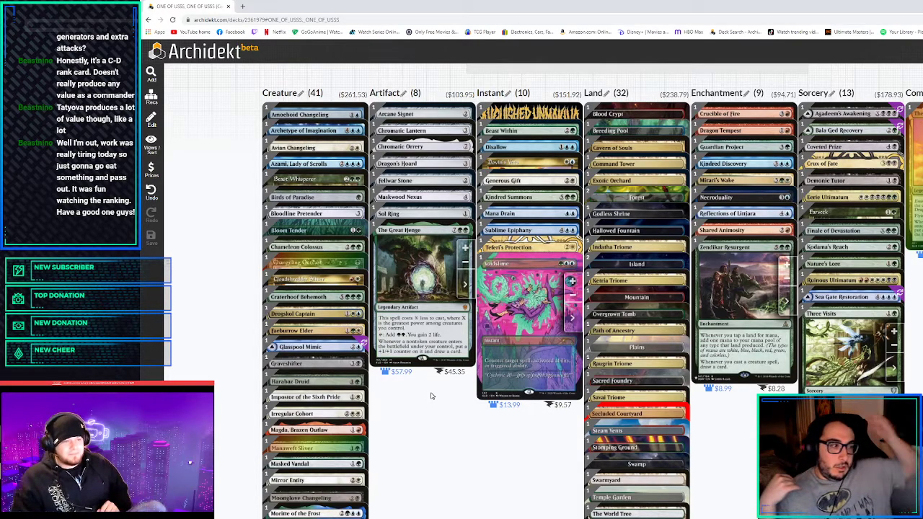
{"action": "mouse_move", "coordinate": [439, 392]}
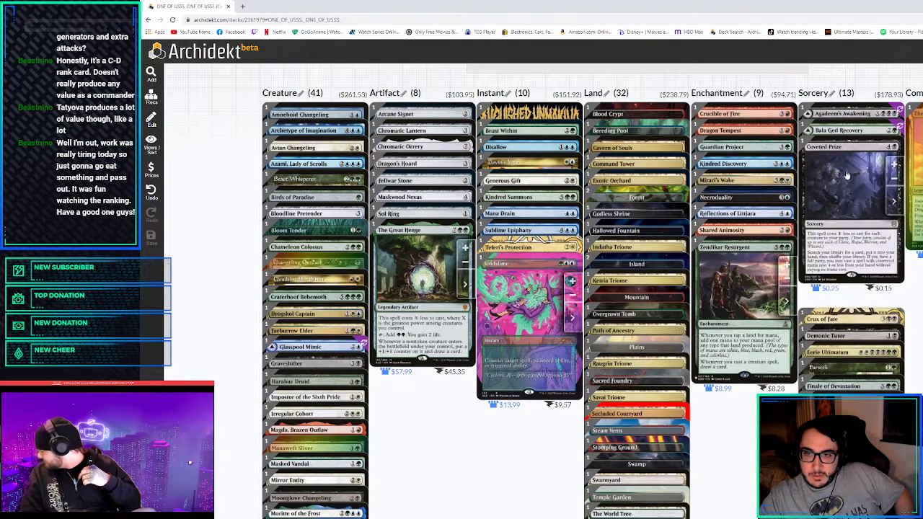
{"action": "scroll", "scroll_direction": "down", "scroll_amount": 3}
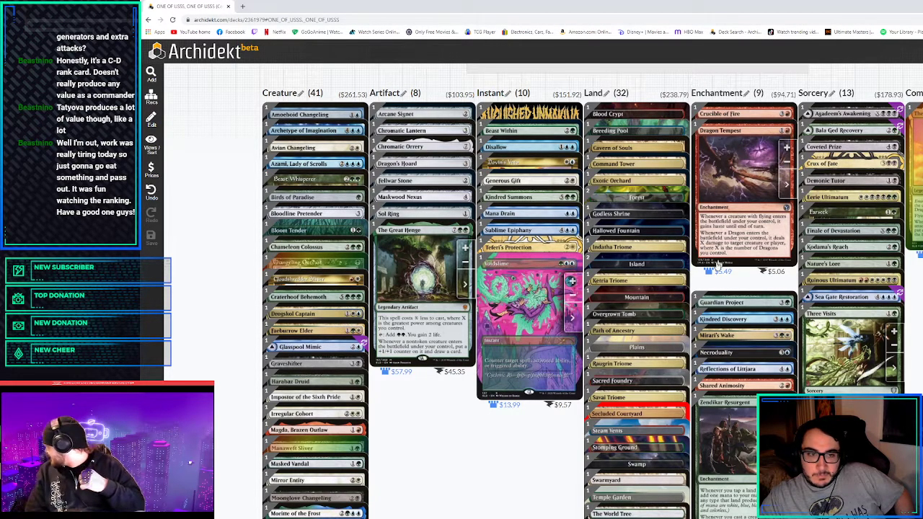
{"action": "scroll", "scroll_direction": "down", "scroll_amount": 3}
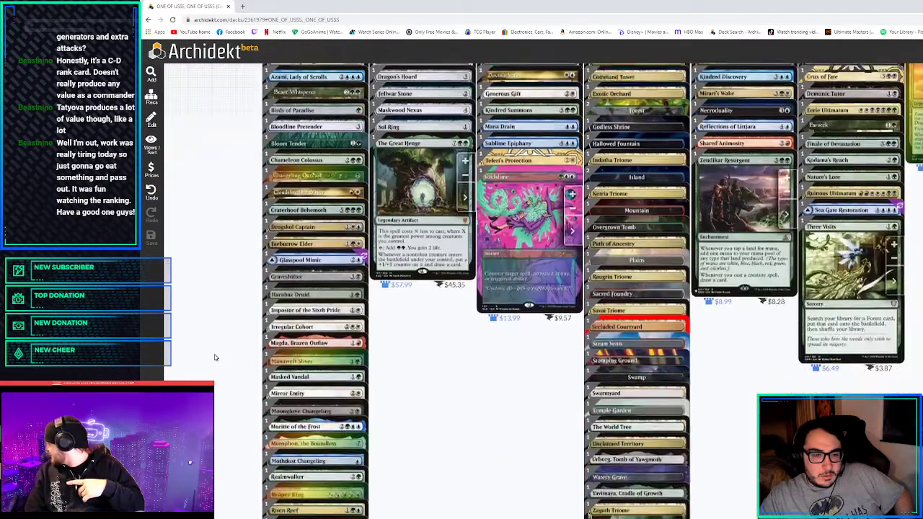
{"action": "scroll", "scroll_direction": "down", "scroll_amount": 3}
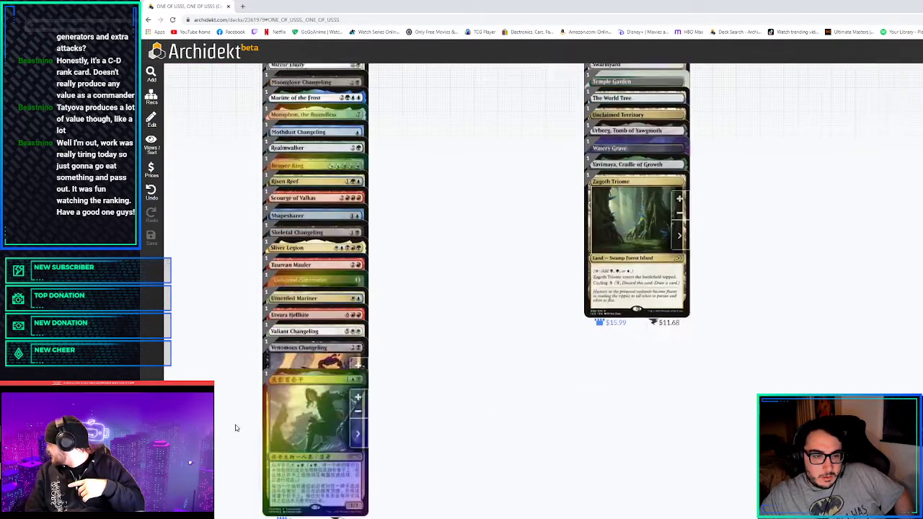
{"action": "scroll", "scroll_direction": "down", "scroll_amount": 3}
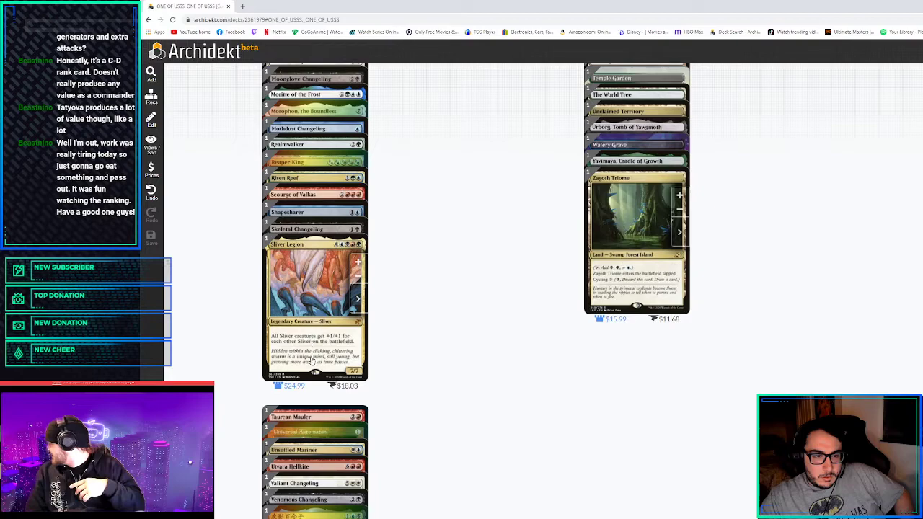
{"action": "scroll", "scroll_direction": "down", "scroll_amount": 3}
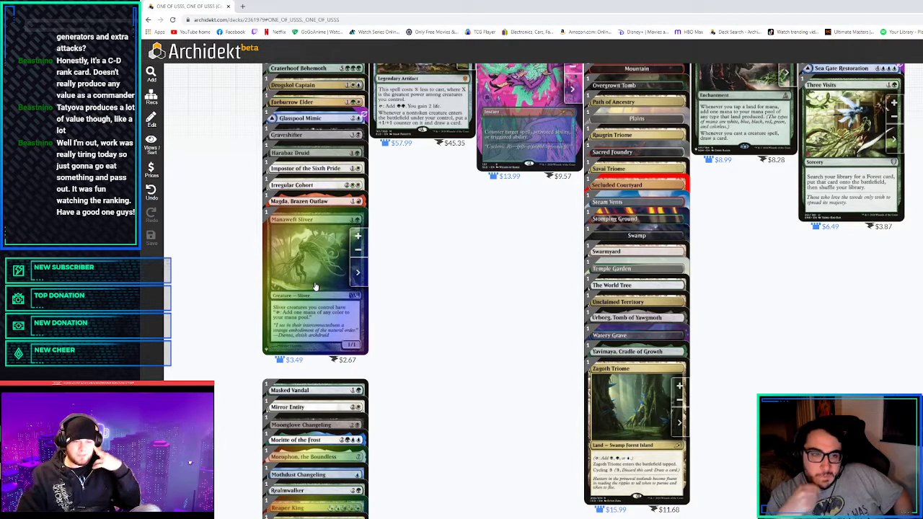
{"action": "scroll", "scroll_direction": "down", "scroll_amount": 3}
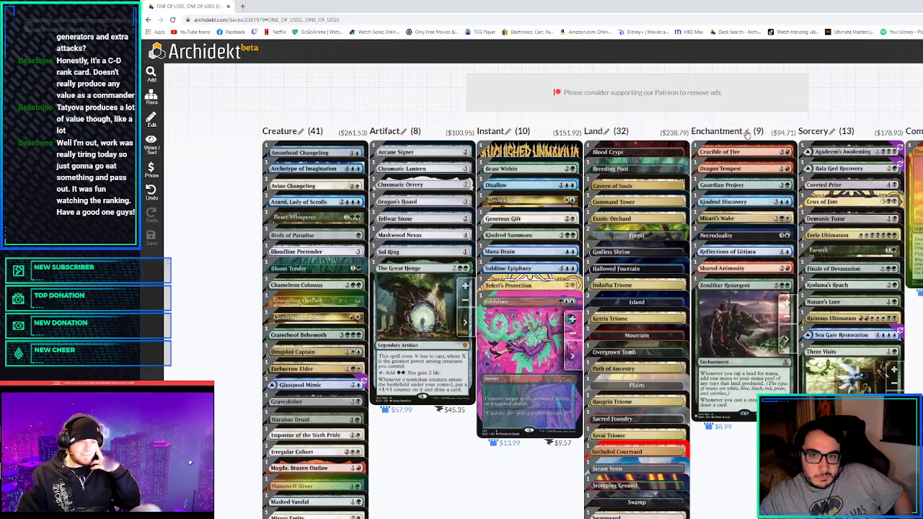
{"action": "scroll", "scroll_direction": "down", "scroll_amount": 3}
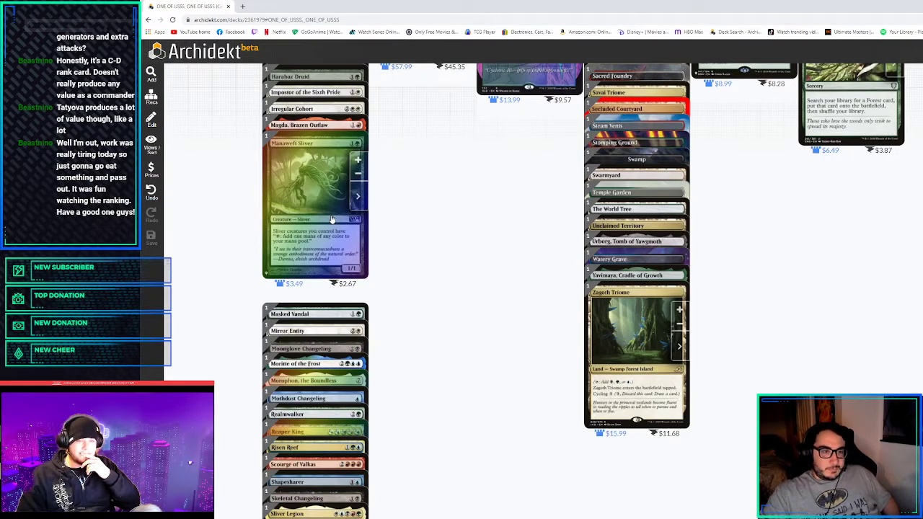
{"action": "mouse_move", "coordinate": [328, 205]}
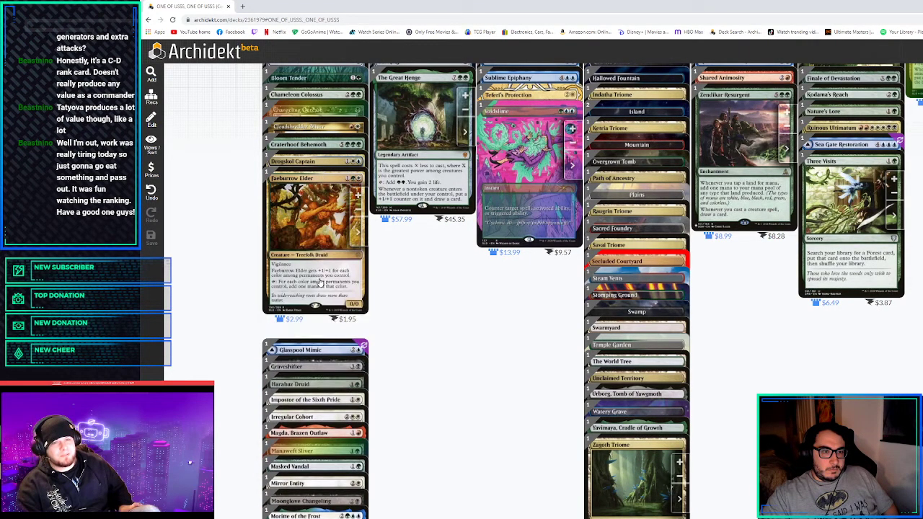
Scroll down the Creature column and remove one creature, leaving 40 creatures
{"action": "scroll", "scroll_direction": "down", "scroll_amount": 3}
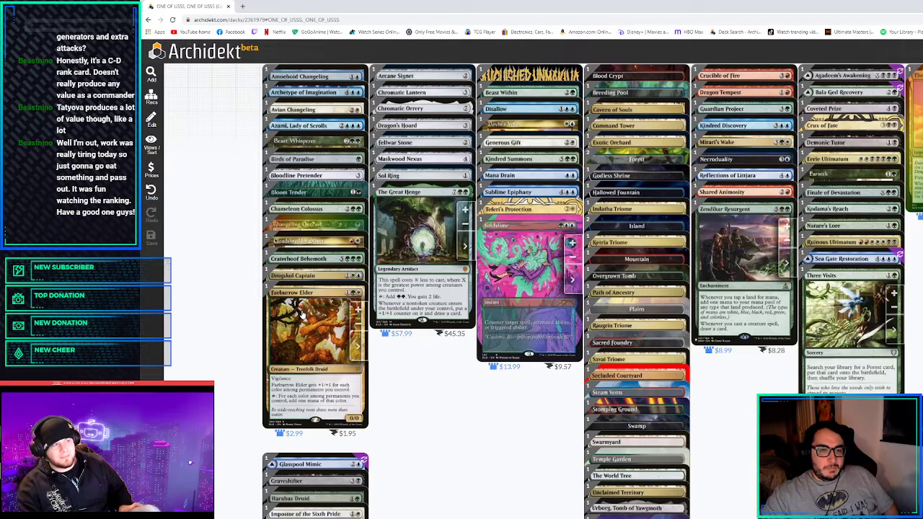
{"action": "scroll", "scroll_direction": "down", "scroll_amount": 3}
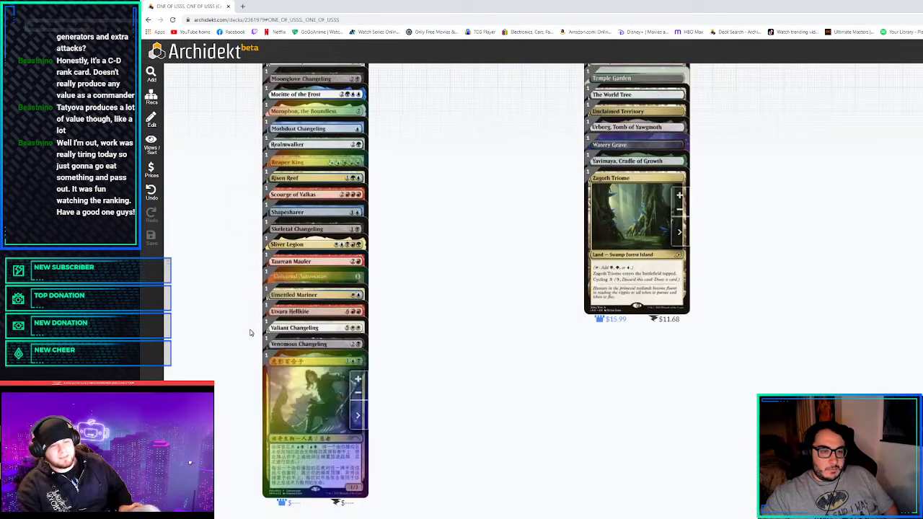
{"action": "scroll", "scroll_direction": "down", "scroll_amount": 3}
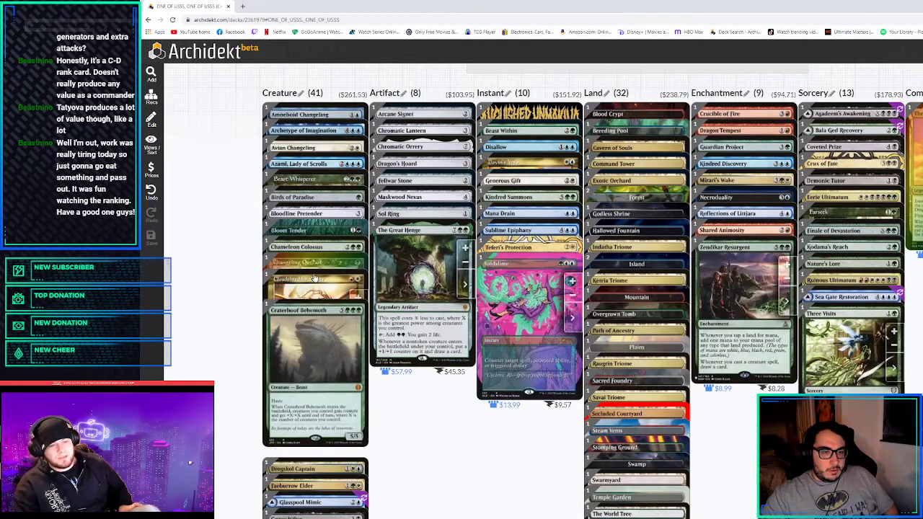
{"action": "scroll", "scroll_direction": "down", "scroll_amount": 3}
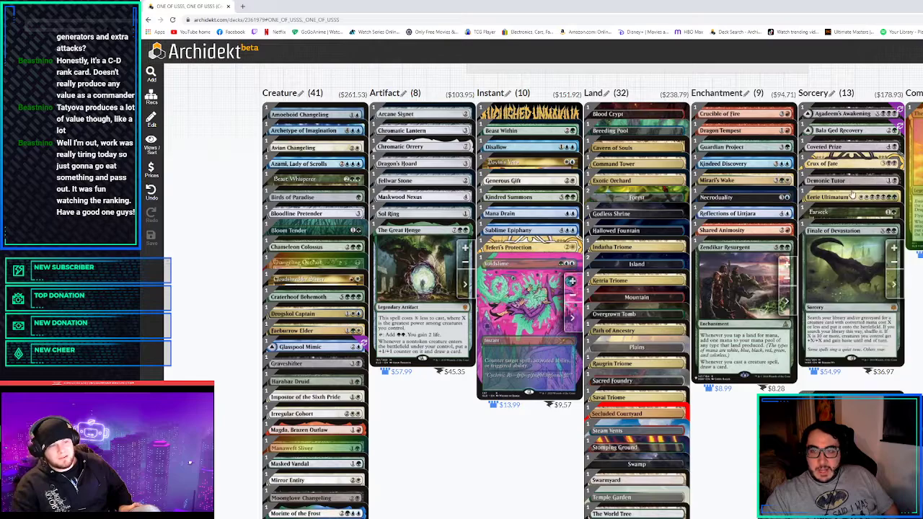
{"action": "scroll", "scroll_direction": "down", "scroll_amount": 3}
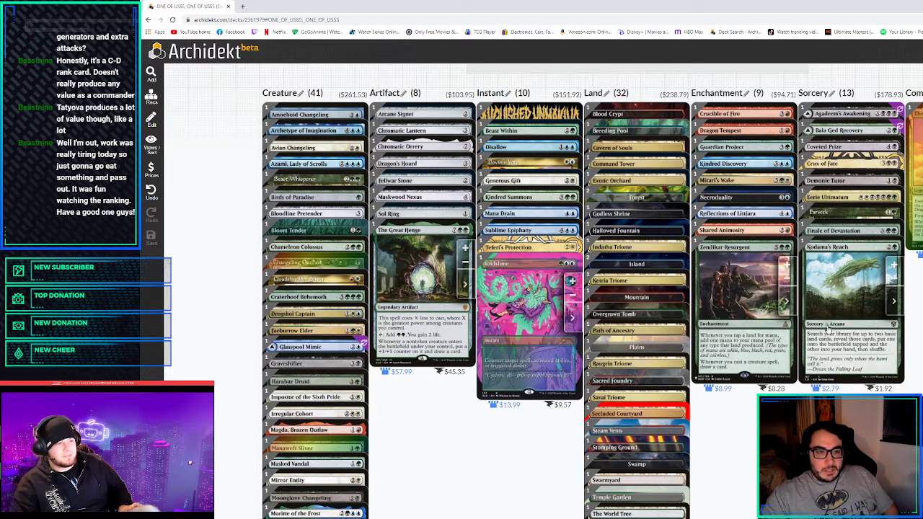
{"action": "mouse_move", "coordinate": [883, 299]}
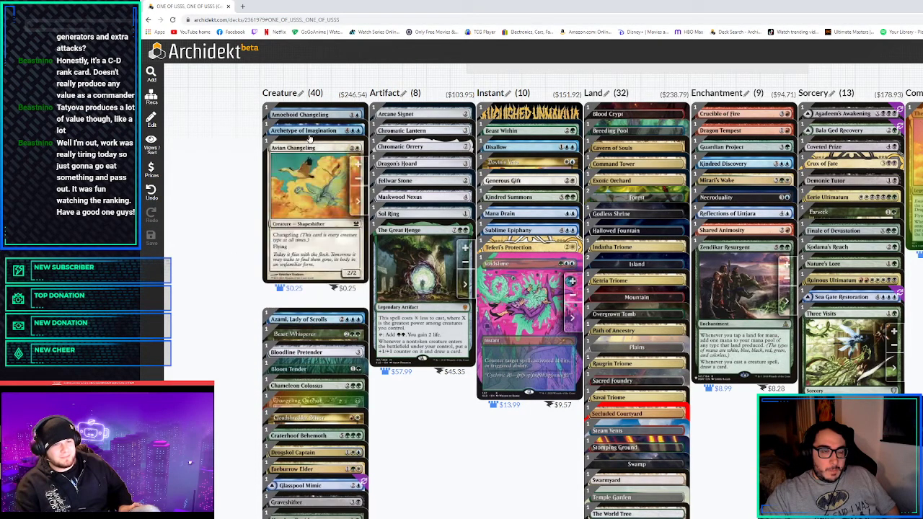
{"action": "scroll", "scroll_direction": "down", "scroll_amount": 3}
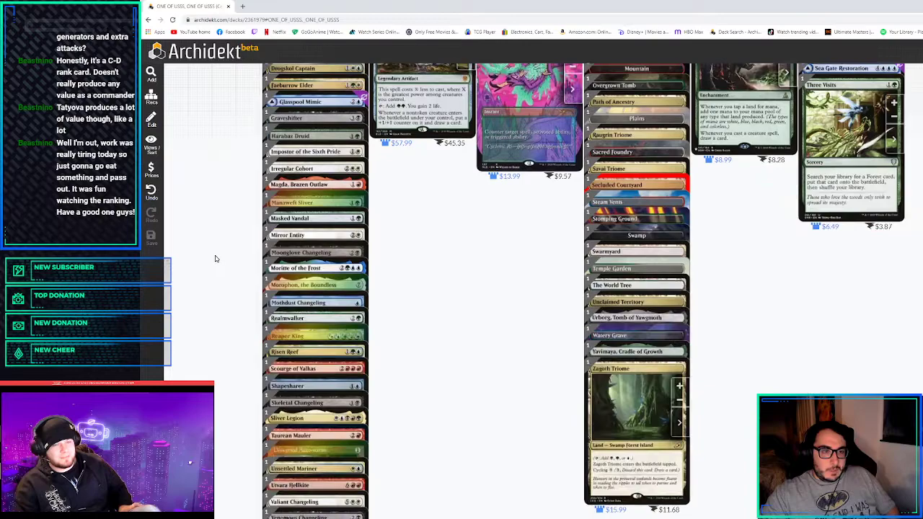
{"action": "scroll", "scroll_direction": "down", "scroll_amount": 3}
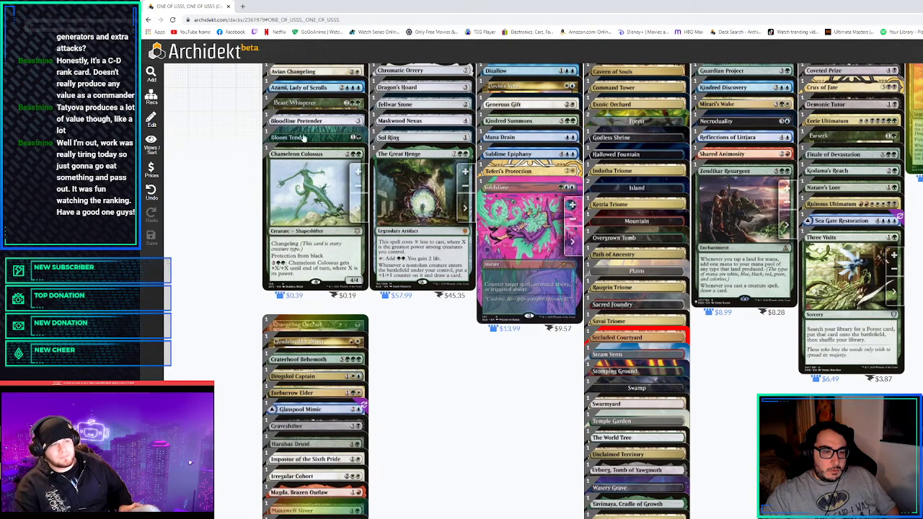
{"action": "scroll", "scroll_direction": "down", "scroll_amount": 3}
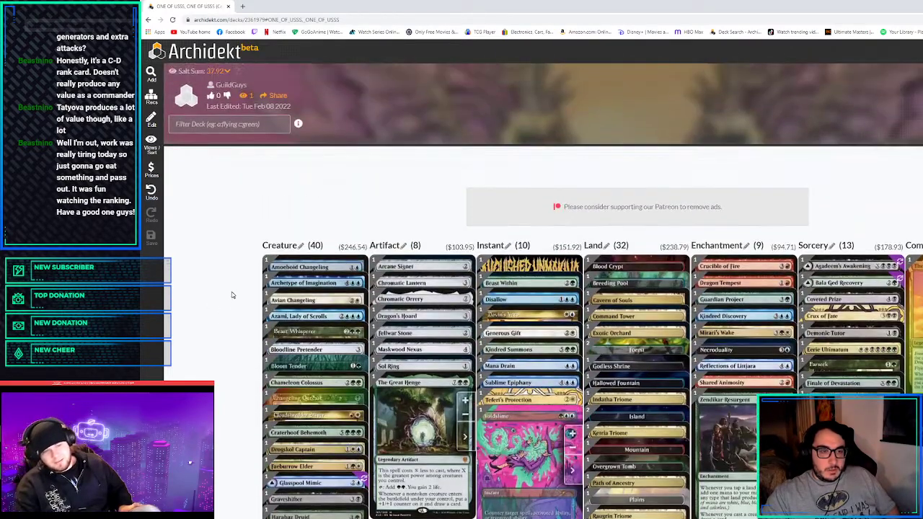
Remove one more creature and one sorcery, leaving 39 creatures and 12 sorceries
{"action": "scroll", "scroll_direction": "down", "scroll_amount": 3}
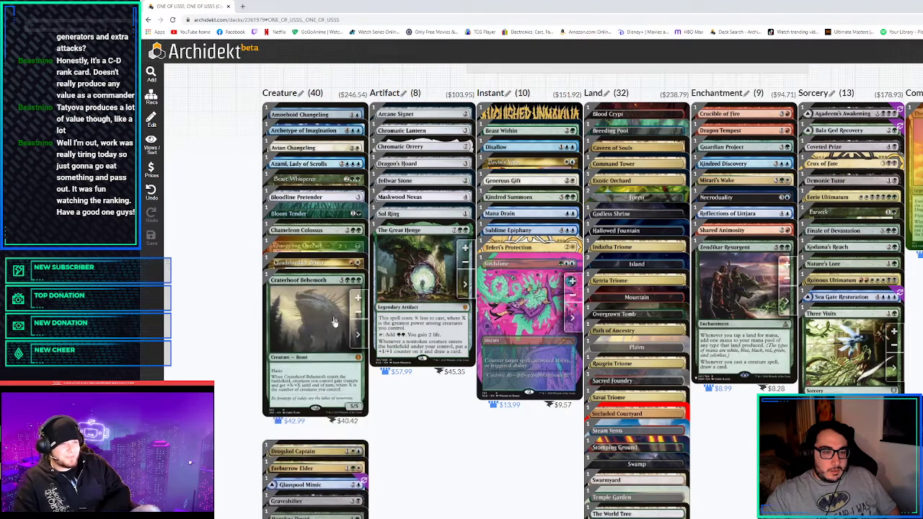
{"action": "mouse_move", "coordinate": [314, 330]}
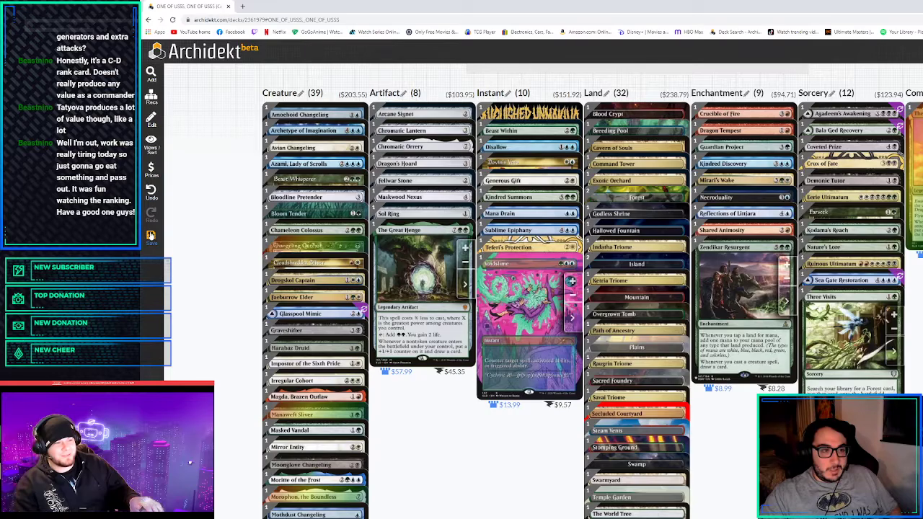
{"action": "scroll", "scroll_direction": "down", "scroll_amount": 3}
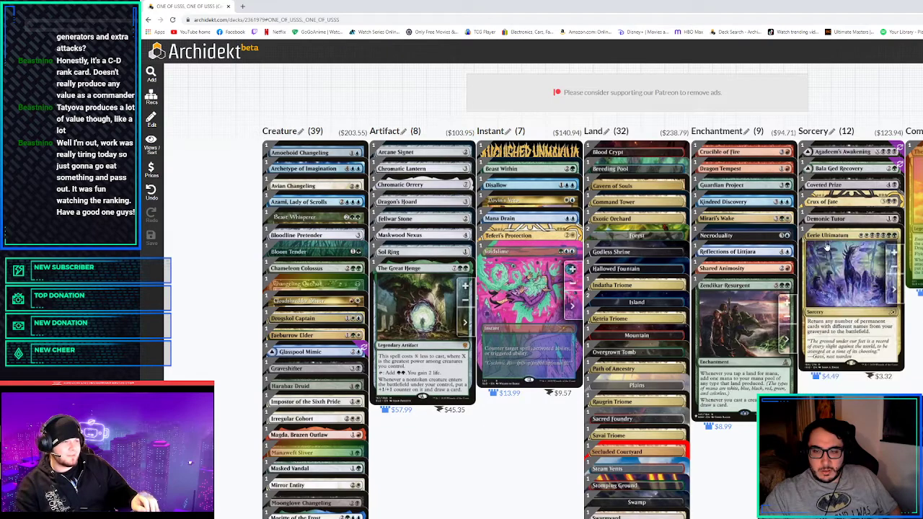
{"action": "scroll", "scroll_direction": "down", "scroll_amount": 3}
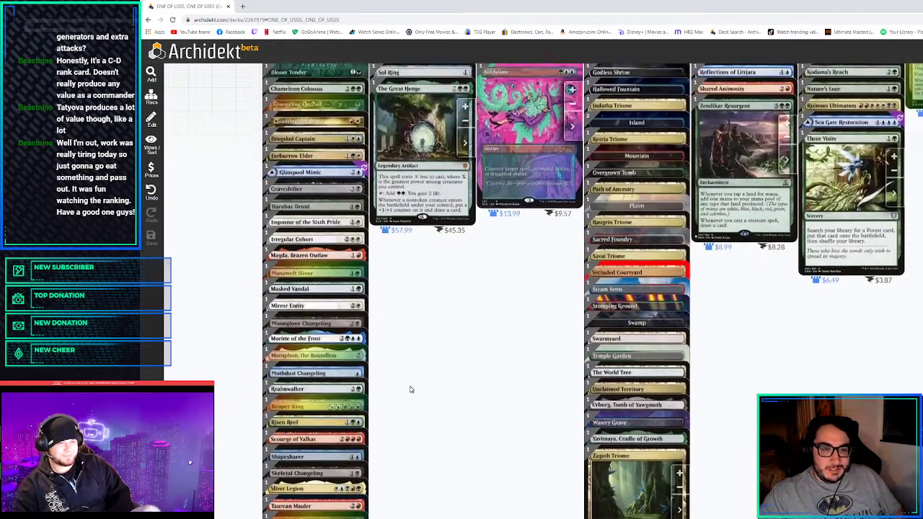
{"action": "scroll", "scroll_direction": "down", "scroll_amount": 3}
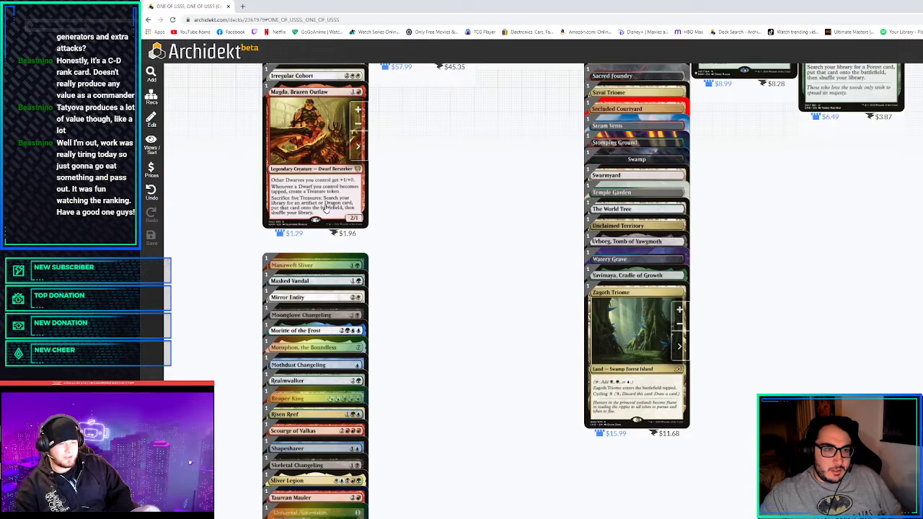
{"action": "scroll", "scroll_direction": "down", "scroll_amount": 3}
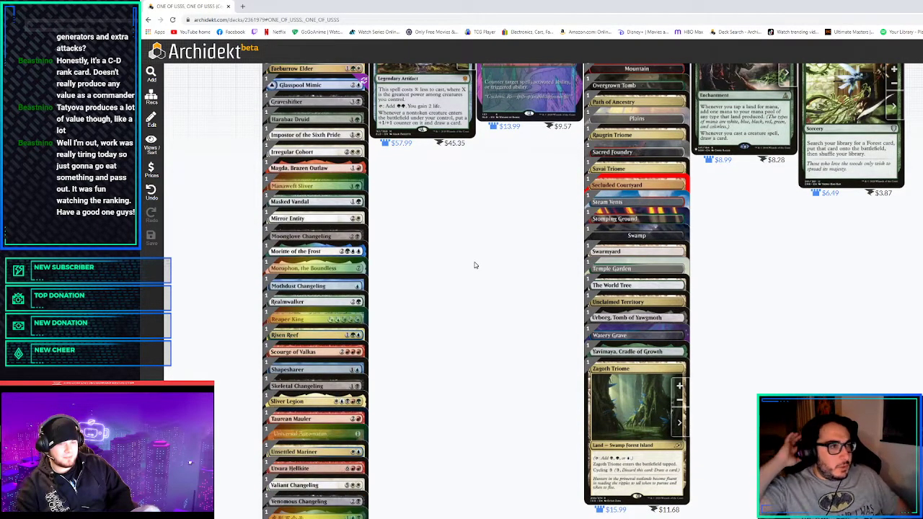
{"action": "scroll", "scroll_direction": "down", "scroll_amount": 3}
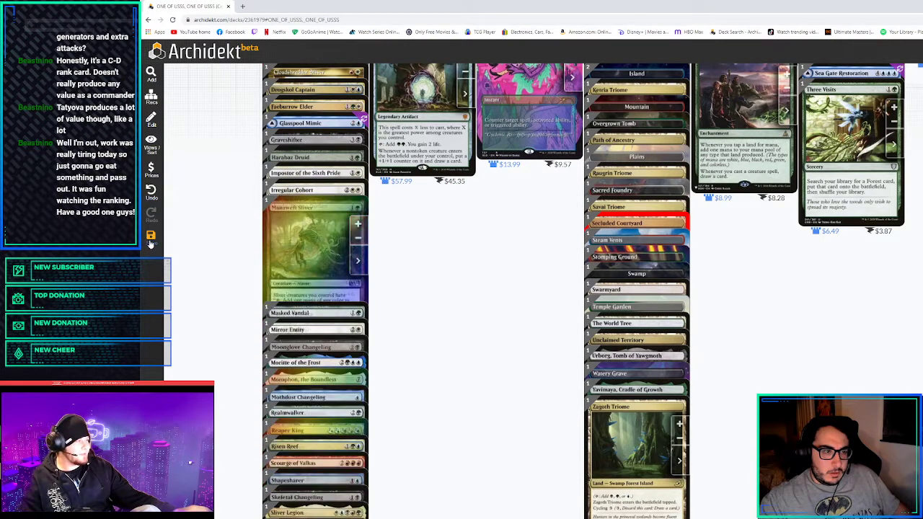
{"action": "scroll", "scroll_direction": "down", "scroll_amount": 3}
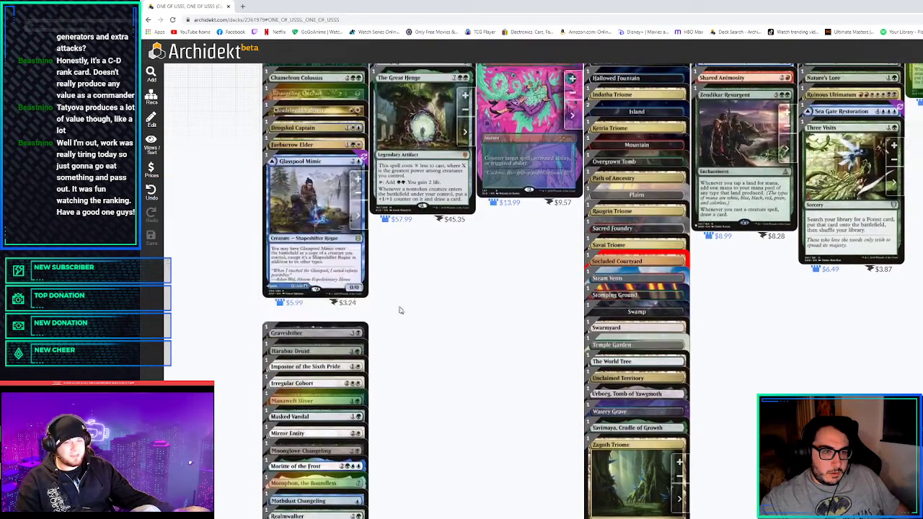
{"action": "scroll", "scroll_direction": "down", "scroll_amount": 3}
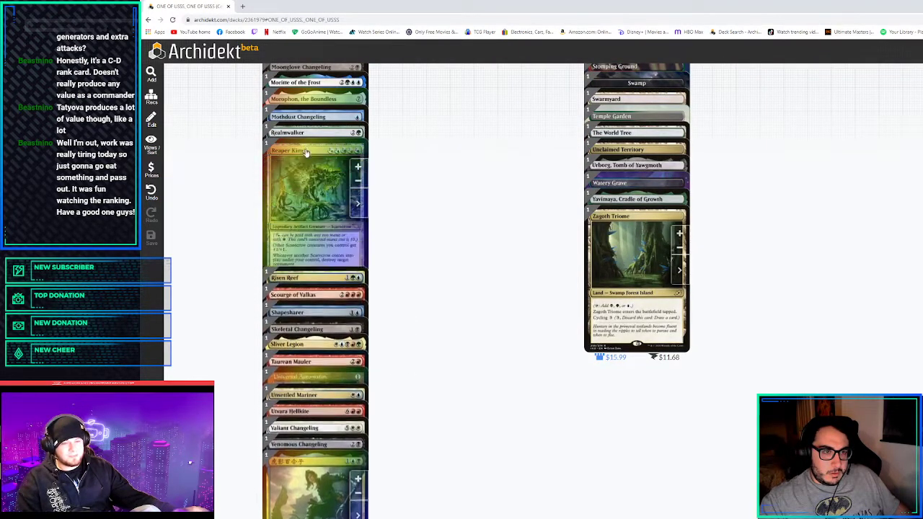
{"action": "scroll", "scroll_direction": "down", "scroll_amount": 3}
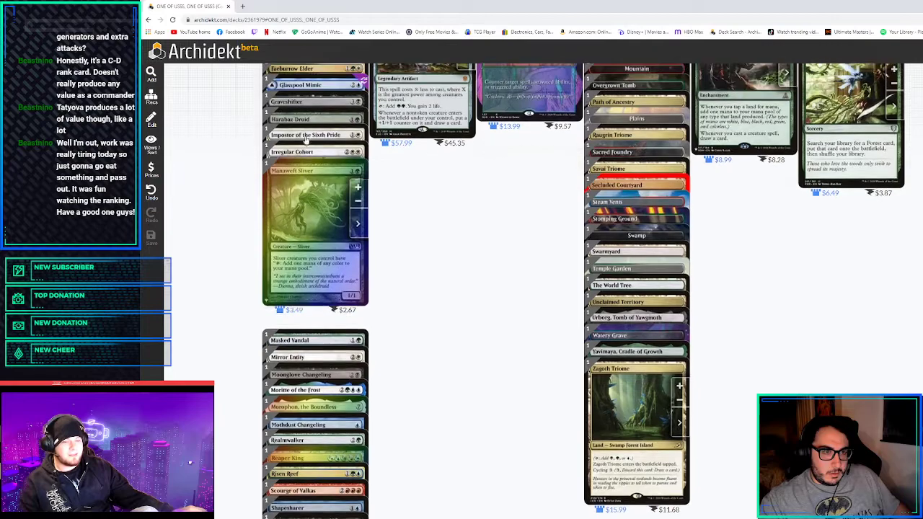
{"action": "scroll", "scroll_direction": "down", "scroll_amount": 3}
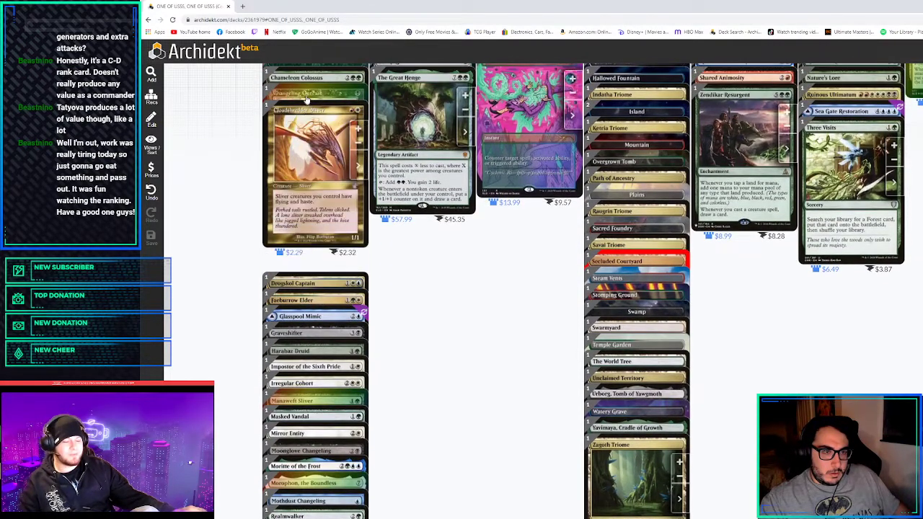
{"action": "scroll", "scroll_direction": "down", "scroll_amount": 3}
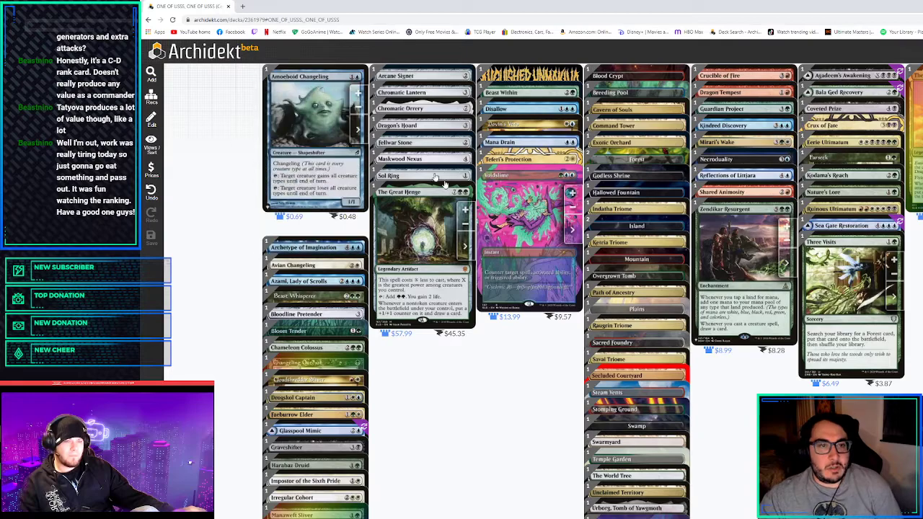
{"action": "scroll", "scroll_direction": "down", "scroll_amount": 3}
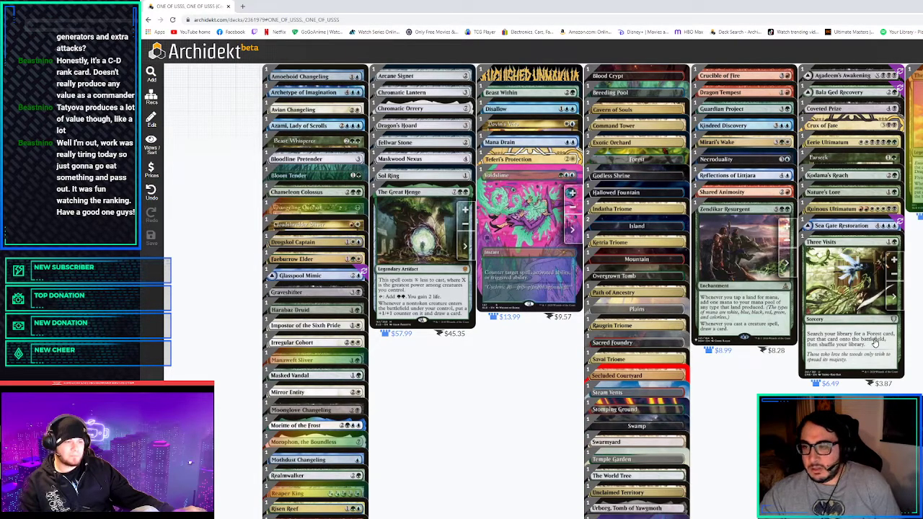
{"action": "mouse_move", "coordinate": [508, 353]}
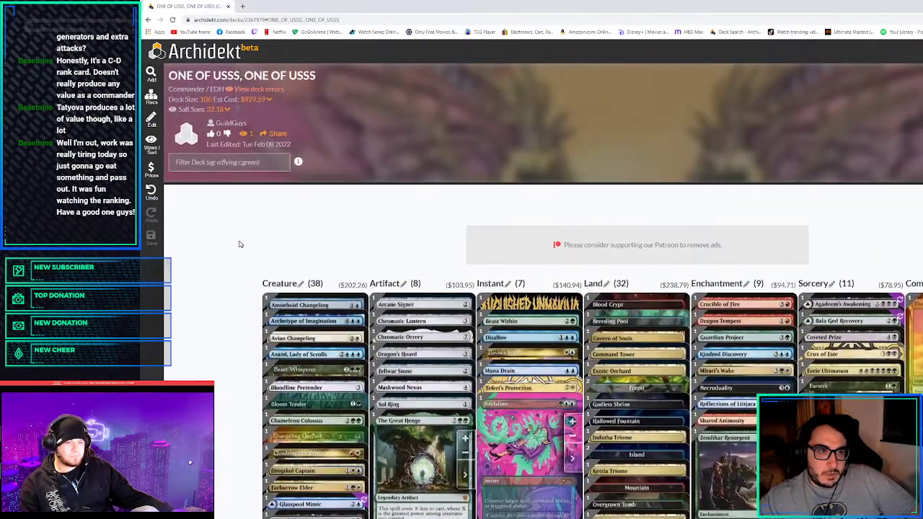
{"action": "scroll", "scroll_direction": "down", "scroll_amount": 3}
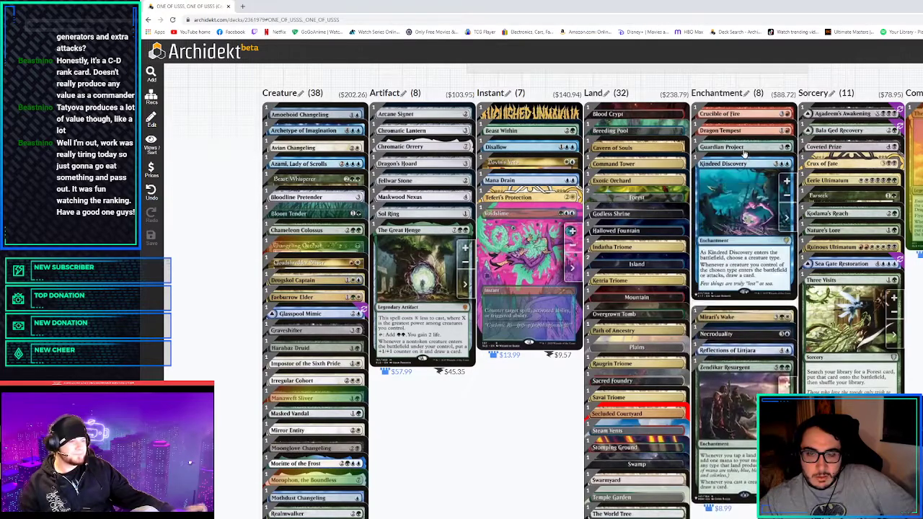
{"action": "scroll", "scroll_direction": "down", "scroll_amount": 3}
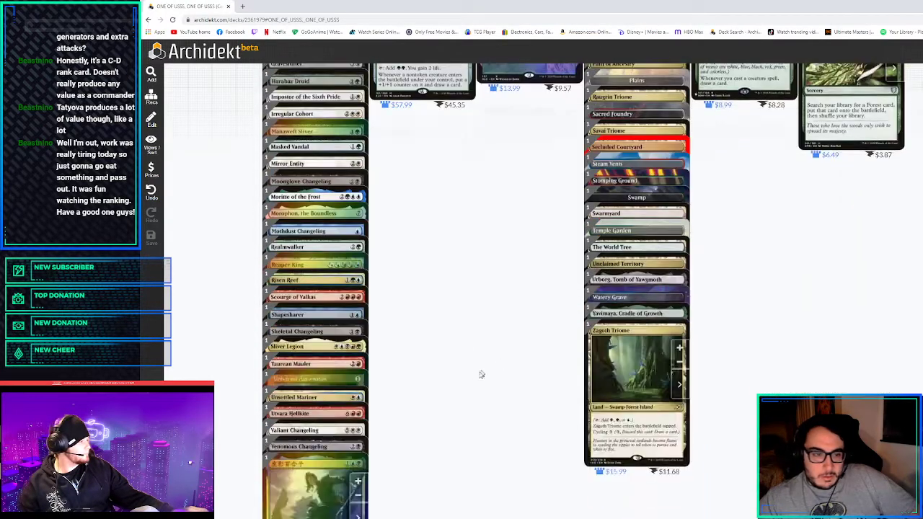
{"action": "scroll", "scroll_direction": "down", "scroll_amount": 3}
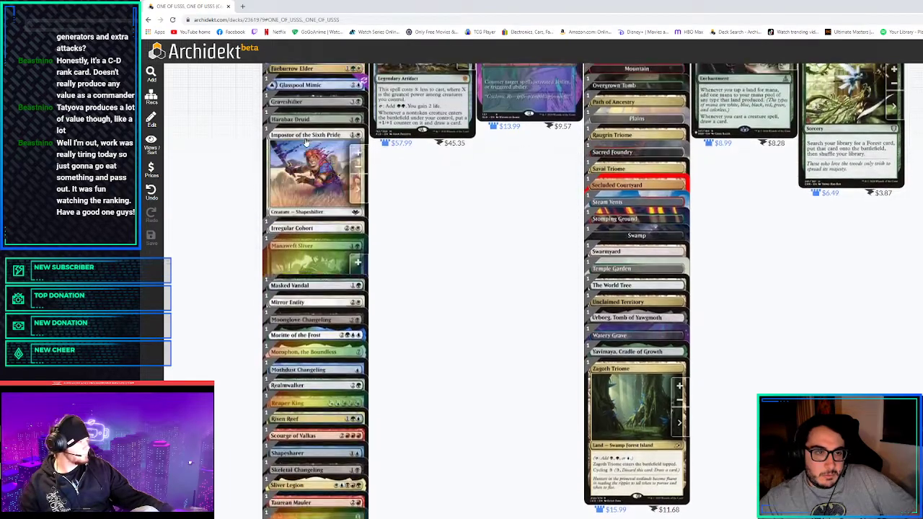
{"action": "scroll", "scroll_direction": "down", "scroll_amount": 3}
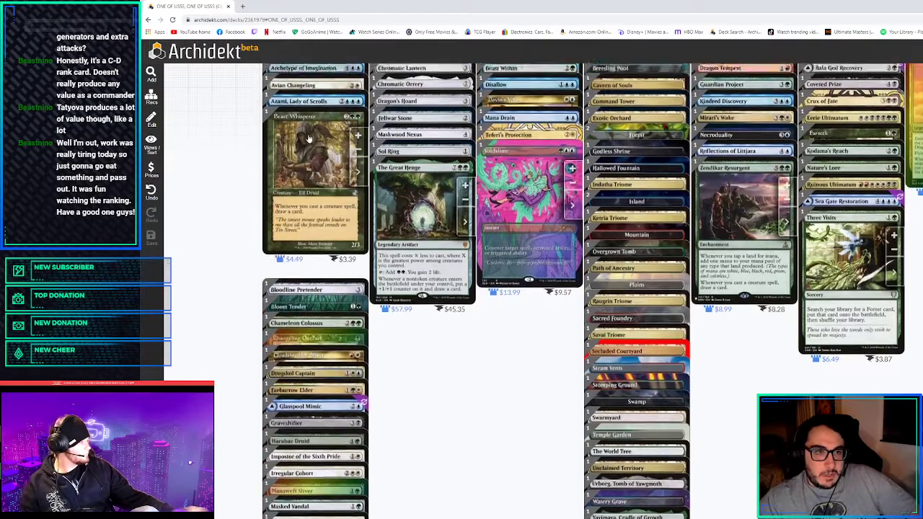
{"action": "scroll", "scroll_direction": "down", "scroll_amount": 3}
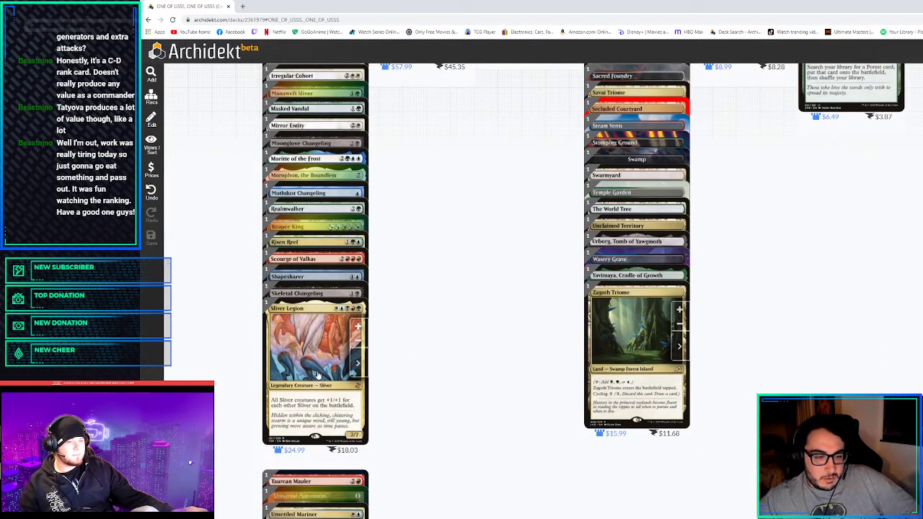
{"action": "scroll", "scroll_direction": "down", "scroll_amount": 3}
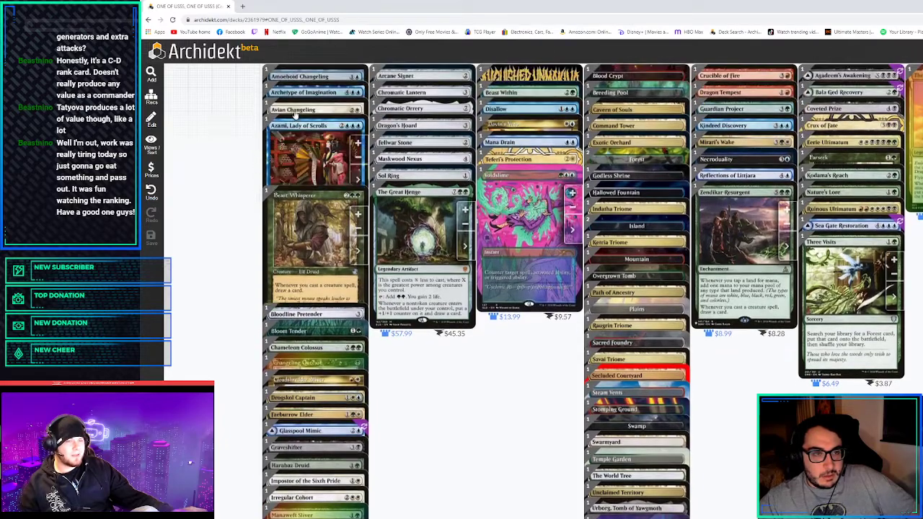
{"action": "scroll", "scroll_direction": "down", "scroll_amount": 3}
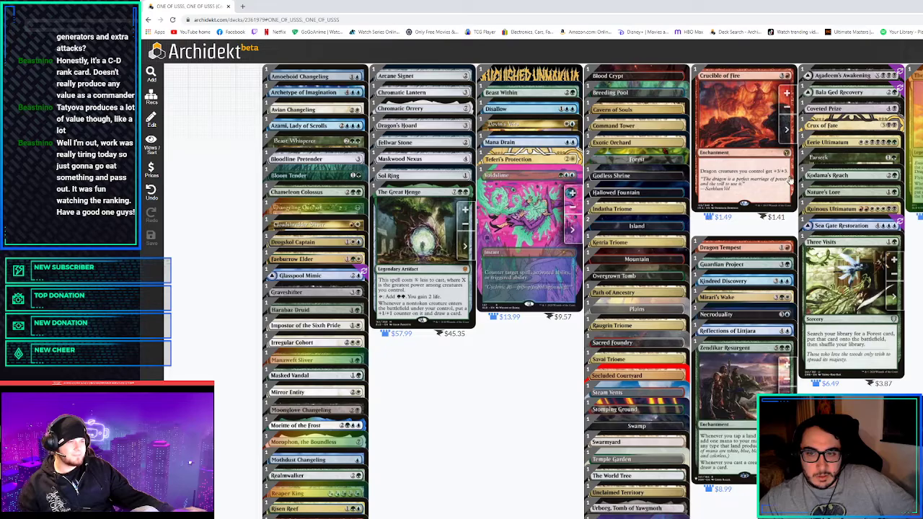
Scroll the deck columns and remove one sorcery, leaving 10 sorceries
{"action": "scroll", "scroll_direction": "down", "scroll_amount": 3}
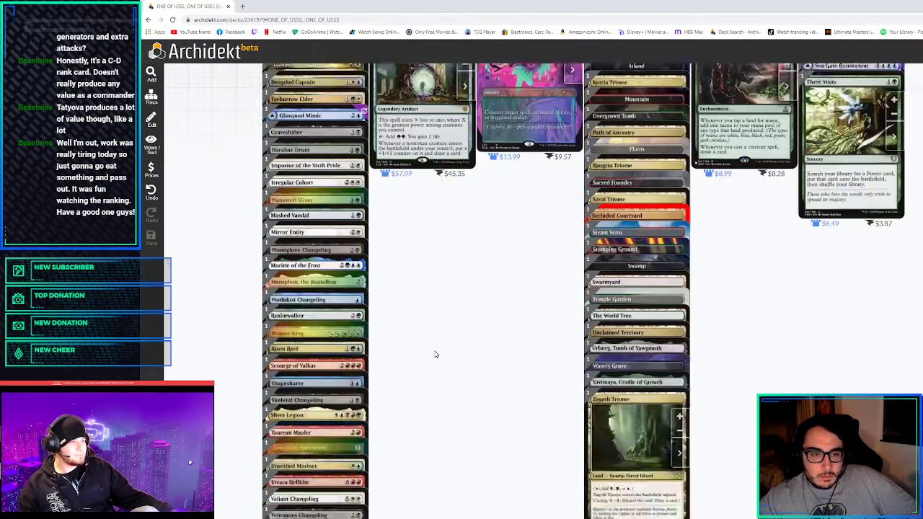
{"action": "scroll", "scroll_direction": "down", "scroll_amount": 3}
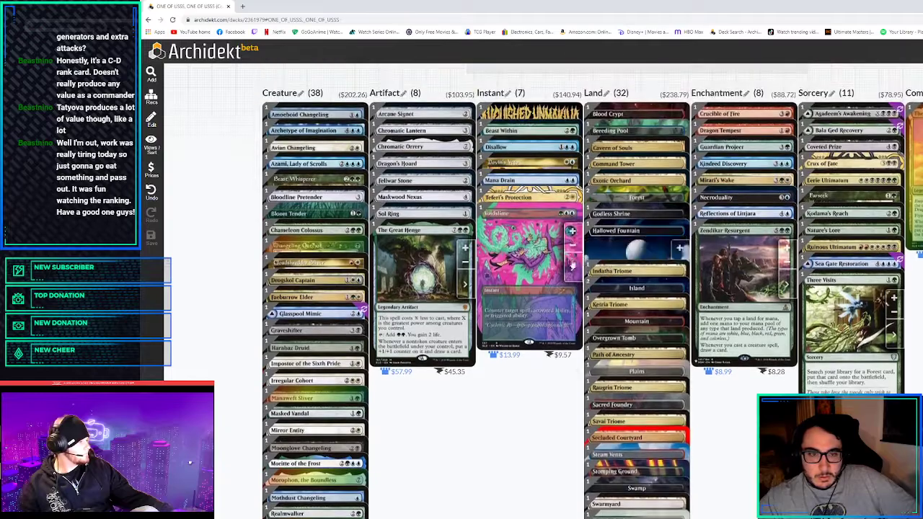
{"action": "scroll", "scroll_direction": "down", "scroll_amount": 3}
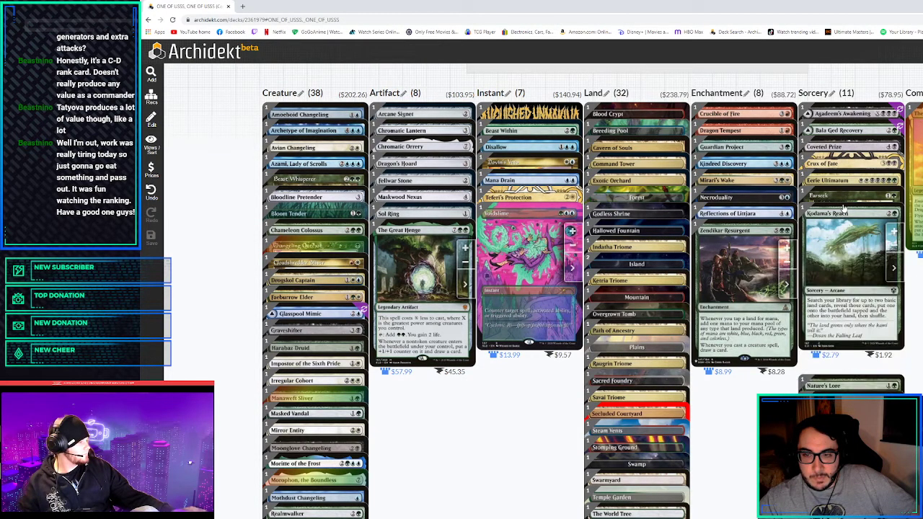
{"action": "scroll", "scroll_direction": "down", "scroll_amount": 3}
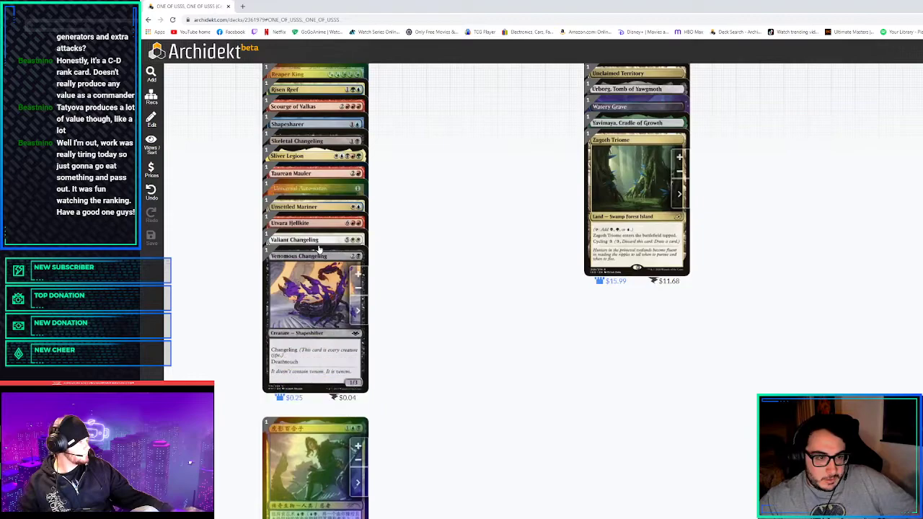
{"action": "scroll", "scroll_direction": "down", "scroll_amount": 3}
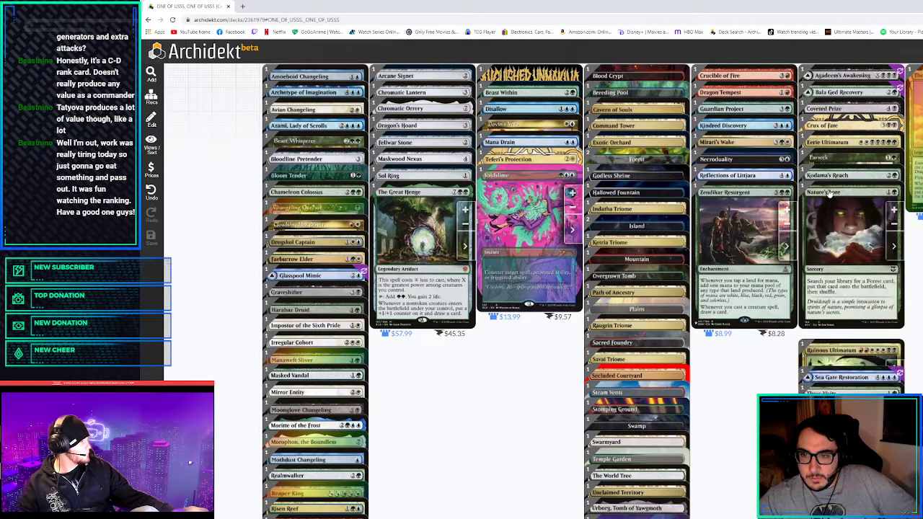
{"action": "scroll", "scroll_direction": "down", "scroll_amount": 3}
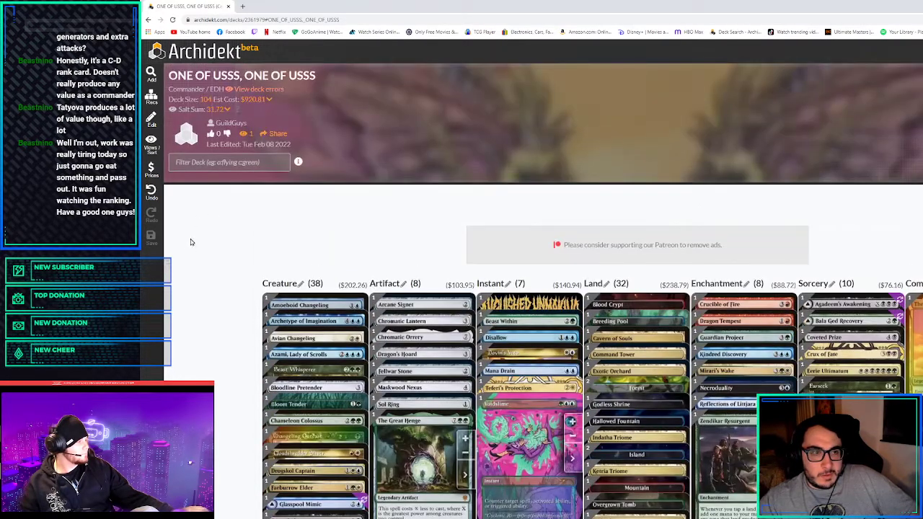
Scroll the deck and bring up the card search for Yavimaya, Cradle of Growth
{"action": "scroll", "scroll_direction": "down", "scroll_amount": 3}
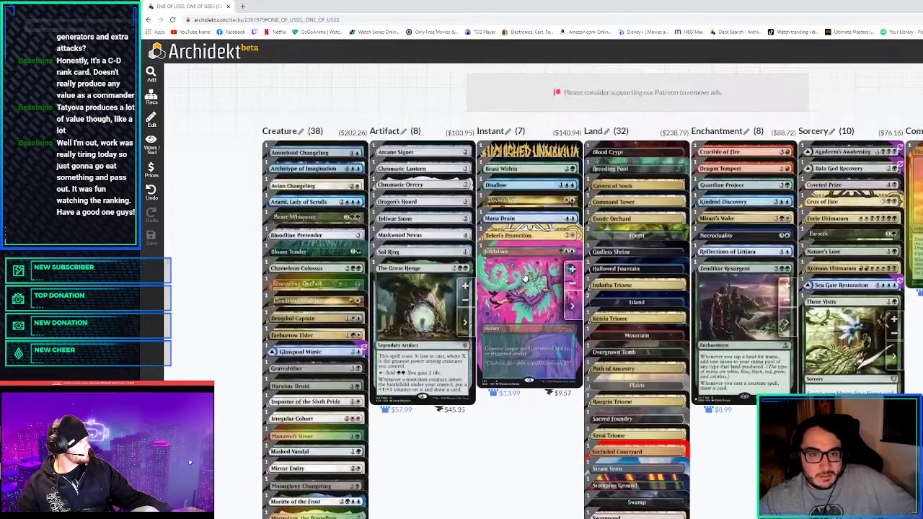
{"action": "mouse_move", "coordinate": [513, 185]}
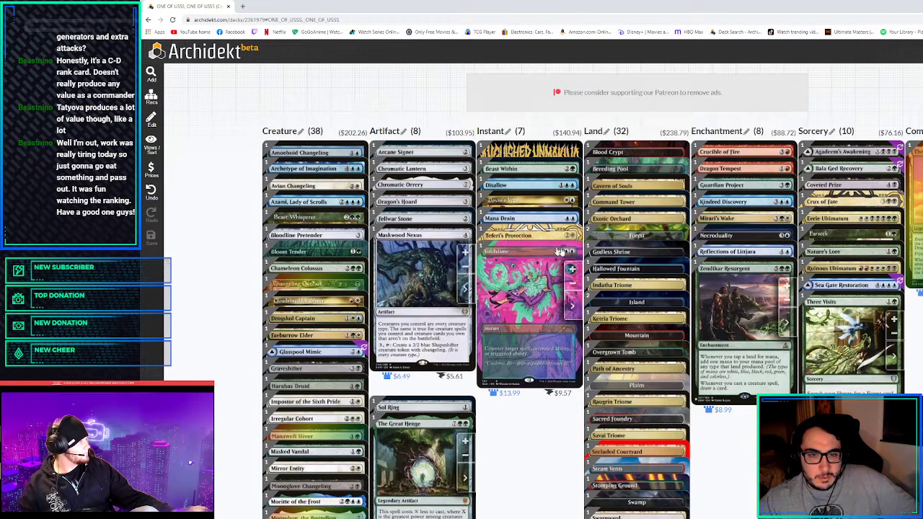
{"action": "scroll", "scroll_direction": "down", "scroll_amount": 3}
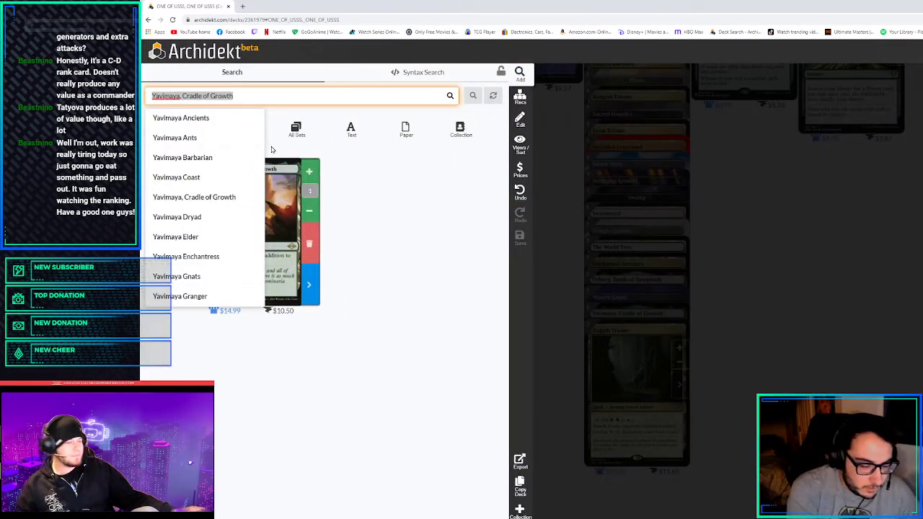
Search 'universal' in the card search, then return to the deck columns
{"action": "type", "text": "universal"}
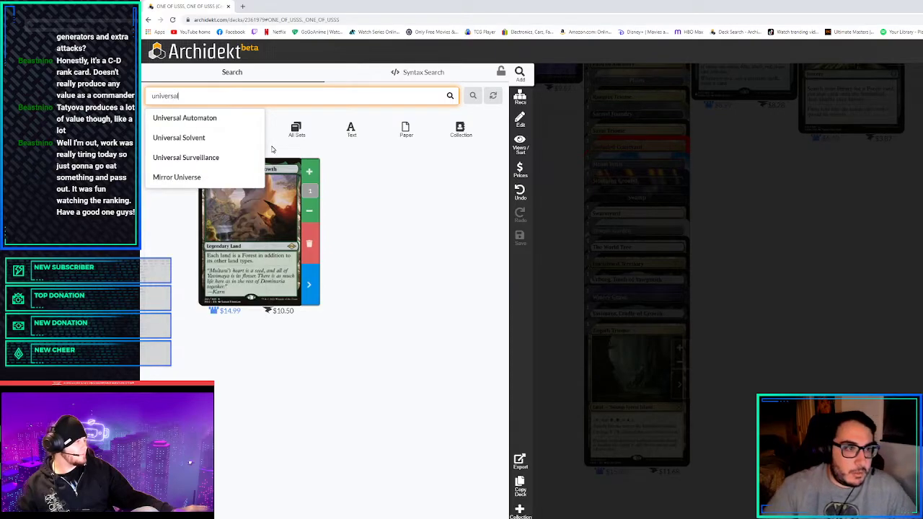
{"action": "left_click", "coordinate": [185, 118]}
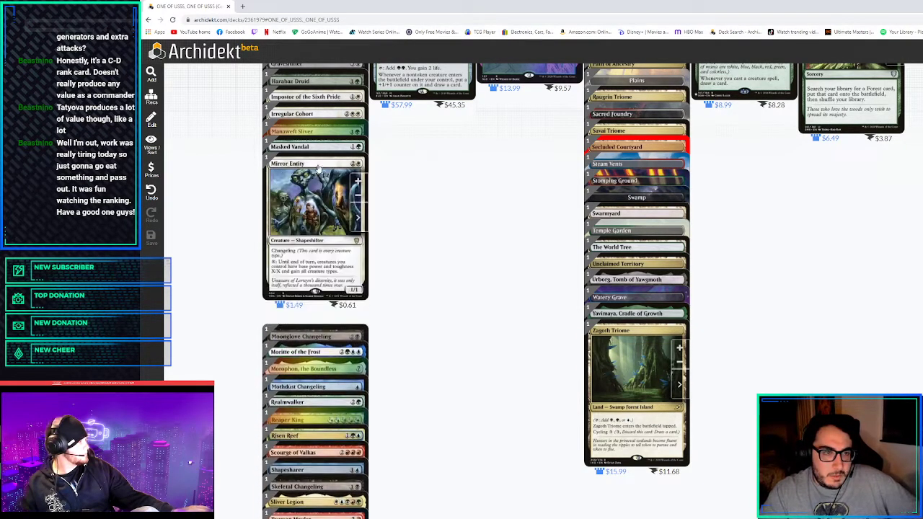
Scroll the Creature column and remove one creature, leaving 37 creatures
{"action": "scroll", "scroll_direction": "down", "scroll_amount": 3}
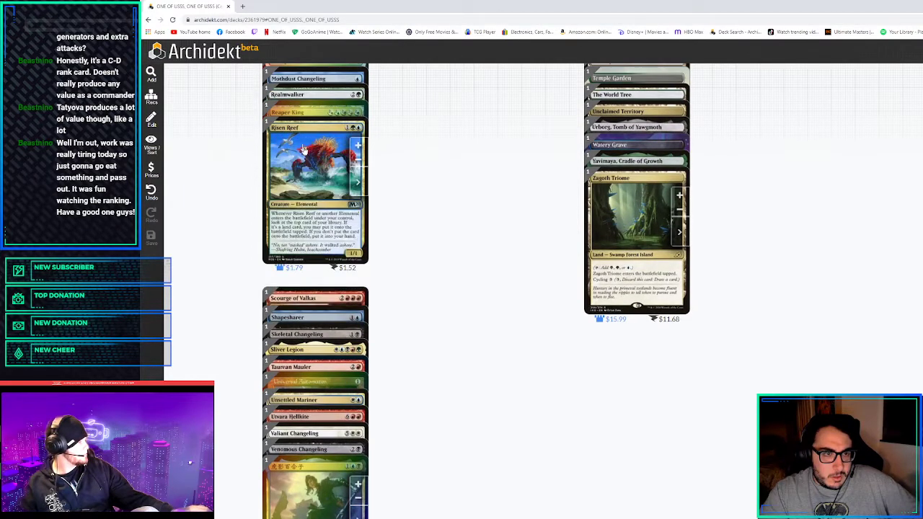
{"action": "scroll", "scroll_direction": "up", "scroll_amount": 3}
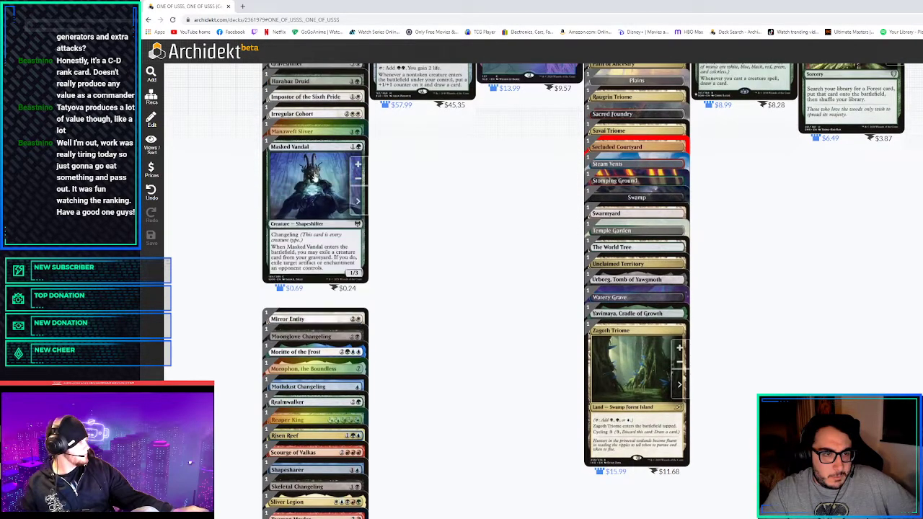
{"action": "scroll", "scroll_direction": "down", "scroll_amount": 3}
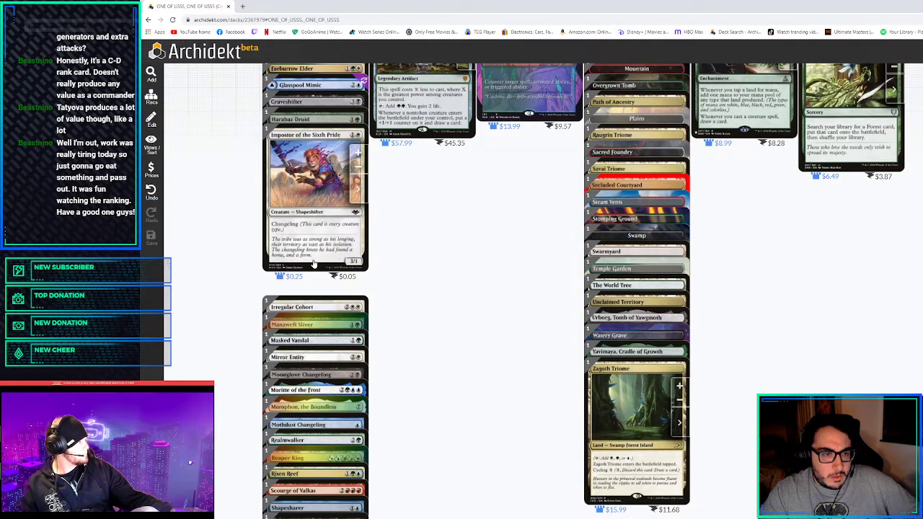
{"action": "scroll", "scroll_direction": "down", "scroll_amount": 3}
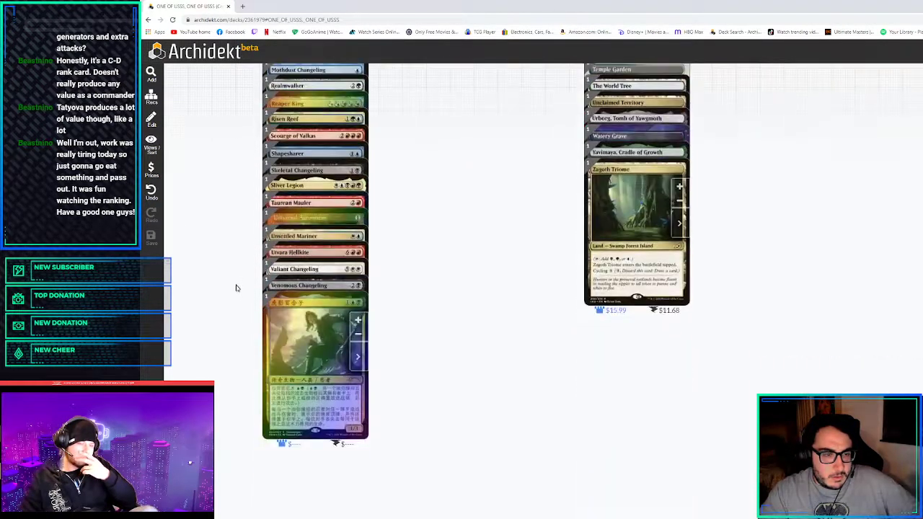
{"action": "scroll", "scroll_direction": "down", "scroll_amount": 3}
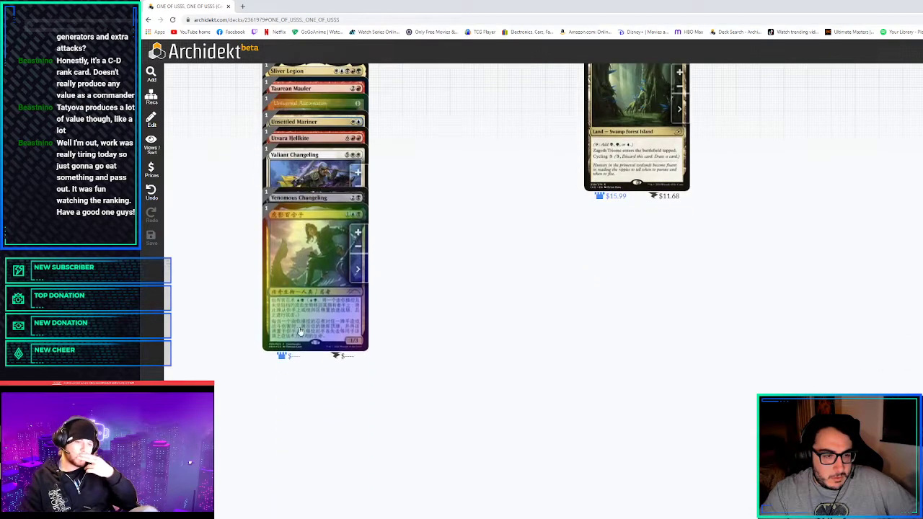
{"action": "scroll", "scroll_direction": "down", "scroll_amount": 3}
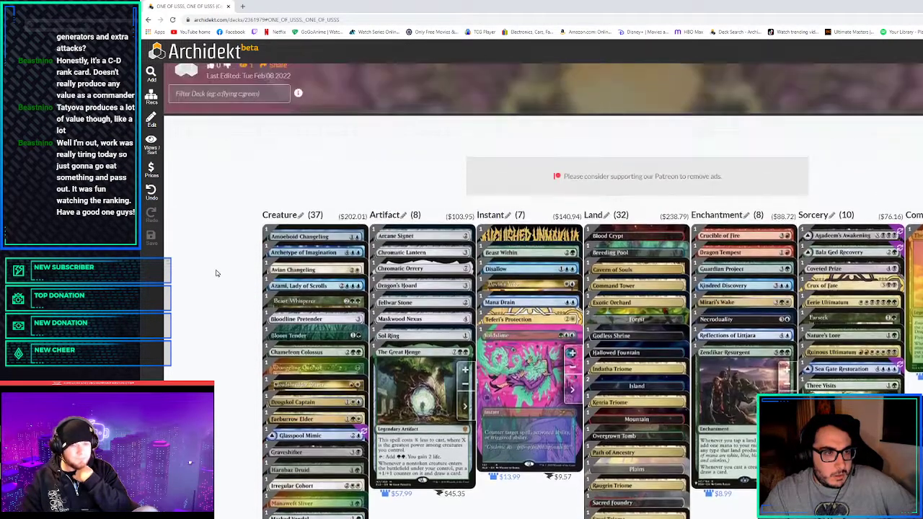
Scroll down the 37-creature column reviewing cards before reopening the card search
{"action": "scroll", "scroll_direction": "down", "scroll_amount": 3}
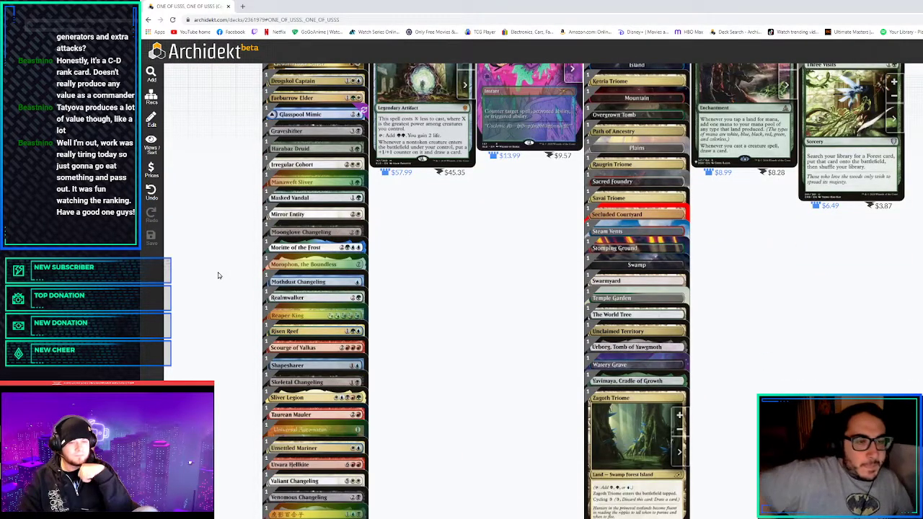
{"action": "scroll", "scroll_direction": "down", "scroll_amount": 3}
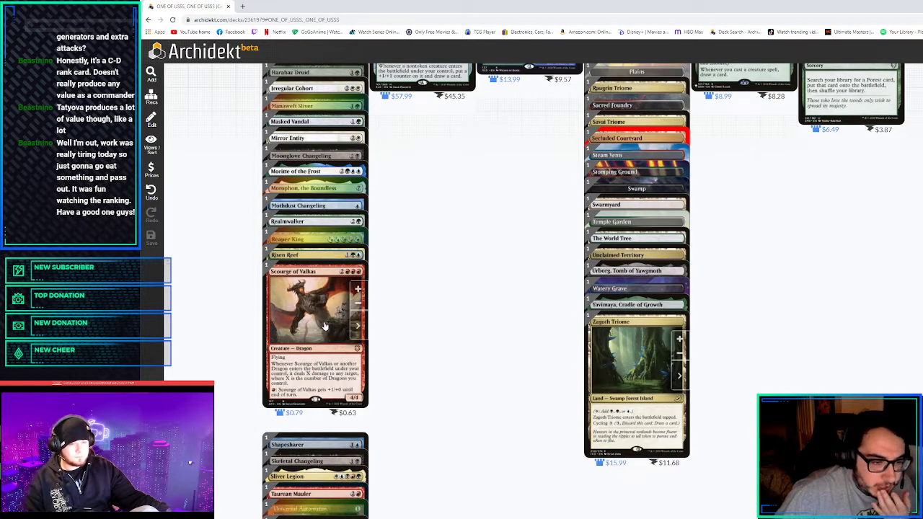
{"action": "scroll", "scroll_direction": "down", "scroll_amount": 3}
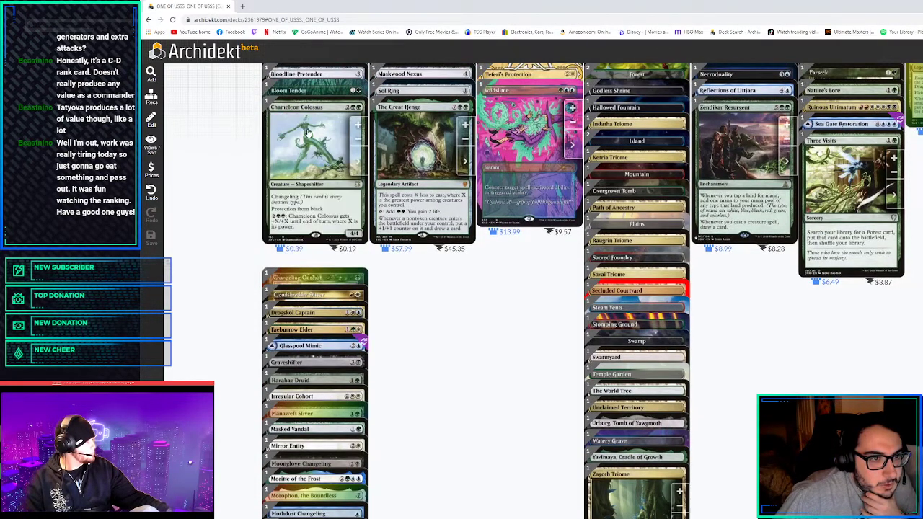
{"action": "scroll", "scroll_direction": "down", "scroll_amount": 3}
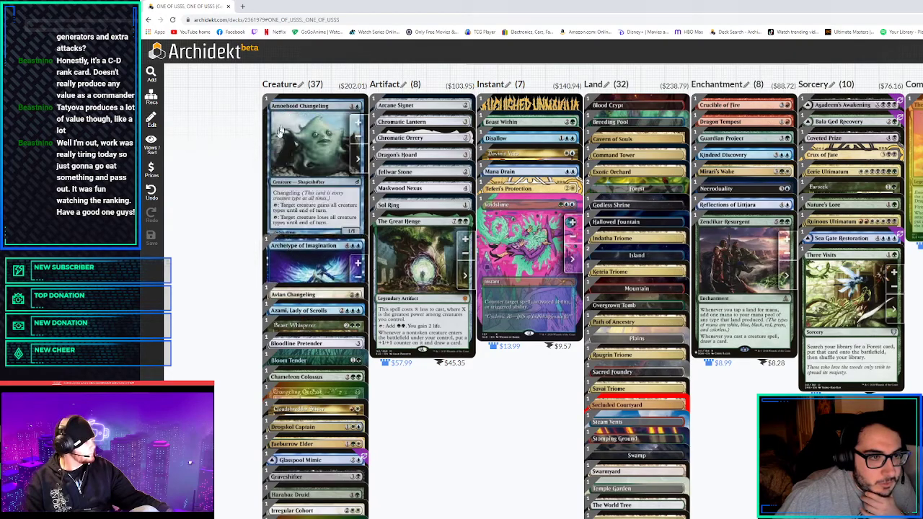
{"action": "scroll", "scroll_direction": "down", "scroll_amount": 3}
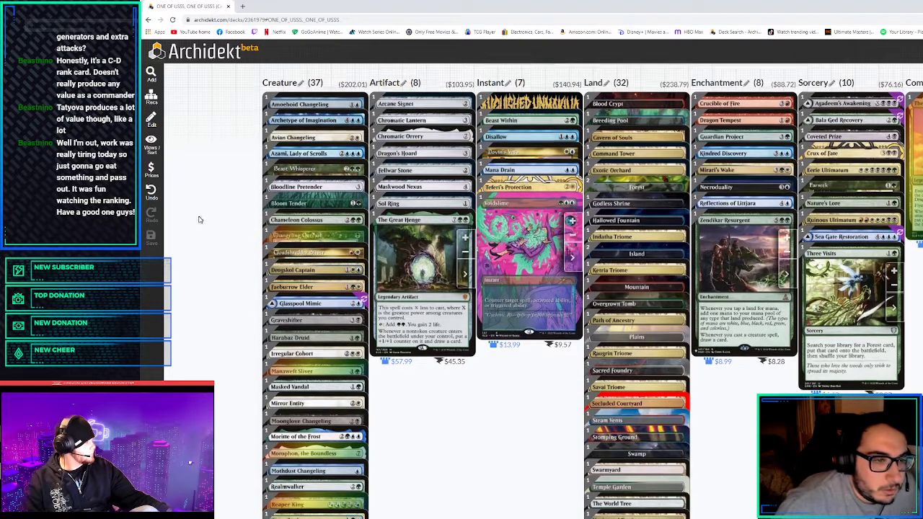
{"action": "scroll", "scroll_direction": "down", "scroll_amount": 3}
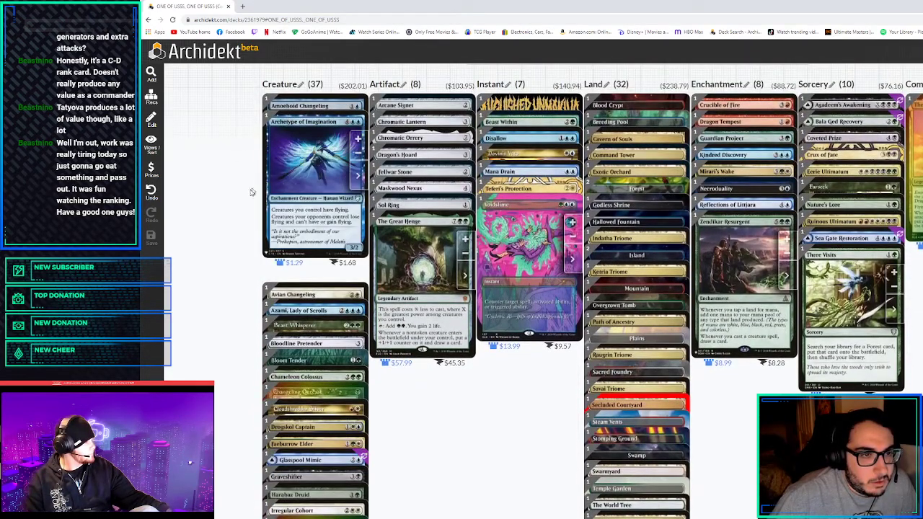
{"action": "scroll", "scroll_direction": "down", "scroll_amount": 3}
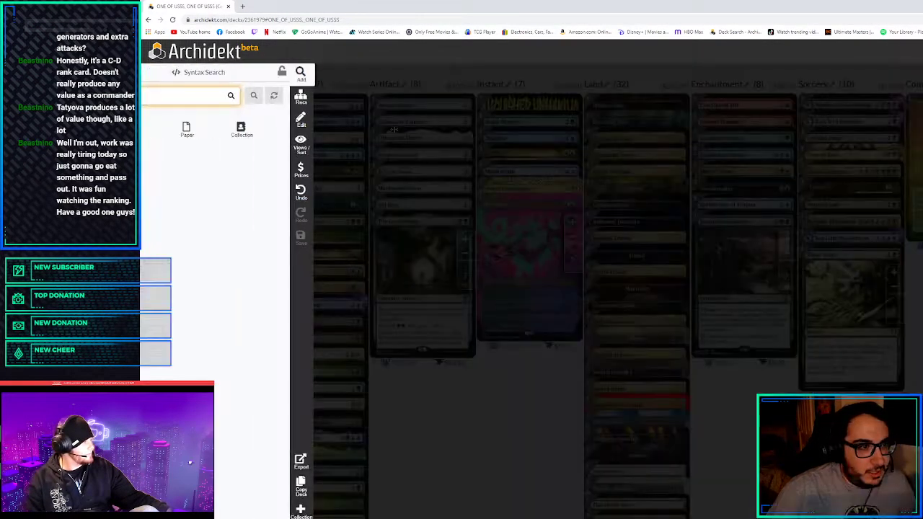
Search 'akroma' to check its results, then return to the deck columns
{"action": "type", "text": "akromas"}
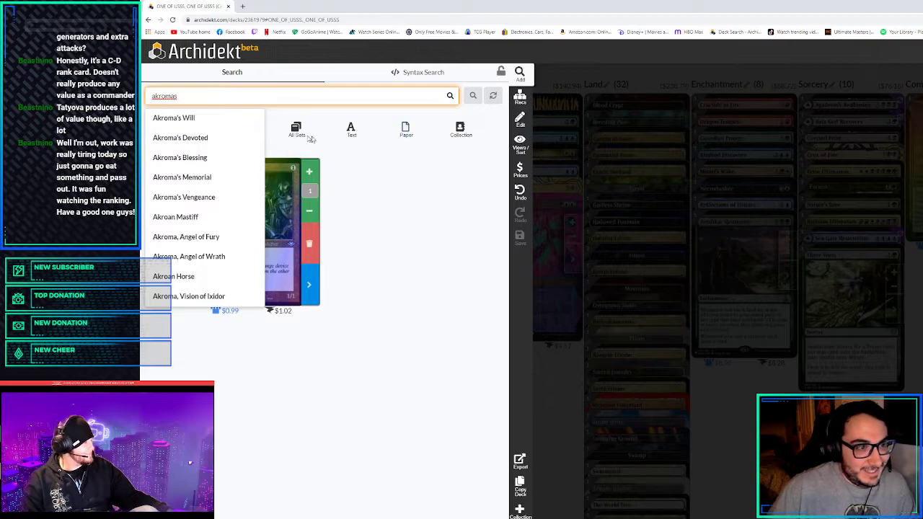
{"action": "left_click", "coordinate": [173, 118]}
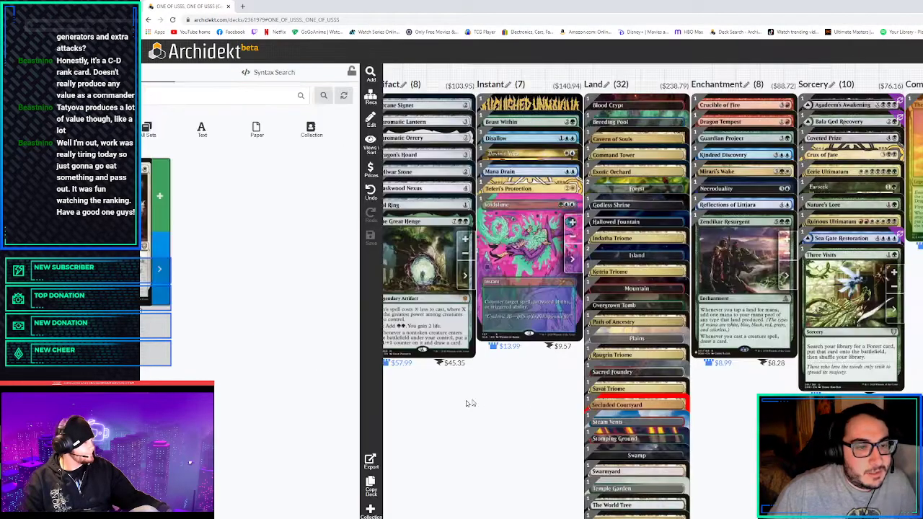
{"action": "scroll", "scroll_direction": "down", "scroll_amount": 3}
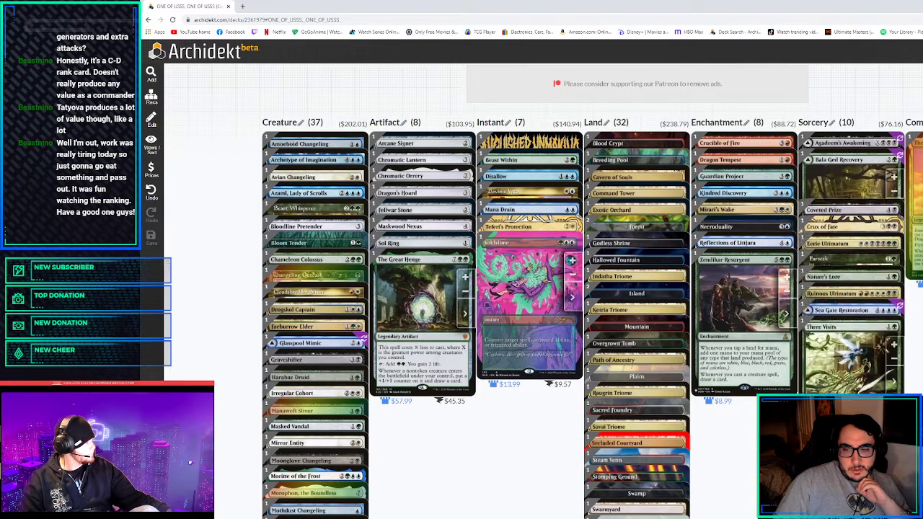
{"action": "scroll", "scroll_direction": "down", "scroll_amount": 3}
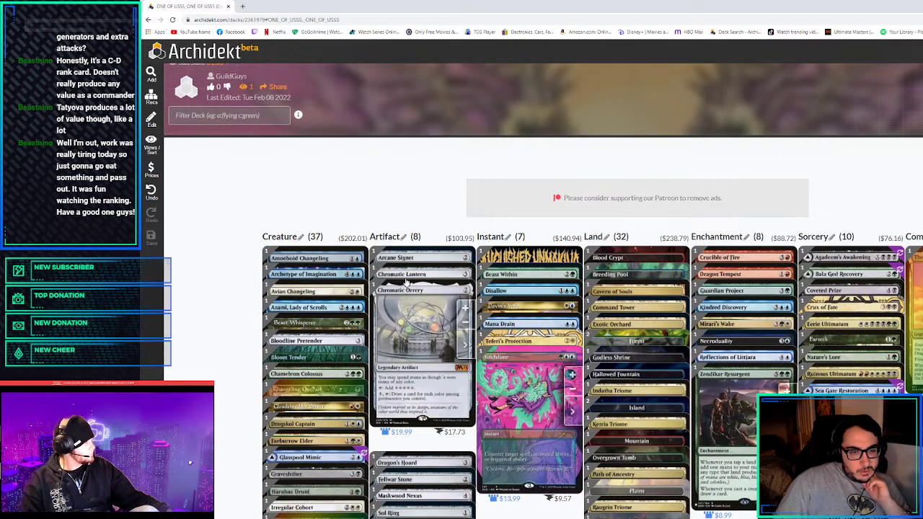
{"action": "scroll", "scroll_direction": "down", "scroll_amount": 3}
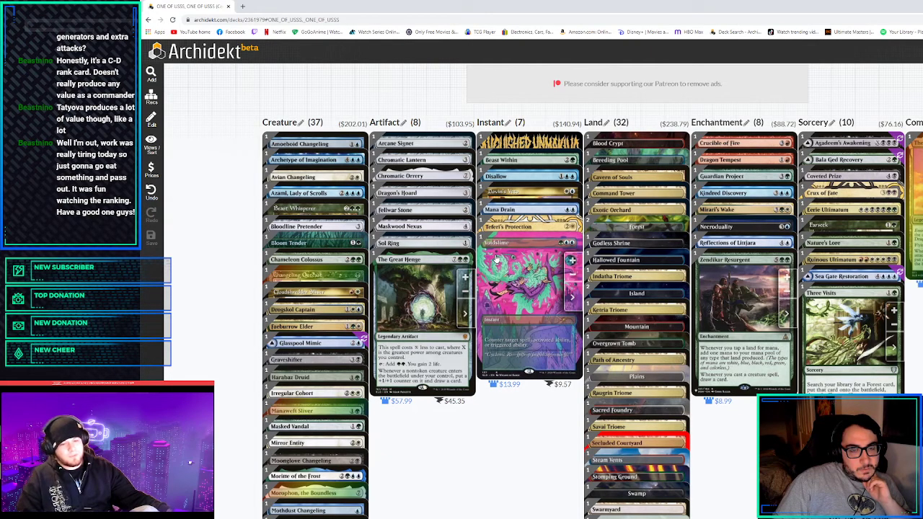
{"action": "scroll", "scroll_direction": "down", "scroll_amount": 3}
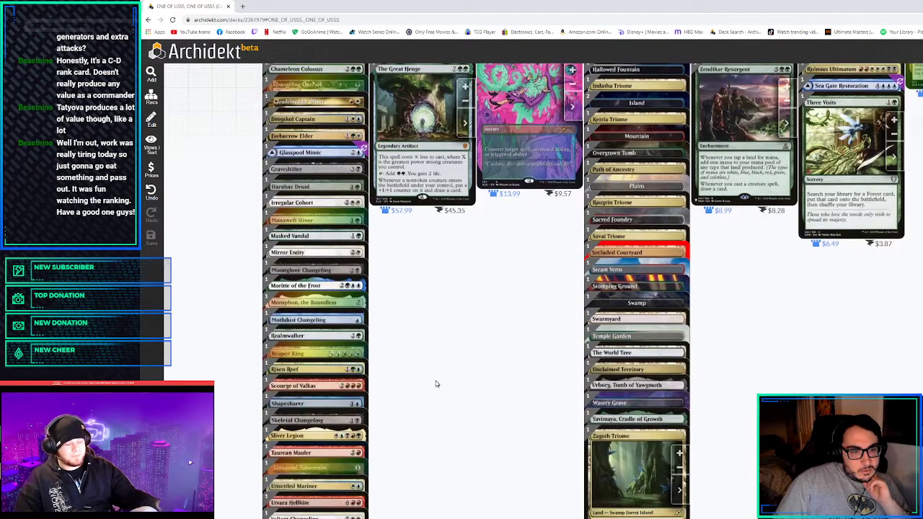
{"action": "scroll", "scroll_direction": "down", "scroll_amount": 3}
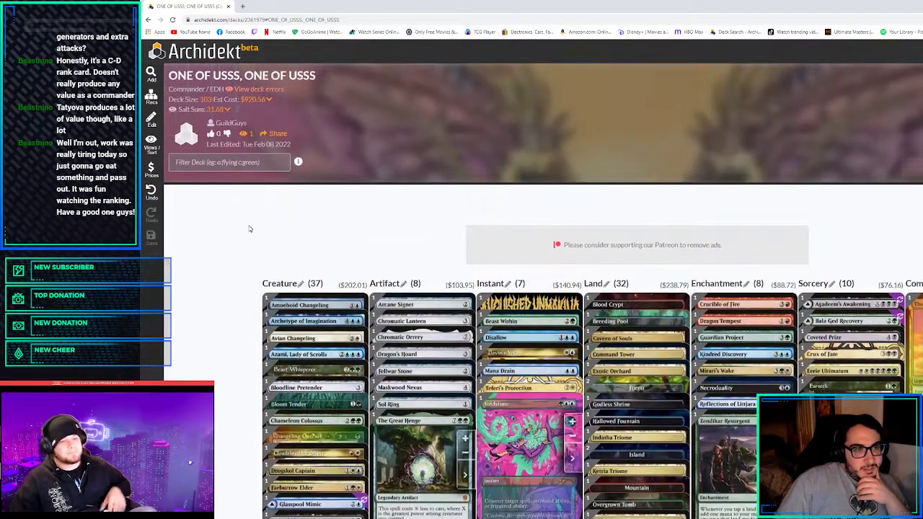
Scroll the Sorcery column to pick one sorcery to remove
{"action": "scroll", "scroll_direction": "down", "scroll_amount": 3}
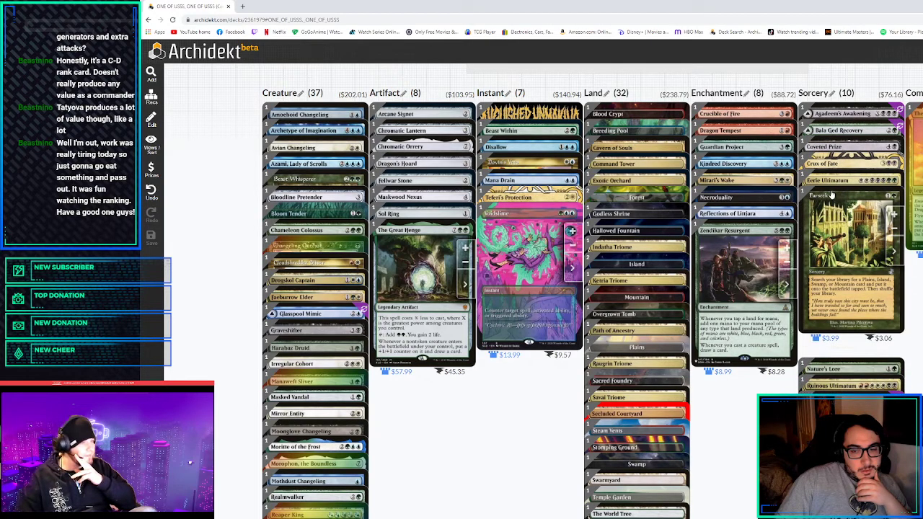
{"action": "mouse_move", "coordinate": [829, 180]}
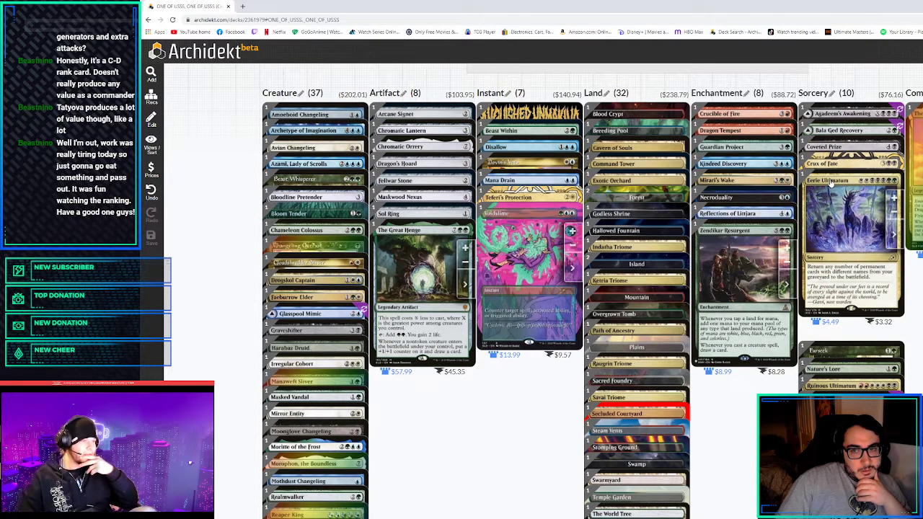
{"action": "mouse_move", "coordinate": [858, 230]}
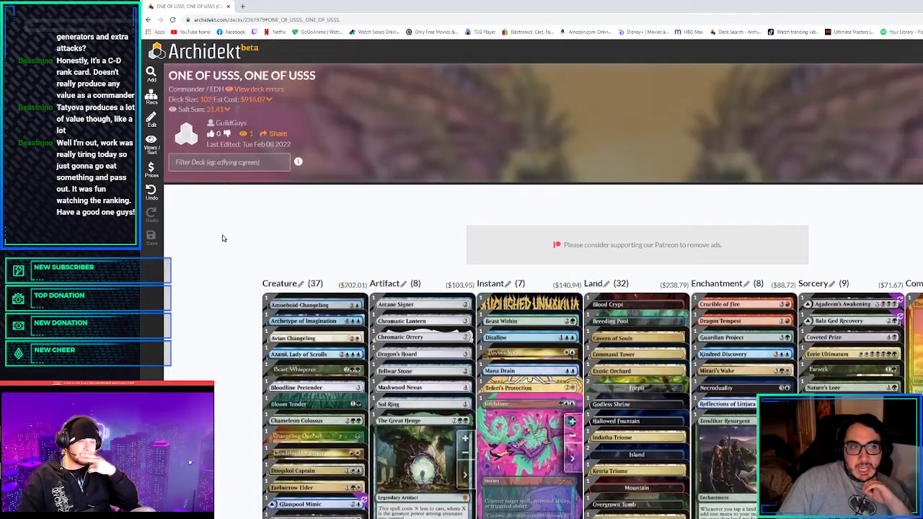
Scroll down to review The Ur-Dragon's card details, then close them
{"action": "scroll", "scroll_direction": "down", "scroll_amount": 3}
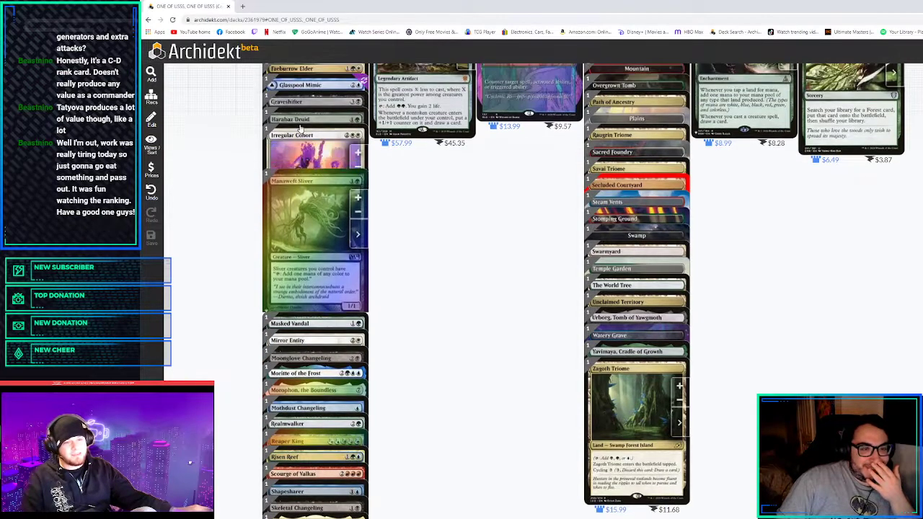
{"action": "scroll", "scroll_direction": "down", "scroll_amount": 3}
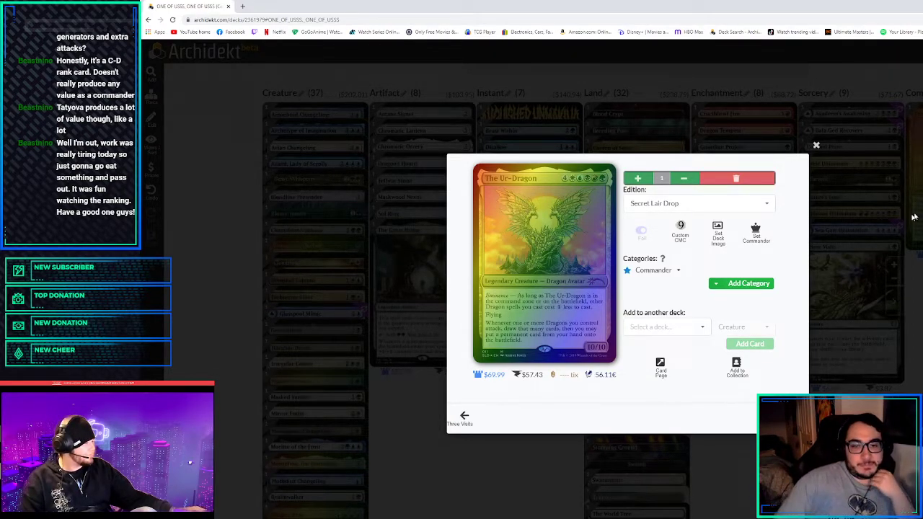
{"action": "left_click", "coordinate": [817, 145]}
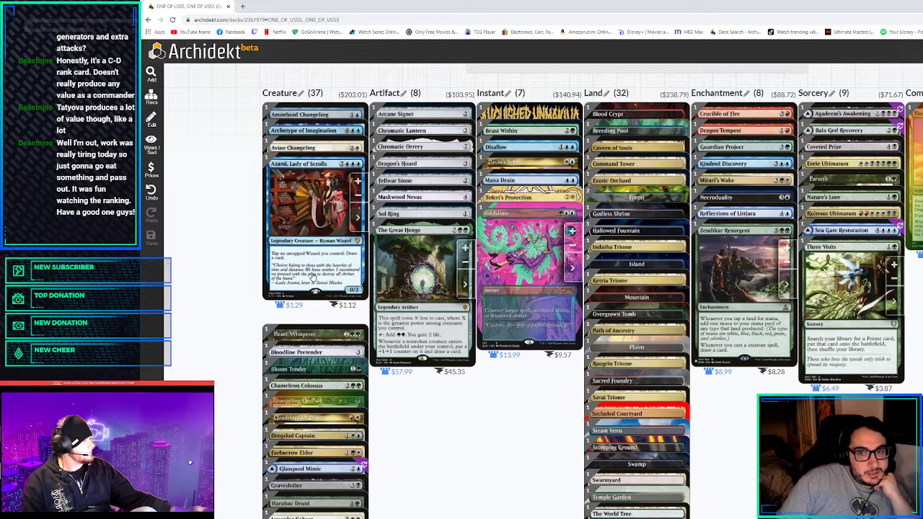
Scroll down and back up the Creature column to review the 37 creatures
{"action": "scroll", "scroll_direction": "down", "scroll_amount": 3}
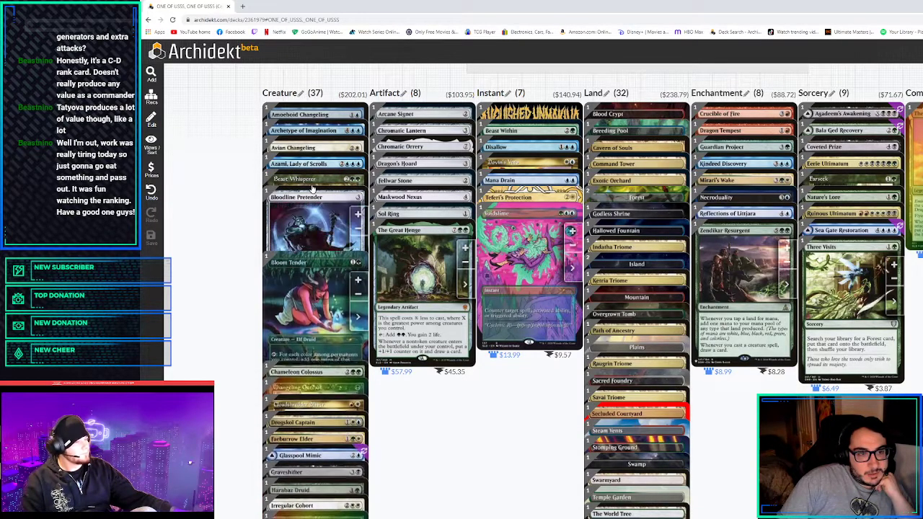
{"action": "scroll", "scroll_direction": "down", "scroll_amount": 3}
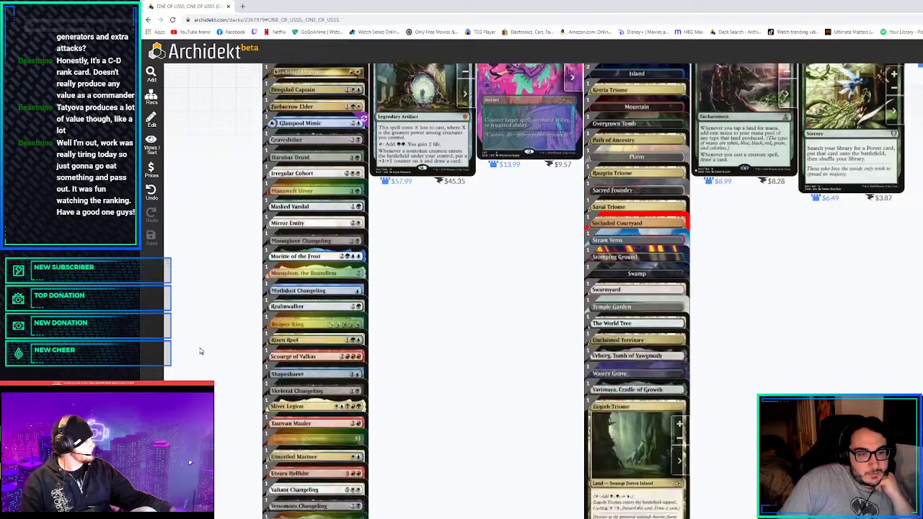
{"action": "scroll", "scroll_direction": "down", "scroll_amount": 3}
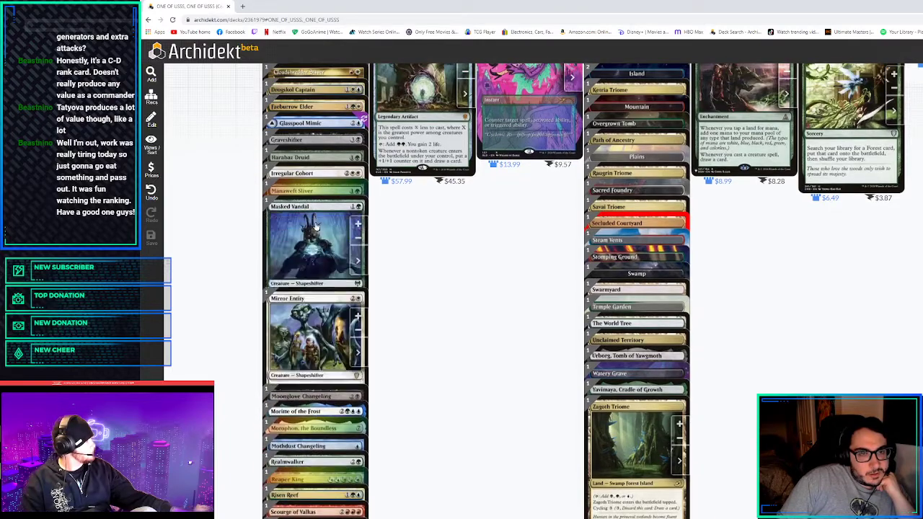
{"action": "scroll", "scroll_direction": "up", "scroll_amount": 3}
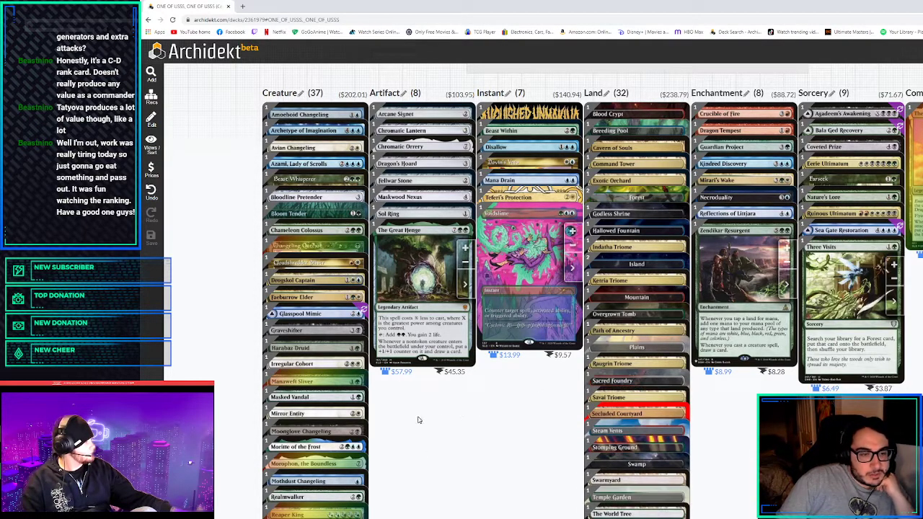
{"action": "scroll", "scroll_direction": "down", "scroll_amount": 3}
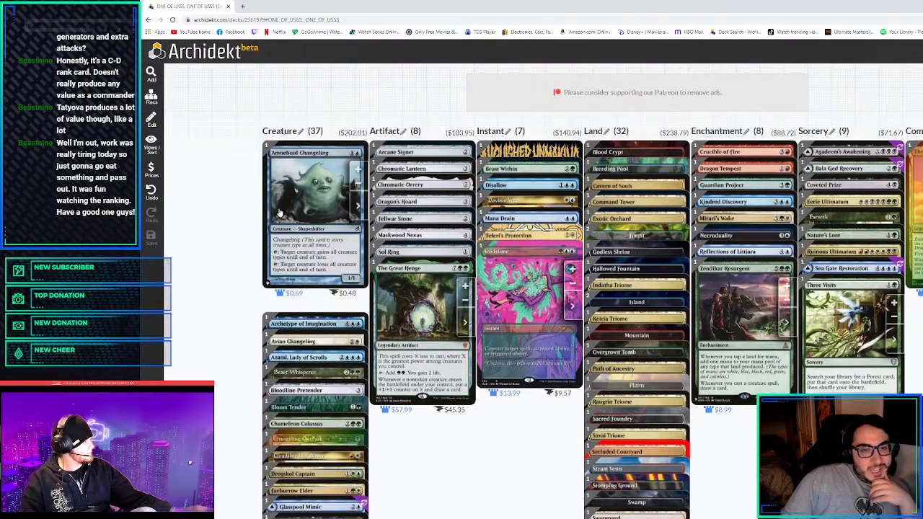
{"action": "scroll", "scroll_direction": "down", "scroll_amount": 3}
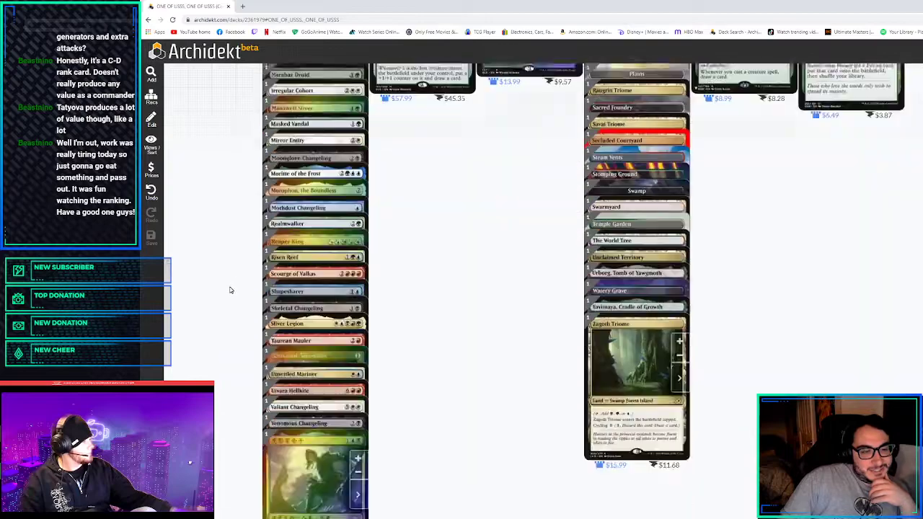
Scroll partway down the Creature column inspecting individual creature cards
{"action": "scroll", "scroll_direction": "down", "scroll_amount": 3}
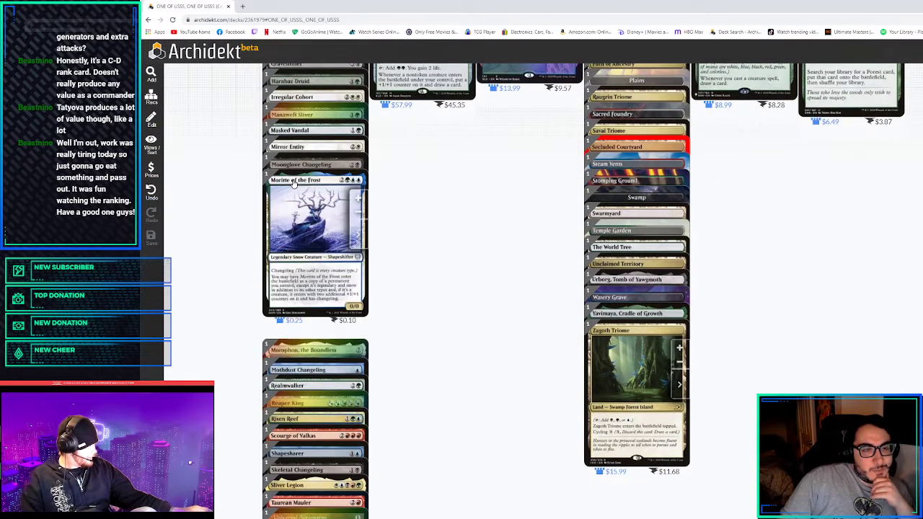
{"action": "scroll", "scroll_direction": "down", "scroll_amount": 3}
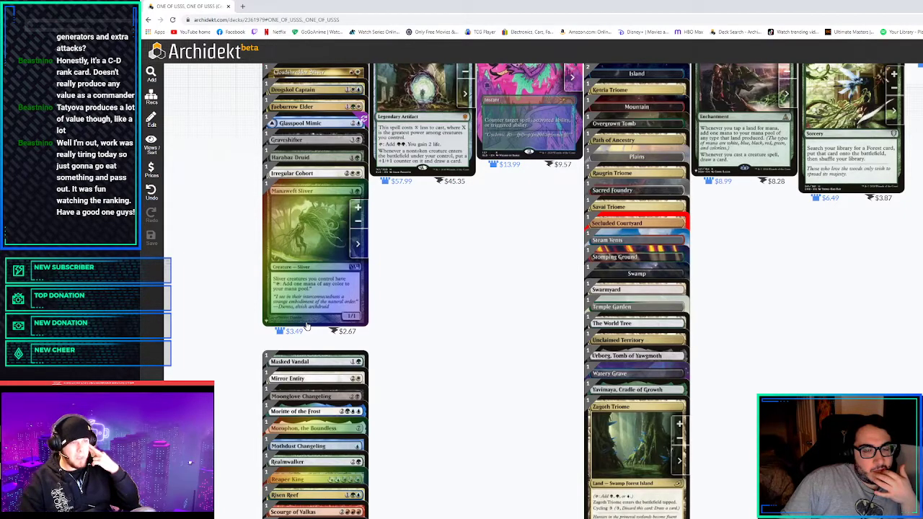
{"action": "mouse_move", "coordinate": [348, 245]}
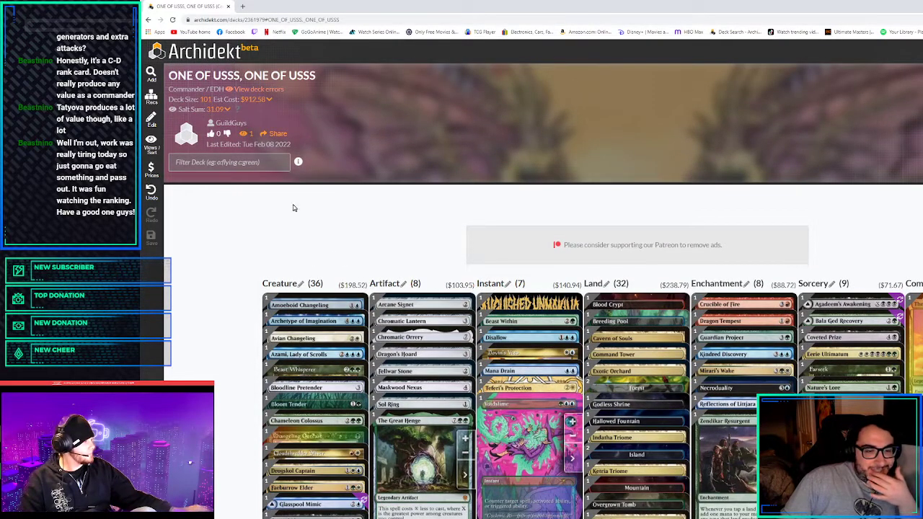
{"action": "mouse_move", "coordinate": [254, 239]}
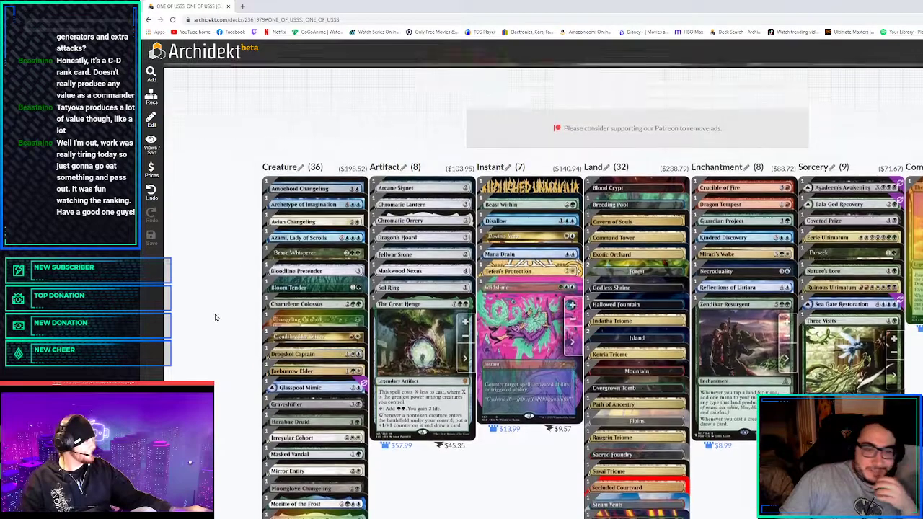
{"action": "scroll", "scroll_direction": "down", "scroll_amount": 3}
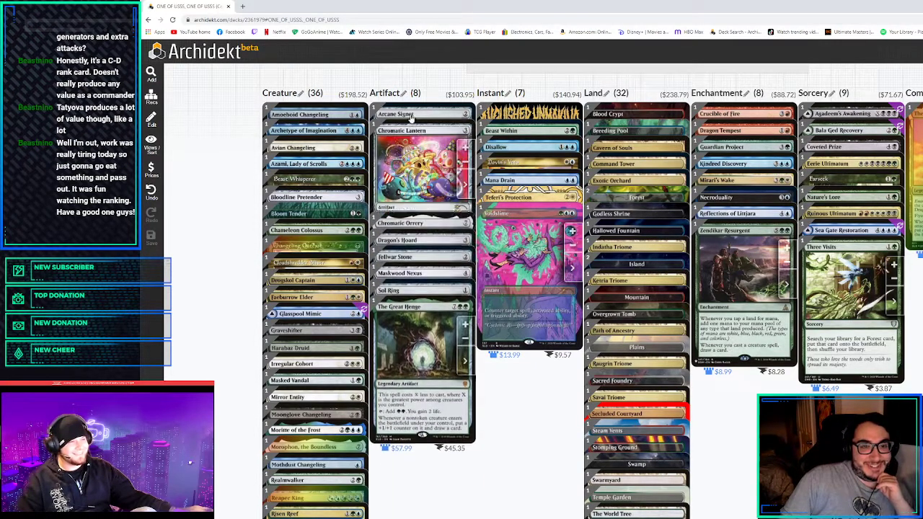
{"action": "scroll", "scroll_direction": "down", "scroll_amount": 3}
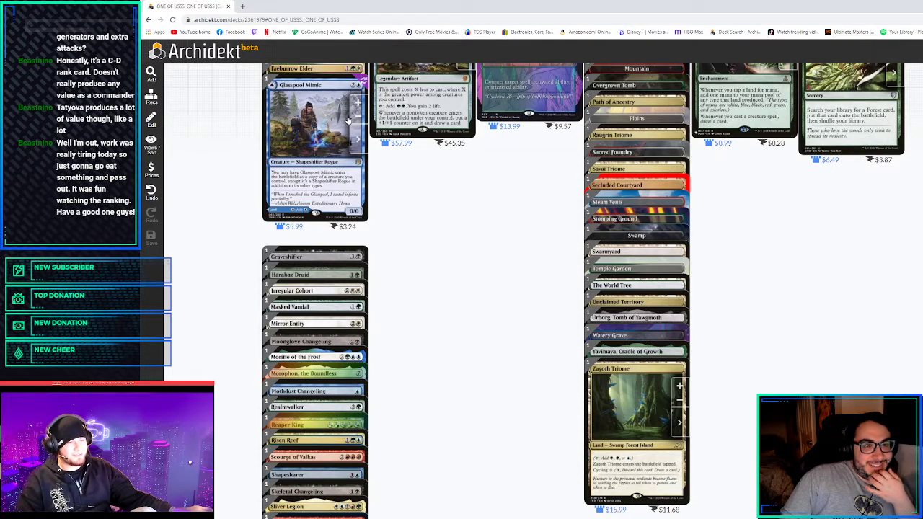
{"action": "scroll", "scroll_direction": "down", "scroll_amount": 3}
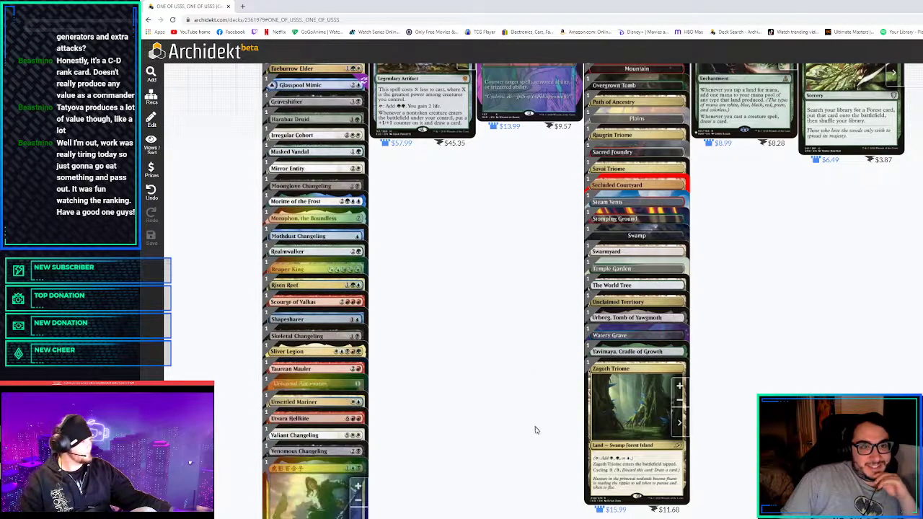